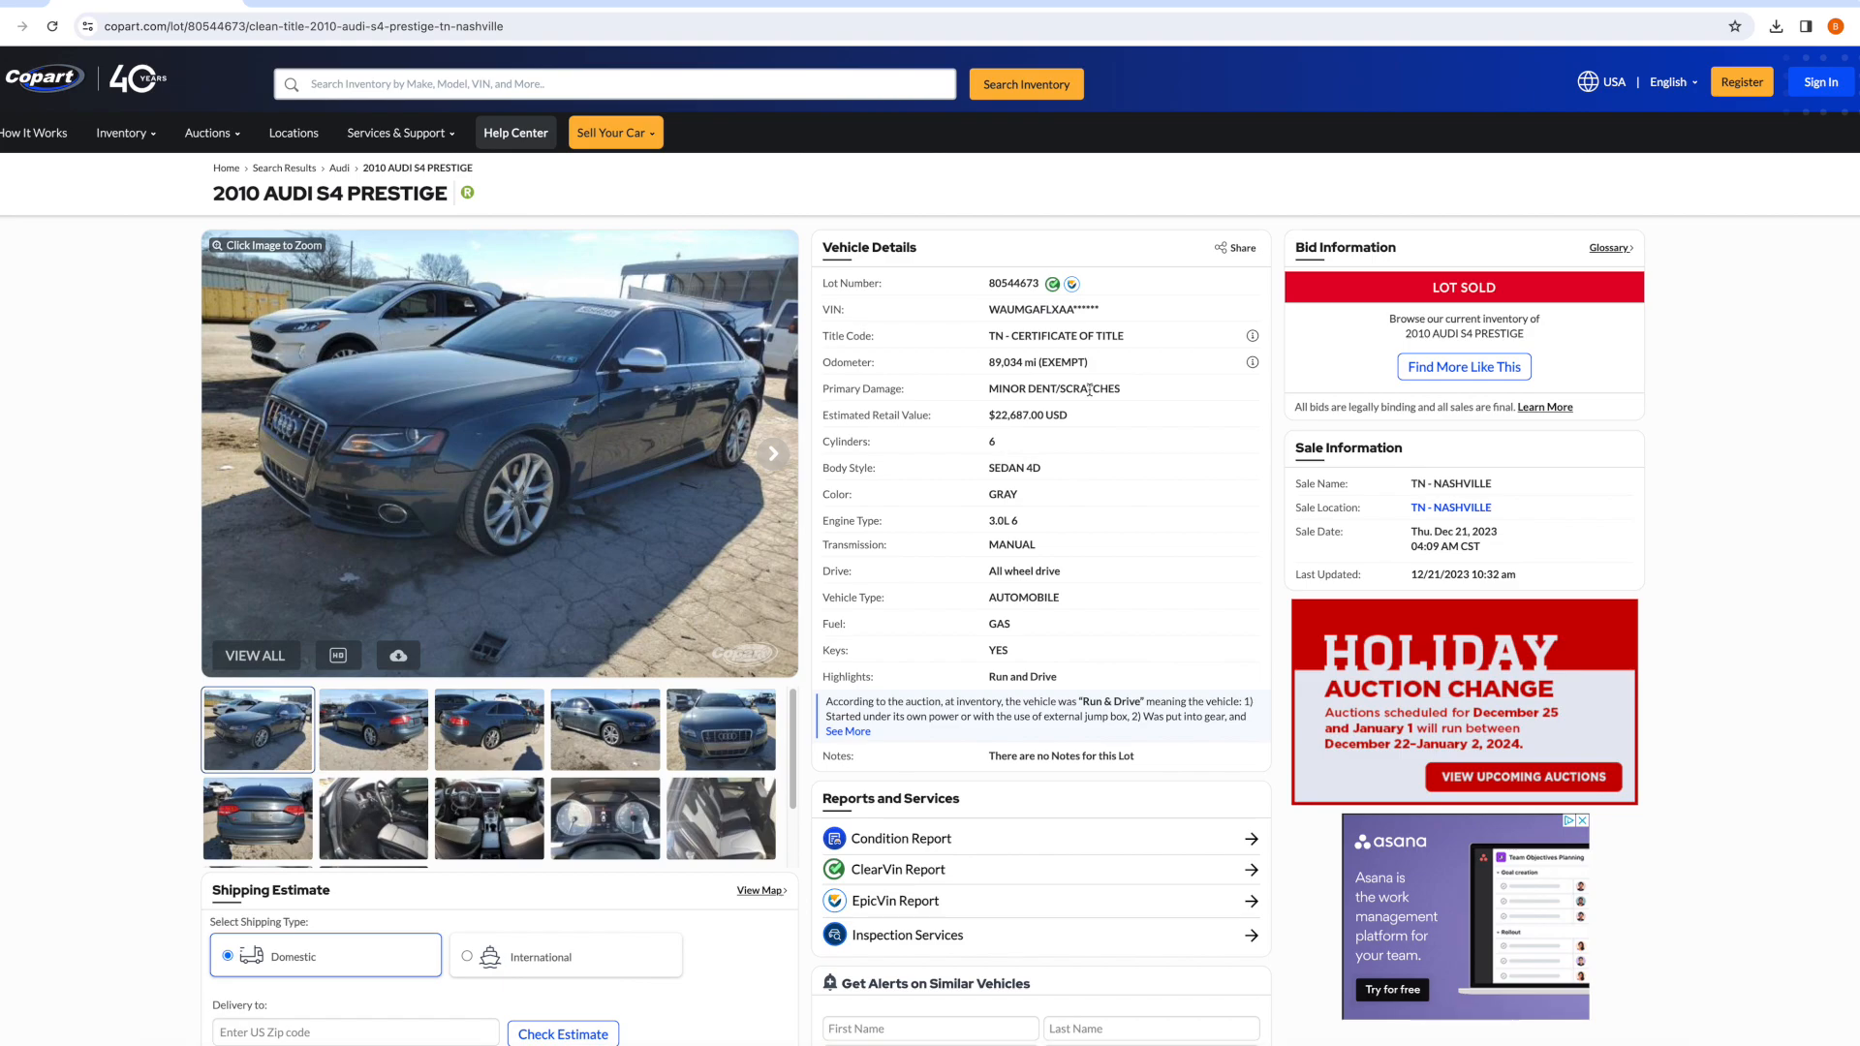
pyautogui.moveTo(1024, 486)
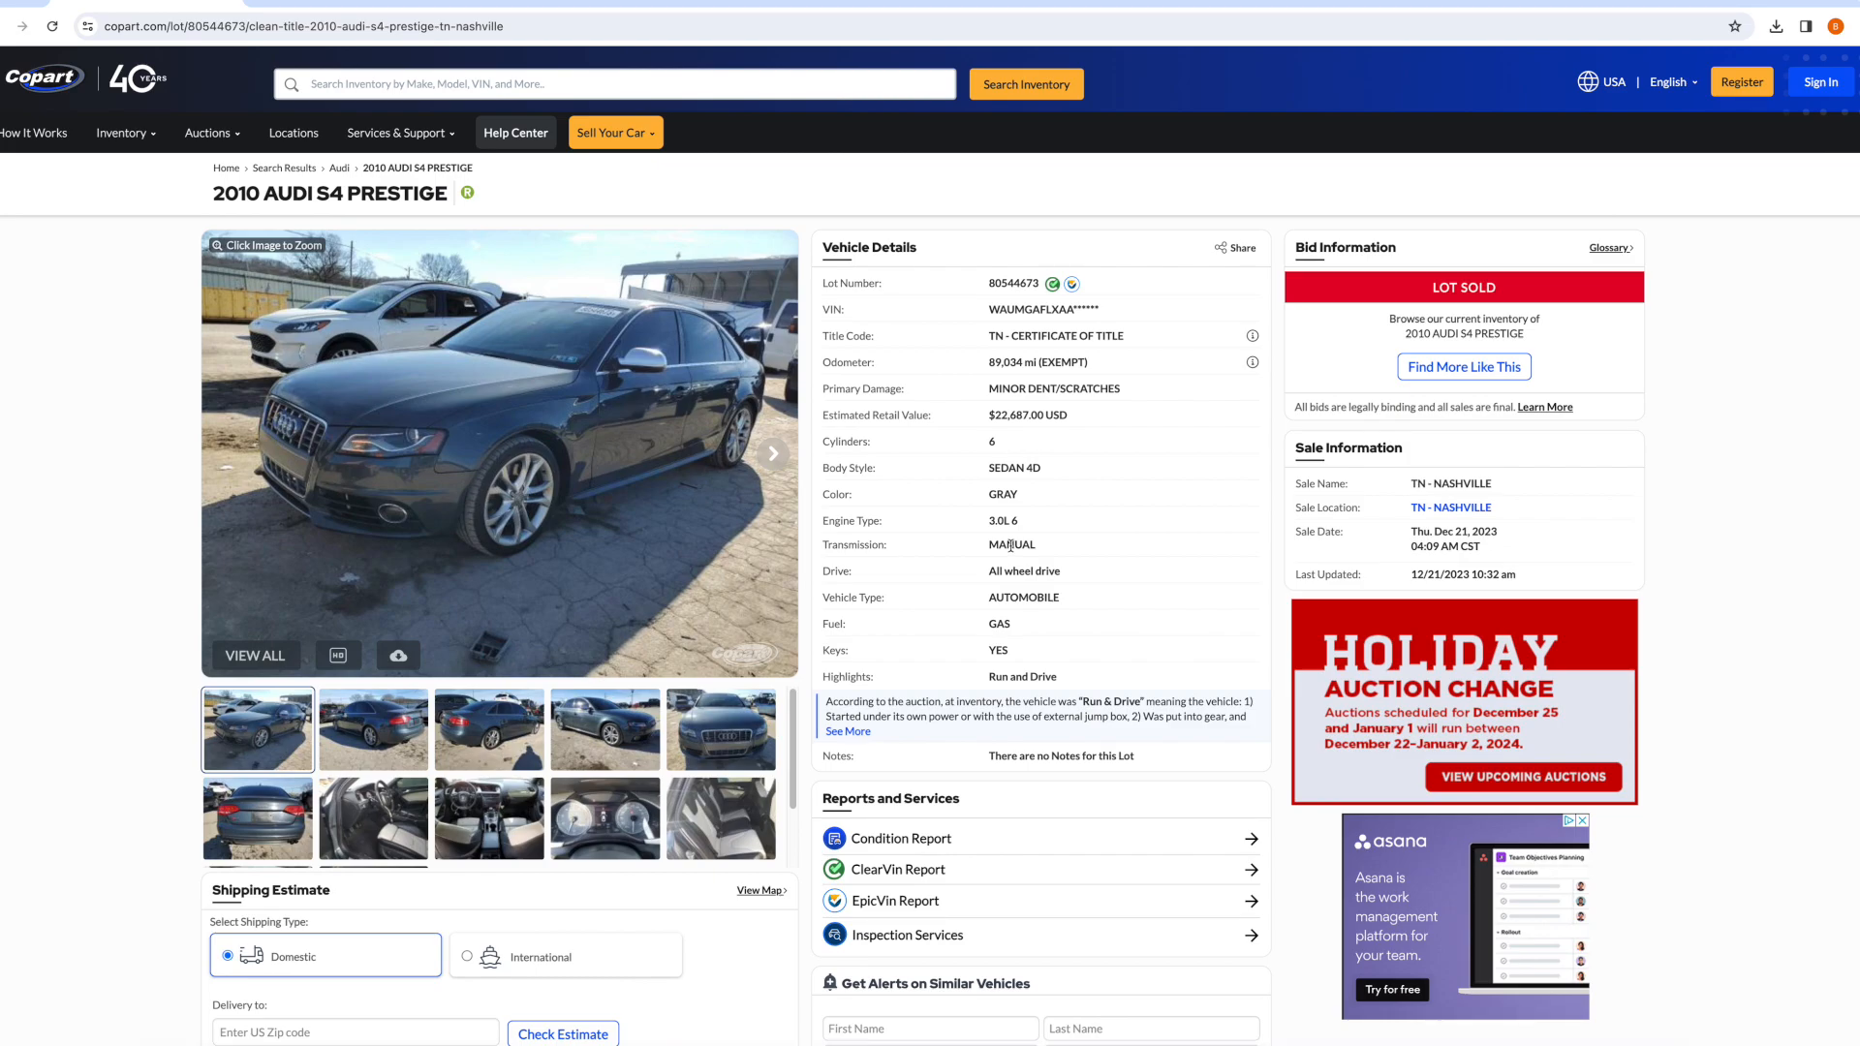
pyautogui.moveTo(1018, 667)
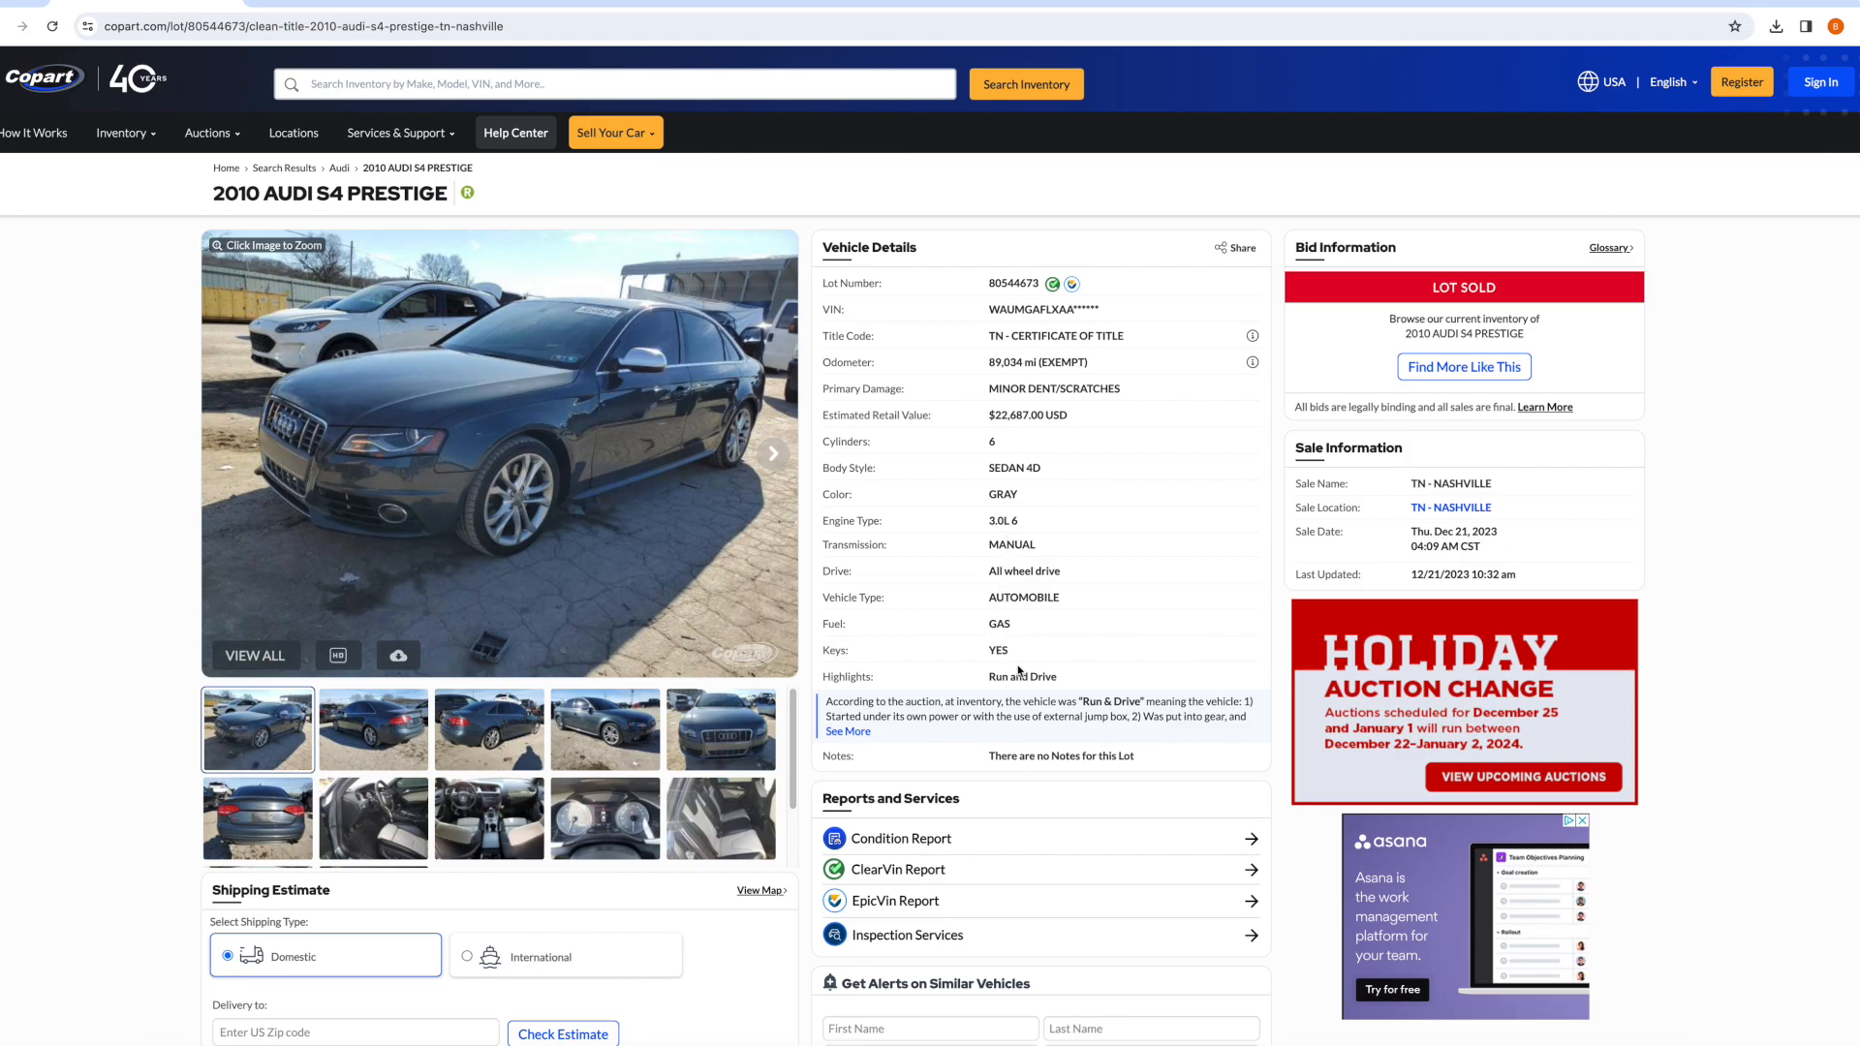
pyautogui.moveTo(376, 744)
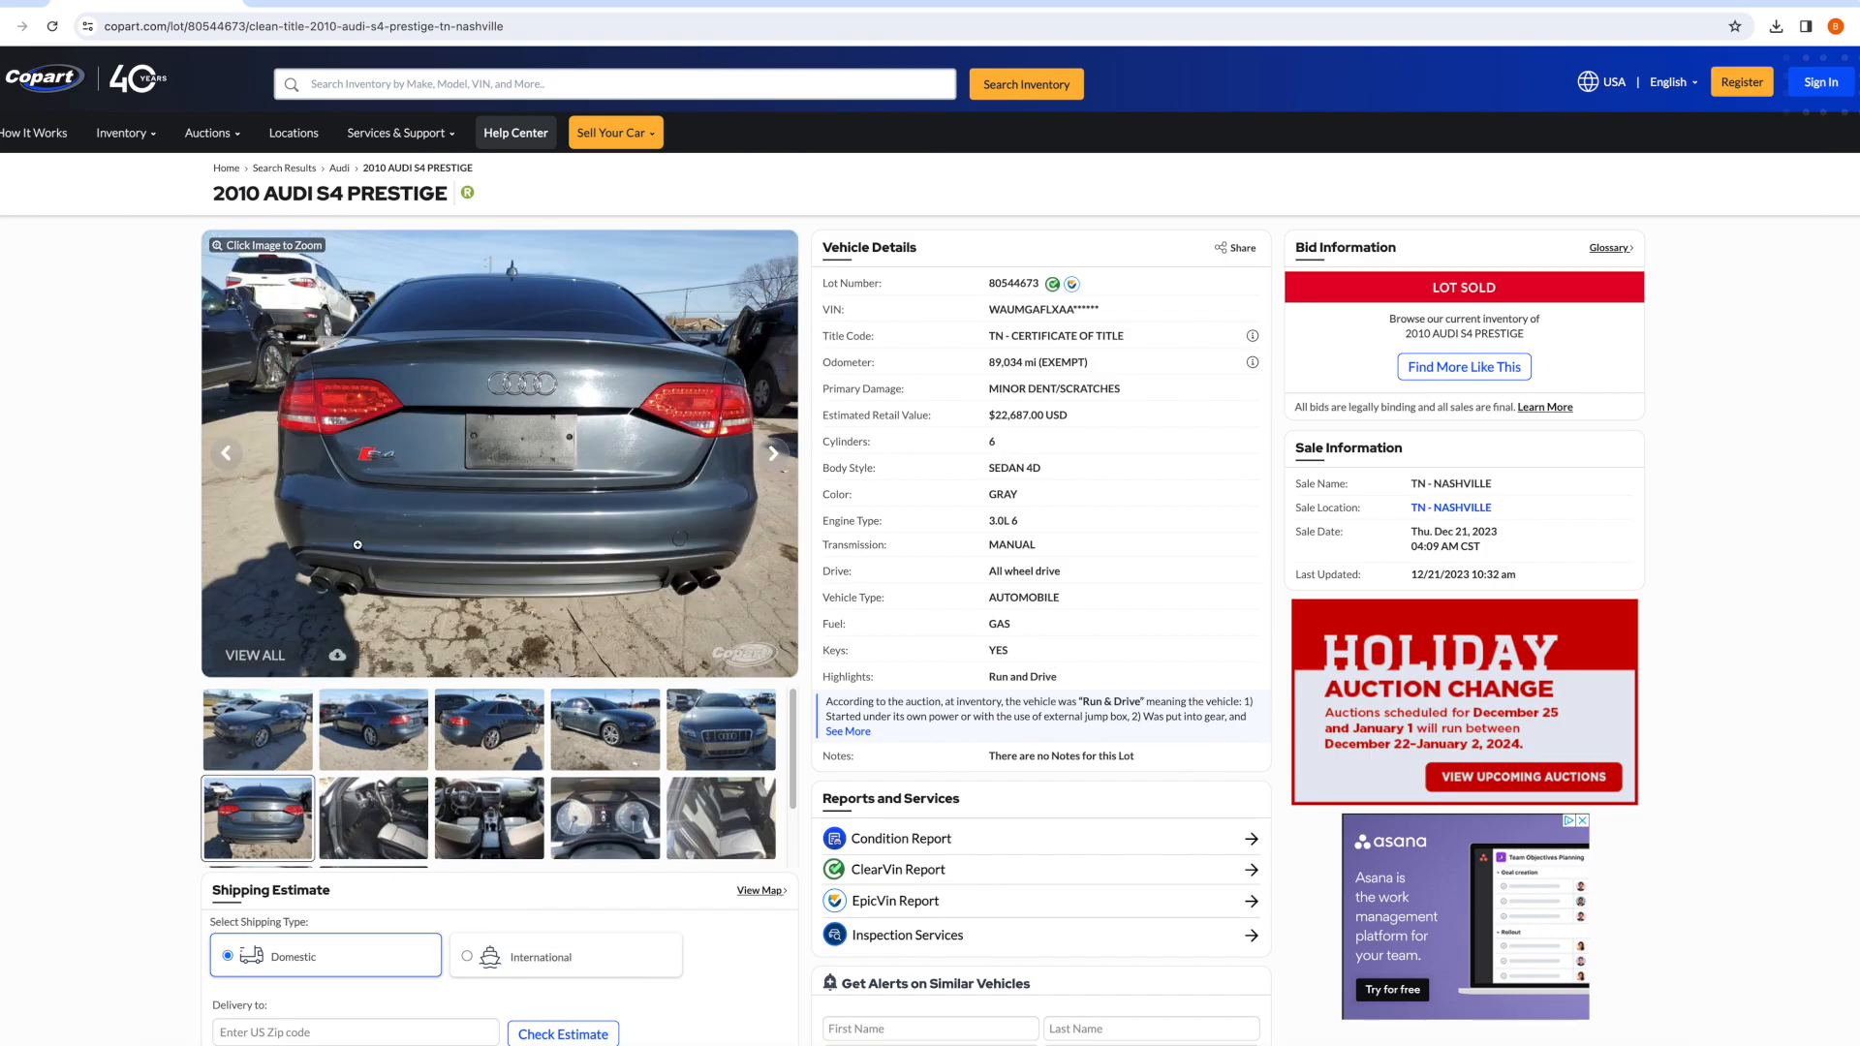
pyautogui.moveTo(545, 447)
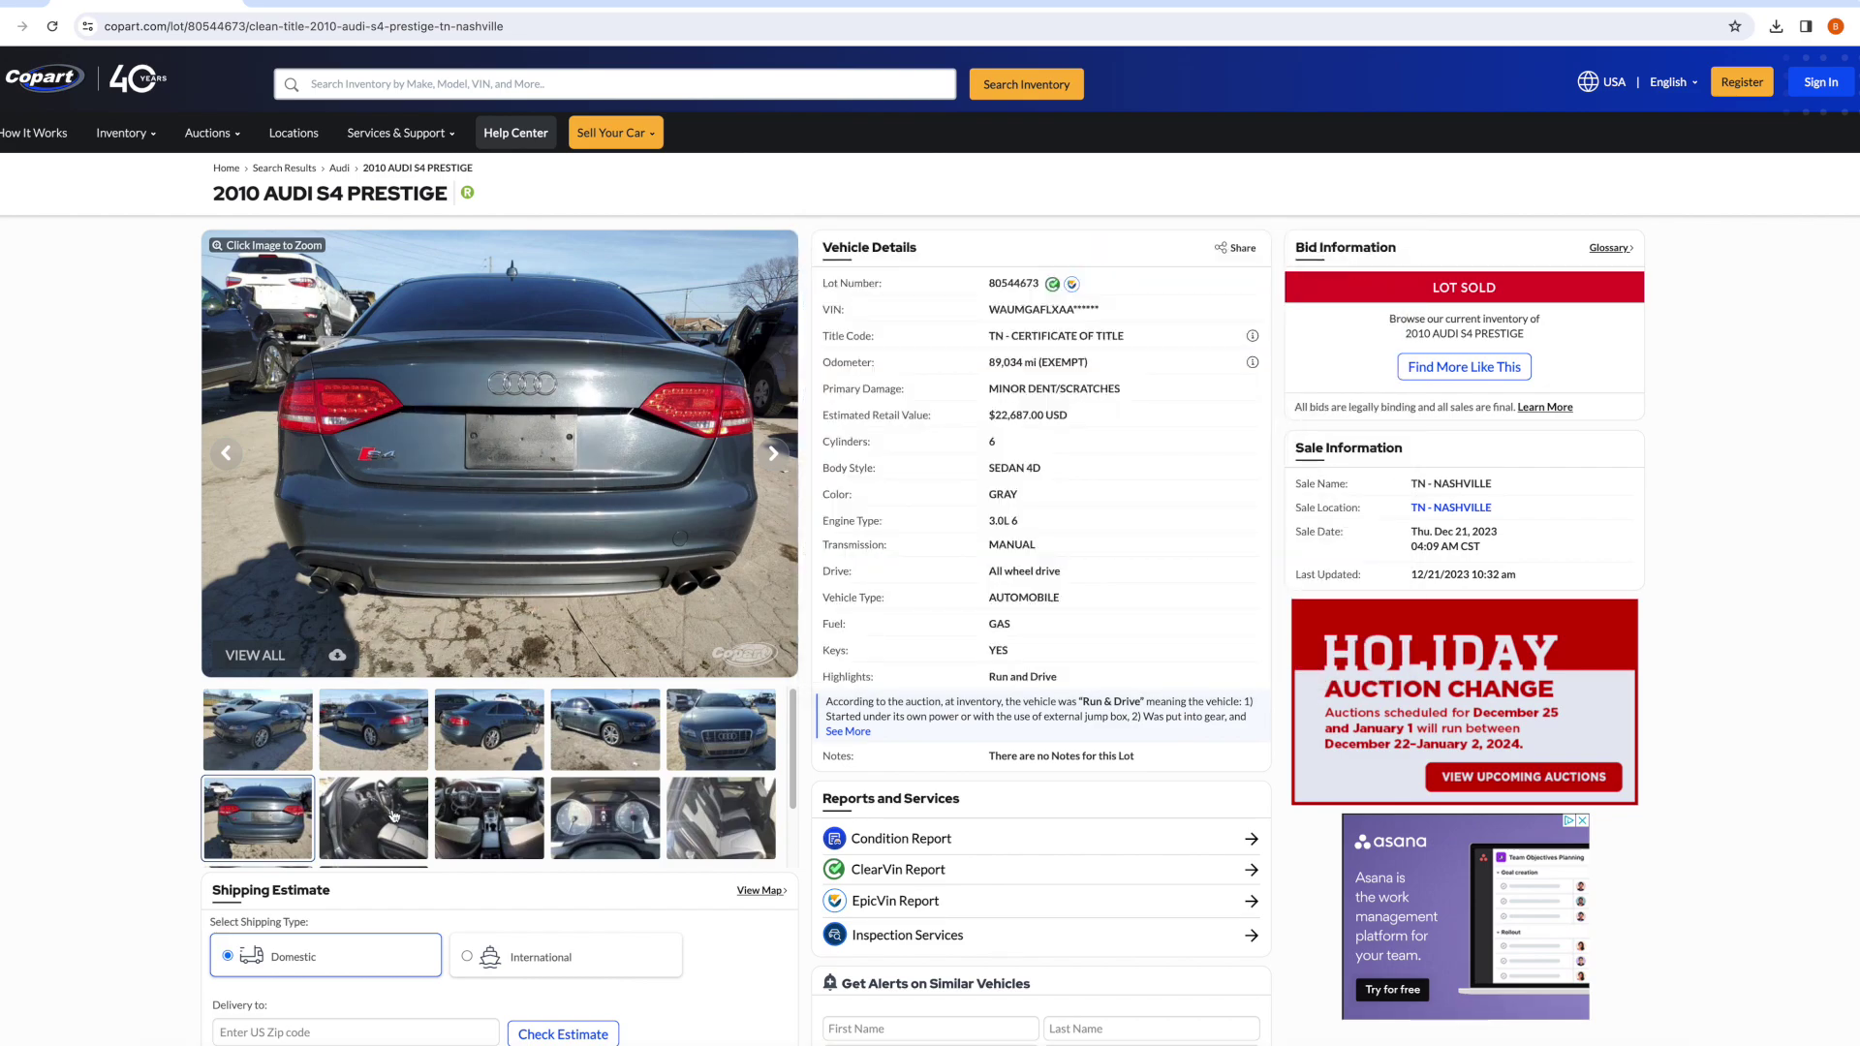
# View the dashboard-and-shifter interior photo, the next interior photo, then the engine bay photo.
pyautogui.click(374, 820)
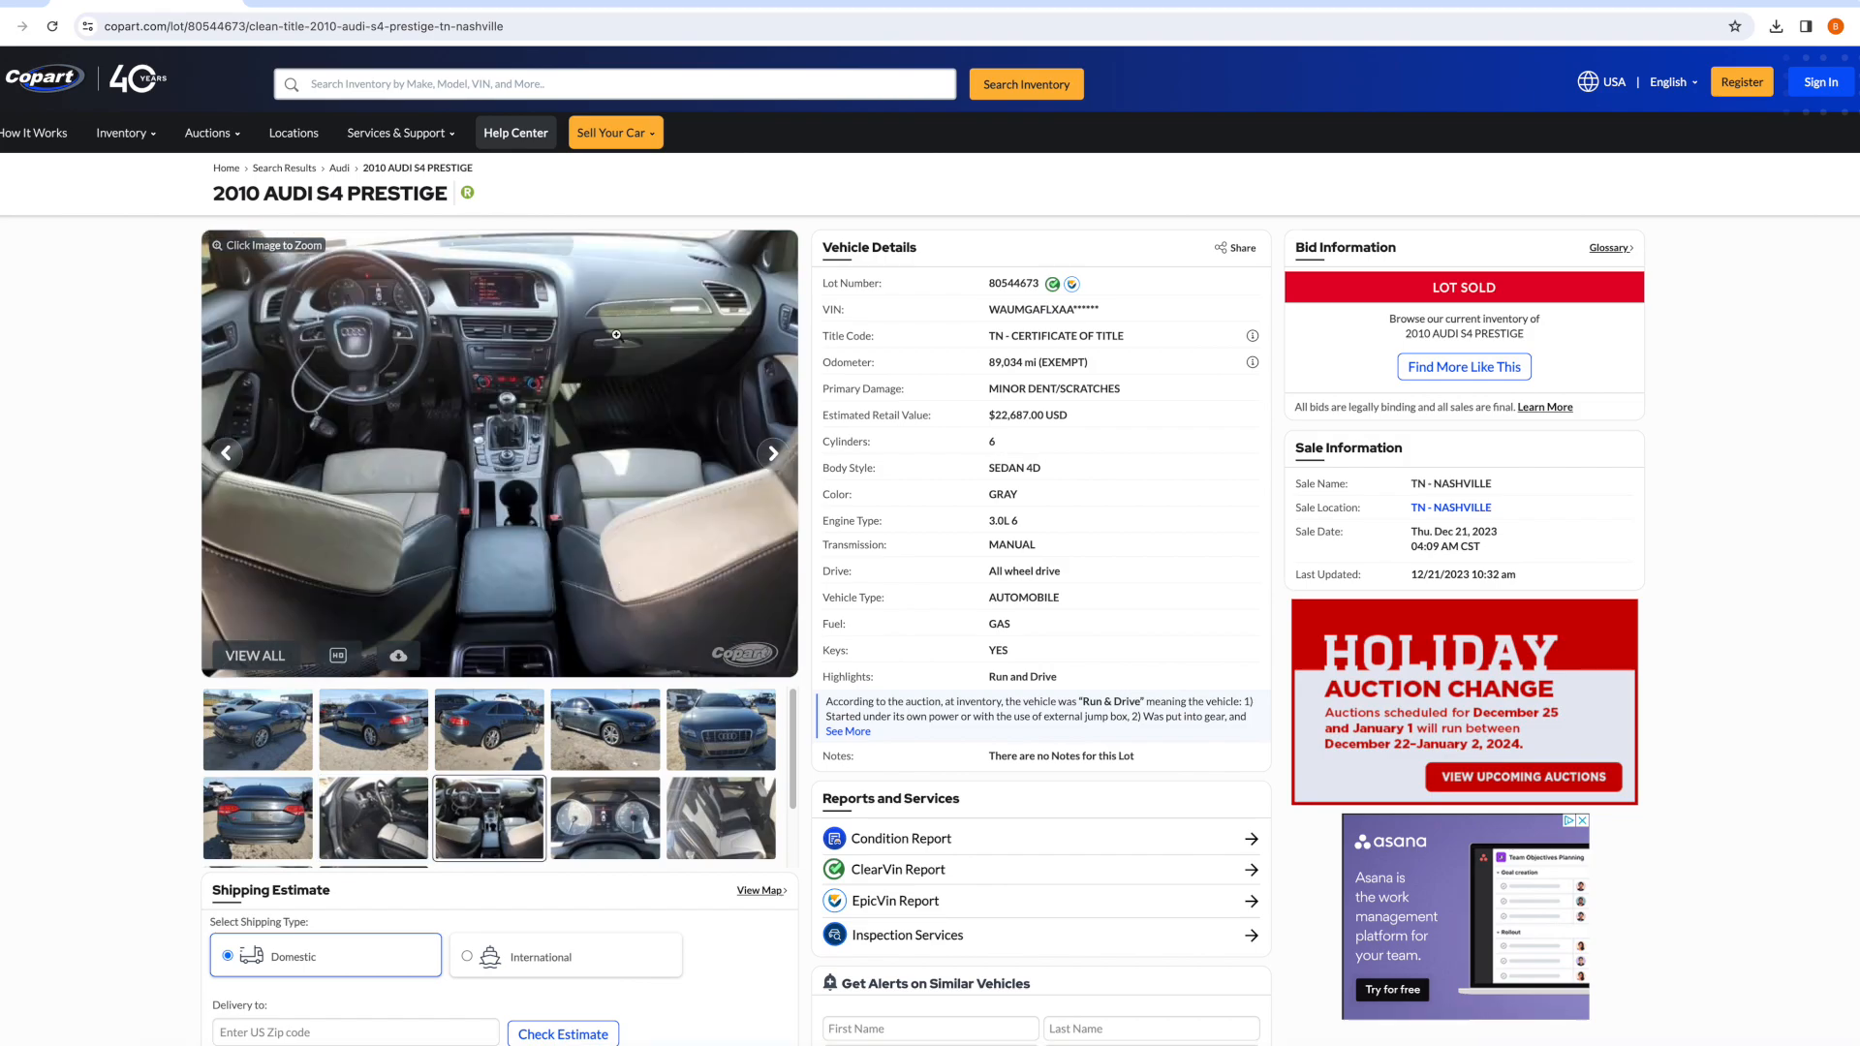
pyautogui.moveTo(676, 303)
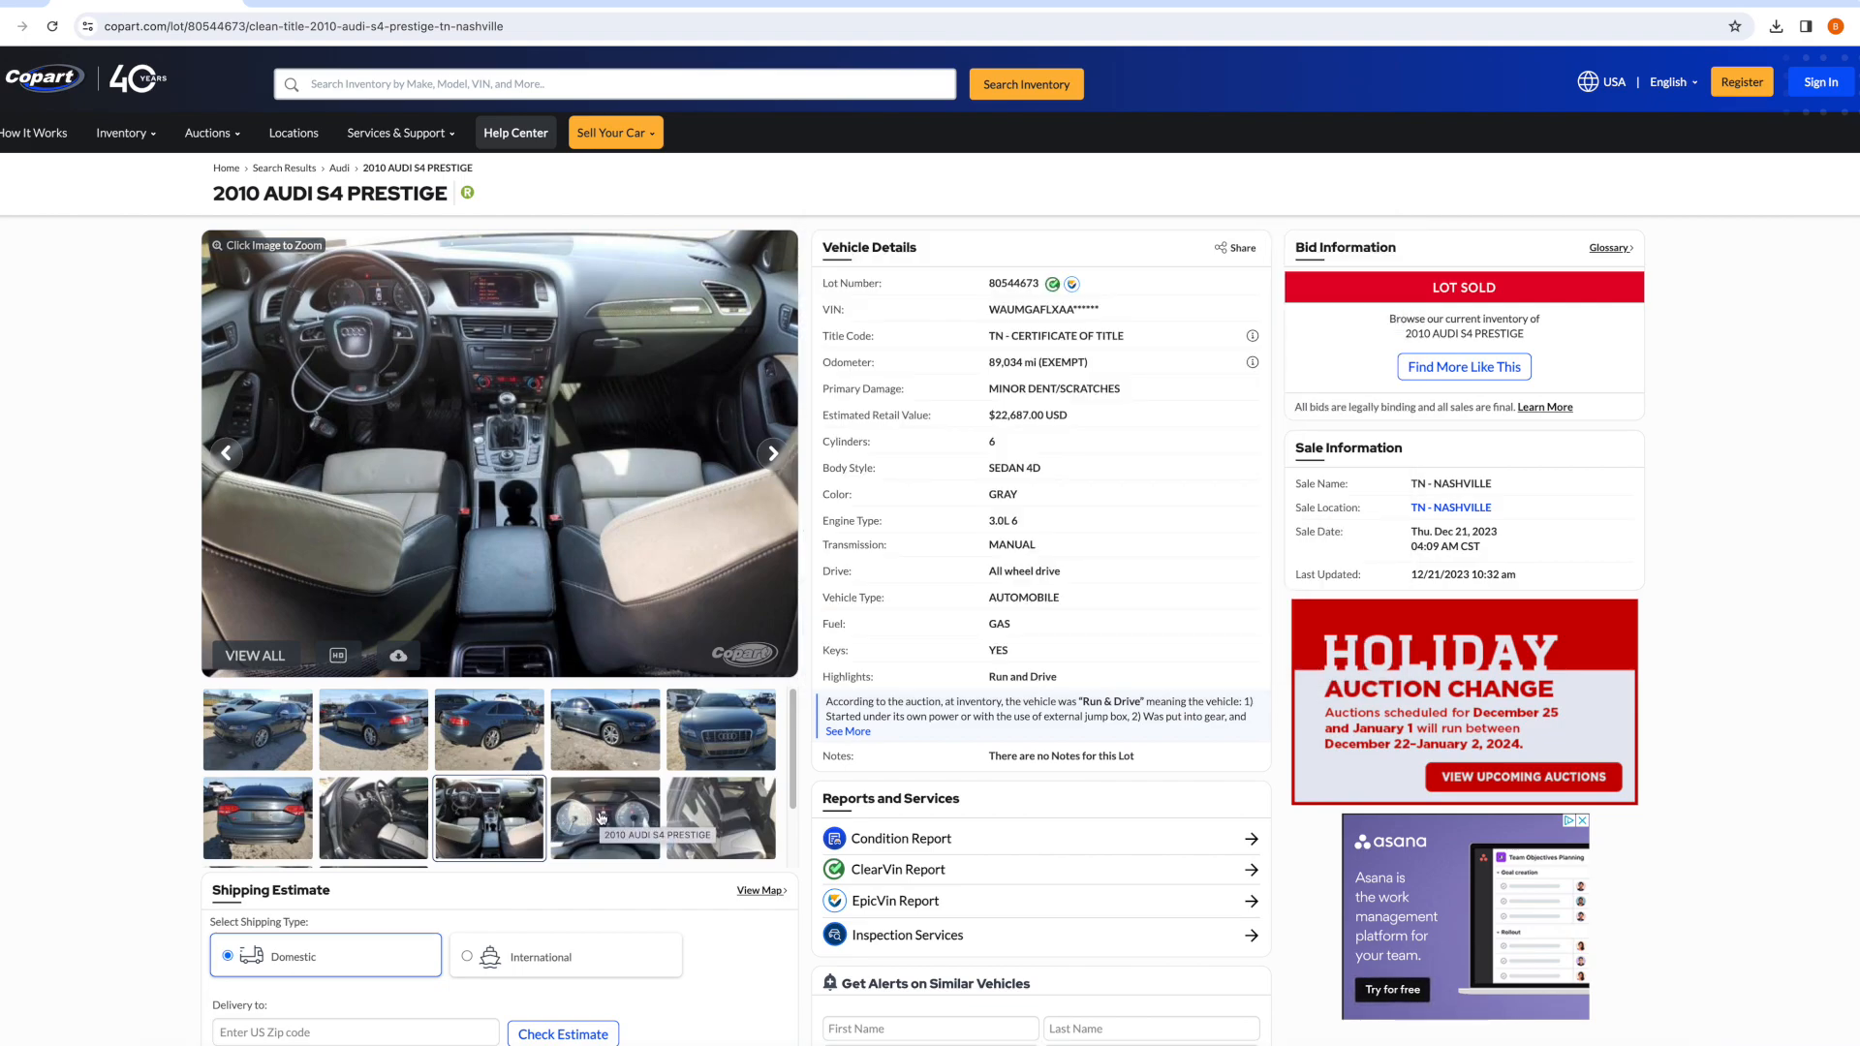
pyautogui.click(604, 818)
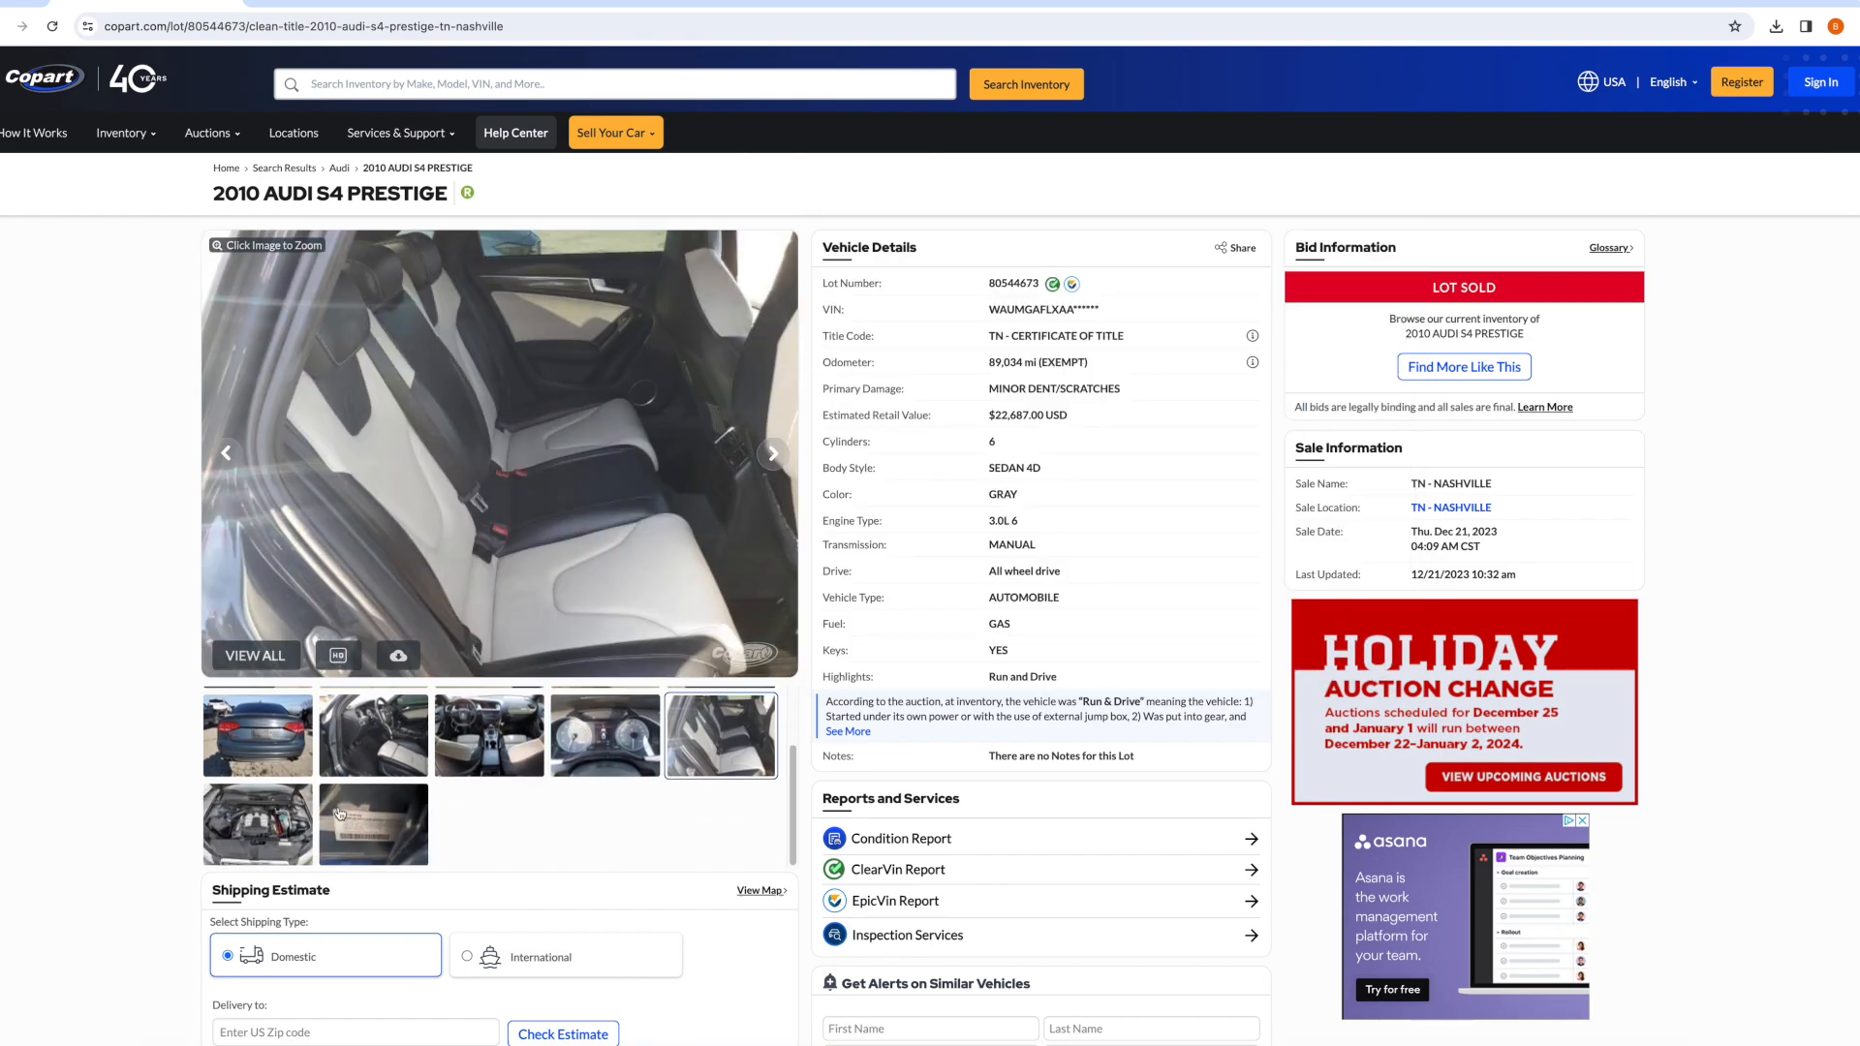
pyautogui.click(258, 824)
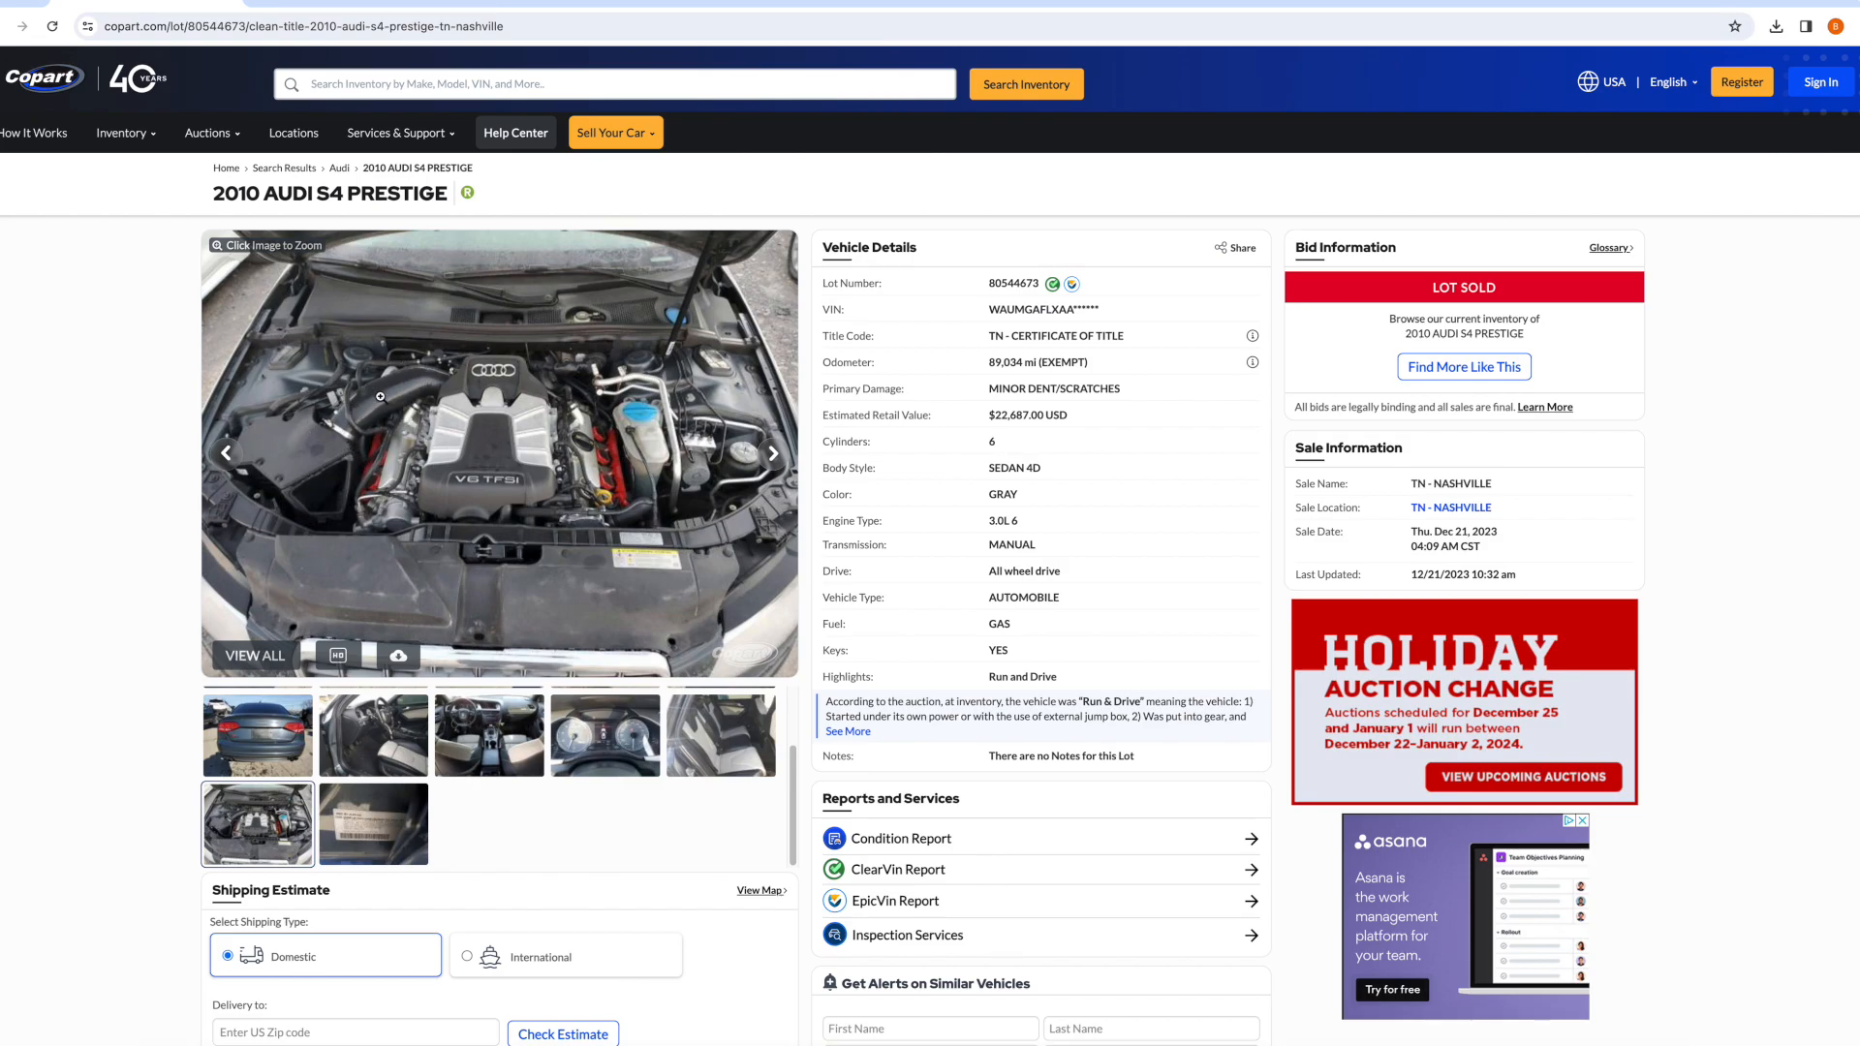
pyautogui.moveTo(360, 467)
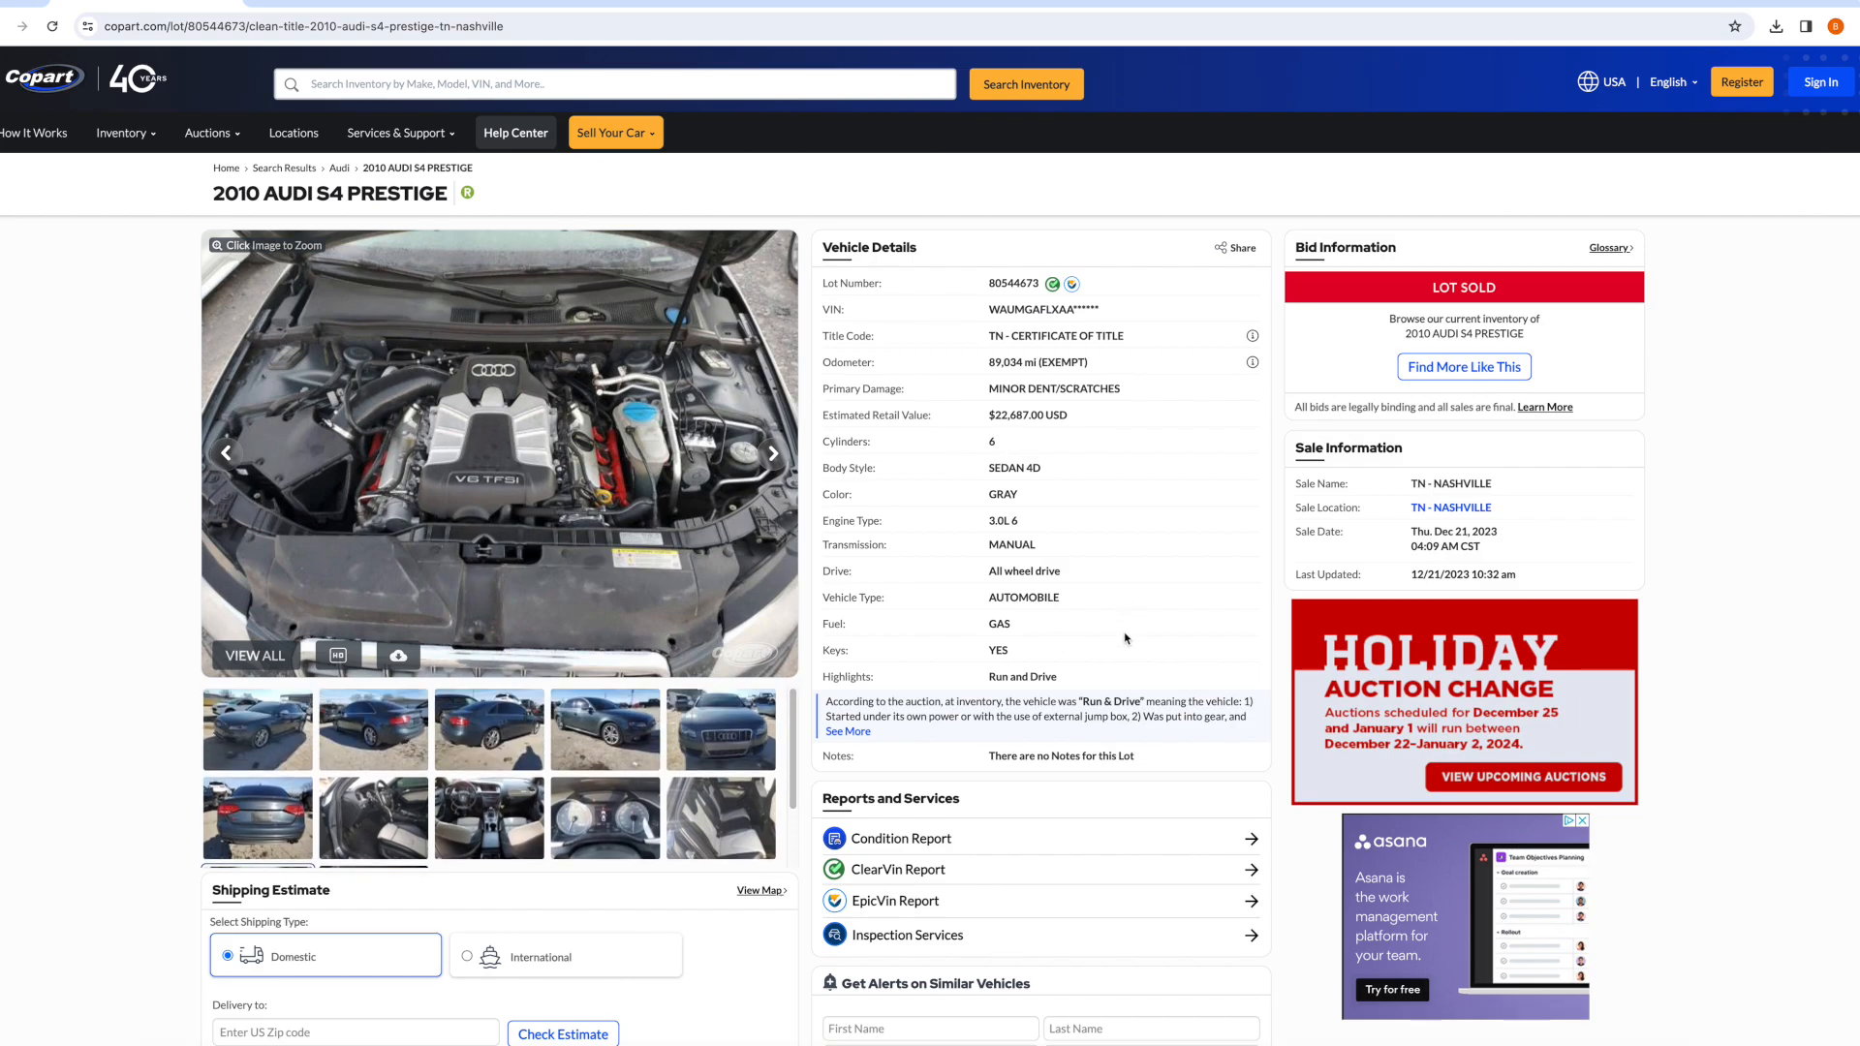
pyautogui.moveTo(1169, 642)
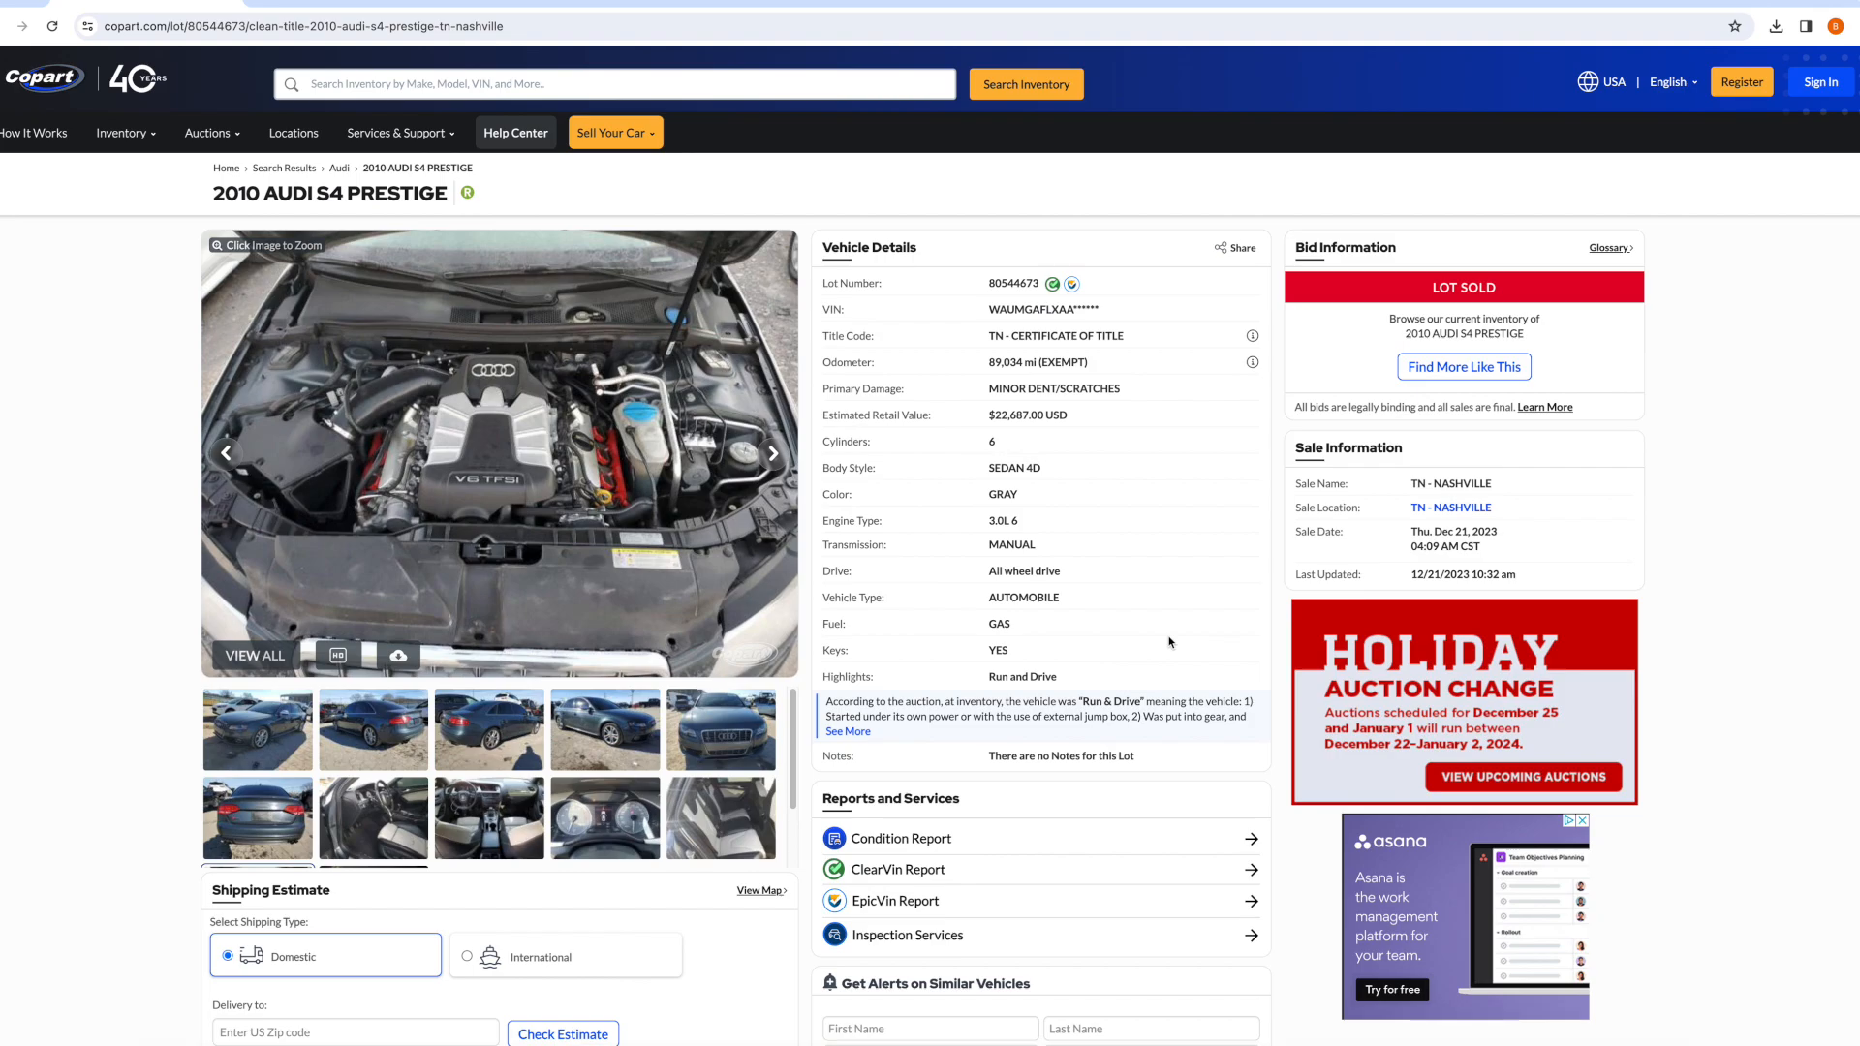
pyautogui.moveTo(963, 544)
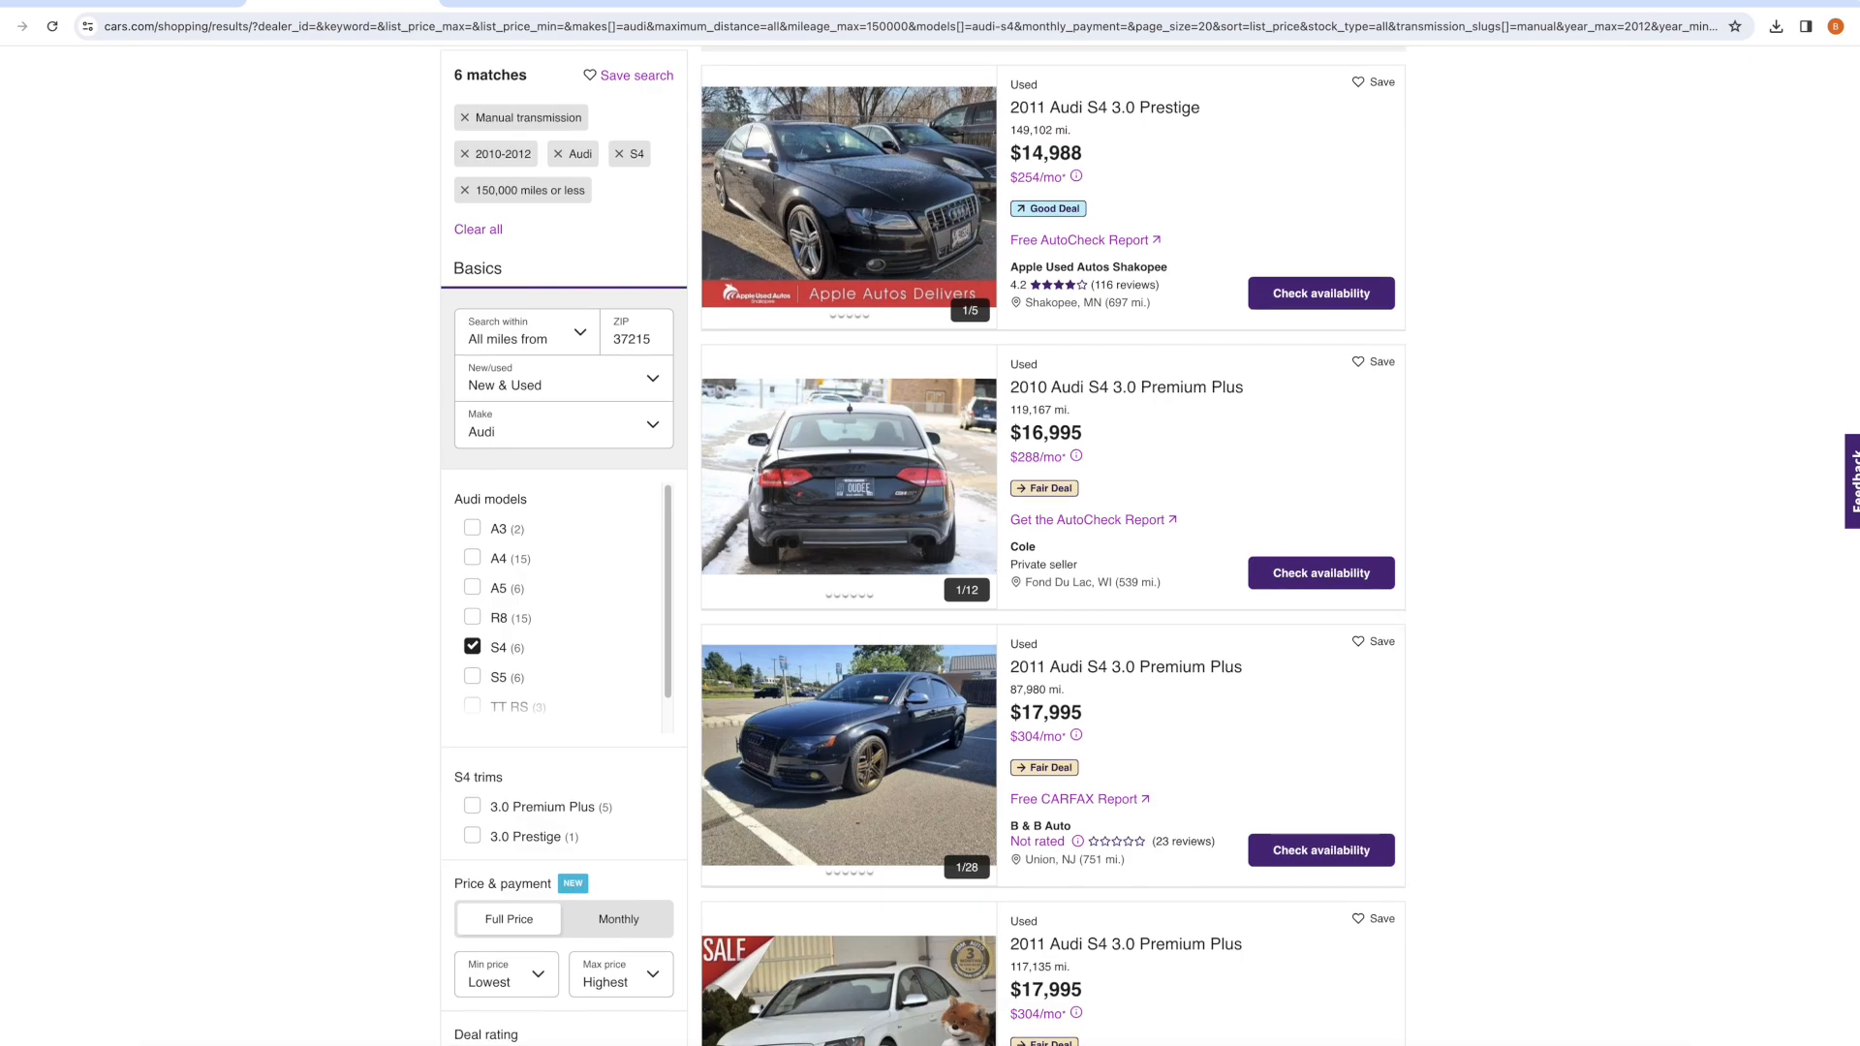
# Scroll through the six manual 2010–2012 Audi S4 results under 150,000 miles, reviewing prices.
pyautogui.scroll(-3)
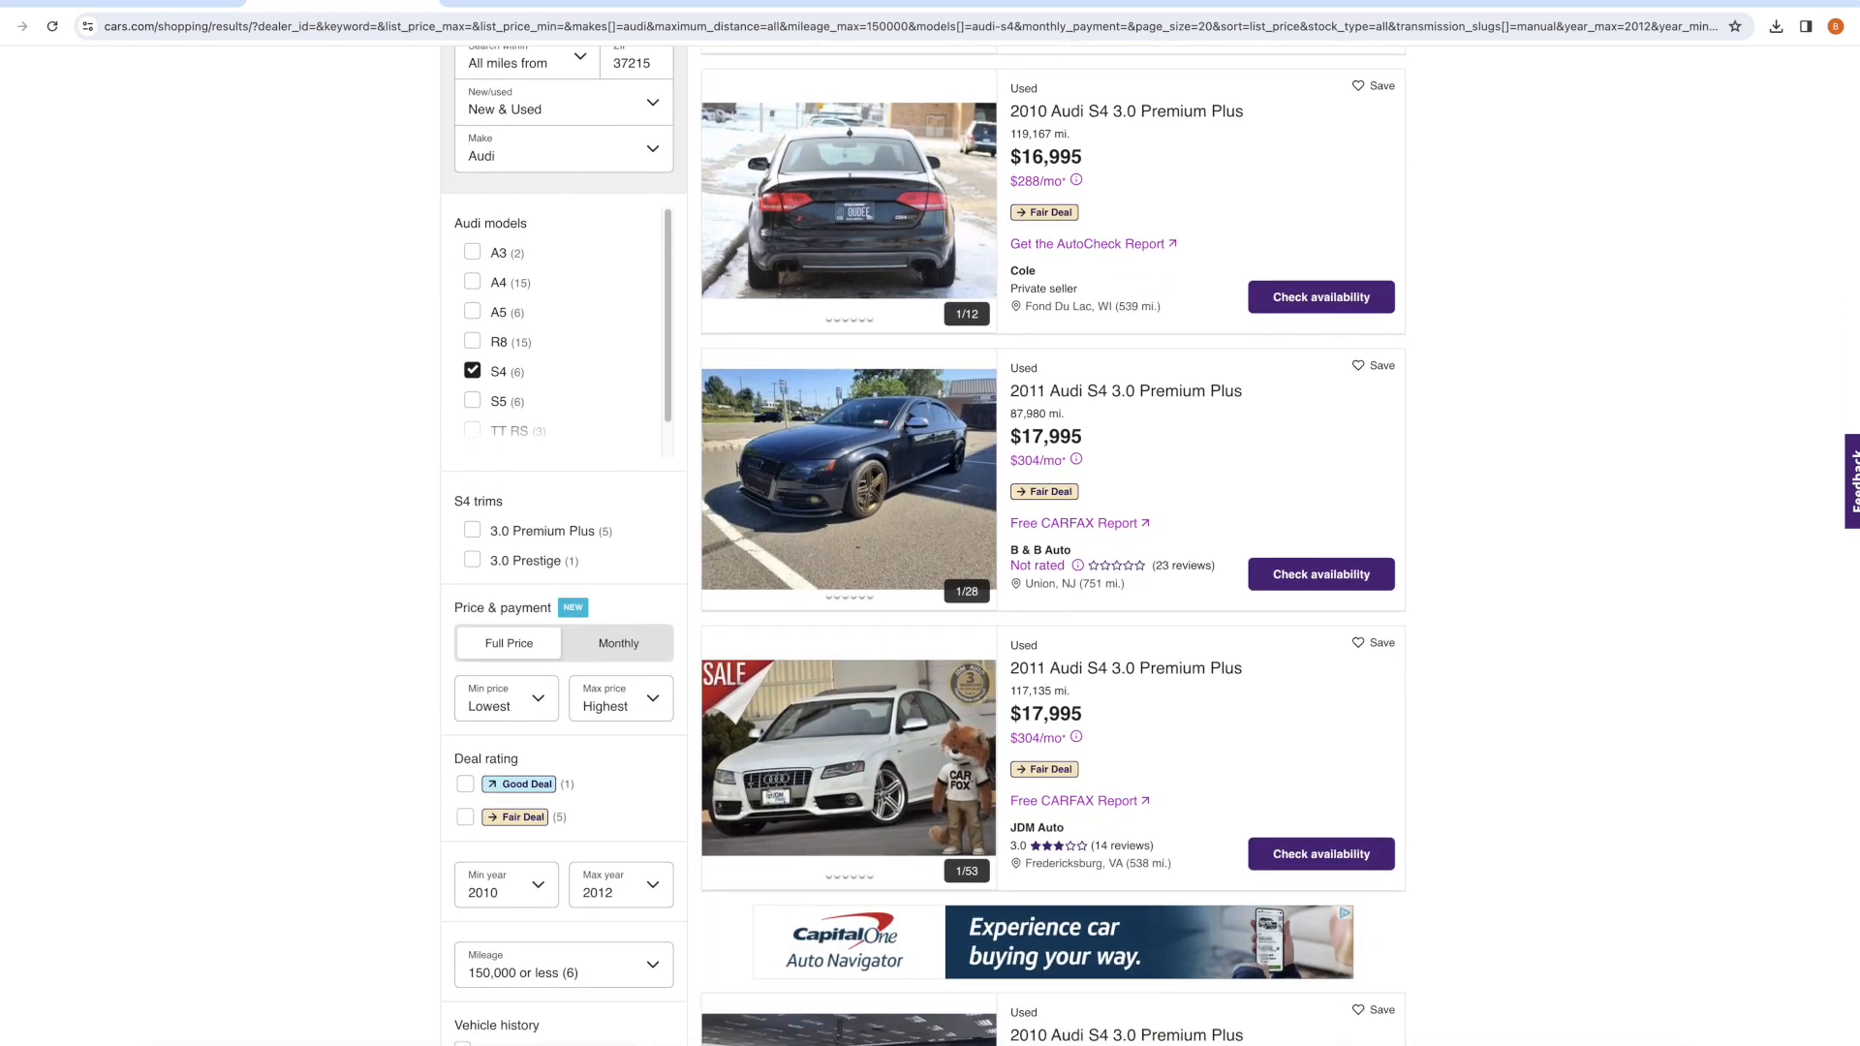
pyautogui.scroll(-3)
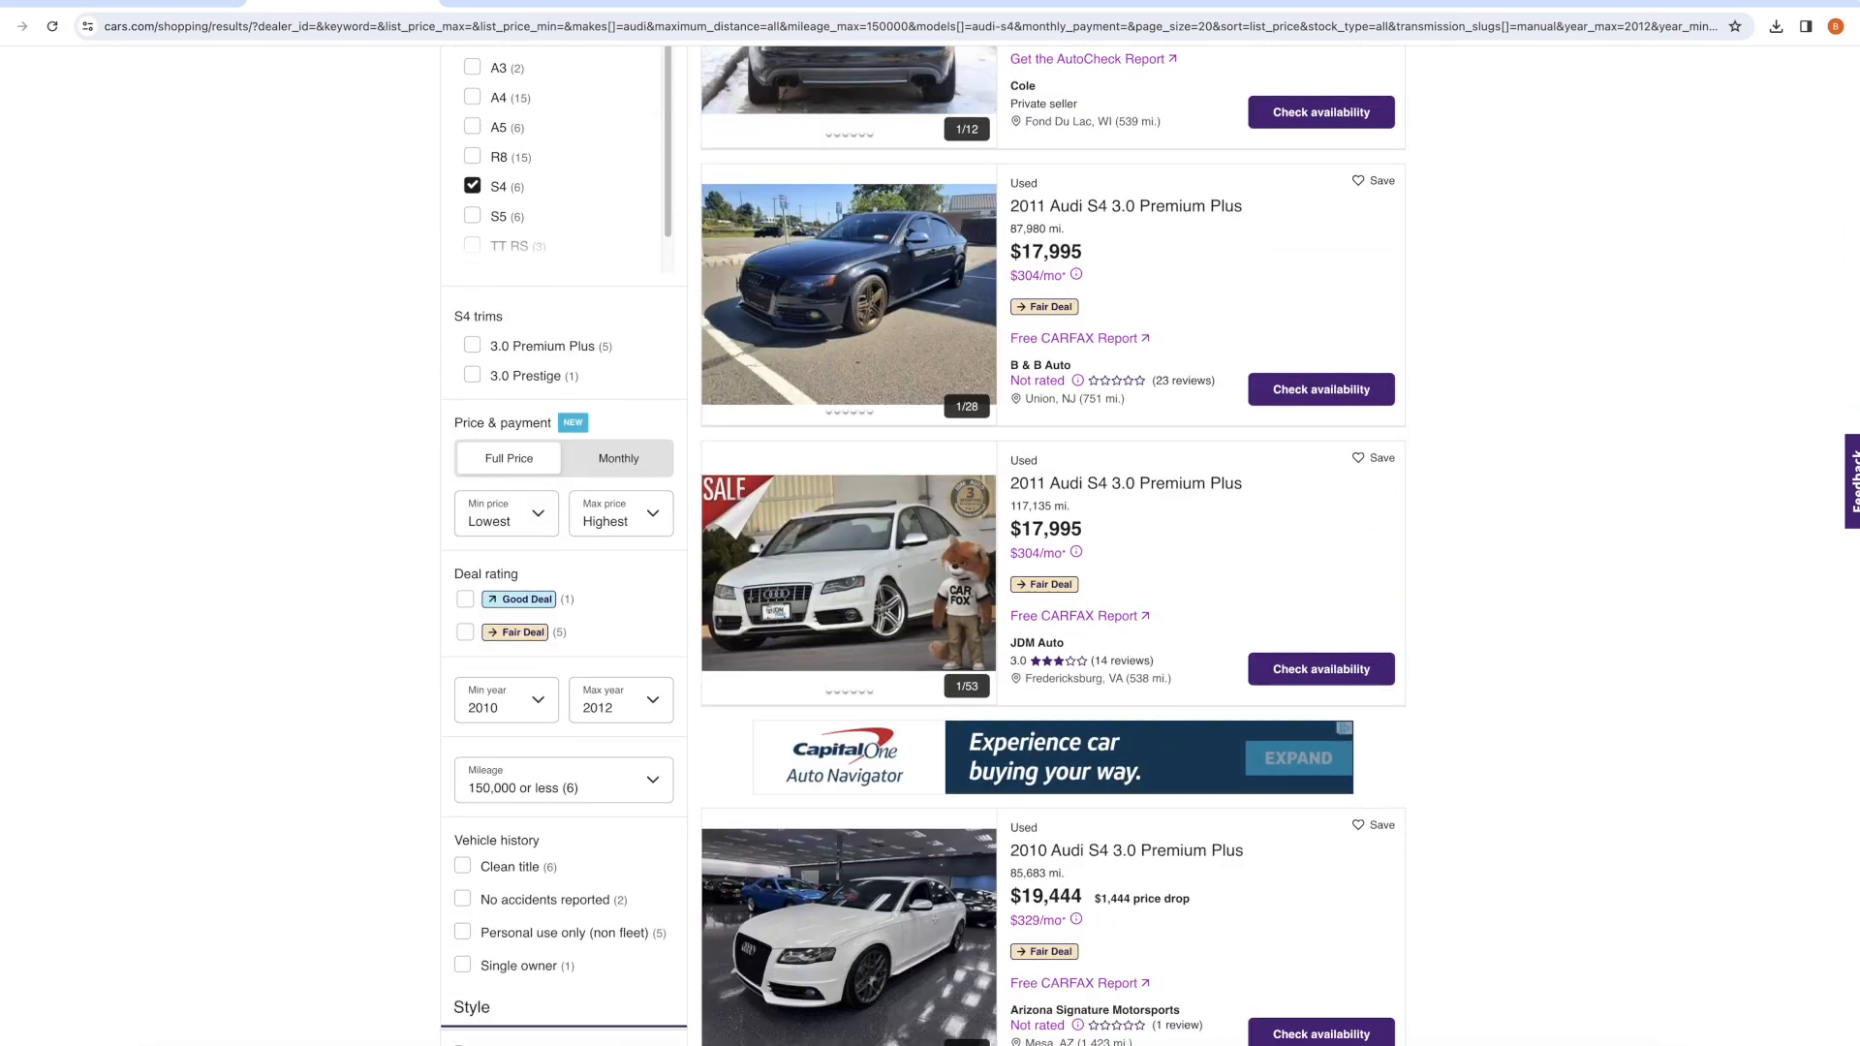
pyautogui.scroll(-3)
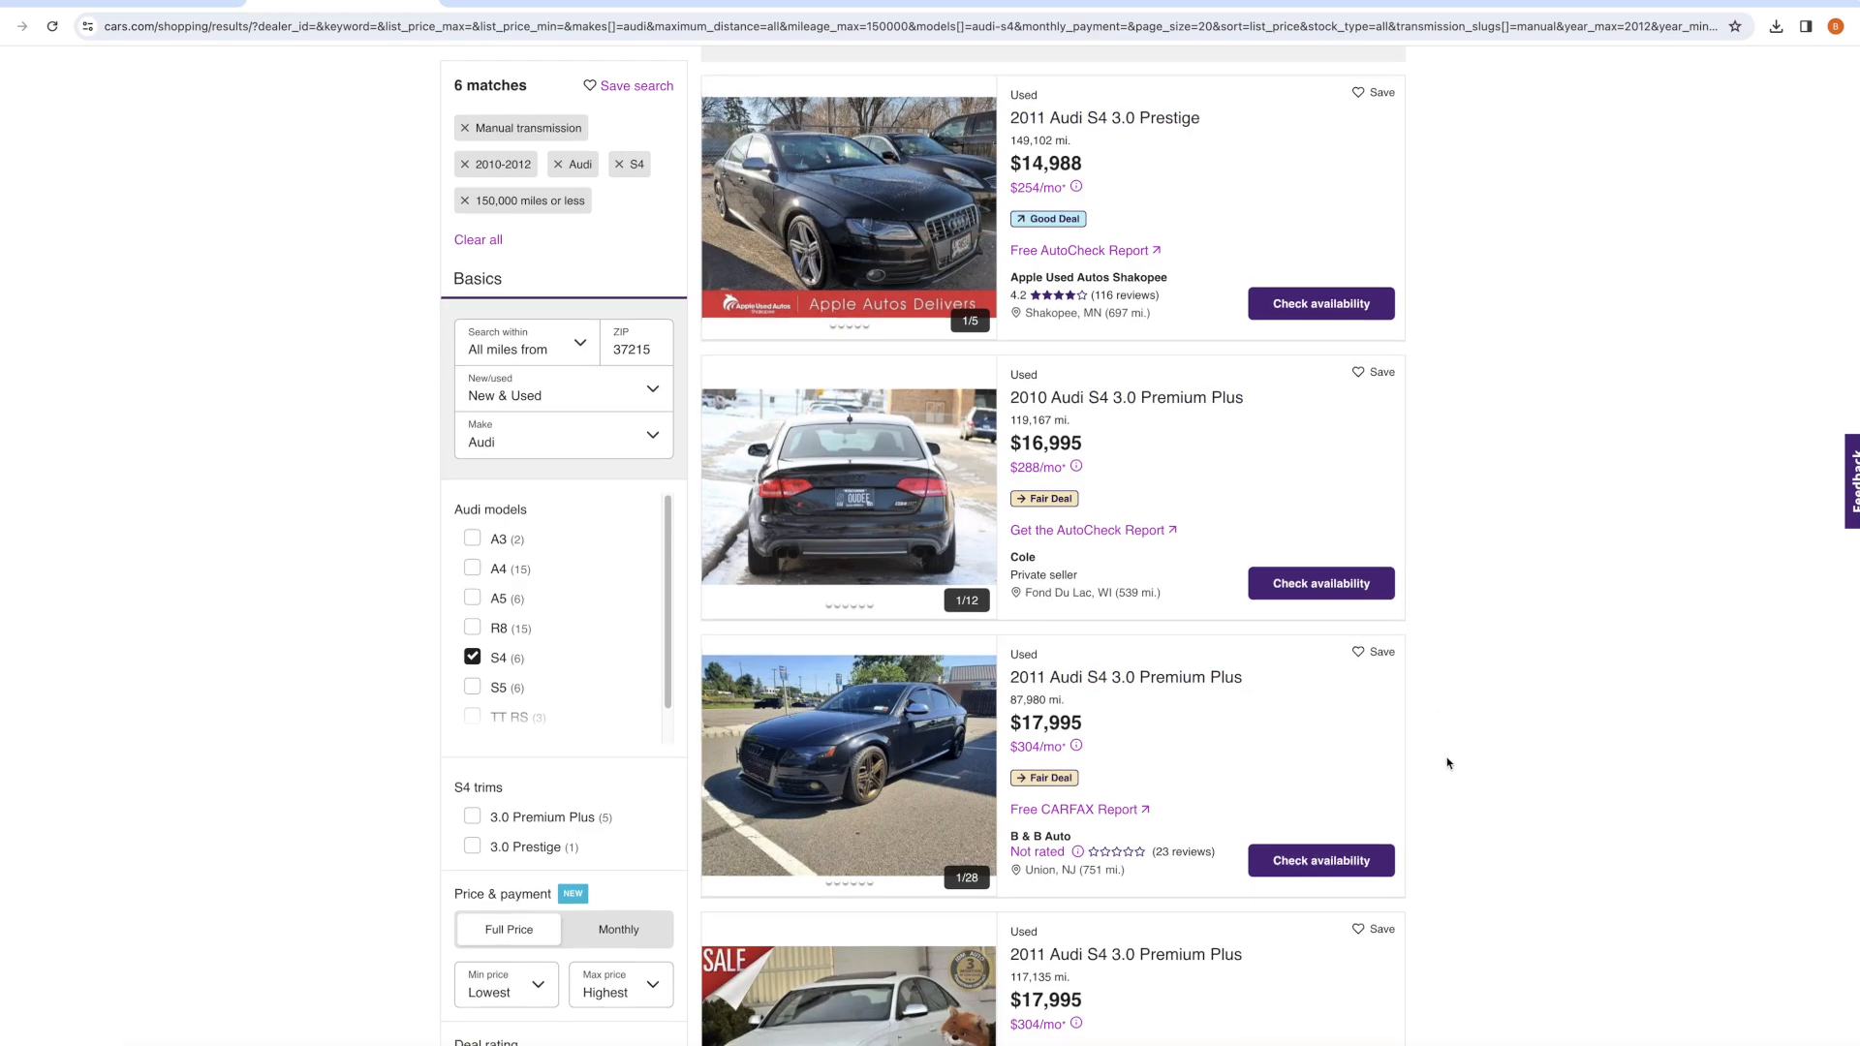
pyautogui.scroll(-3)
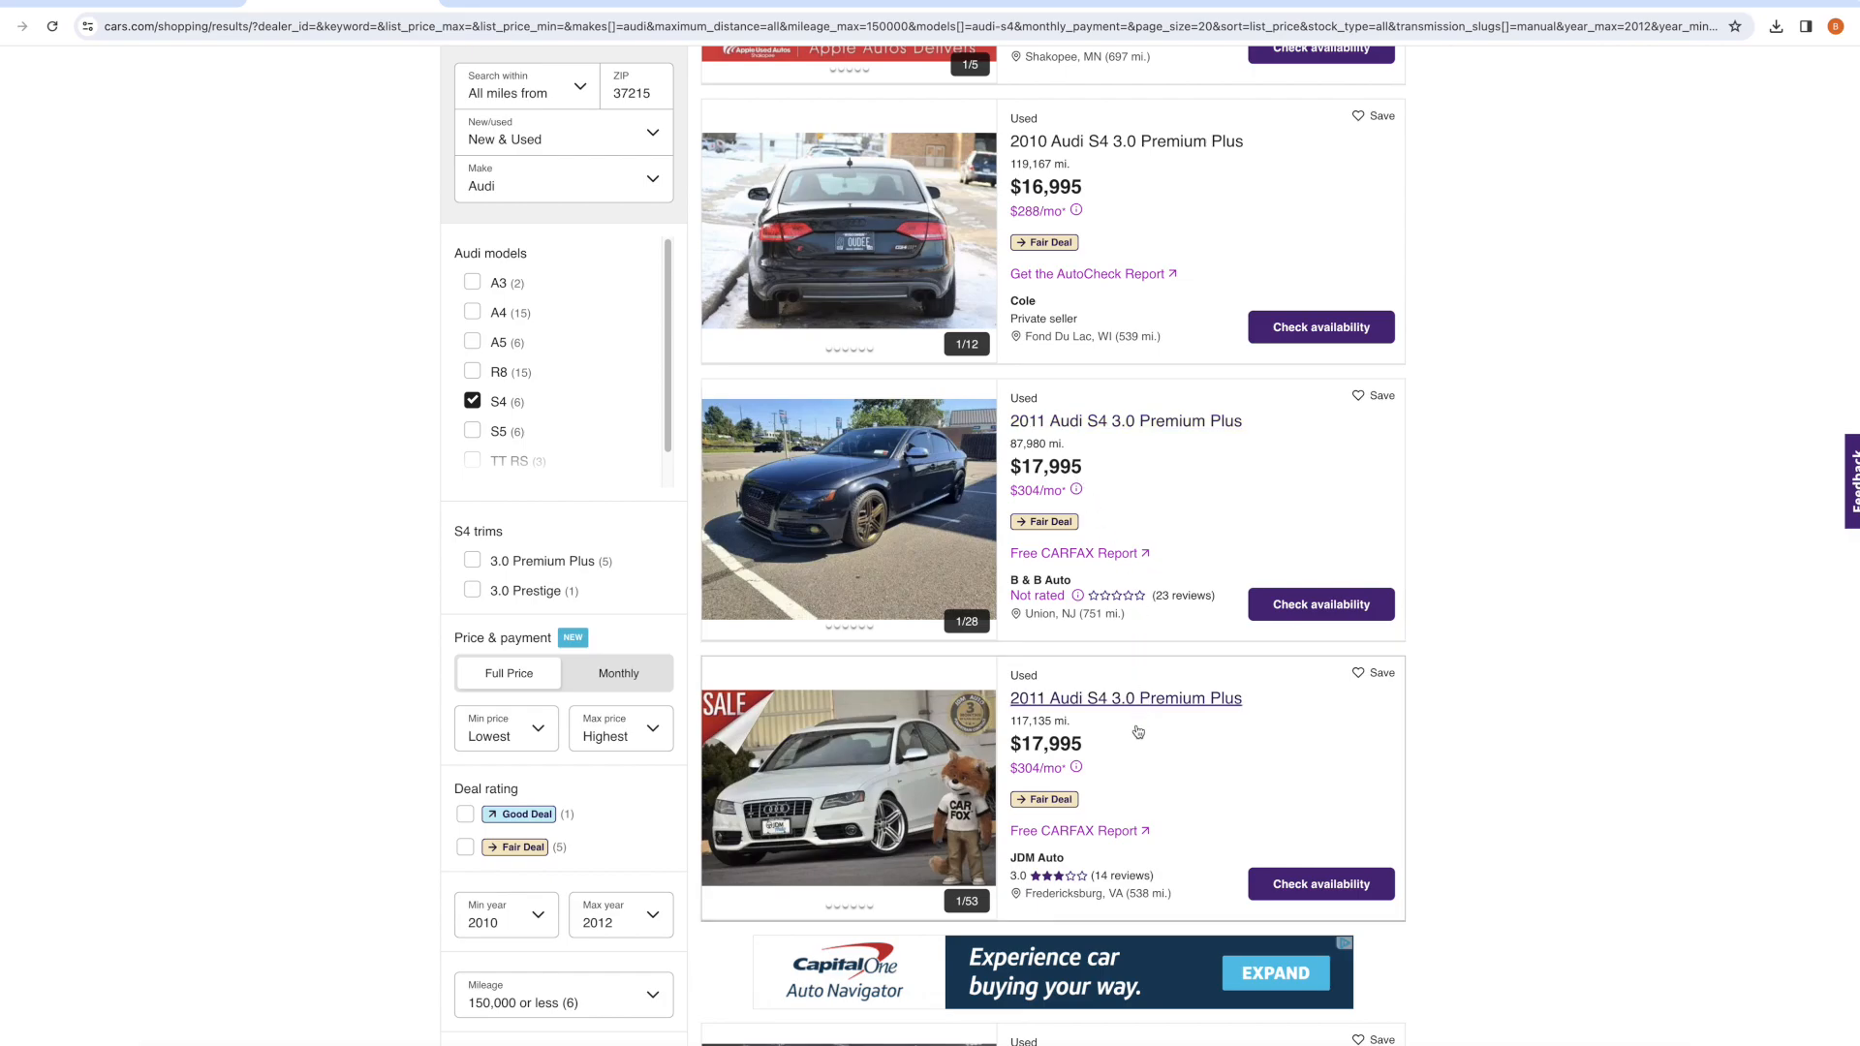
pyautogui.scroll(-3)
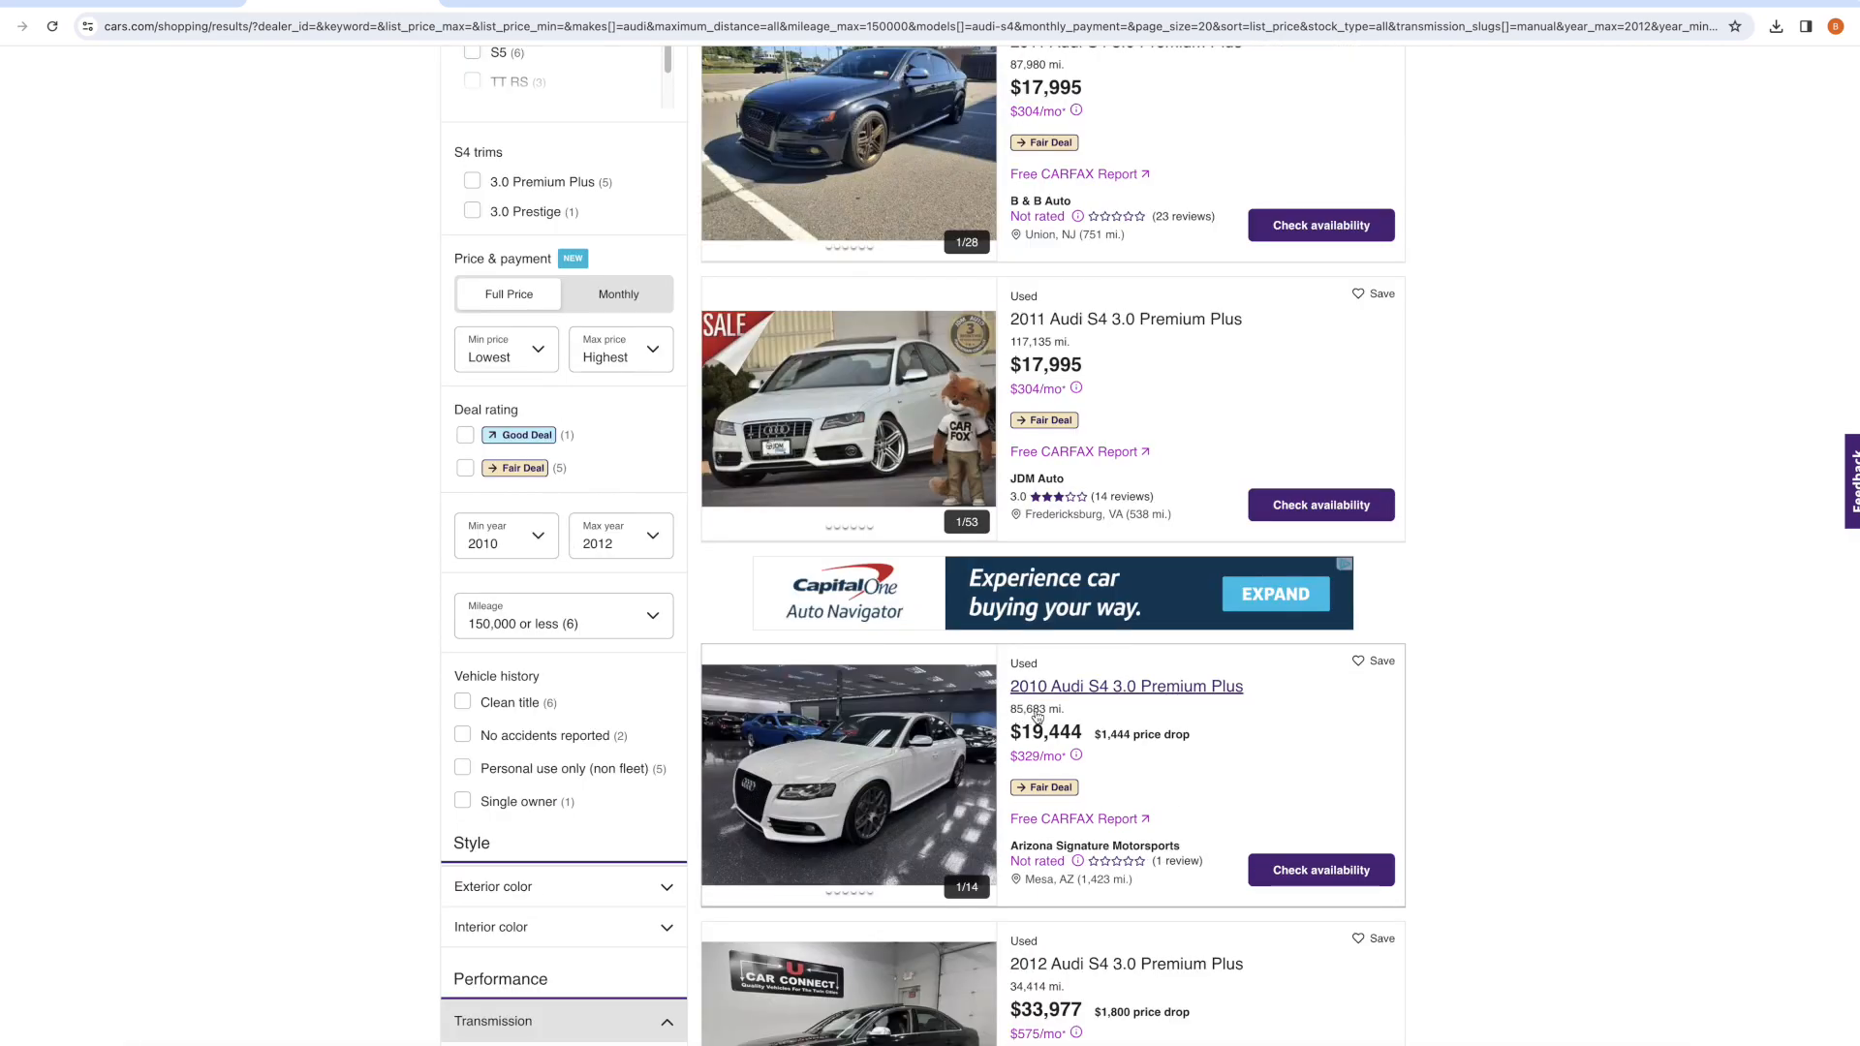
pyautogui.moveTo(1026, 720)
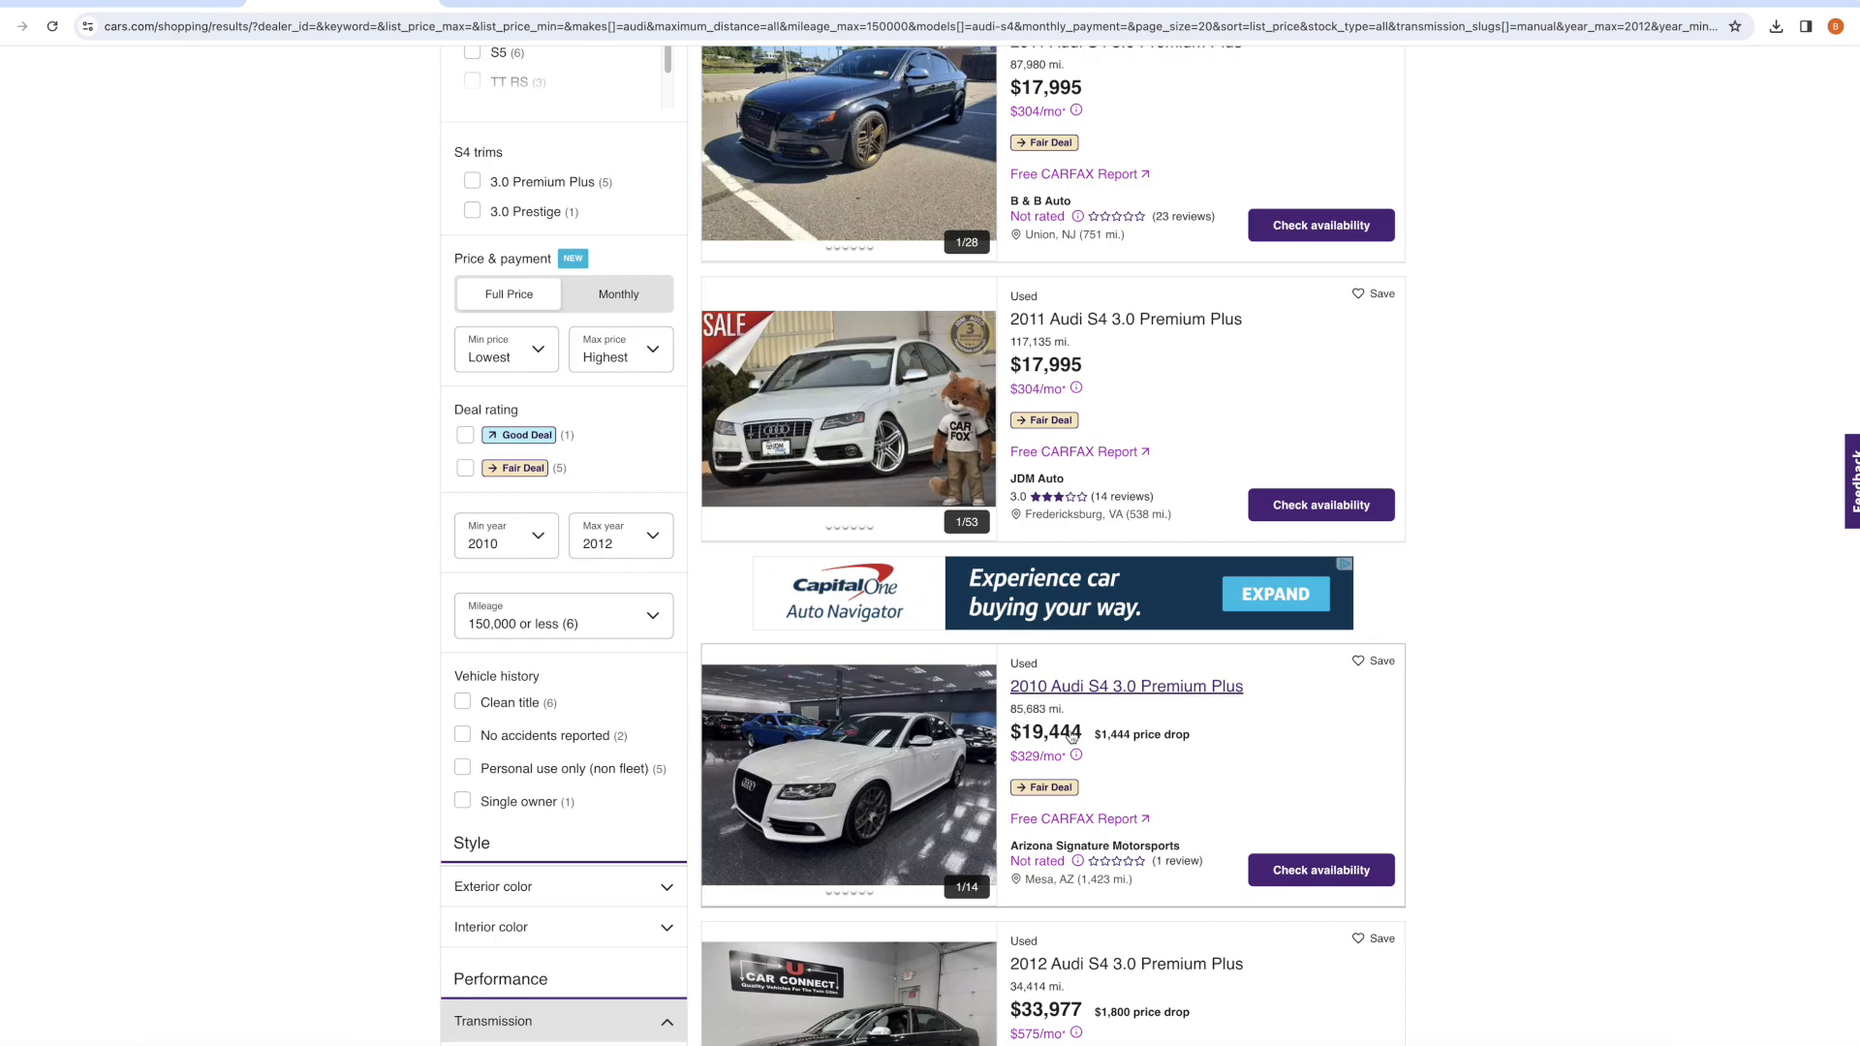
pyautogui.moveTo(1063, 741)
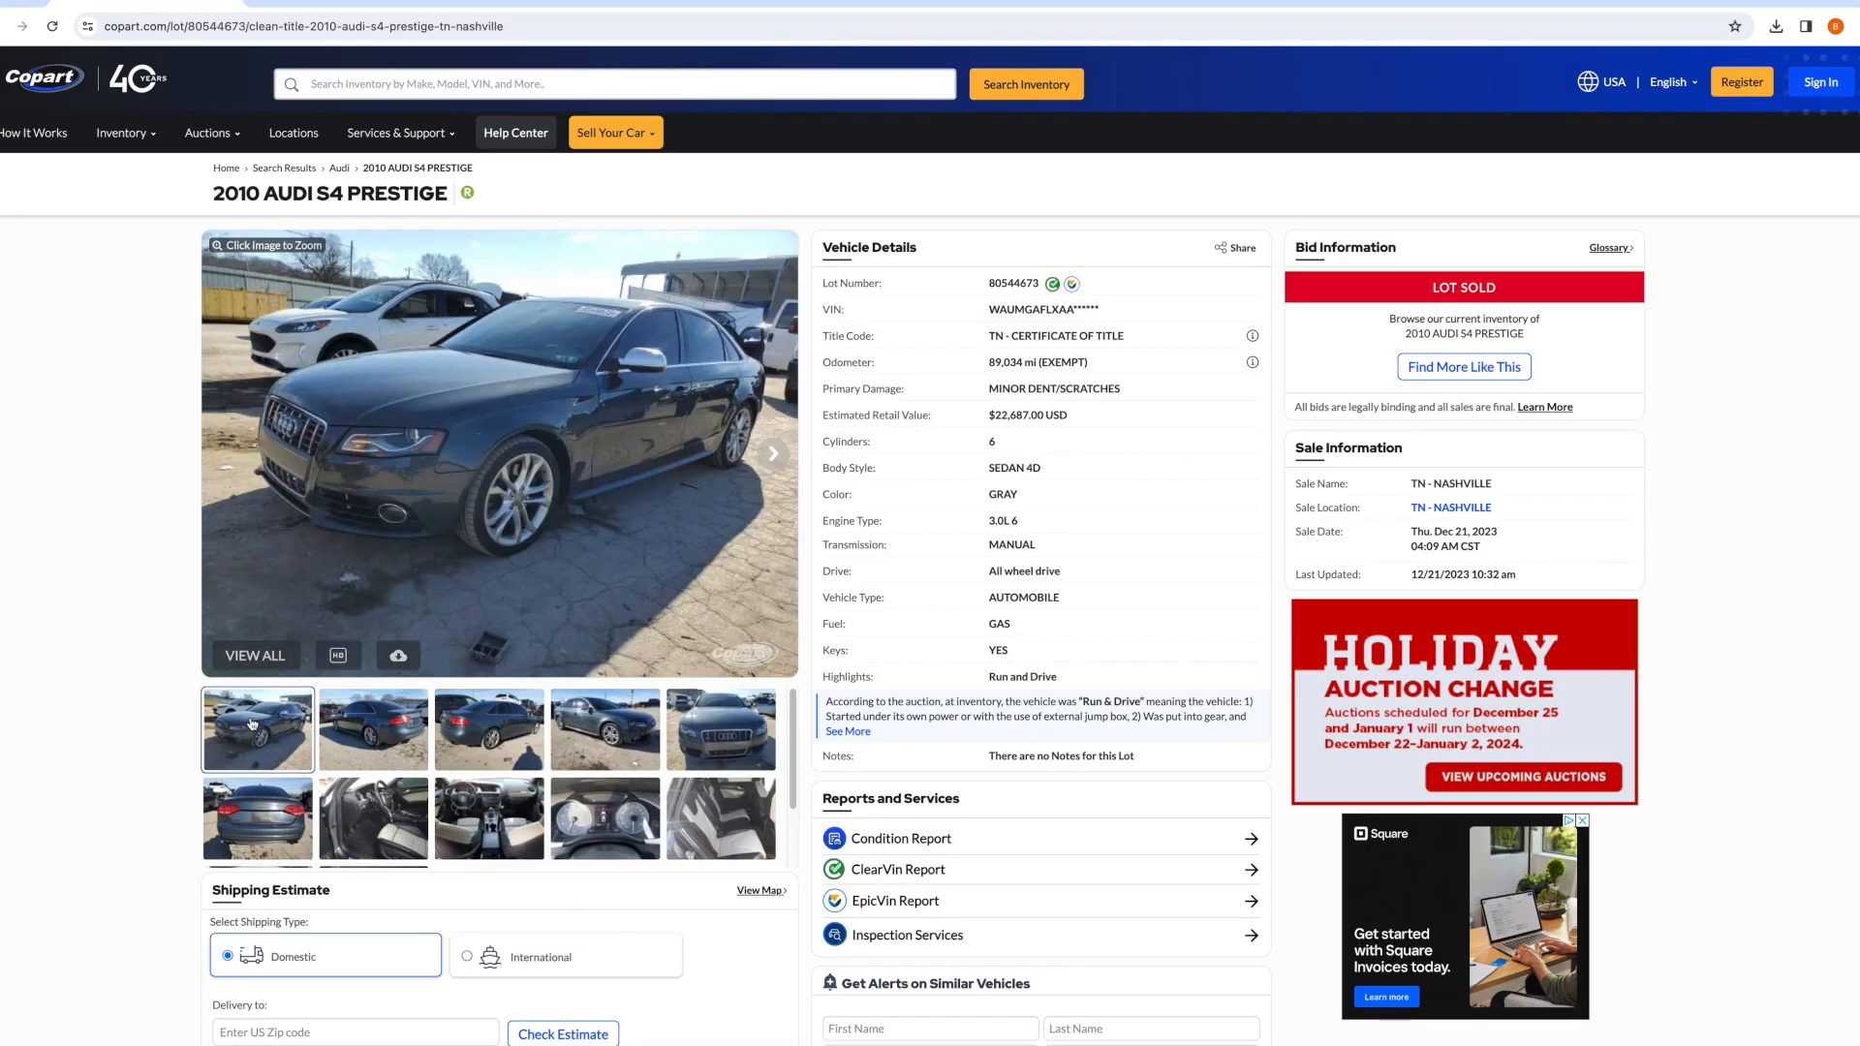
pyautogui.moveTo(1278, 833)
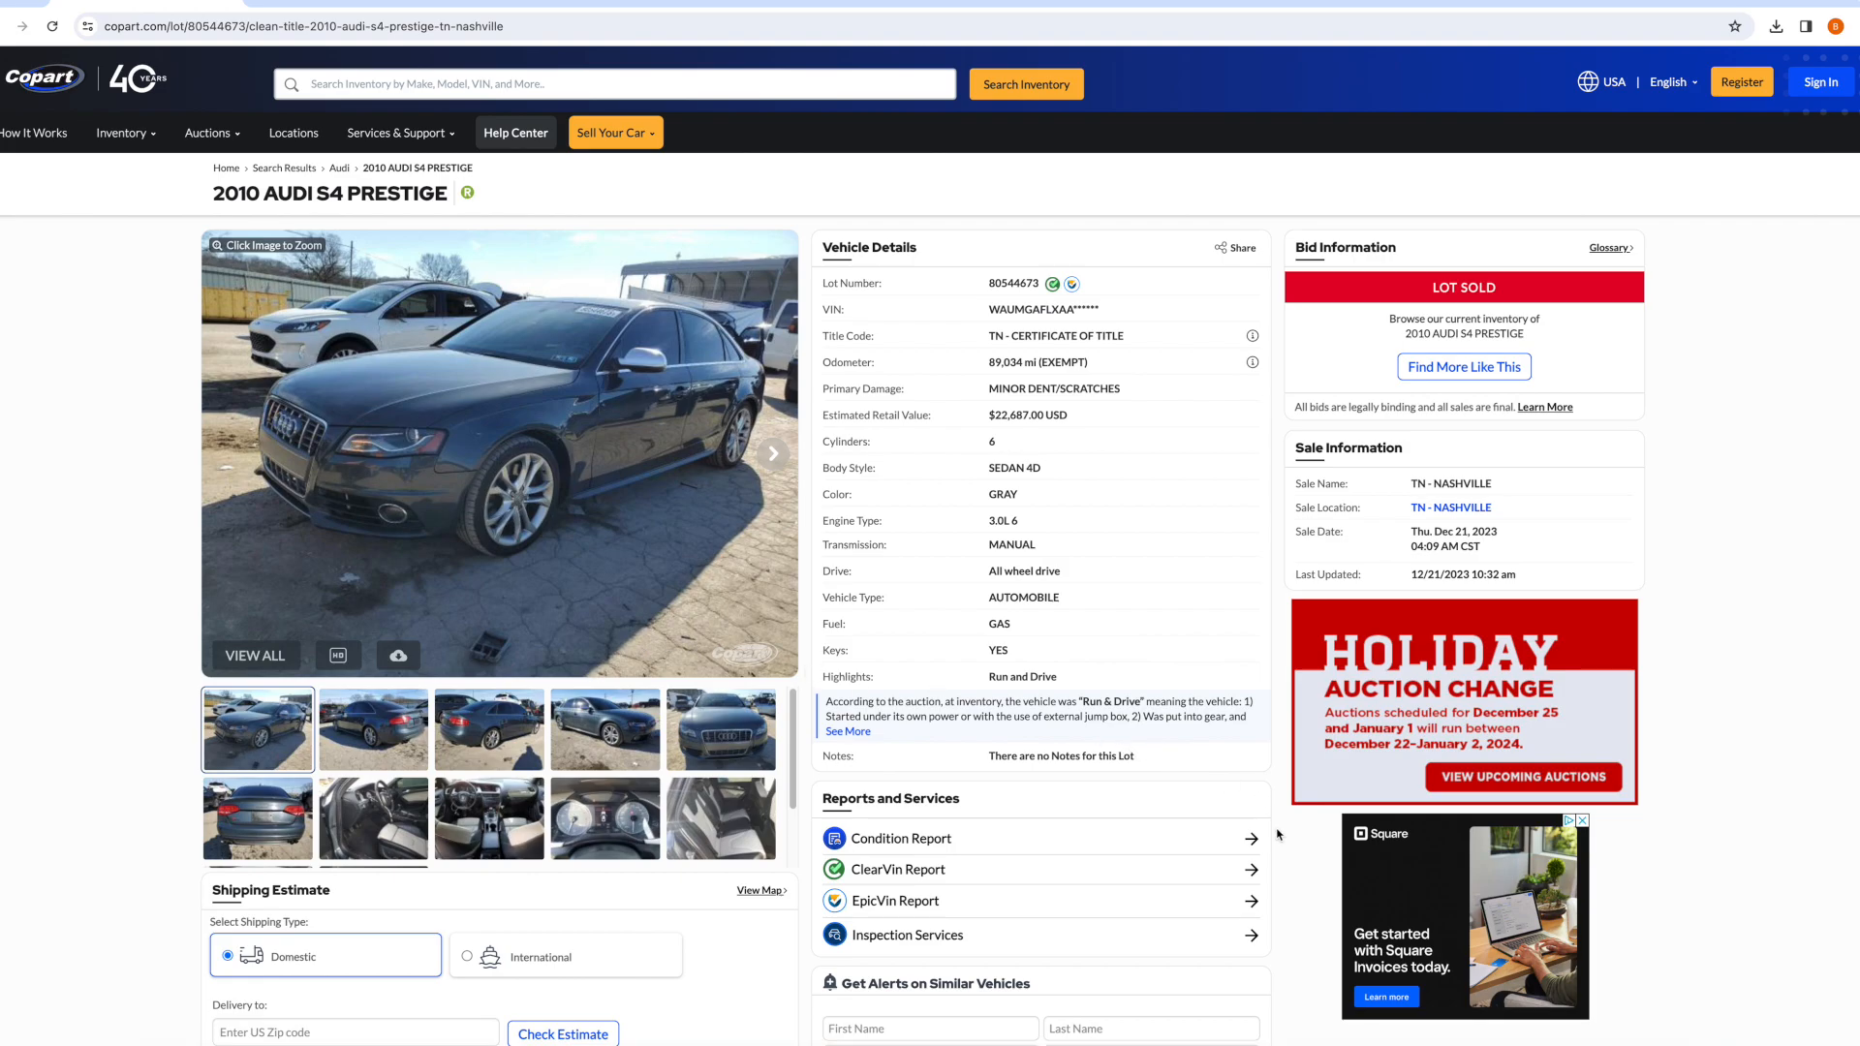
pyautogui.moveTo(529, 820)
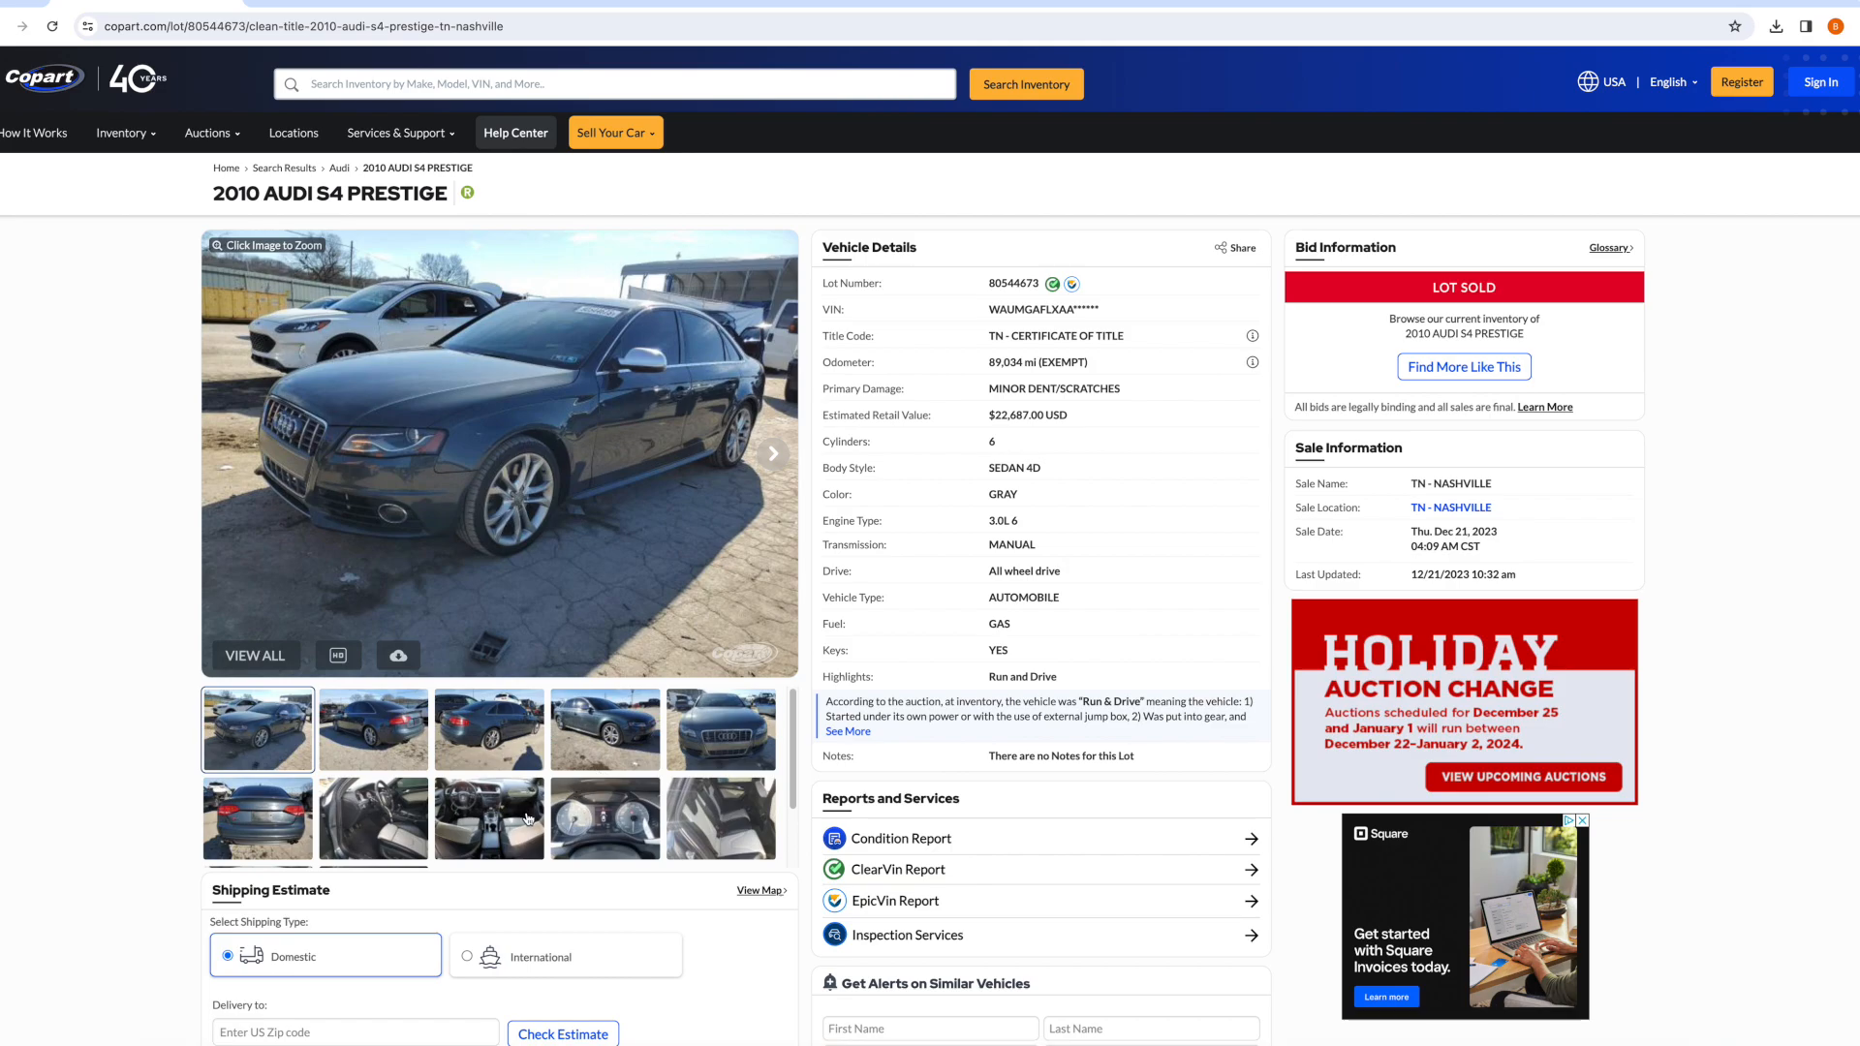
# Glance at the driver-side interior photo, then bring back the front exterior photo.
pyautogui.click(372, 819)
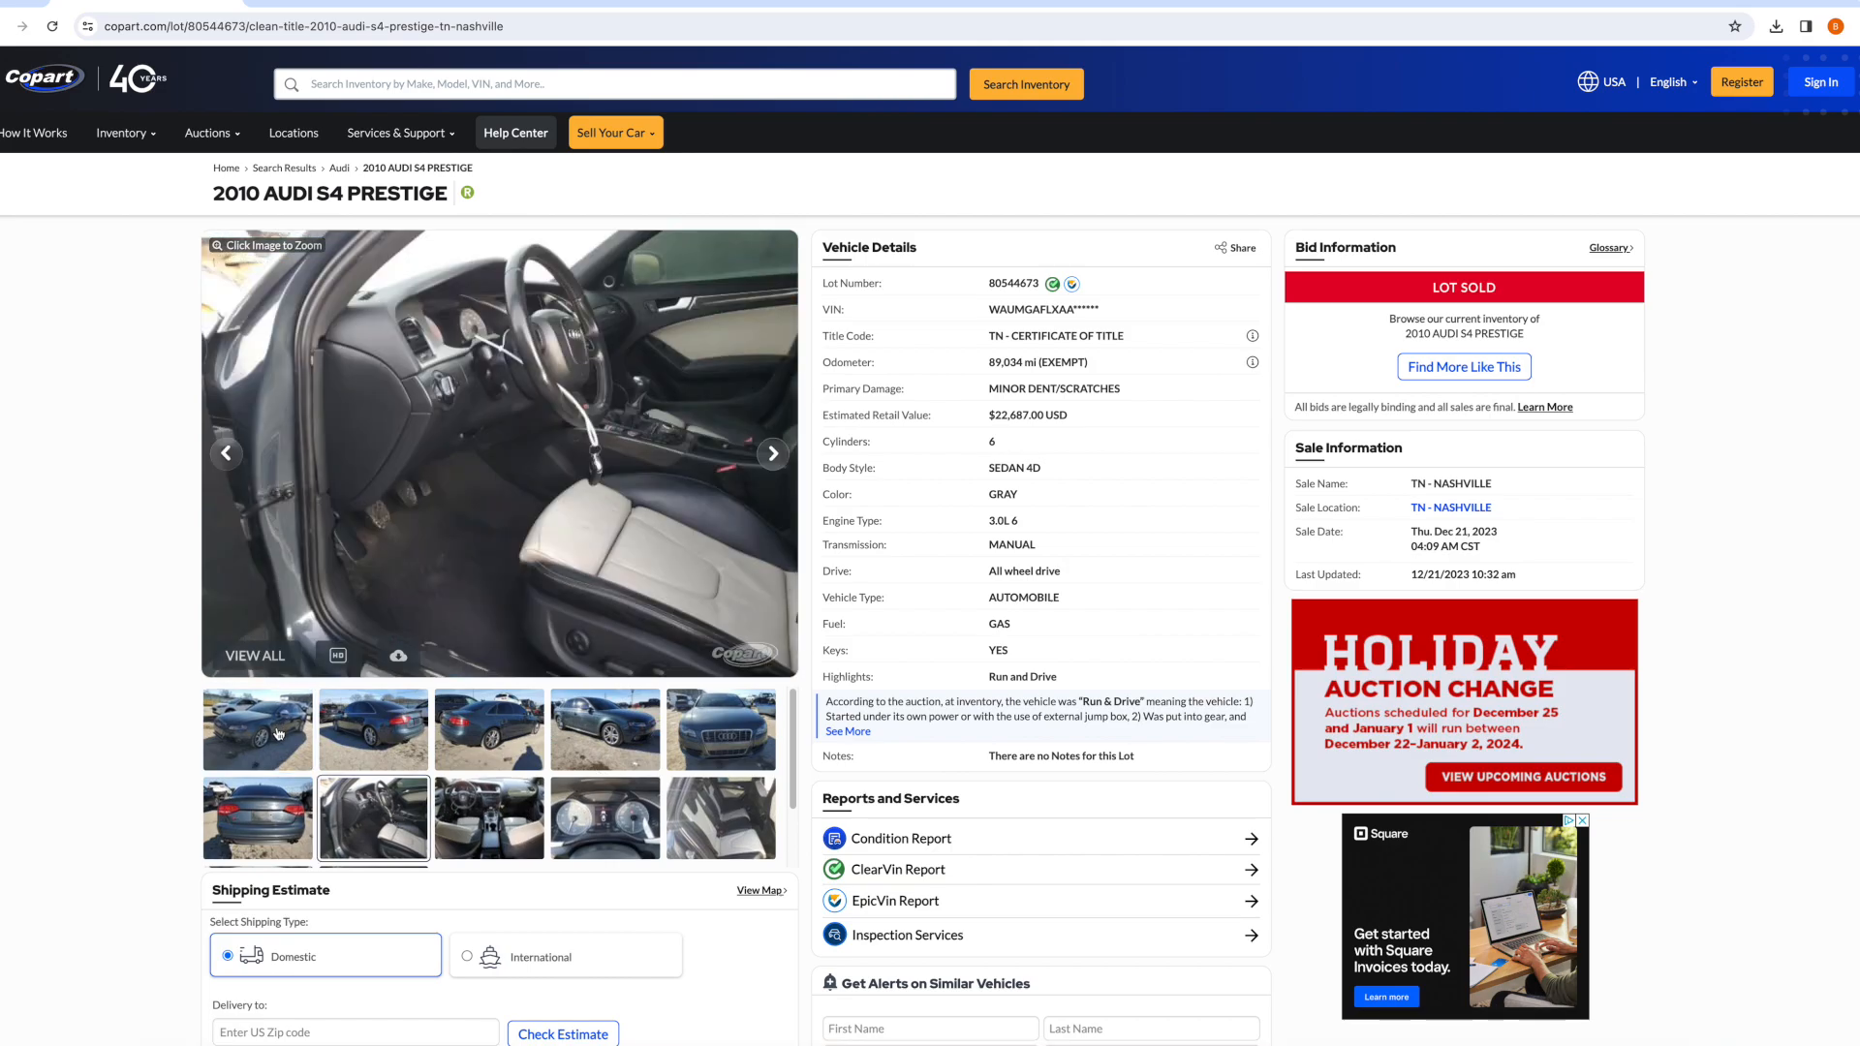
pyautogui.click(258, 729)
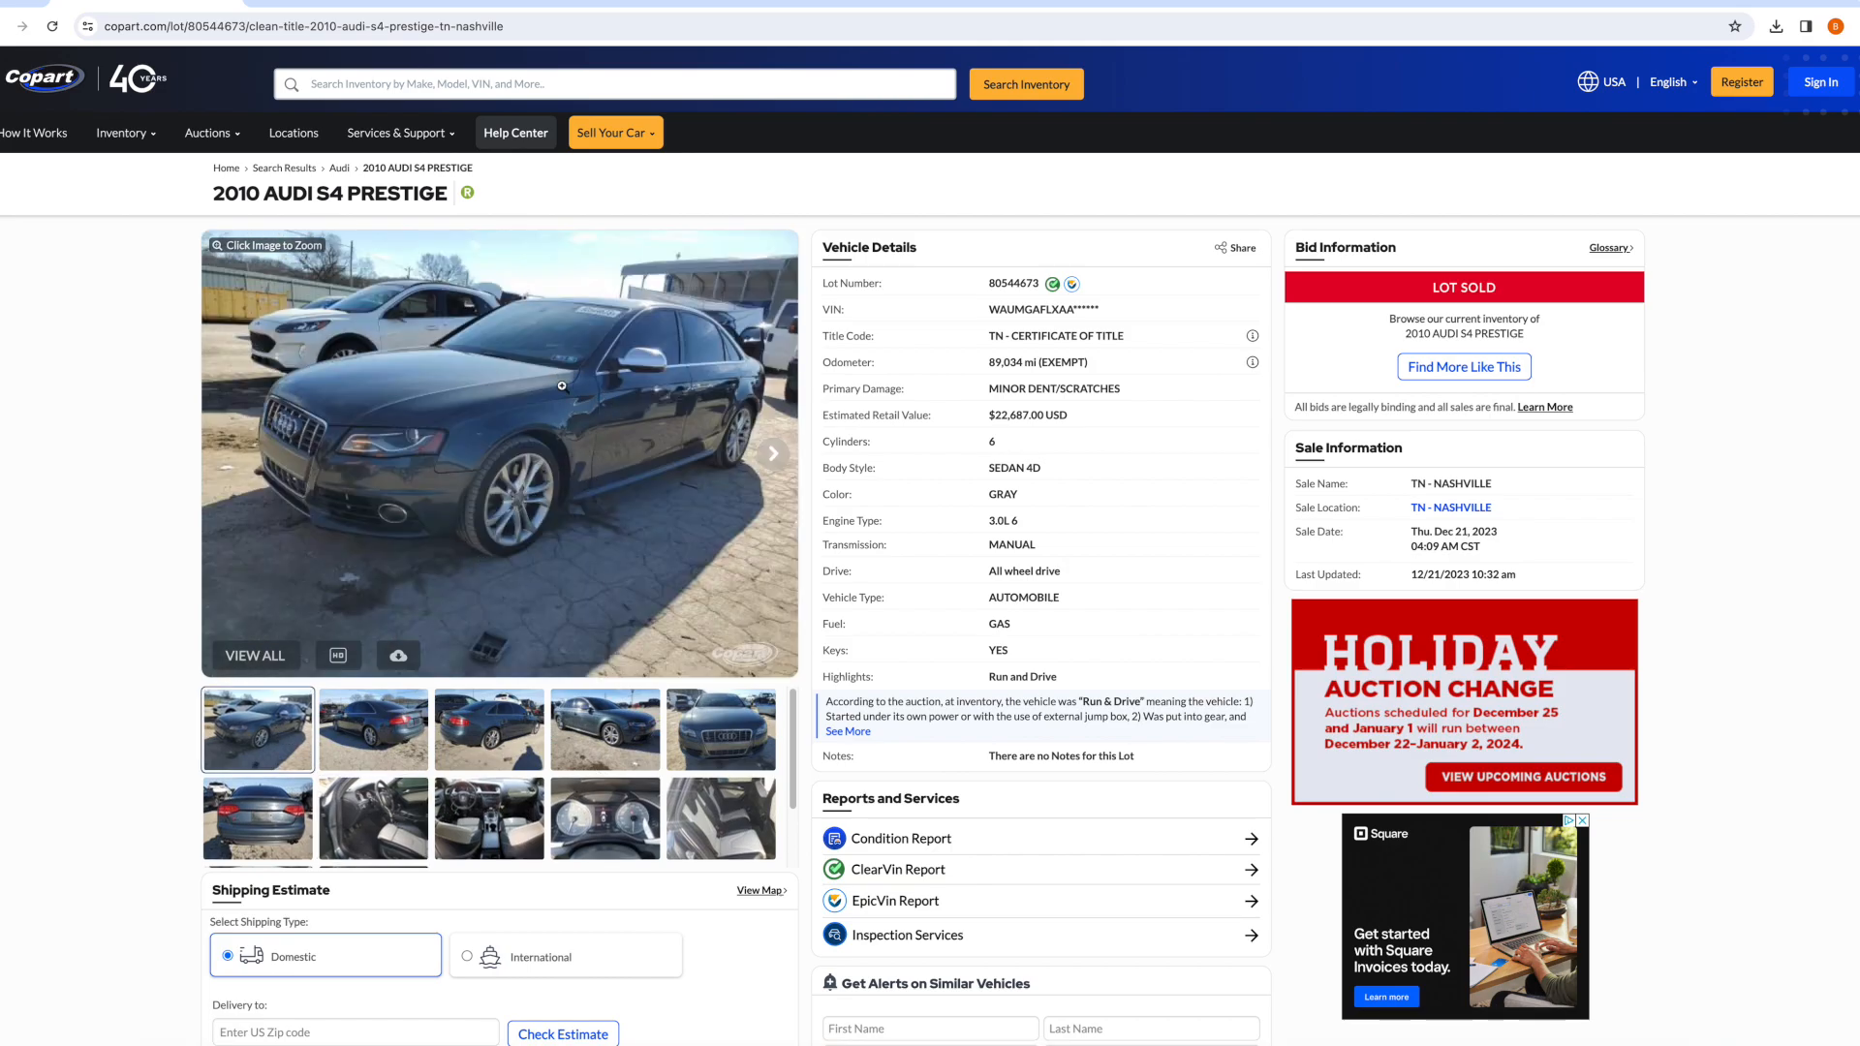
pyautogui.moveTo(1086, 505)
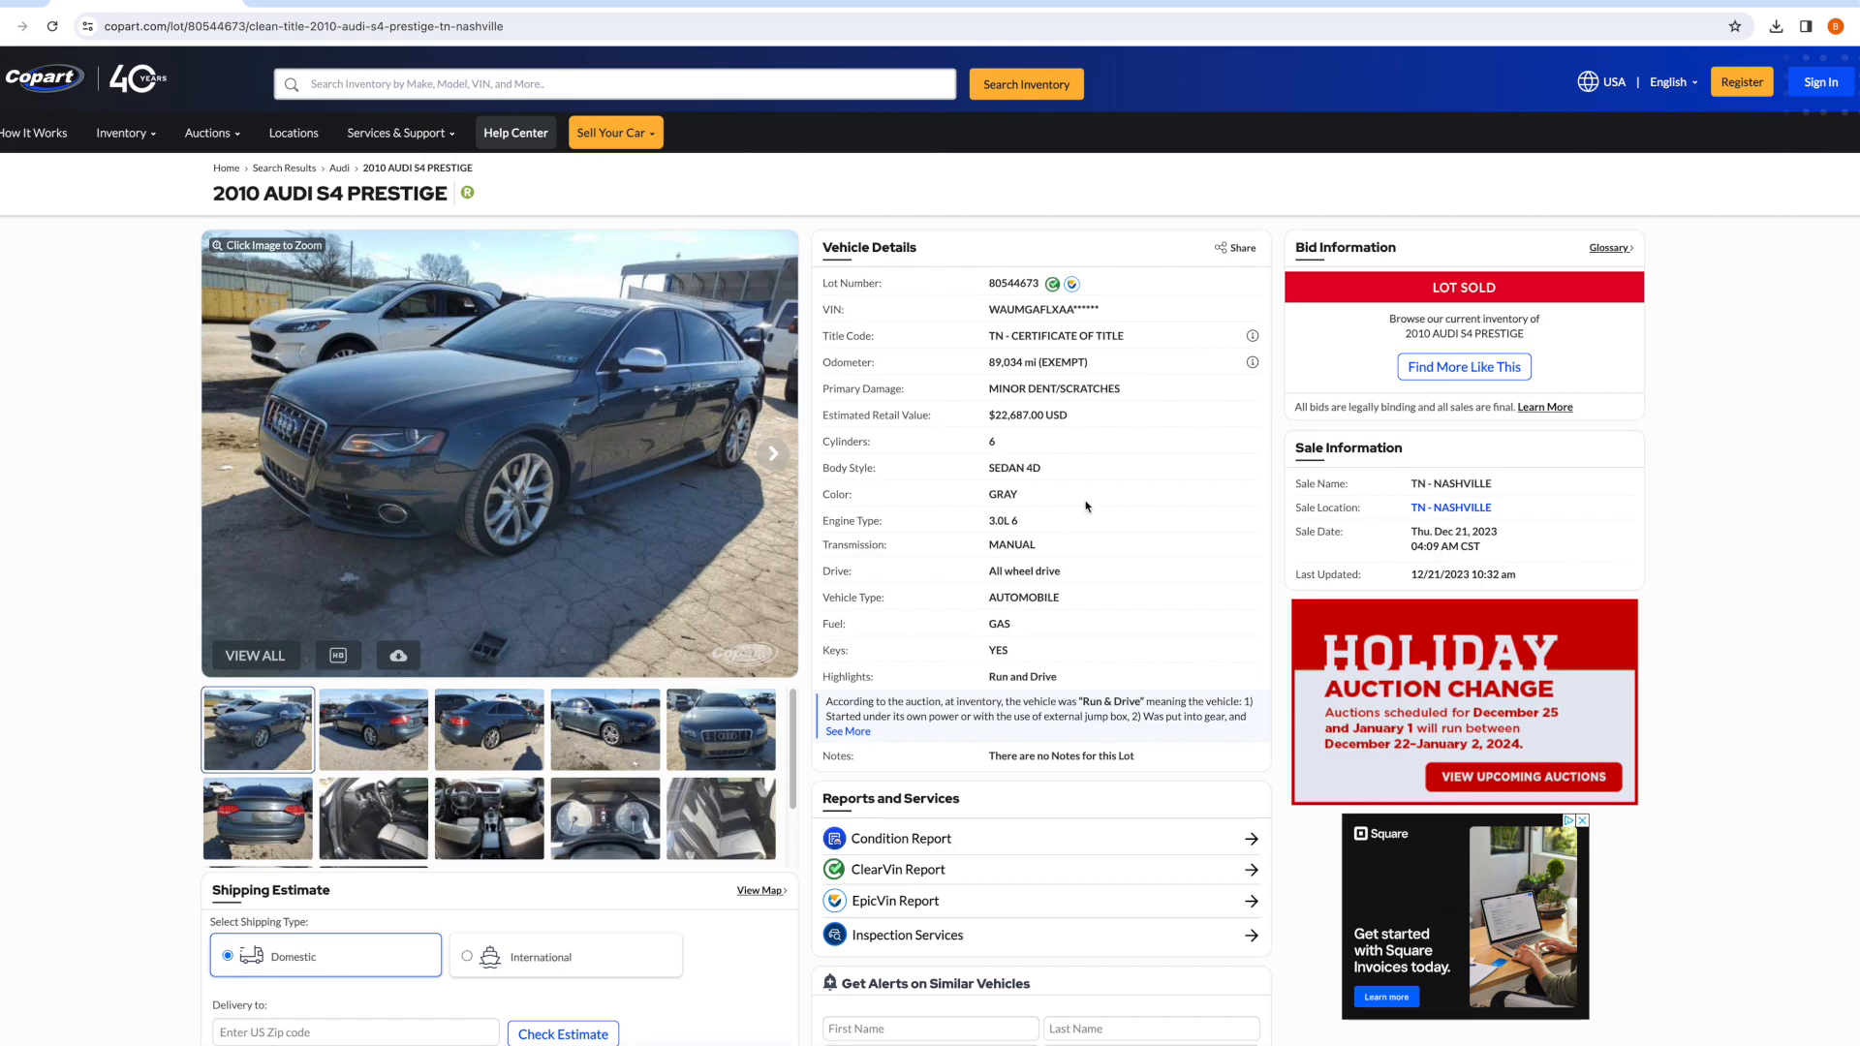
pyautogui.moveTo(1299, 839)
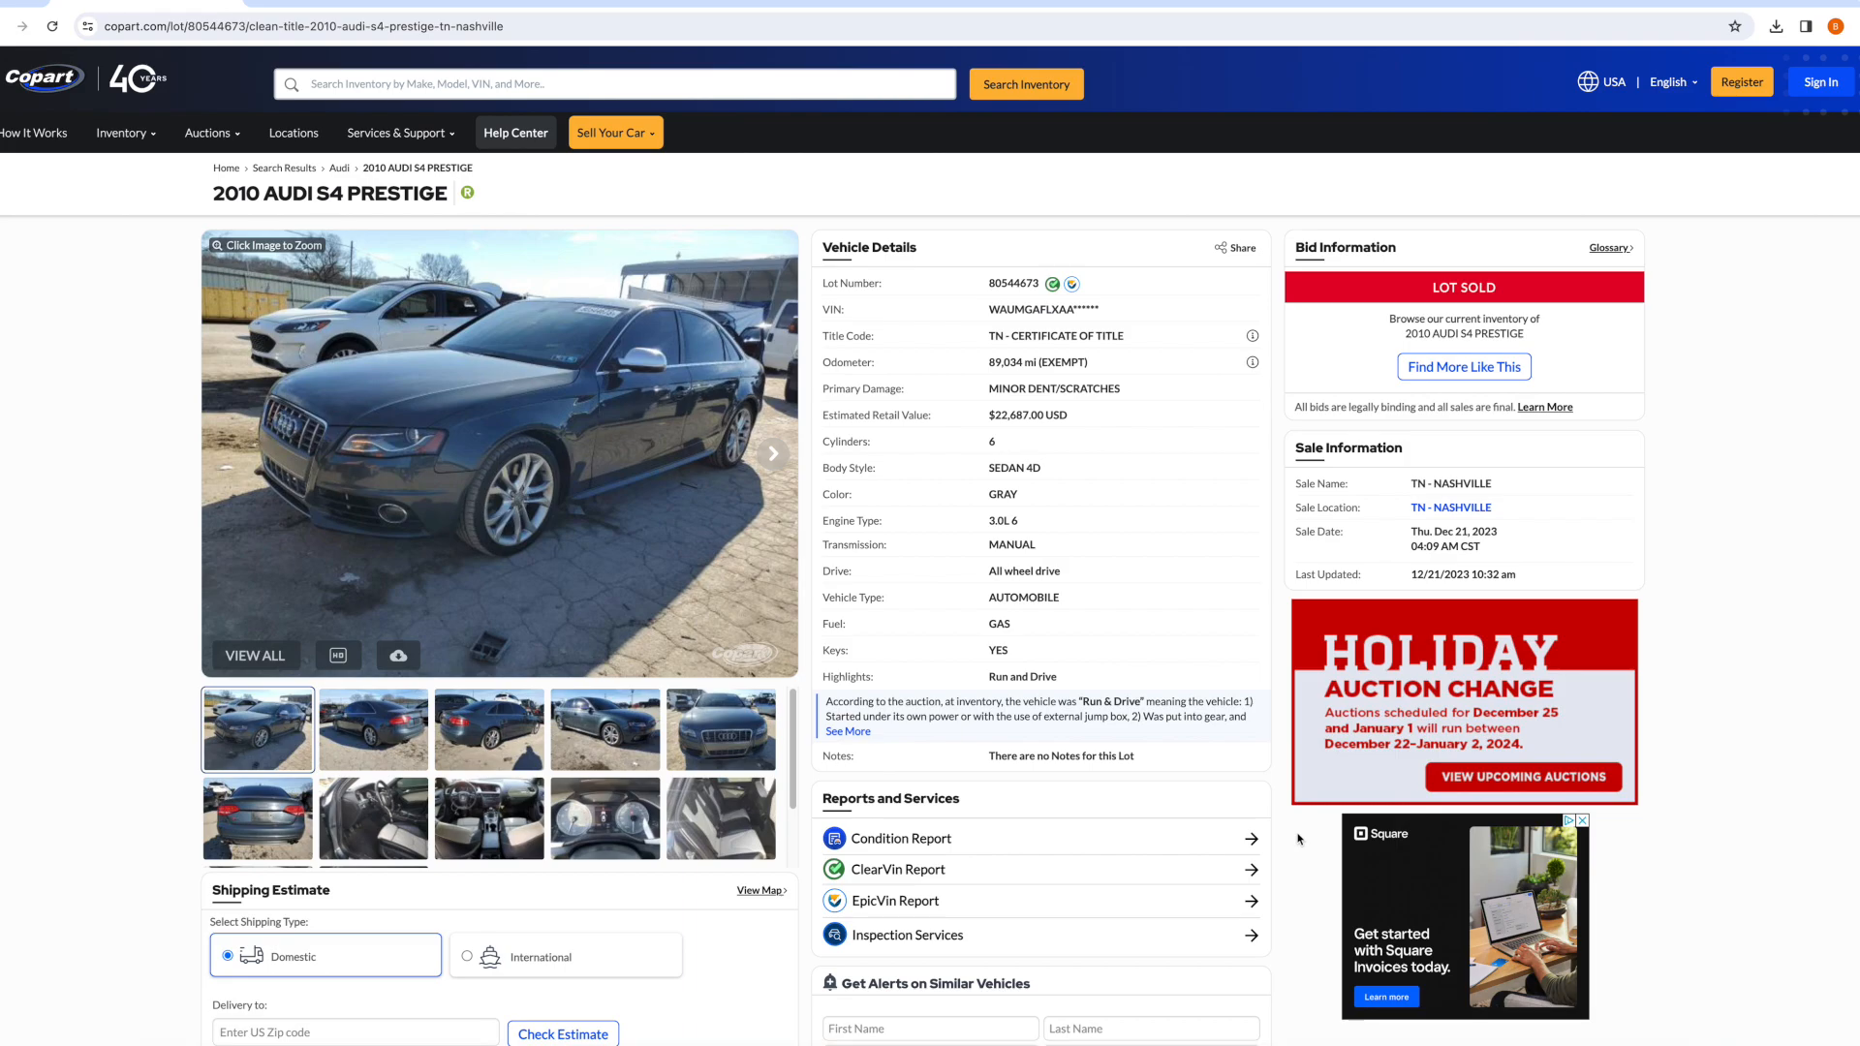
pyautogui.moveTo(1263, 407)
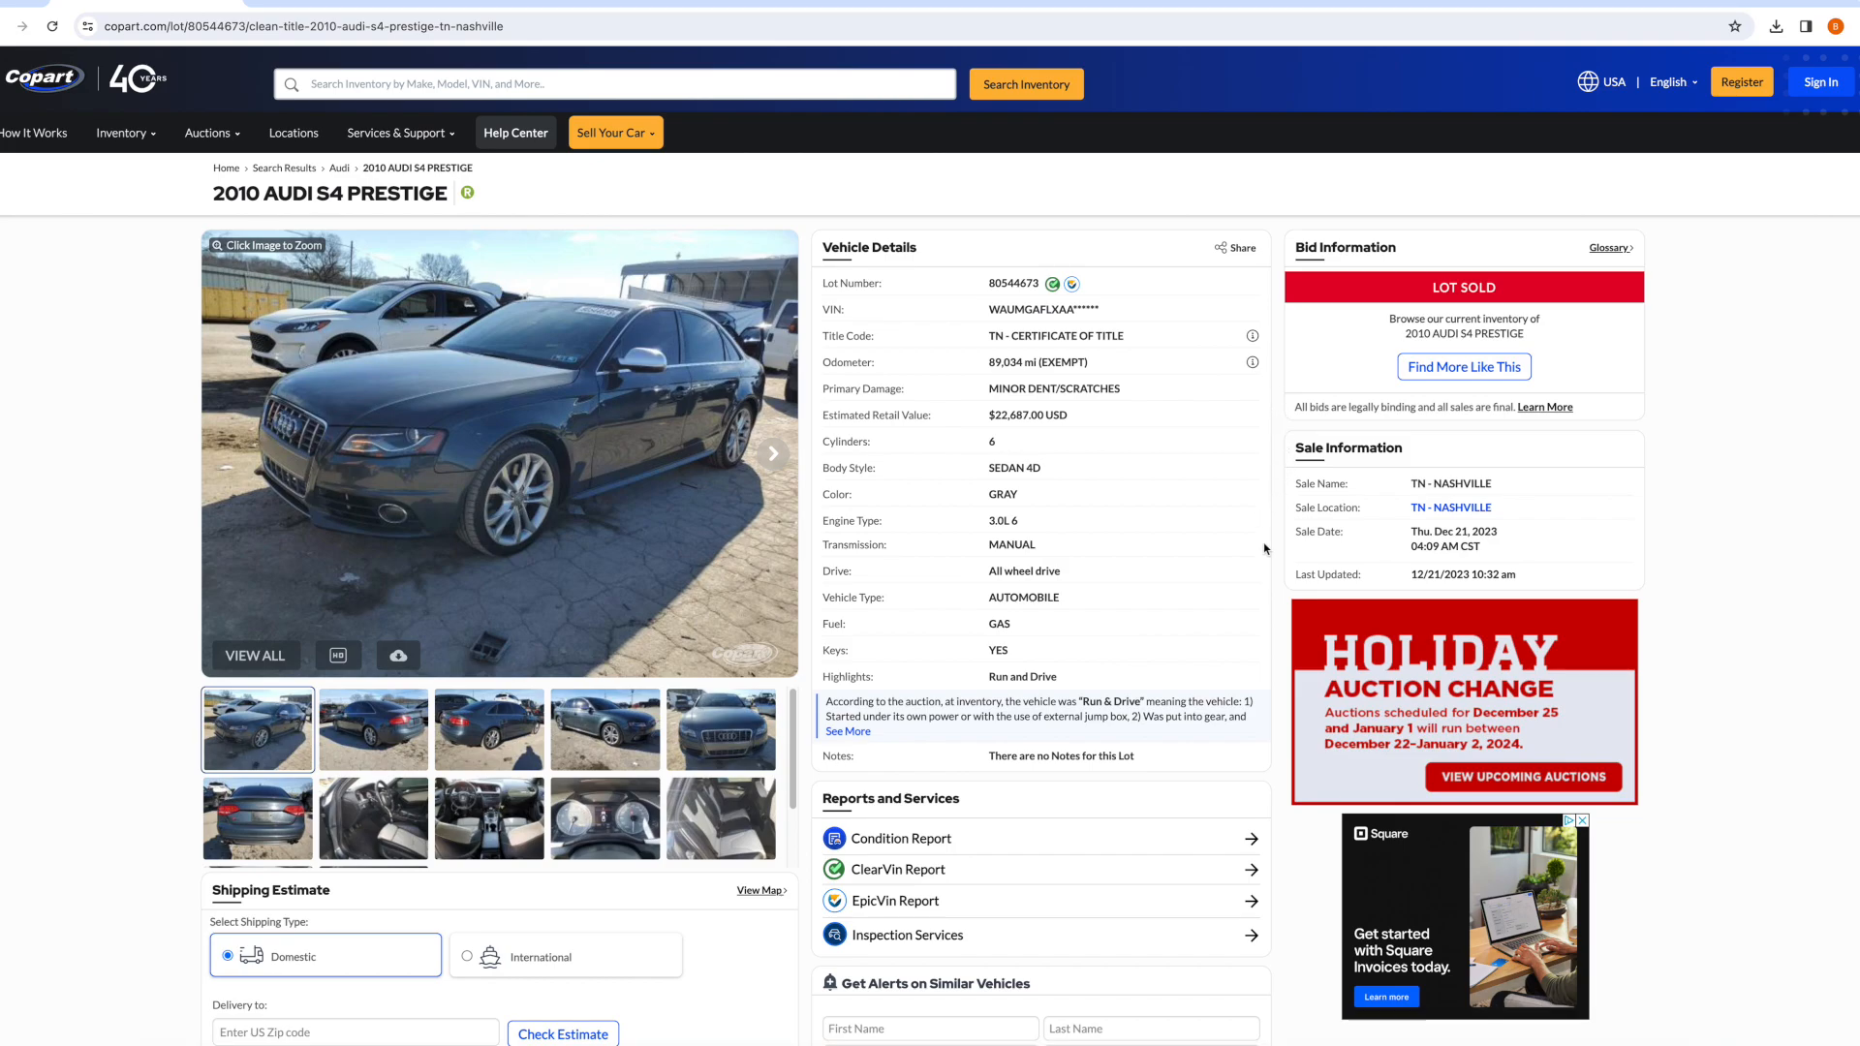
pyautogui.moveTo(806, 429)
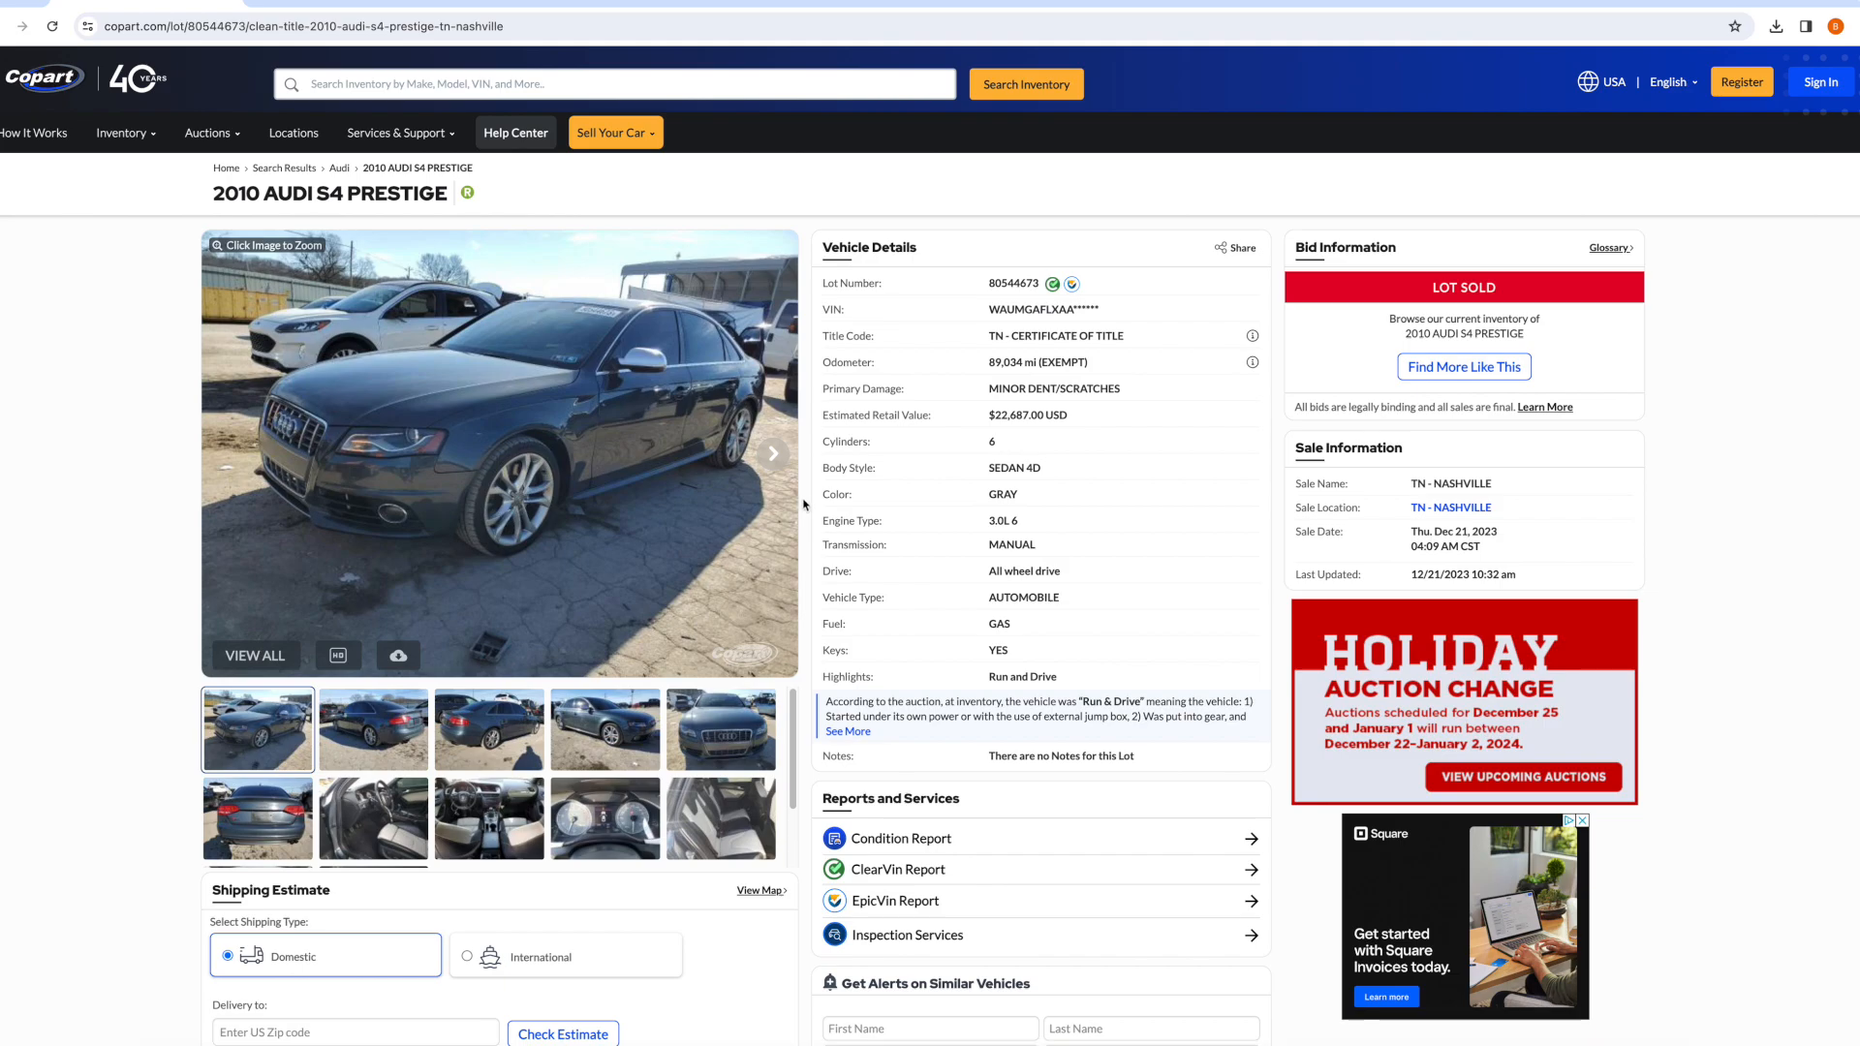
pyautogui.moveTo(811, 509)
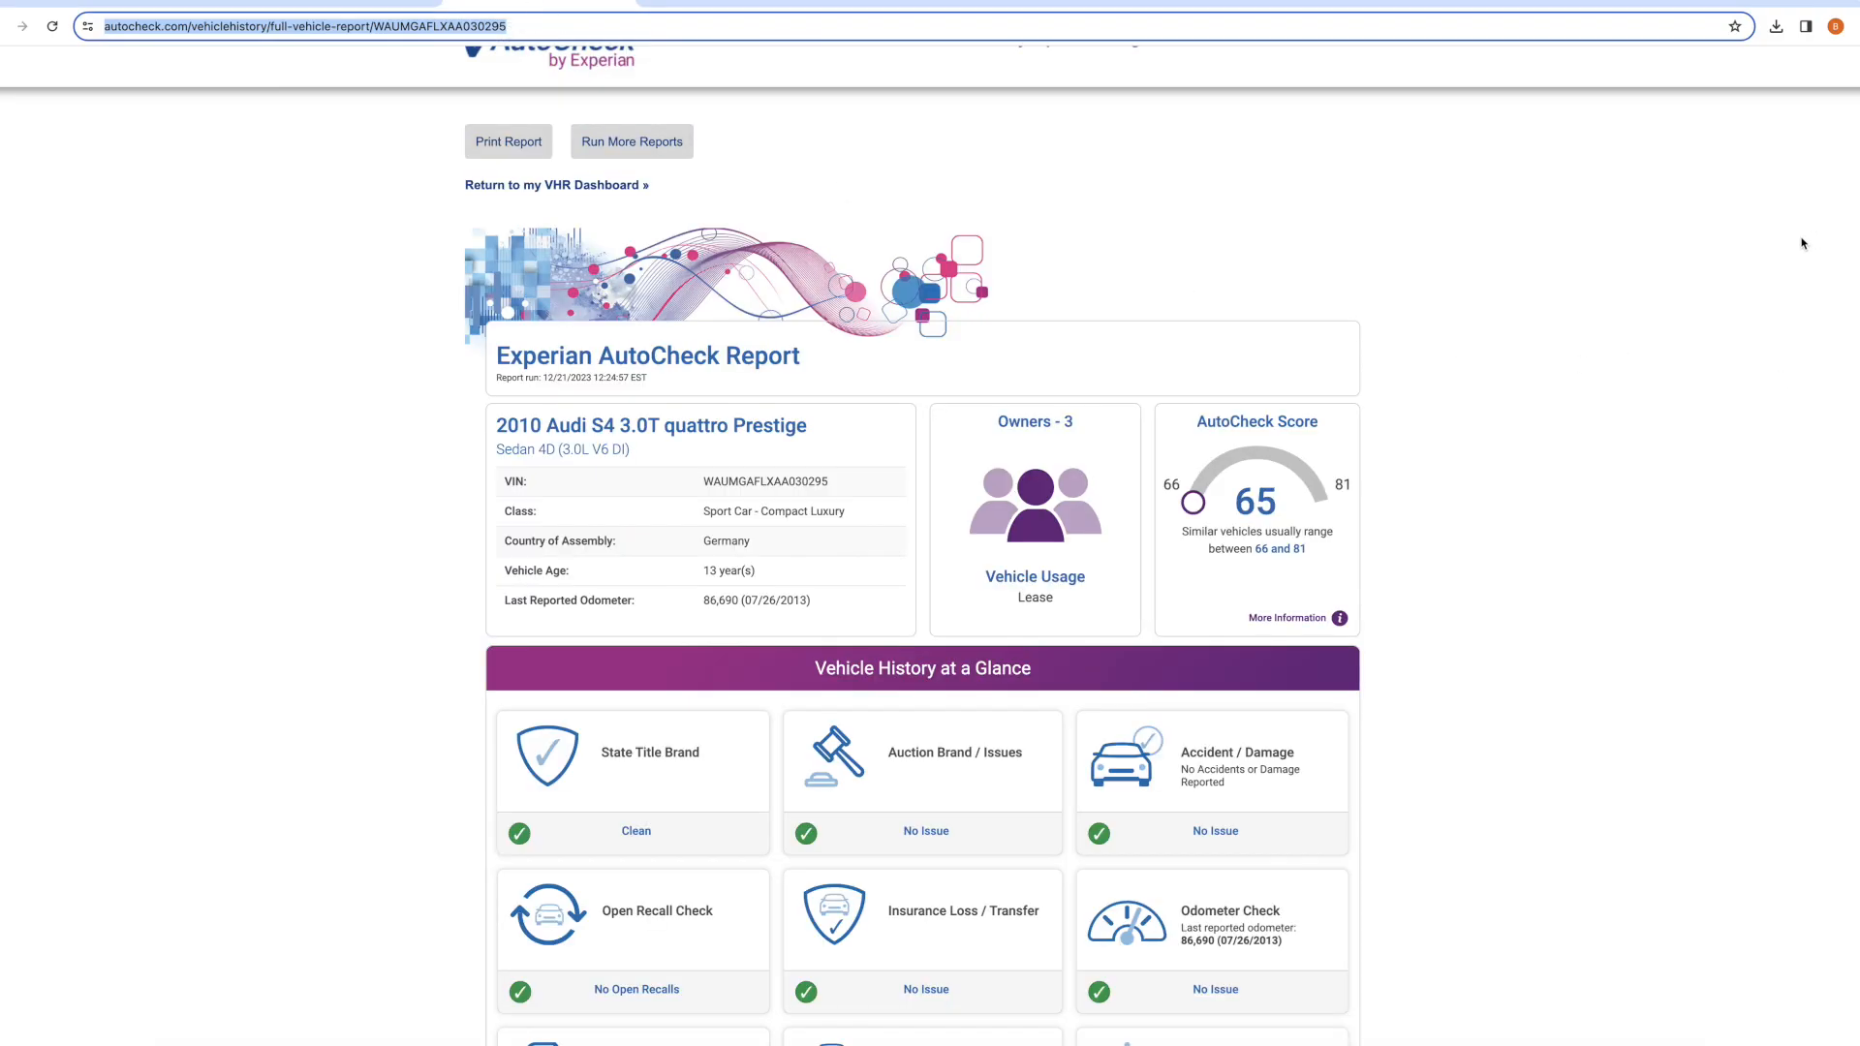
# Scroll past the History at a Glance tiles to Owner 3's Tennessee registration and title events.
pyautogui.scroll(3)
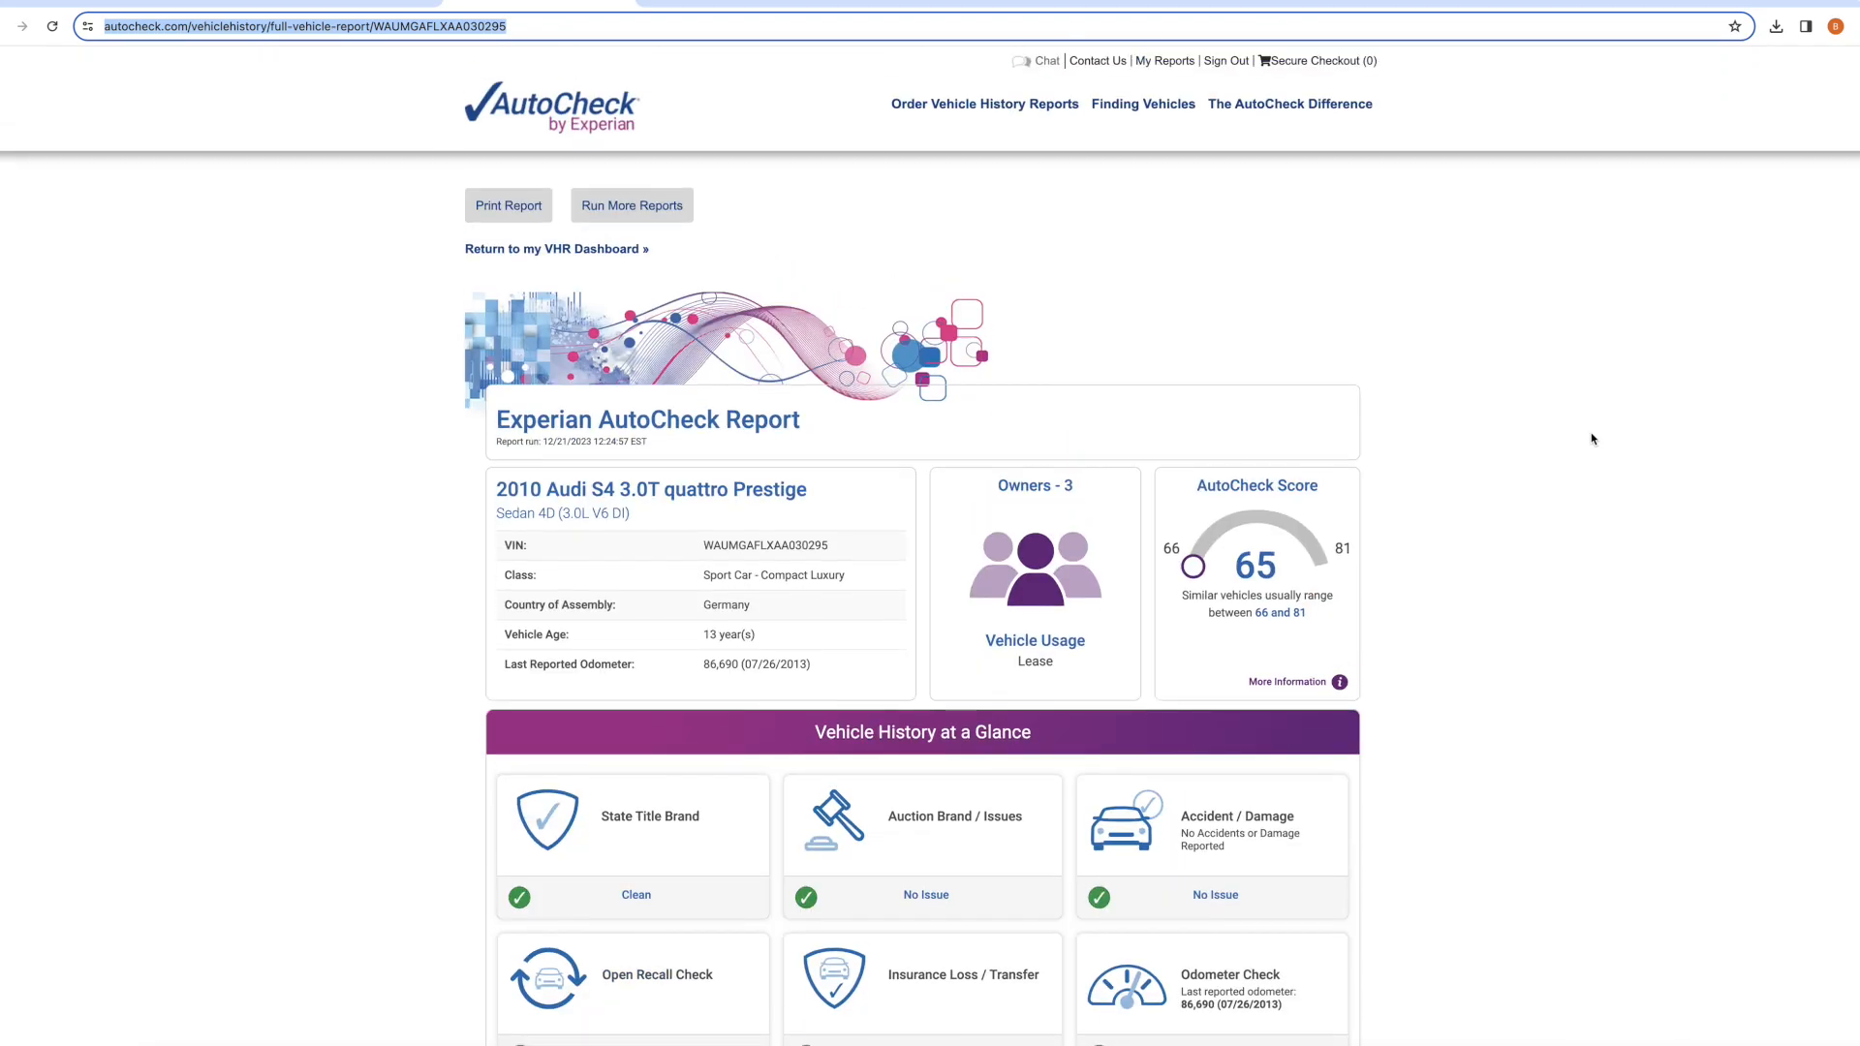
pyautogui.scroll(-3)
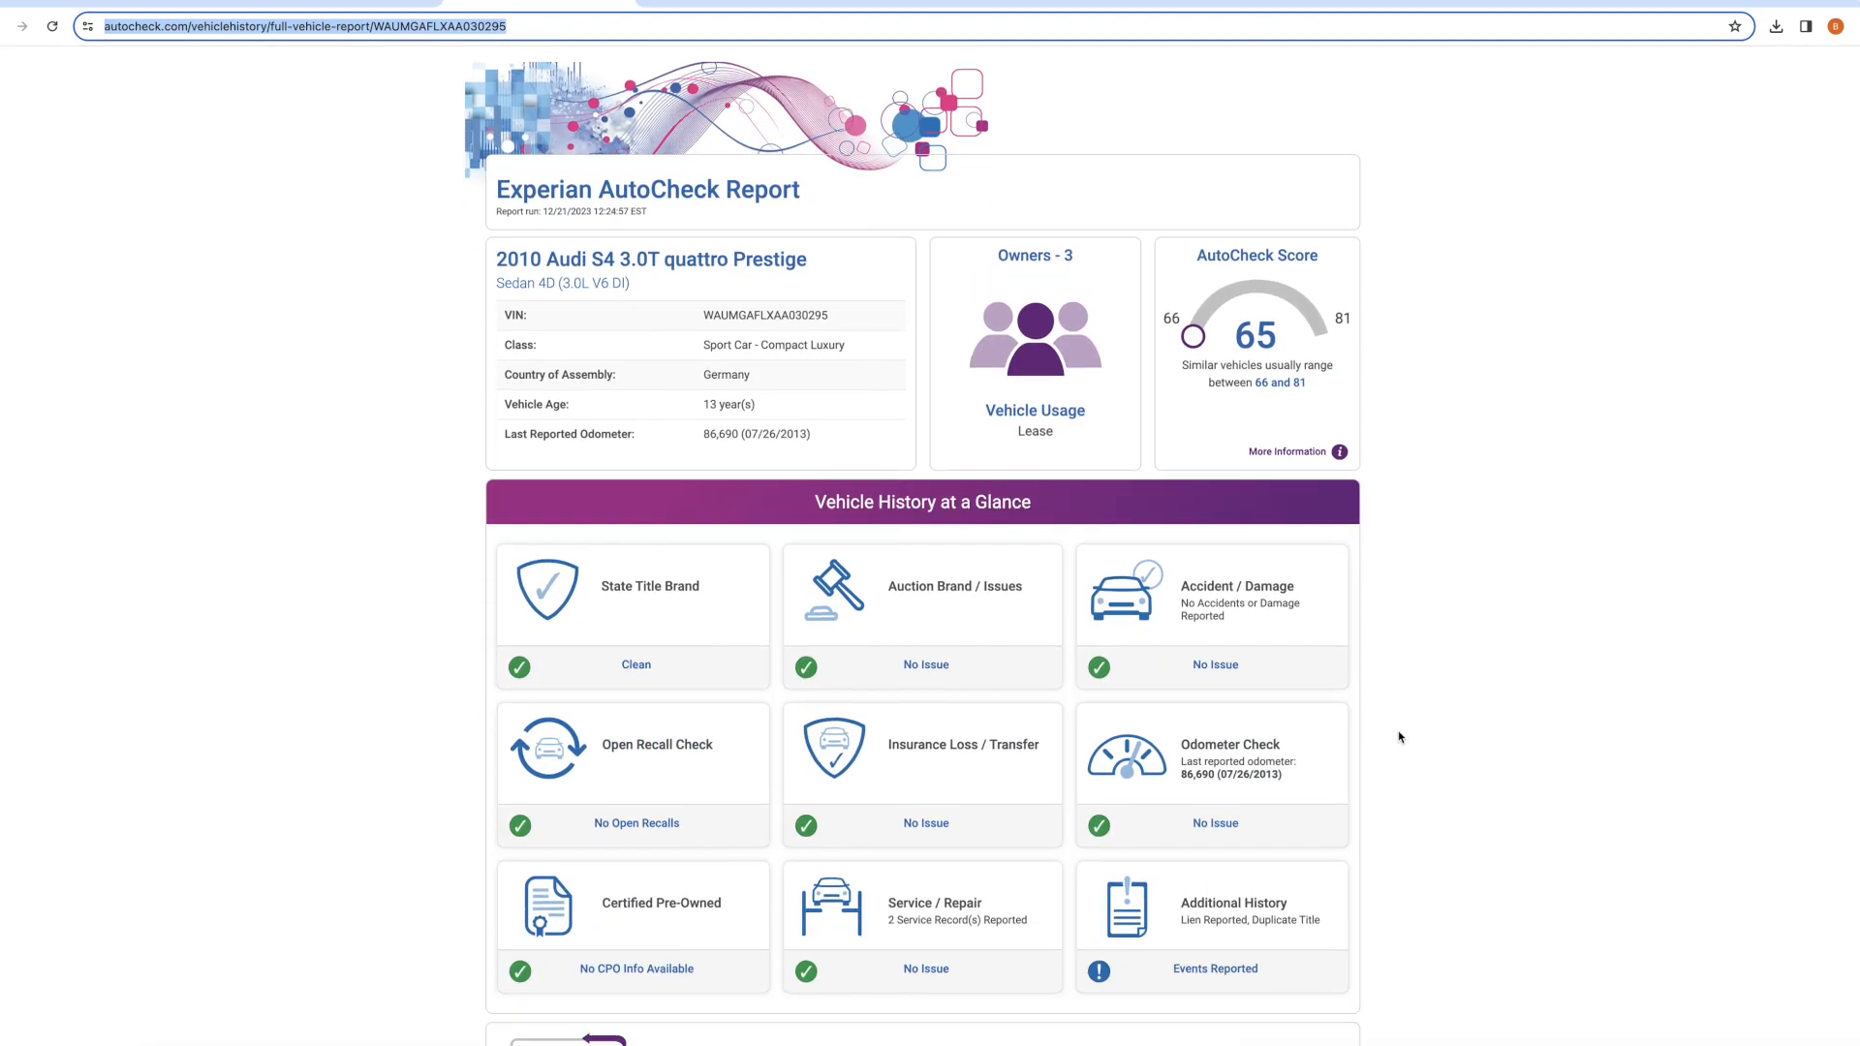
pyautogui.scroll(-3)
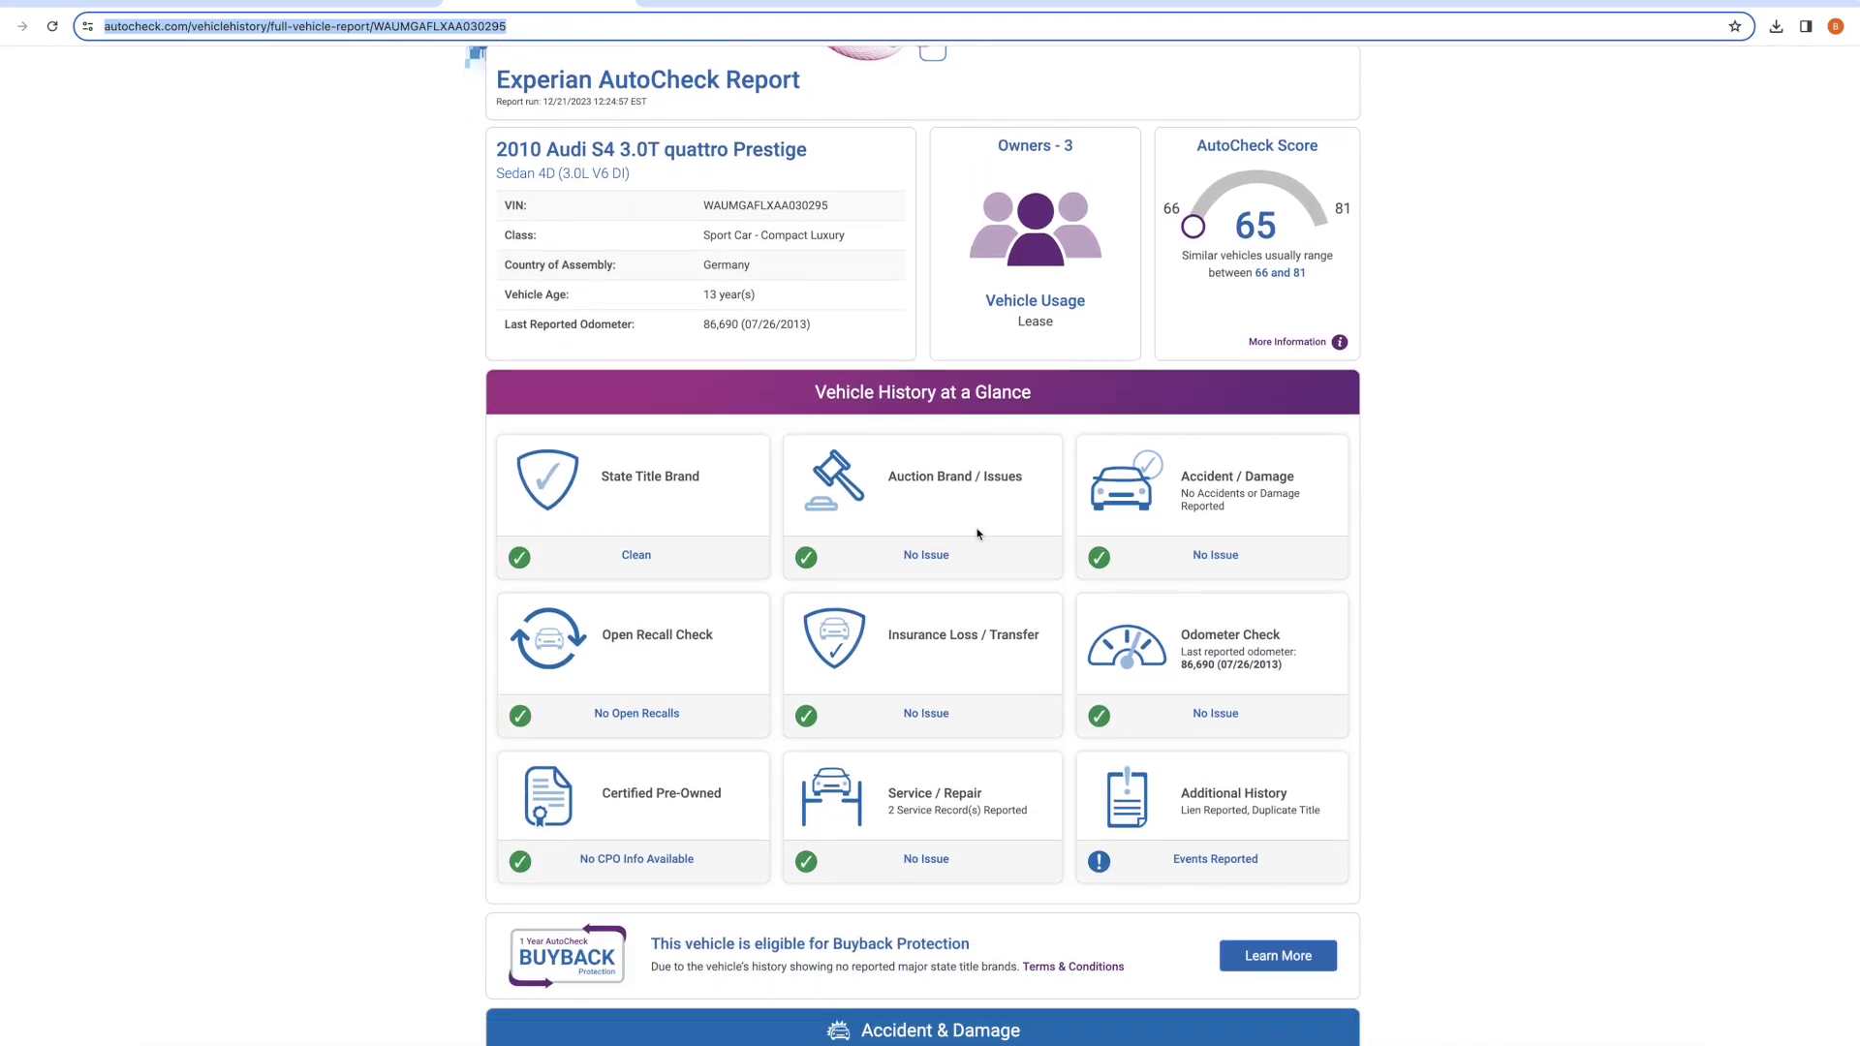
pyautogui.moveTo(1316, 719)
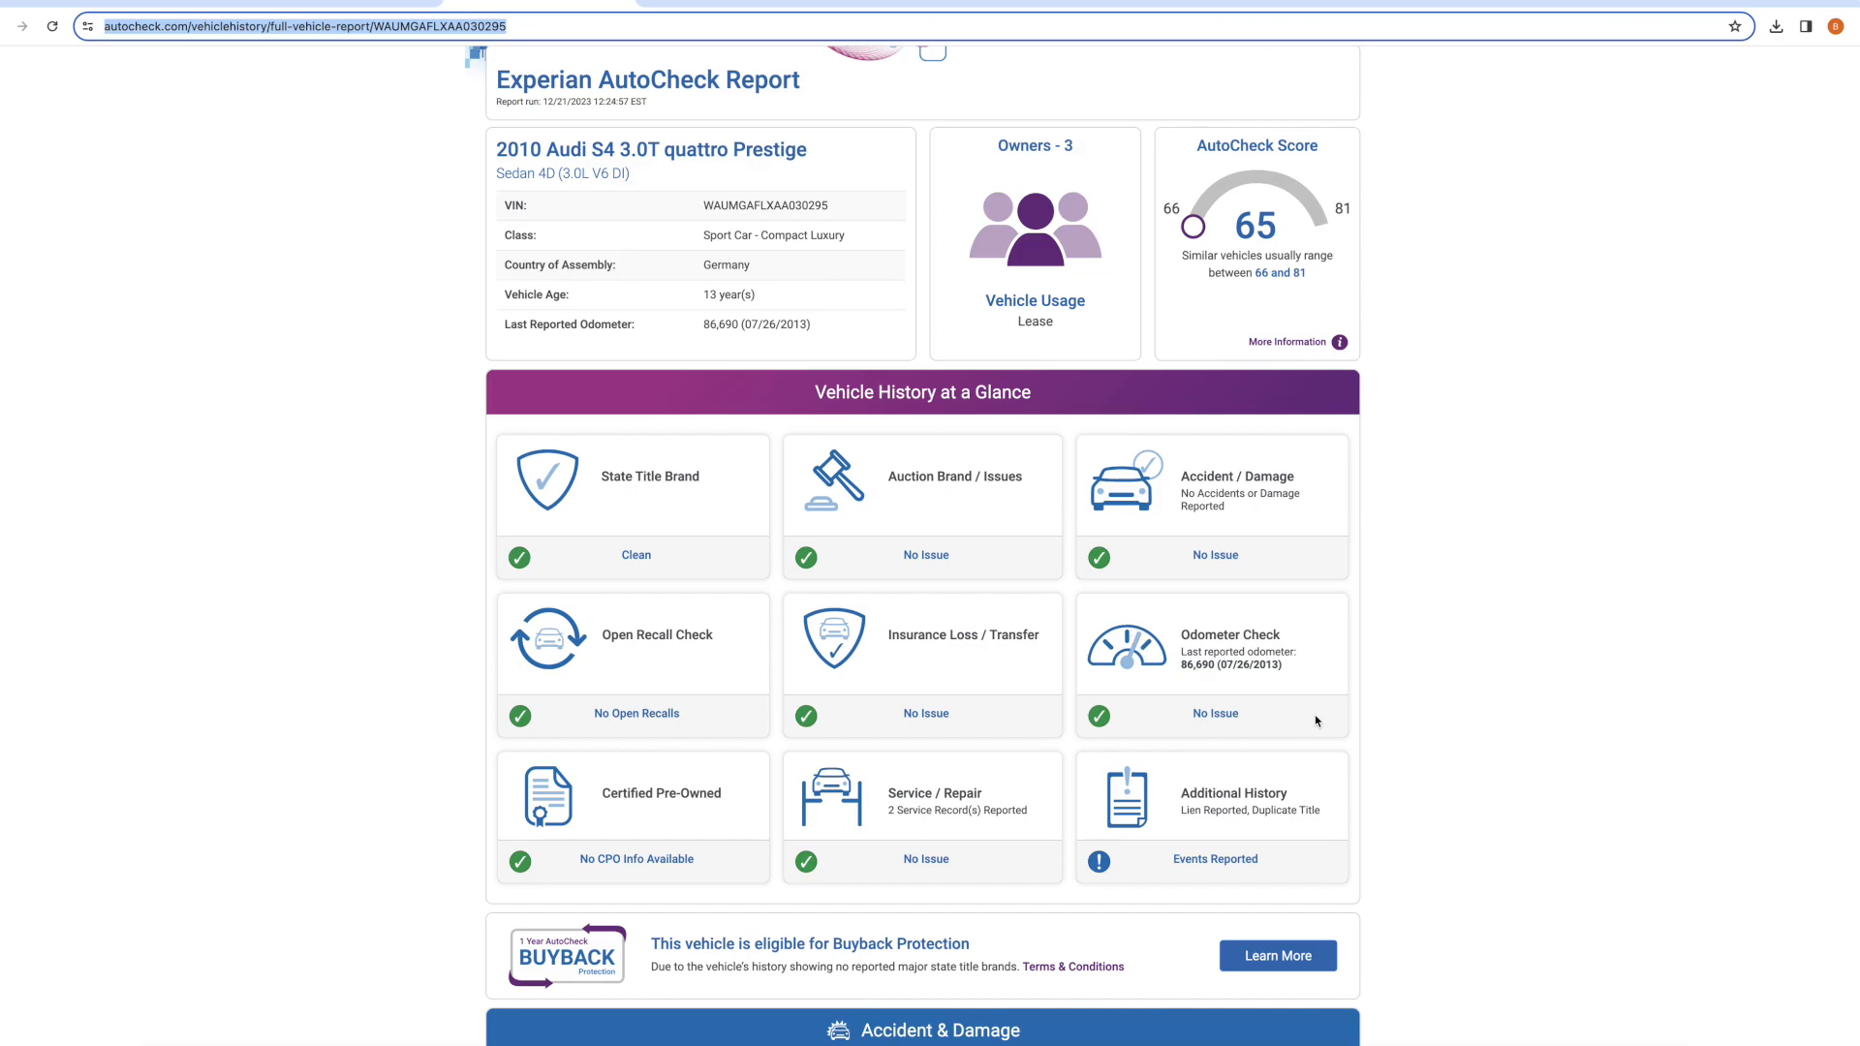
pyautogui.moveTo(1392, 714)
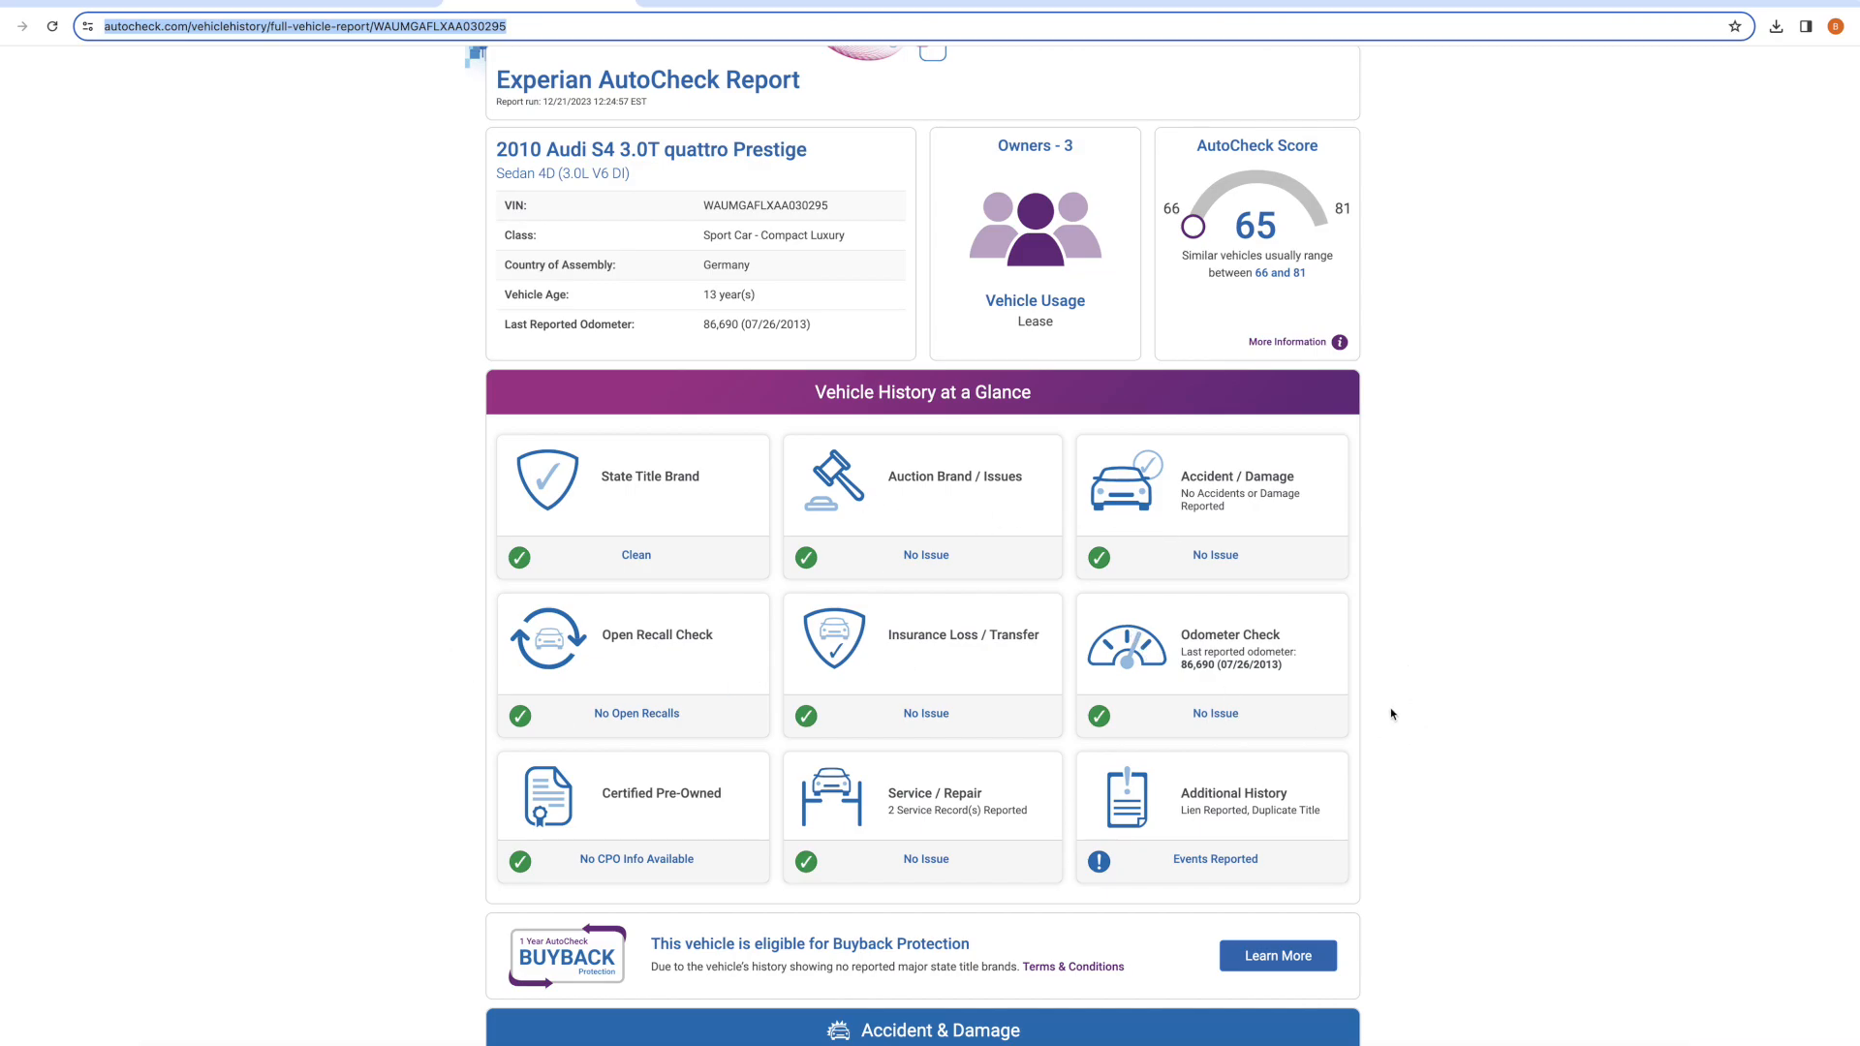
pyautogui.scroll(-3)
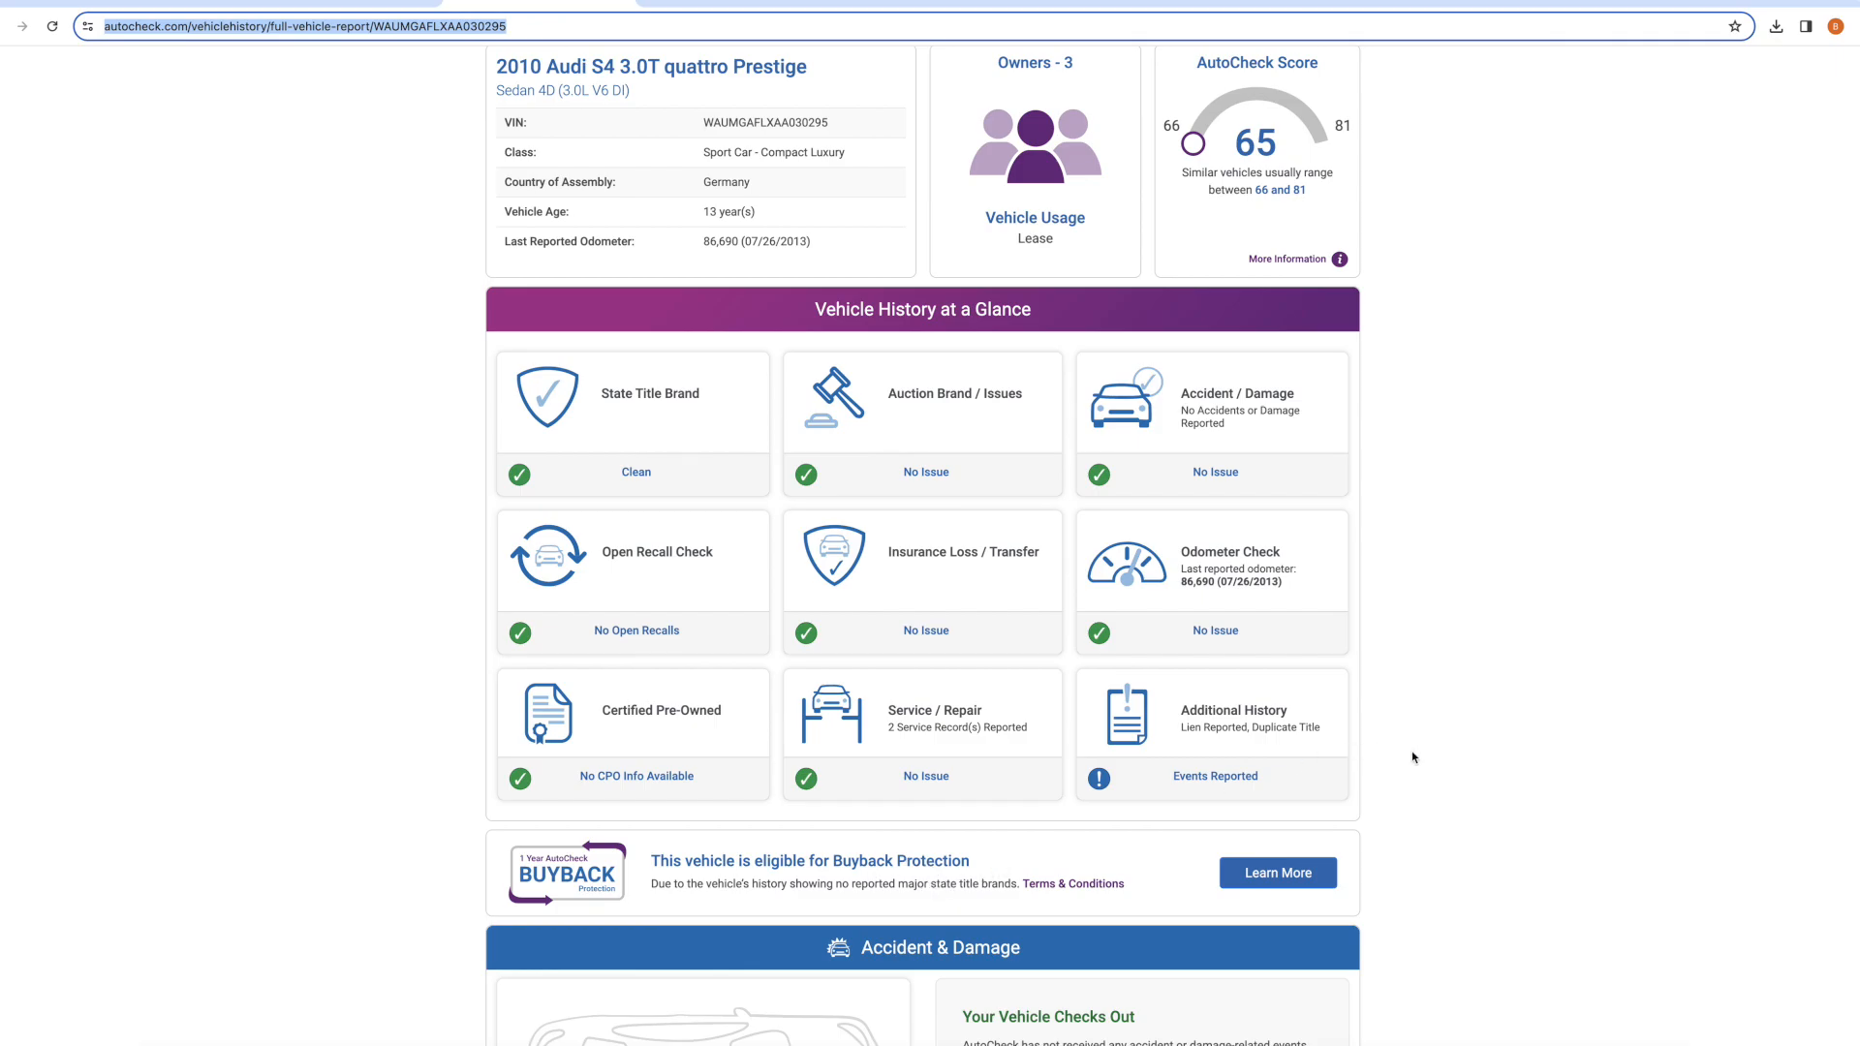
pyautogui.scroll(-3)
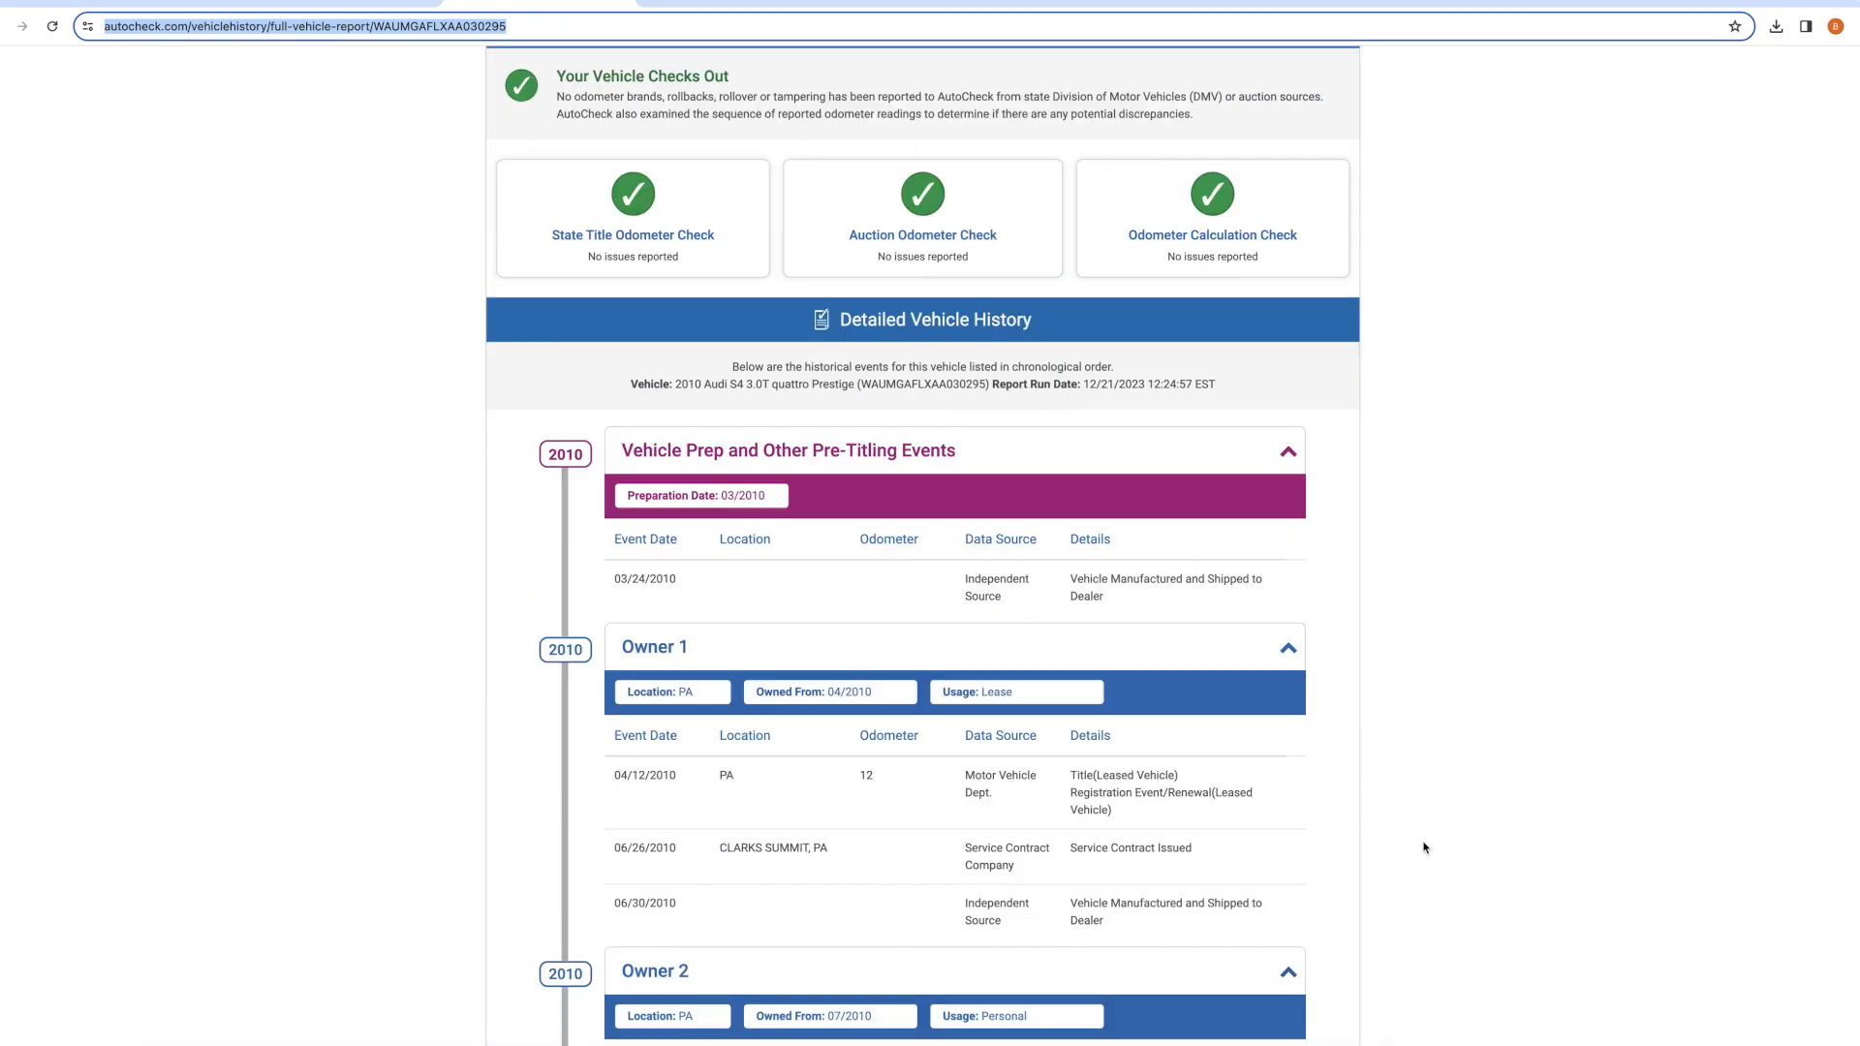
pyautogui.scroll(-3)
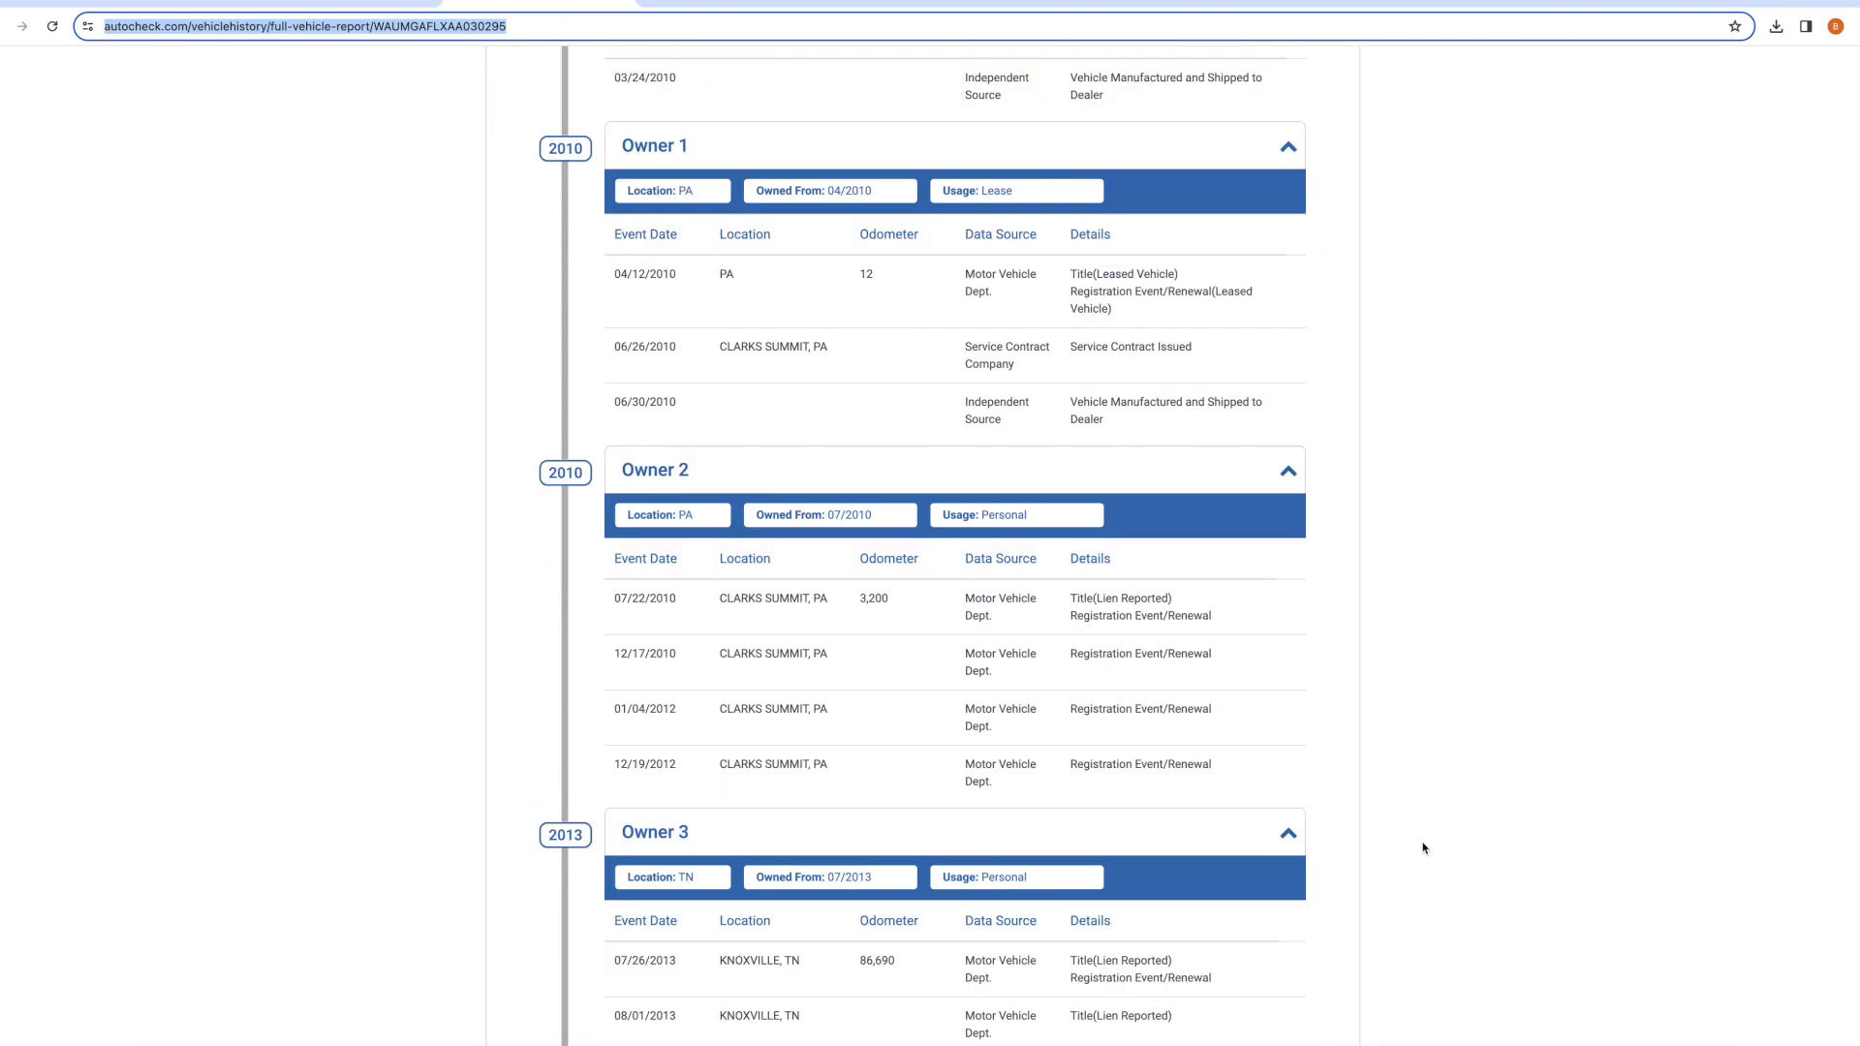
pyautogui.scroll(-3)
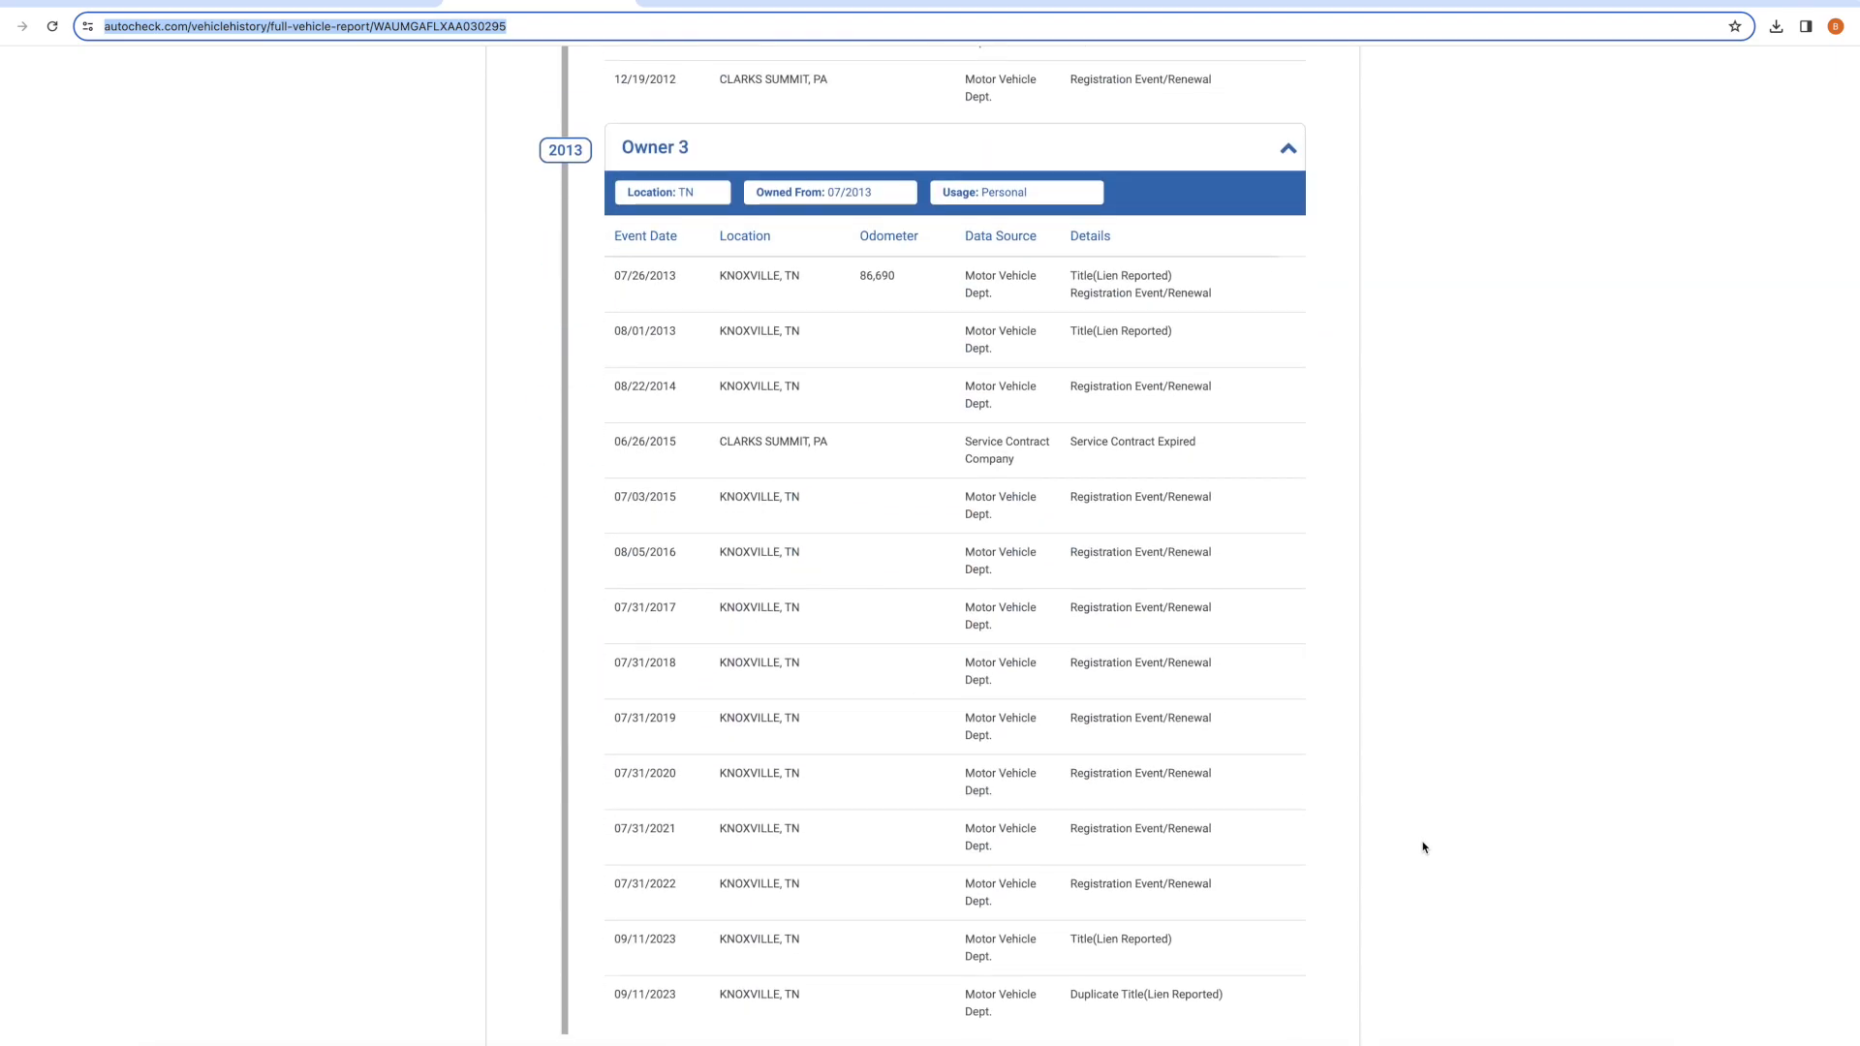
pyautogui.moveTo(1391, 759)
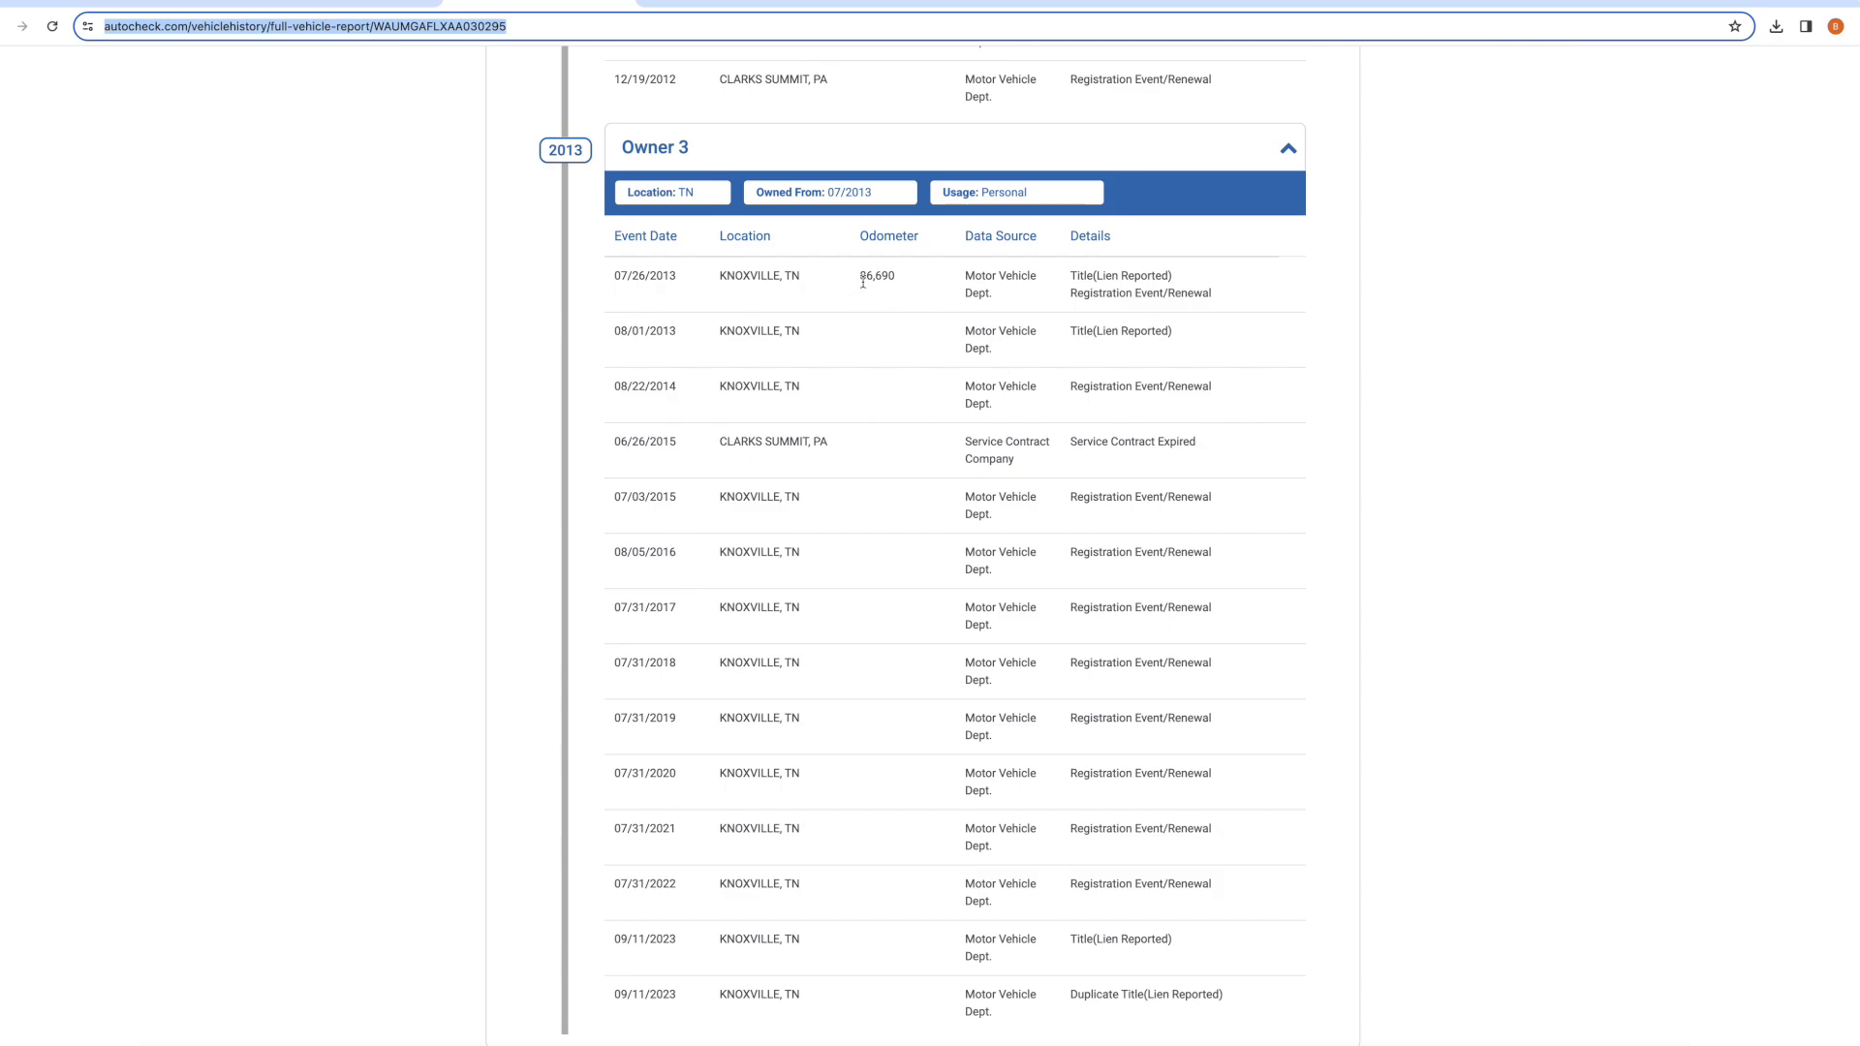
pyautogui.scroll(-3)
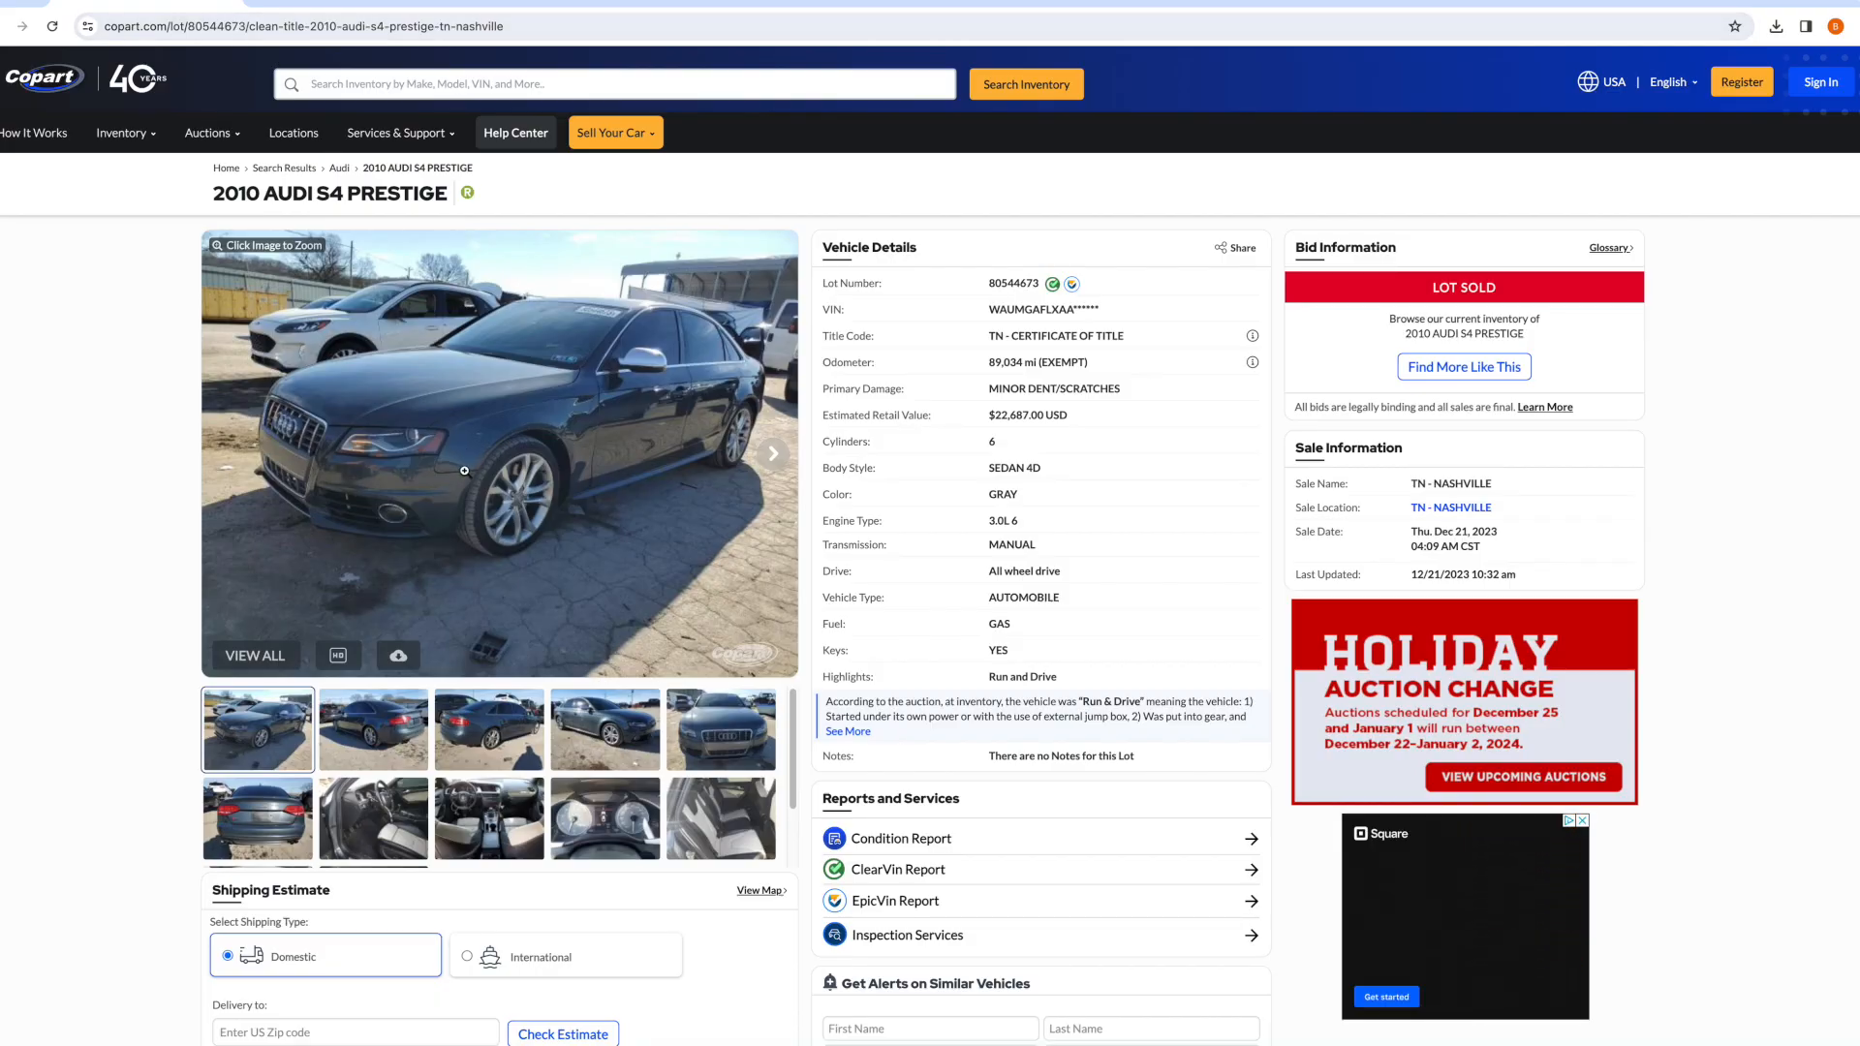
# View the dashboard photo to check the odometer, then return to the front exterior photo.
pyautogui.click(604, 819)
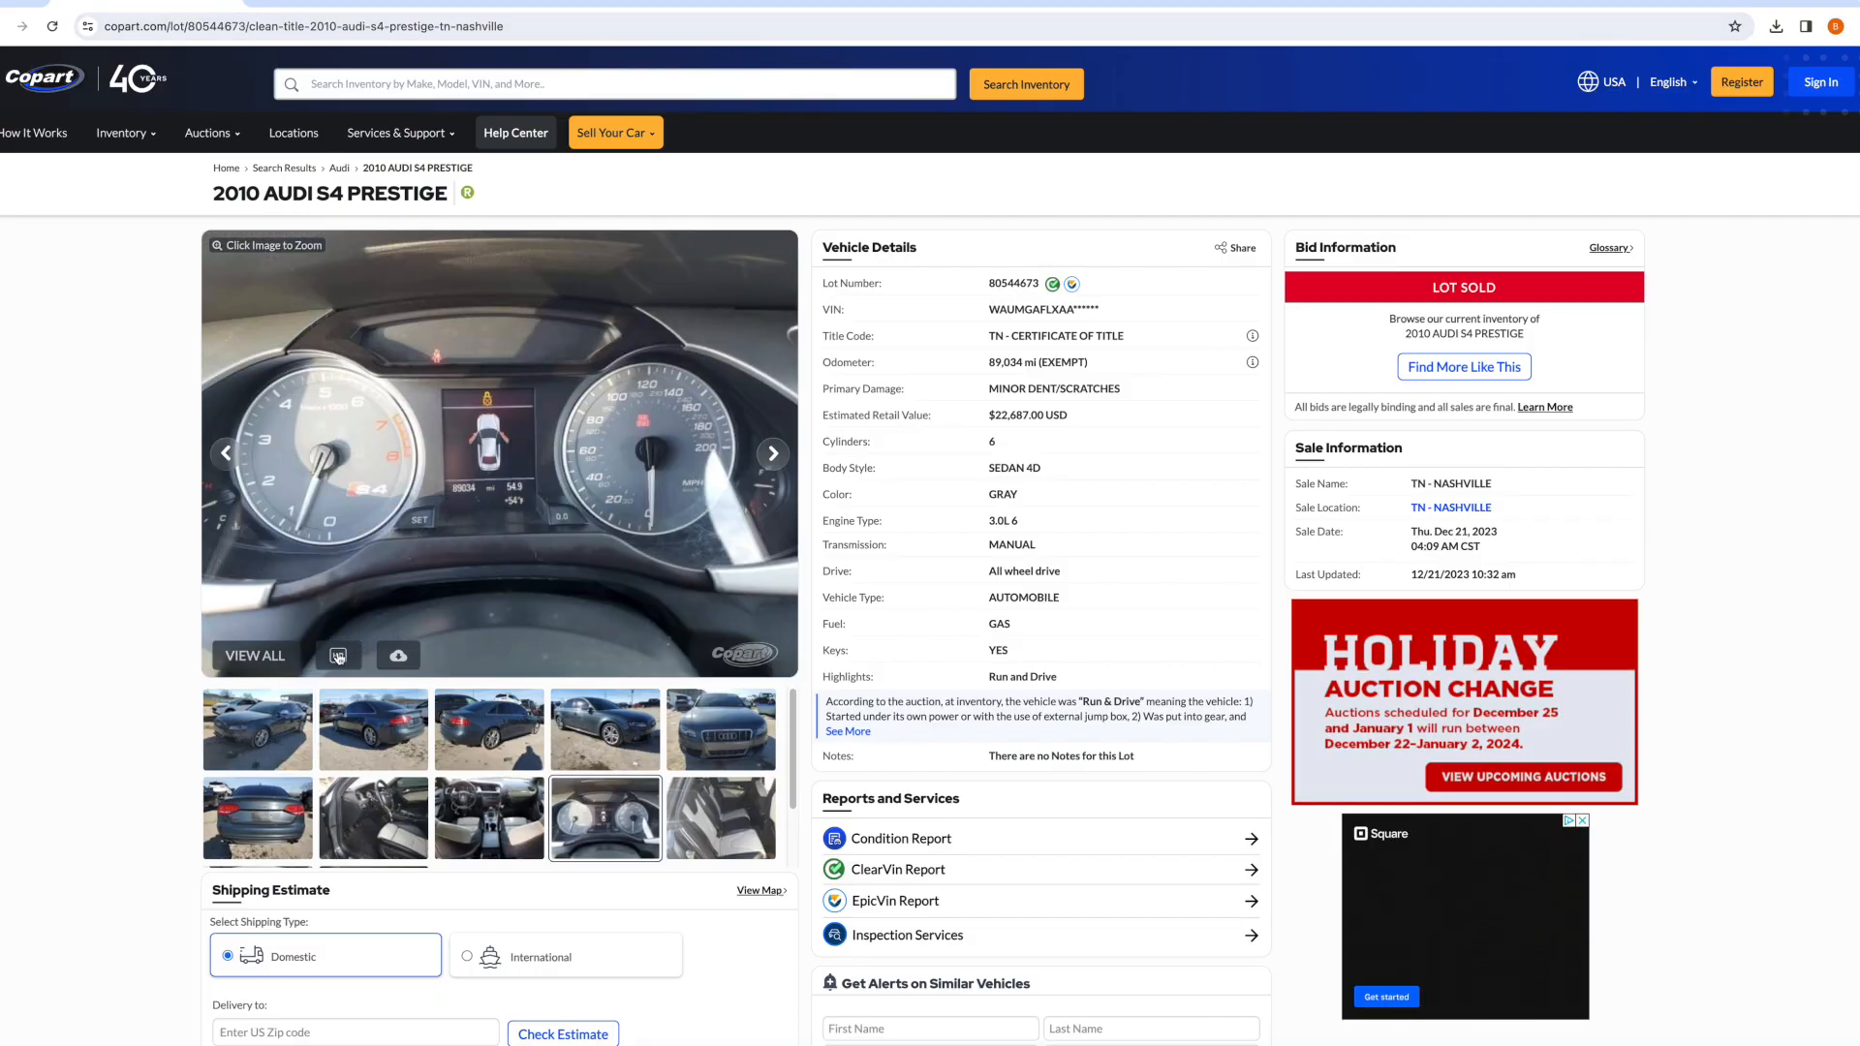
pyautogui.moveTo(480, 491)
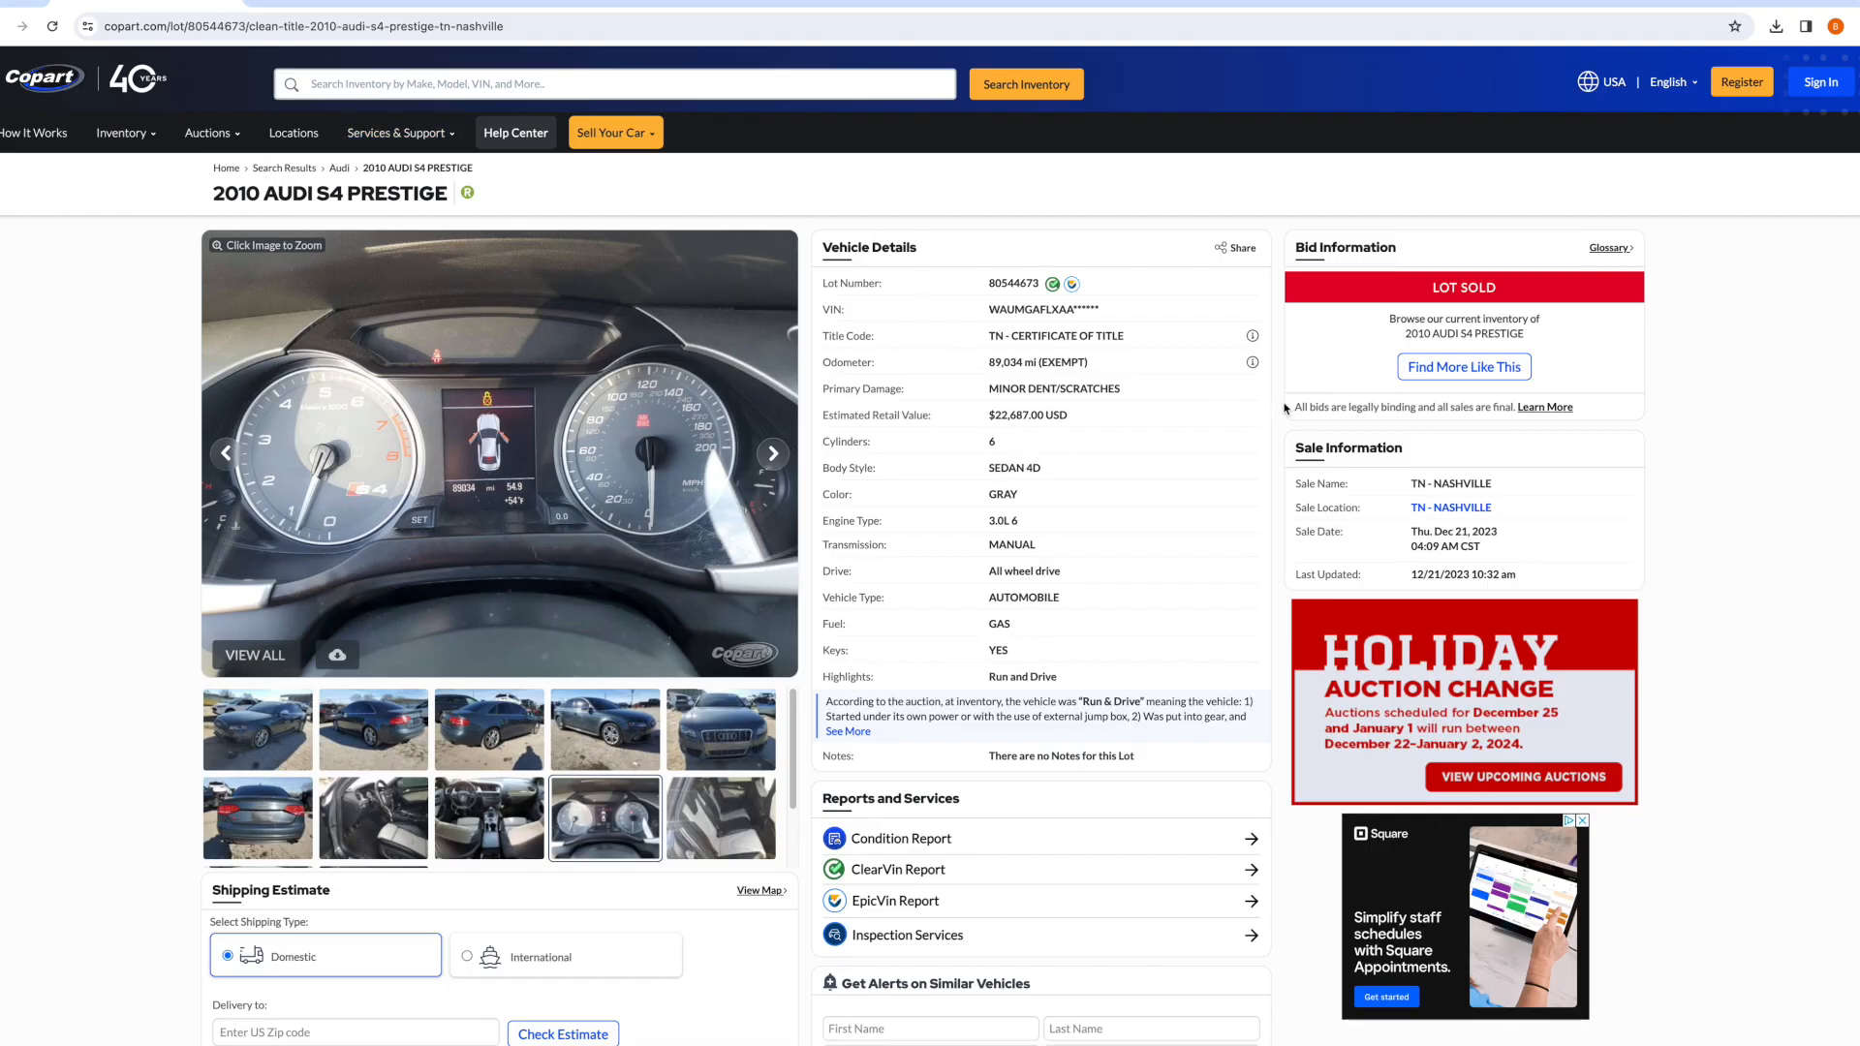
pyautogui.moveTo(346, 713)
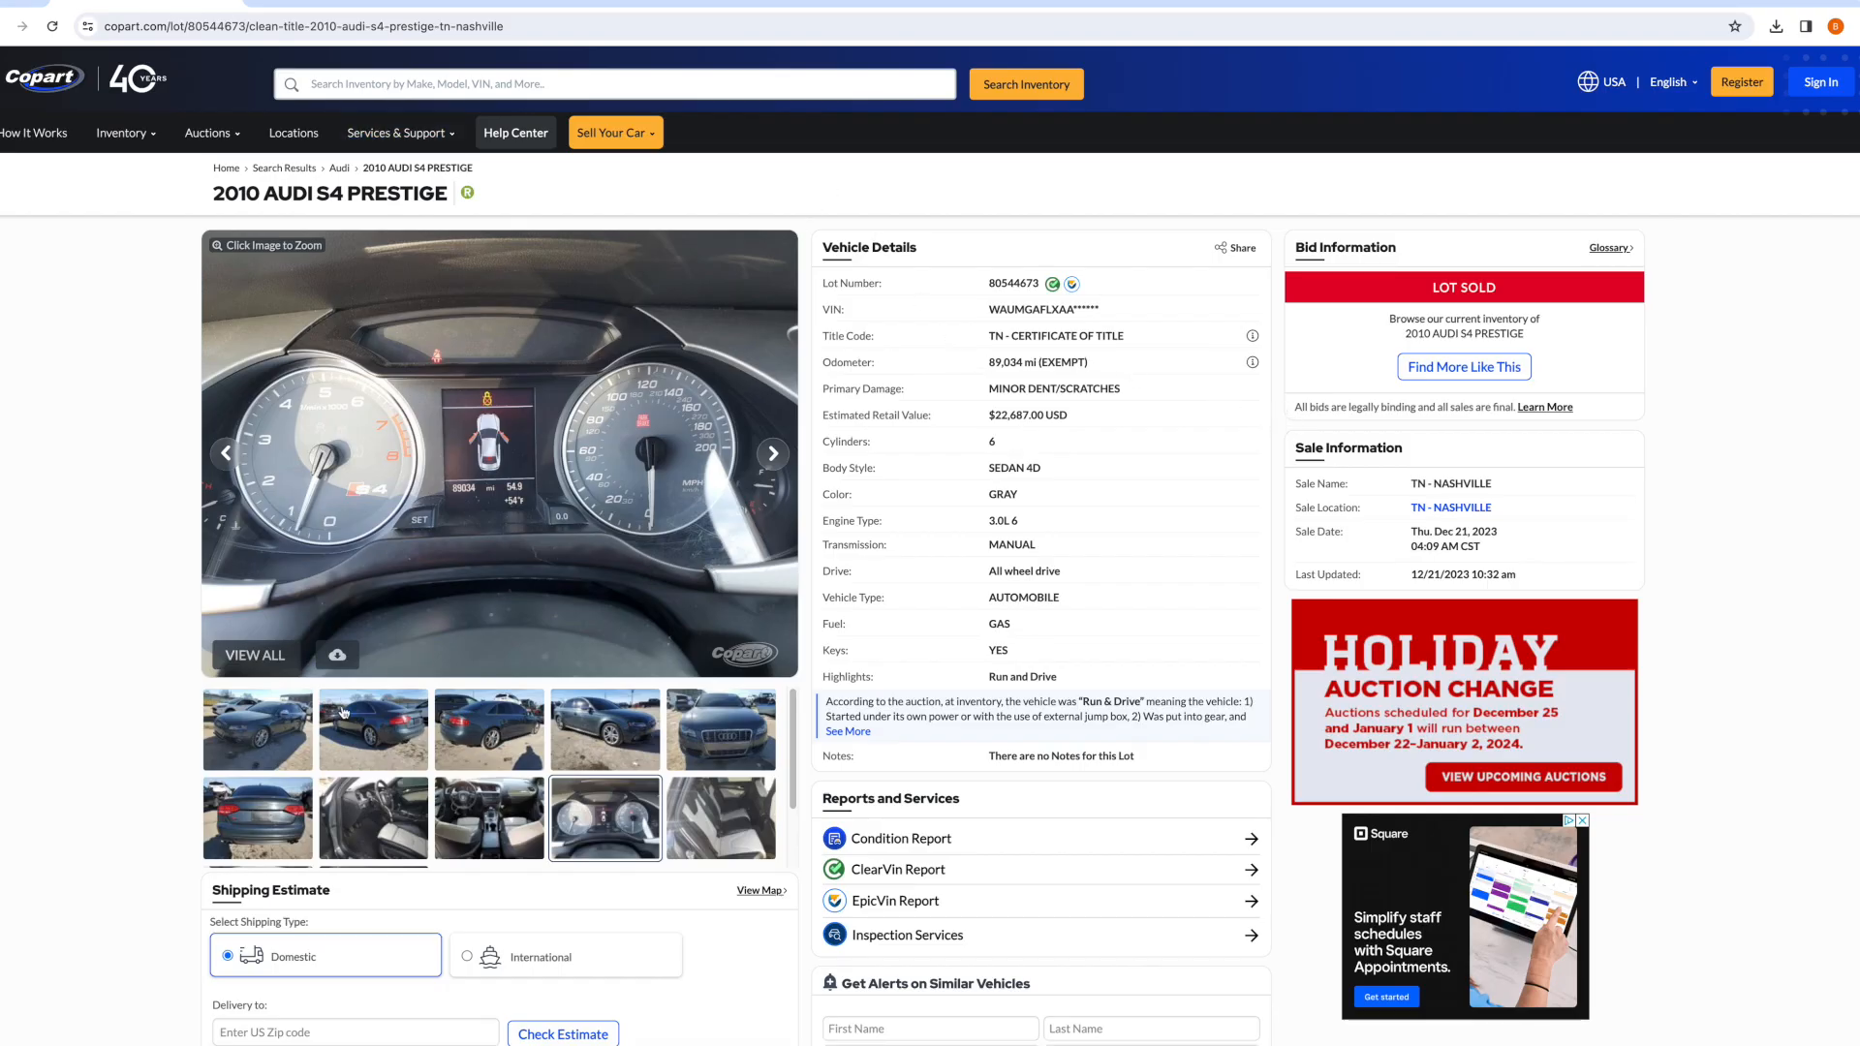
pyautogui.click(257, 729)
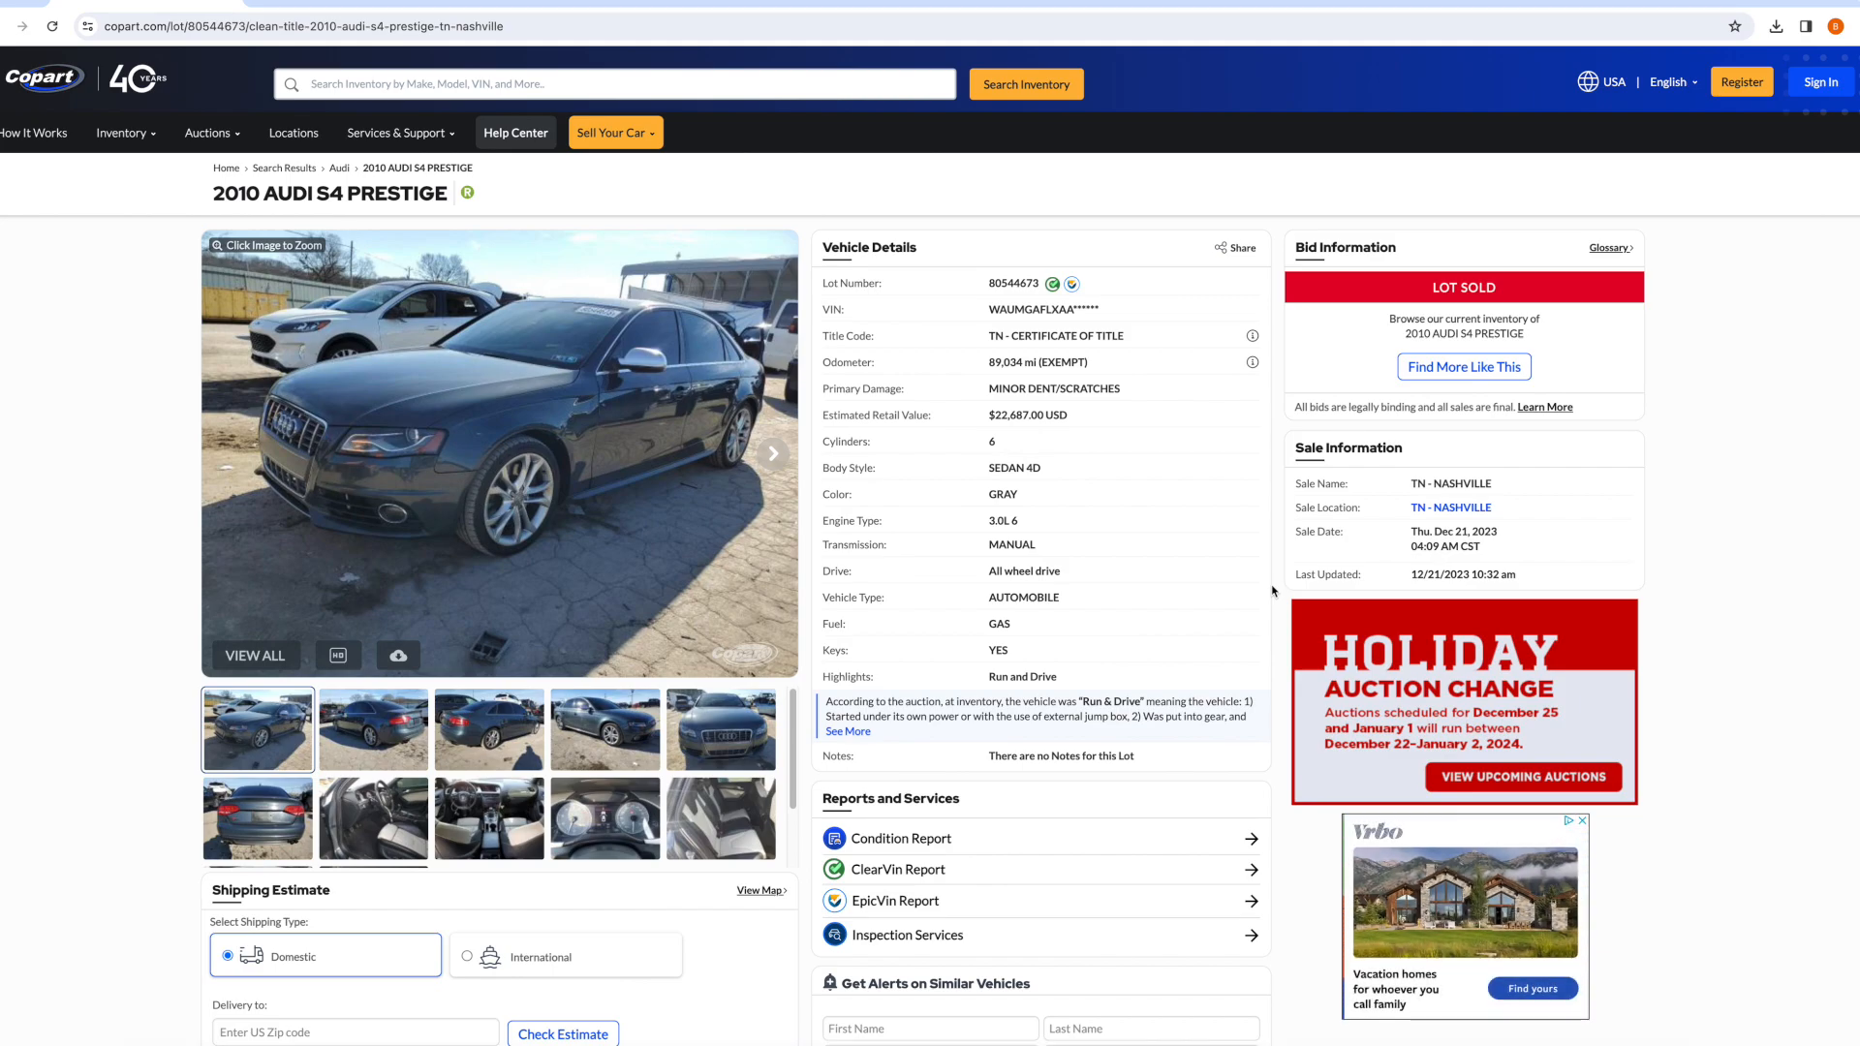
pyautogui.moveTo(767, 159)
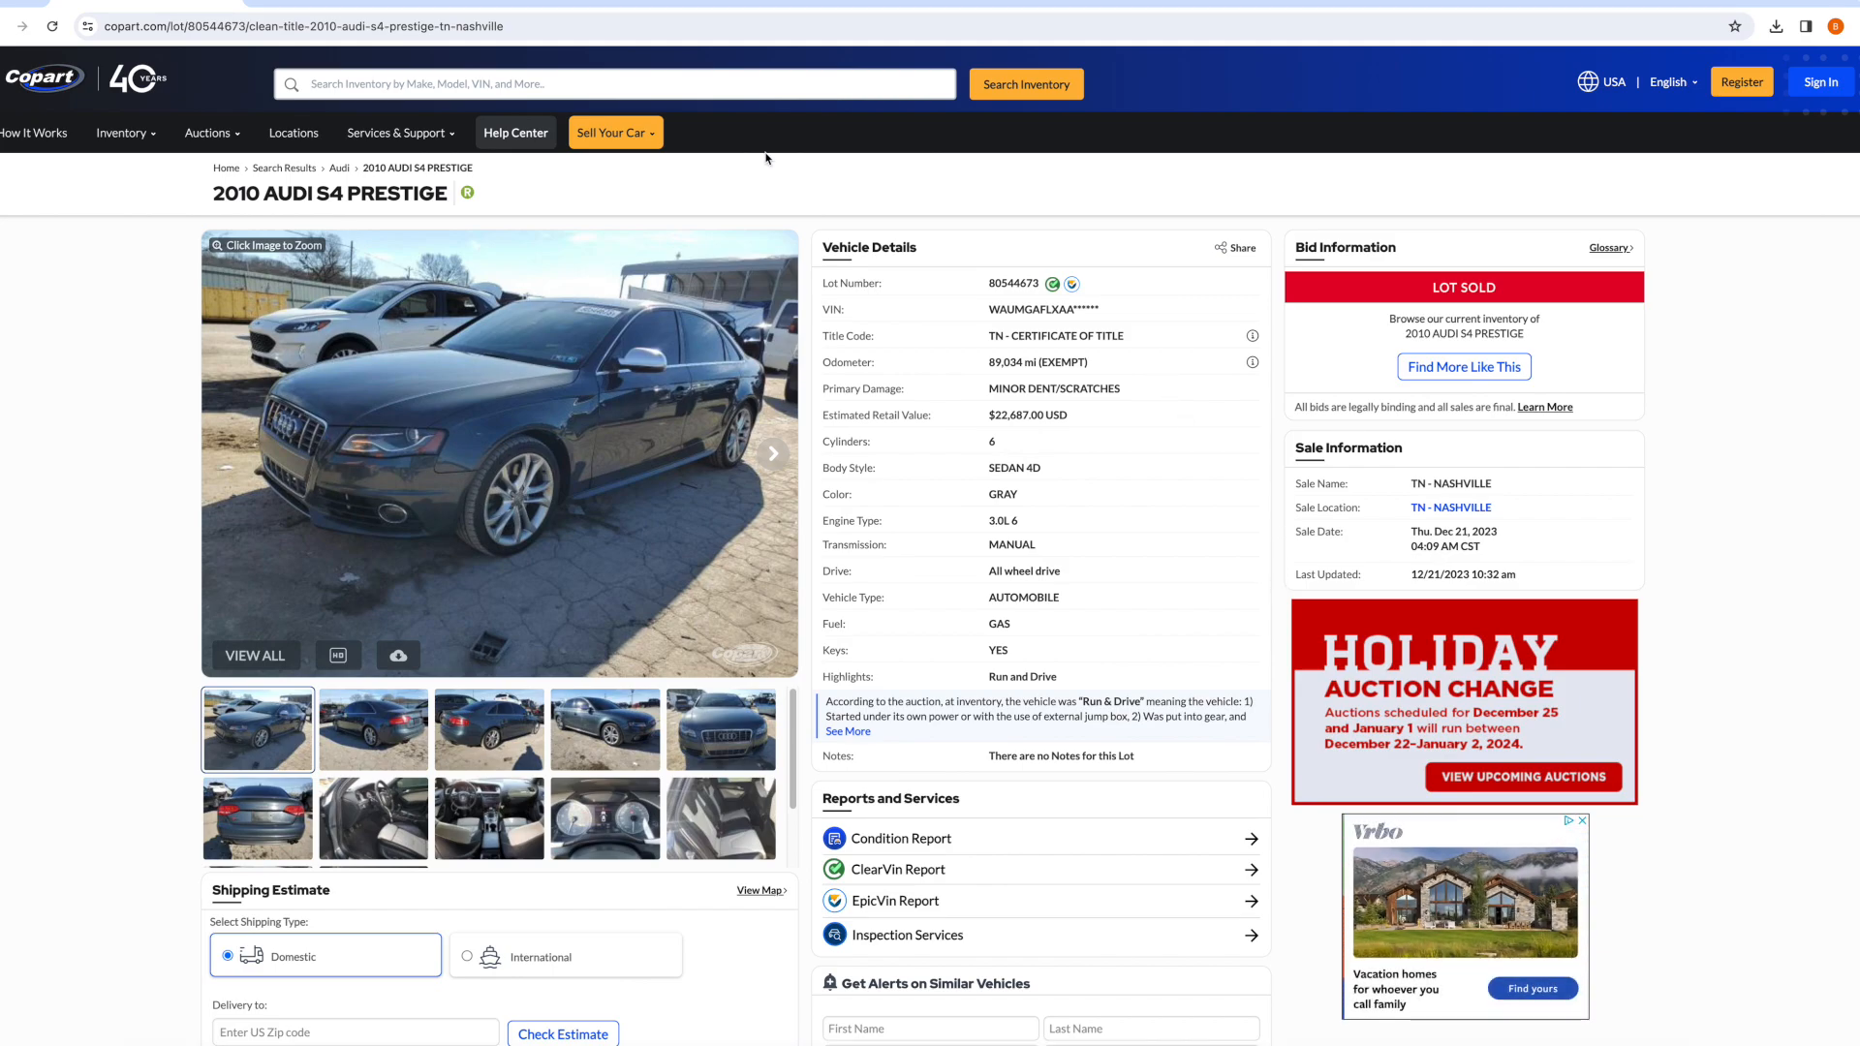
pyautogui.moveTo(771, 206)
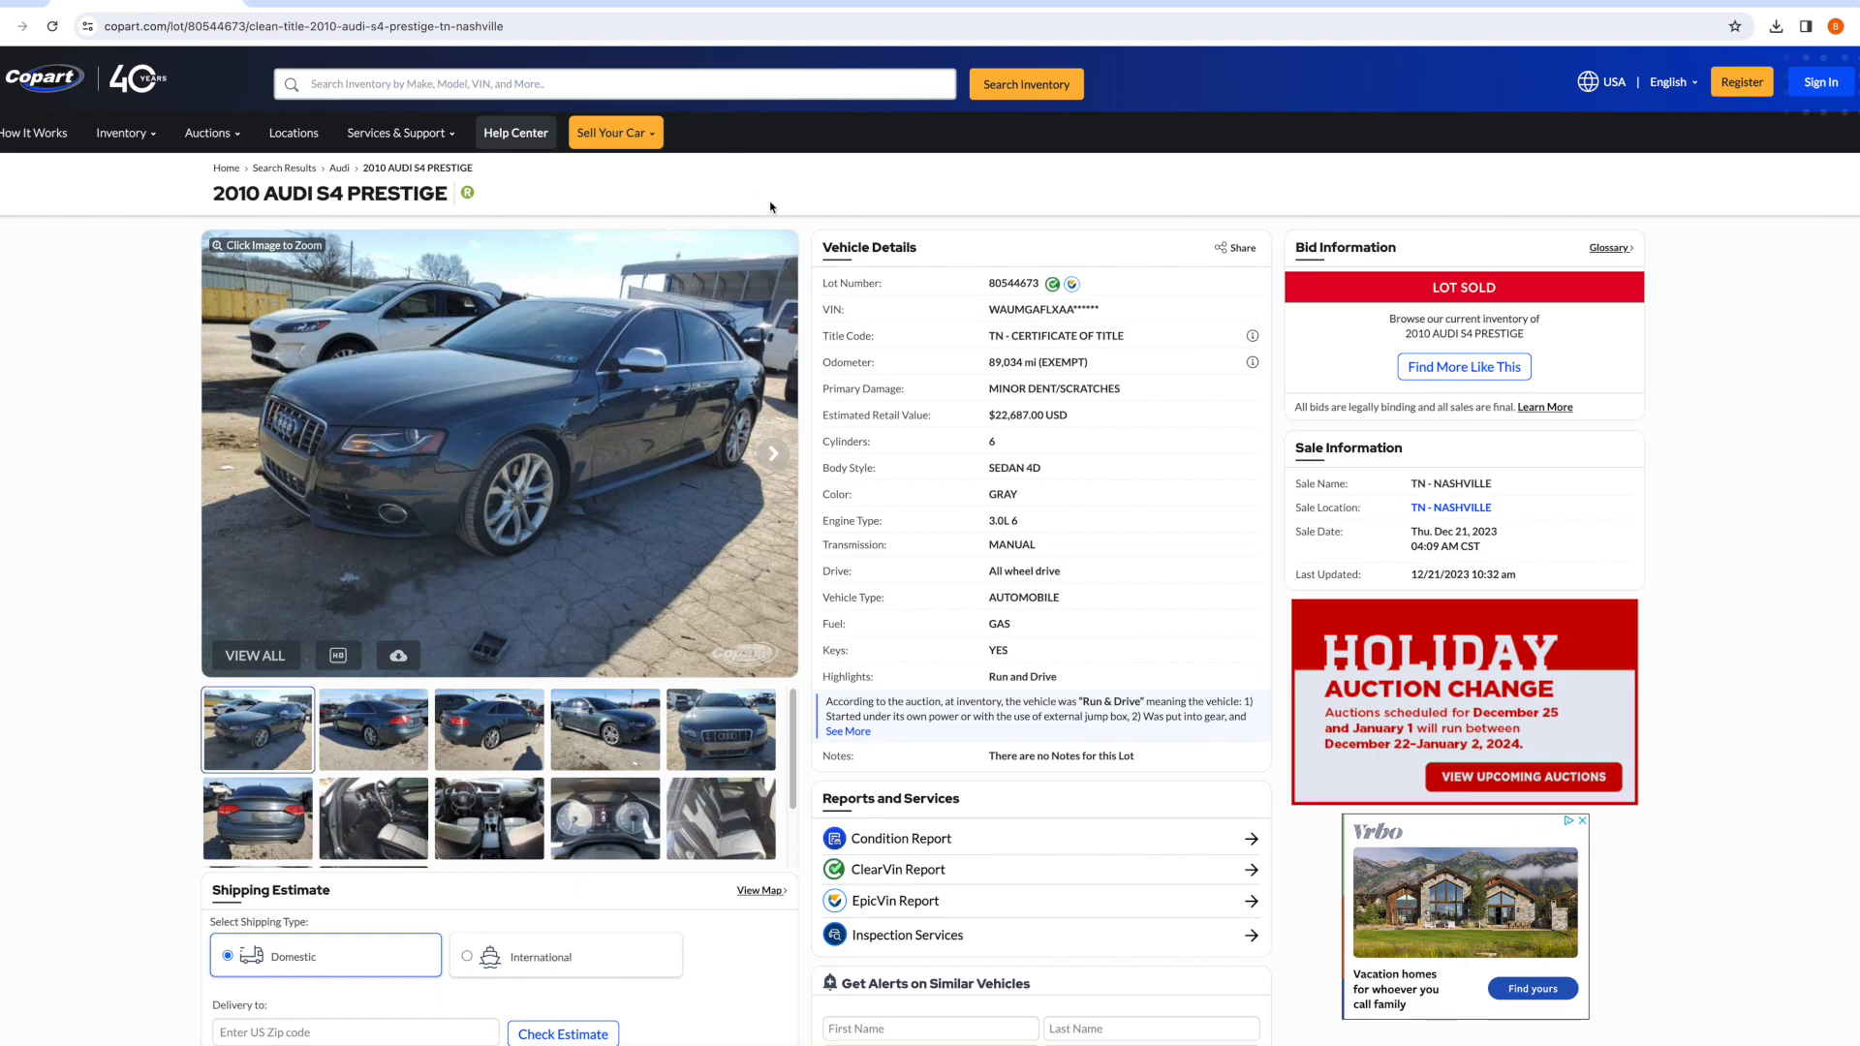
pyautogui.moveTo(812, 292)
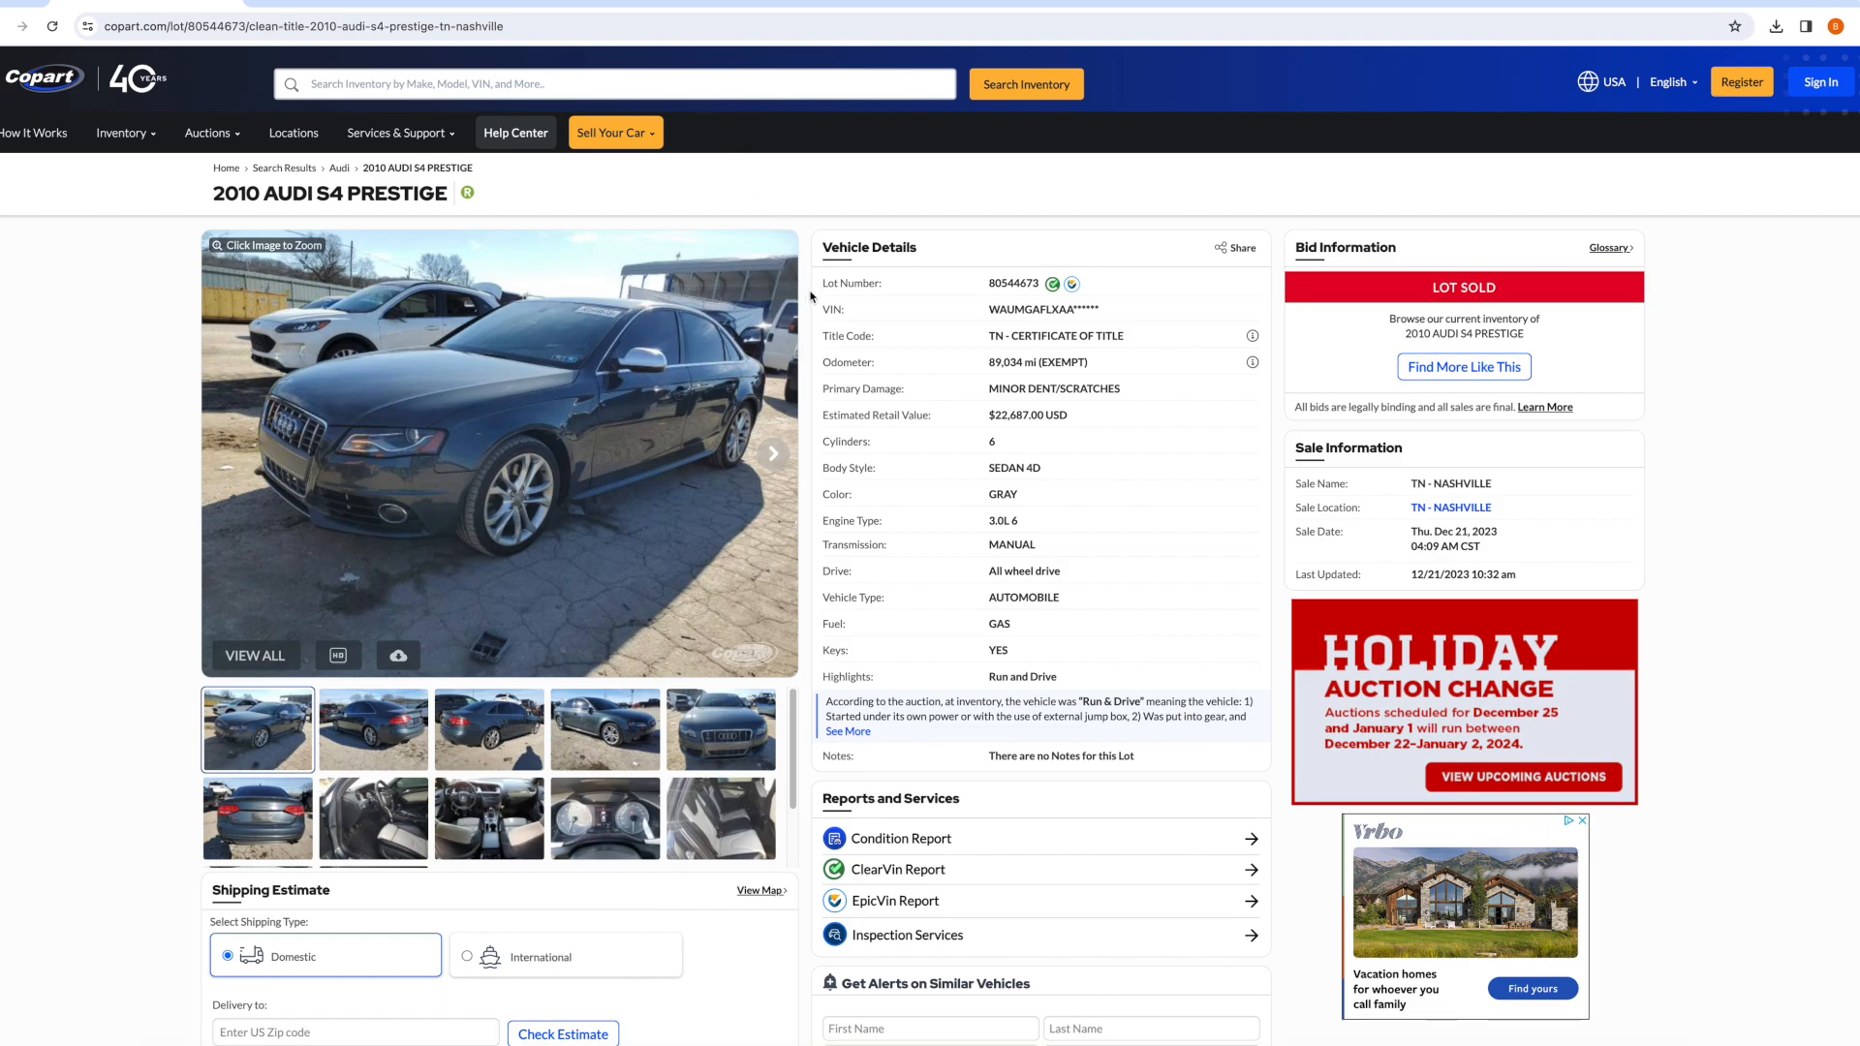
pyautogui.moveTo(710, 20)
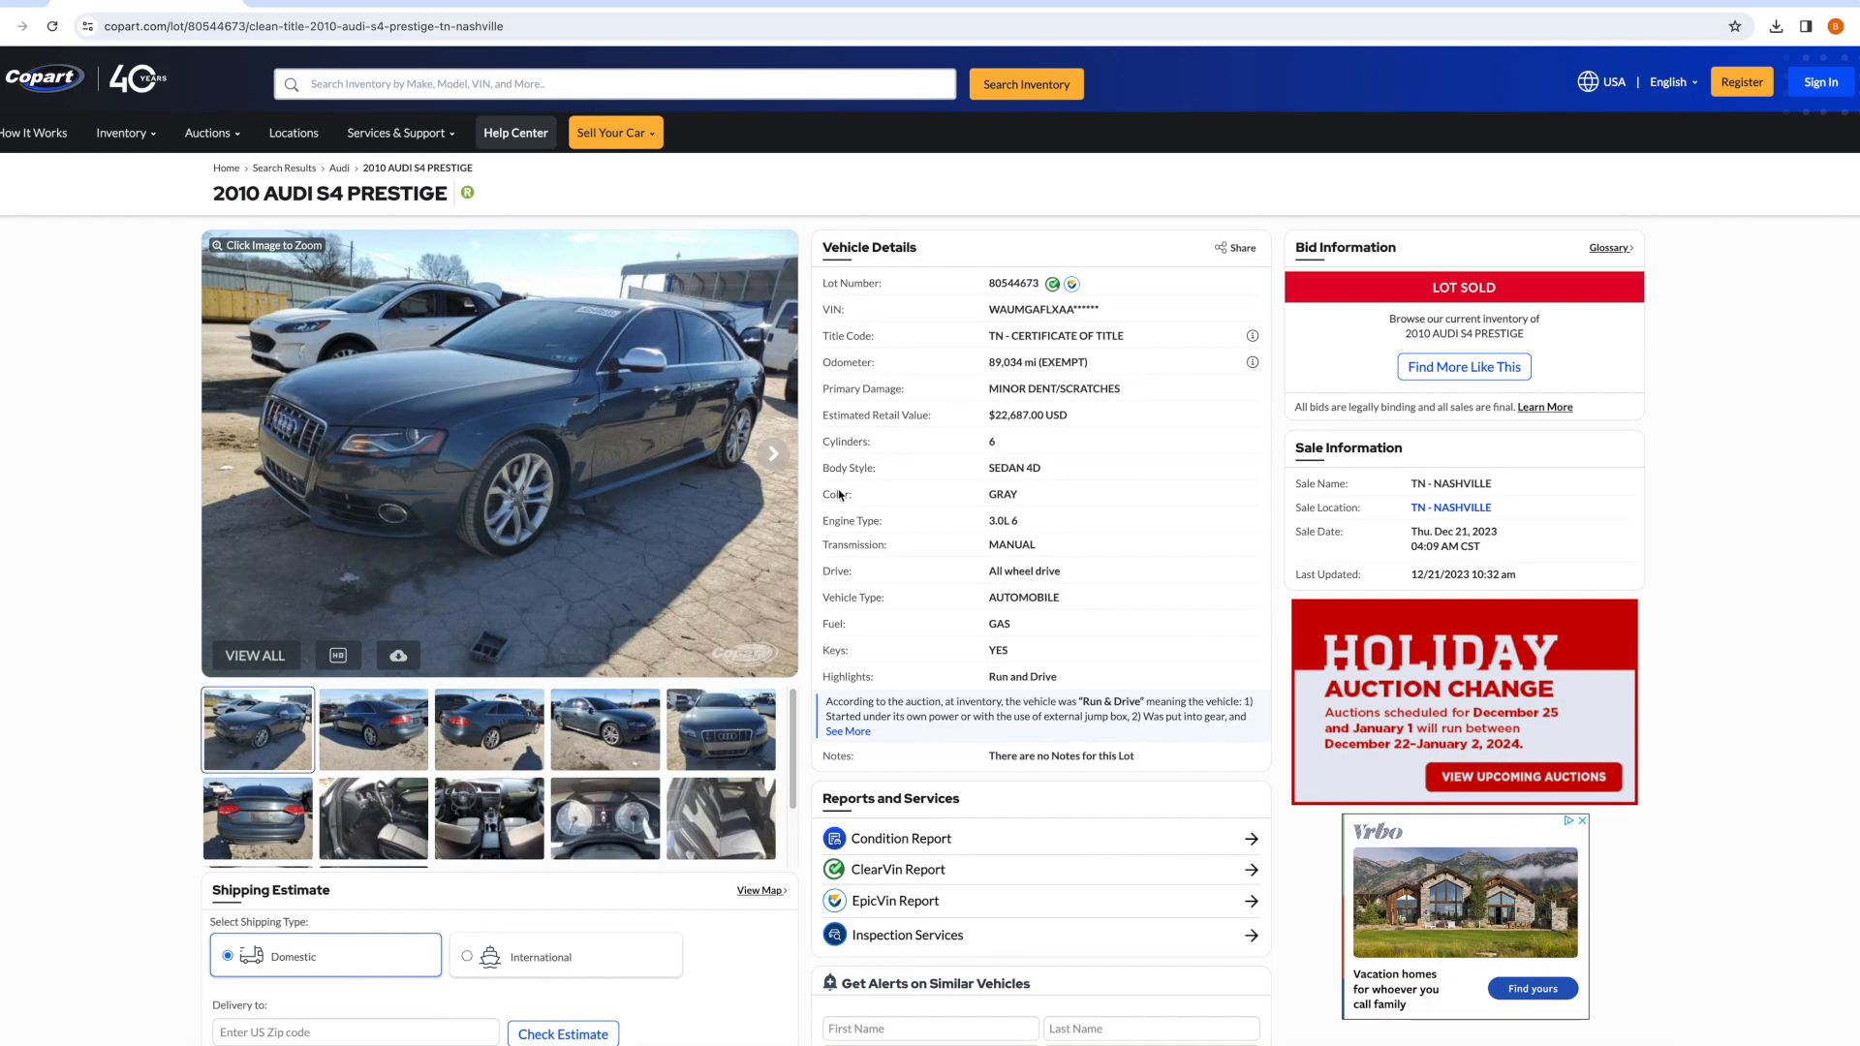
pyautogui.moveTo(808, 516)
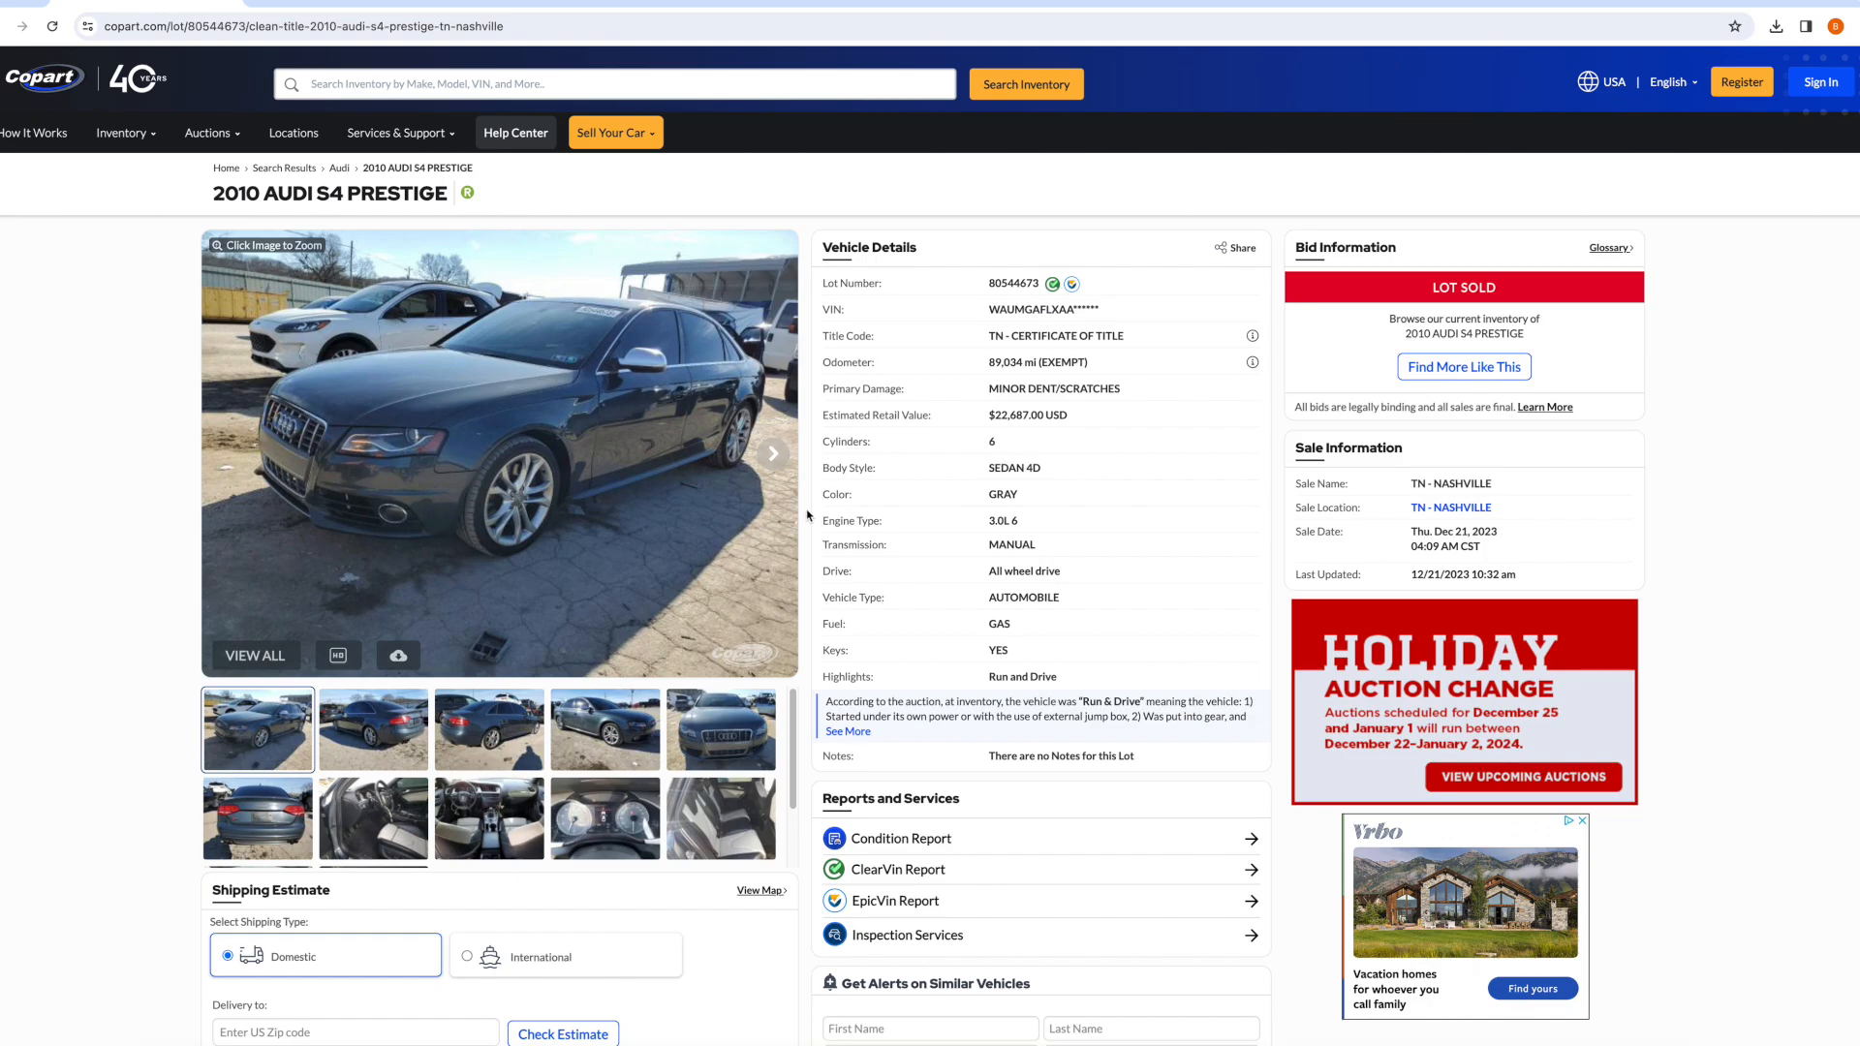
pyautogui.moveTo(1274, 649)
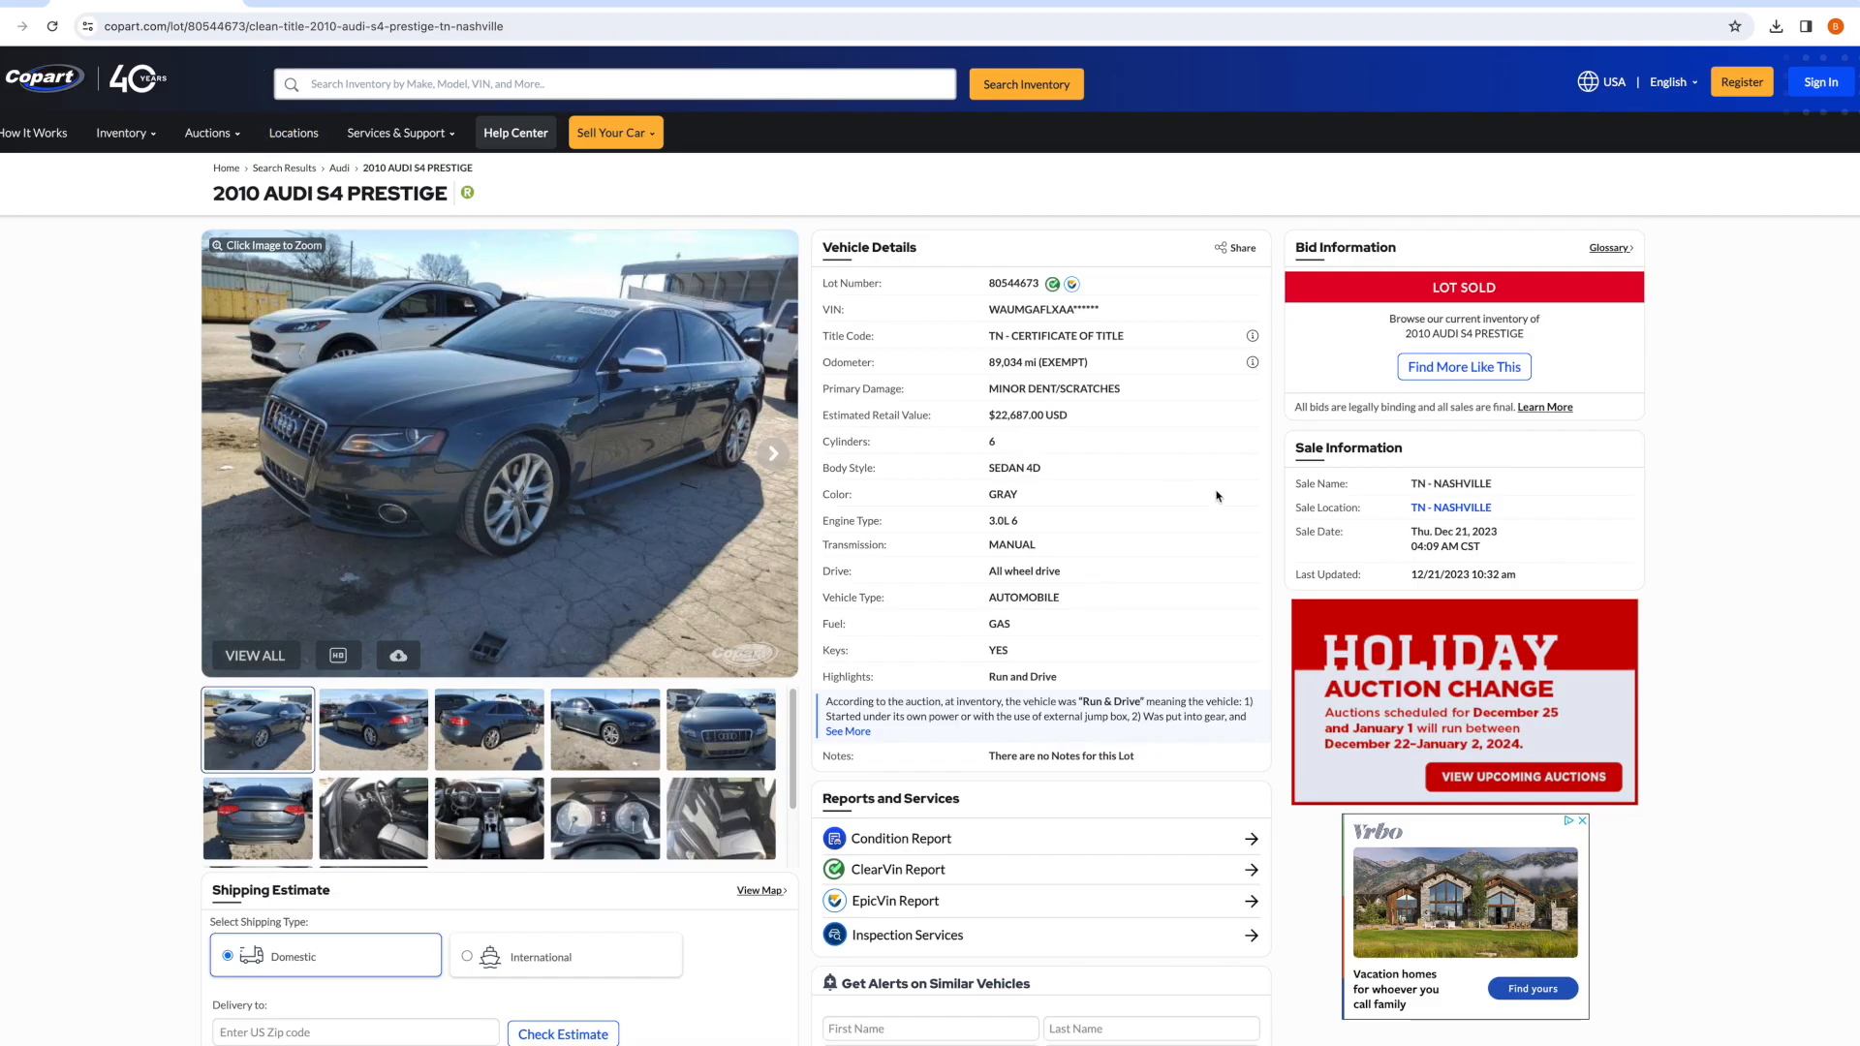
pyautogui.moveTo(1278, 552)
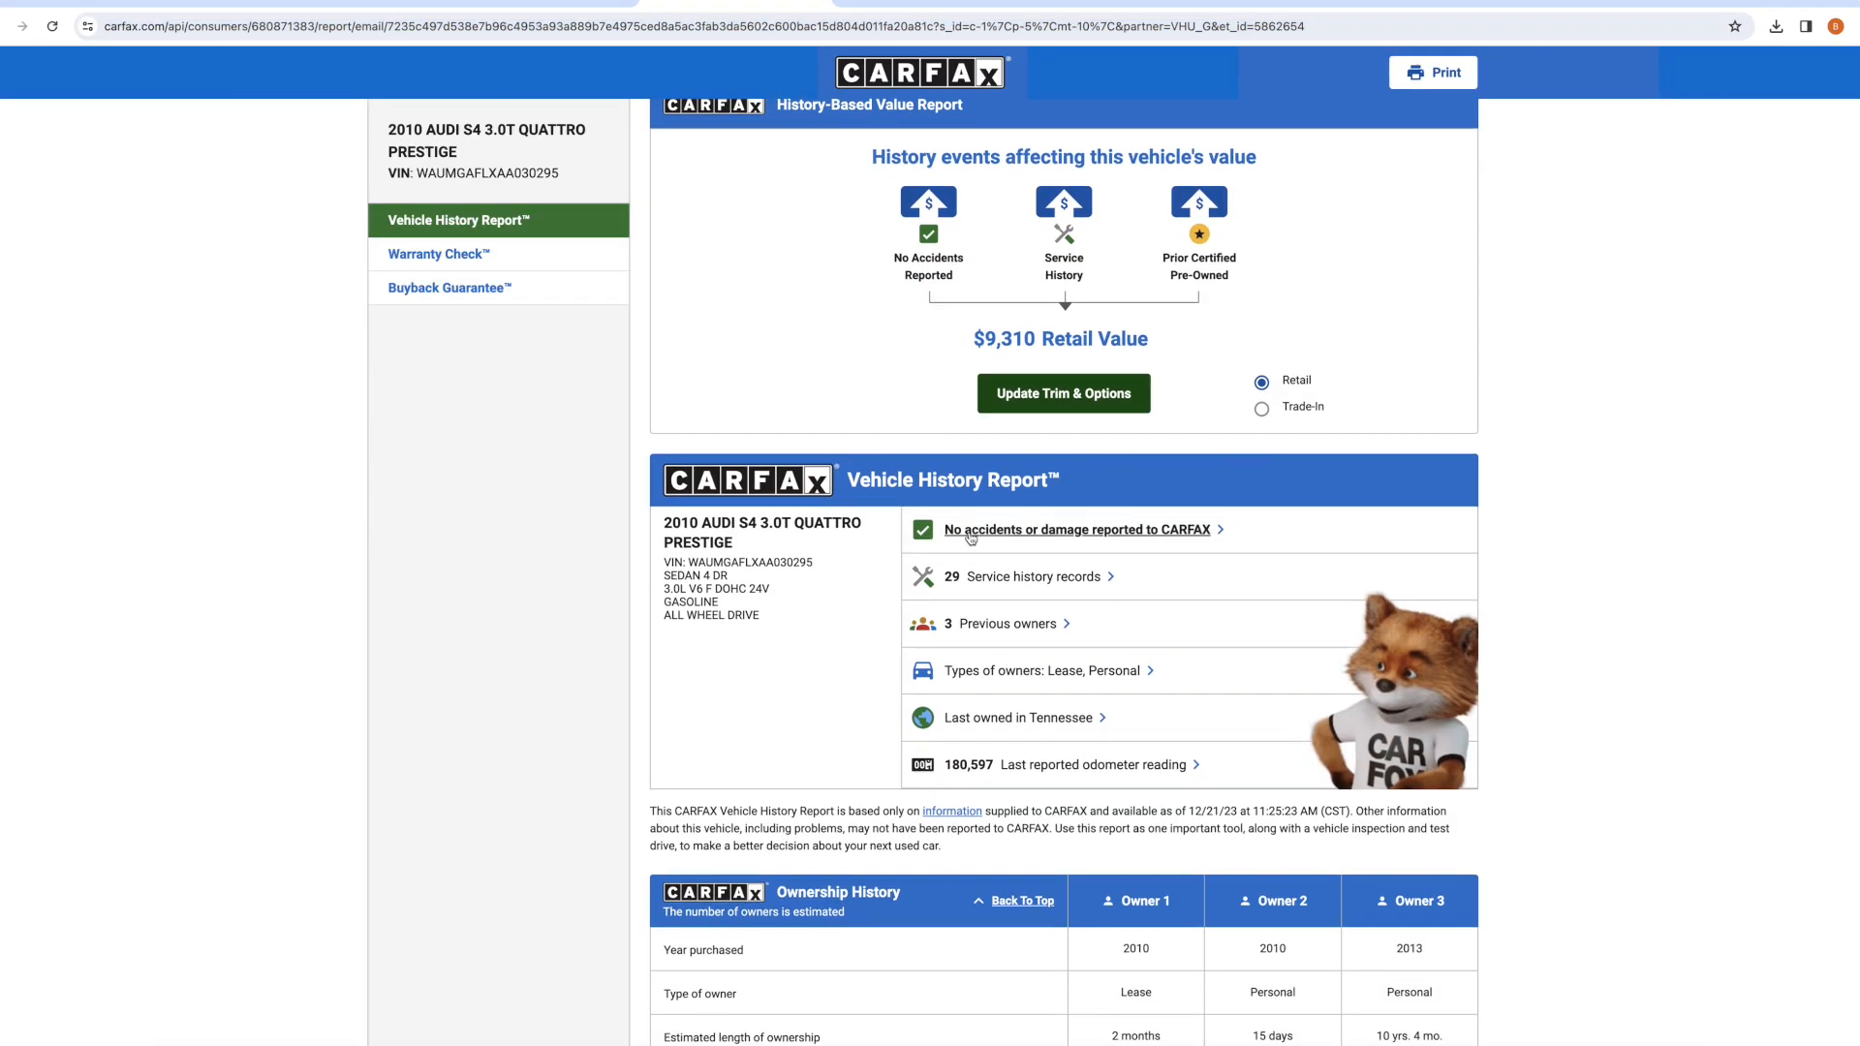
pyautogui.moveTo(1019, 623)
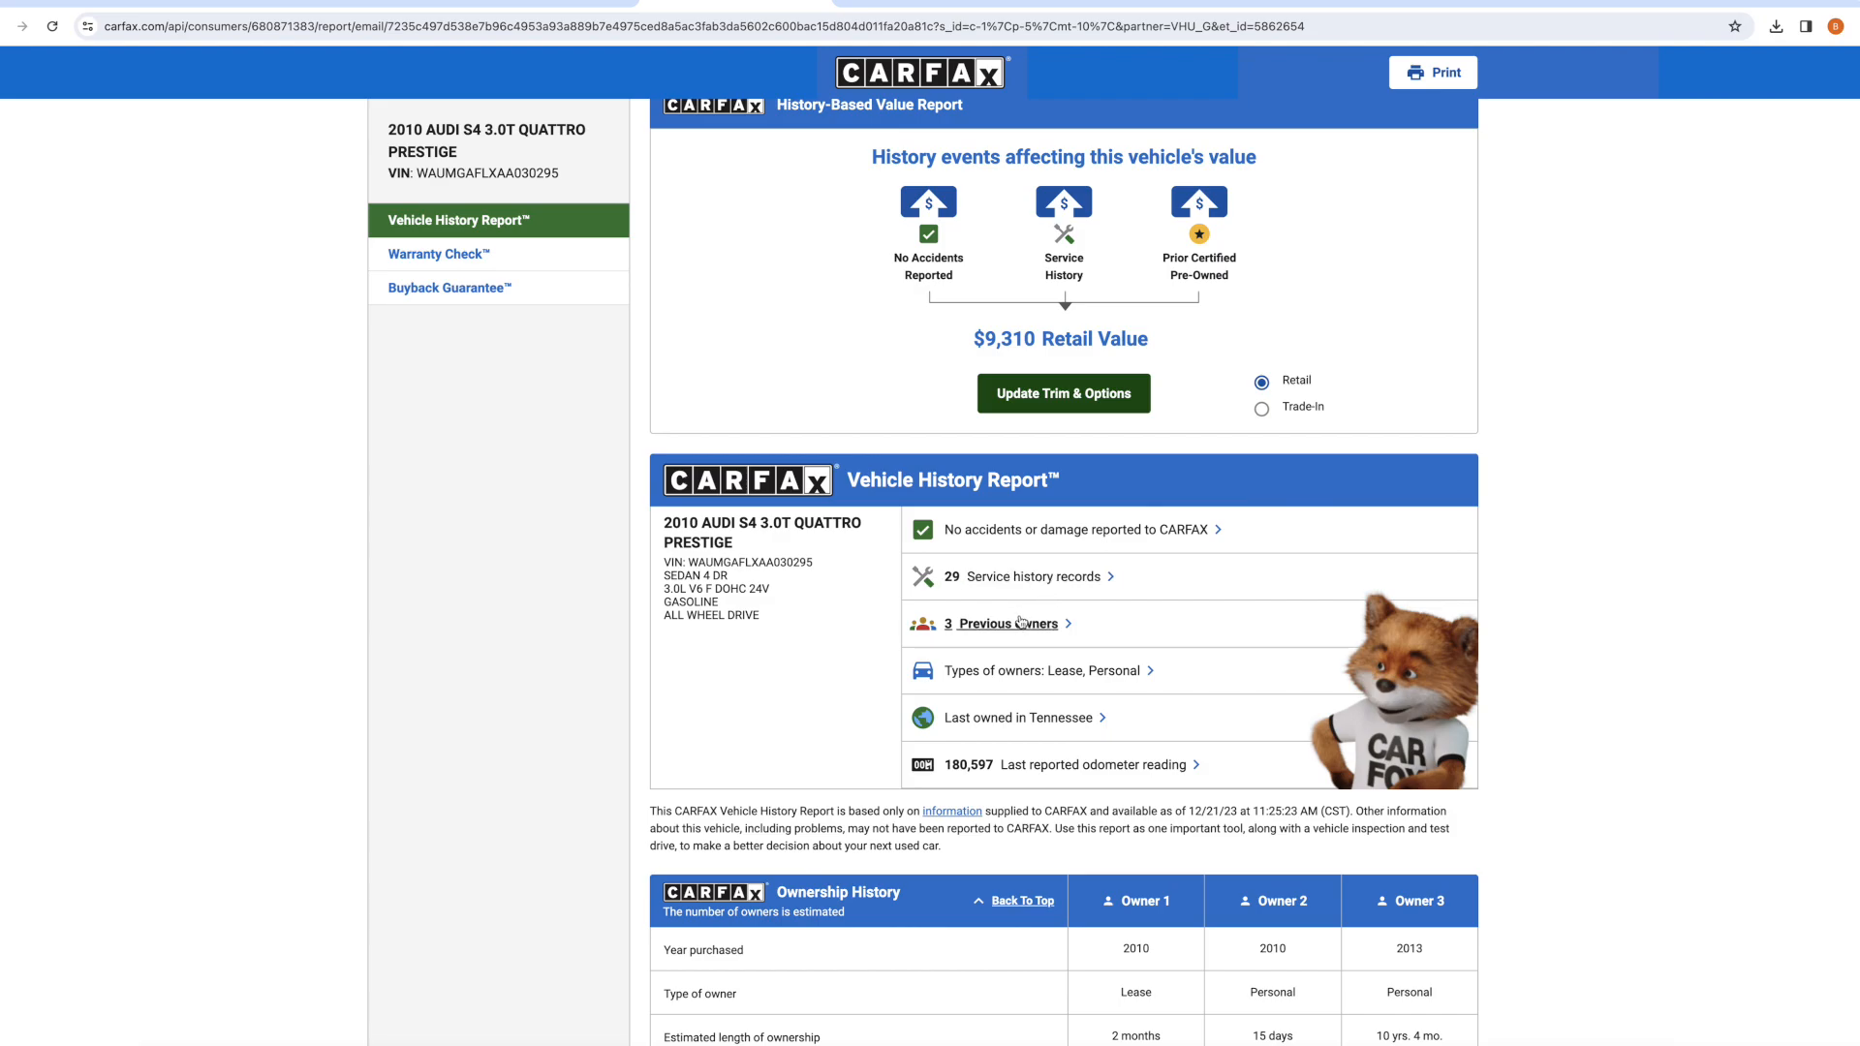
pyautogui.moveTo(1039, 724)
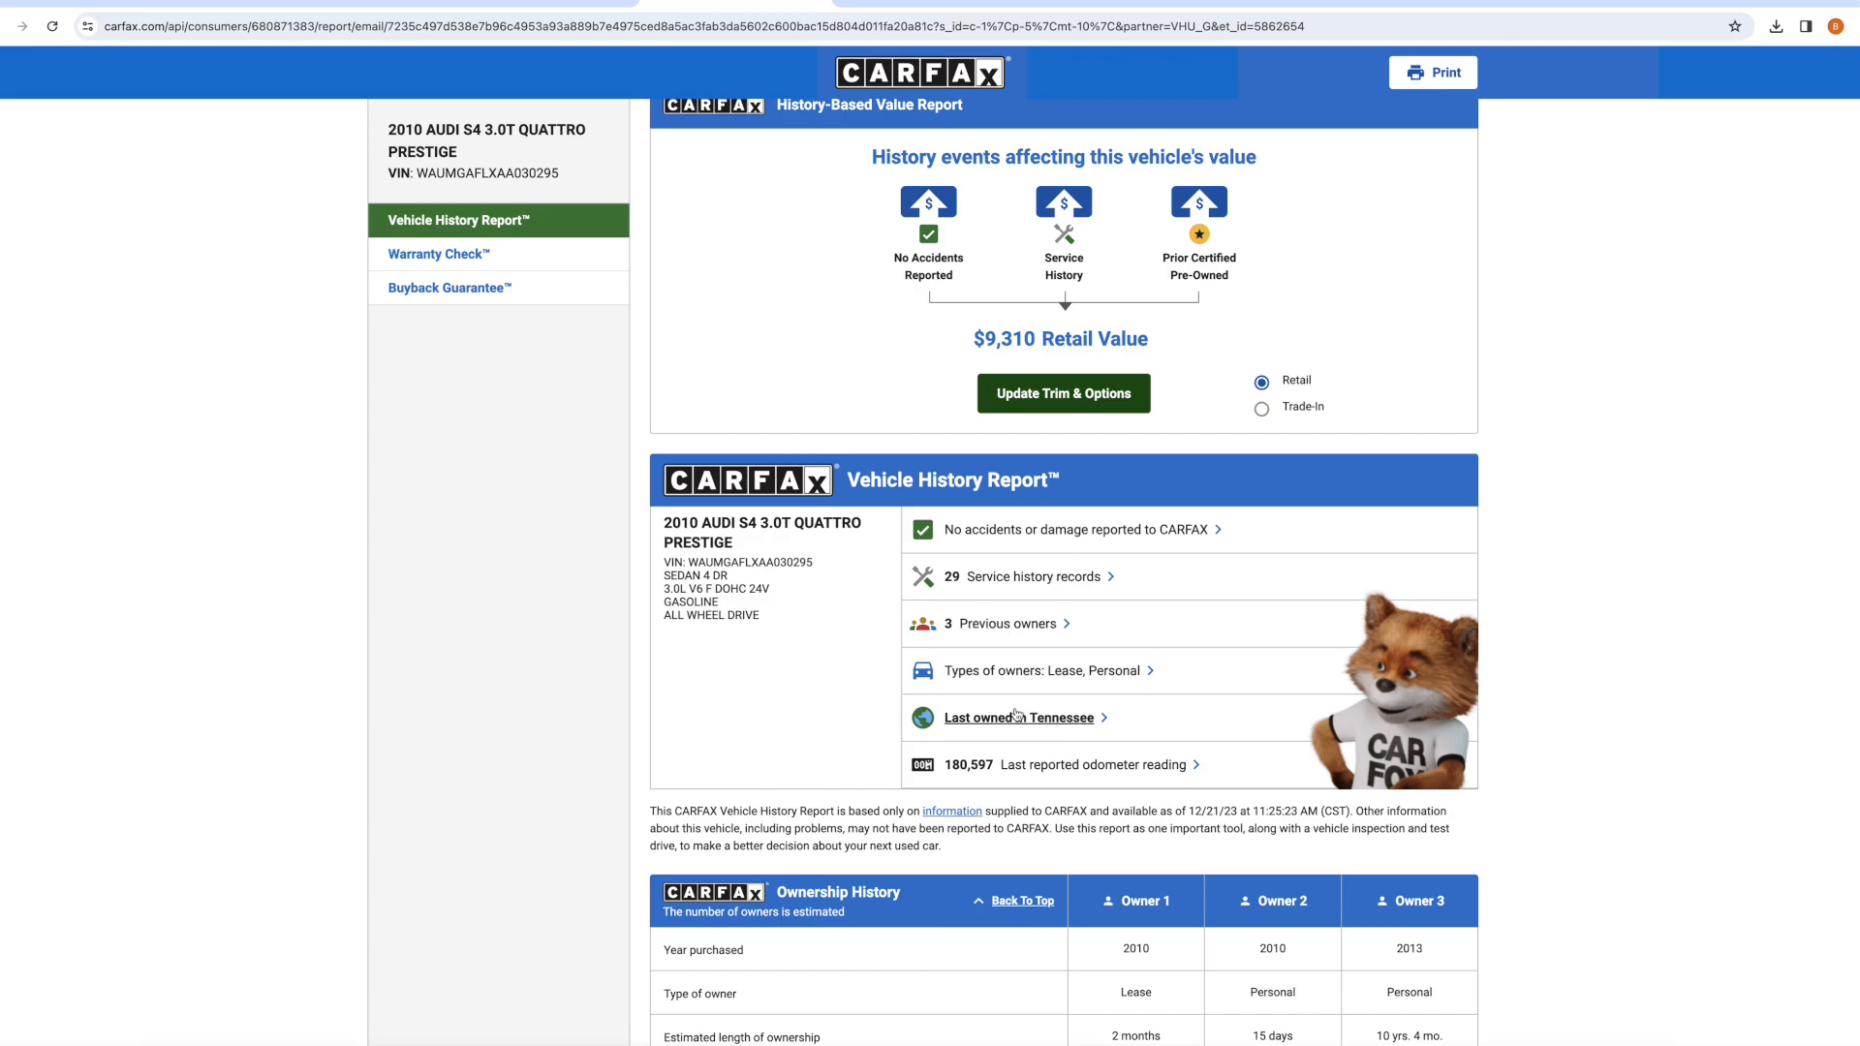
pyautogui.moveTo(1149, 771)
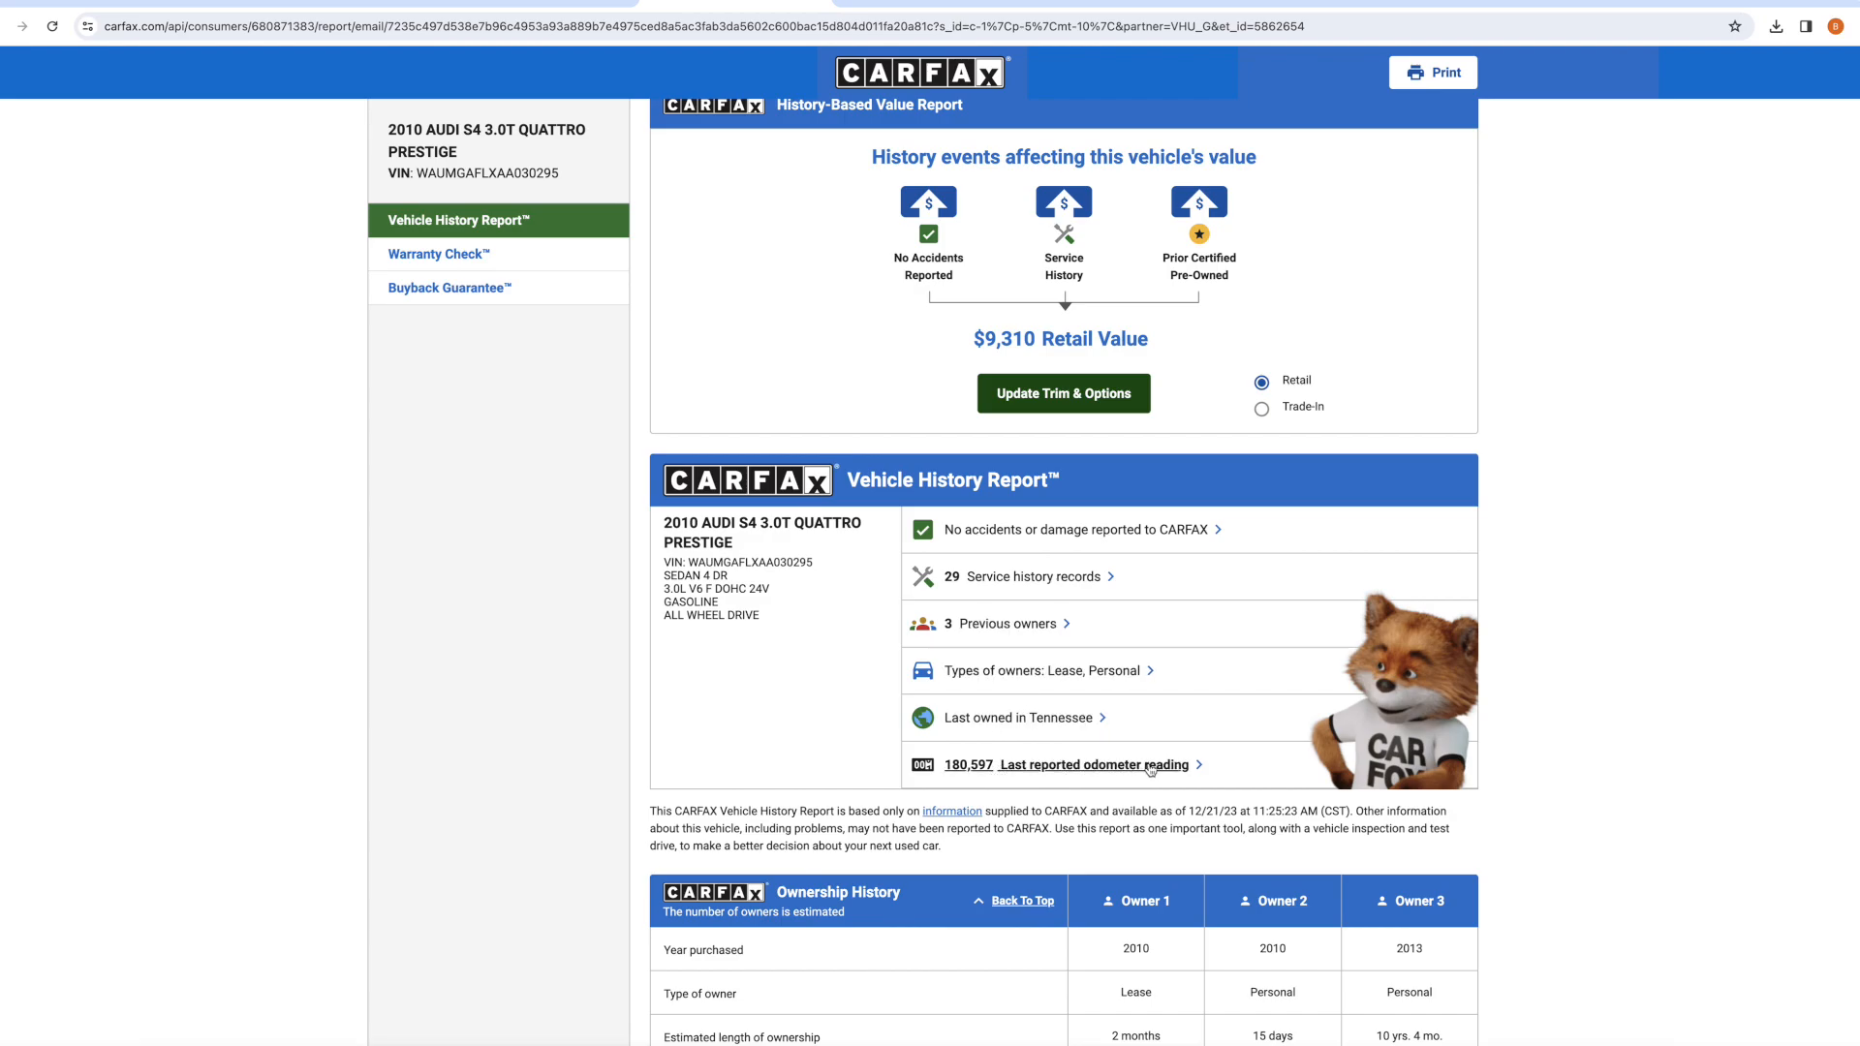
pyautogui.moveTo(986, 781)
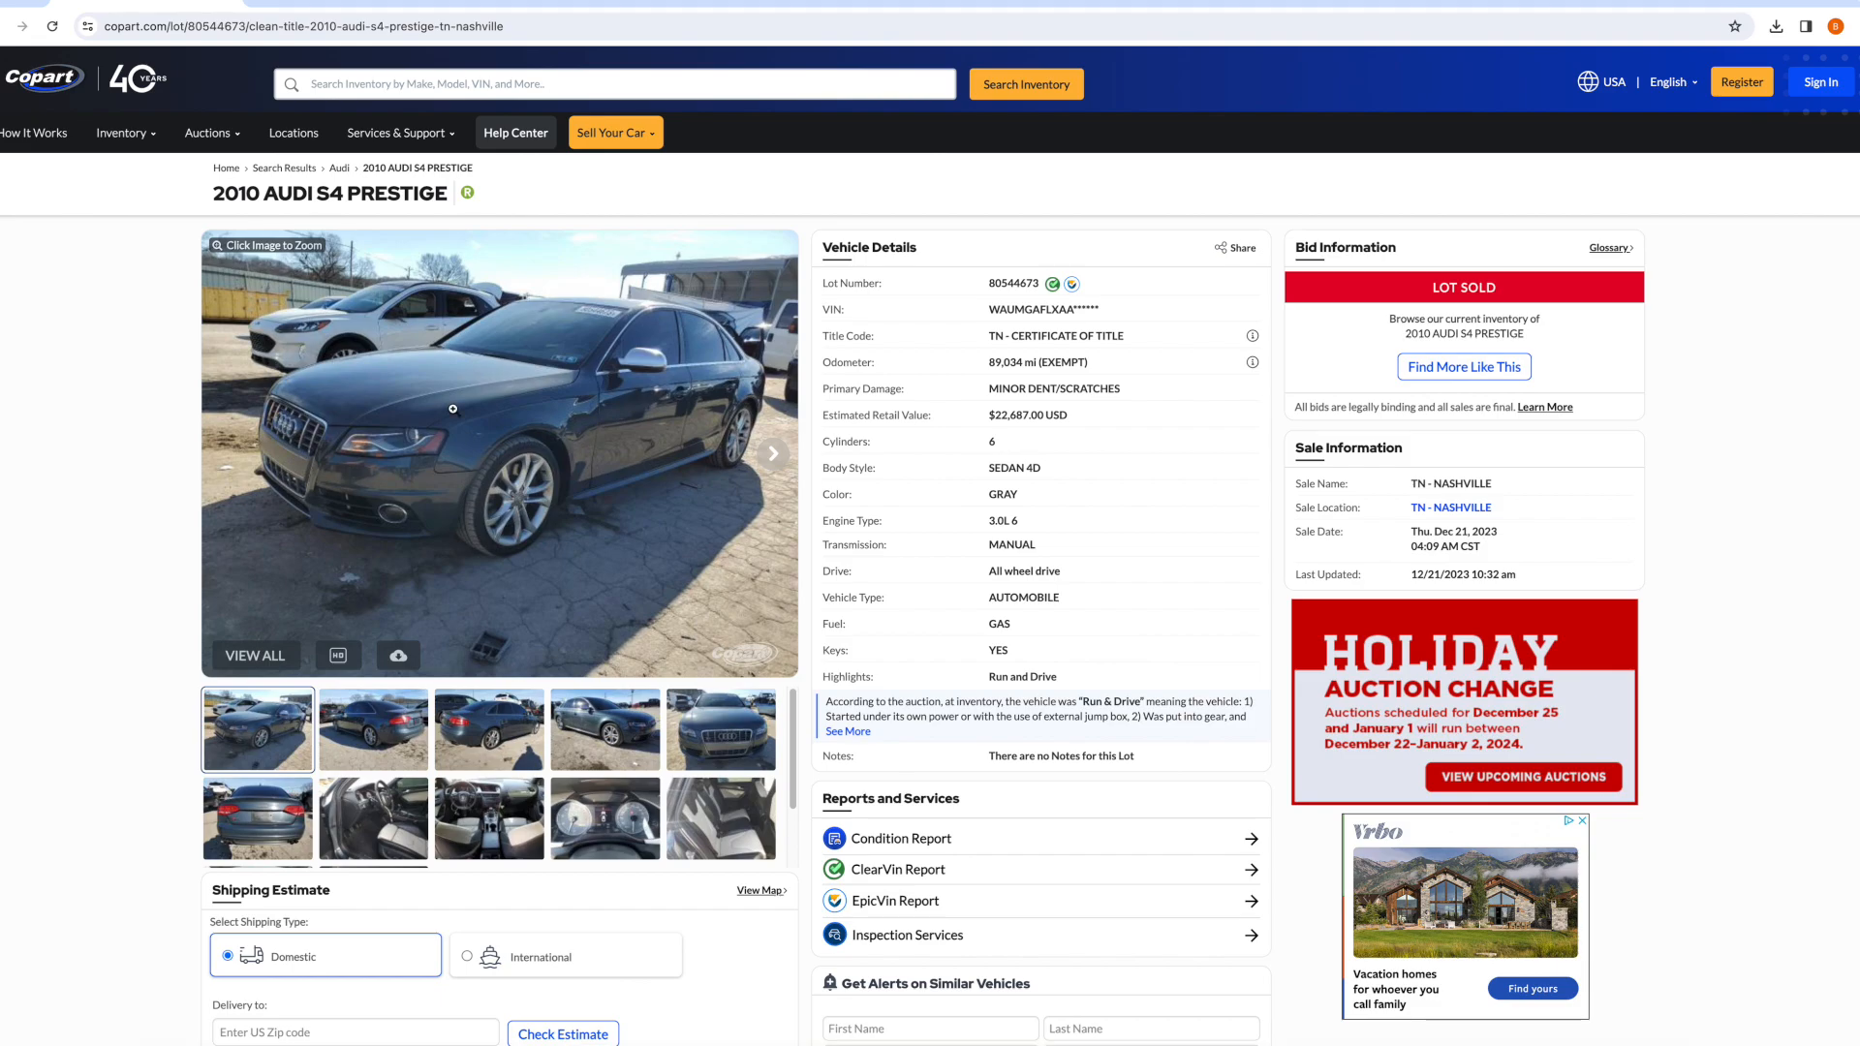
# Show the dashboard odometer photo and select the listed 89,034 mi odometer figure.
pyautogui.click(605, 818)
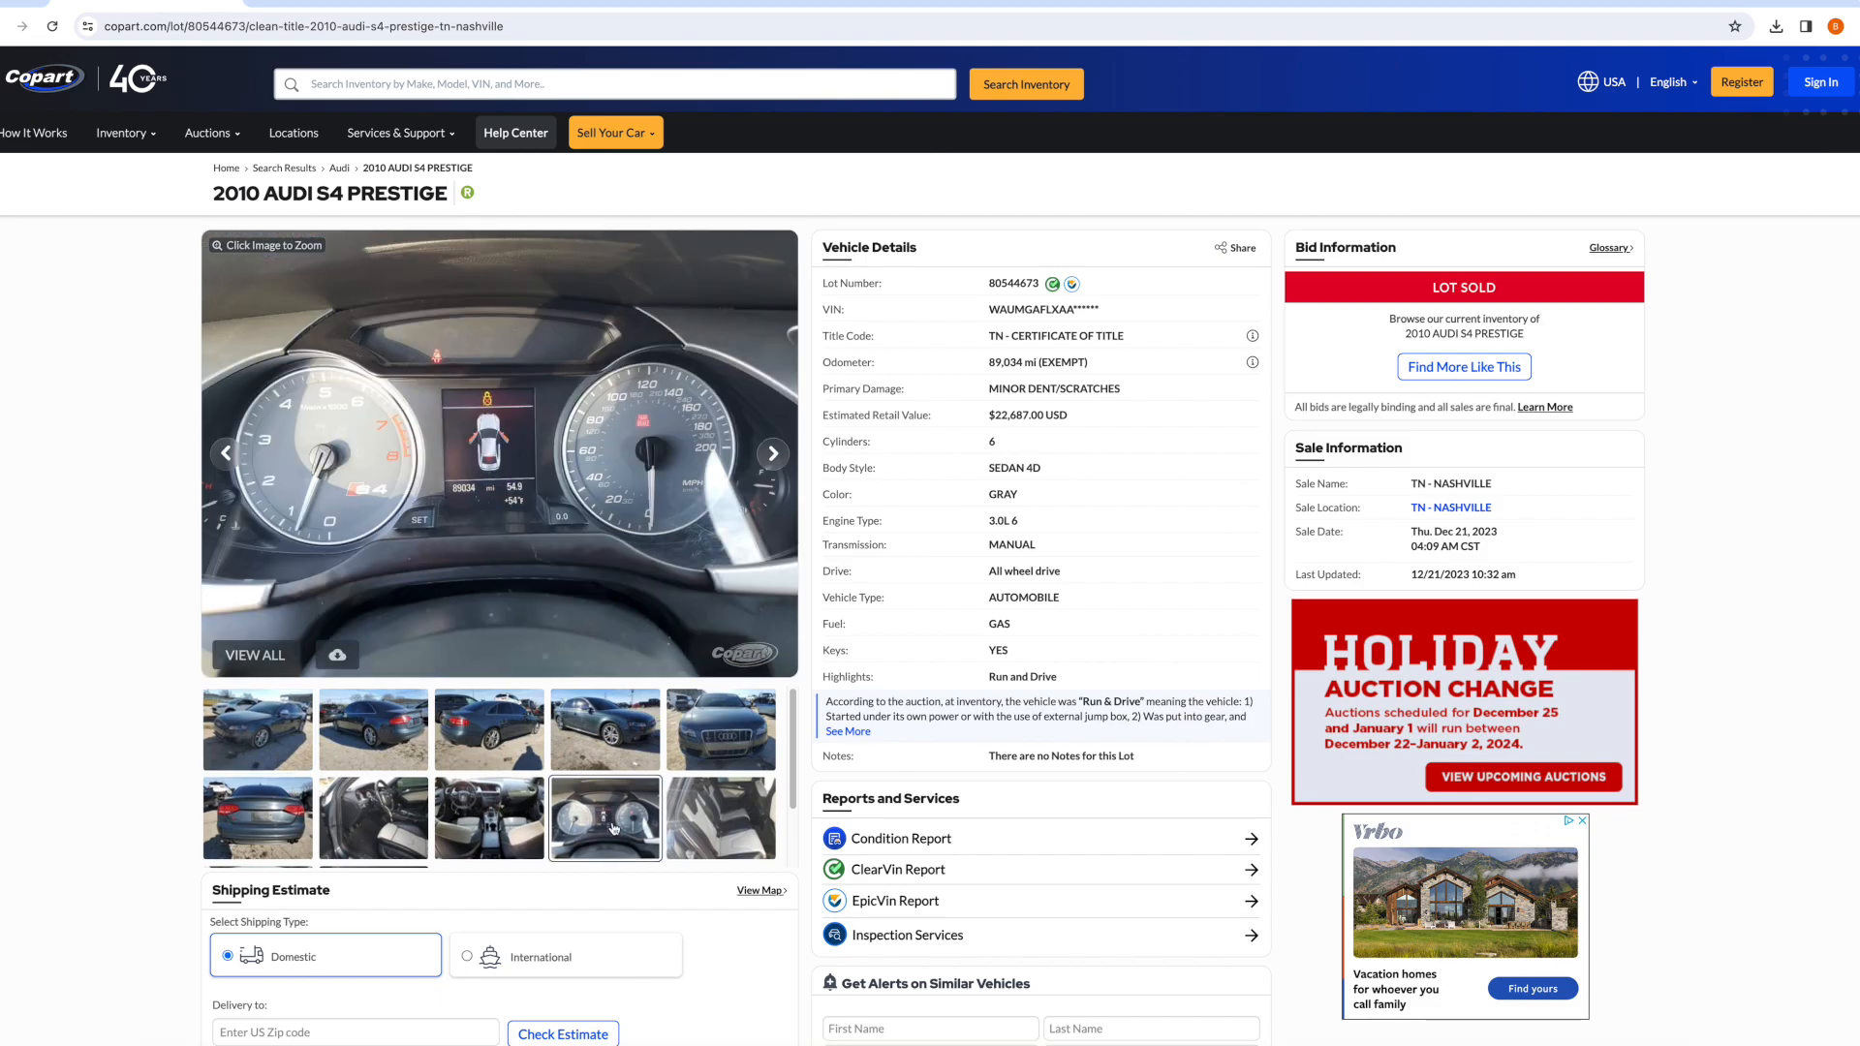
pyautogui.moveTo(478, 487)
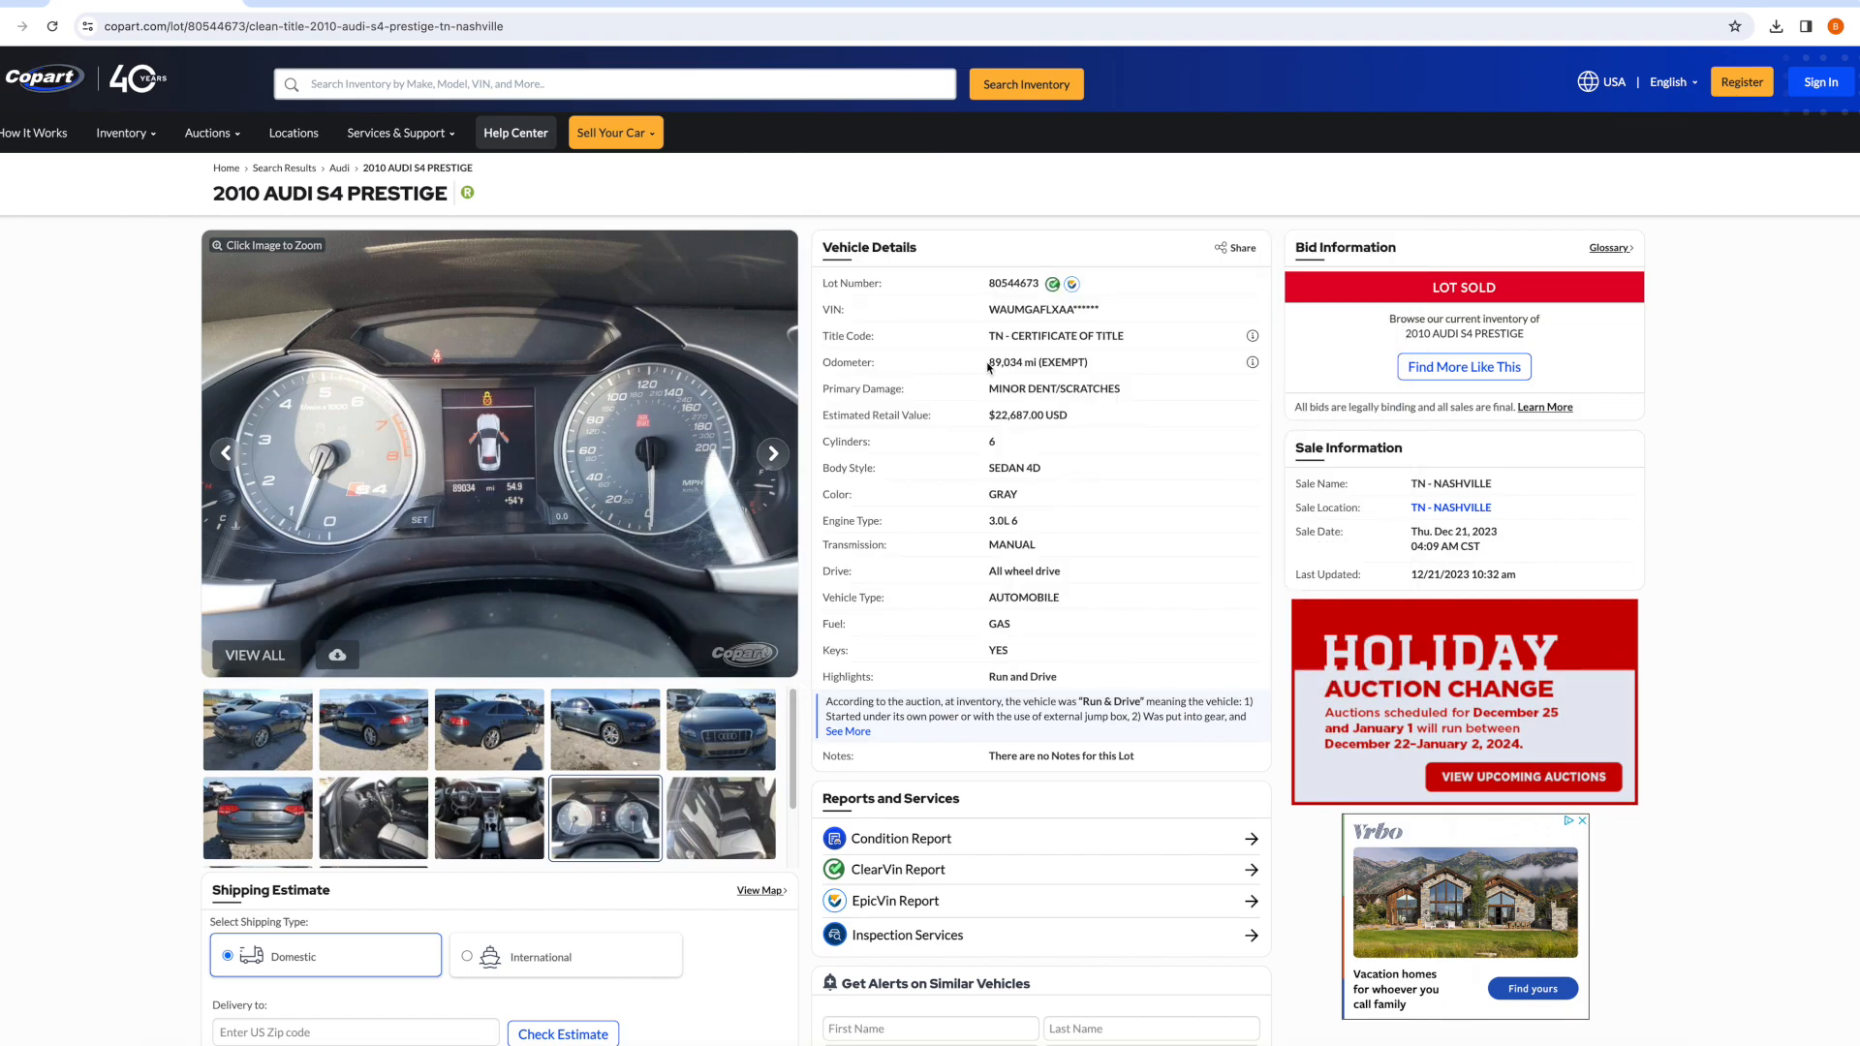
pyautogui.doubleClick(1004, 362)
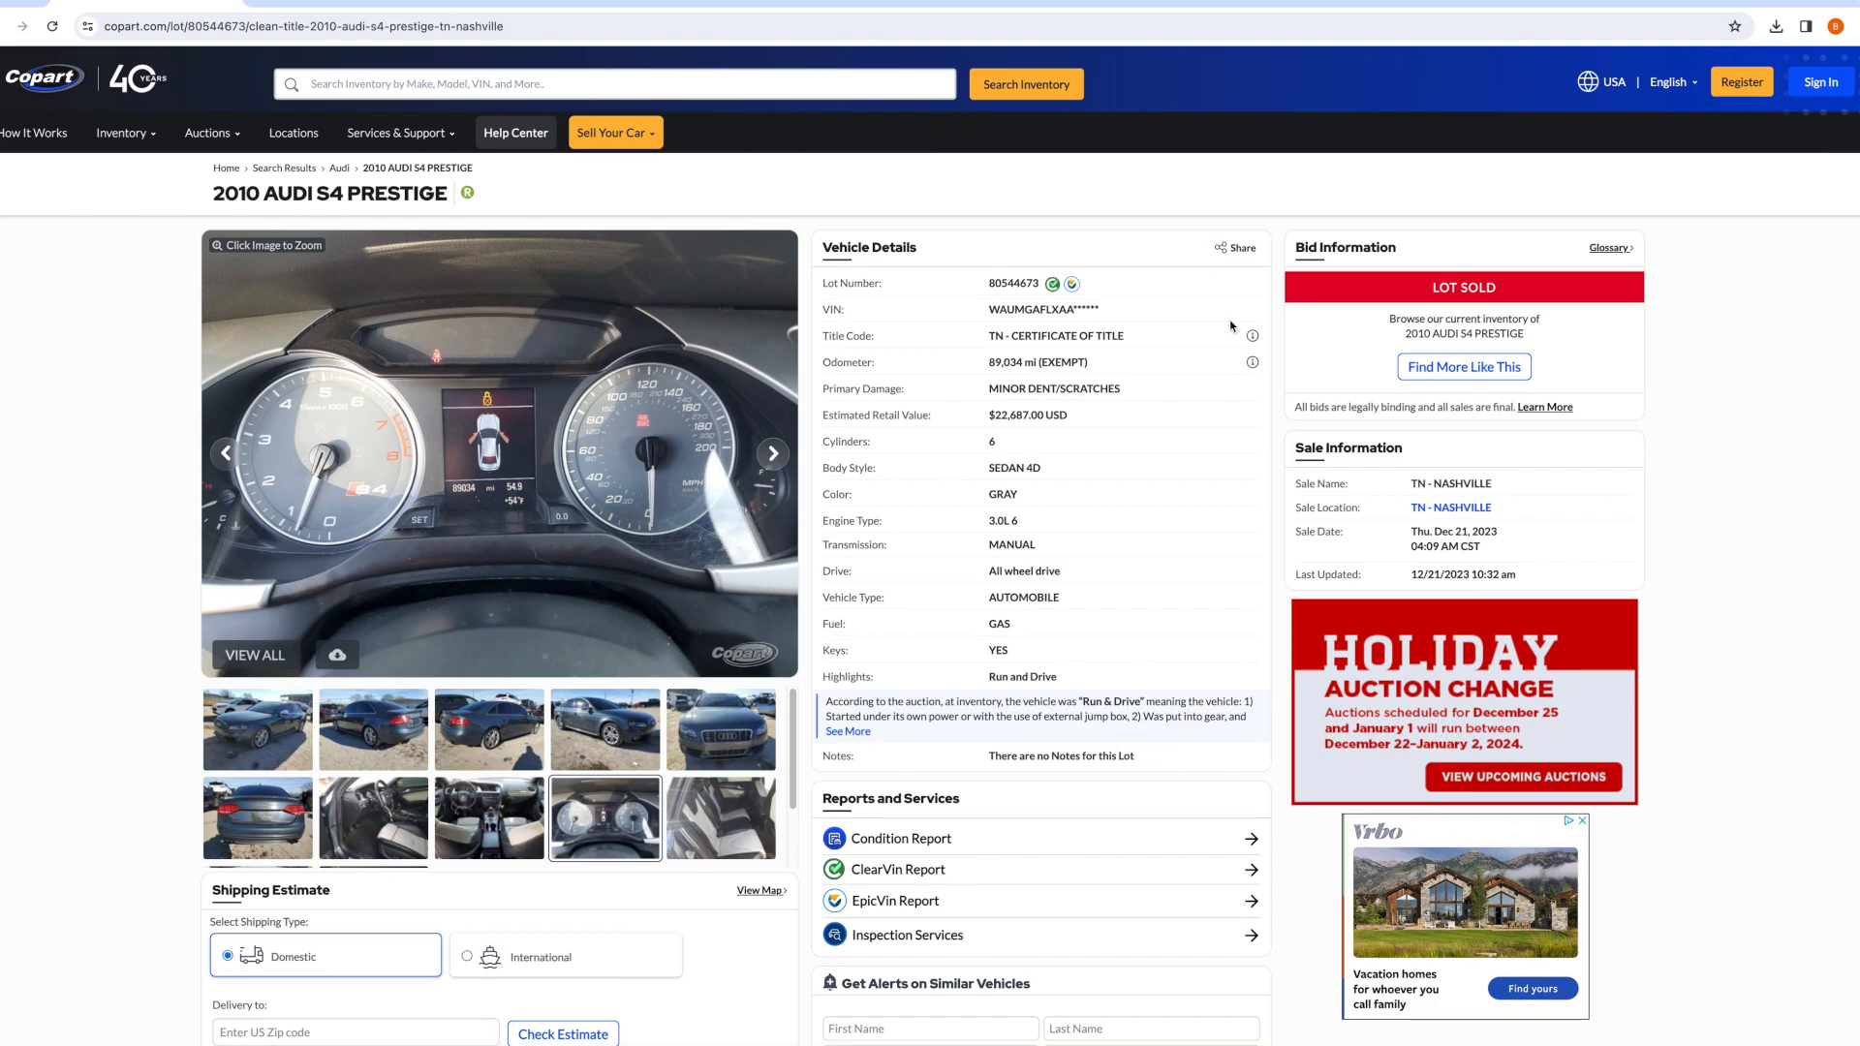
pyautogui.moveTo(1232, 325)
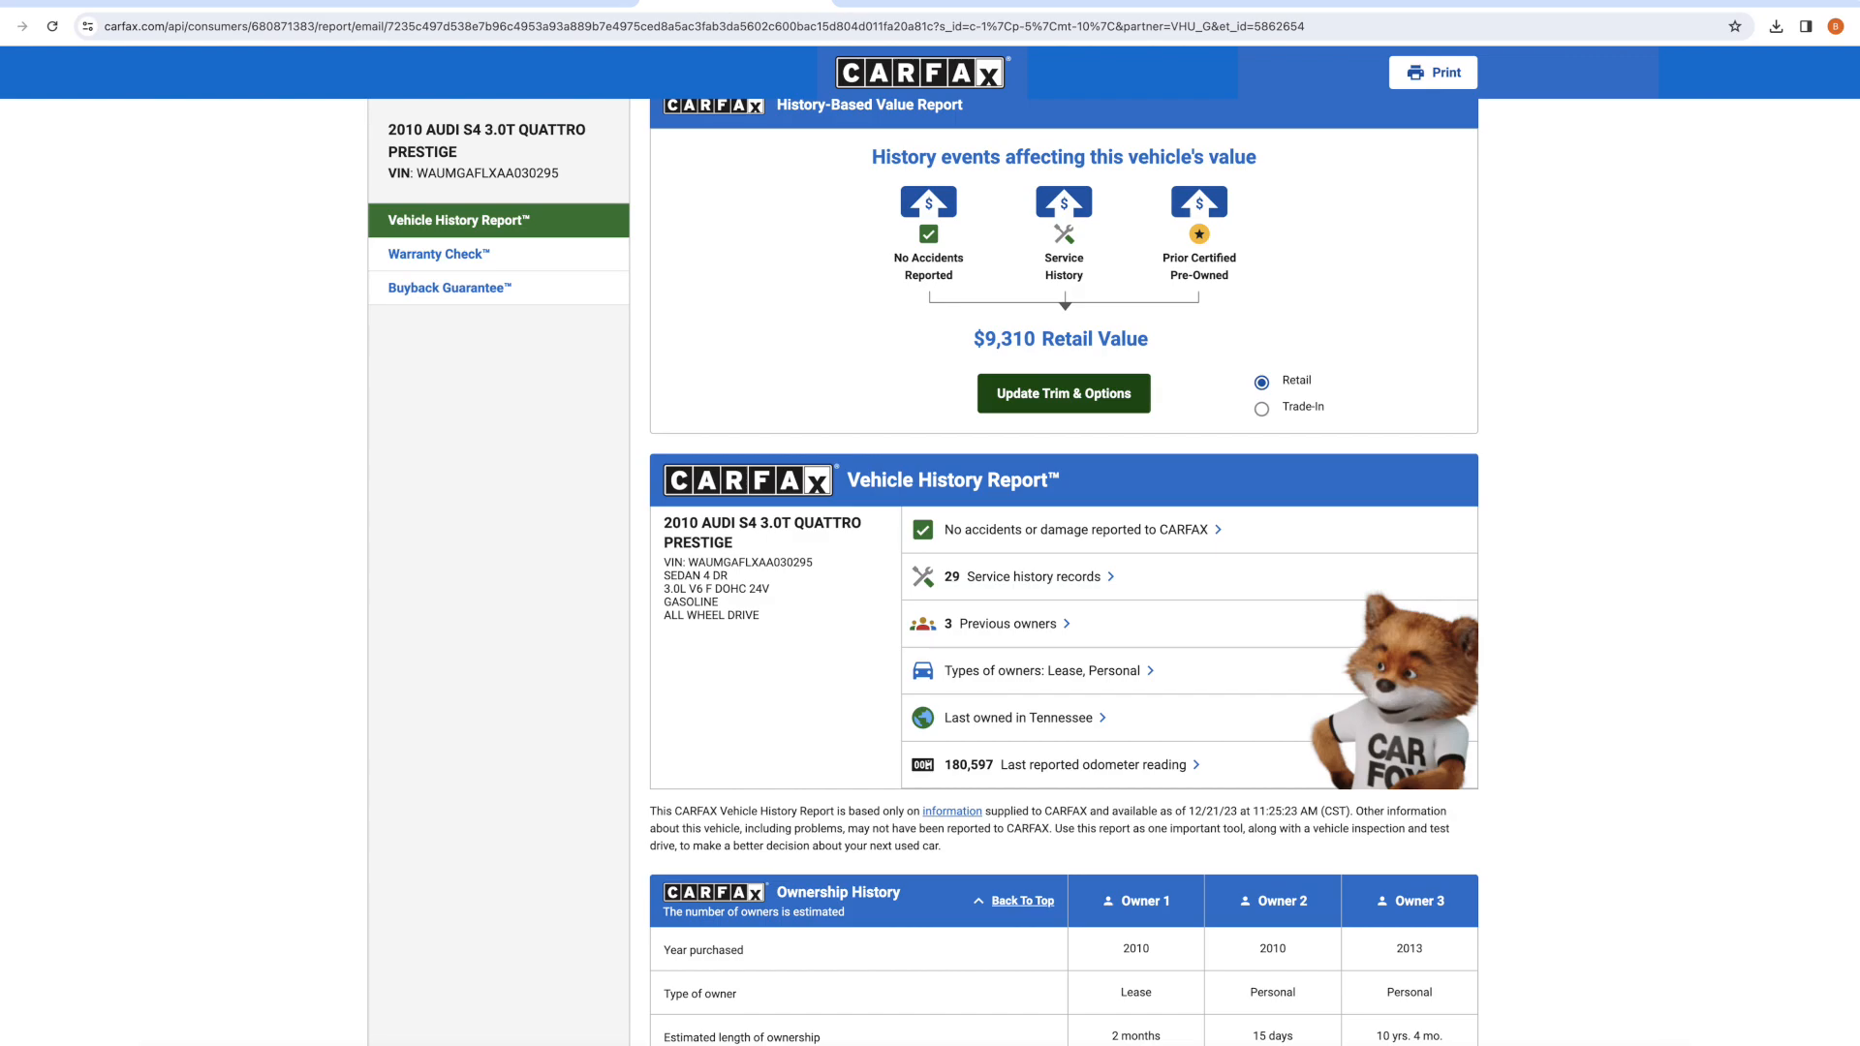
pyautogui.scroll(-3)
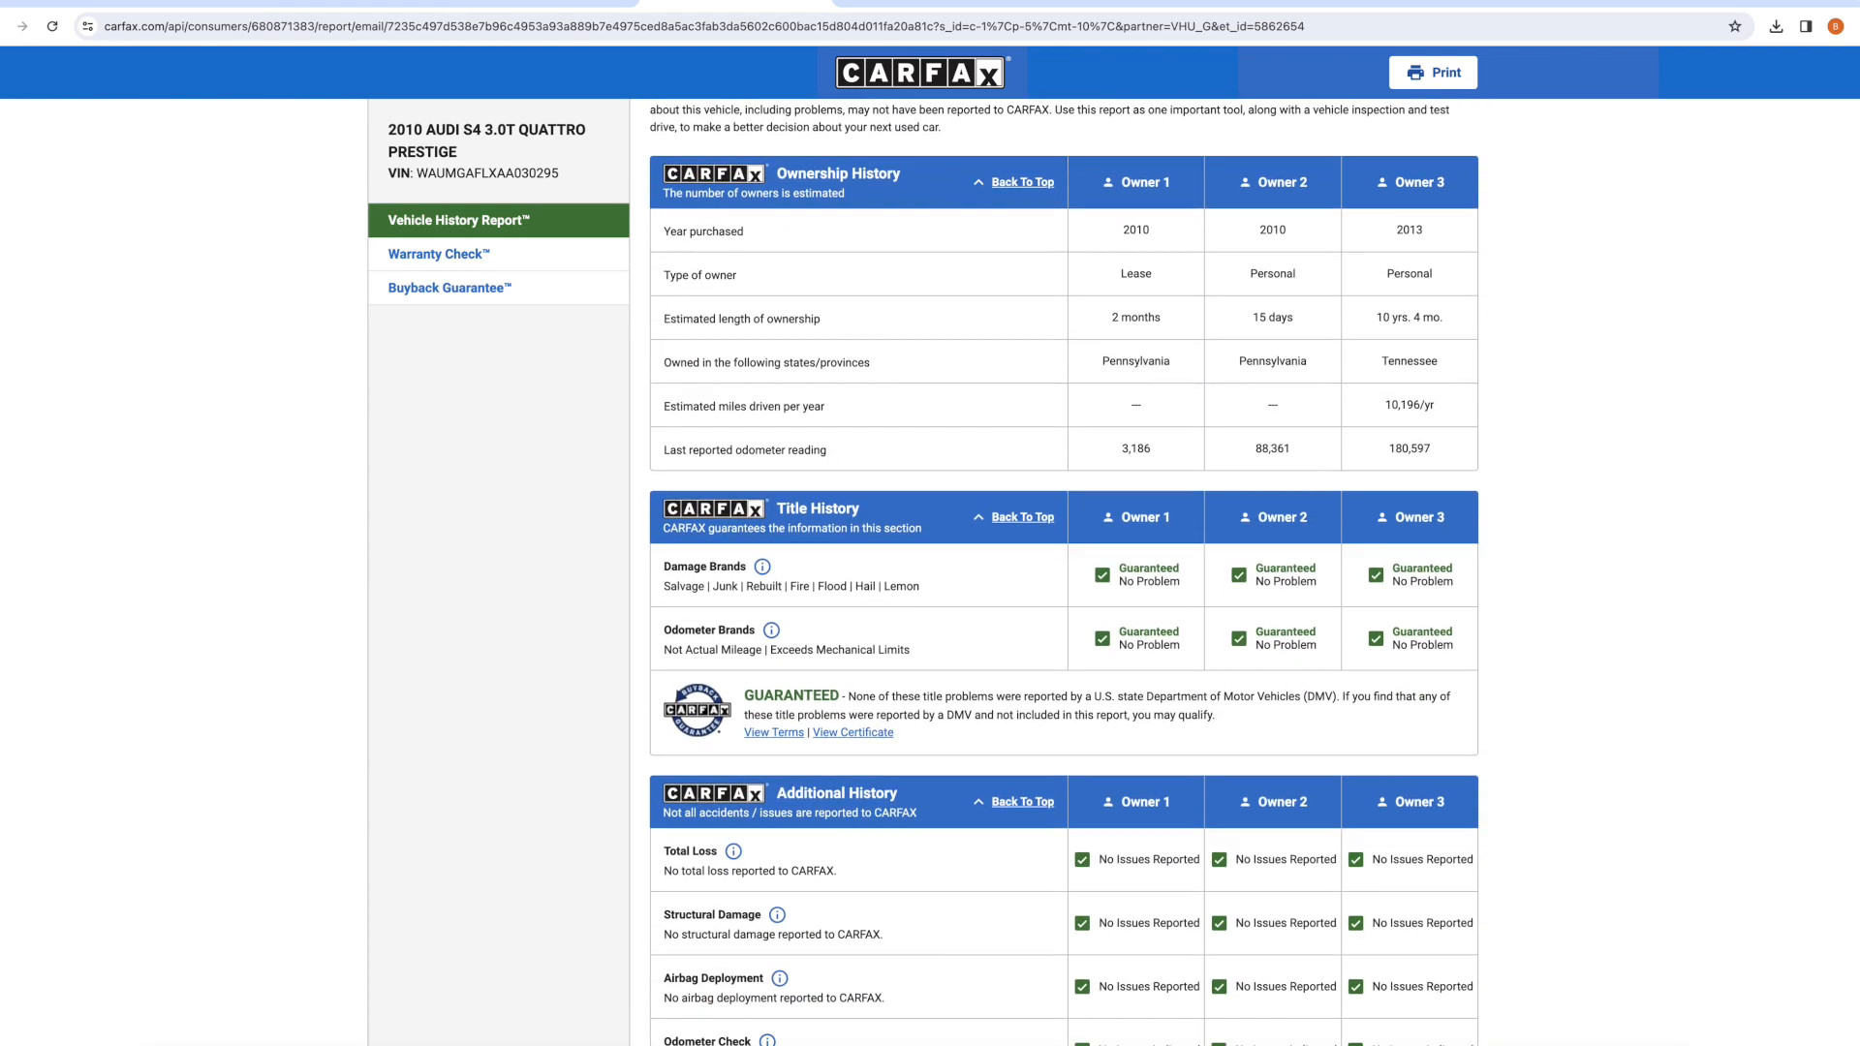
pyautogui.scroll(-3)
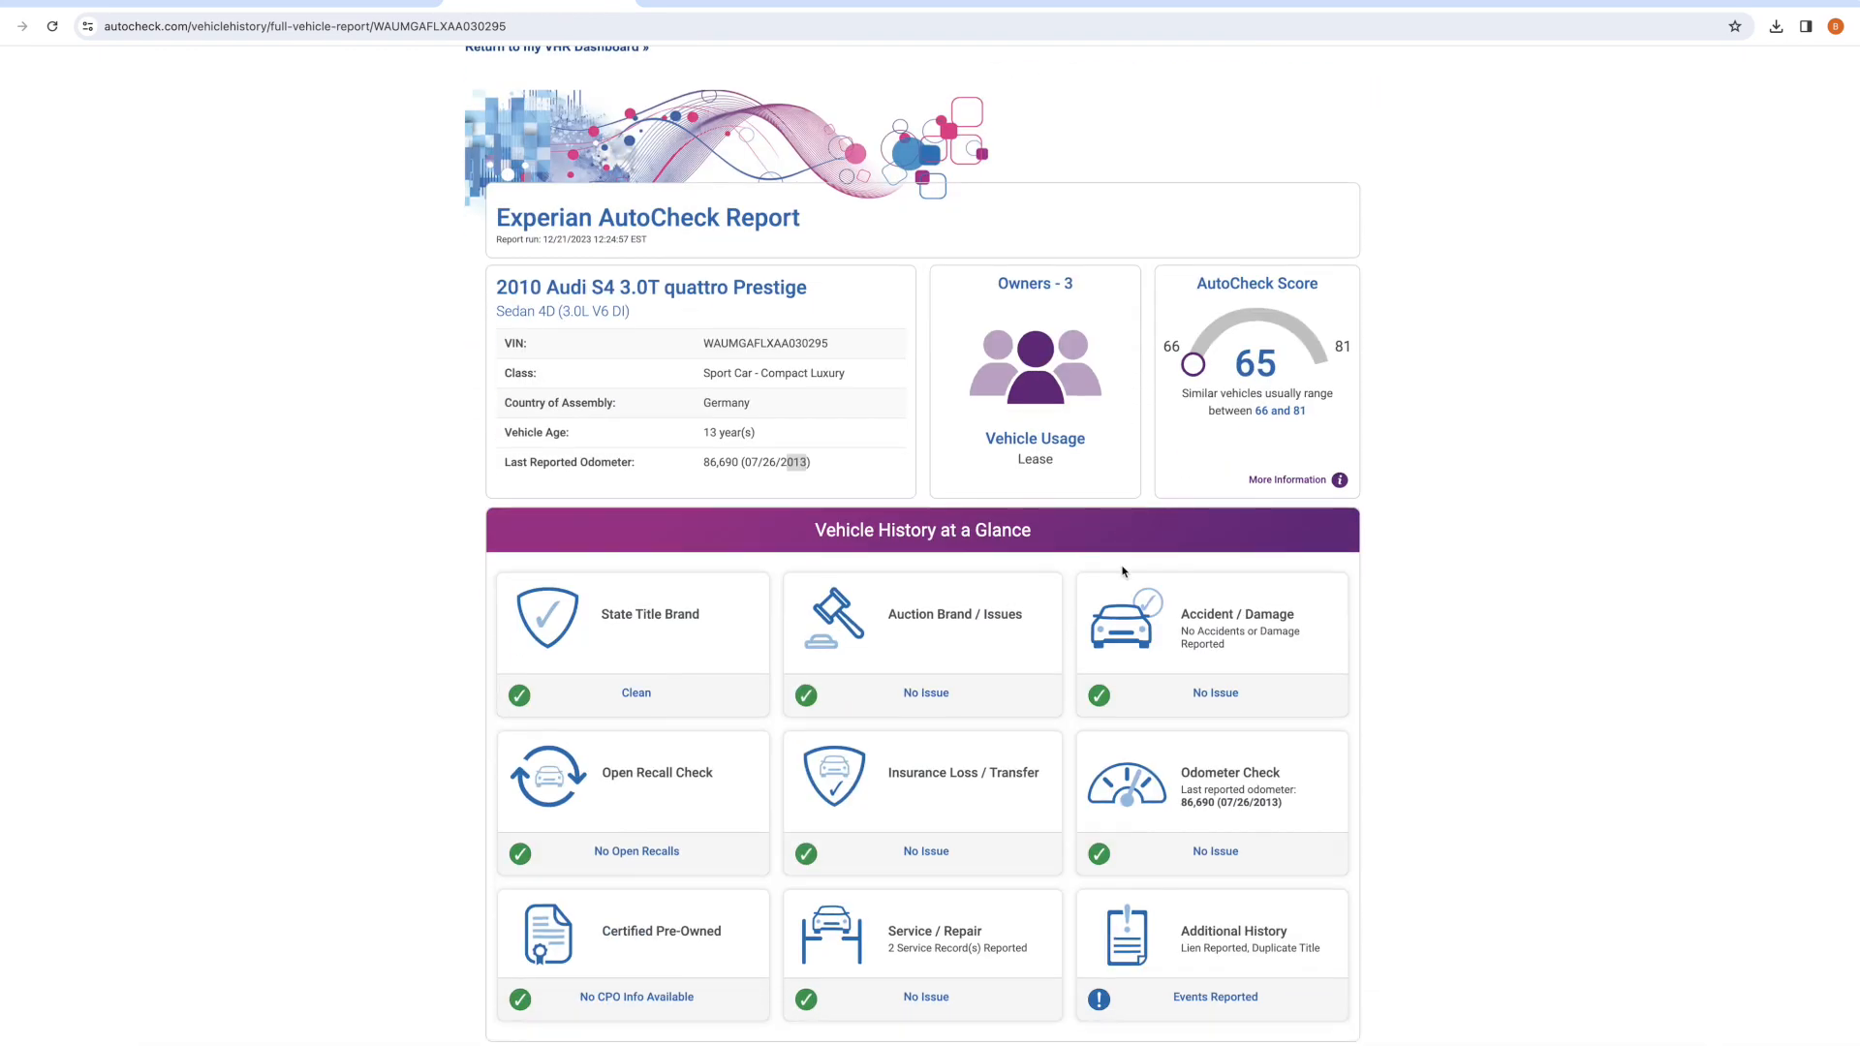
pyautogui.scroll(-3)
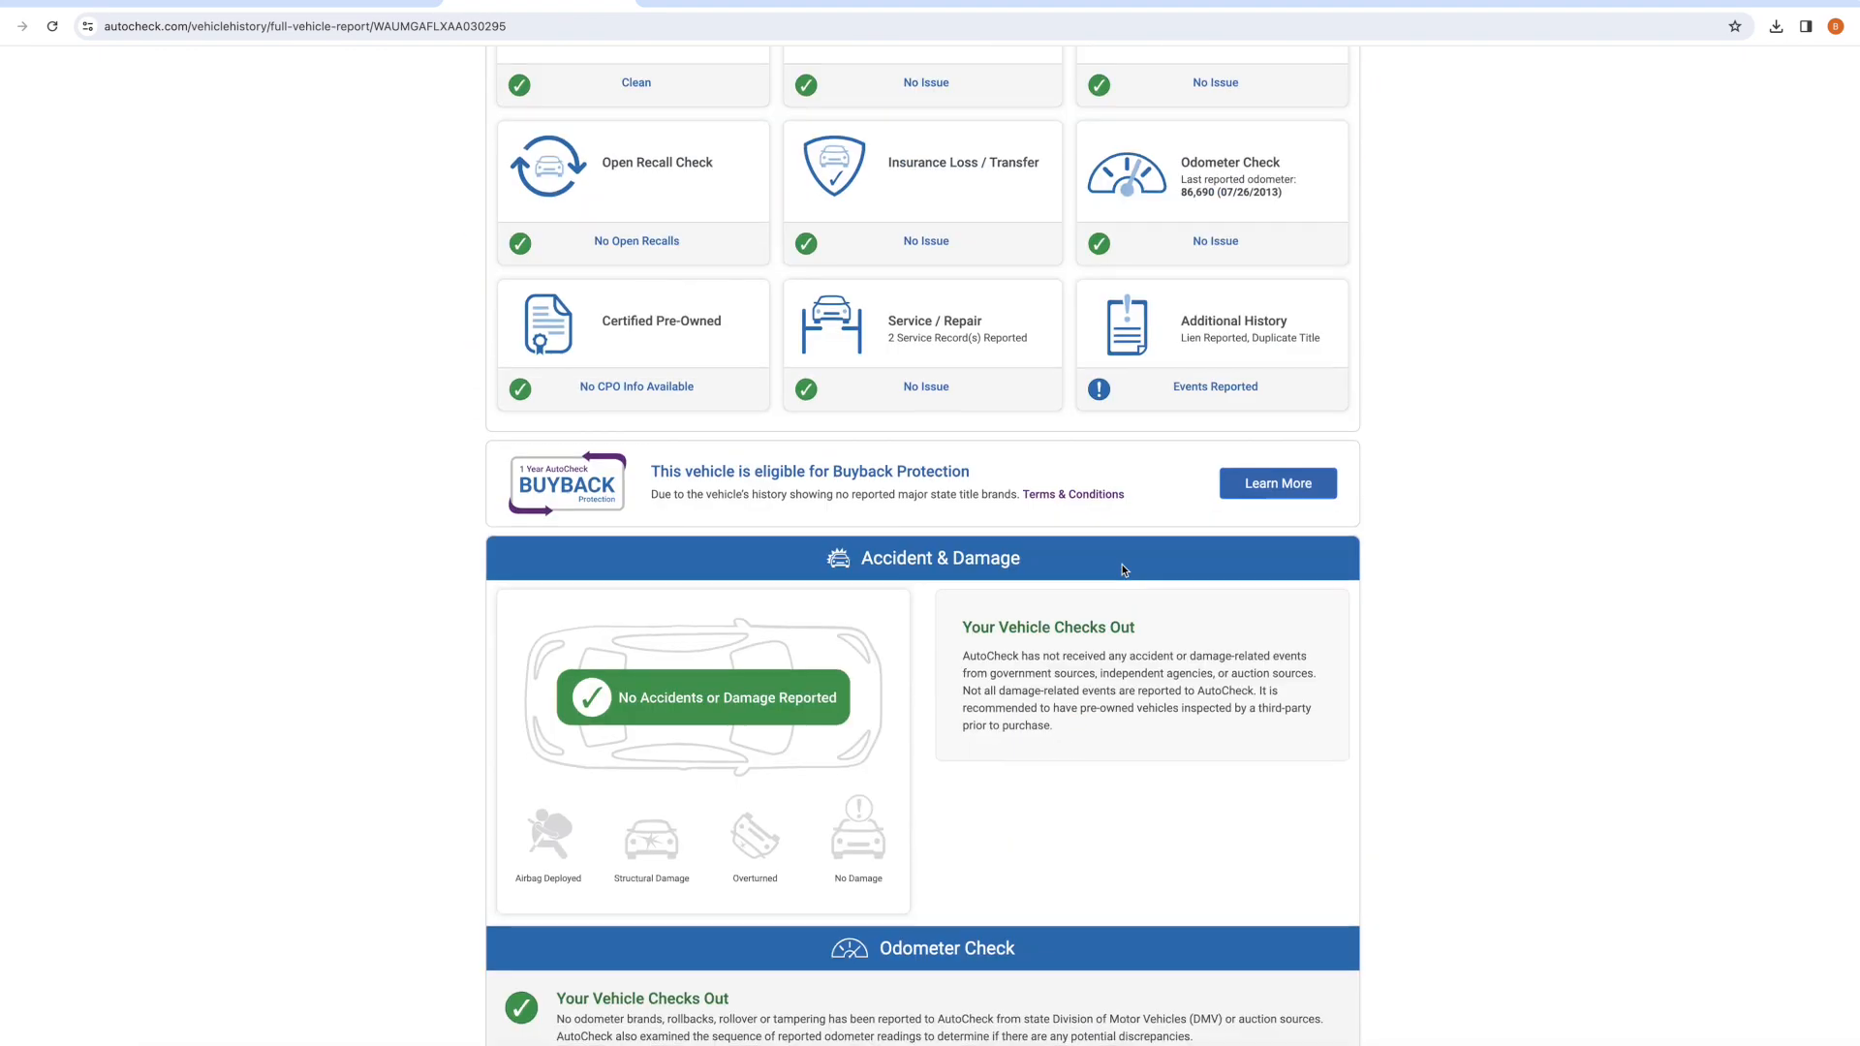
pyautogui.scroll(-3)
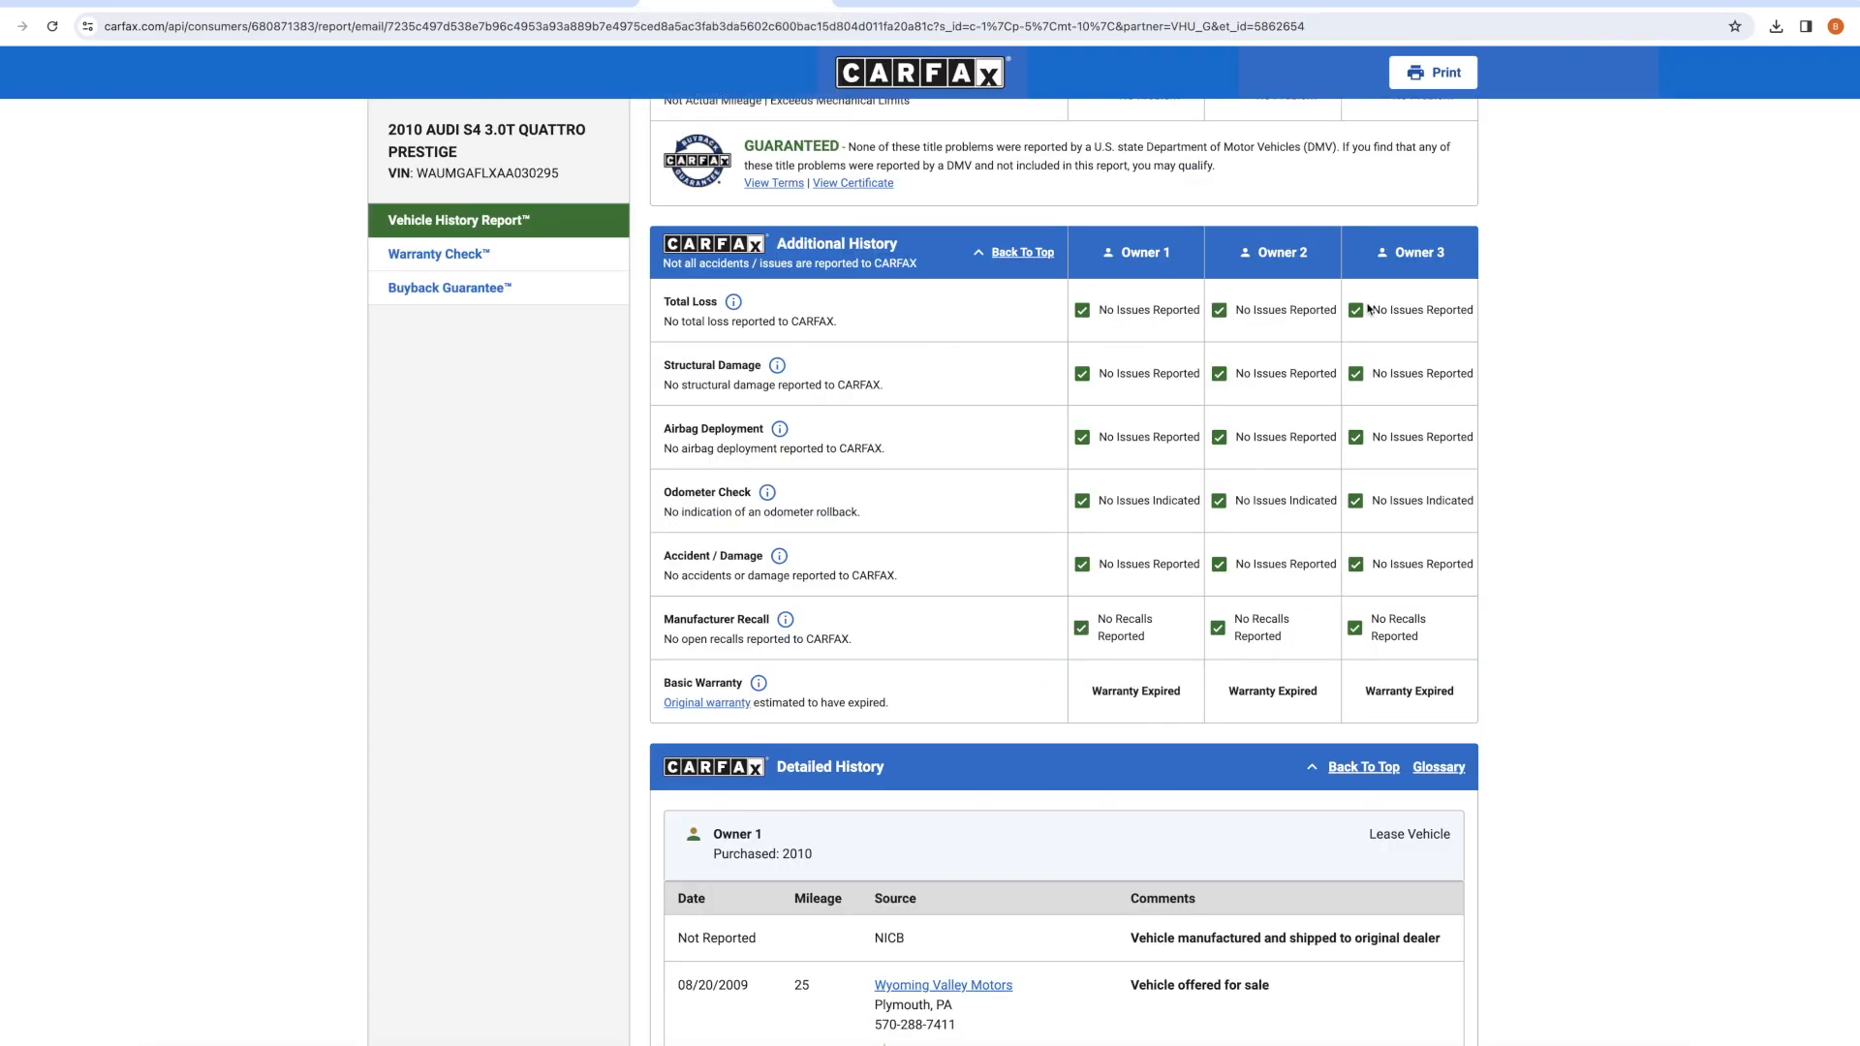
pyautogui.moveTo(1529, 582)
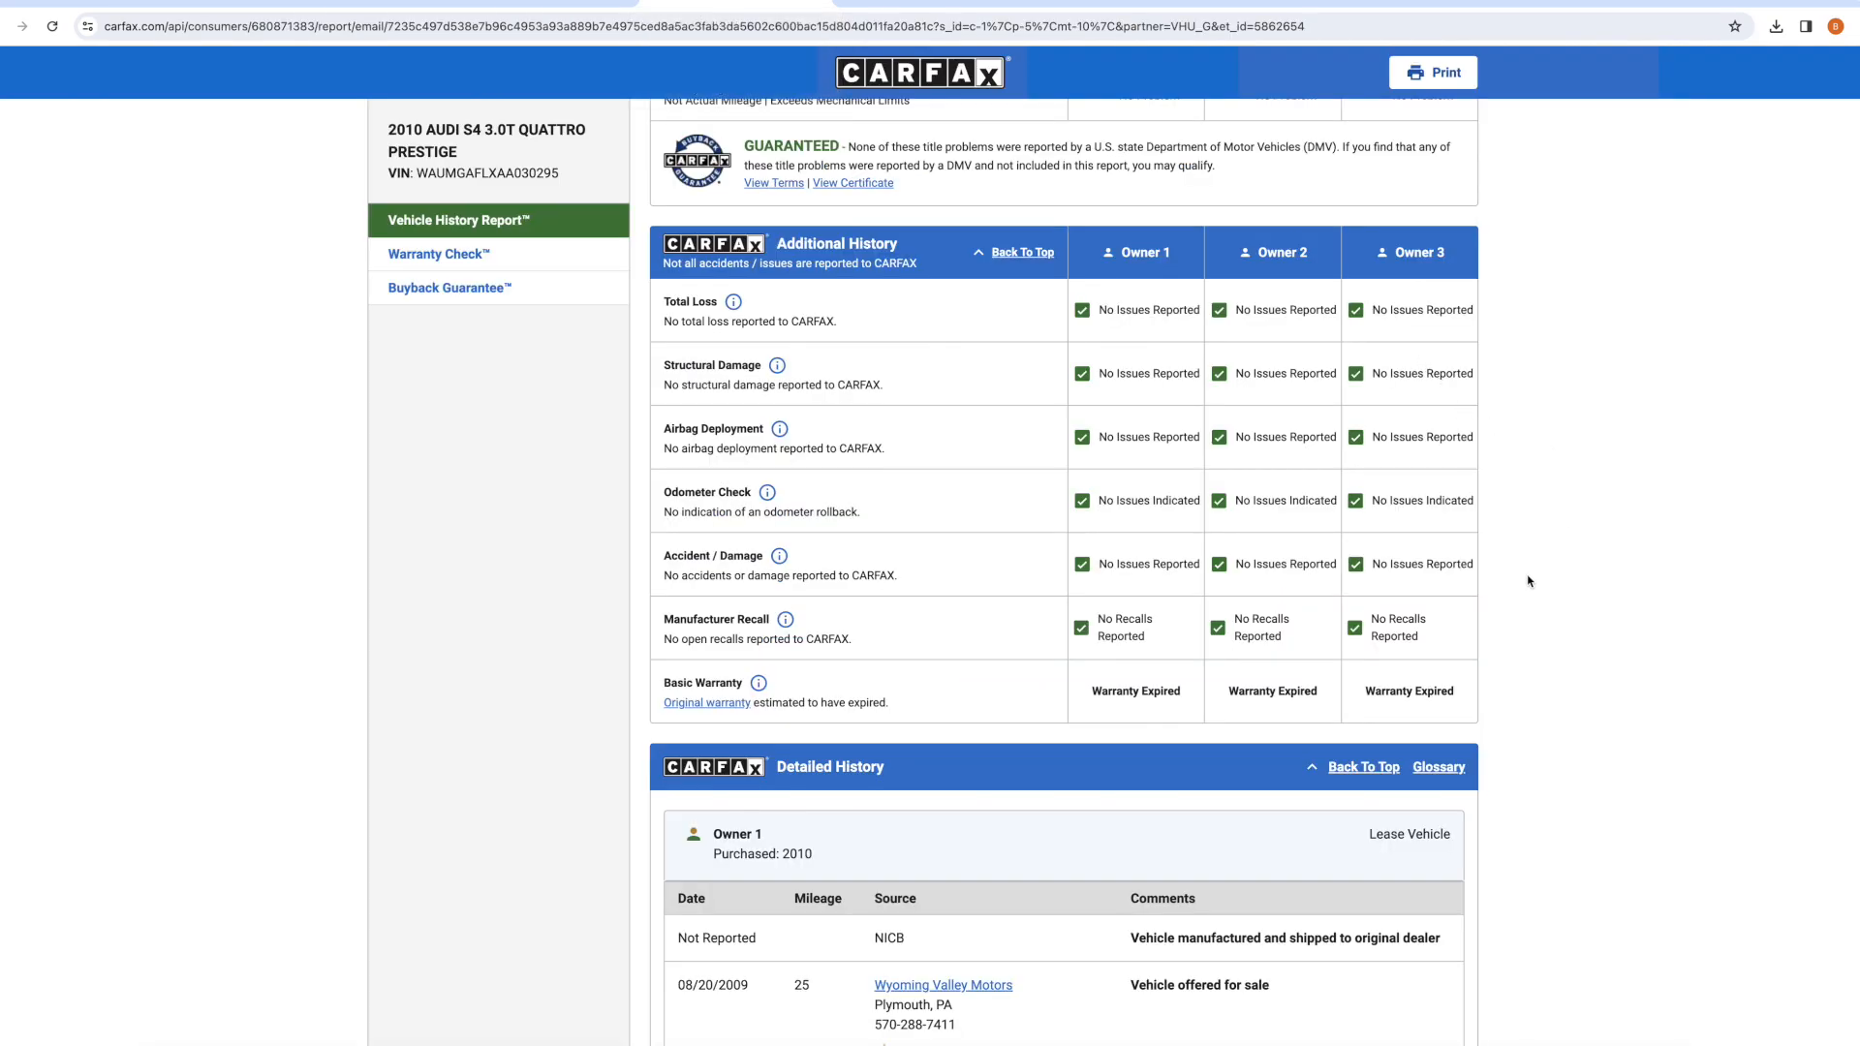
# Scroll into the service history and highlight the 08/04/2010 and 06/15/2011 service work items.
pyautogui.scroll(-3)
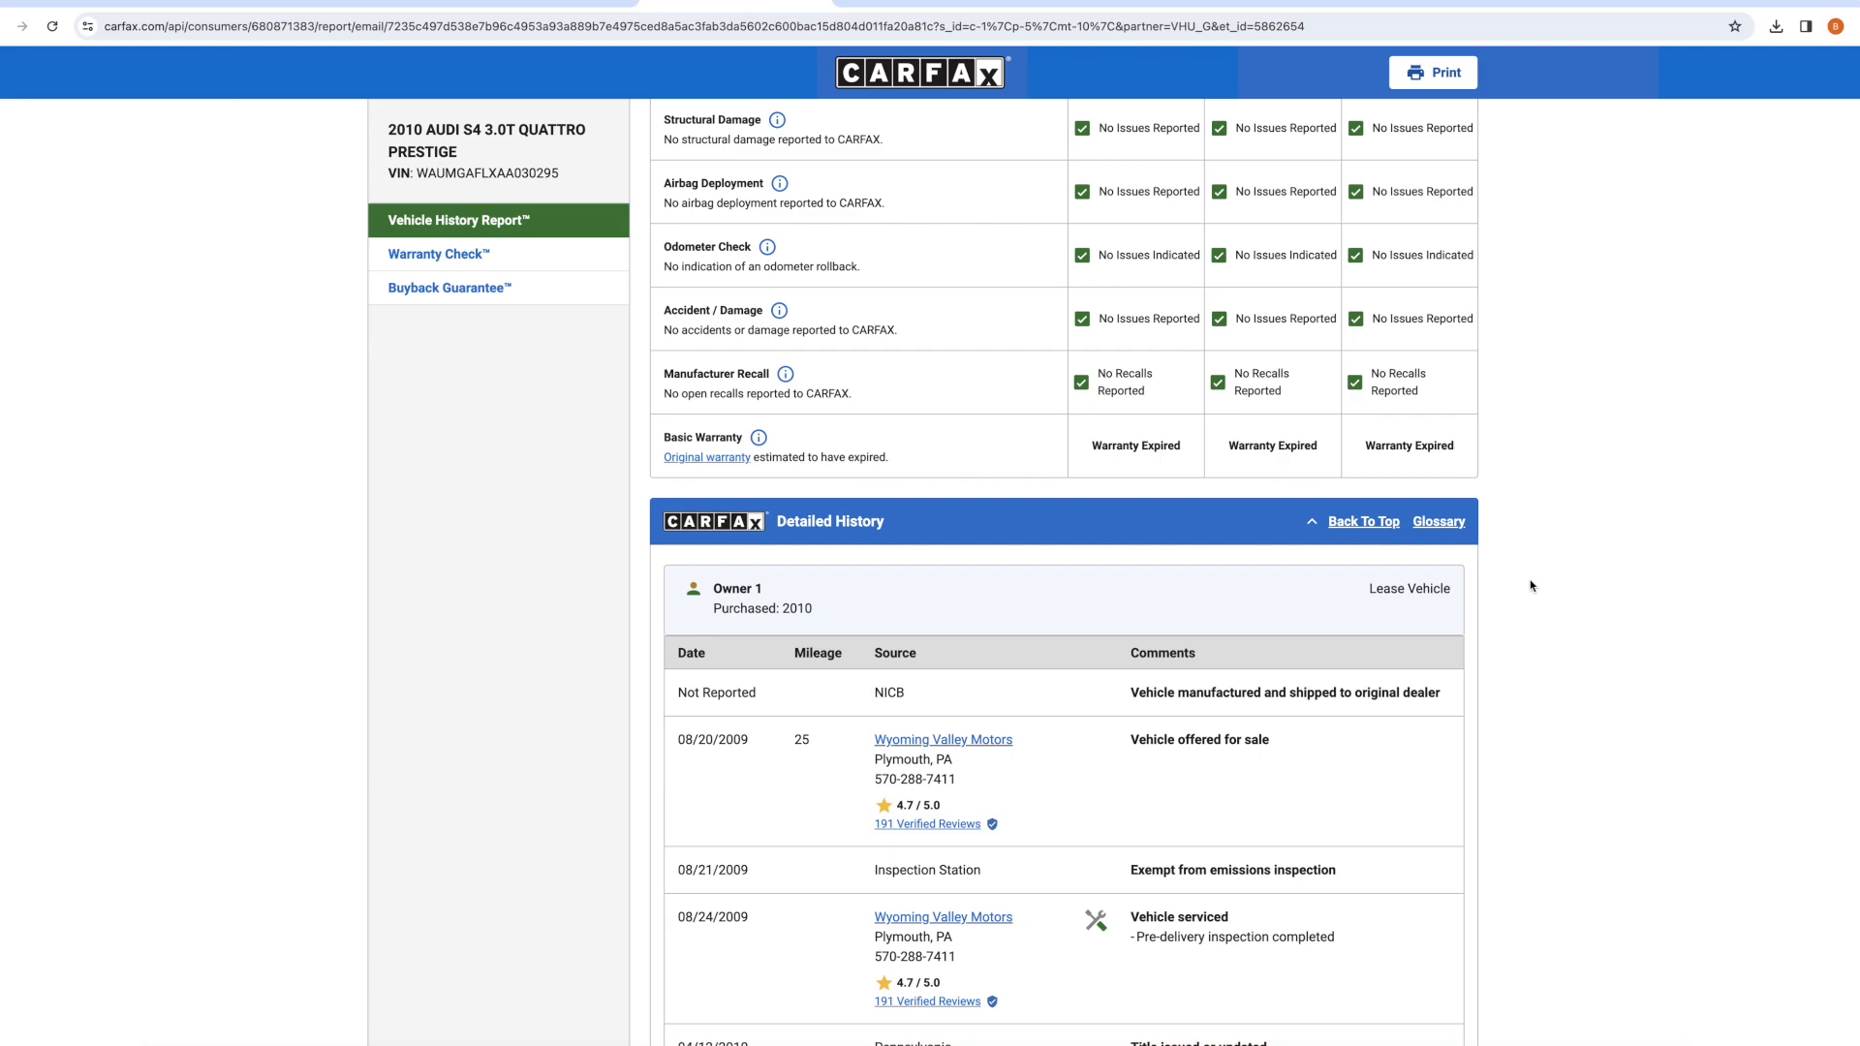
pyautogui.scroll(-3)
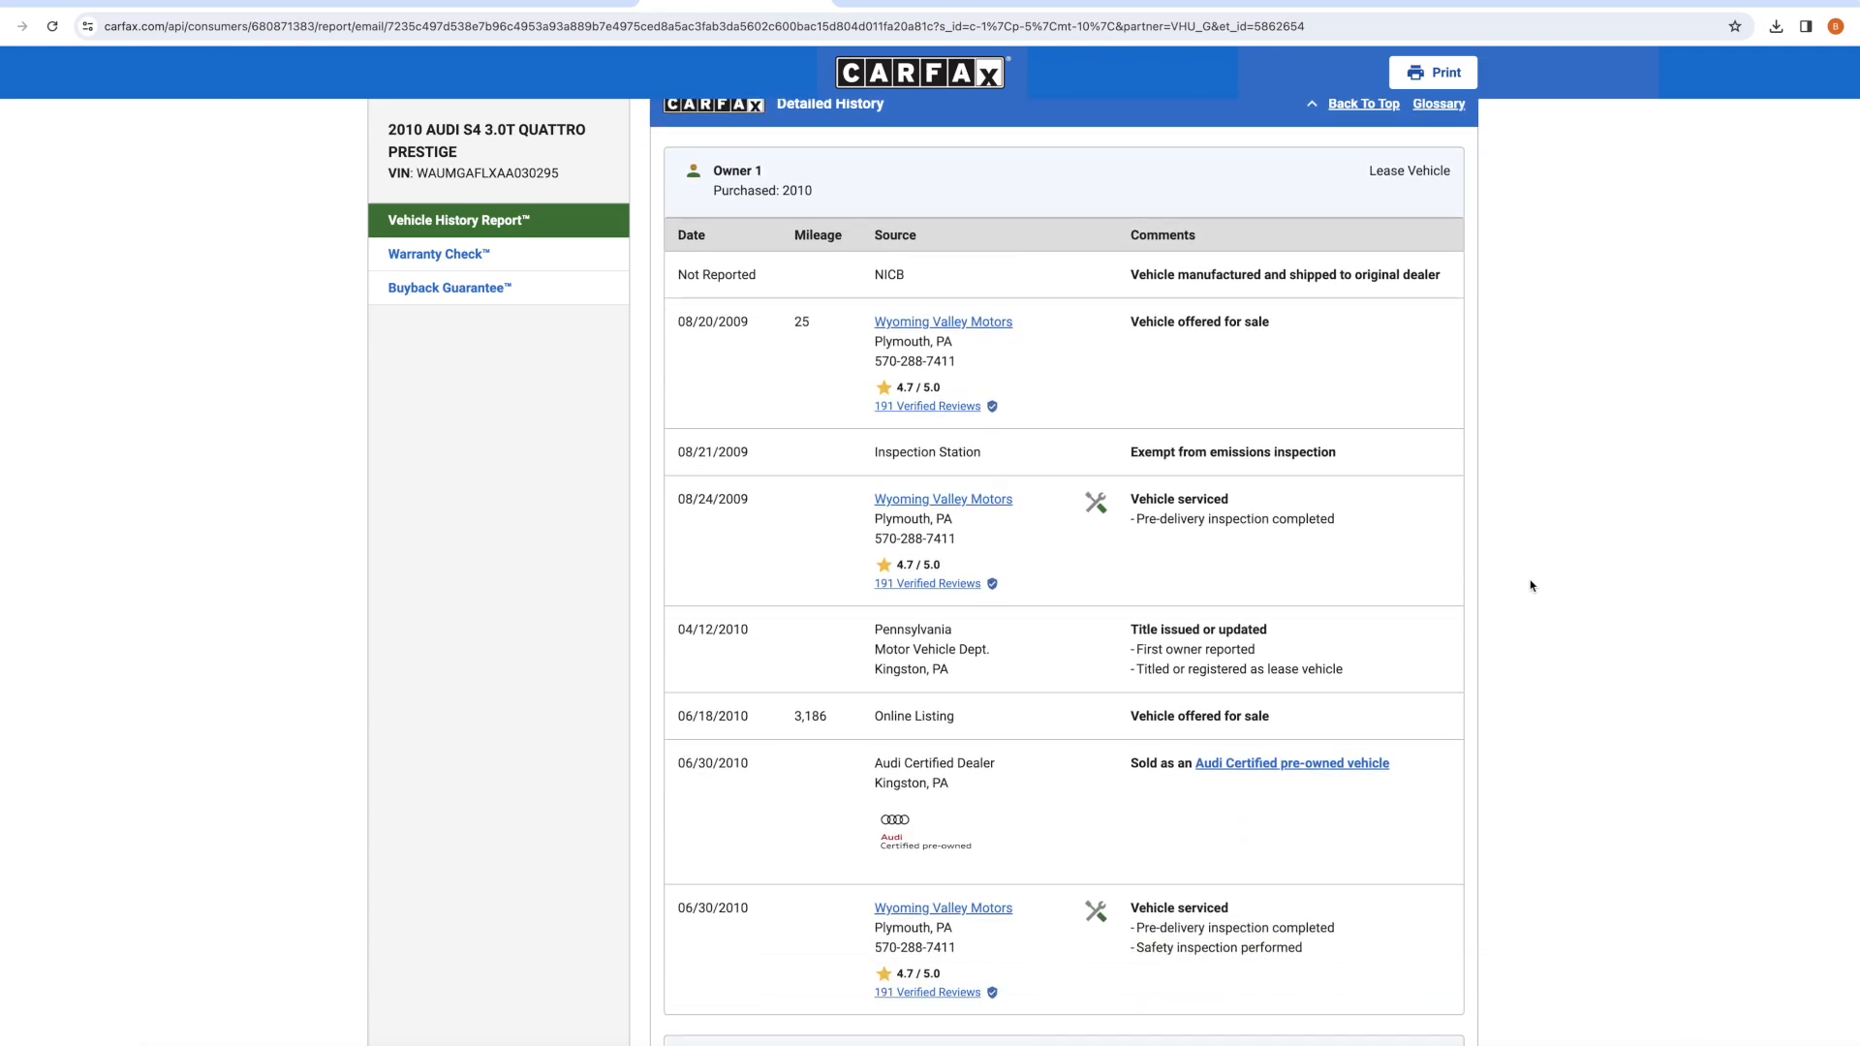
pyautogui.scroll(-3)
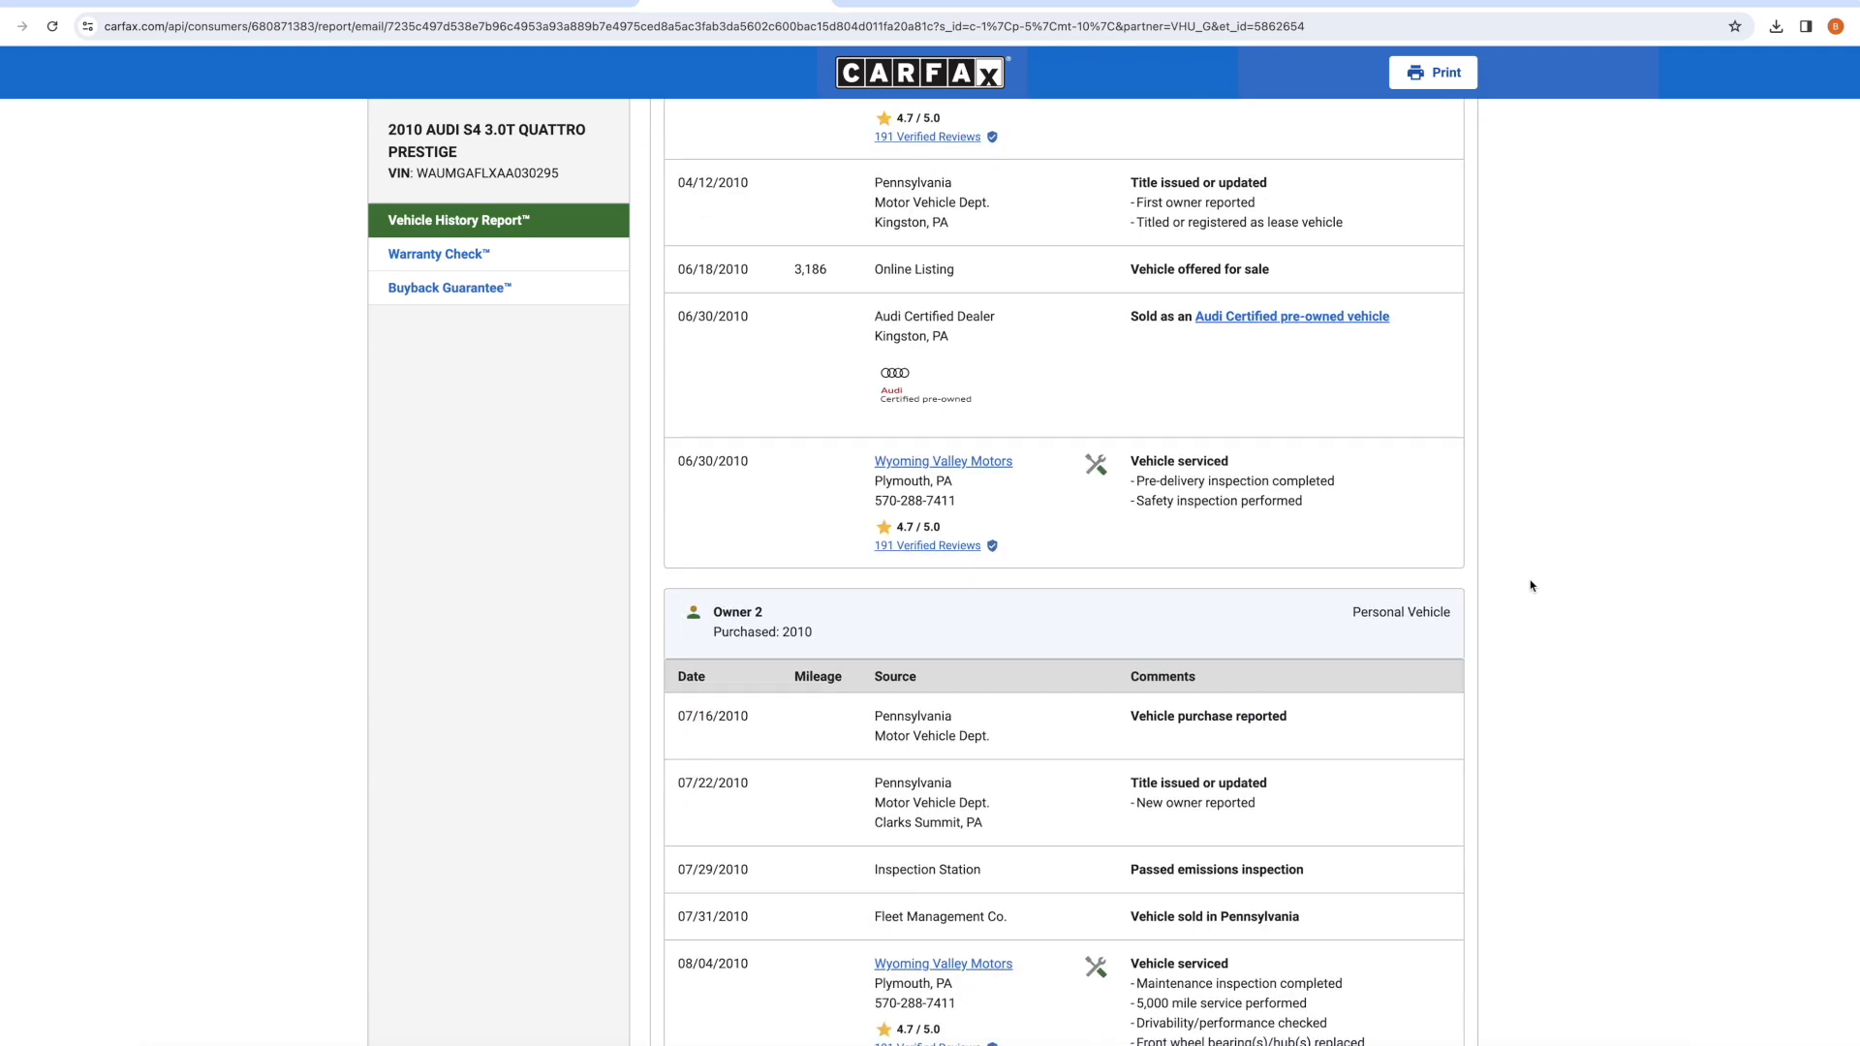
pyautogui.scroll(-3)
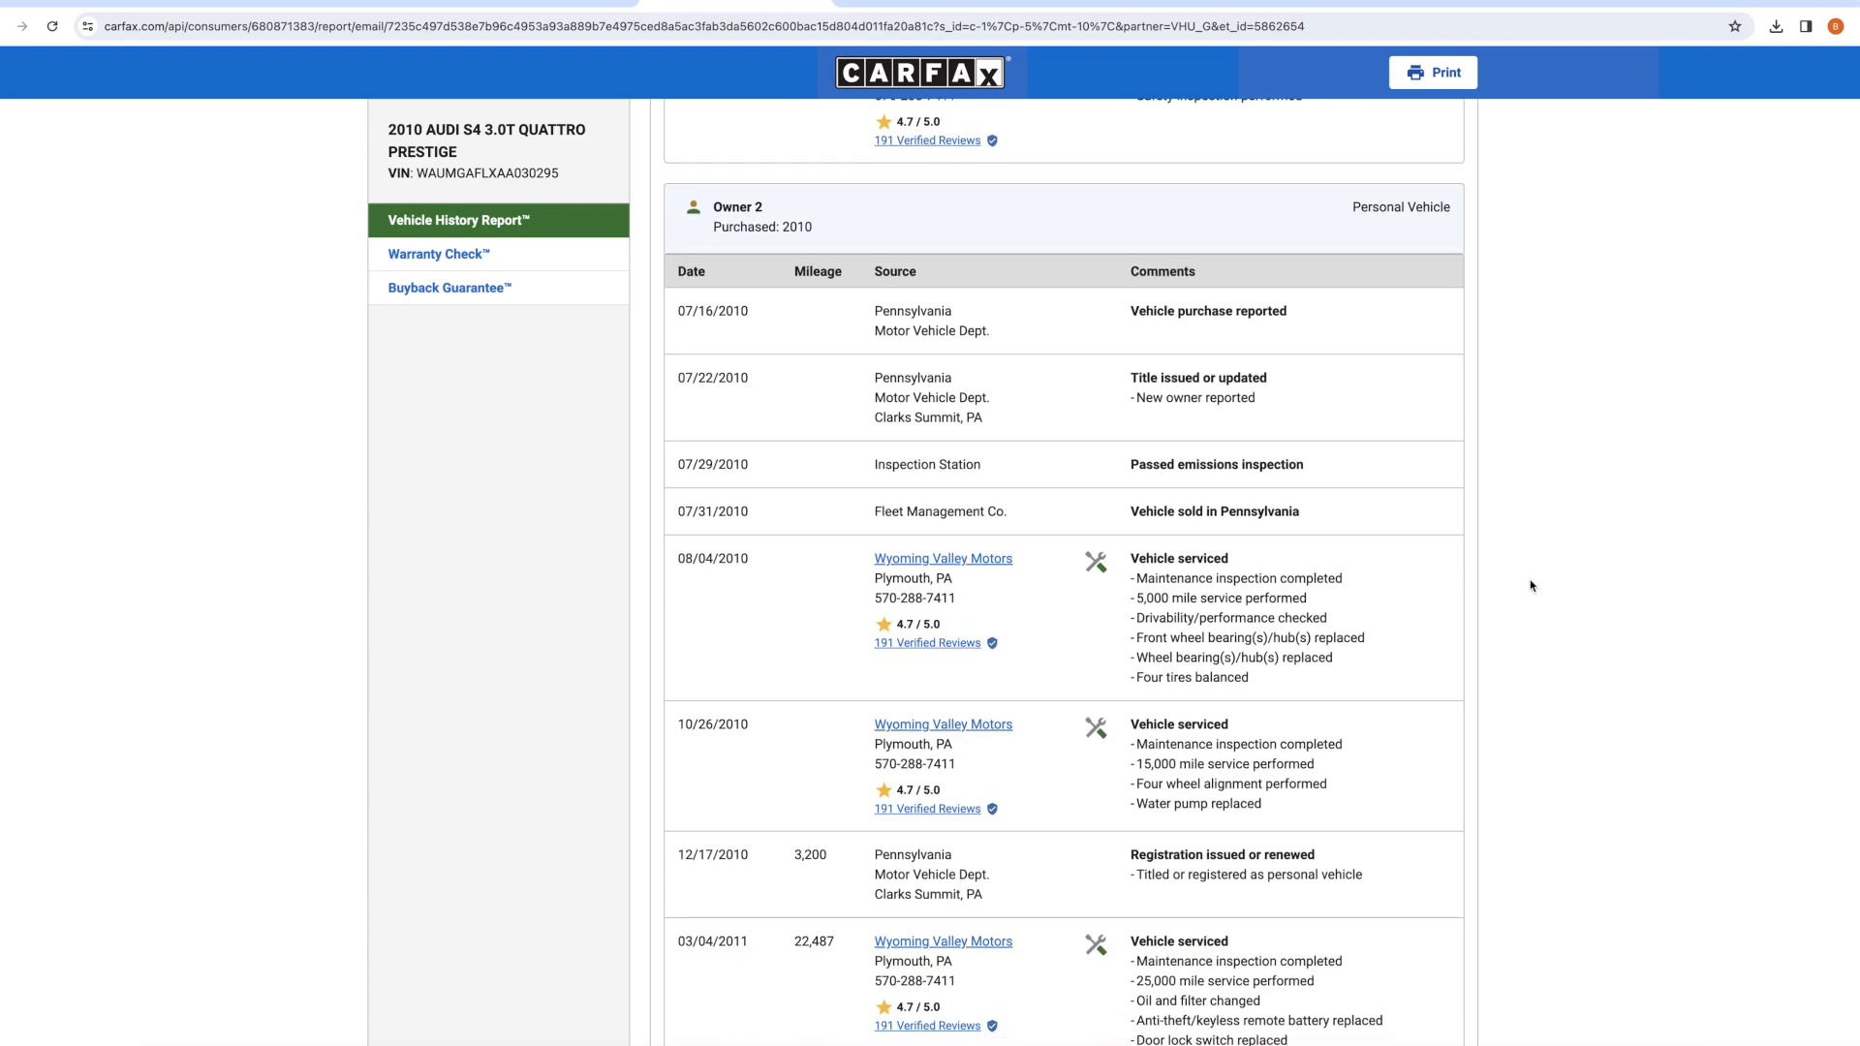
pyautogui.scroll(-3)
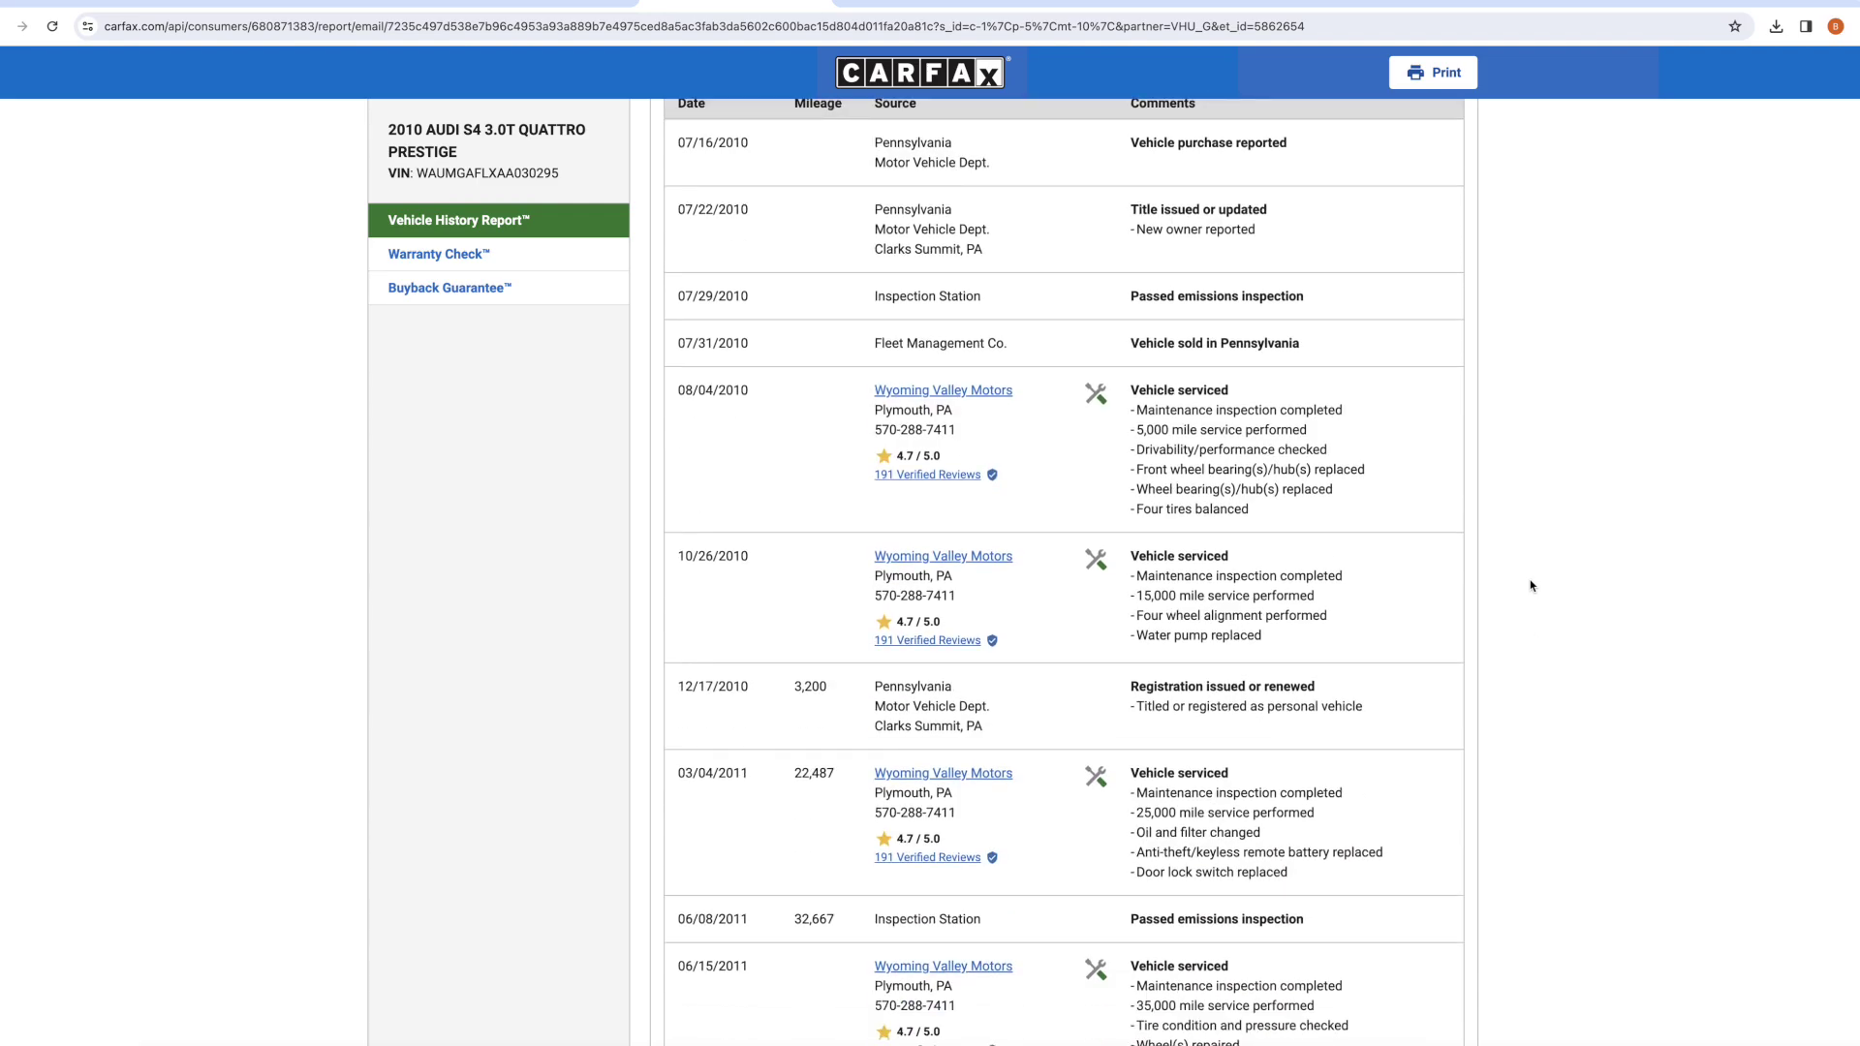
pyautogui.scroll(-3)
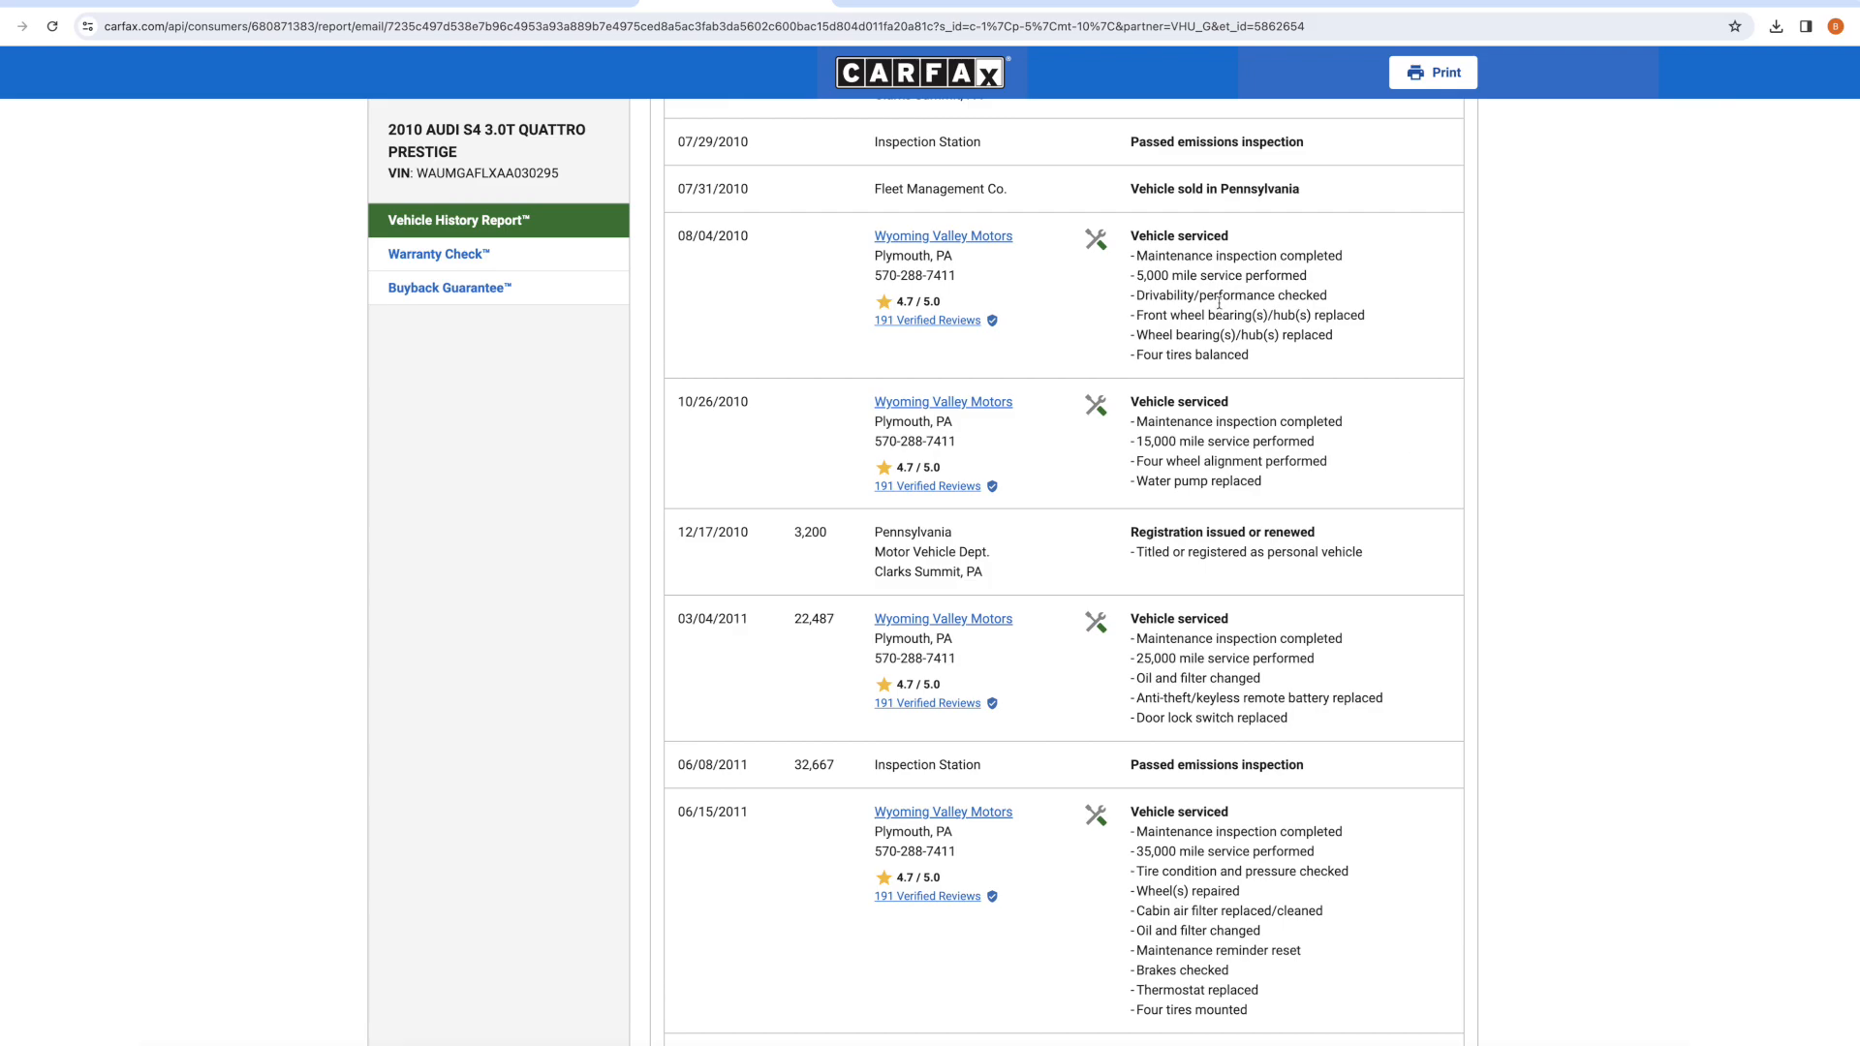
pyautogui.moveTo(1140, 275); pyautogui.dragTo(1253, 295)
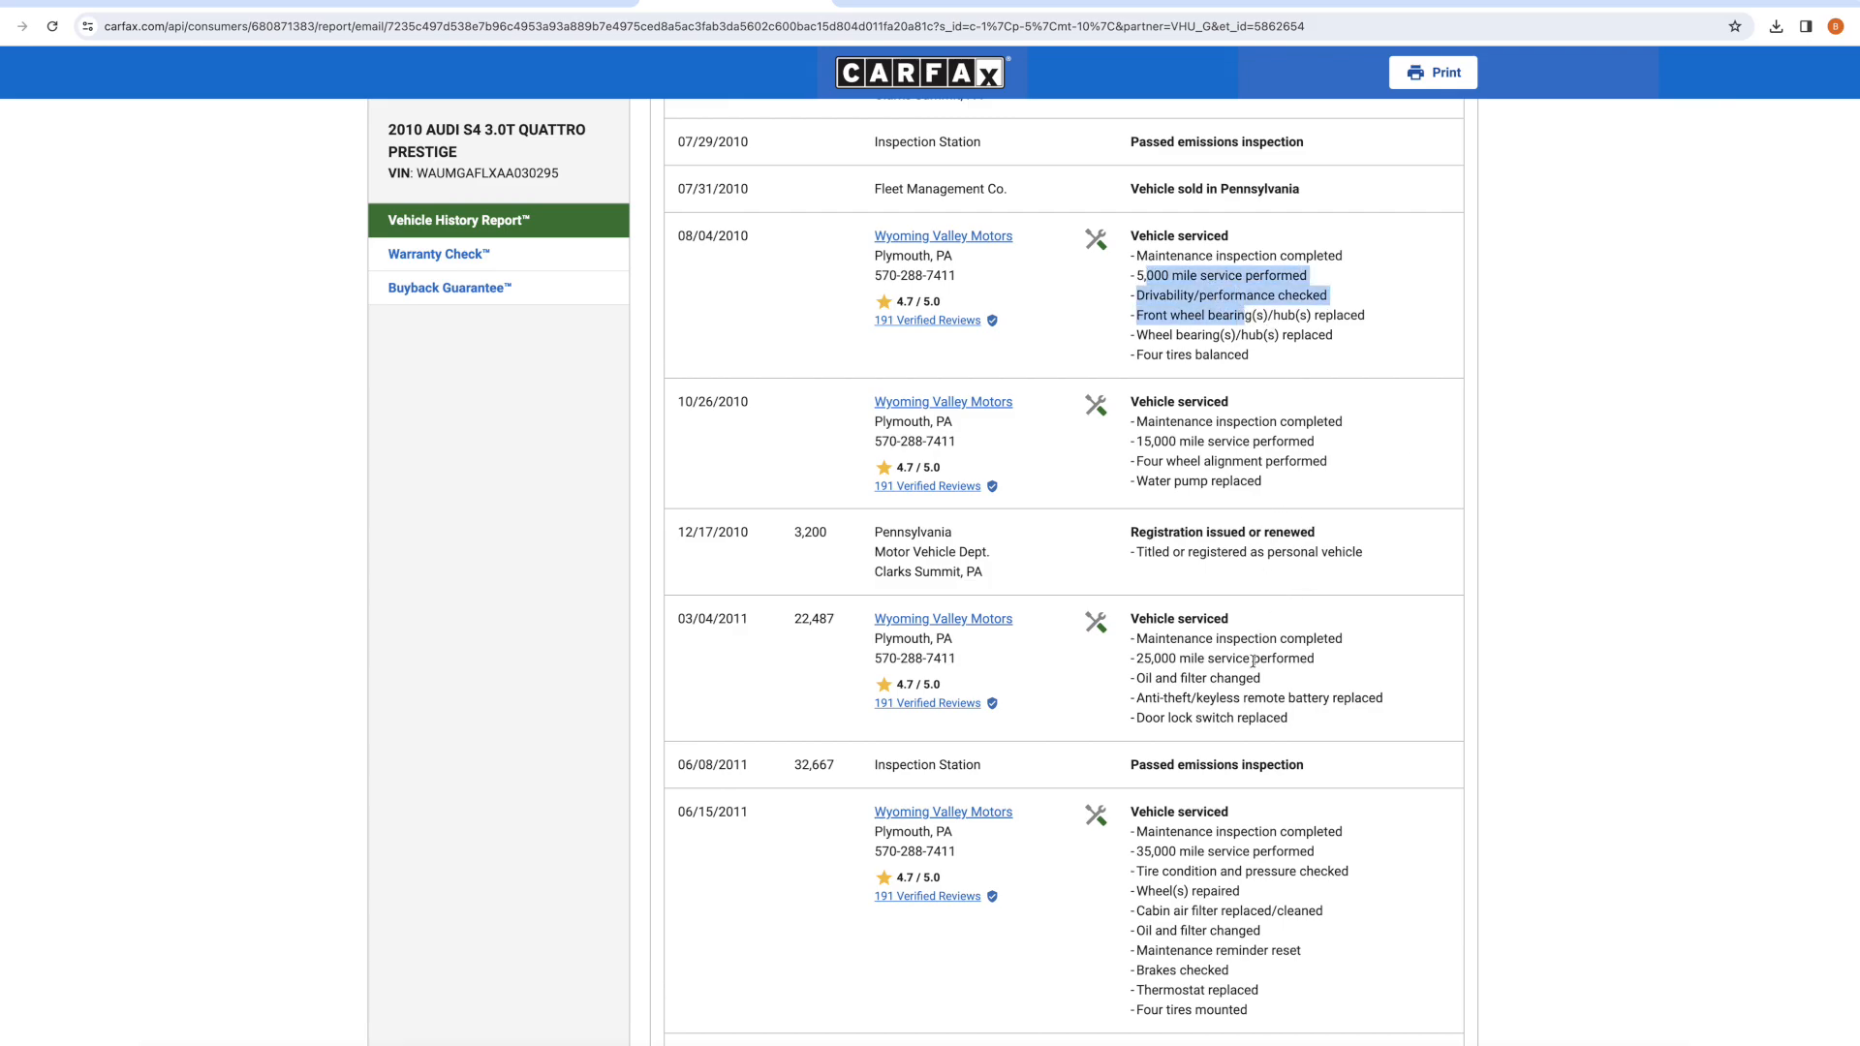
pyautogui.scroll(-3)
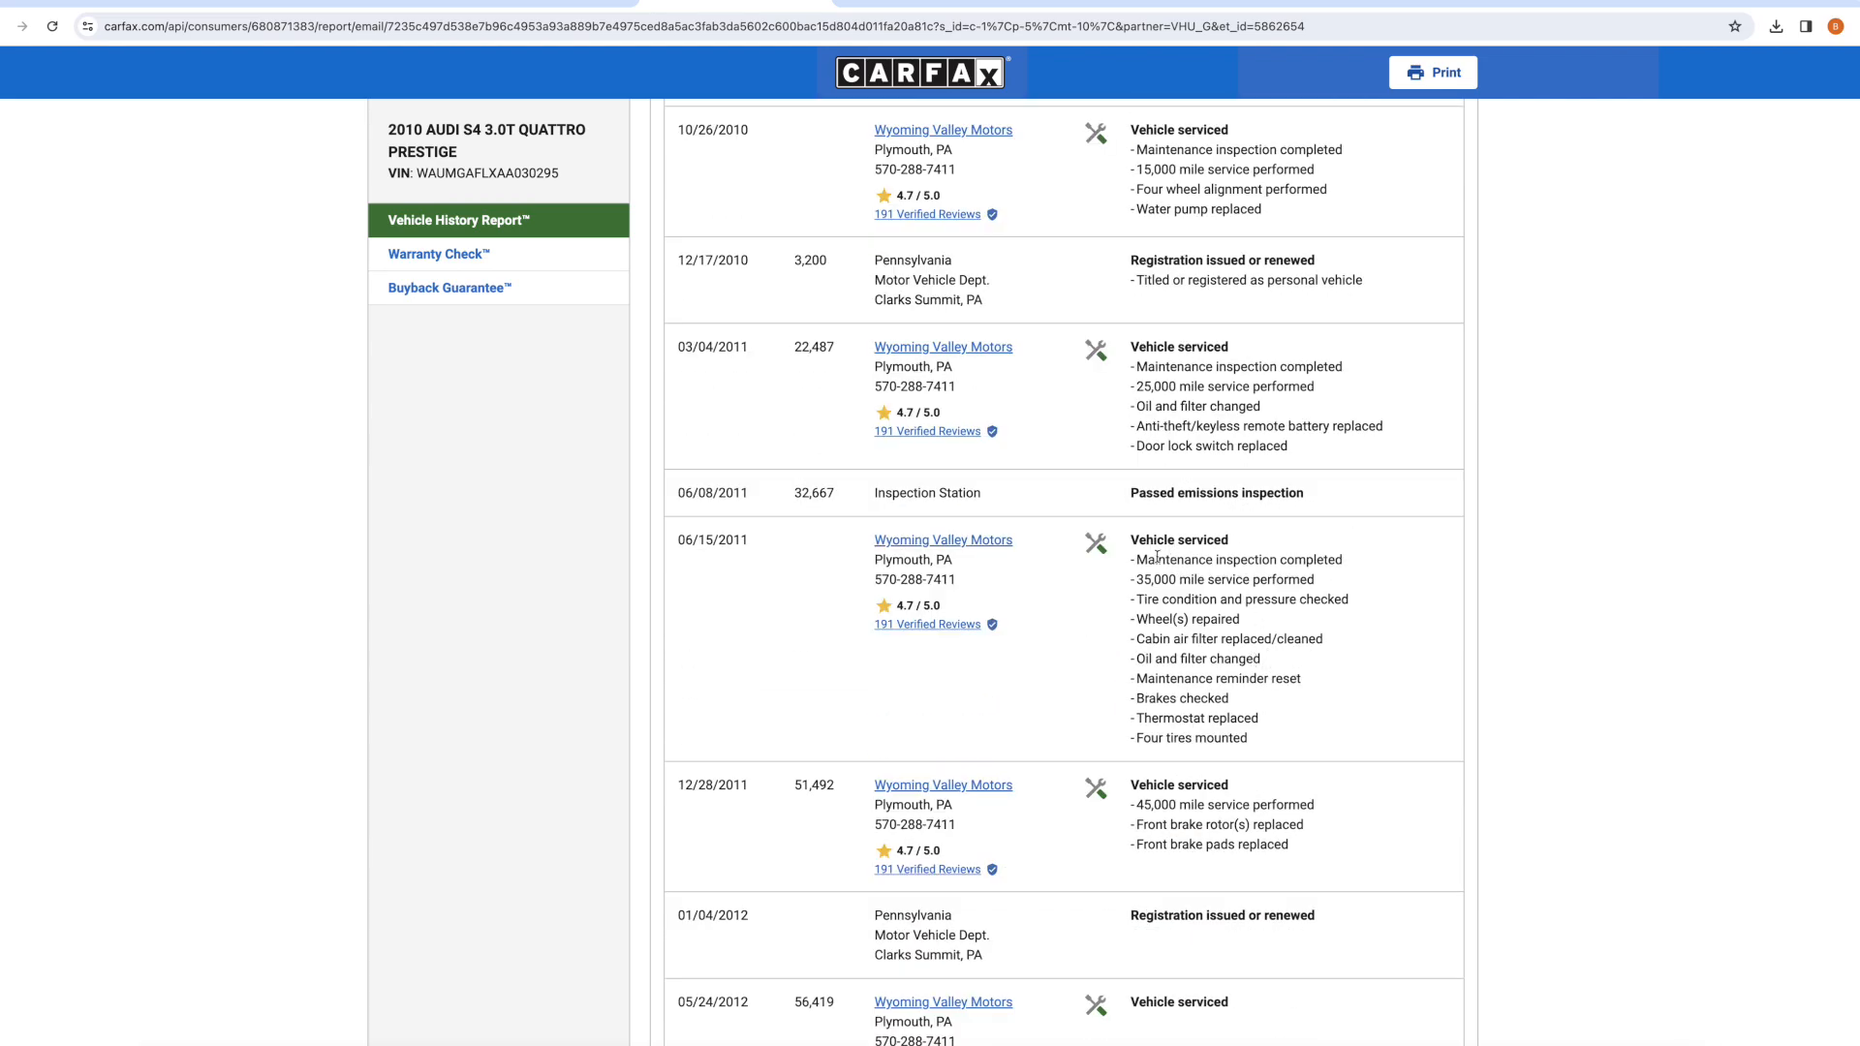
pyautogui.moveTo(1136, 559); pyautogui.dragTo(1261, 658)
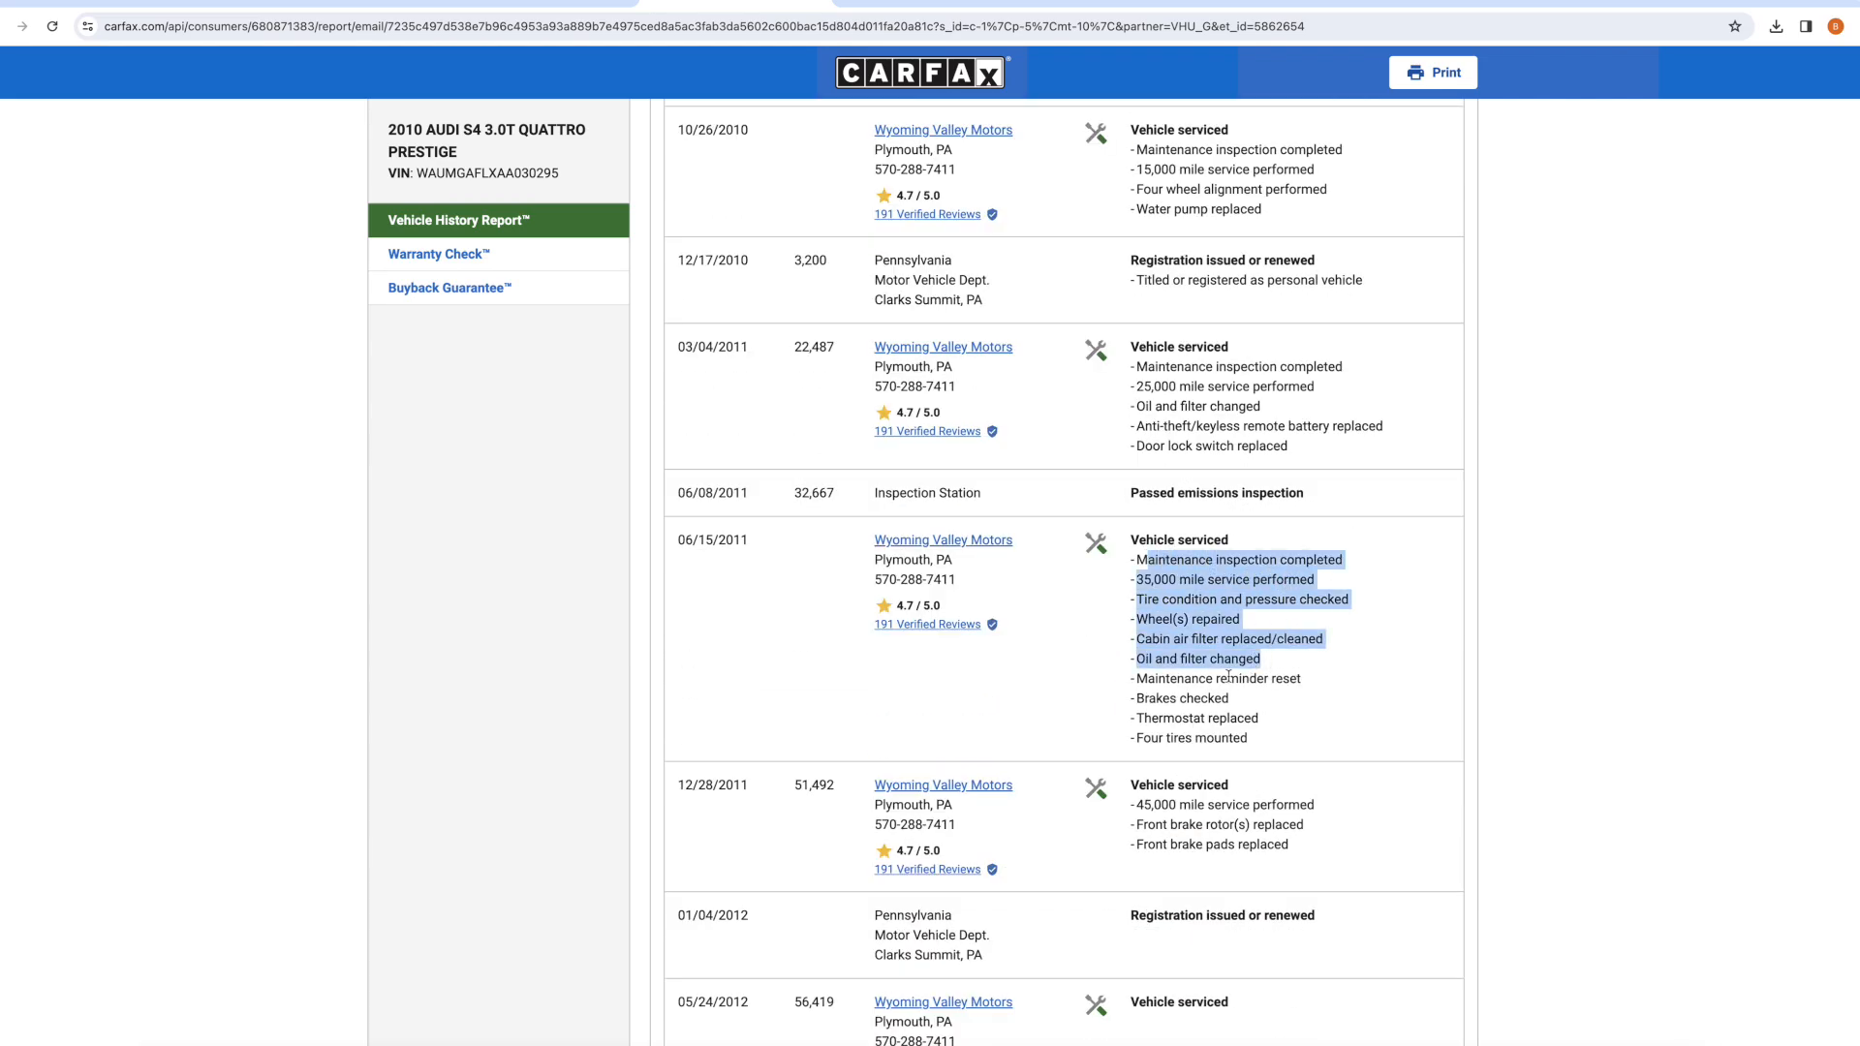
# Scroll to the final December 2023 entries and select the Knoxville, TN location.
pyautogui.scroll(-3)
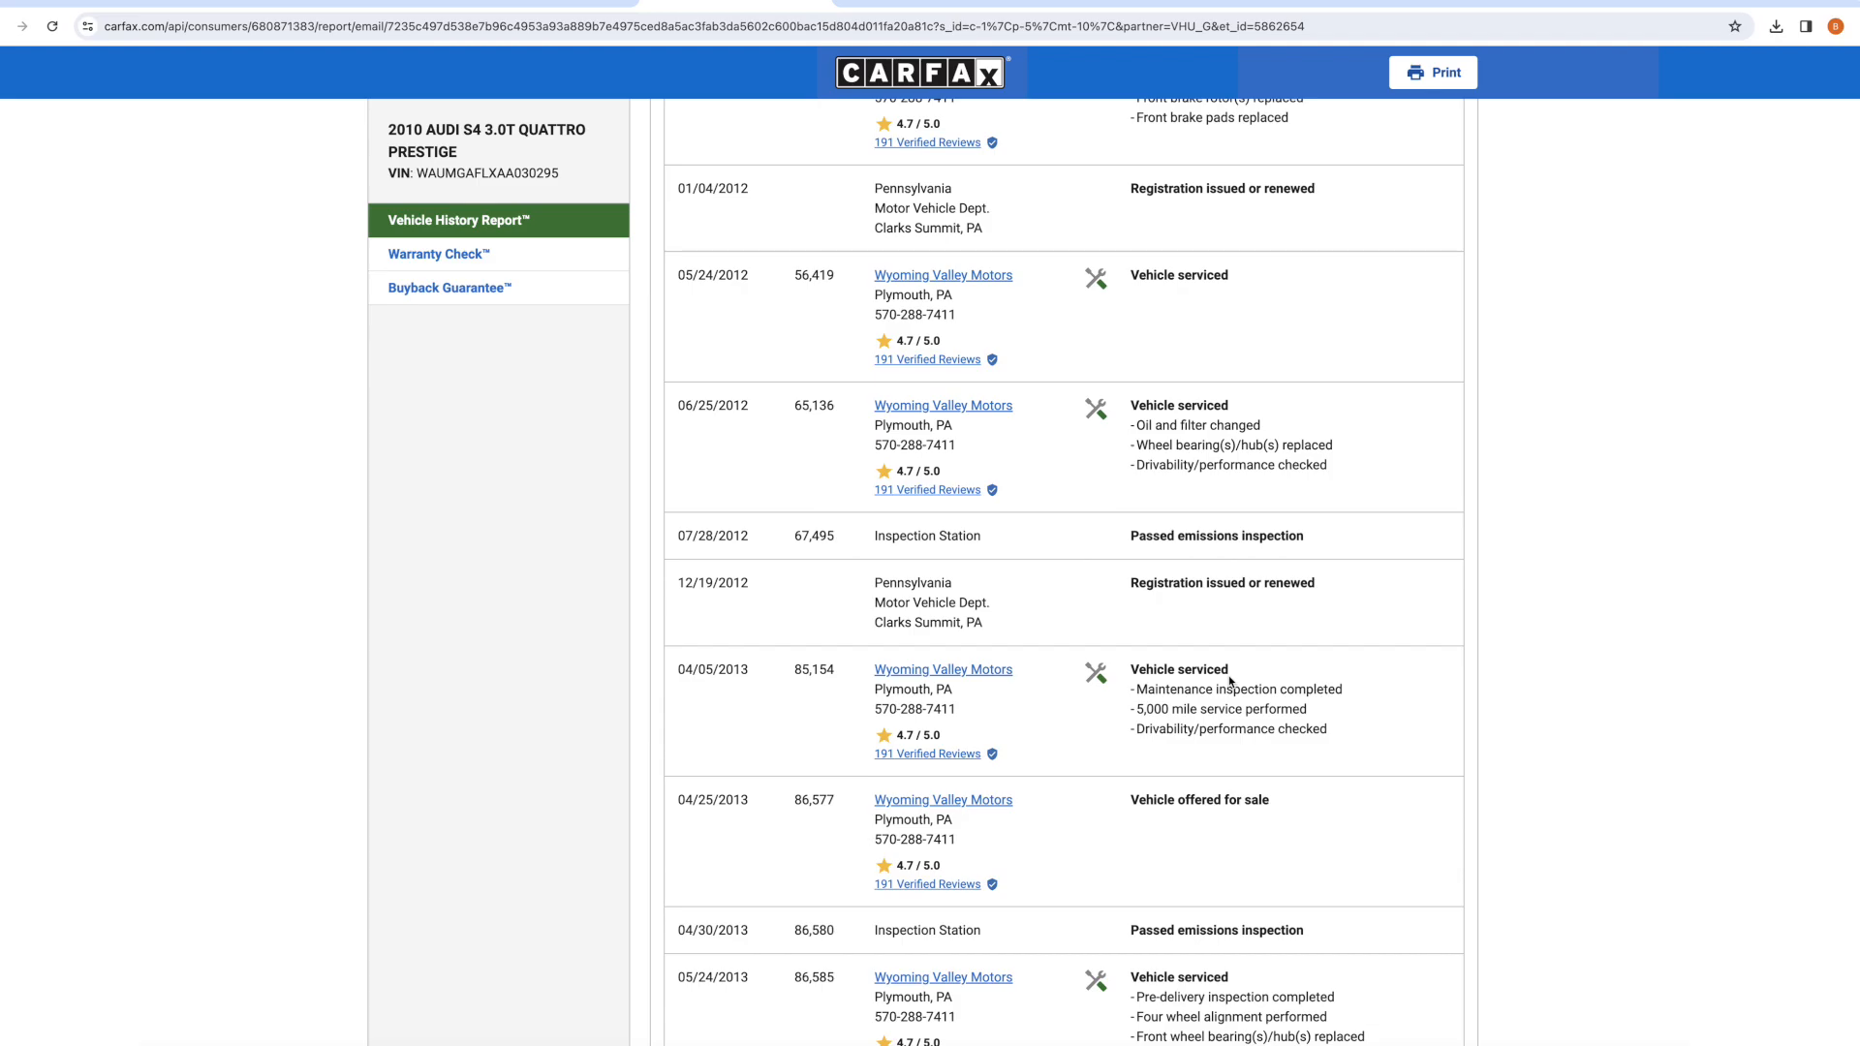
pyautogui.scroll(-3)
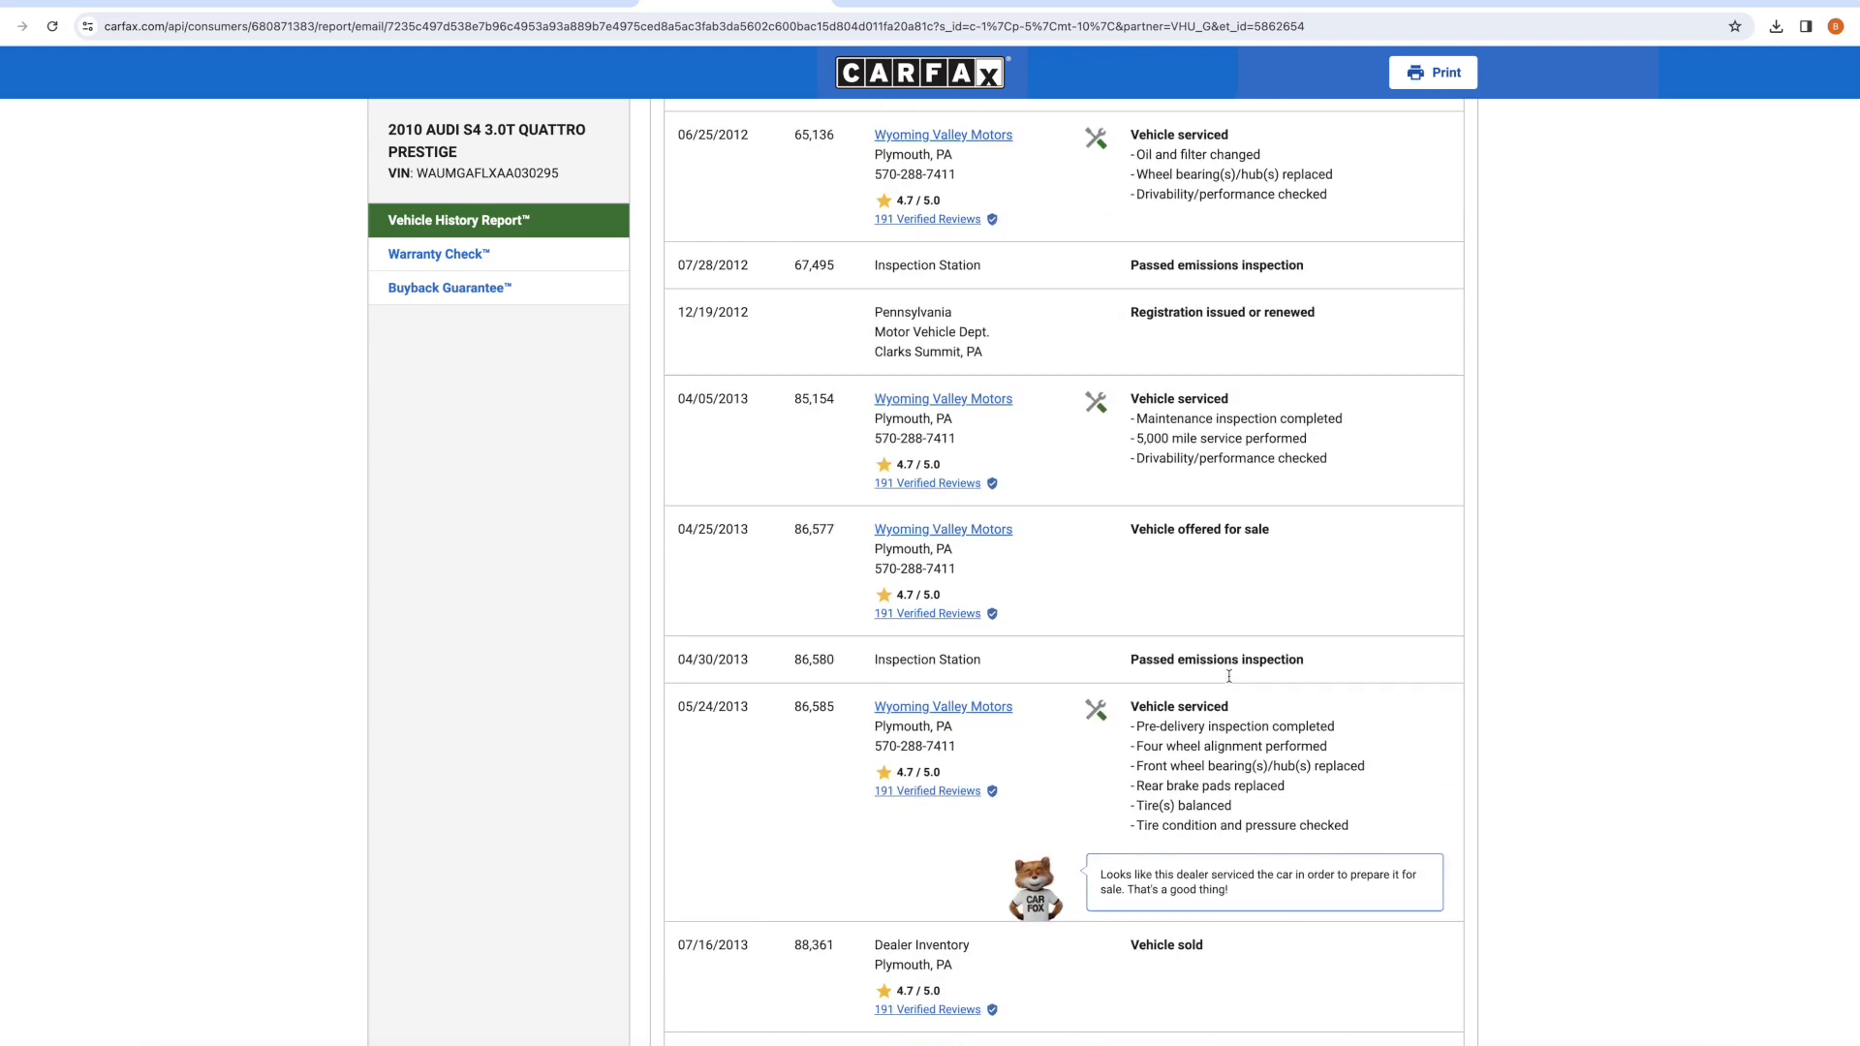
pyautogui.scroll(-3)
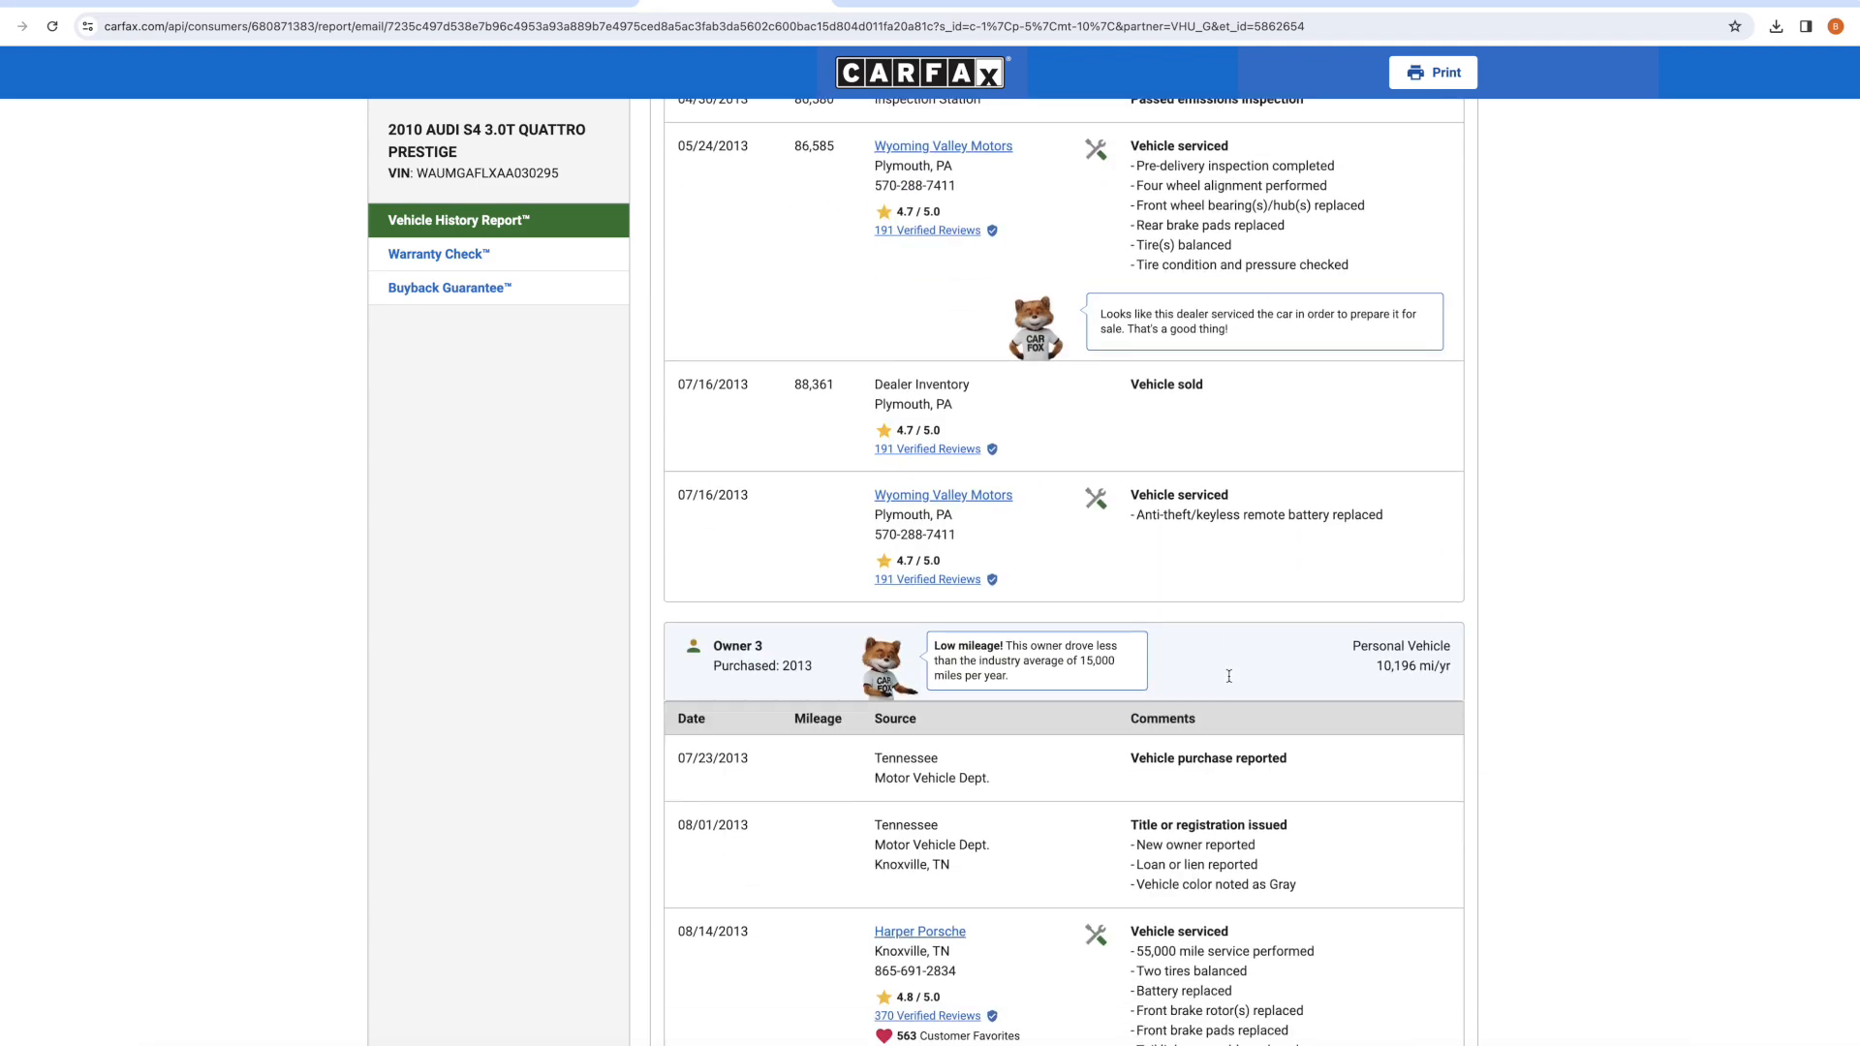
pyautogui.scroll(-3)
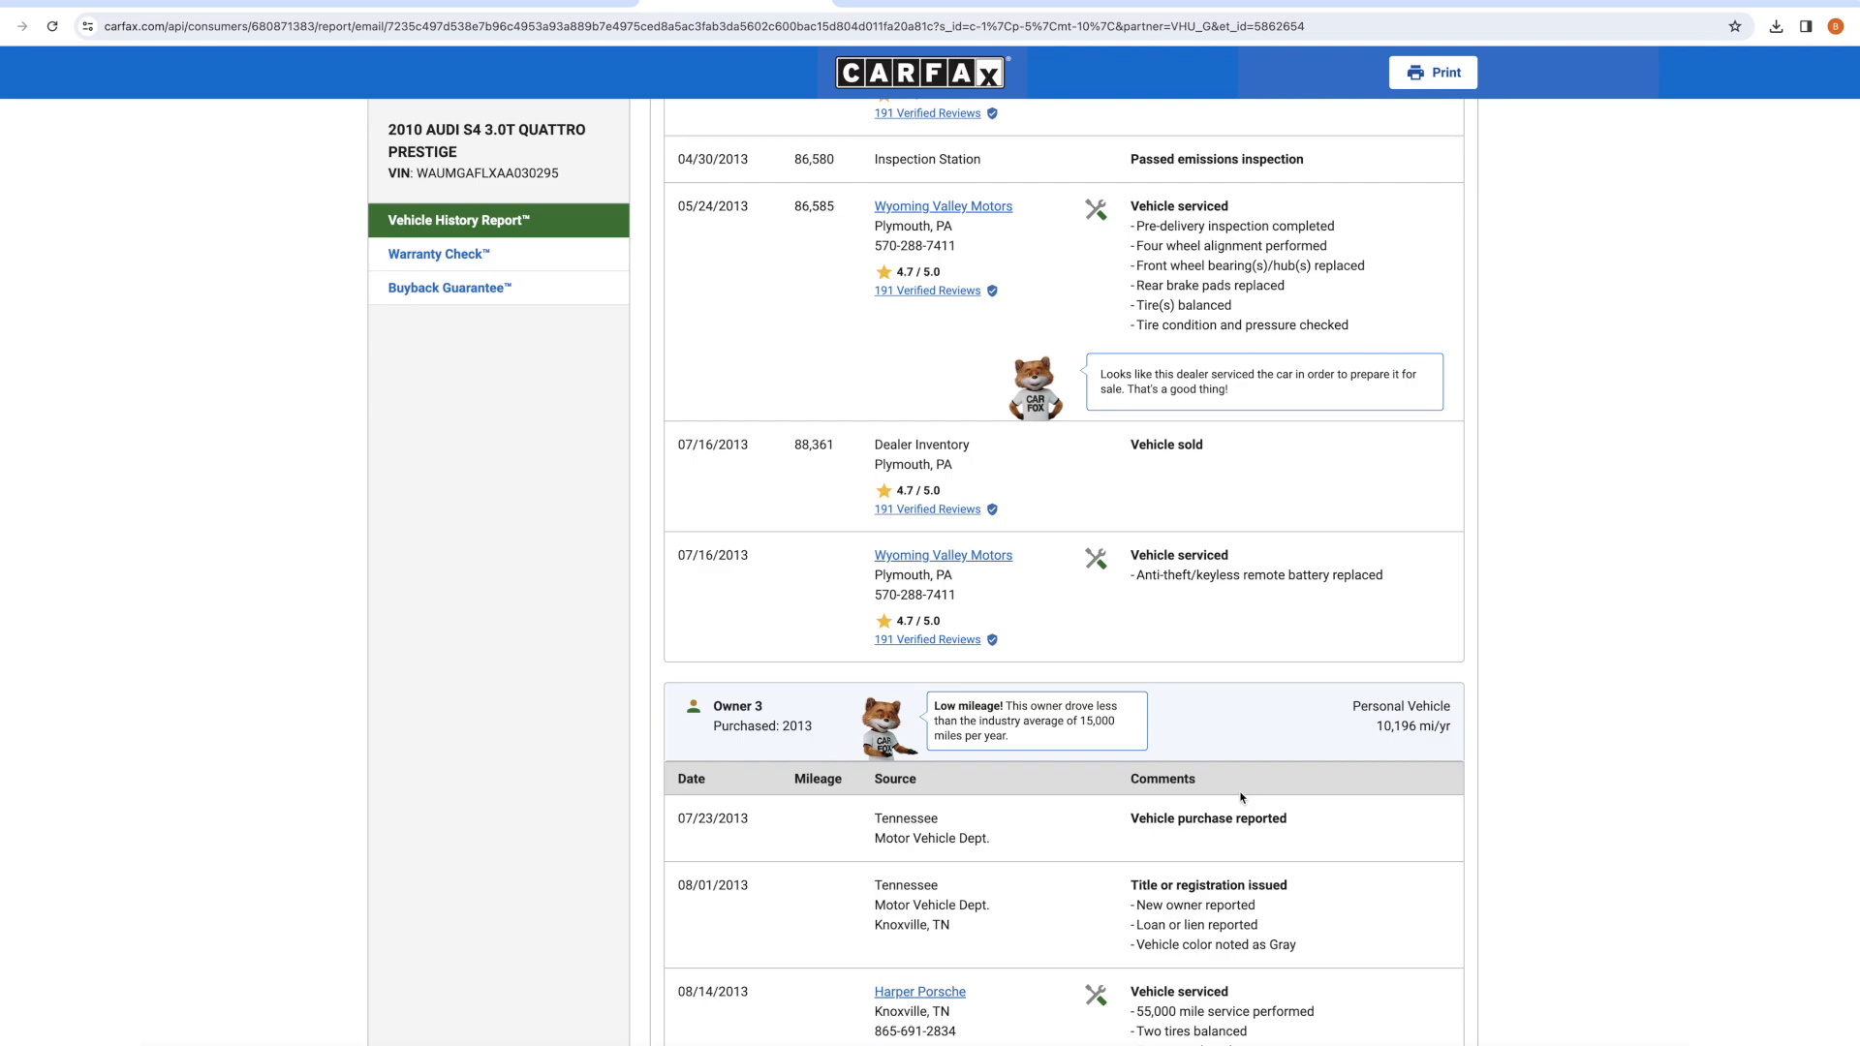
pyautogui.scroll(-3)
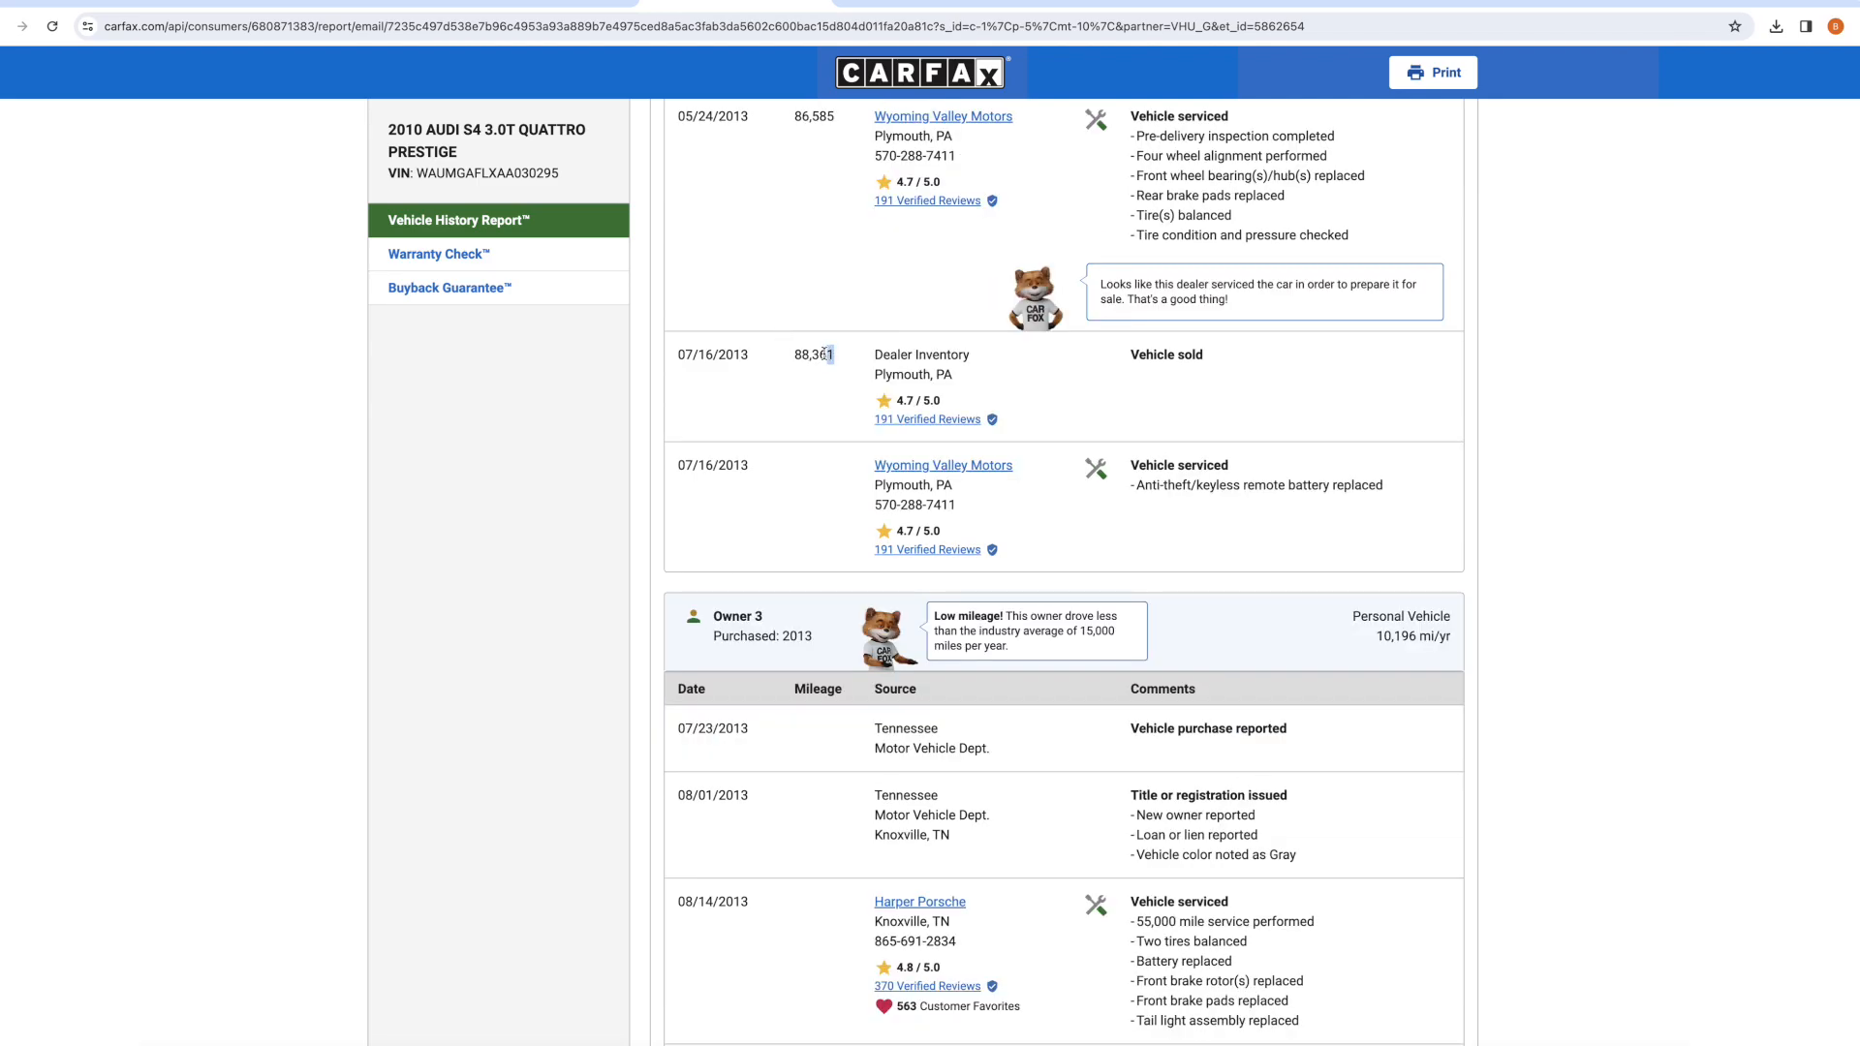
pyautogui.scroll(-3)
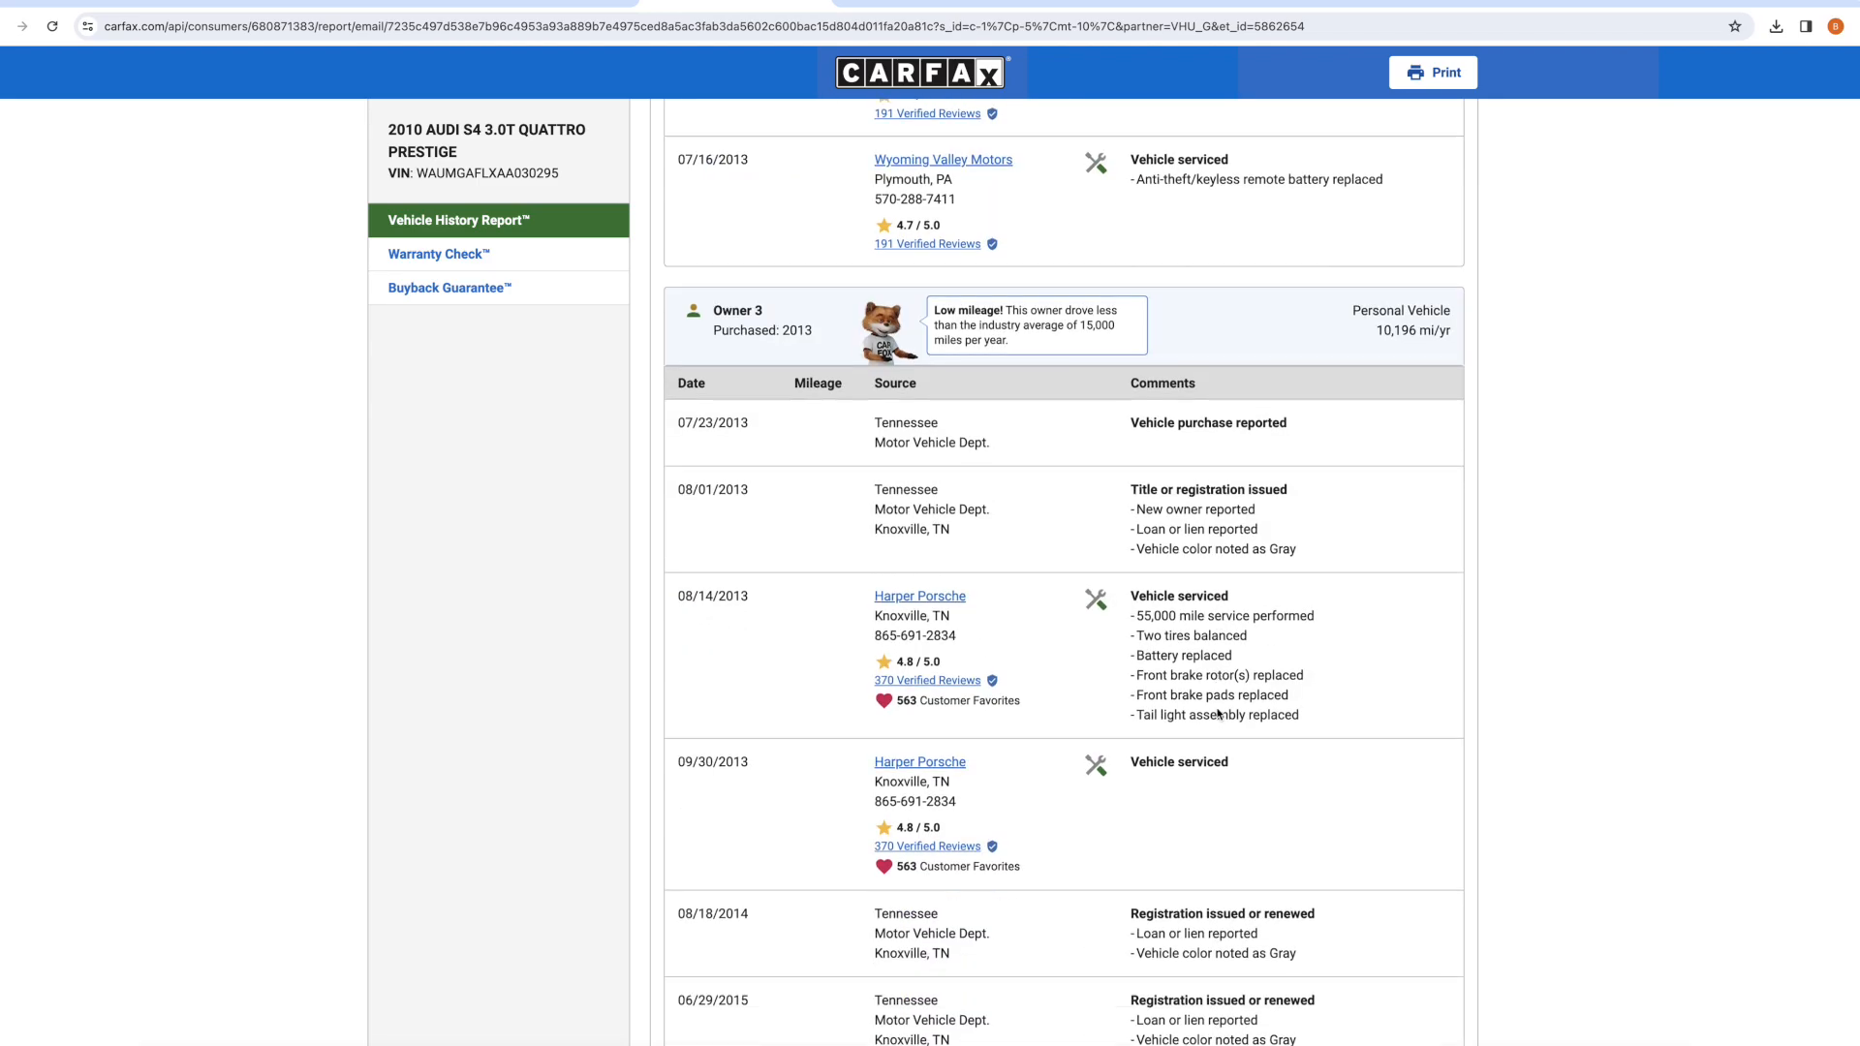
pyautogui.scroll(-3)
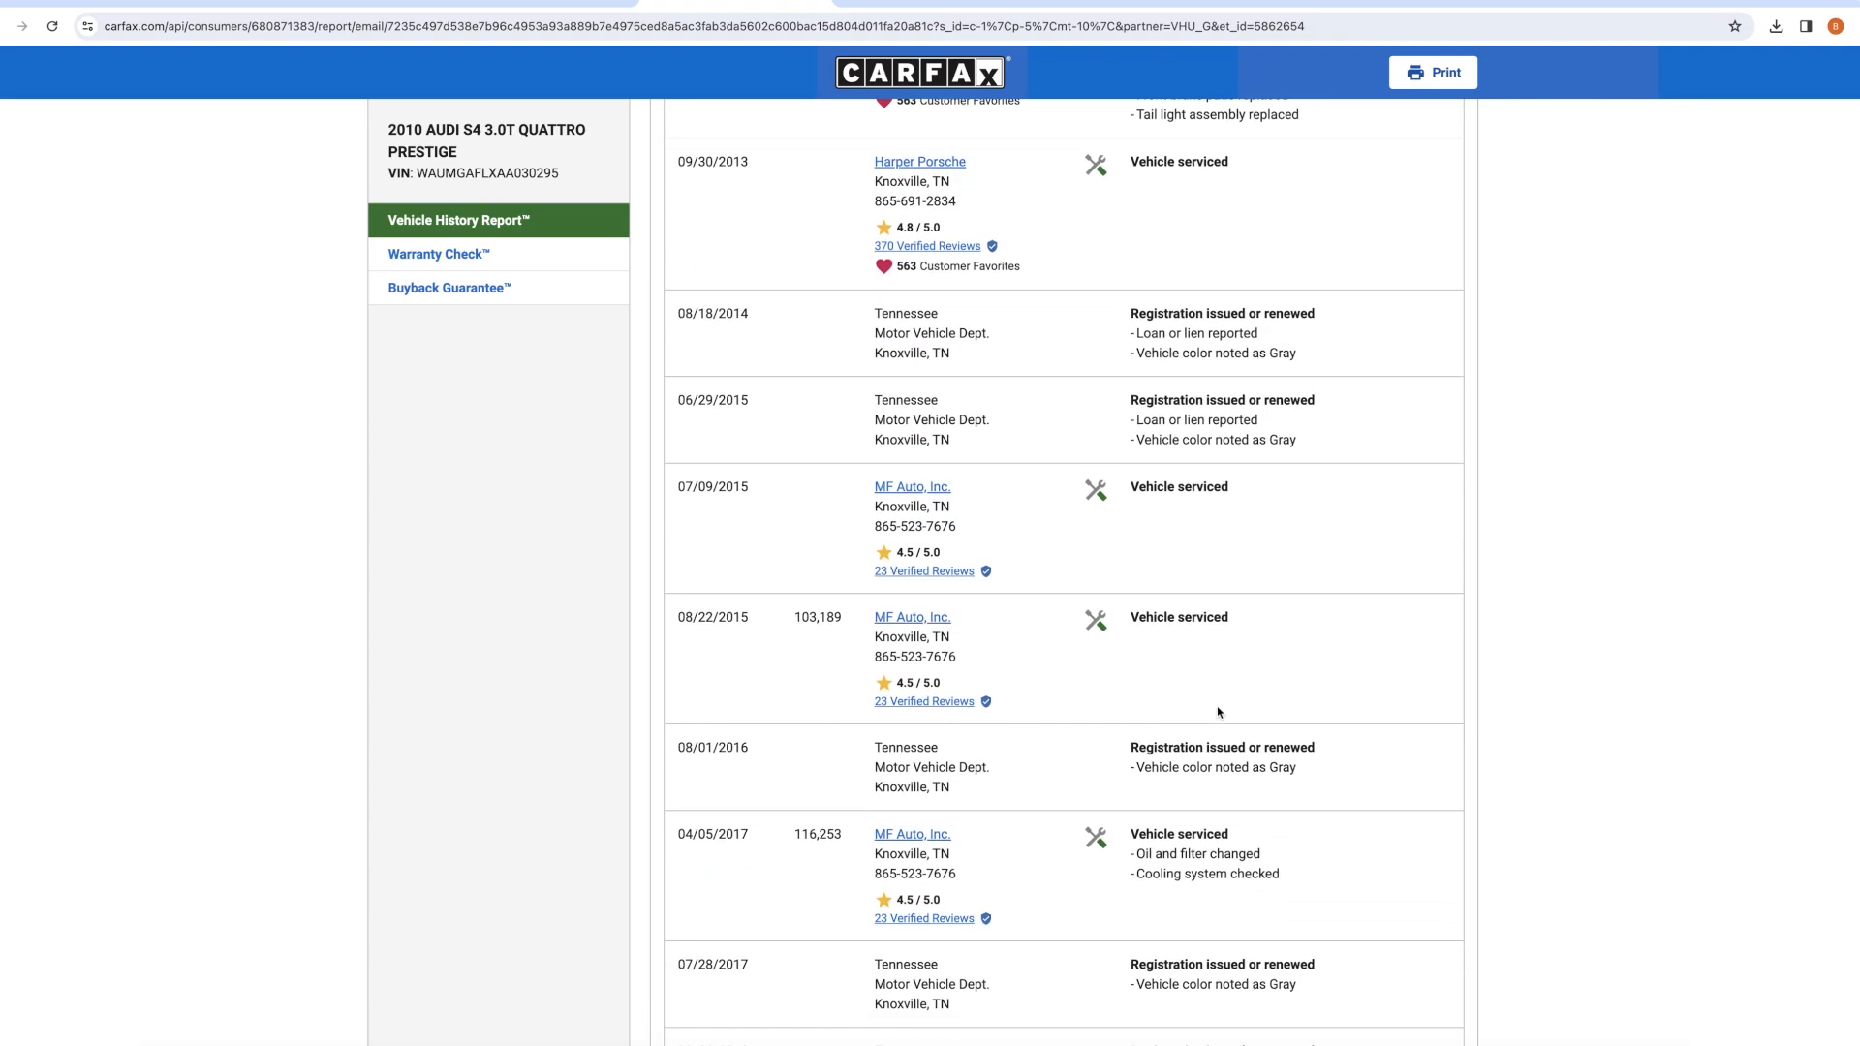
pyautogui.scroll(-3)
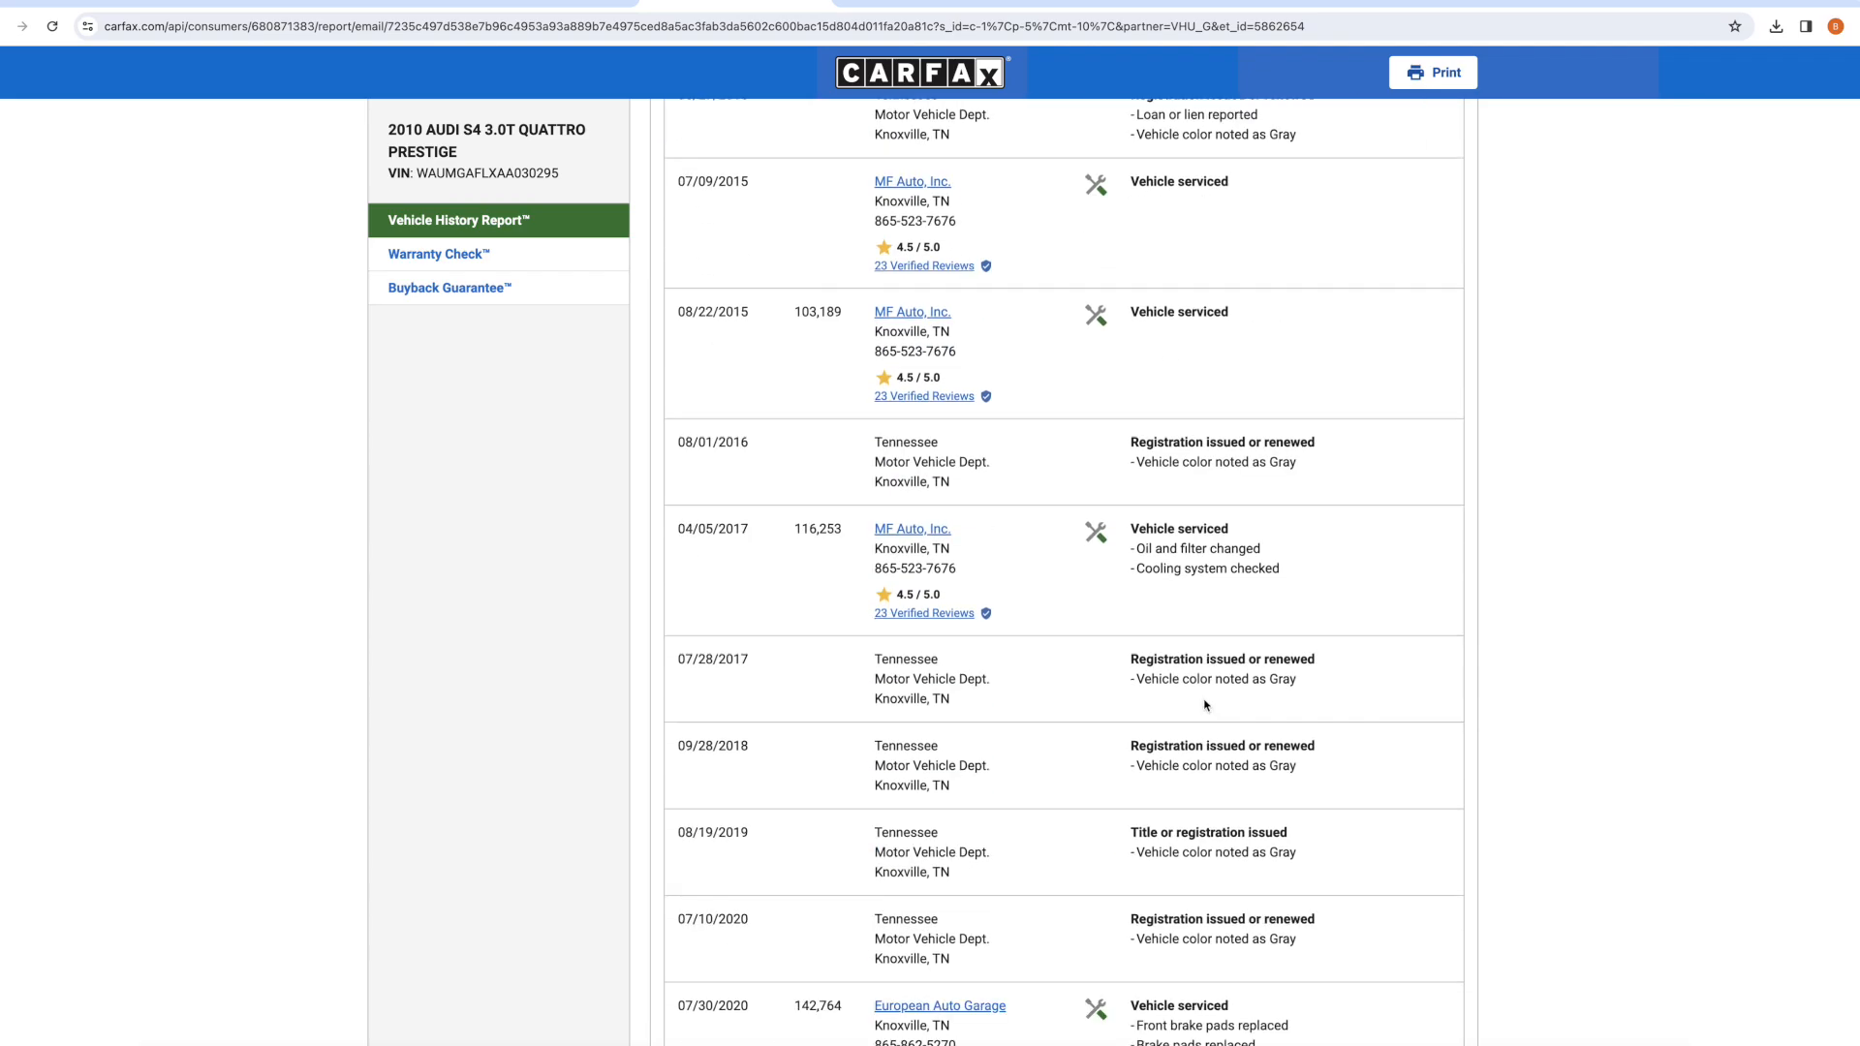
pyautogui.moveTo(1064, 299)
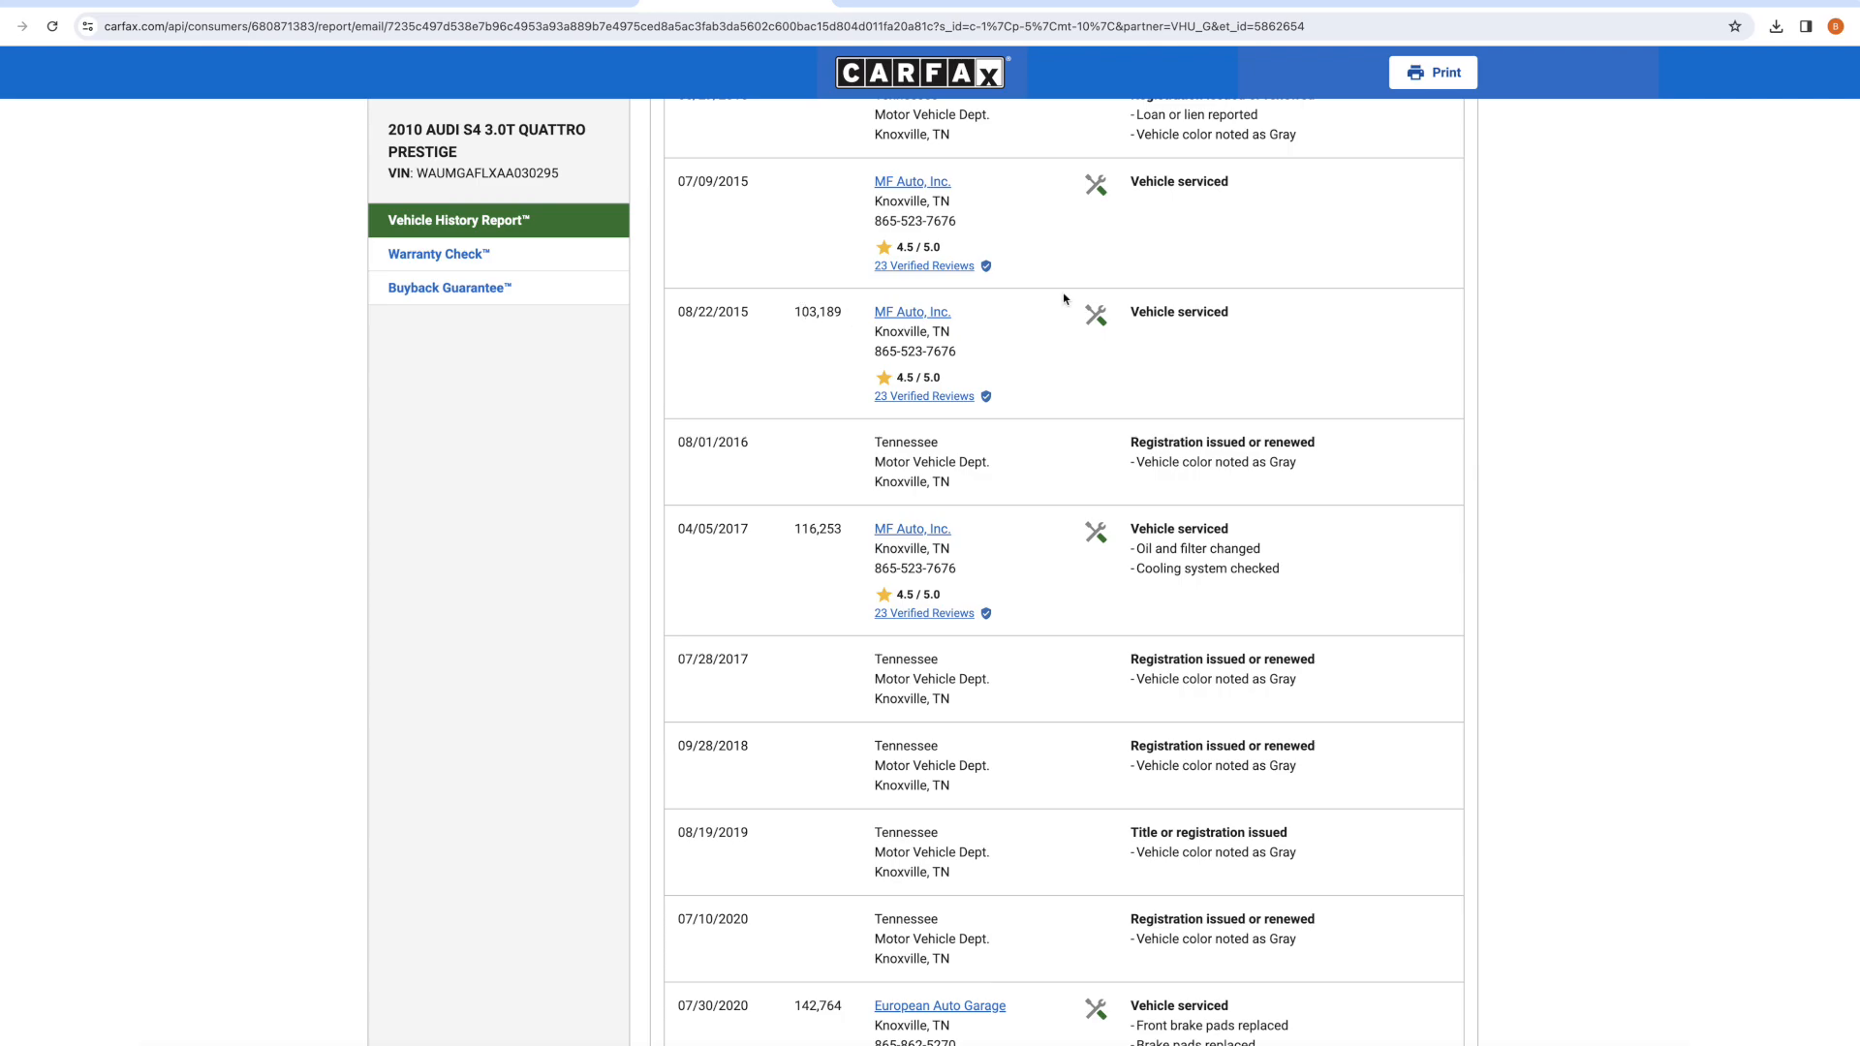
pyautogui.scroll(-3)
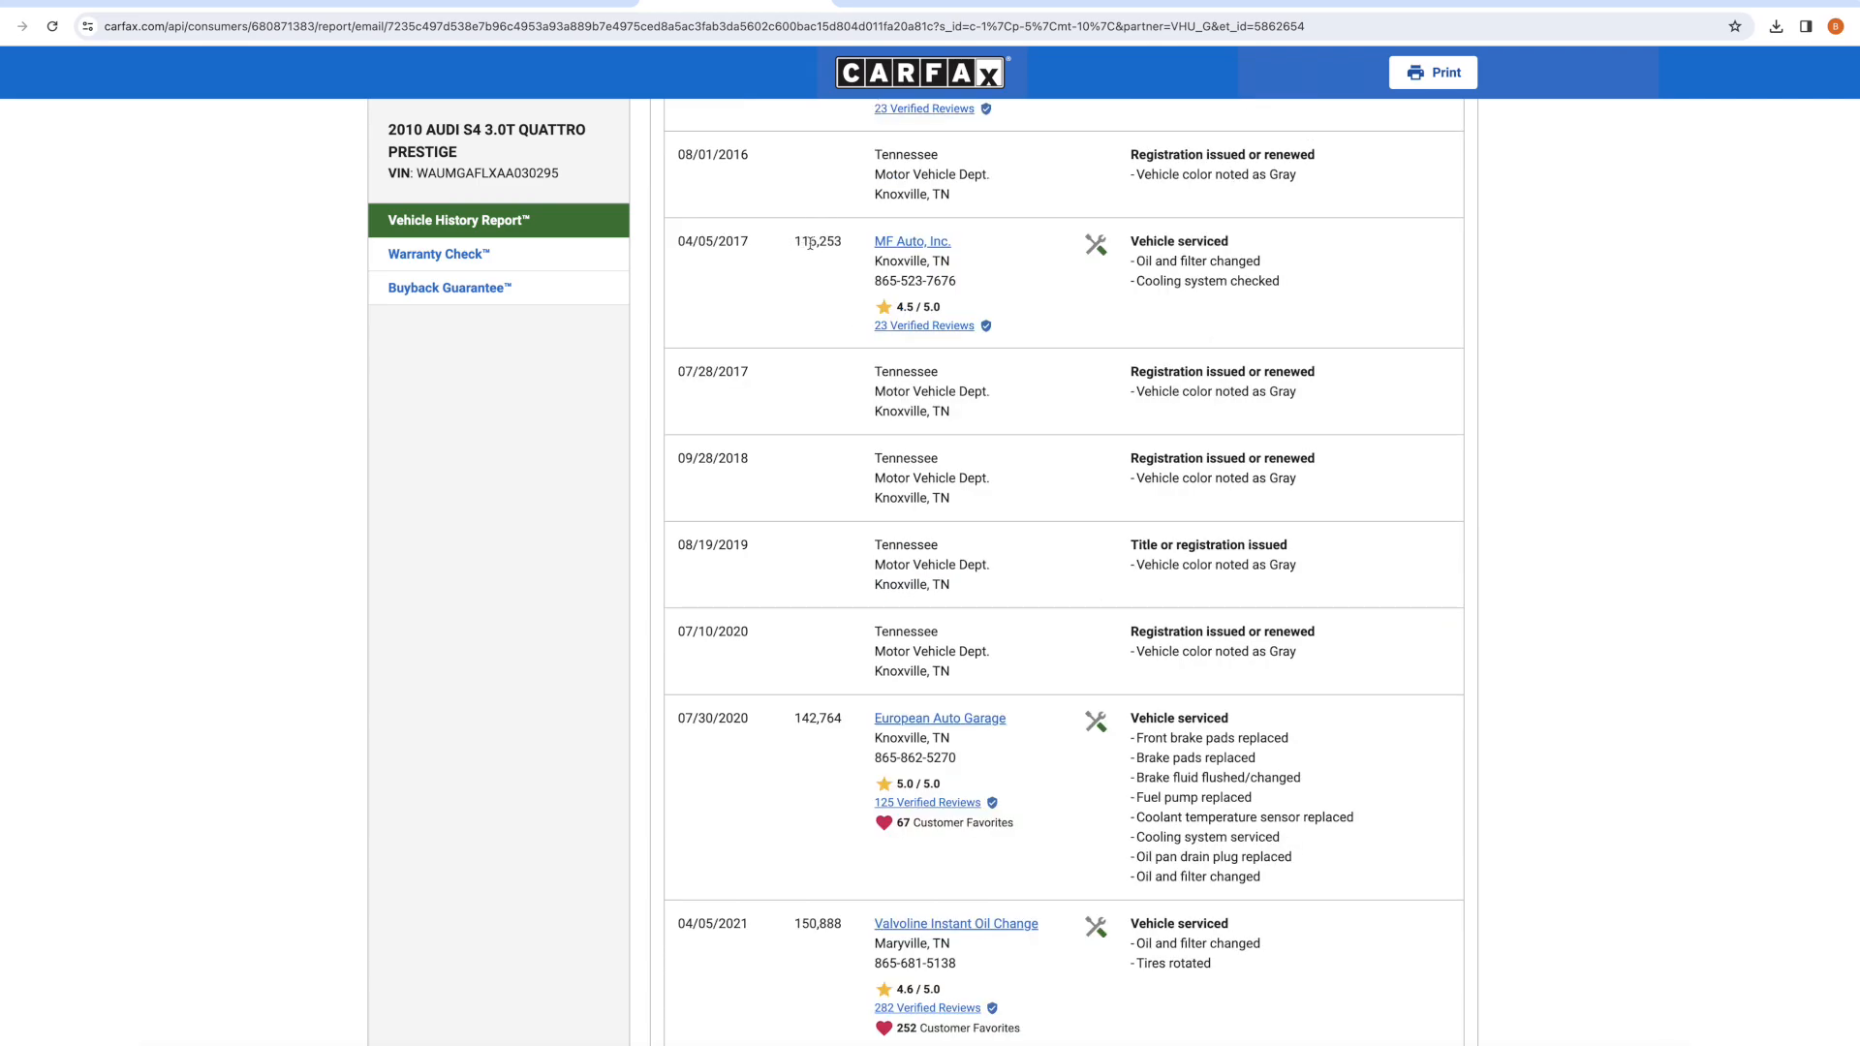
pyautogui.scroll(-3)
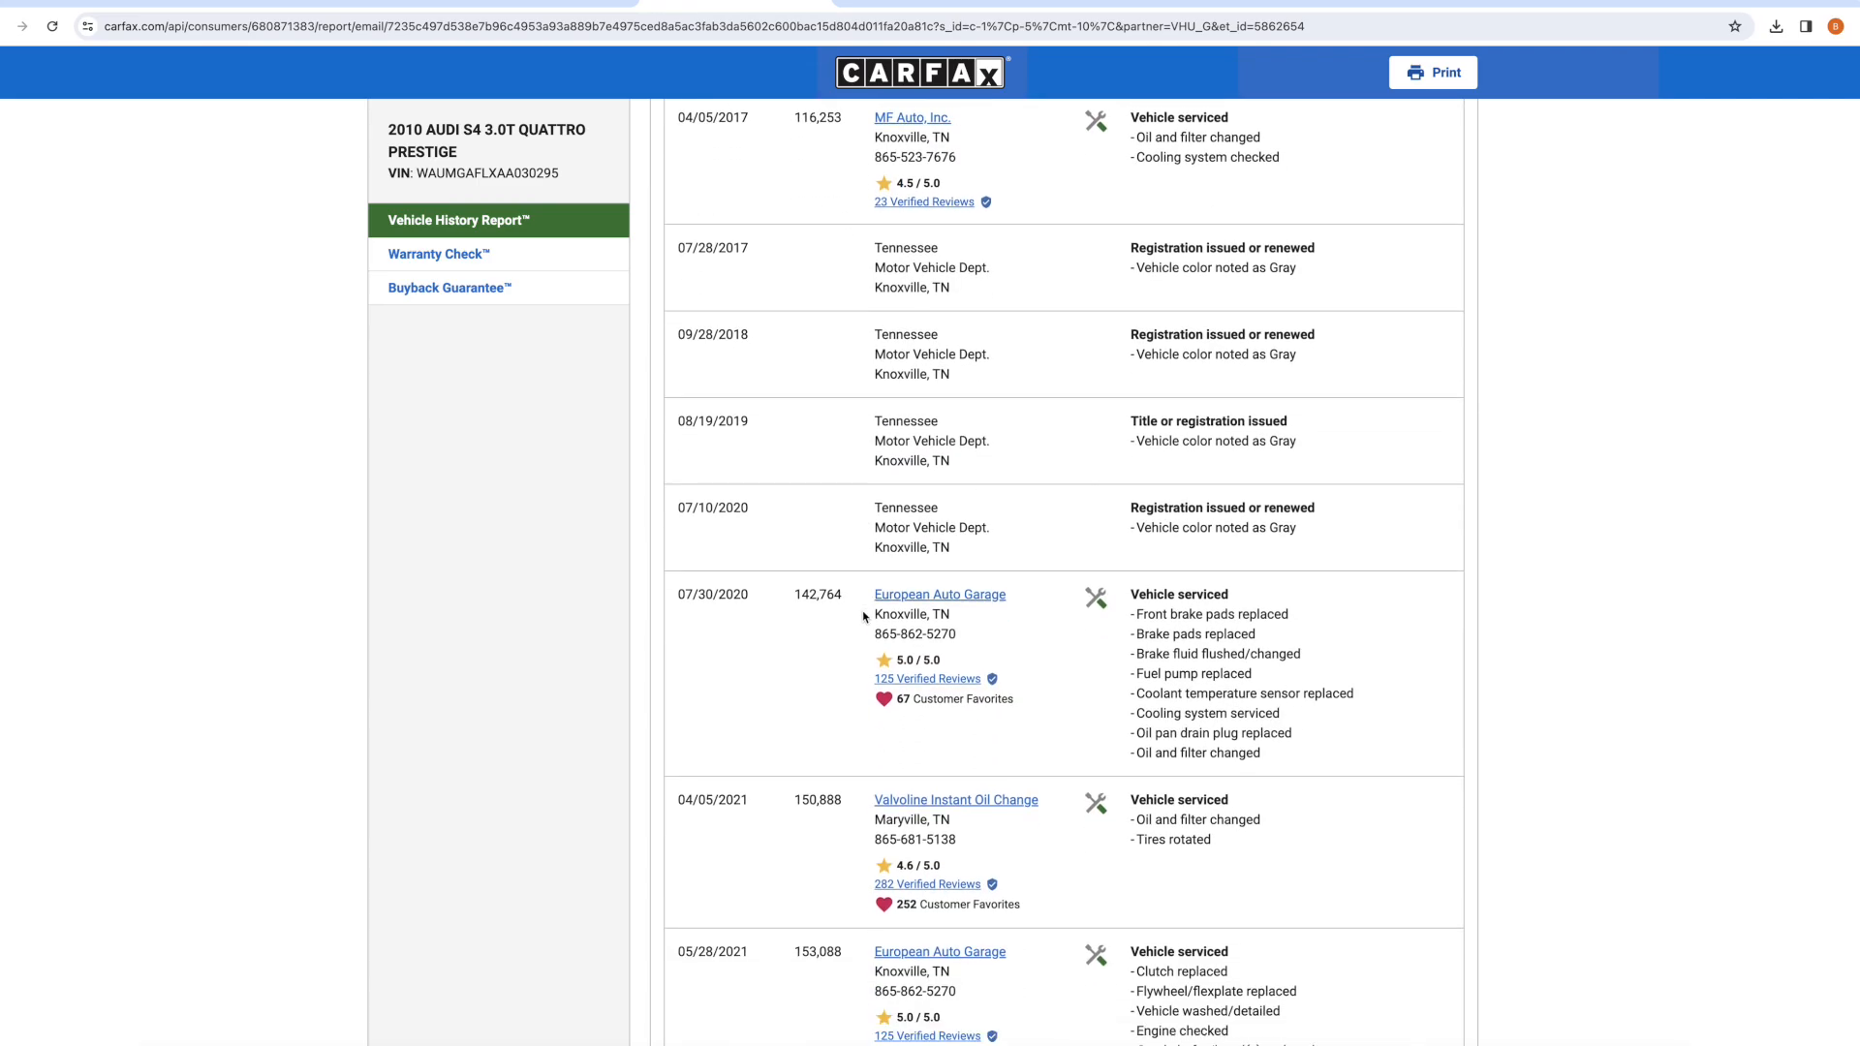
pyautogui.scroll(-3)
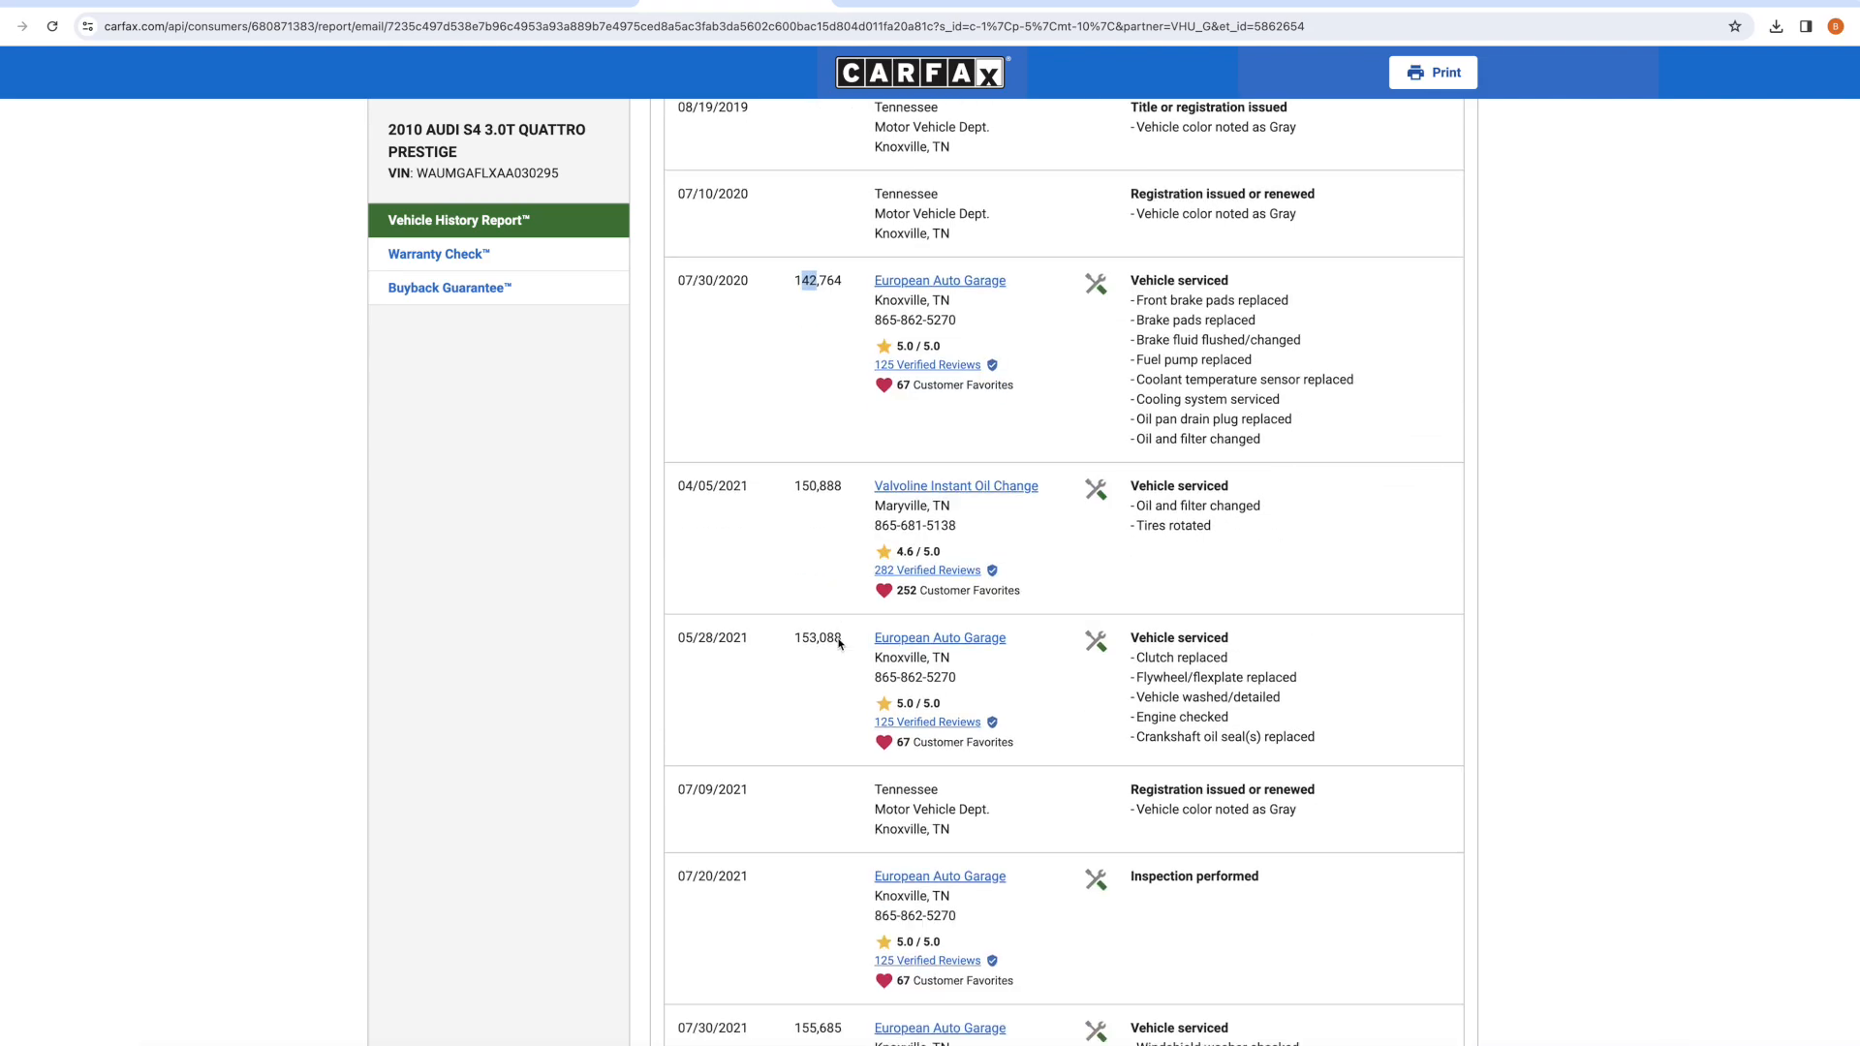
pyautogui.scroll(-3)
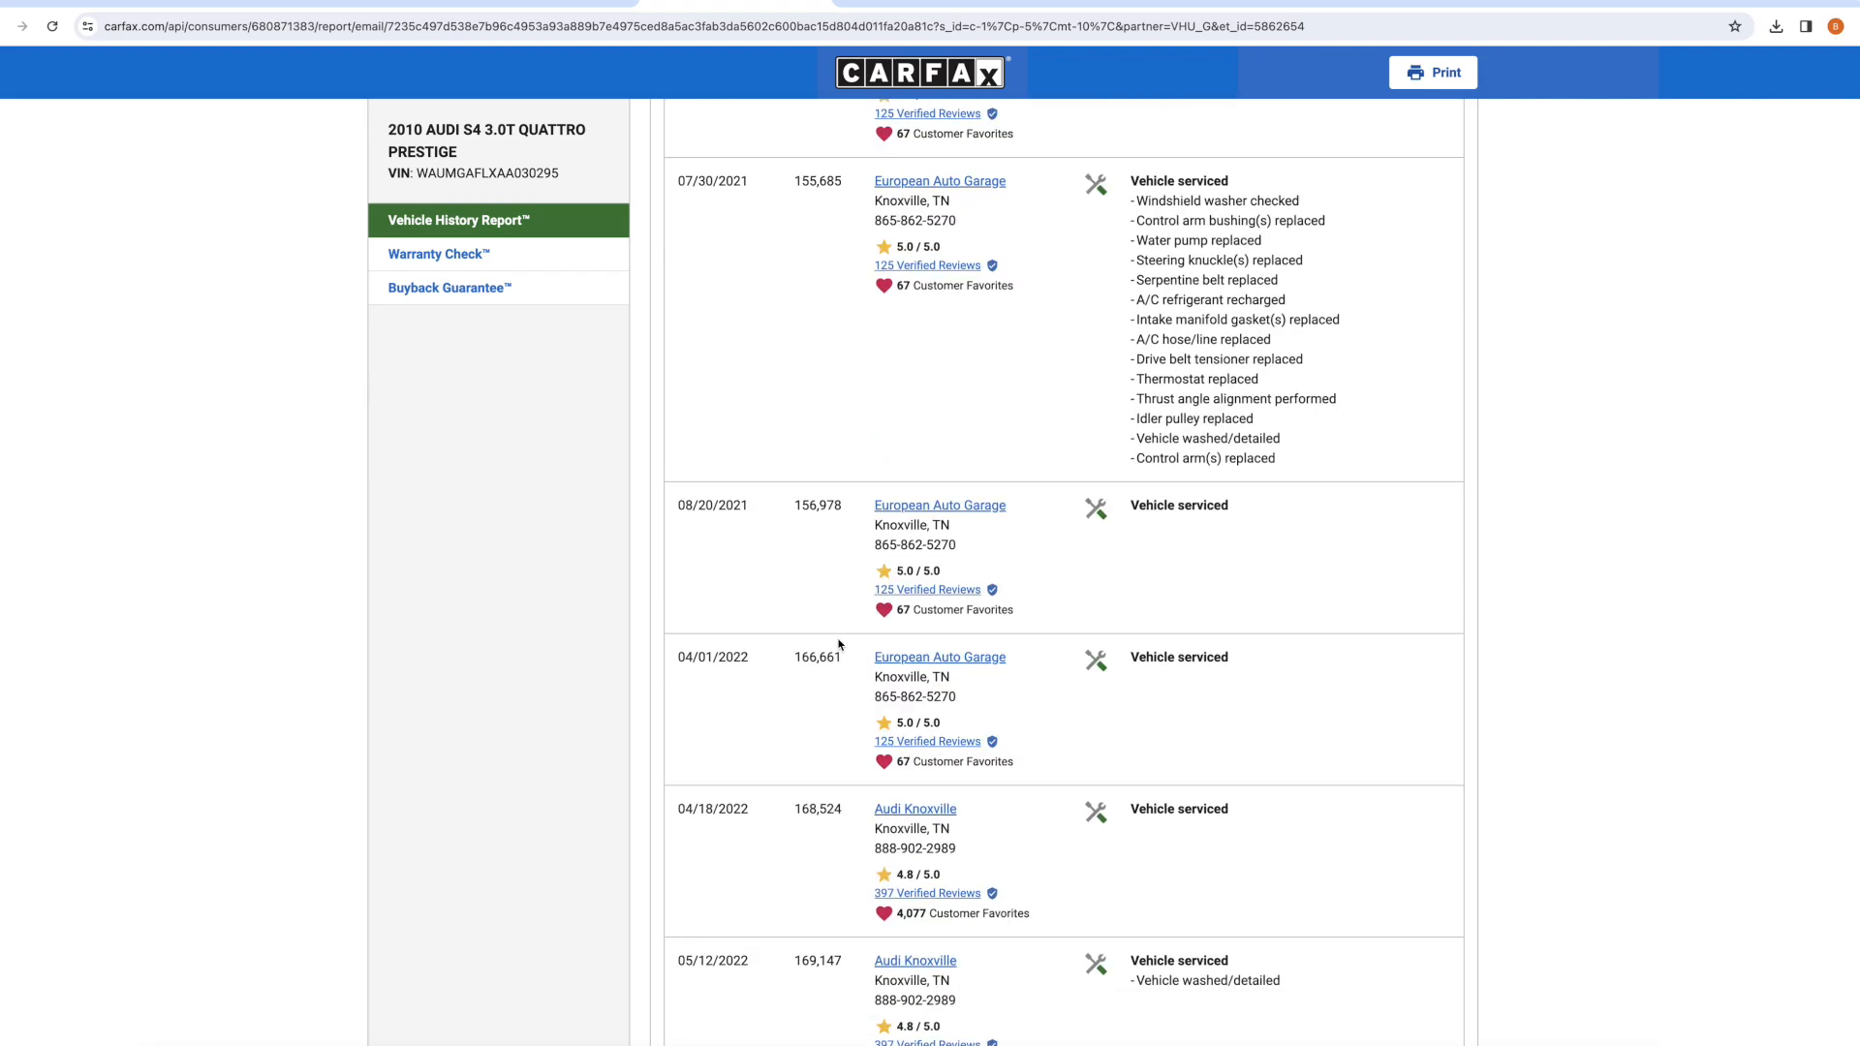
pyautogui.scroll(-3)
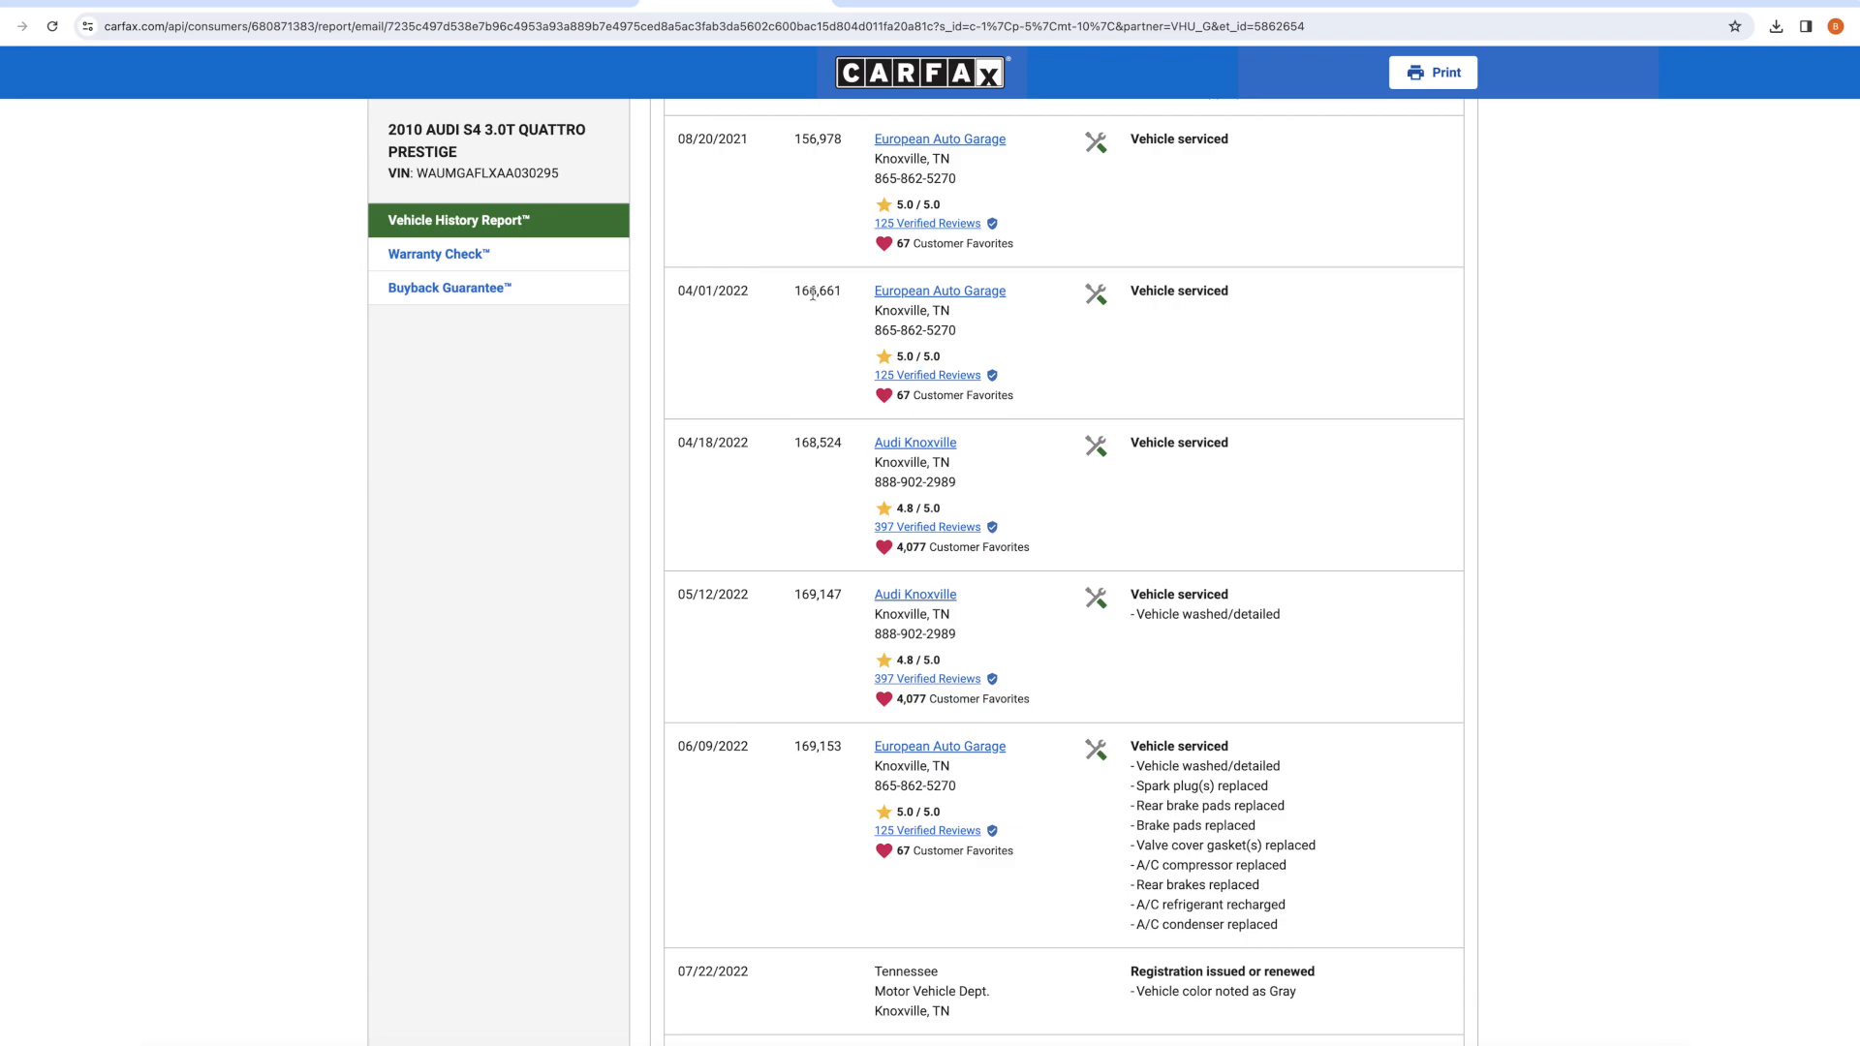
pyautogui.scroll(-3)
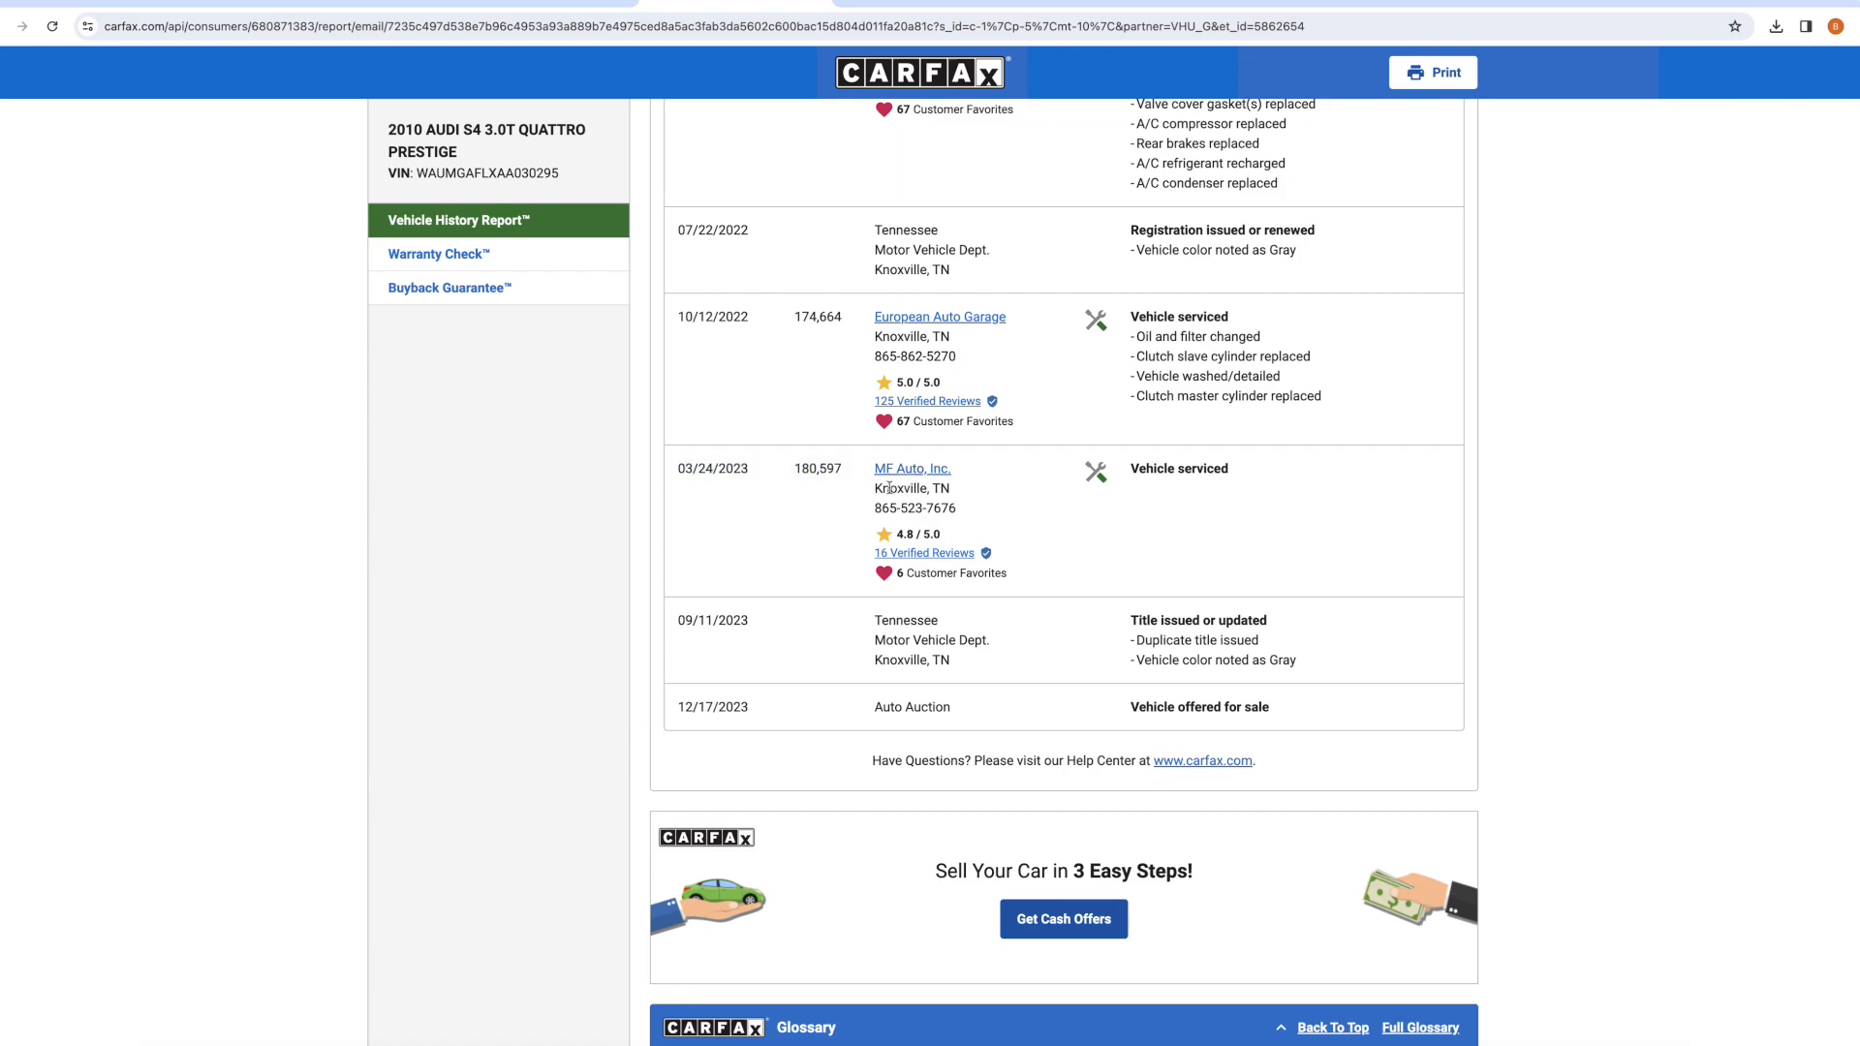
pyautogui.doubleClick(902, 488)
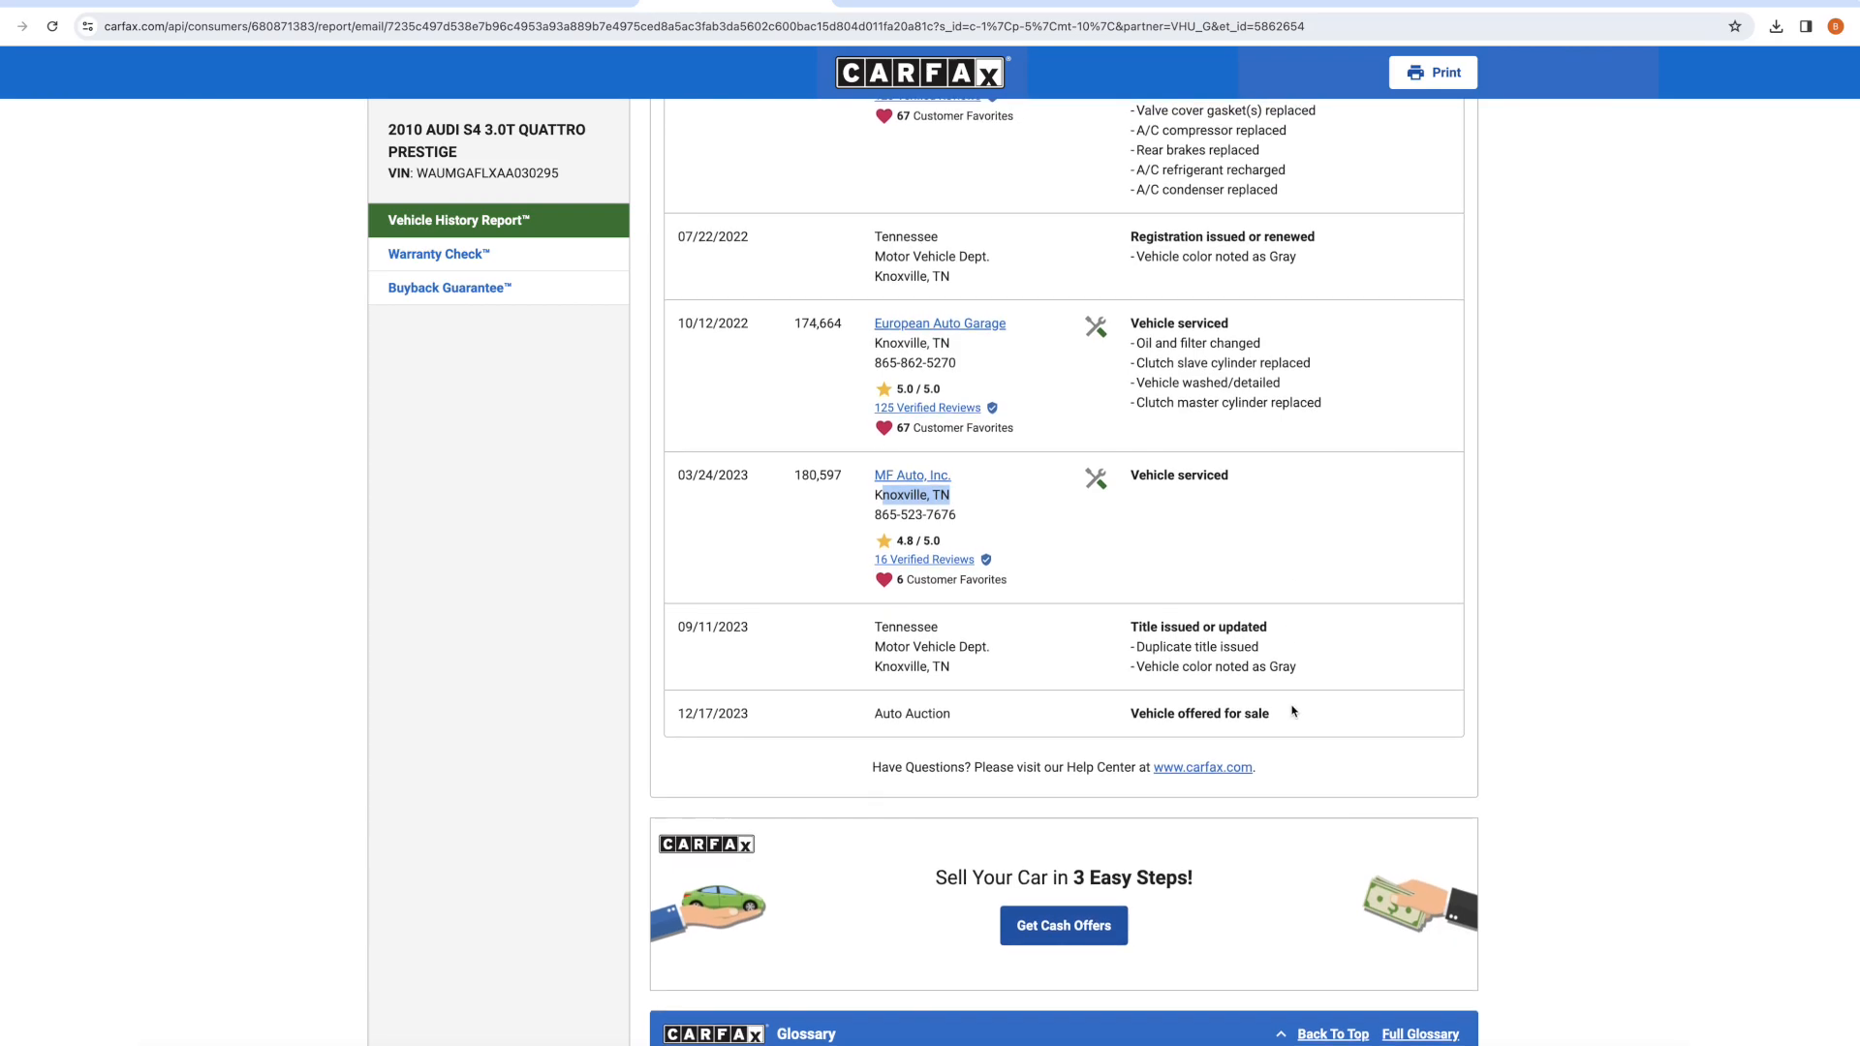
pyautogui.scroll(3)
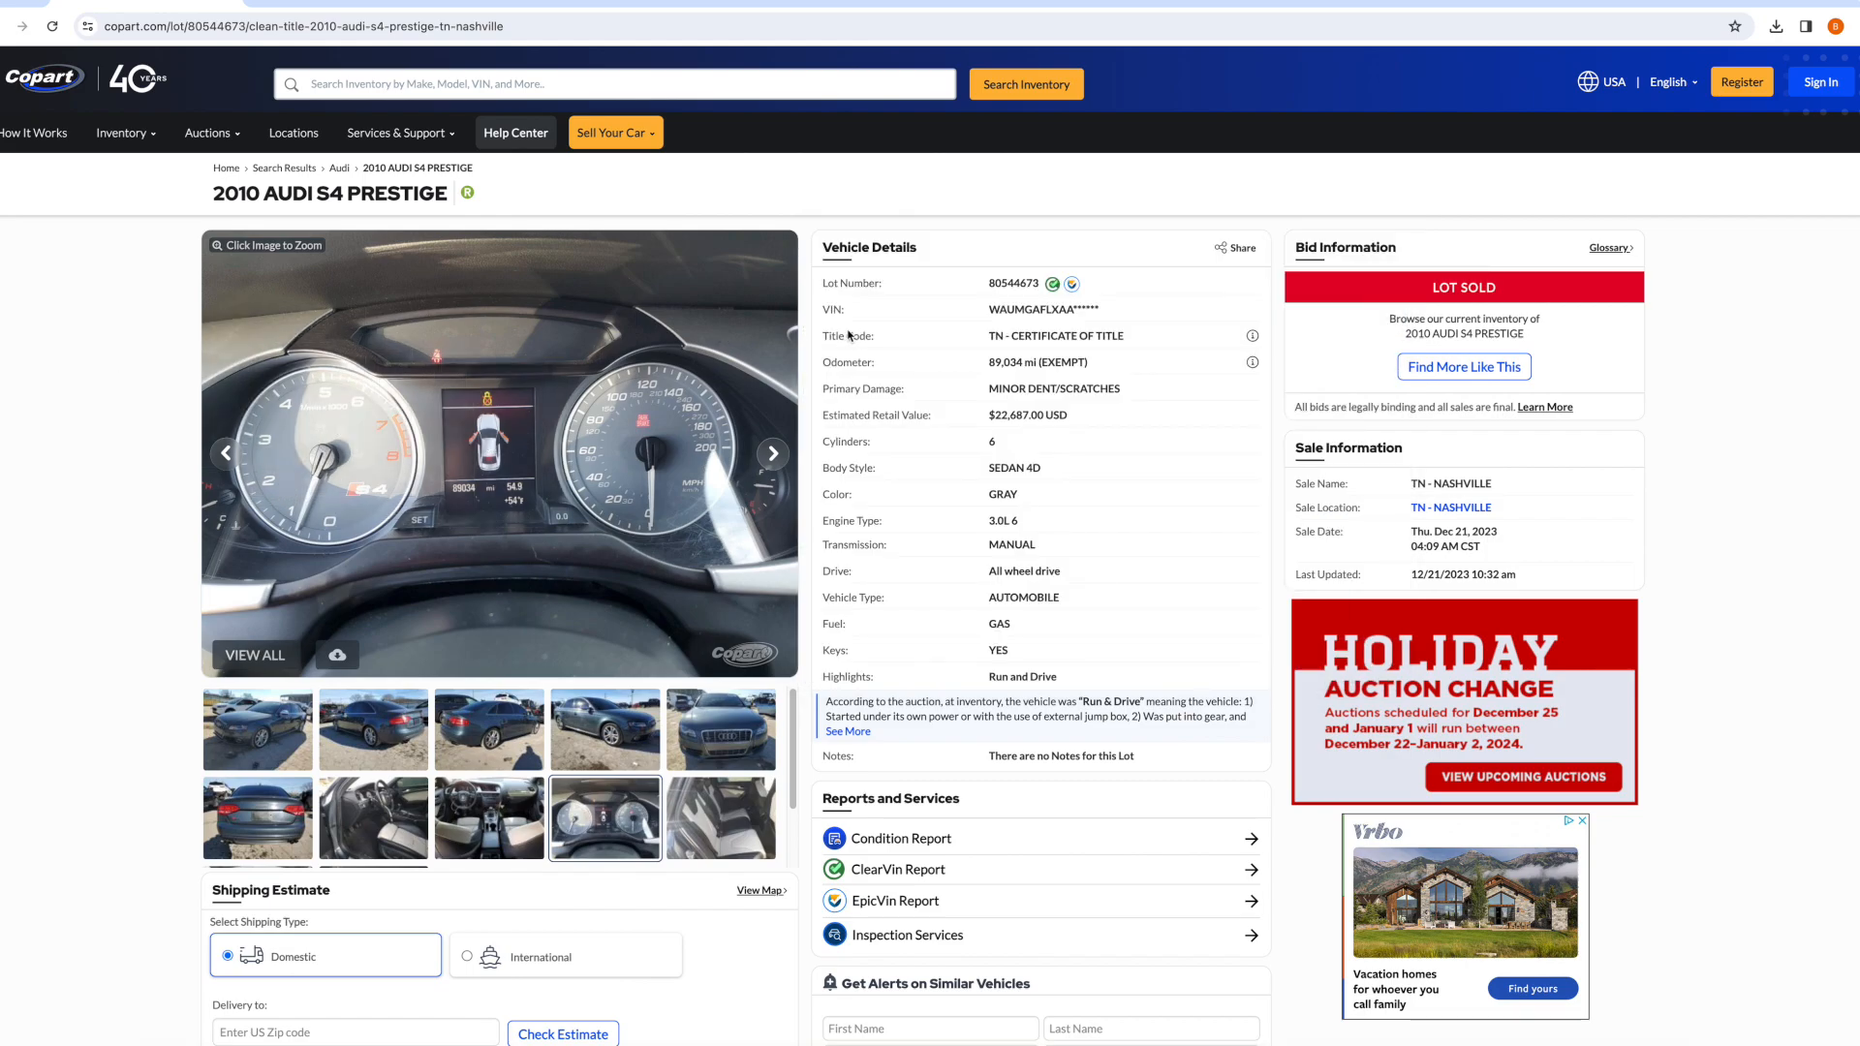
pyautogui.moveTo(836, 115)
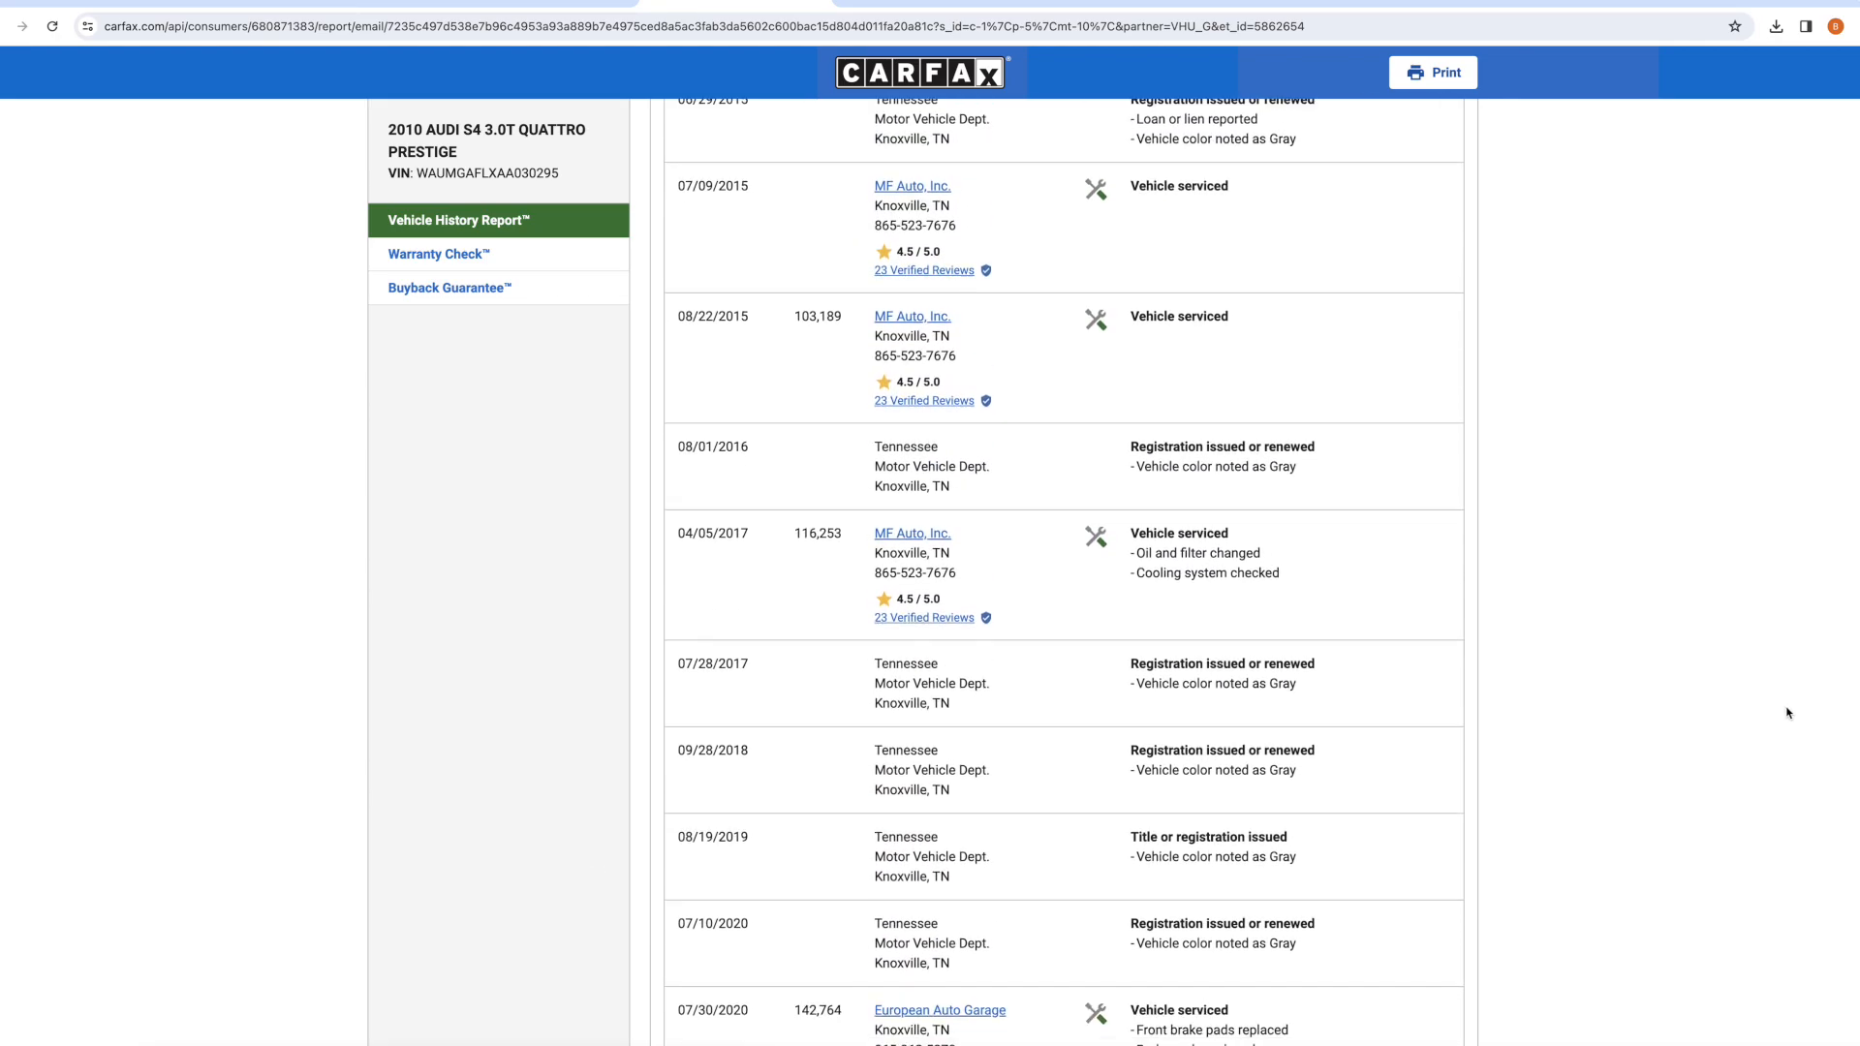
# Highlight the July 2021 water pump and belt repair lines.
pyautogui.scroll(3)
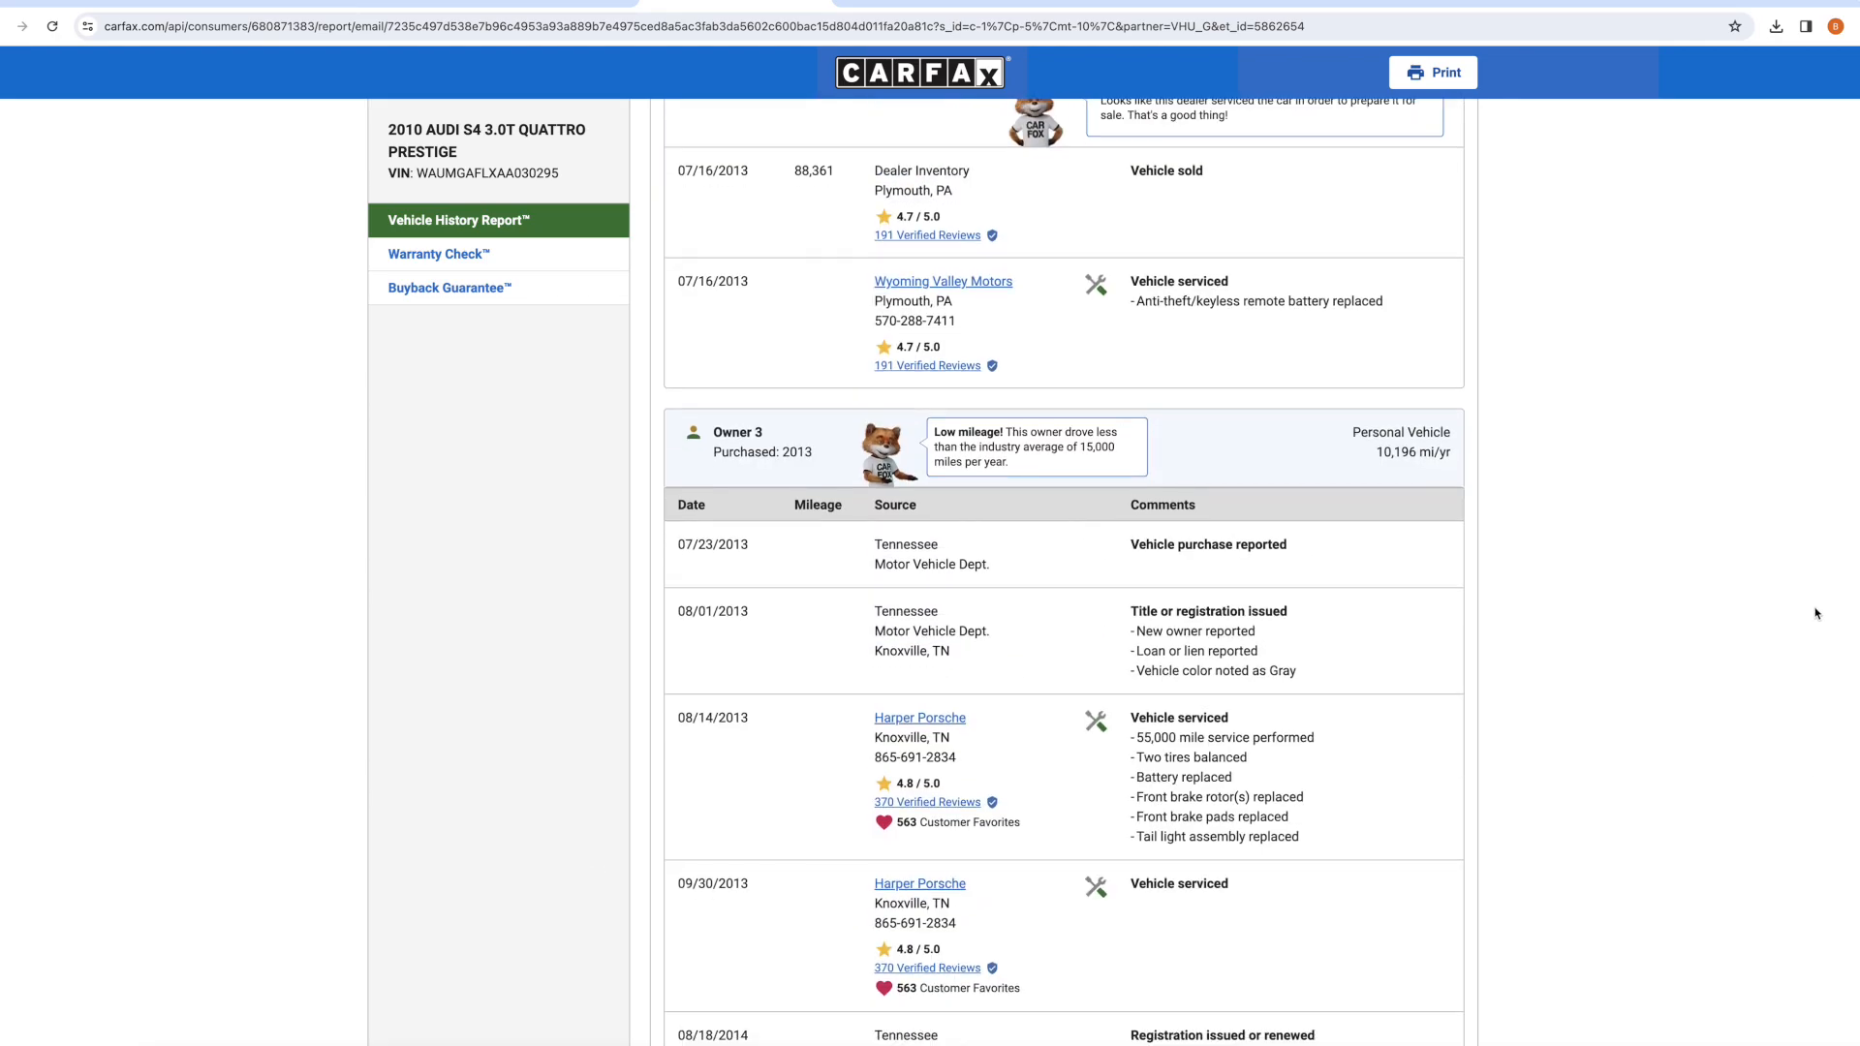
pyautogui.scroll(-3)
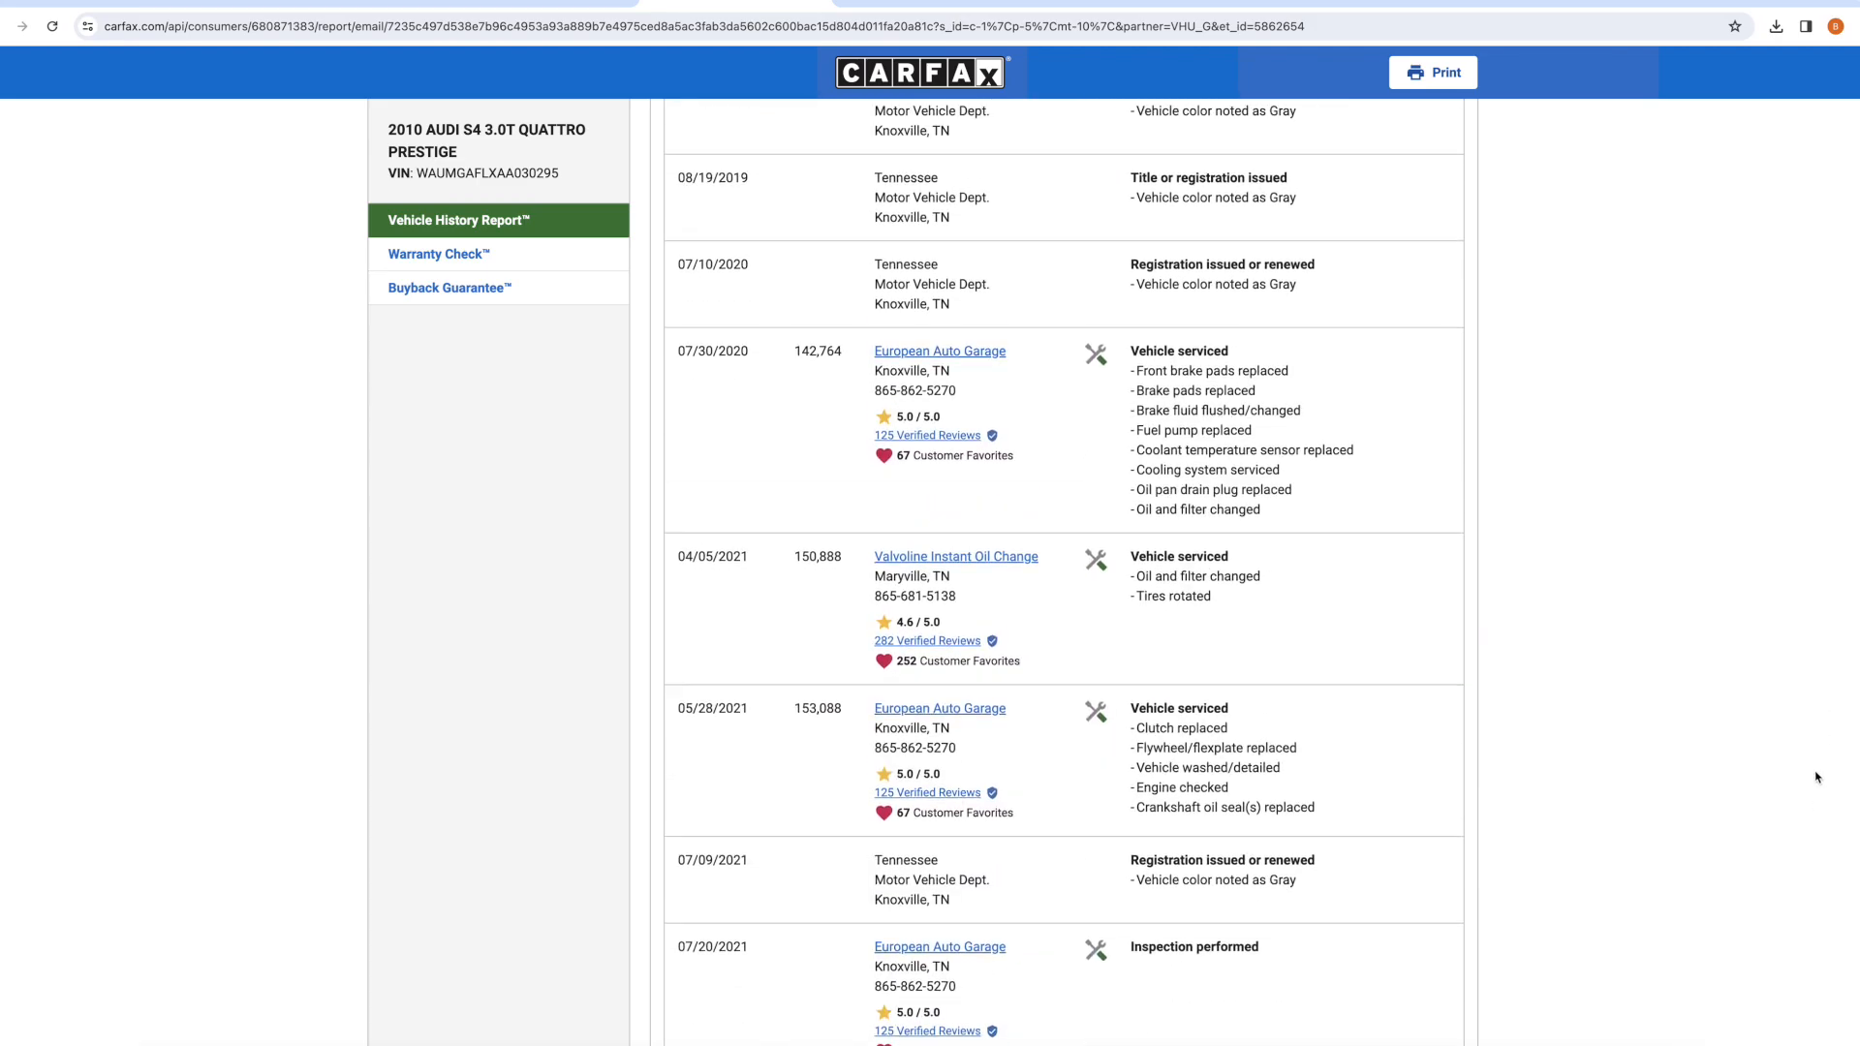
pyautogui.scroll(-3)
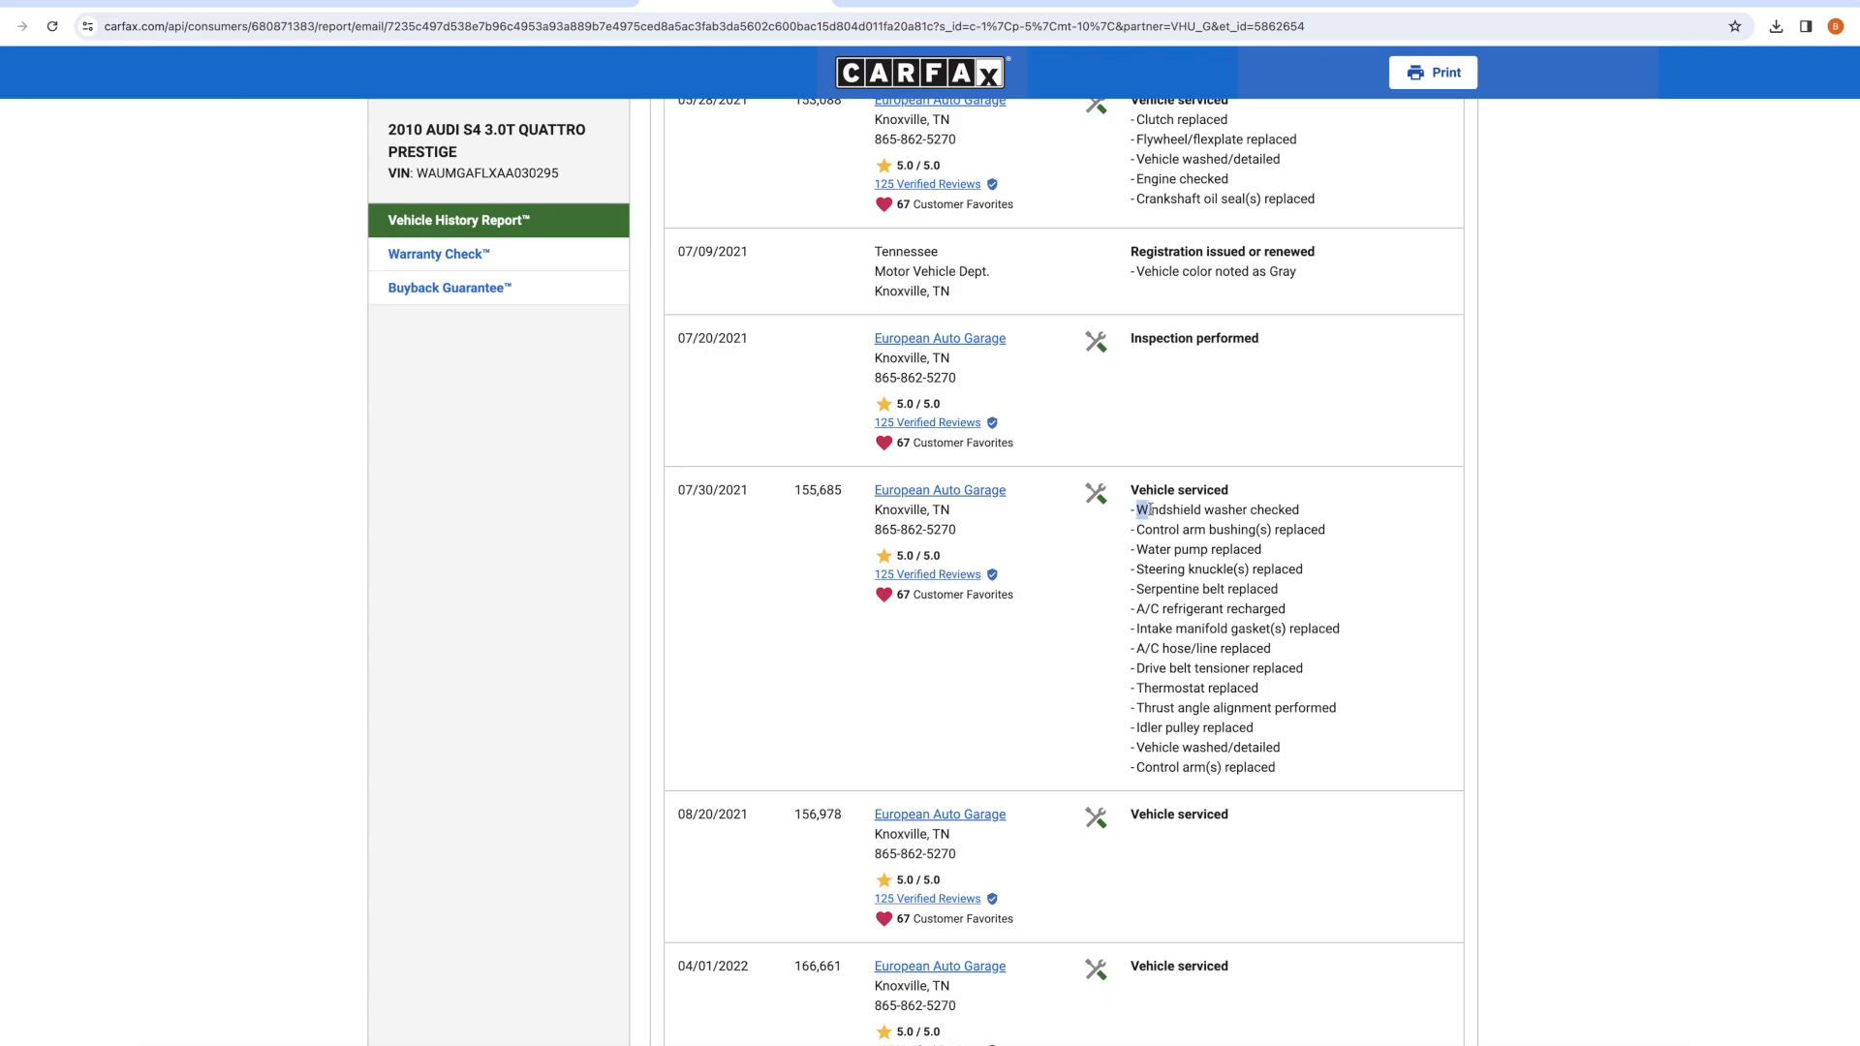
pyautogui.moveTo(1133, 509); pyautogui.dragTo(1278, 590)
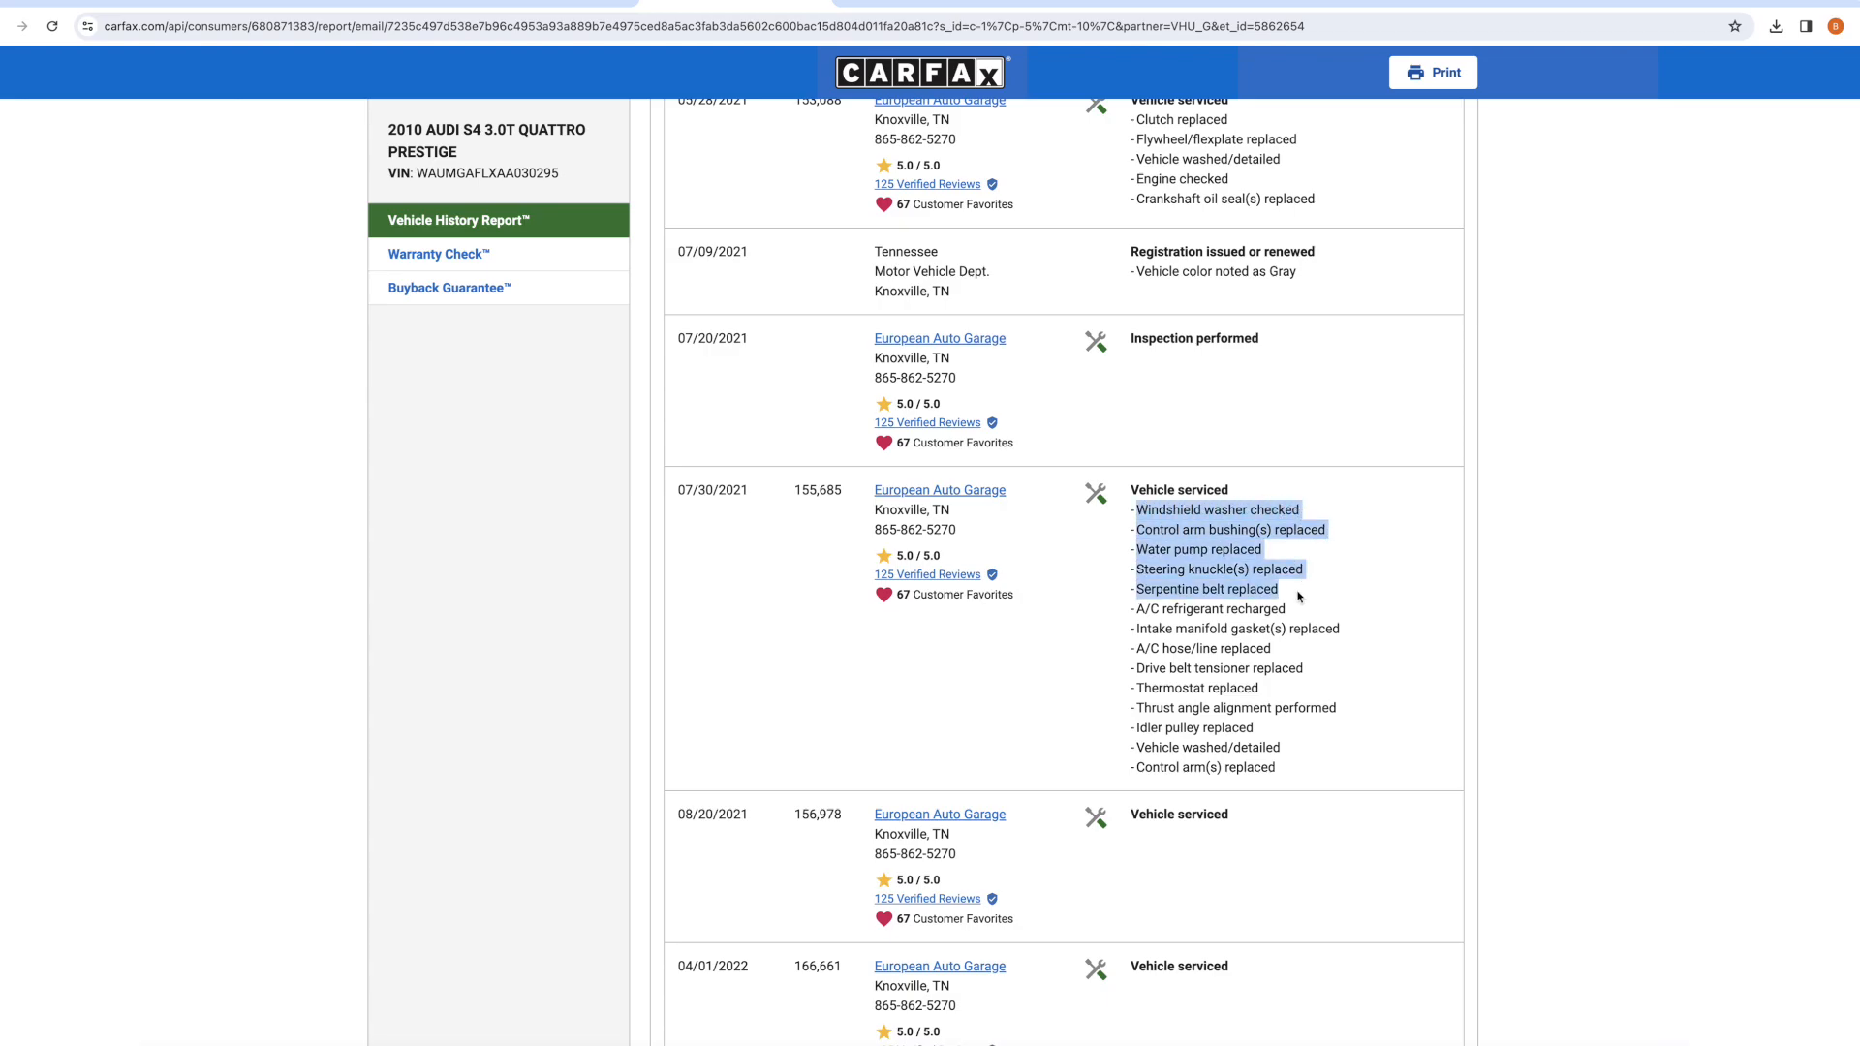
pyautogui.moveTo(1298, 598); pyautogui.dragTo(1257, 629)
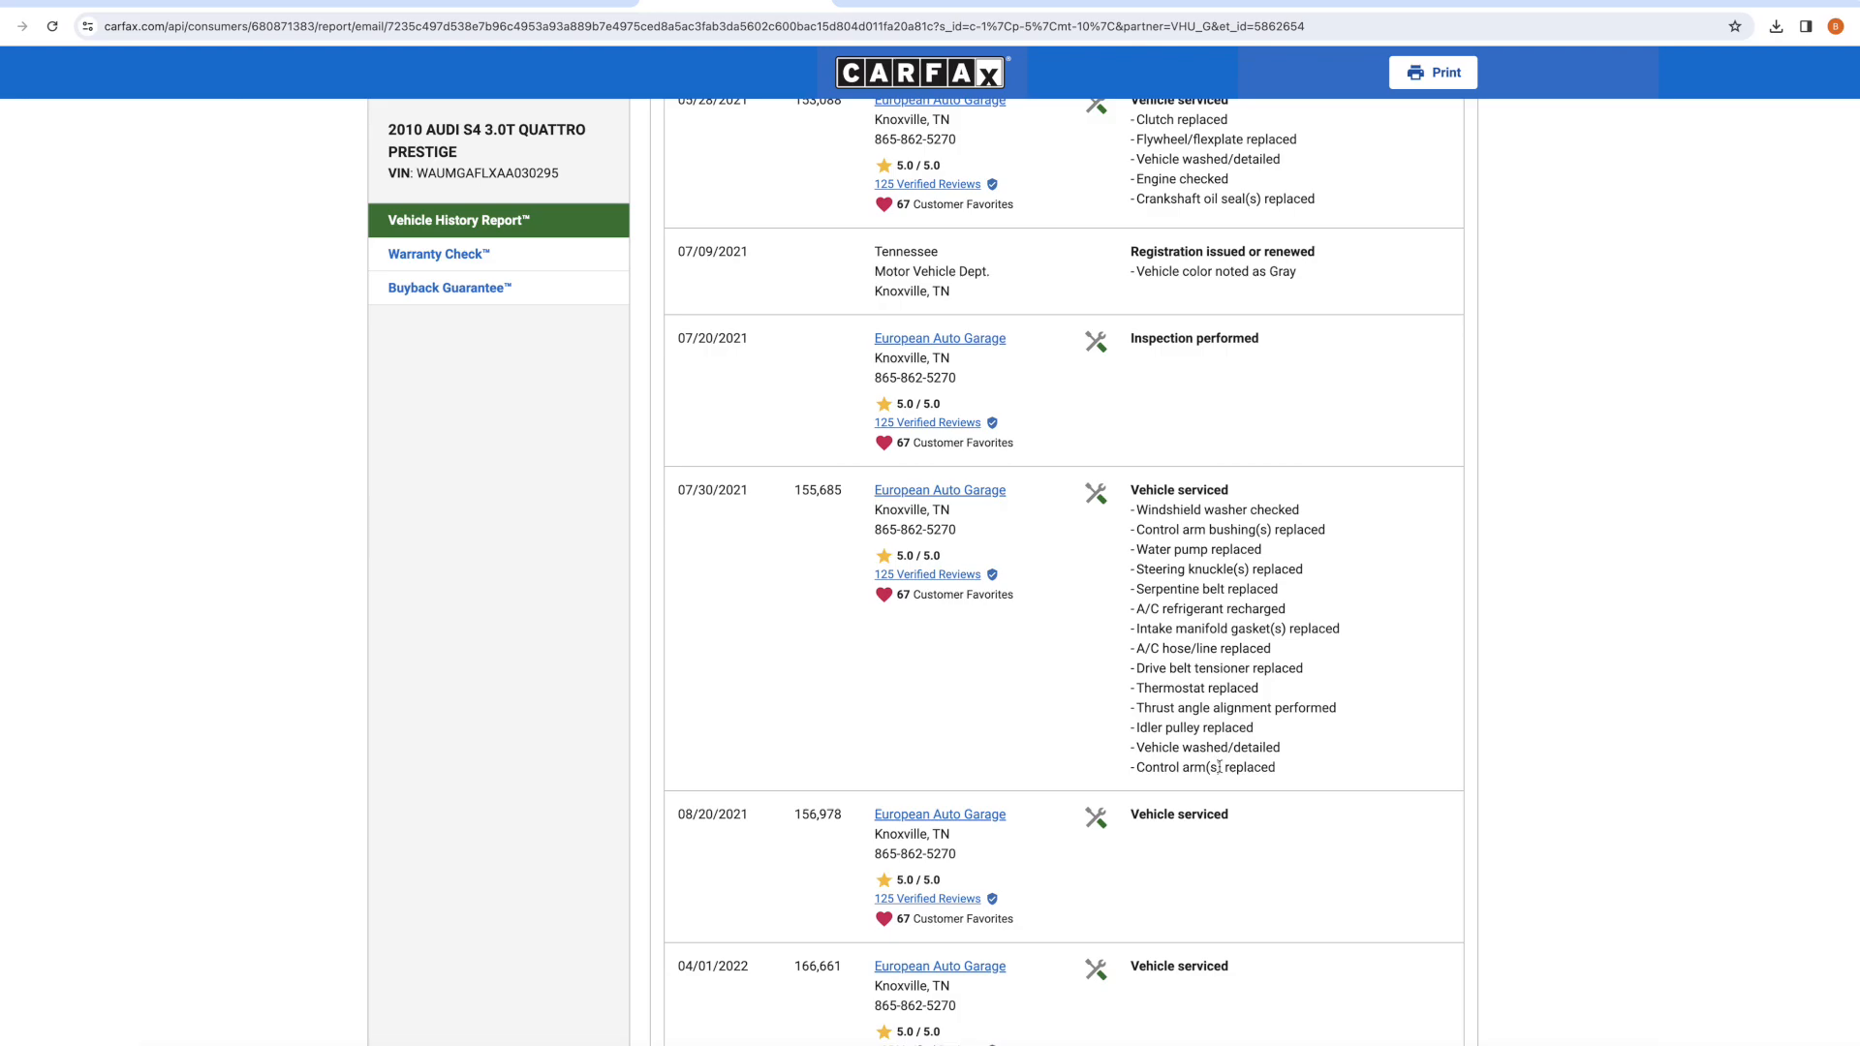
# Highlight the May 2021 clutch and flywheel replacement, then scroll down through the 2022 entries.
pyautogui.scroll(3)
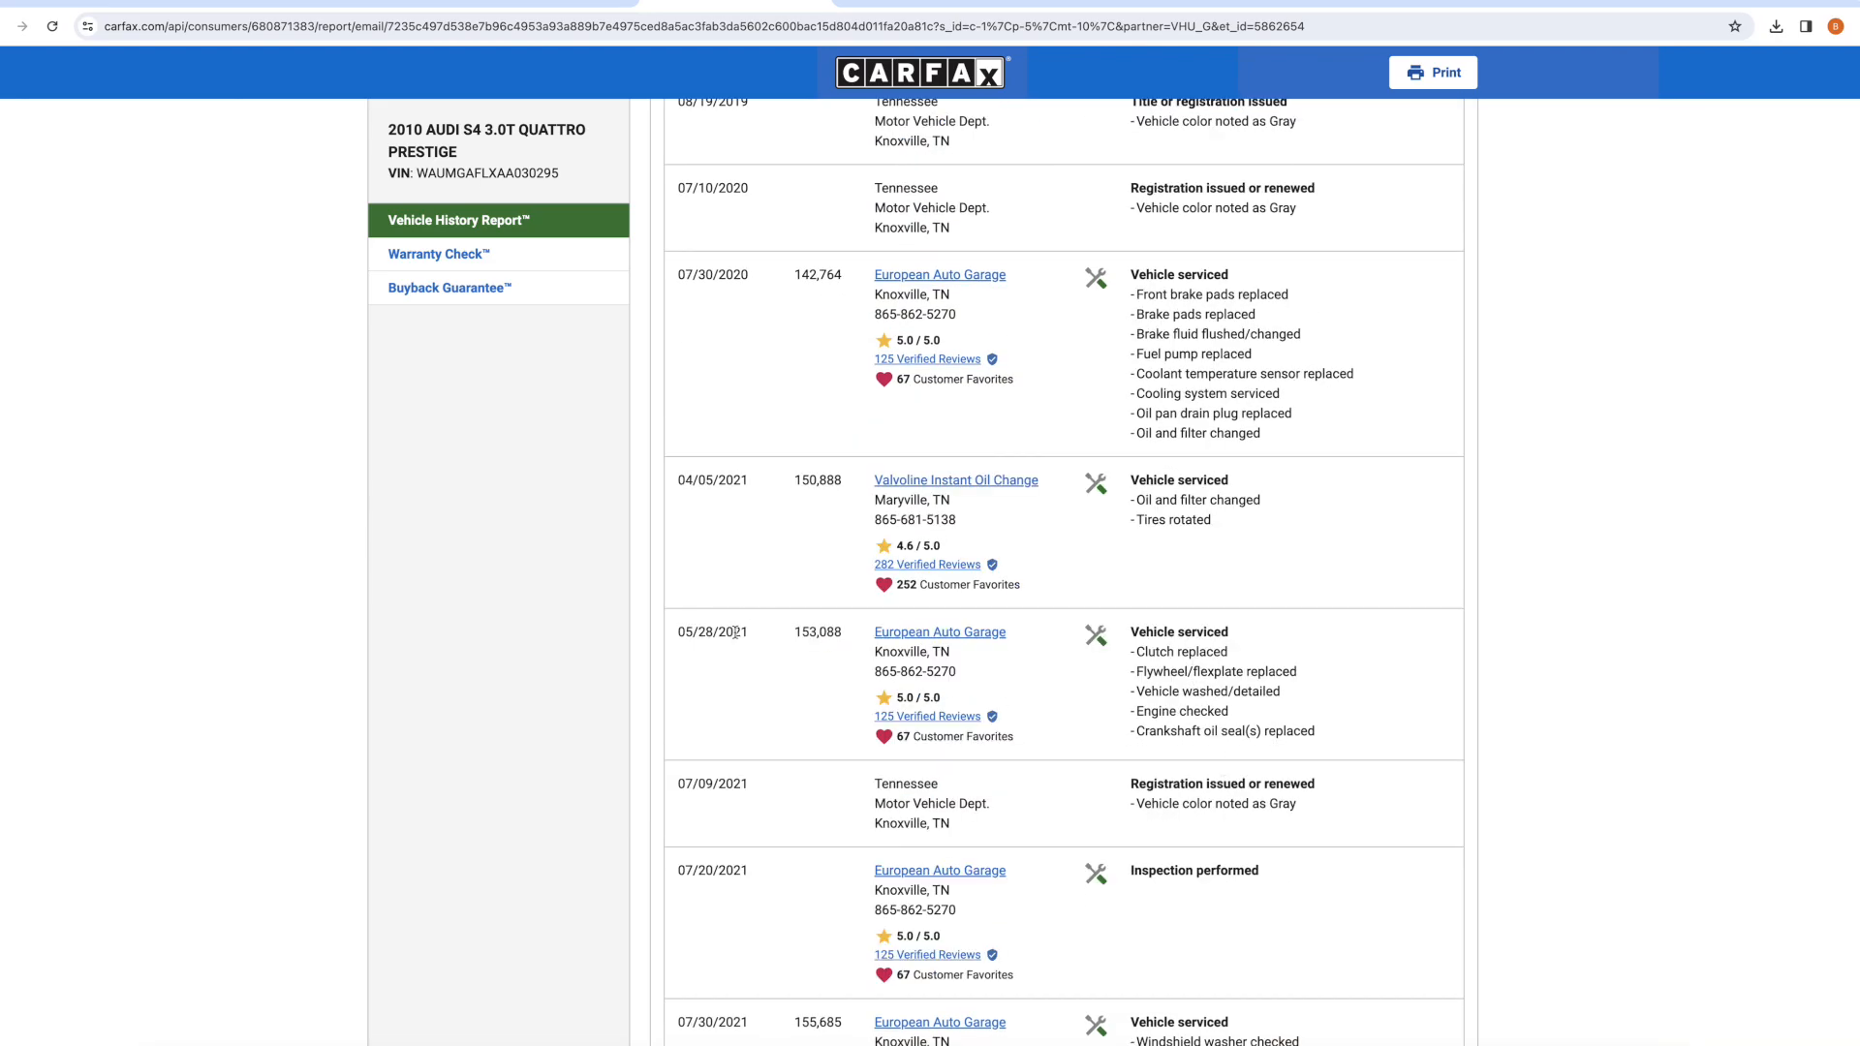
pyautogui.moveTo(1140, 651); pyautogui.dragTo(1284, 692)
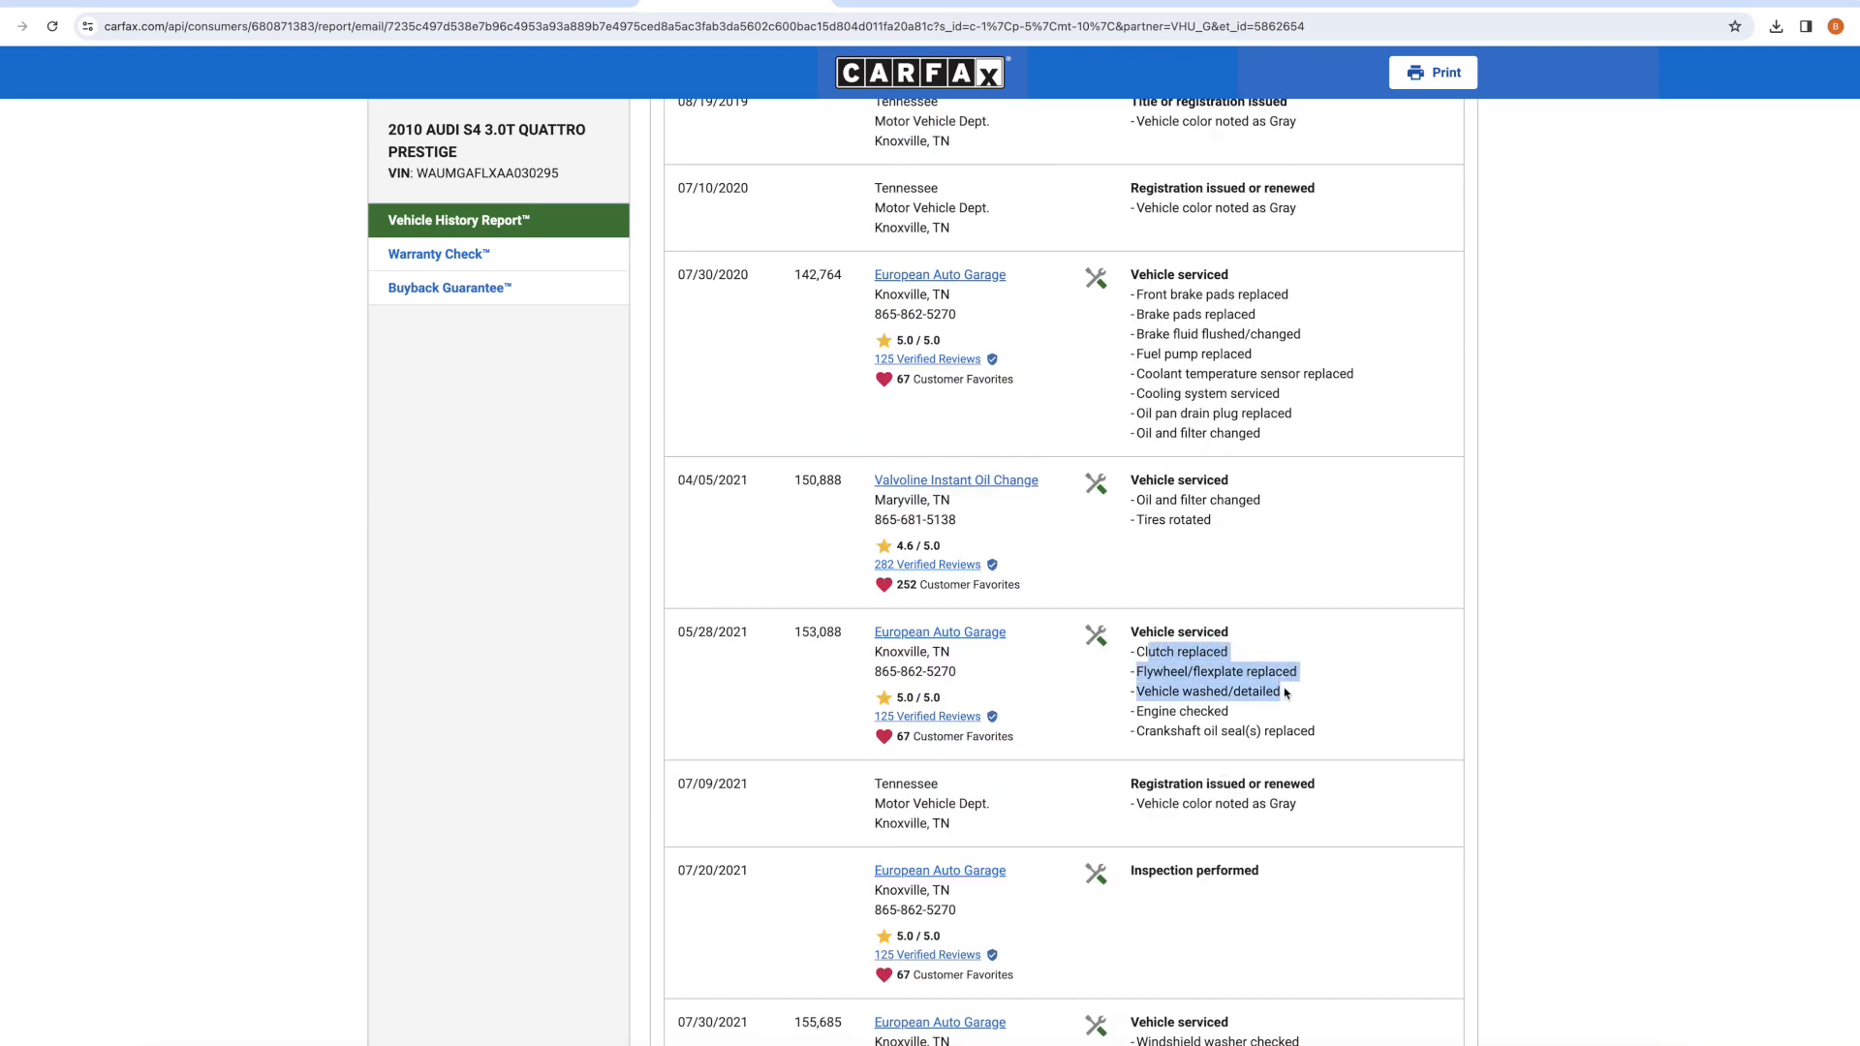
pyautogui.scroll(-3)
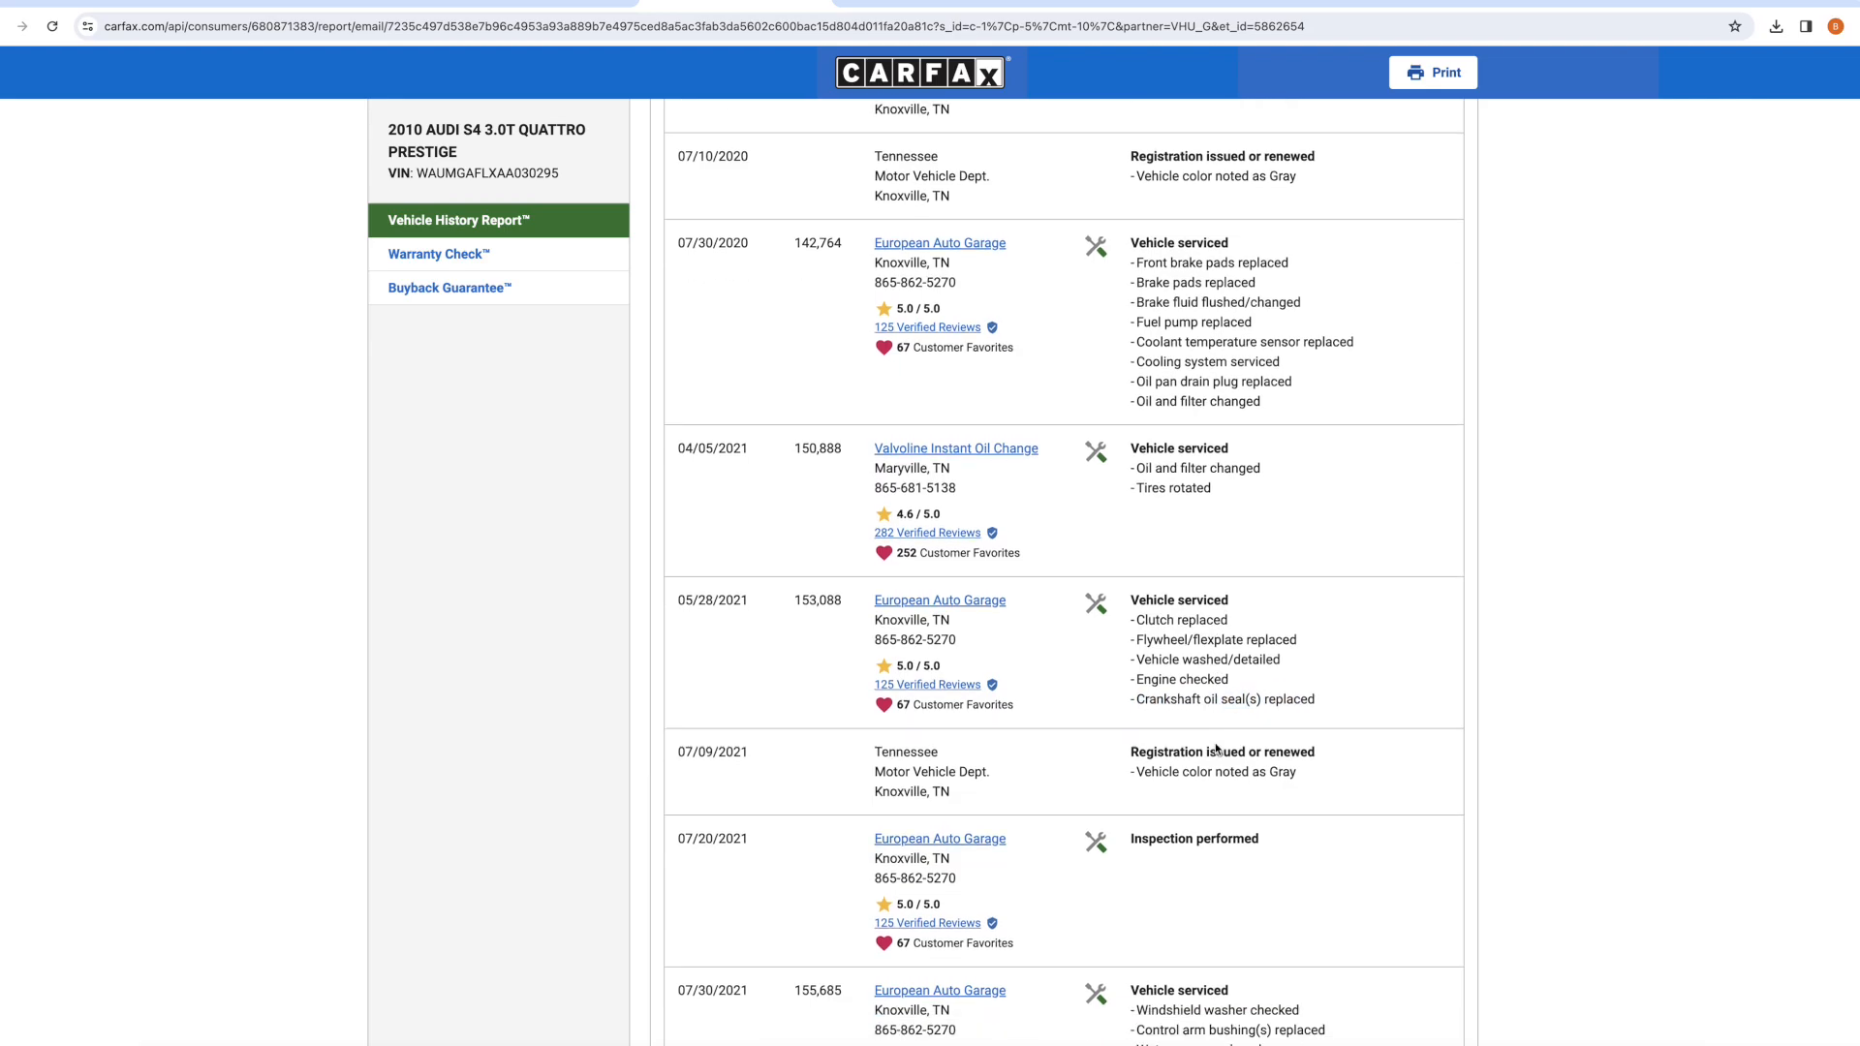
pyautogui.scroll(-3)
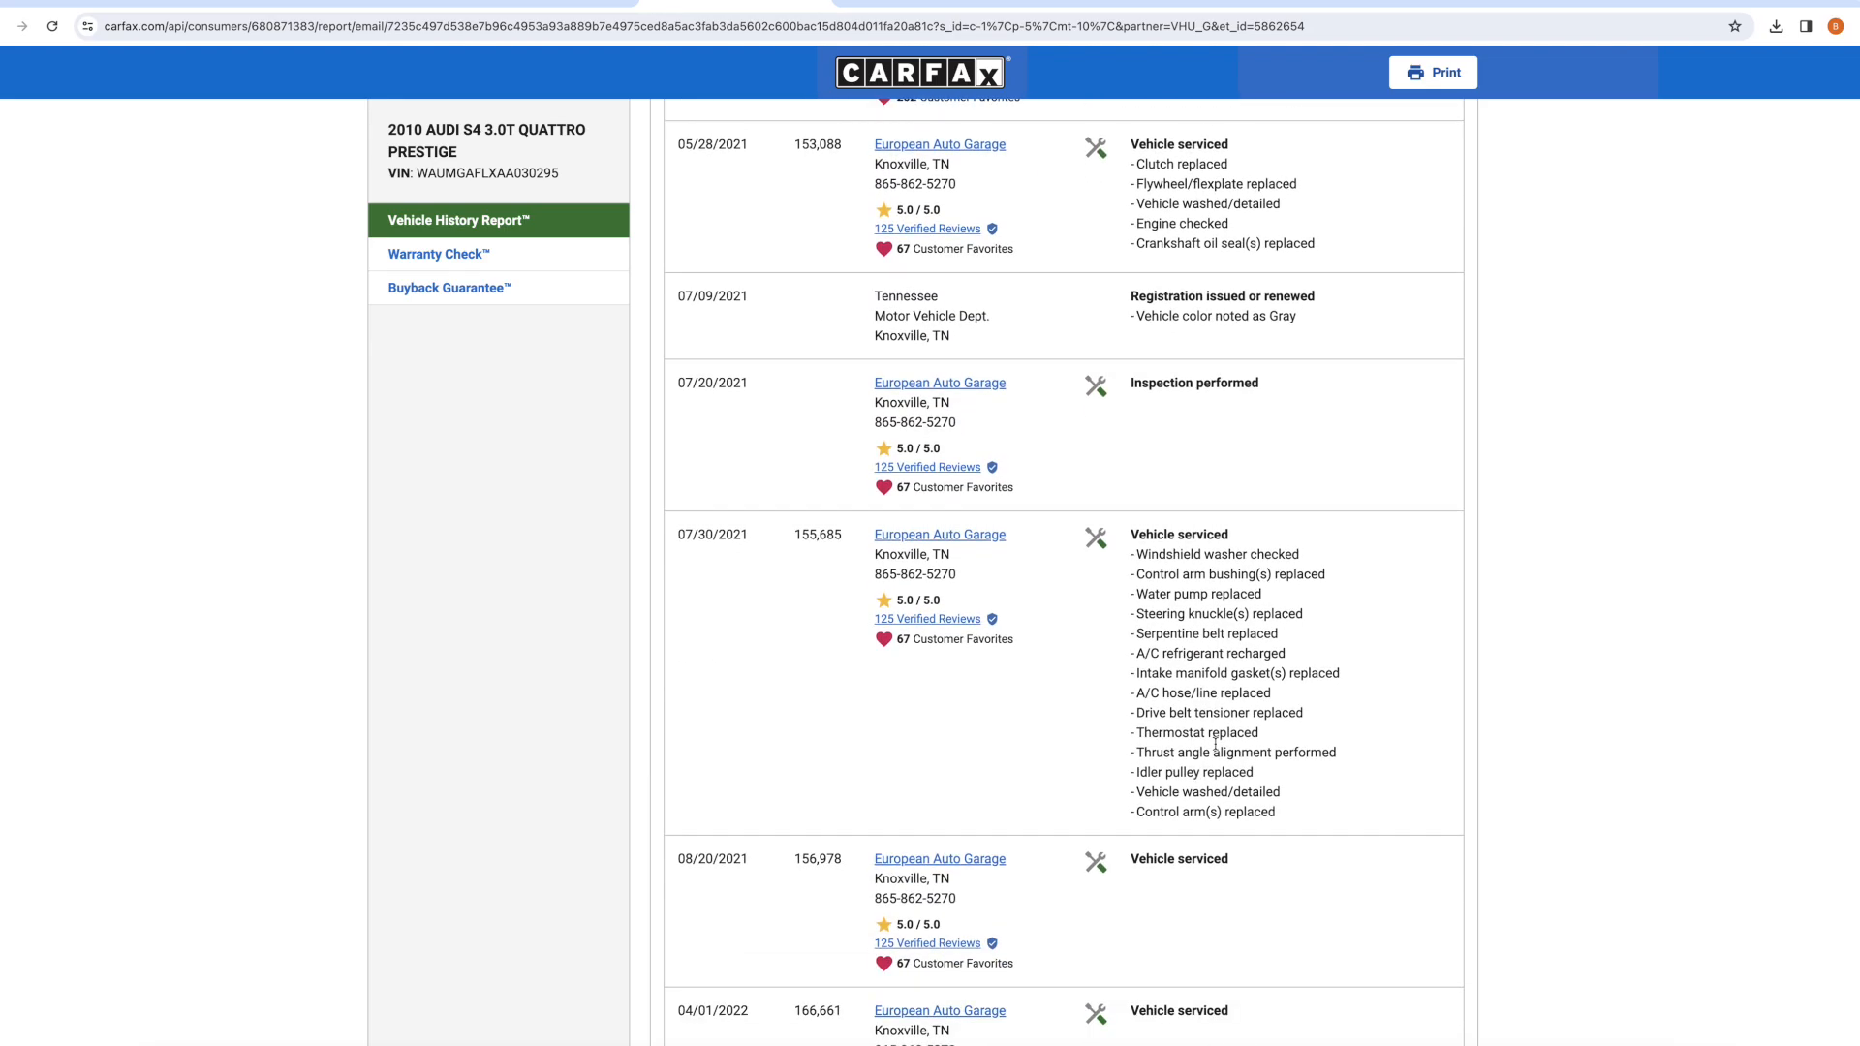
pyautogui.scroll(-3)
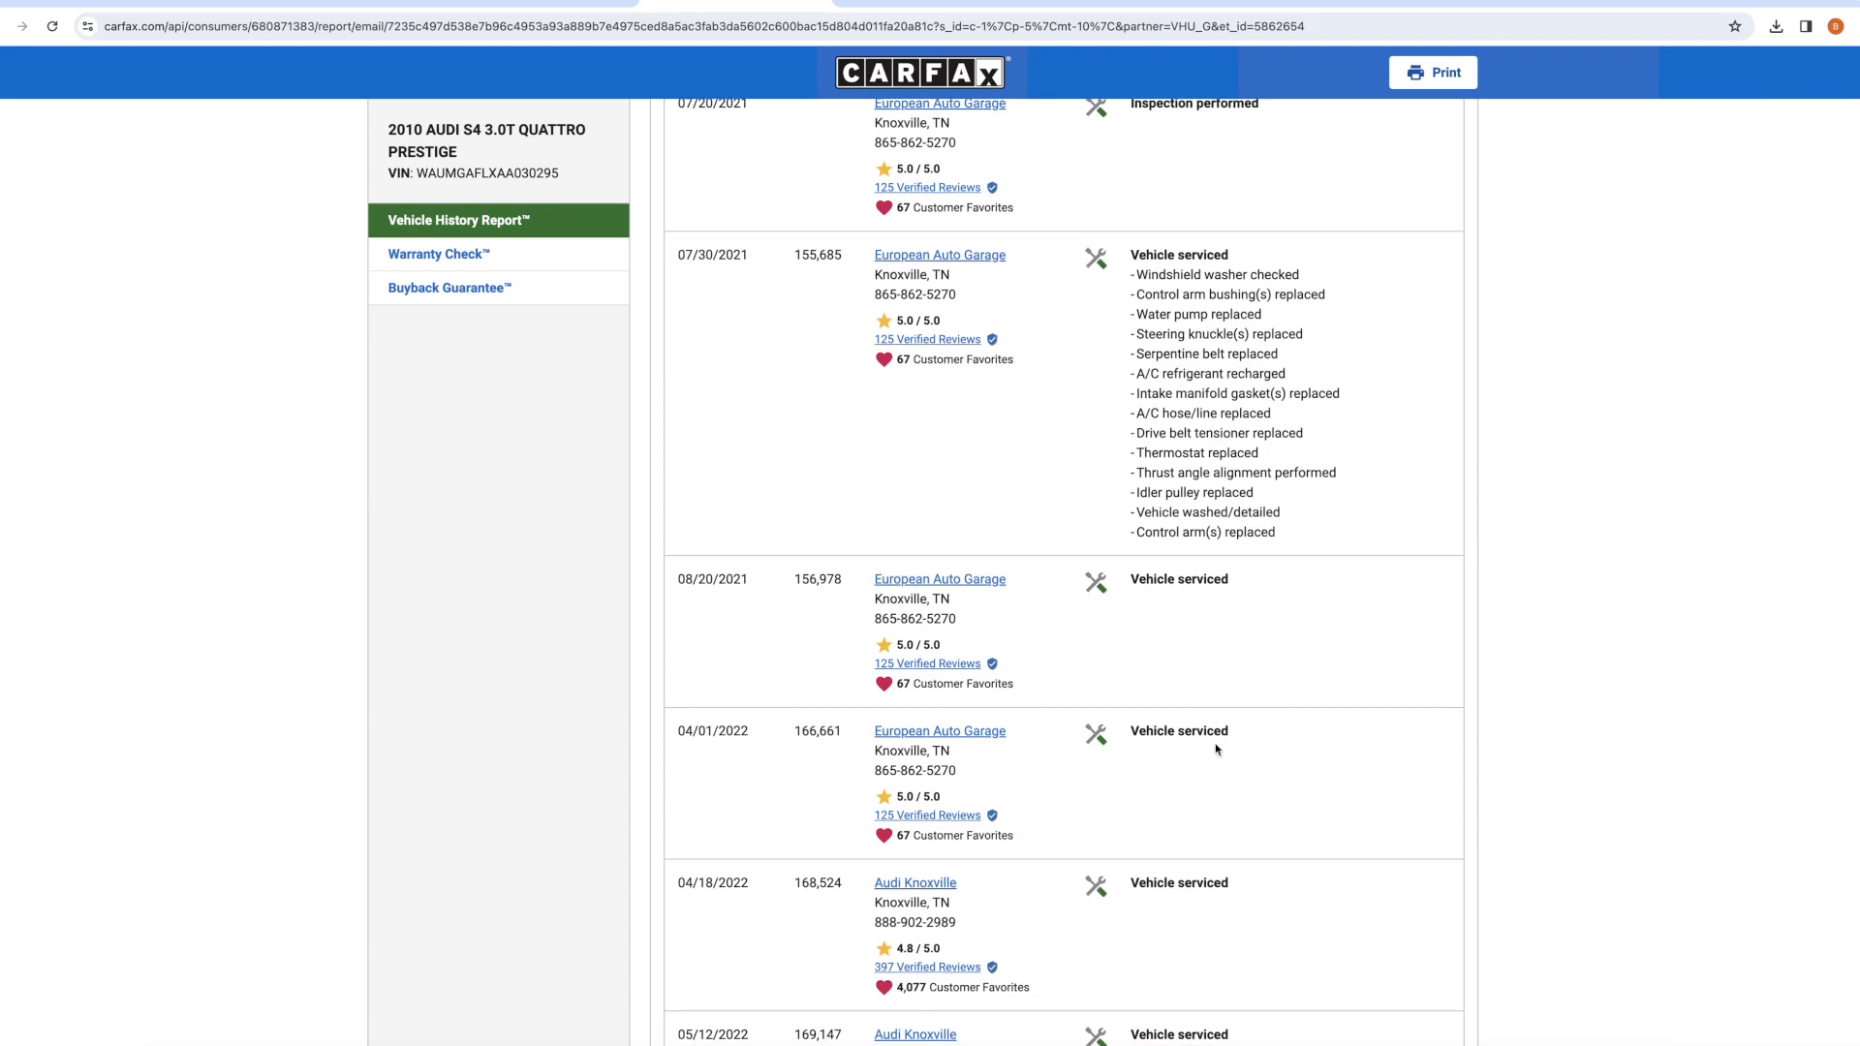
pyautogui.scroll(-3)
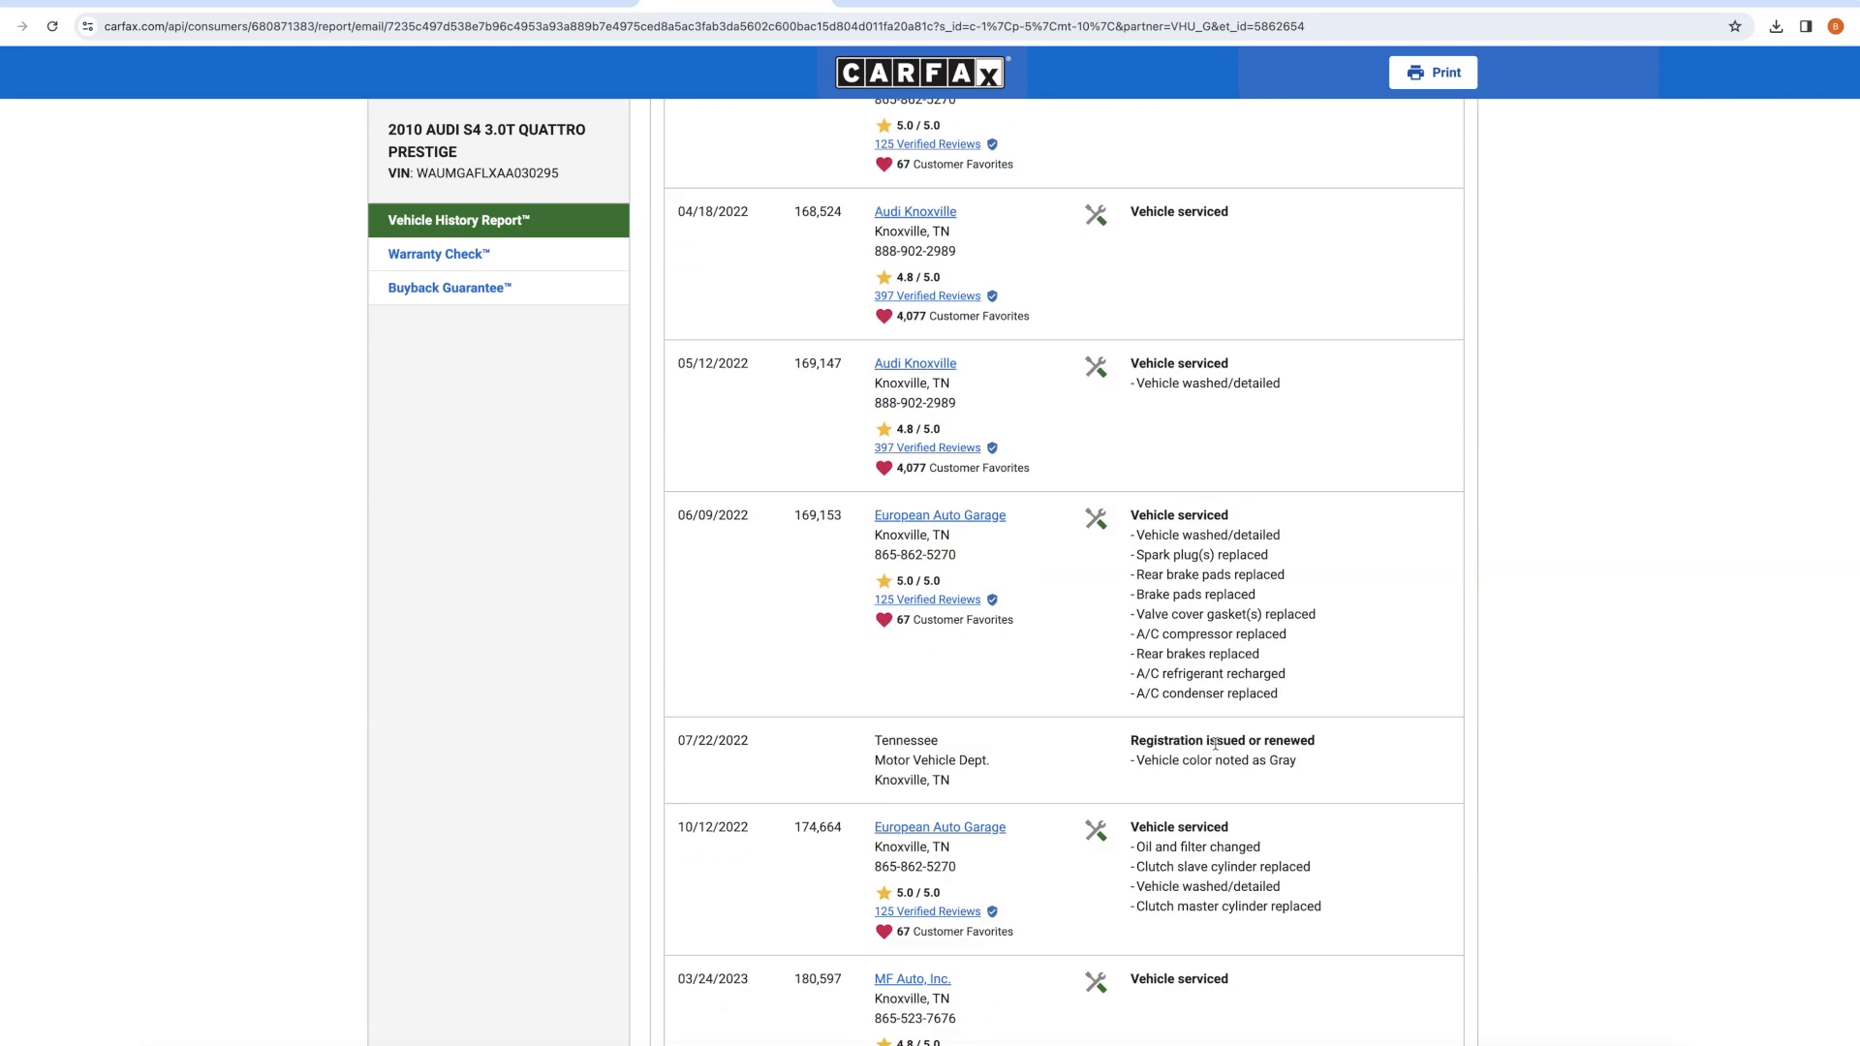
pyautogui.scroll(-3)
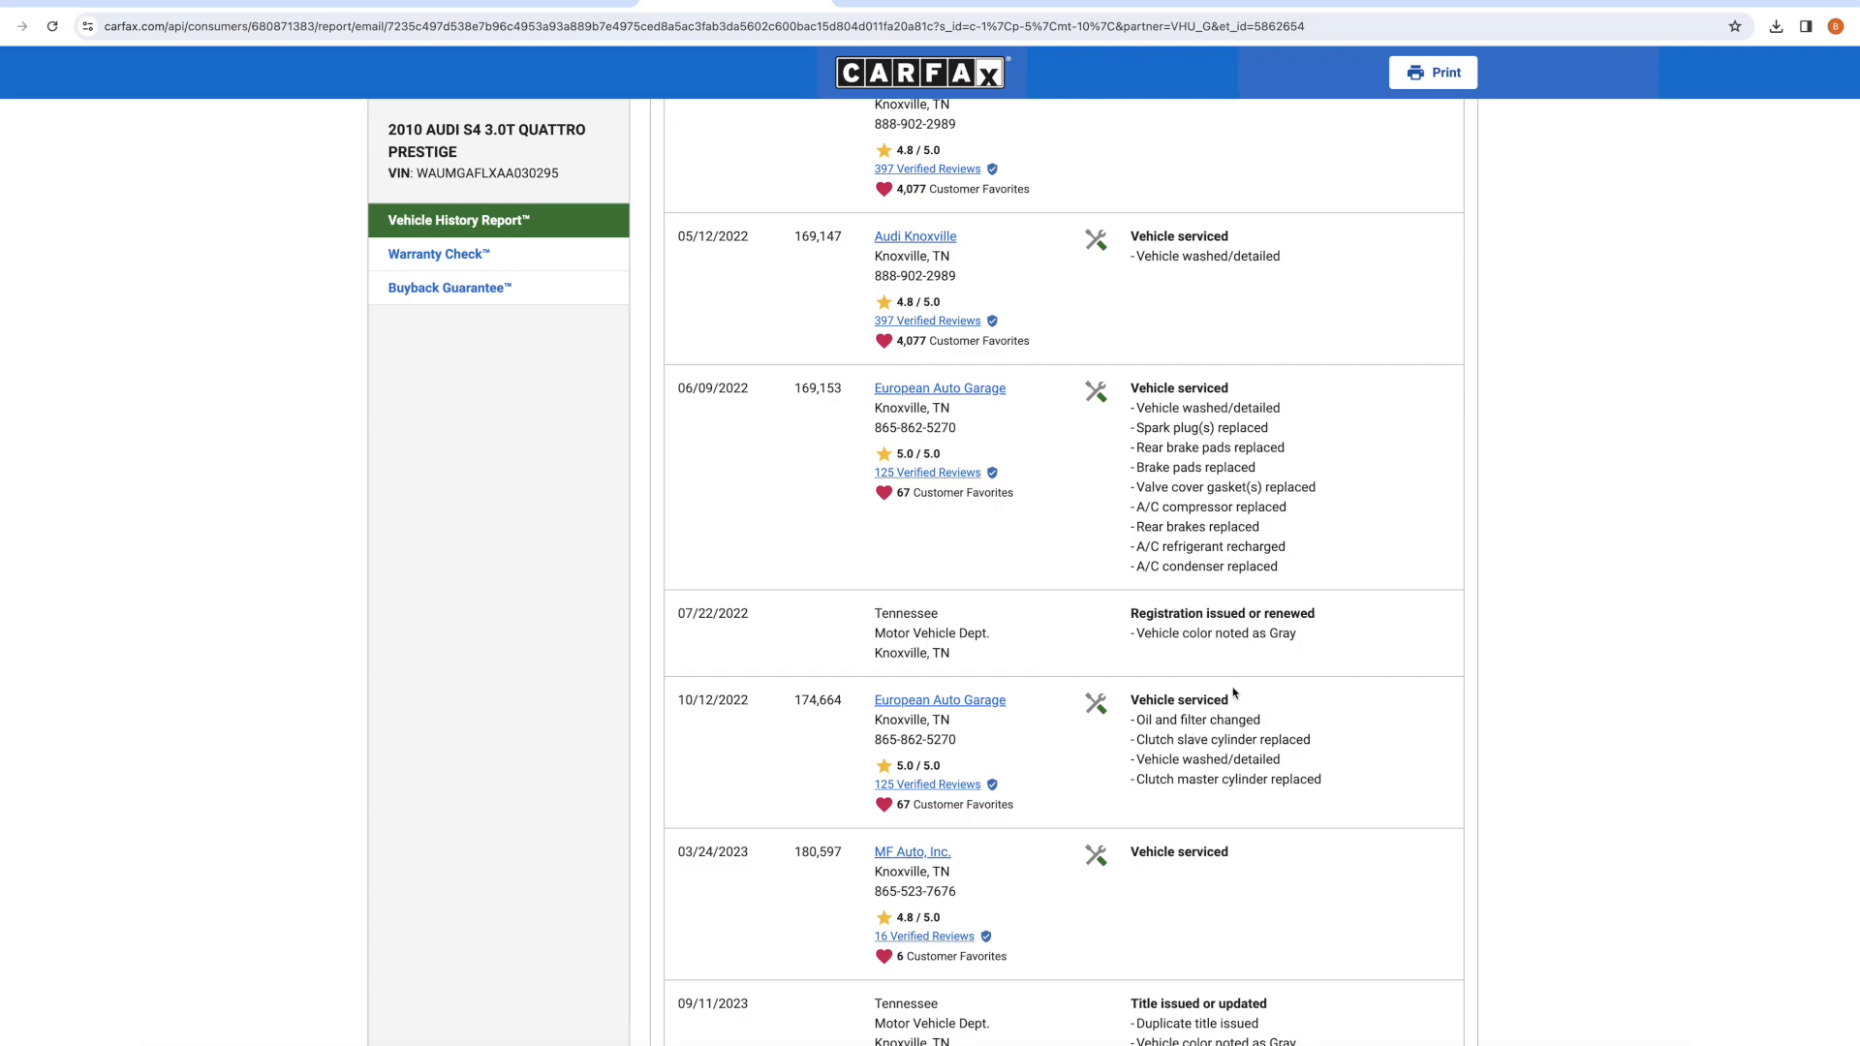
pyautogui.moveTo(1279, 721)
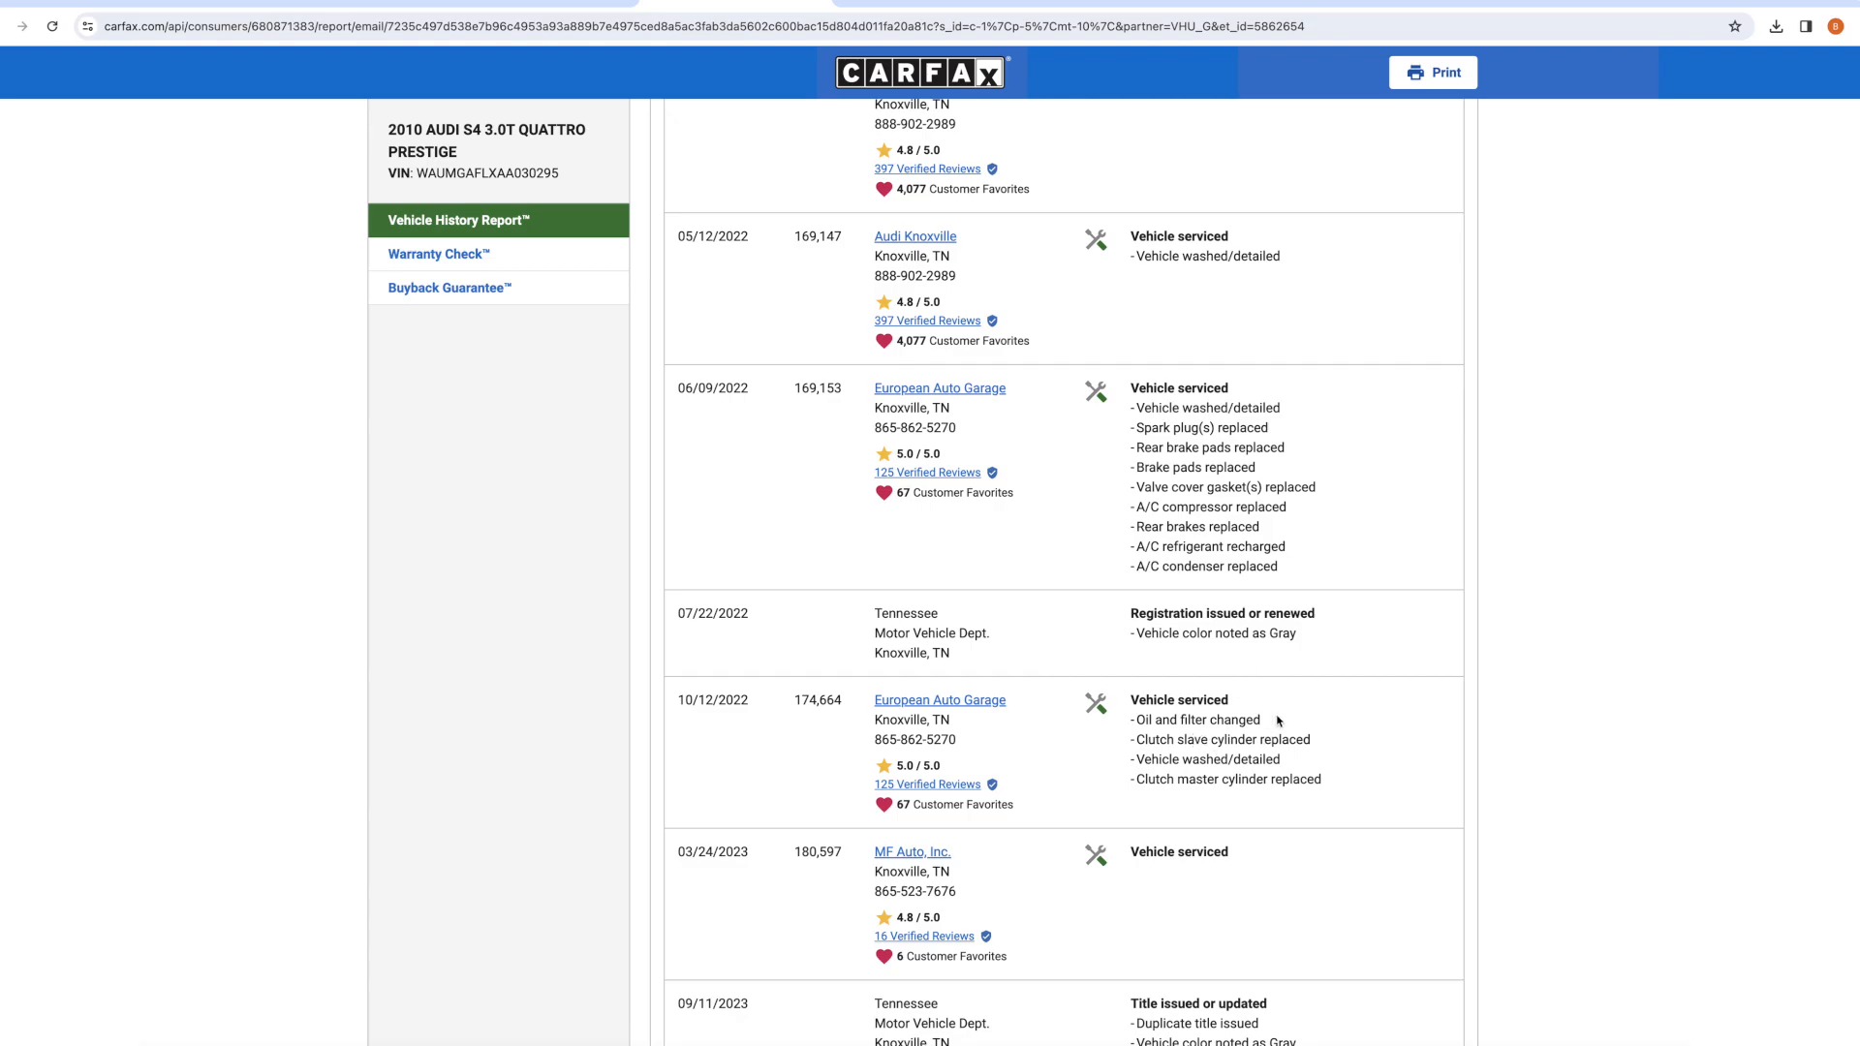
pyautogui.scroll(-3)
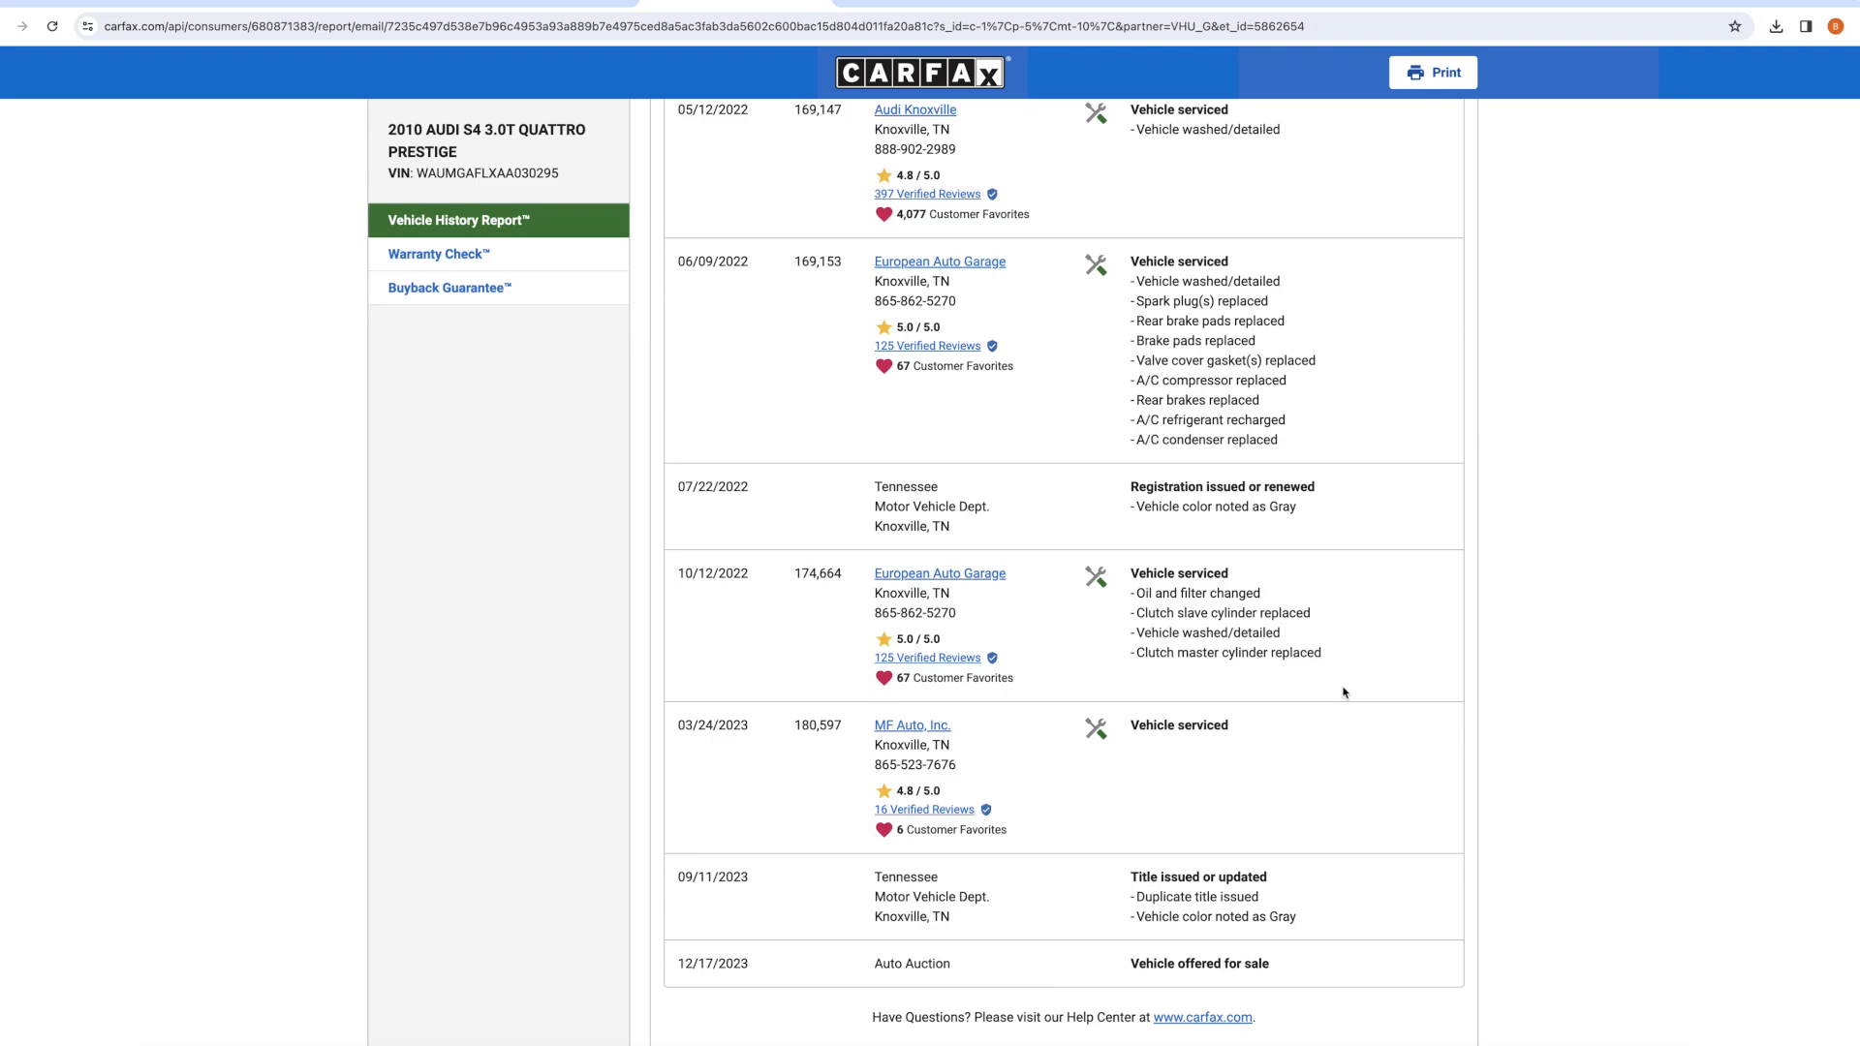
pyautogui.moveTo(946, 509)
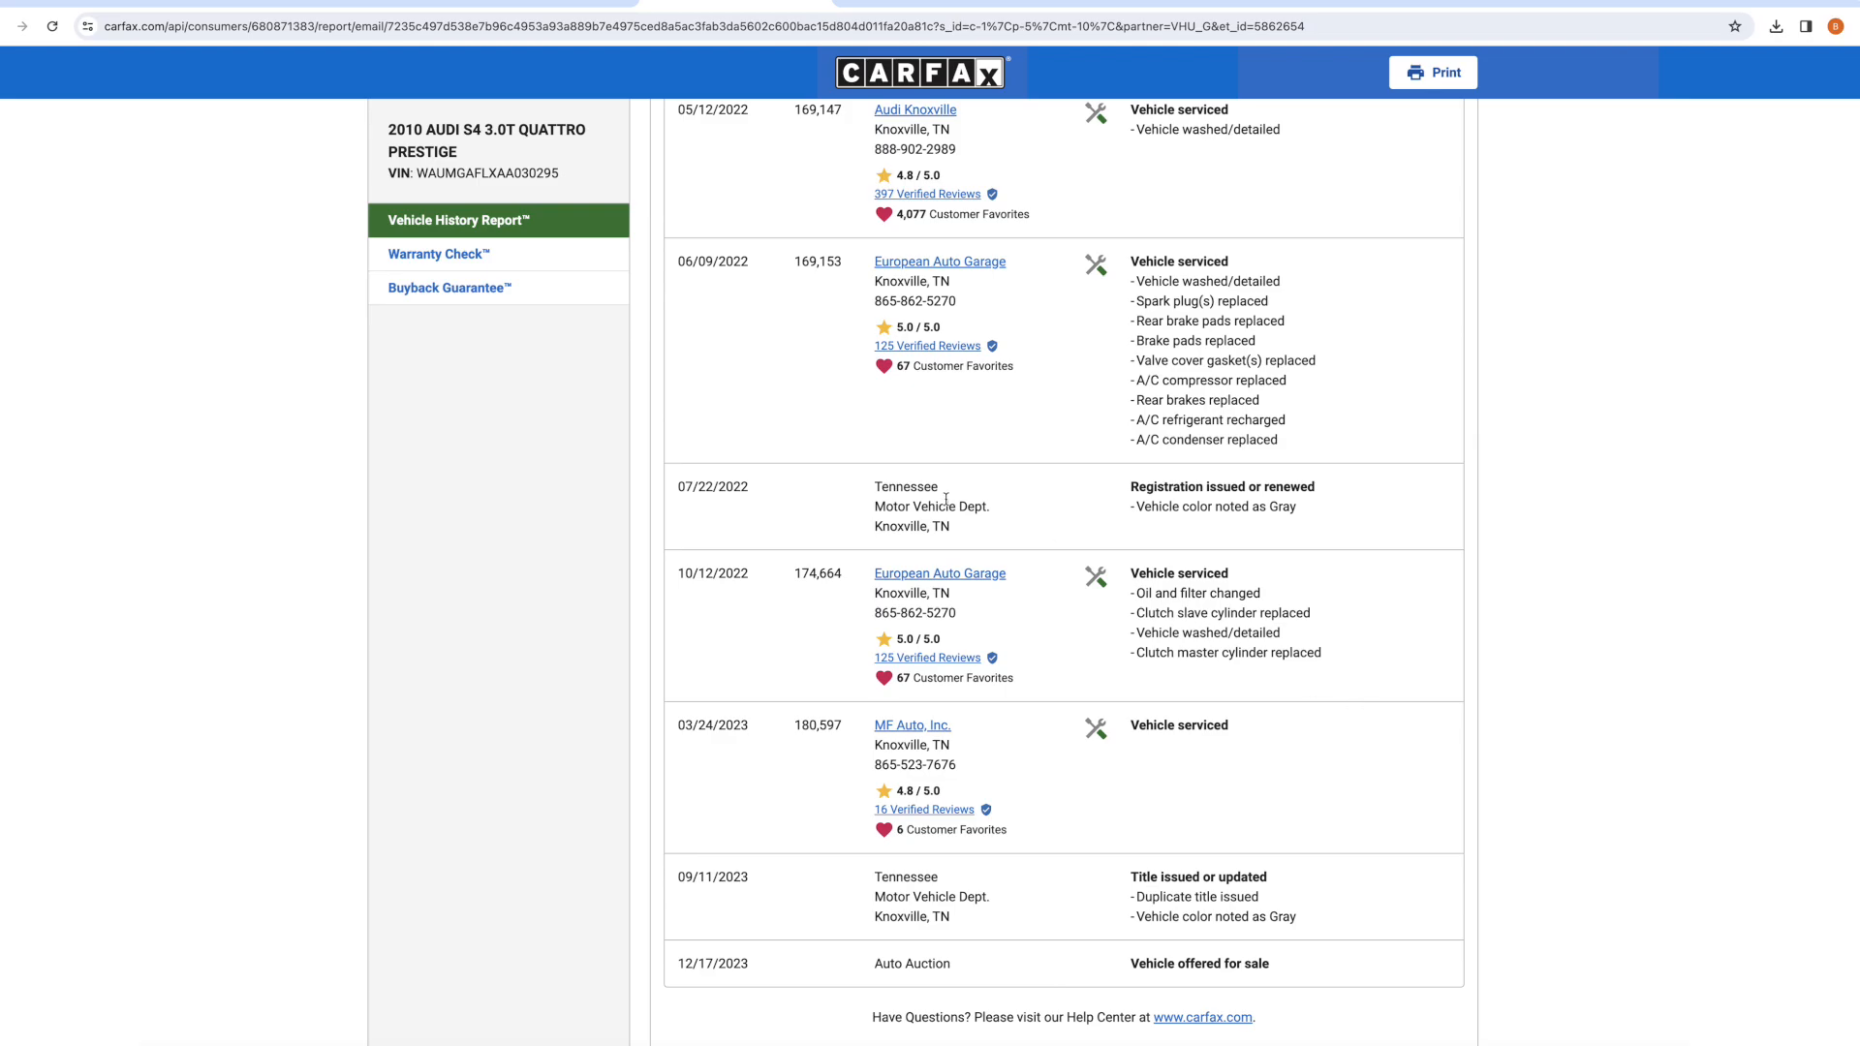
pyautogui.moveTo(944, 498); pyautogui.dragTo(1211, 725)
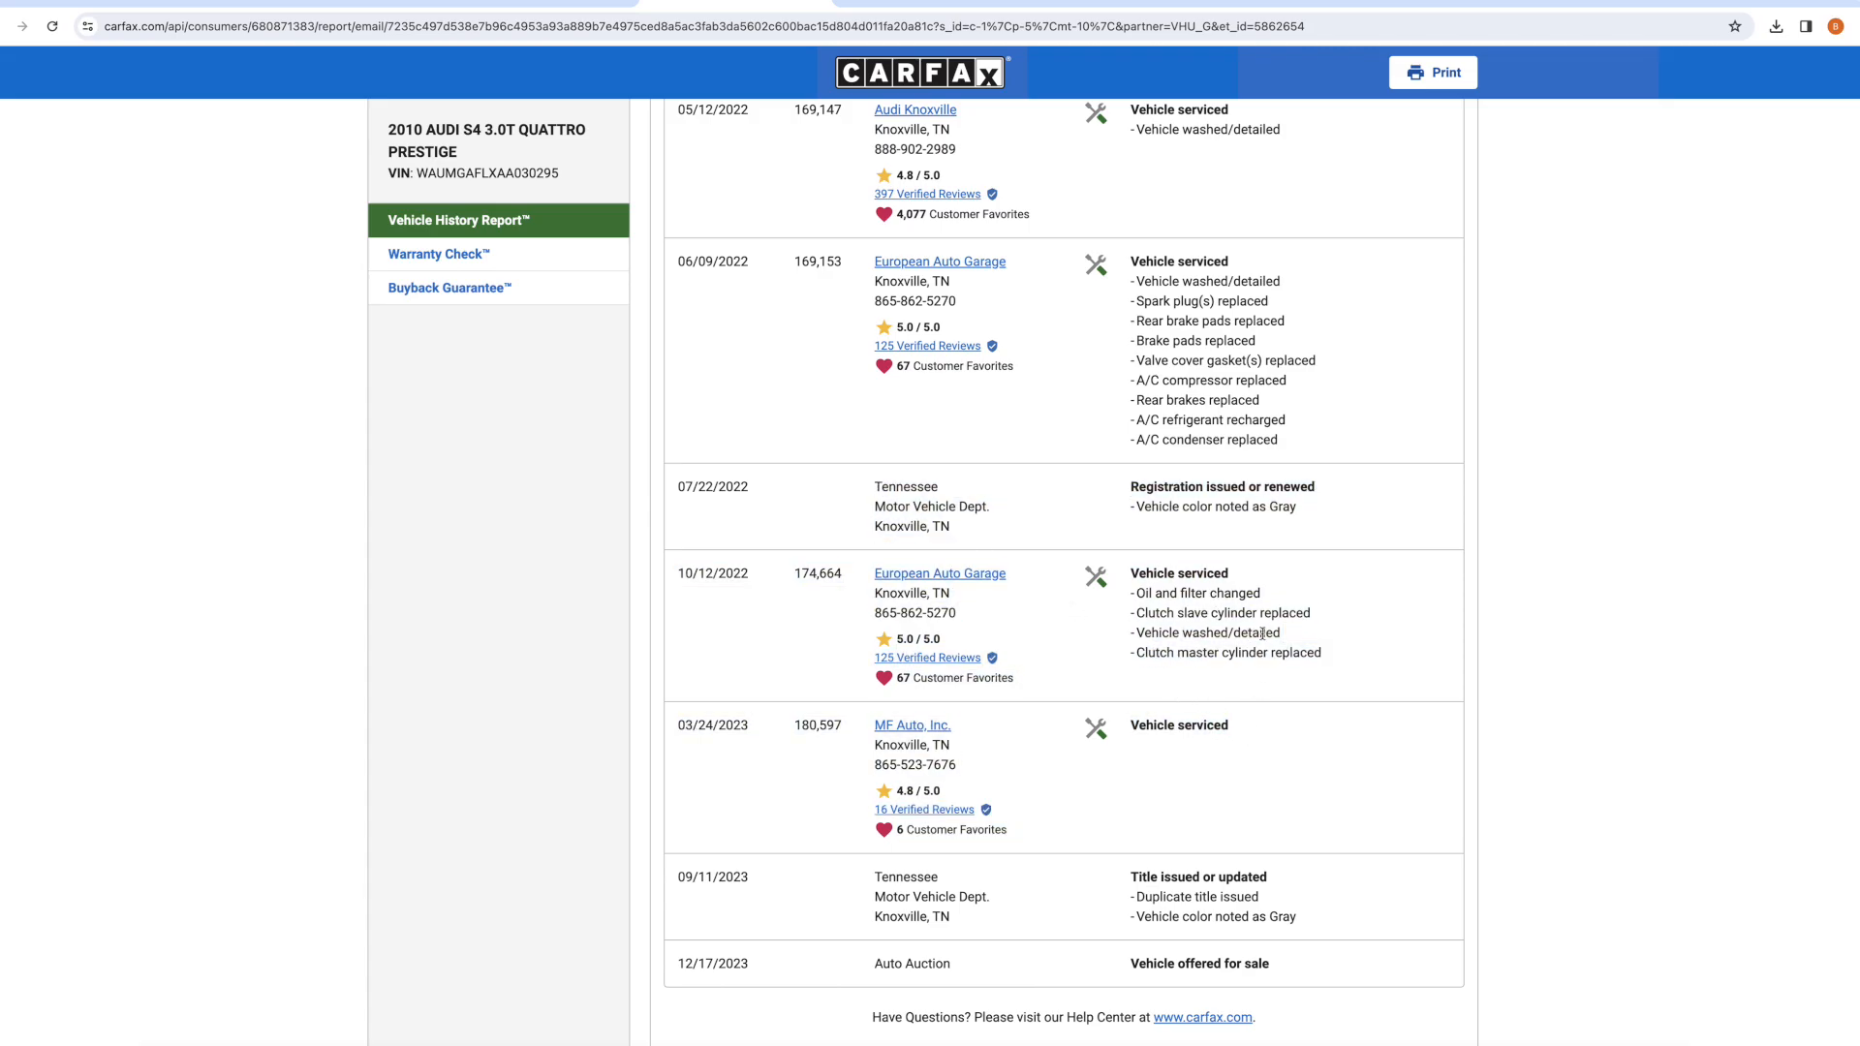
pyautogui.moveTo(1236, 807)
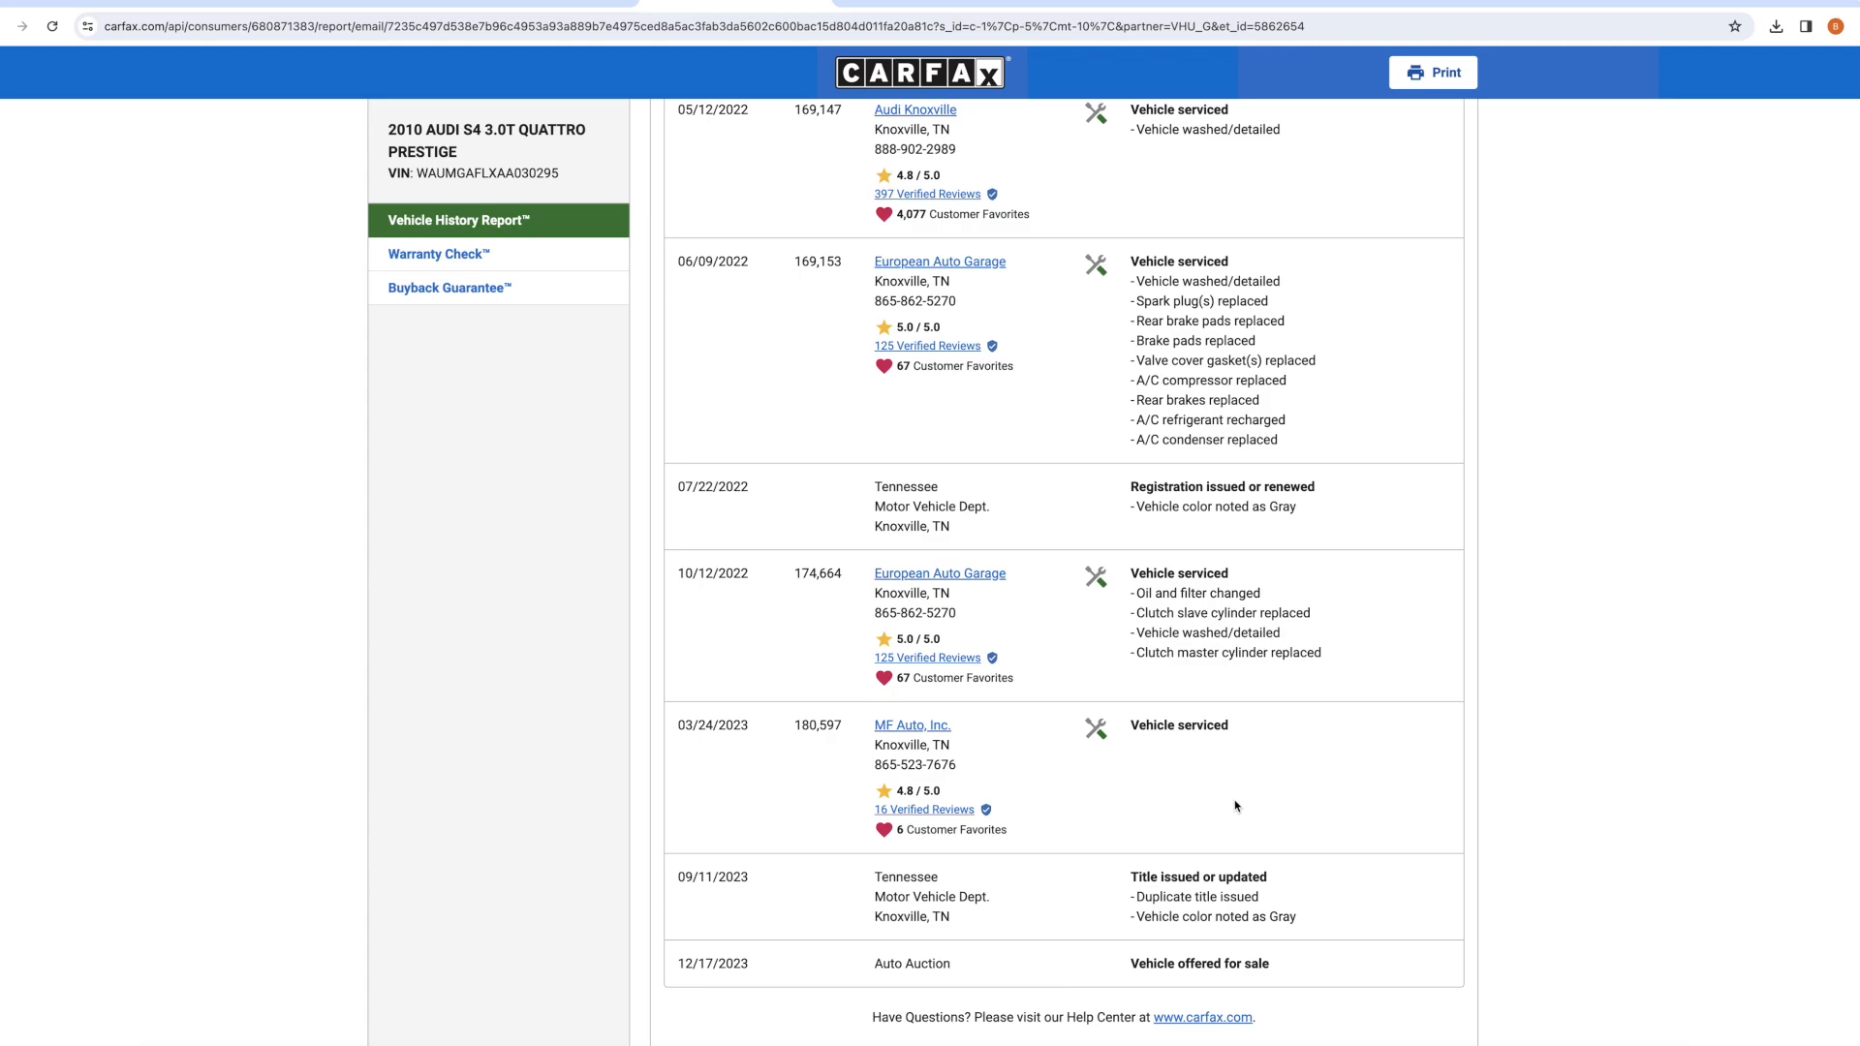
pyautogui.moveTo(1070, 663)
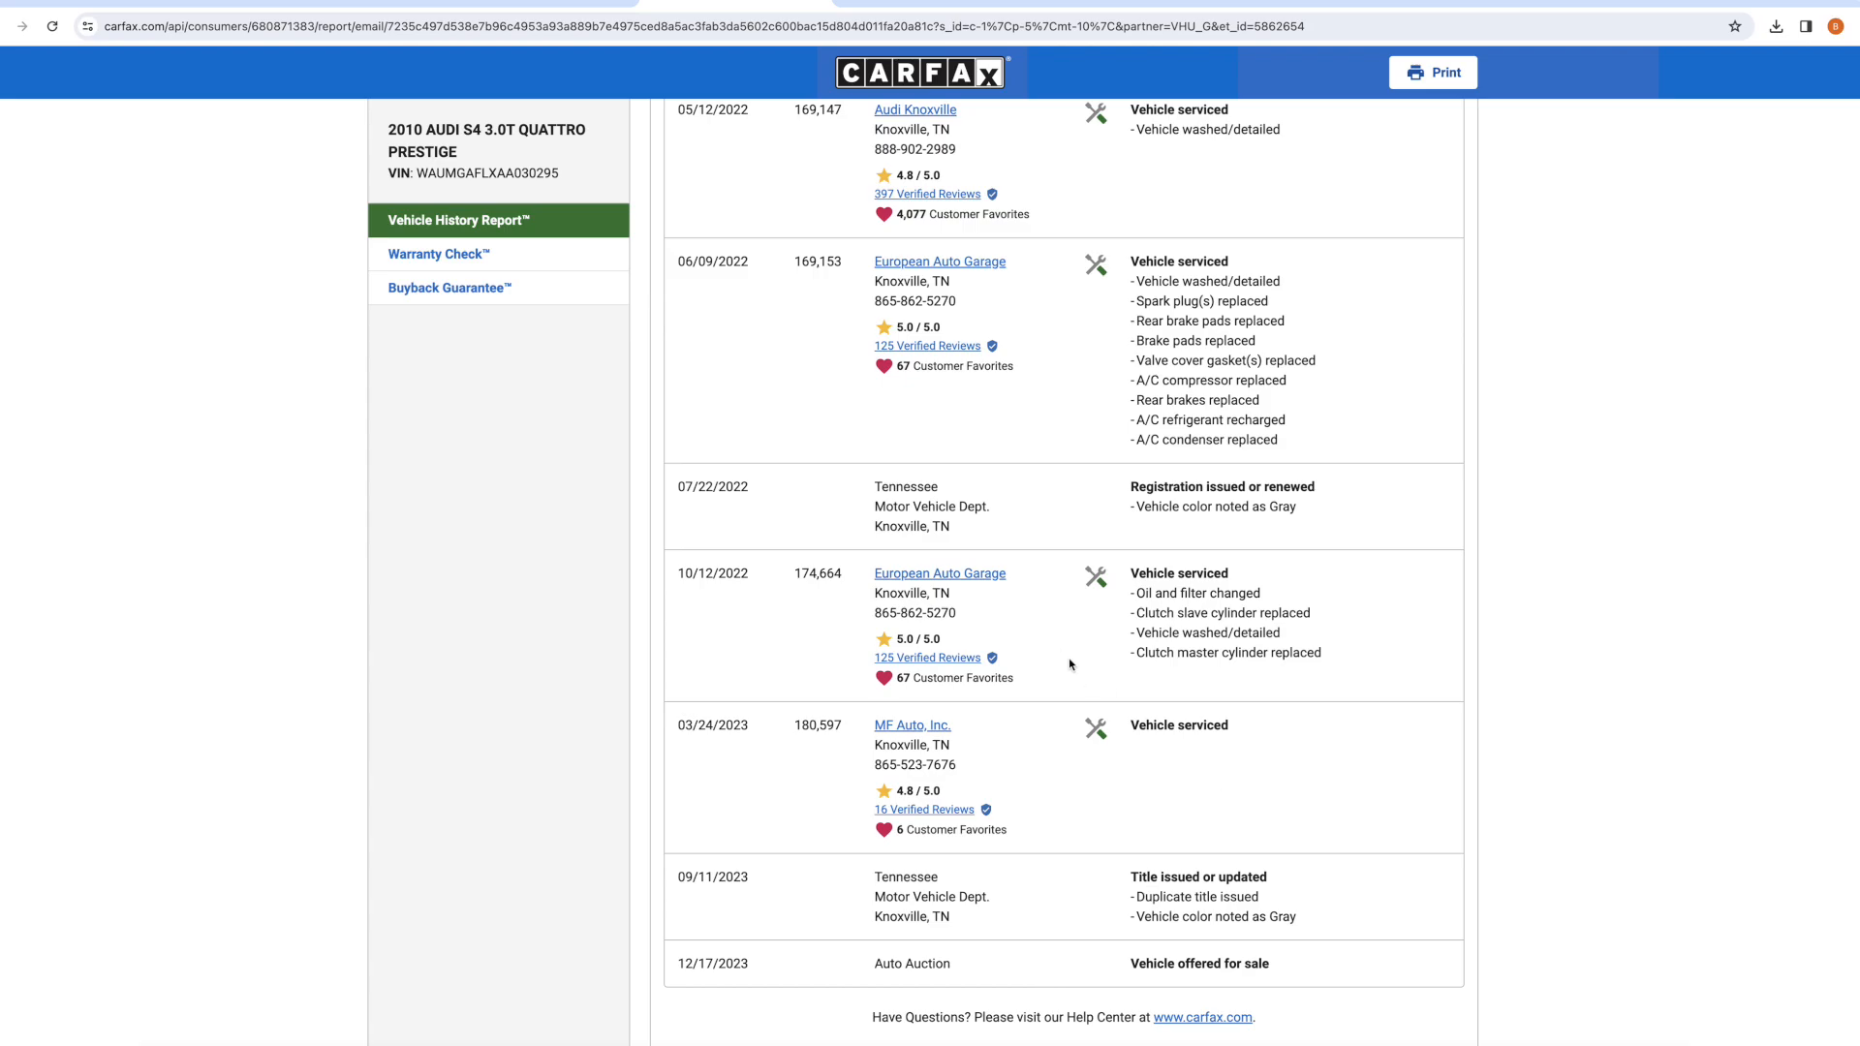
pyautogui.moveTo(794, 574); pyautogui.dragTo(967, 593)
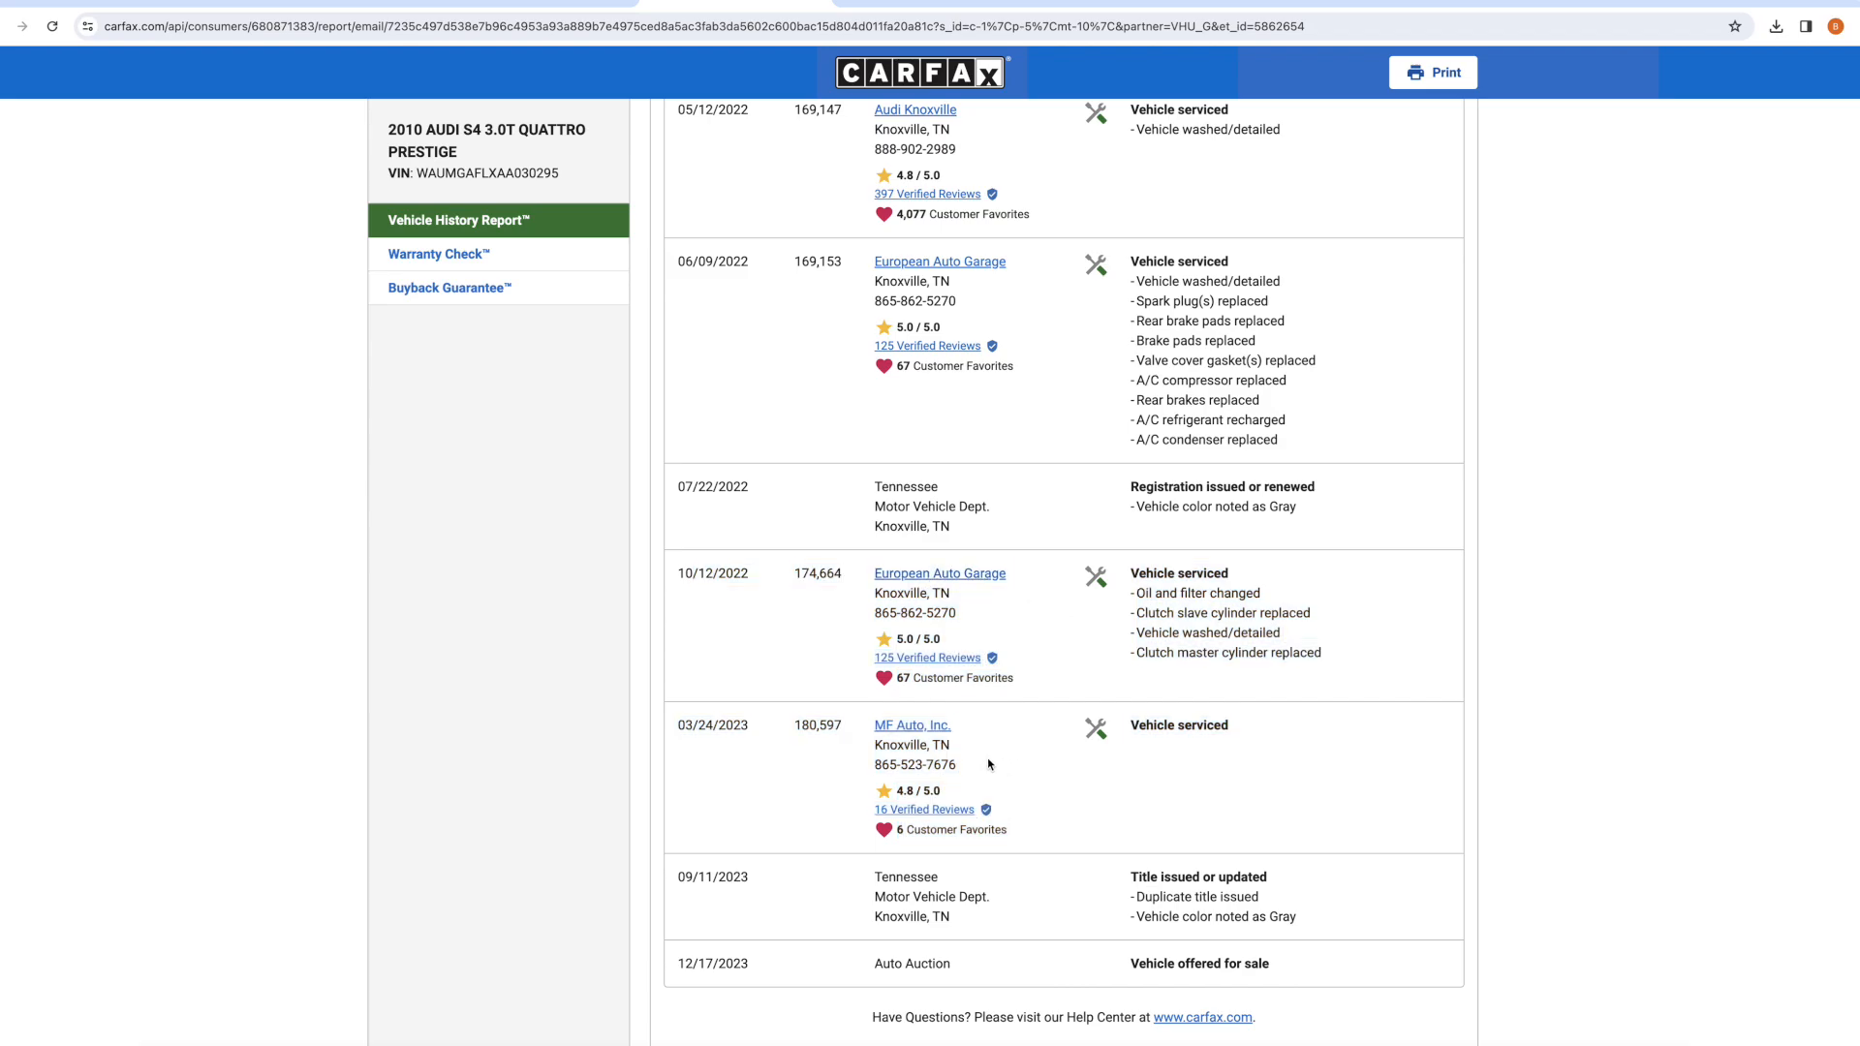
pyautogui.moveTo(1295, 599)
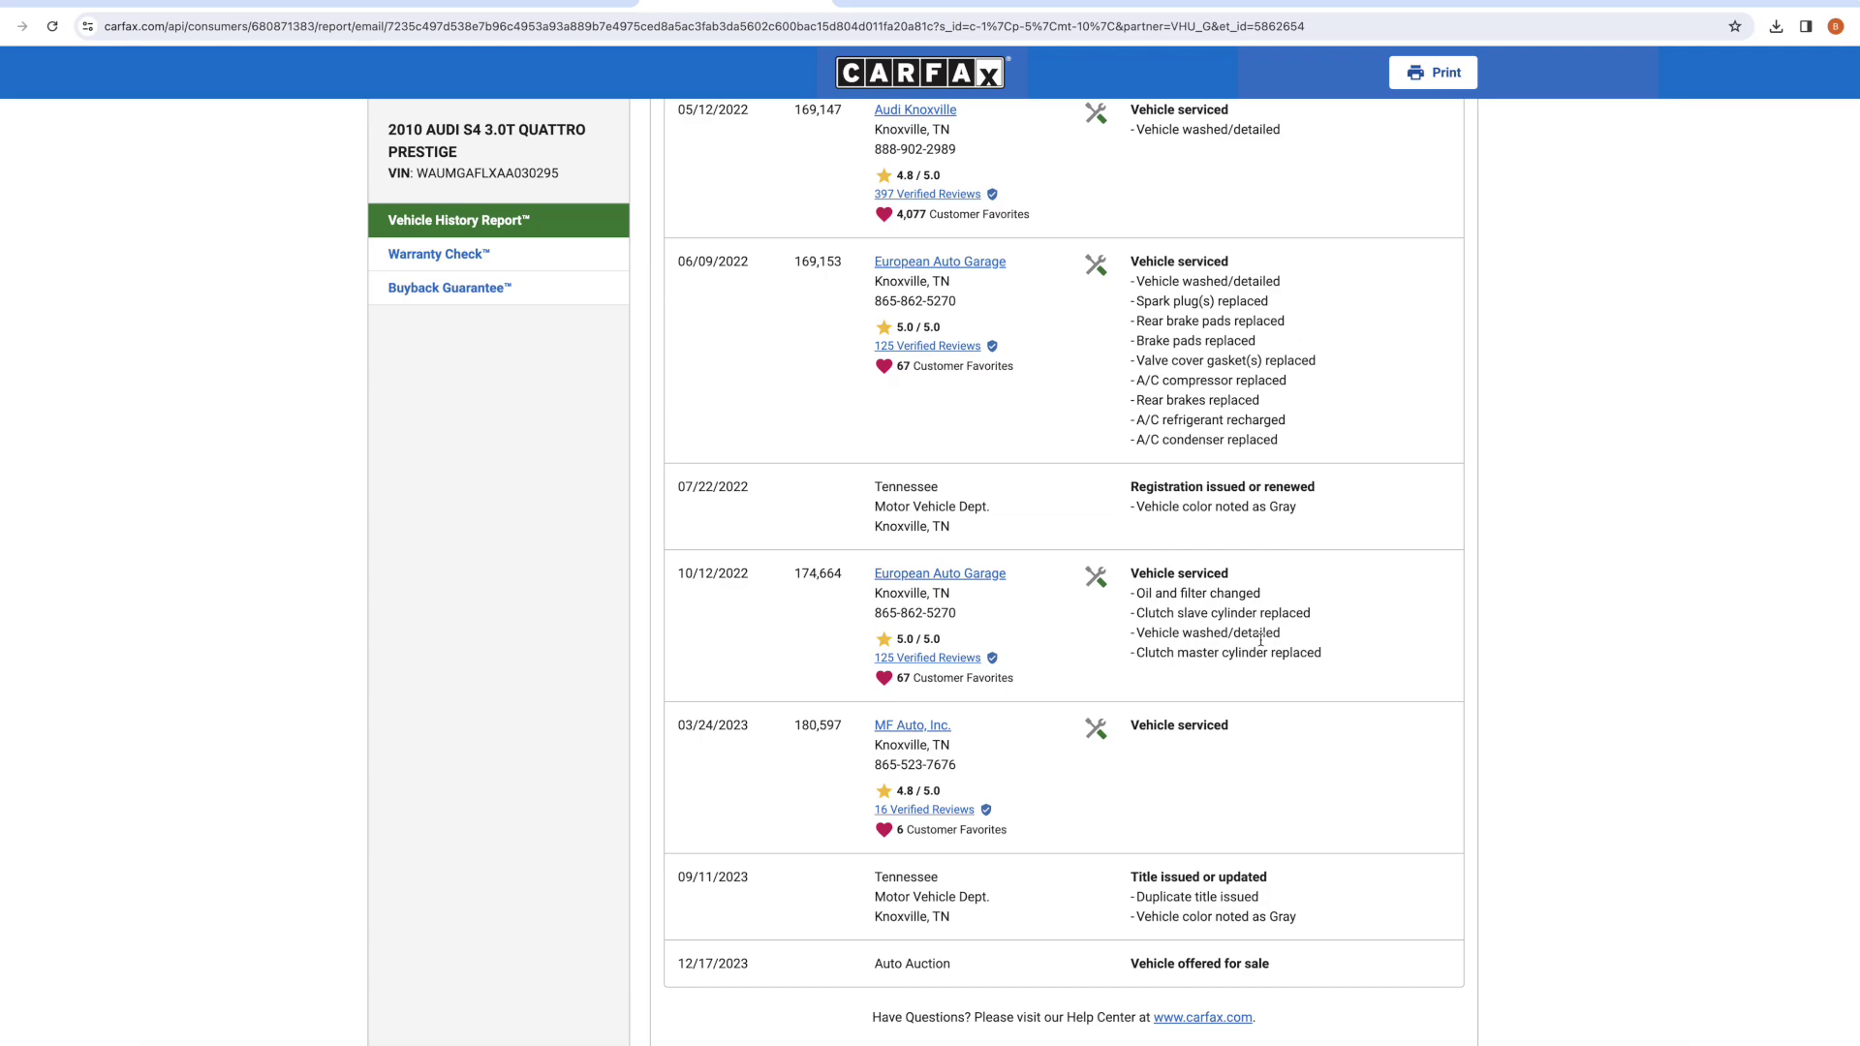
pyautogui.moveTo(932, 582)
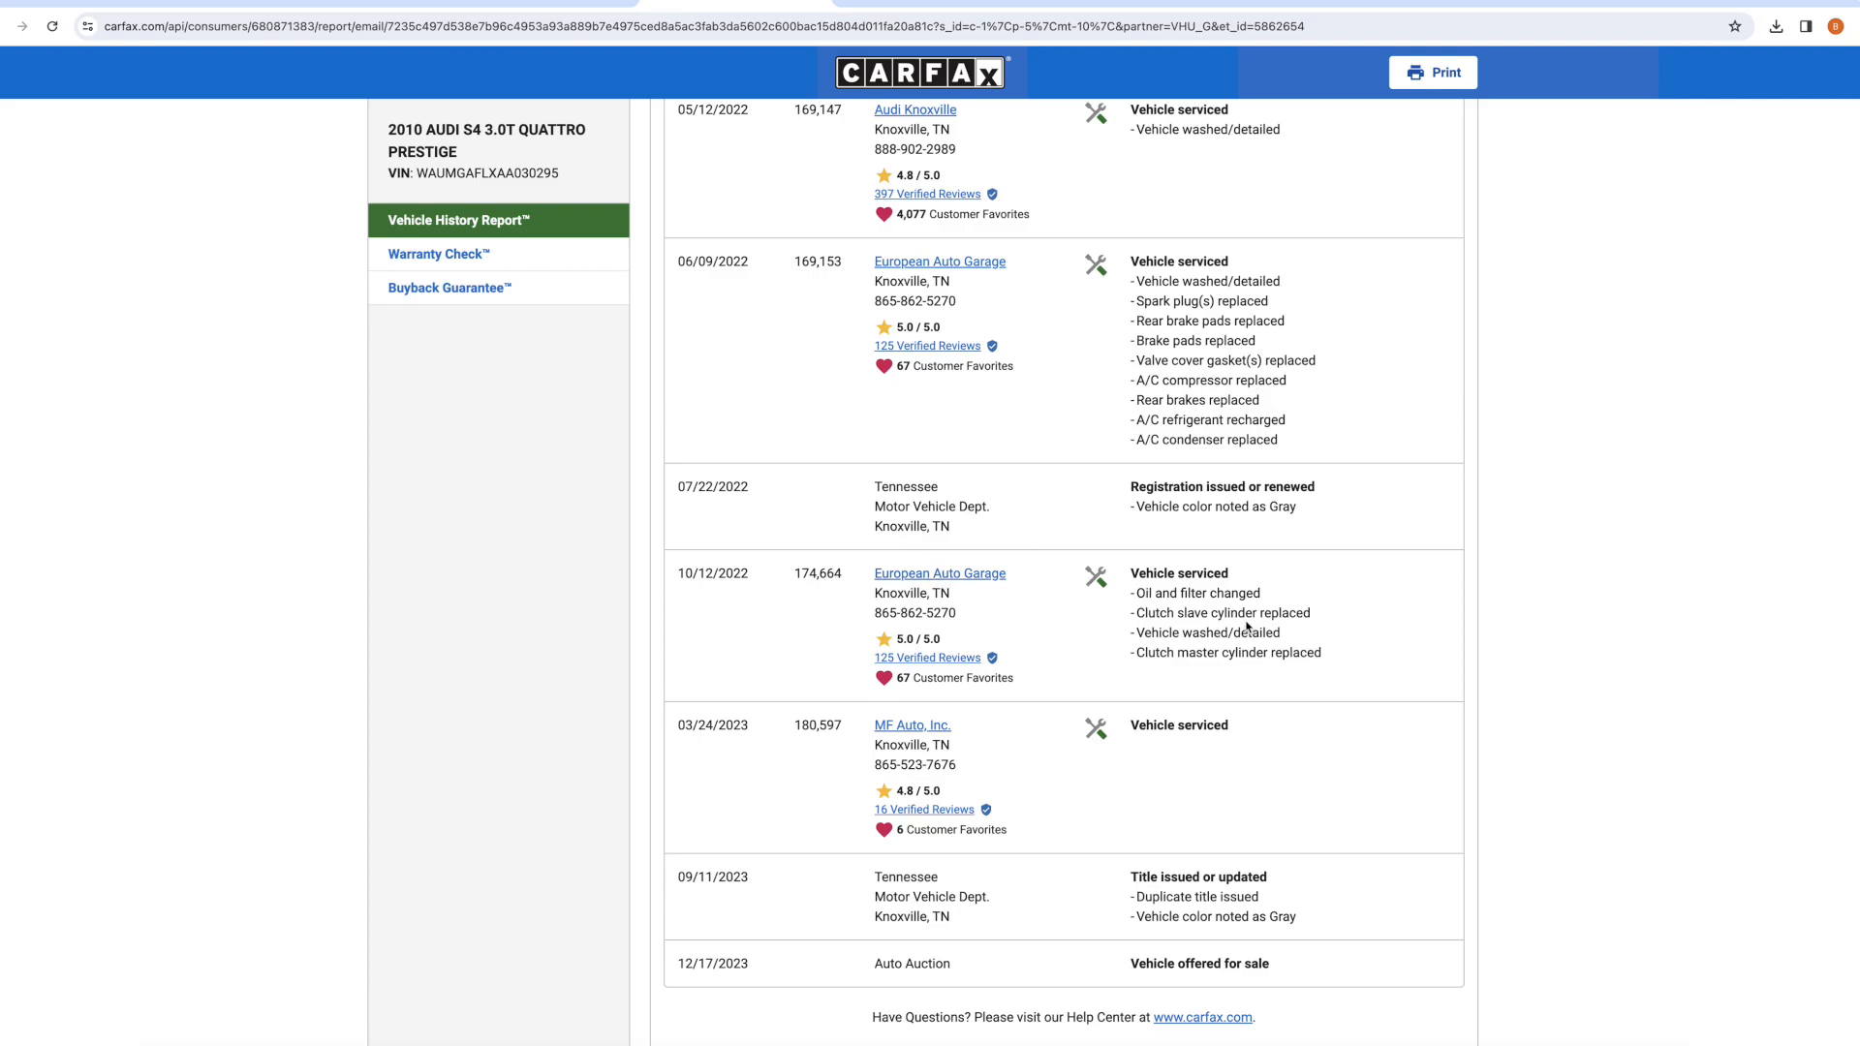
# Scroll to the October 2022 clutch service and highlight its 174,664-mile reading.
pyautogui.scroll(3)
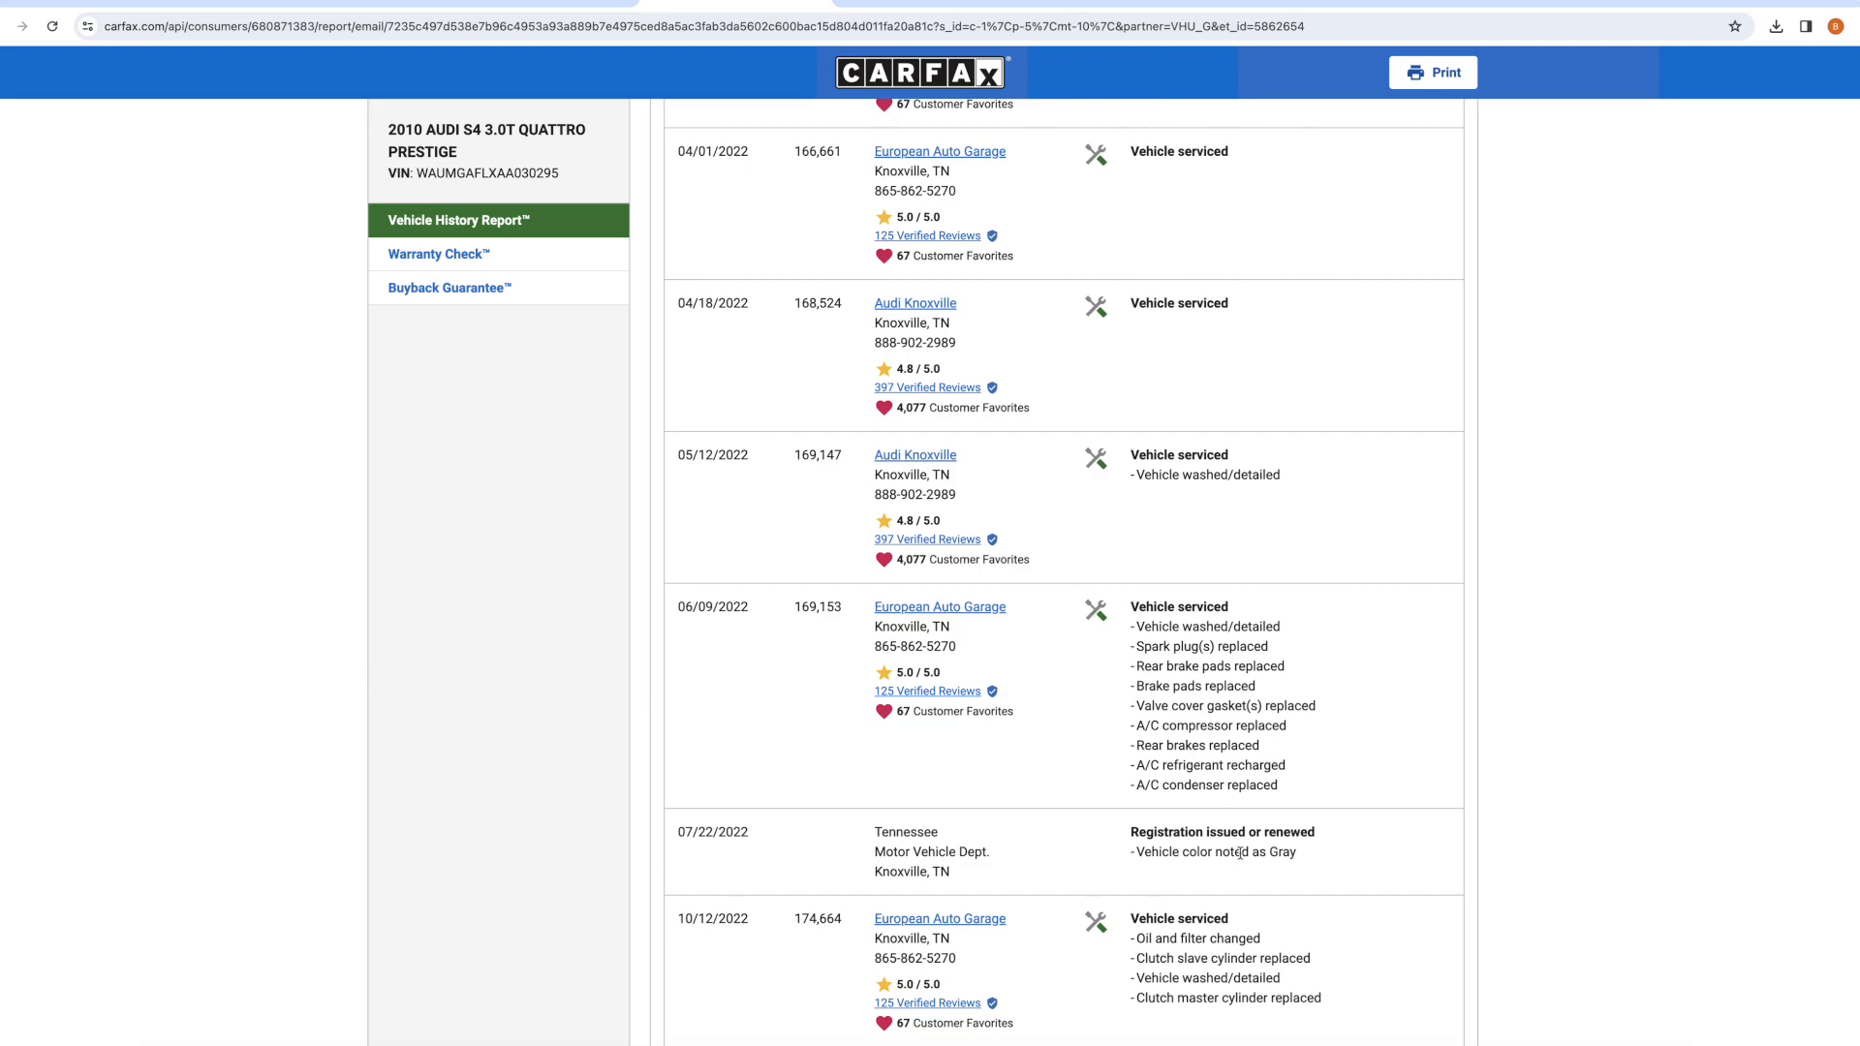
pyautogui.scroll(3)
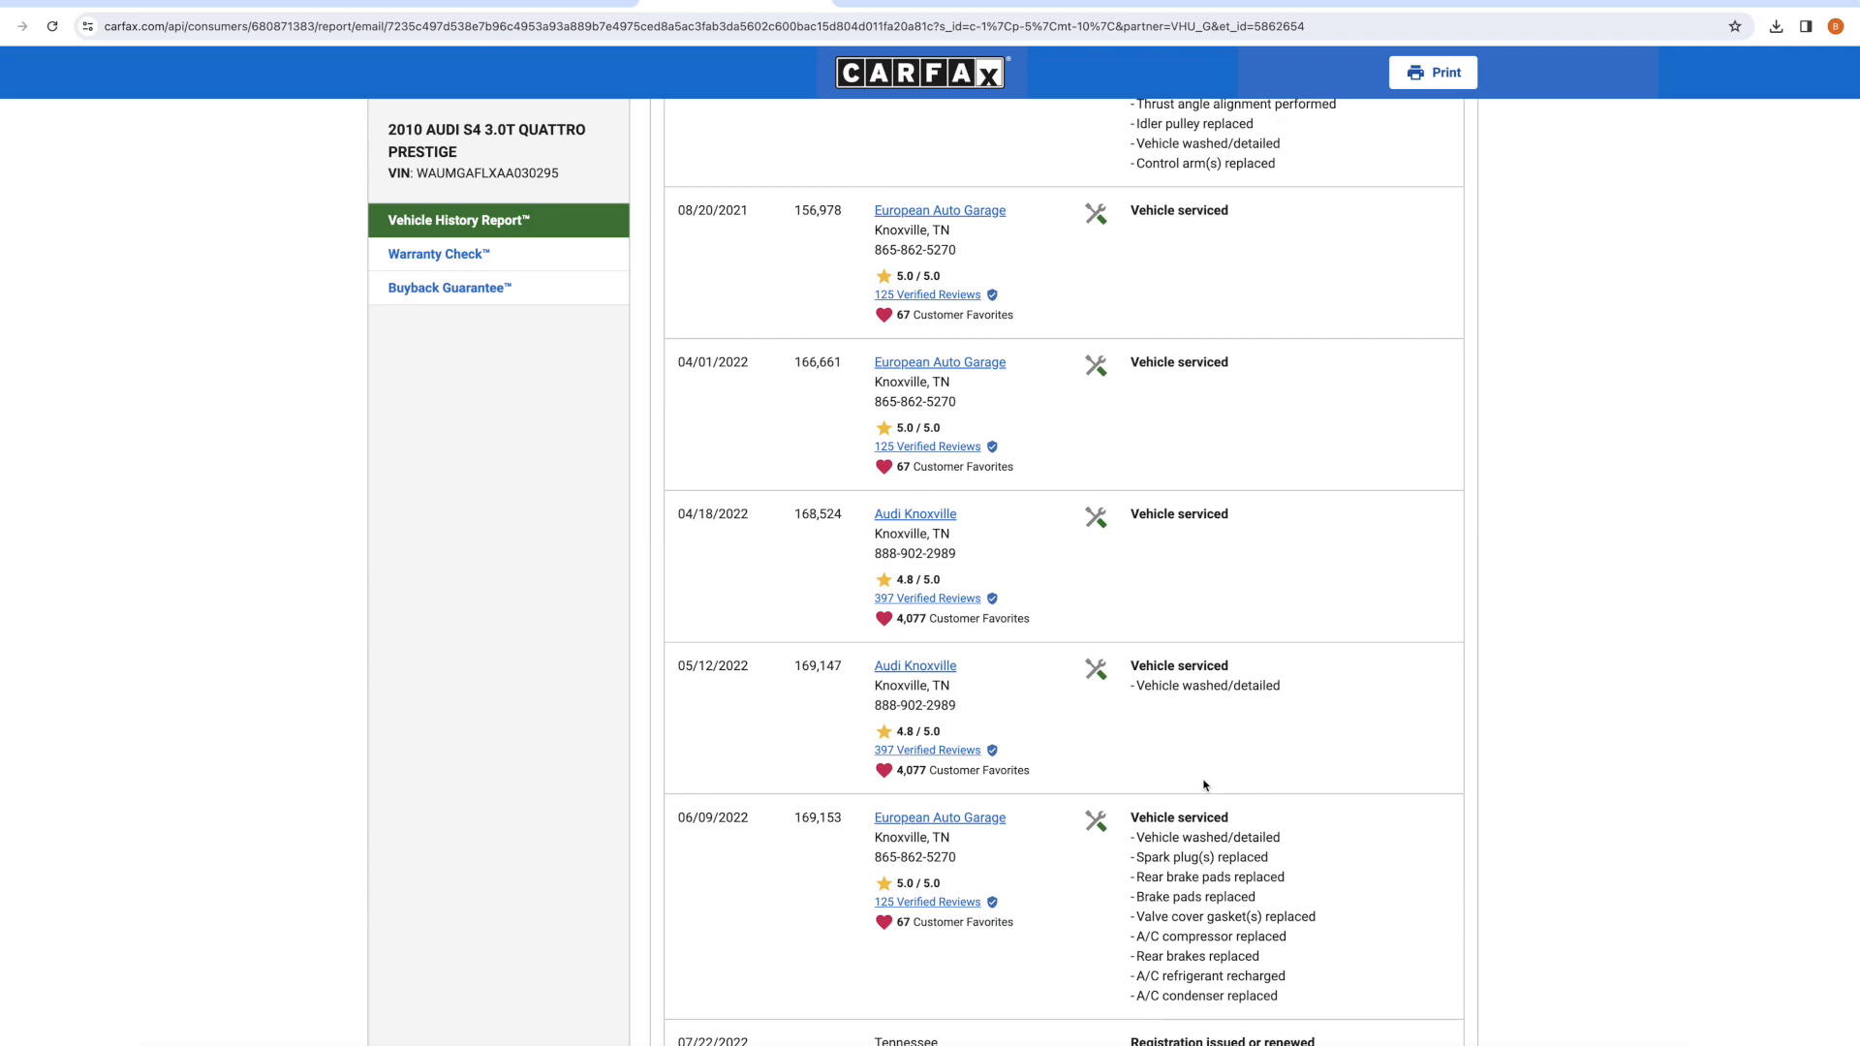
pyautogui.moveTo(1205, 816)
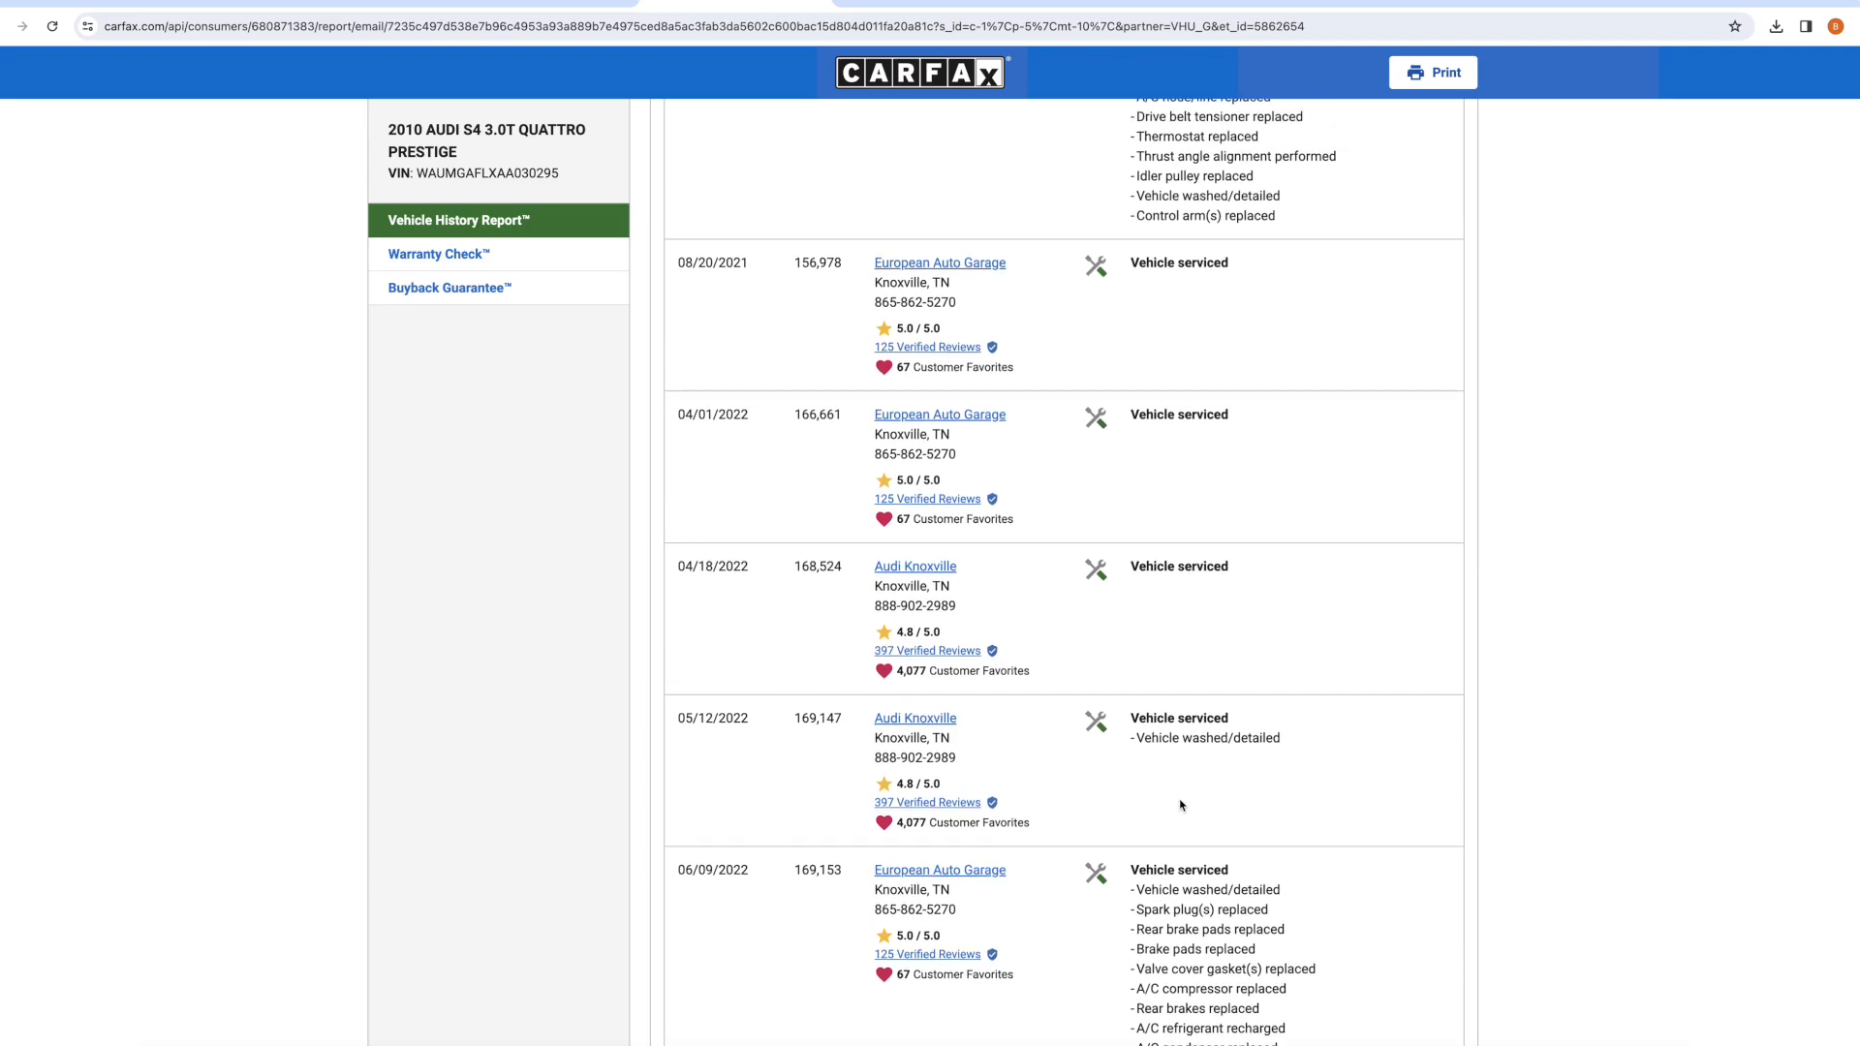
pyautogui.scroll(-3)
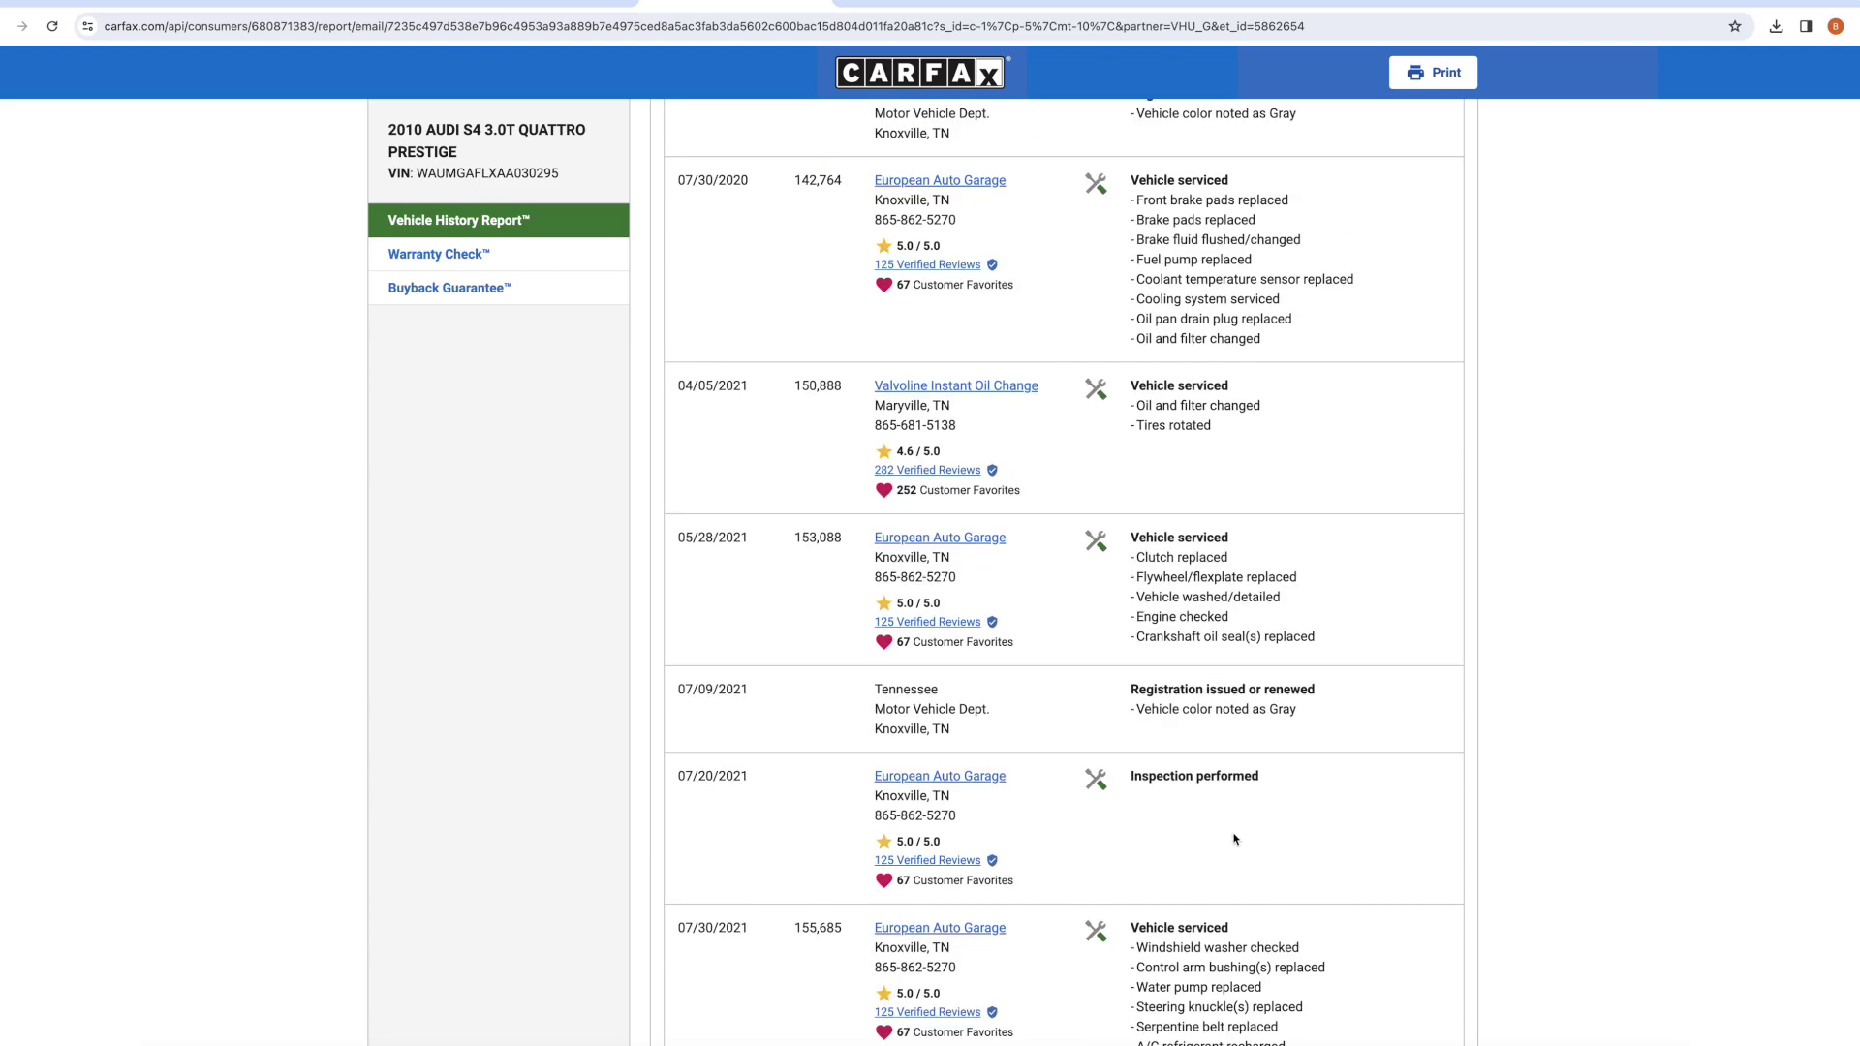
pyautogui.scroll(-3)
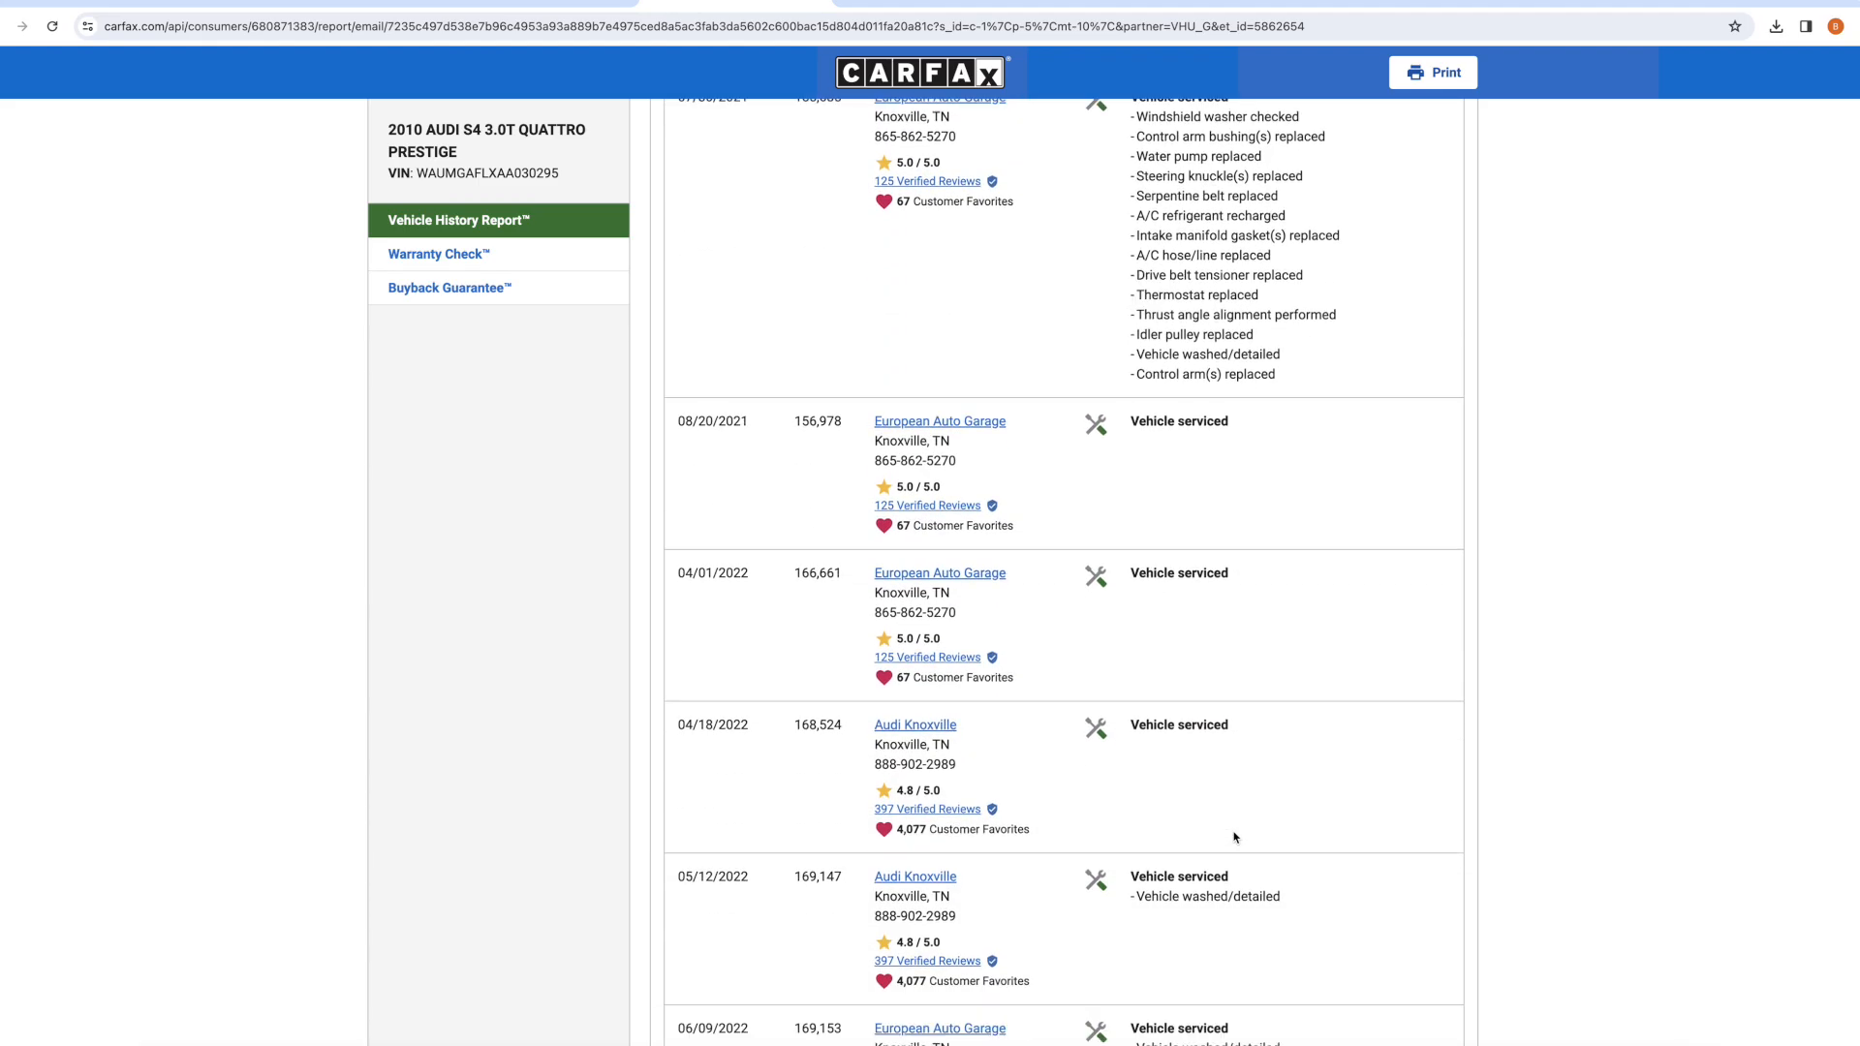
pyautogui.scroll(-3)
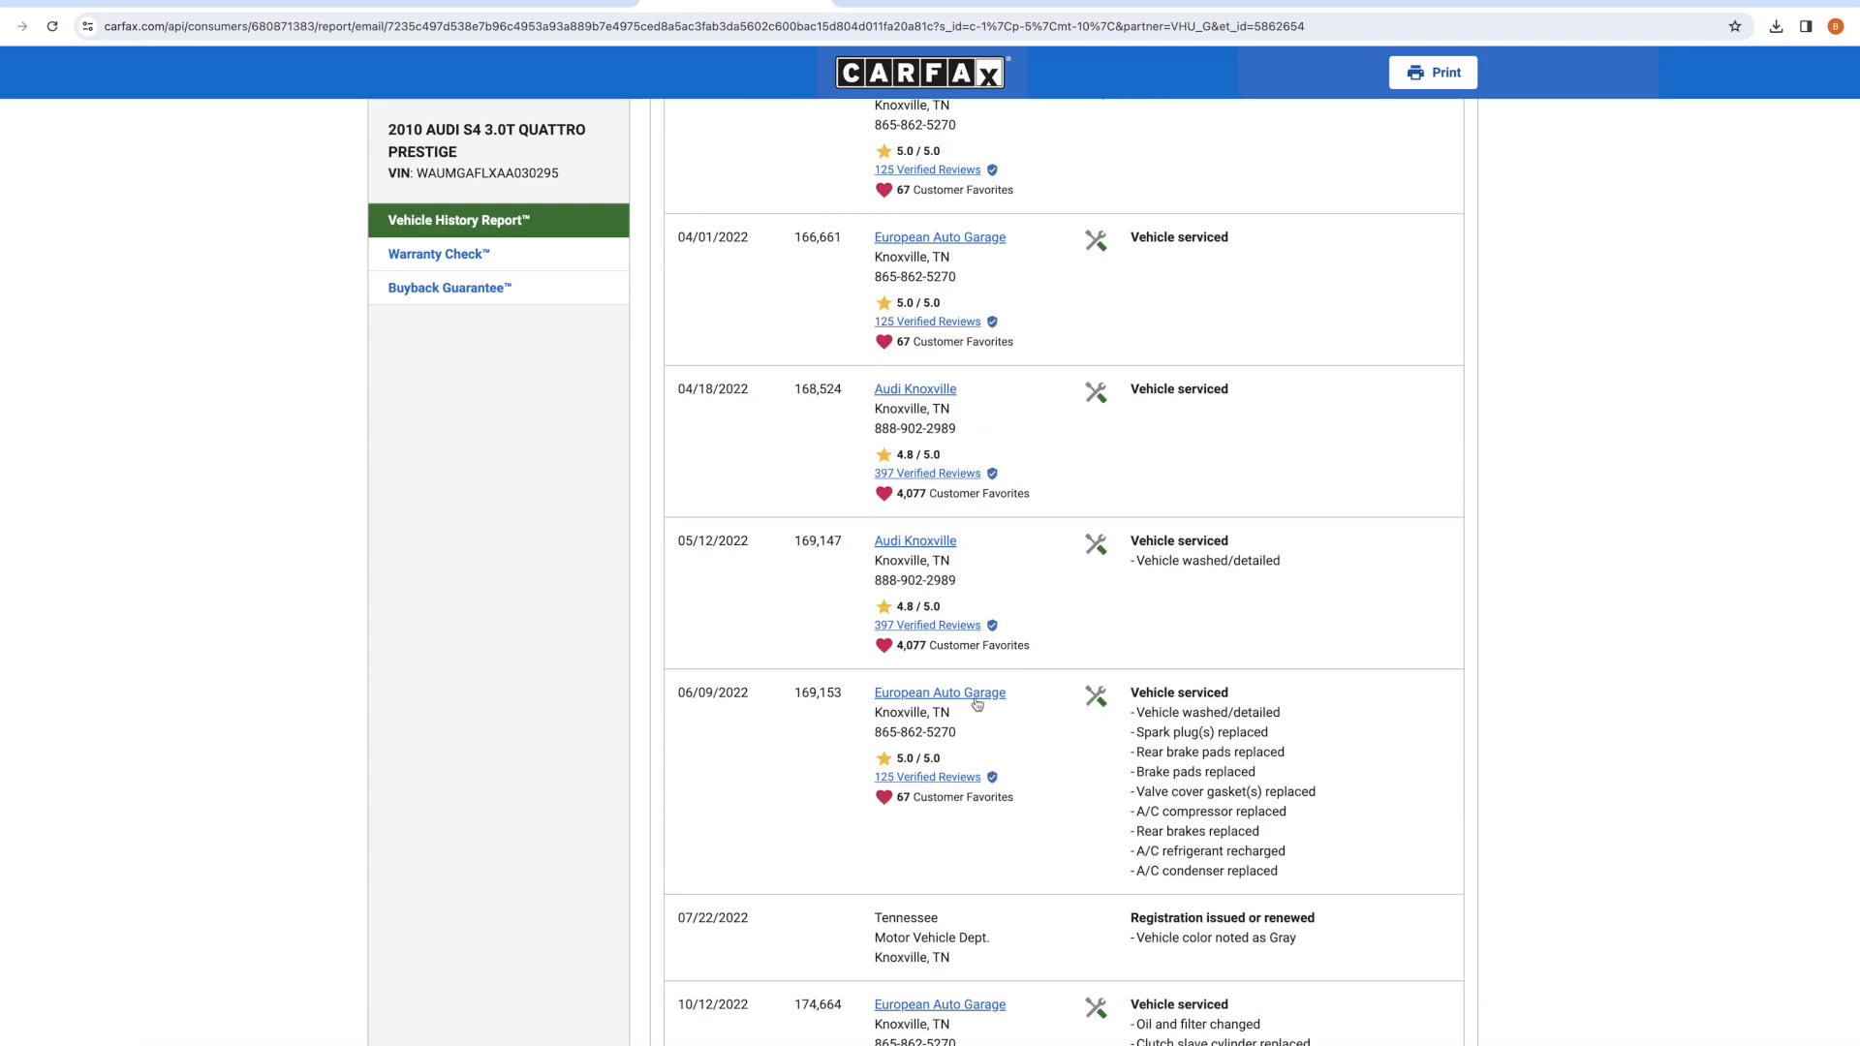
pyautogui.scroll(-3)
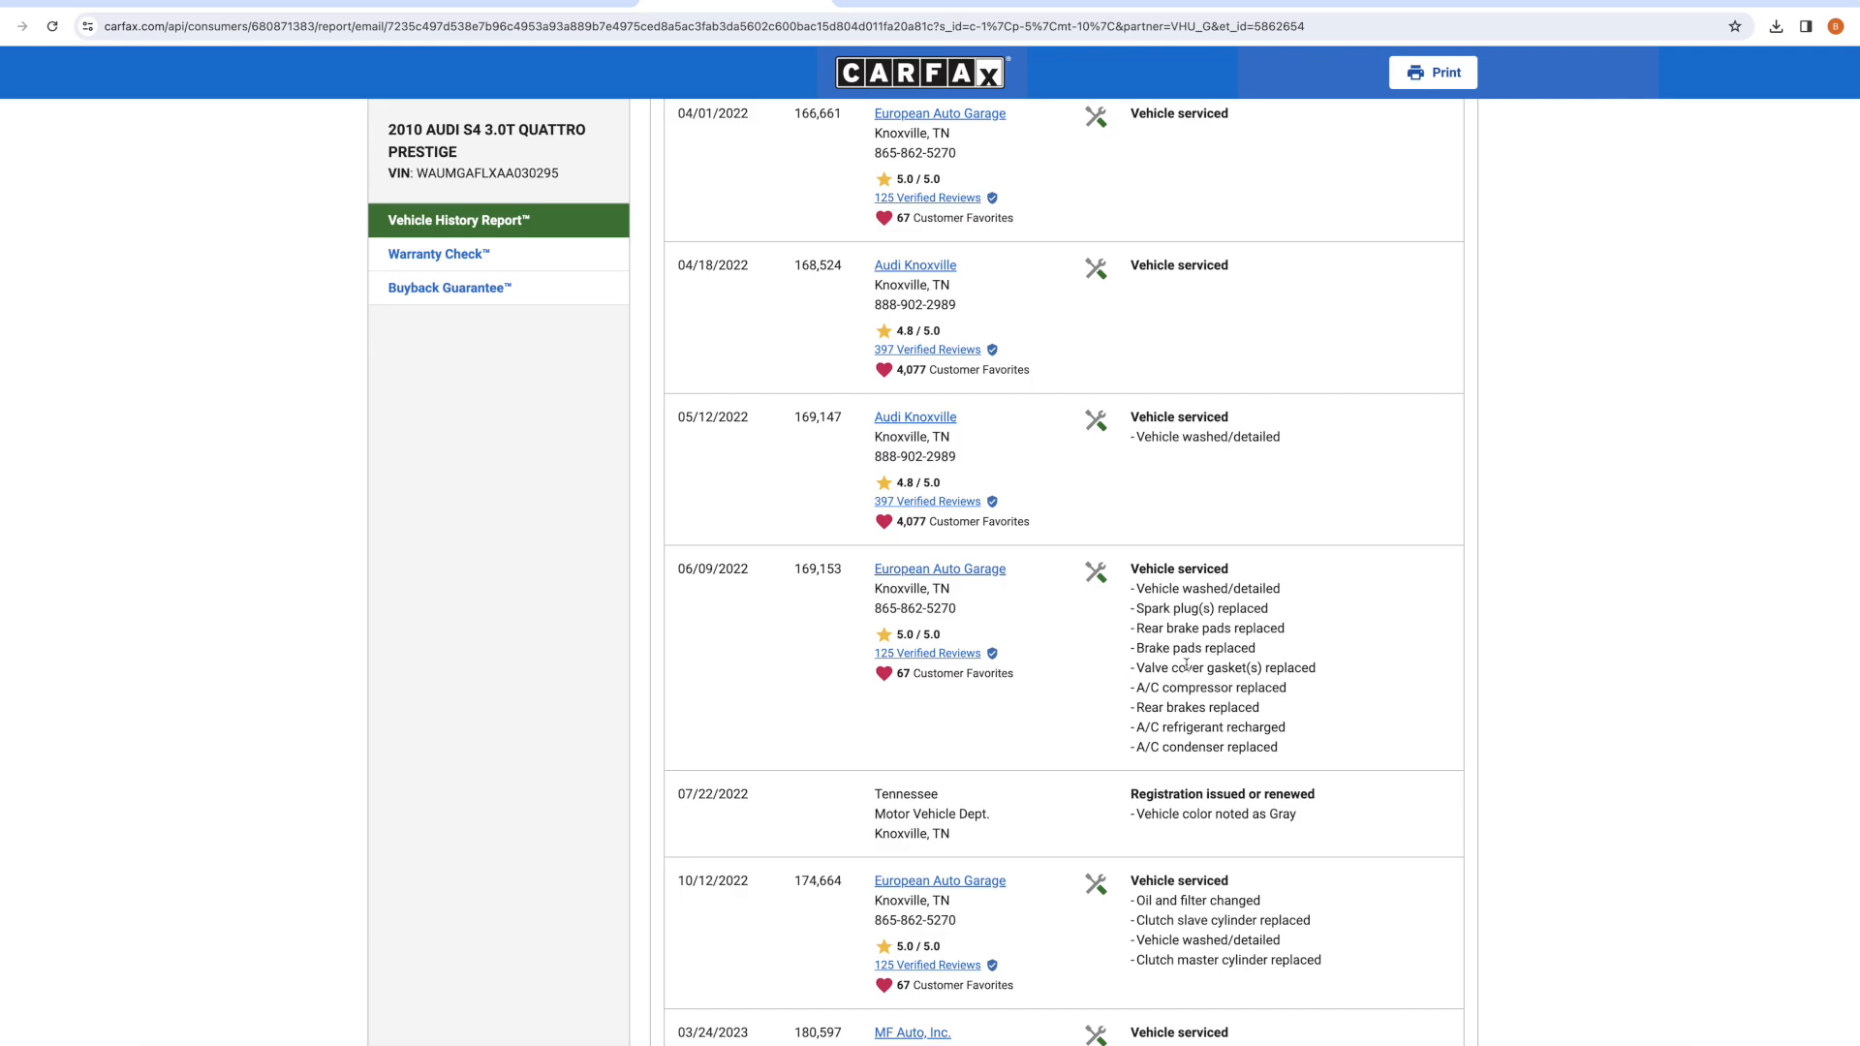
pyautogui.moveTo(1197, 668)
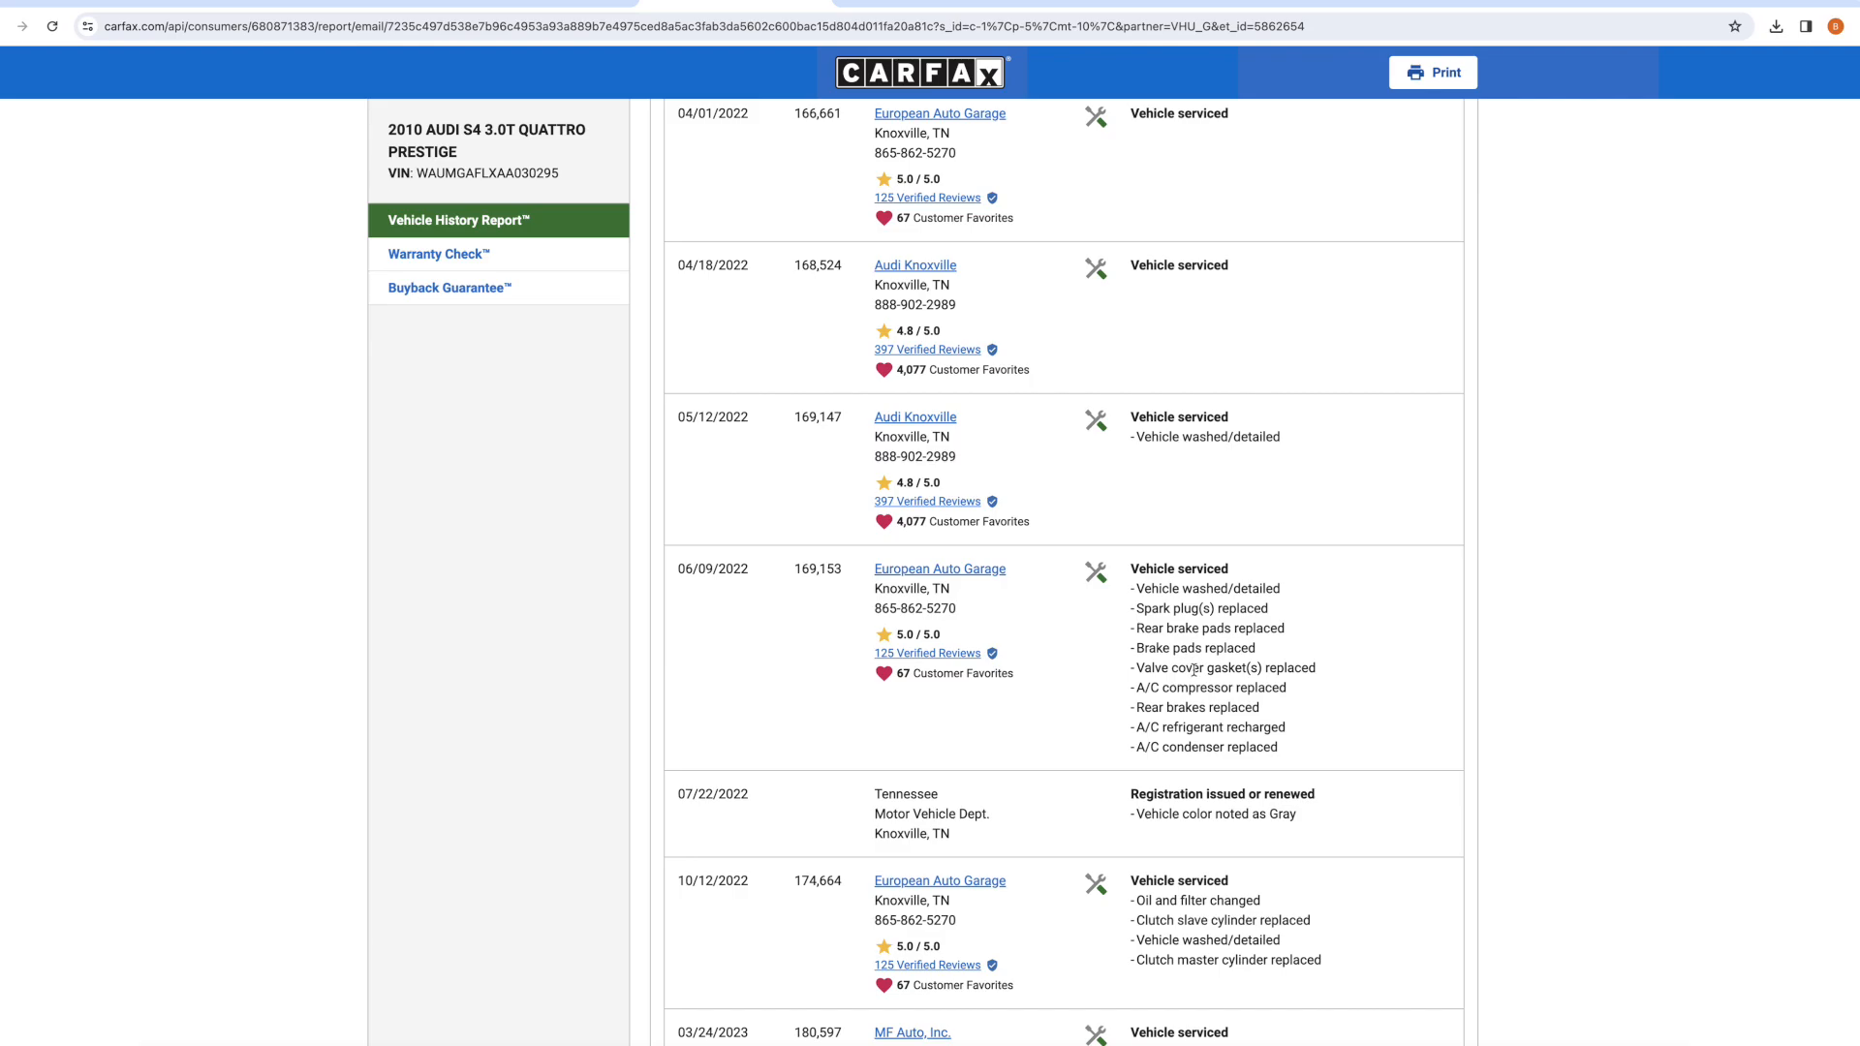
pyautogui.moveTo(1210, 672)
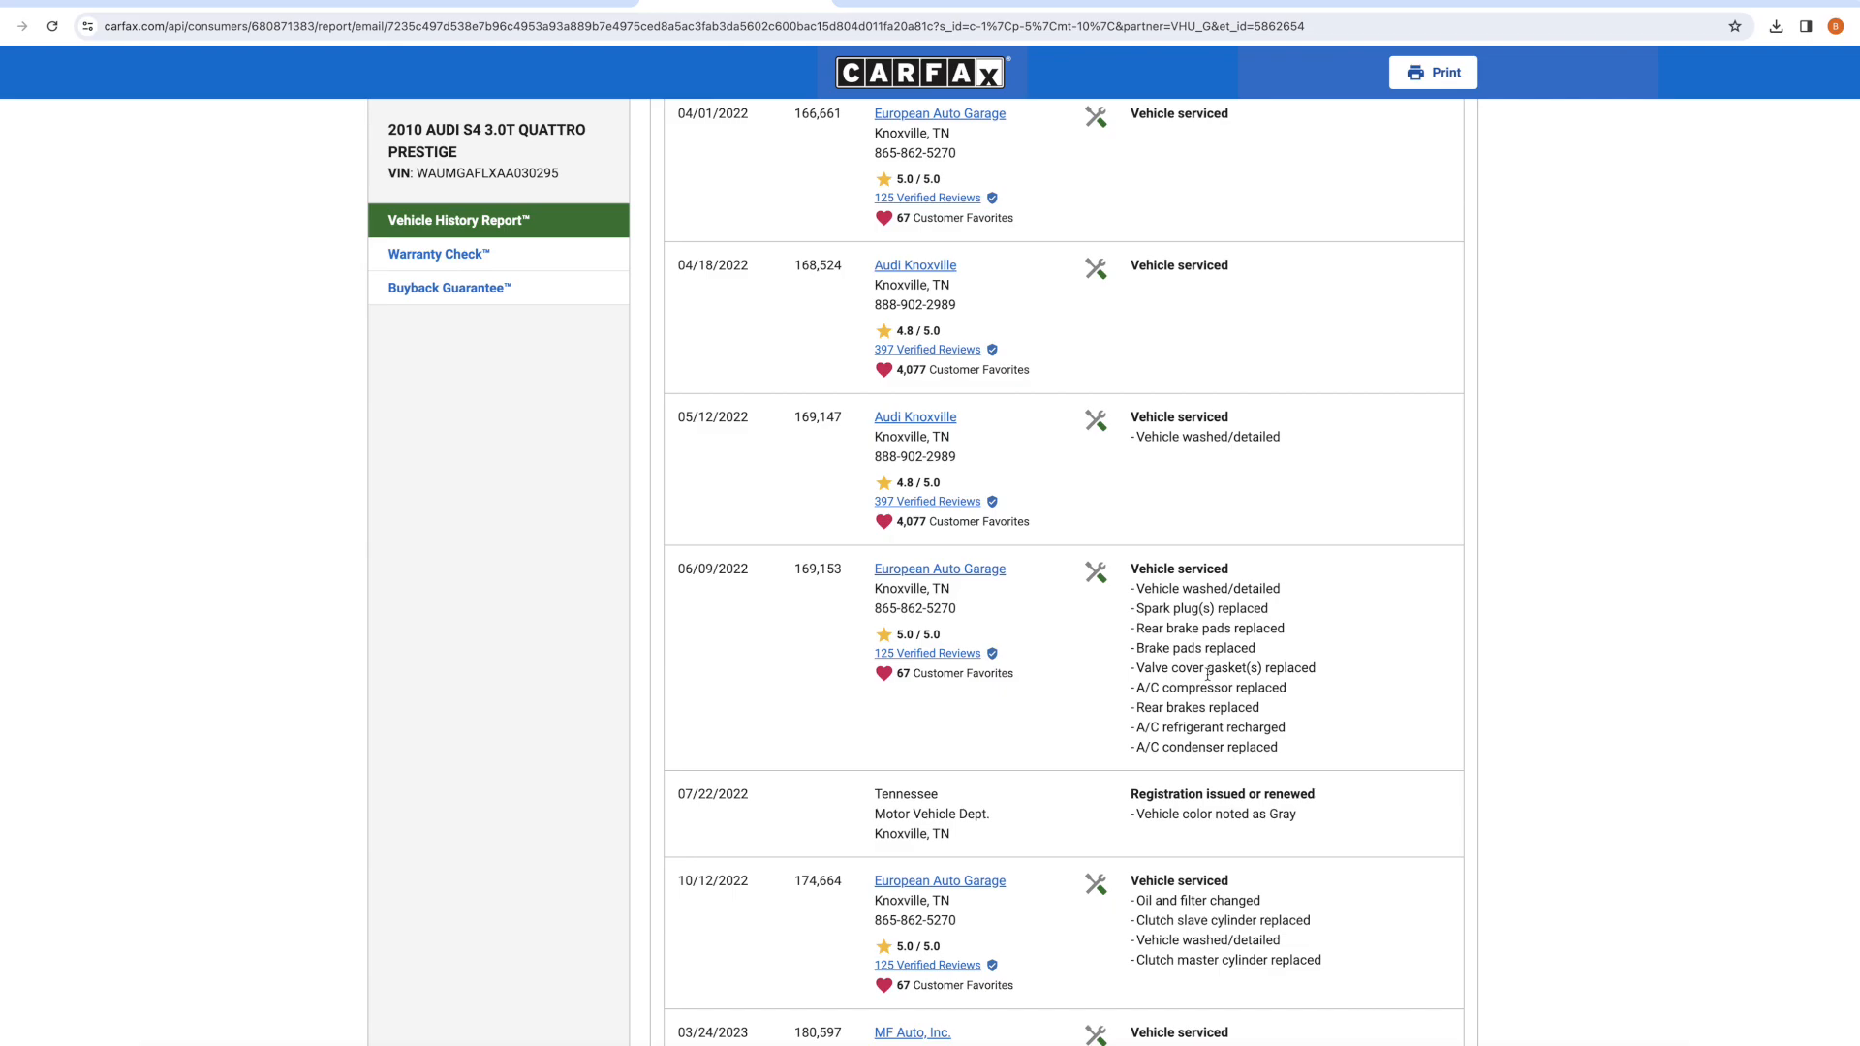
pyautogui.scroll(-3)
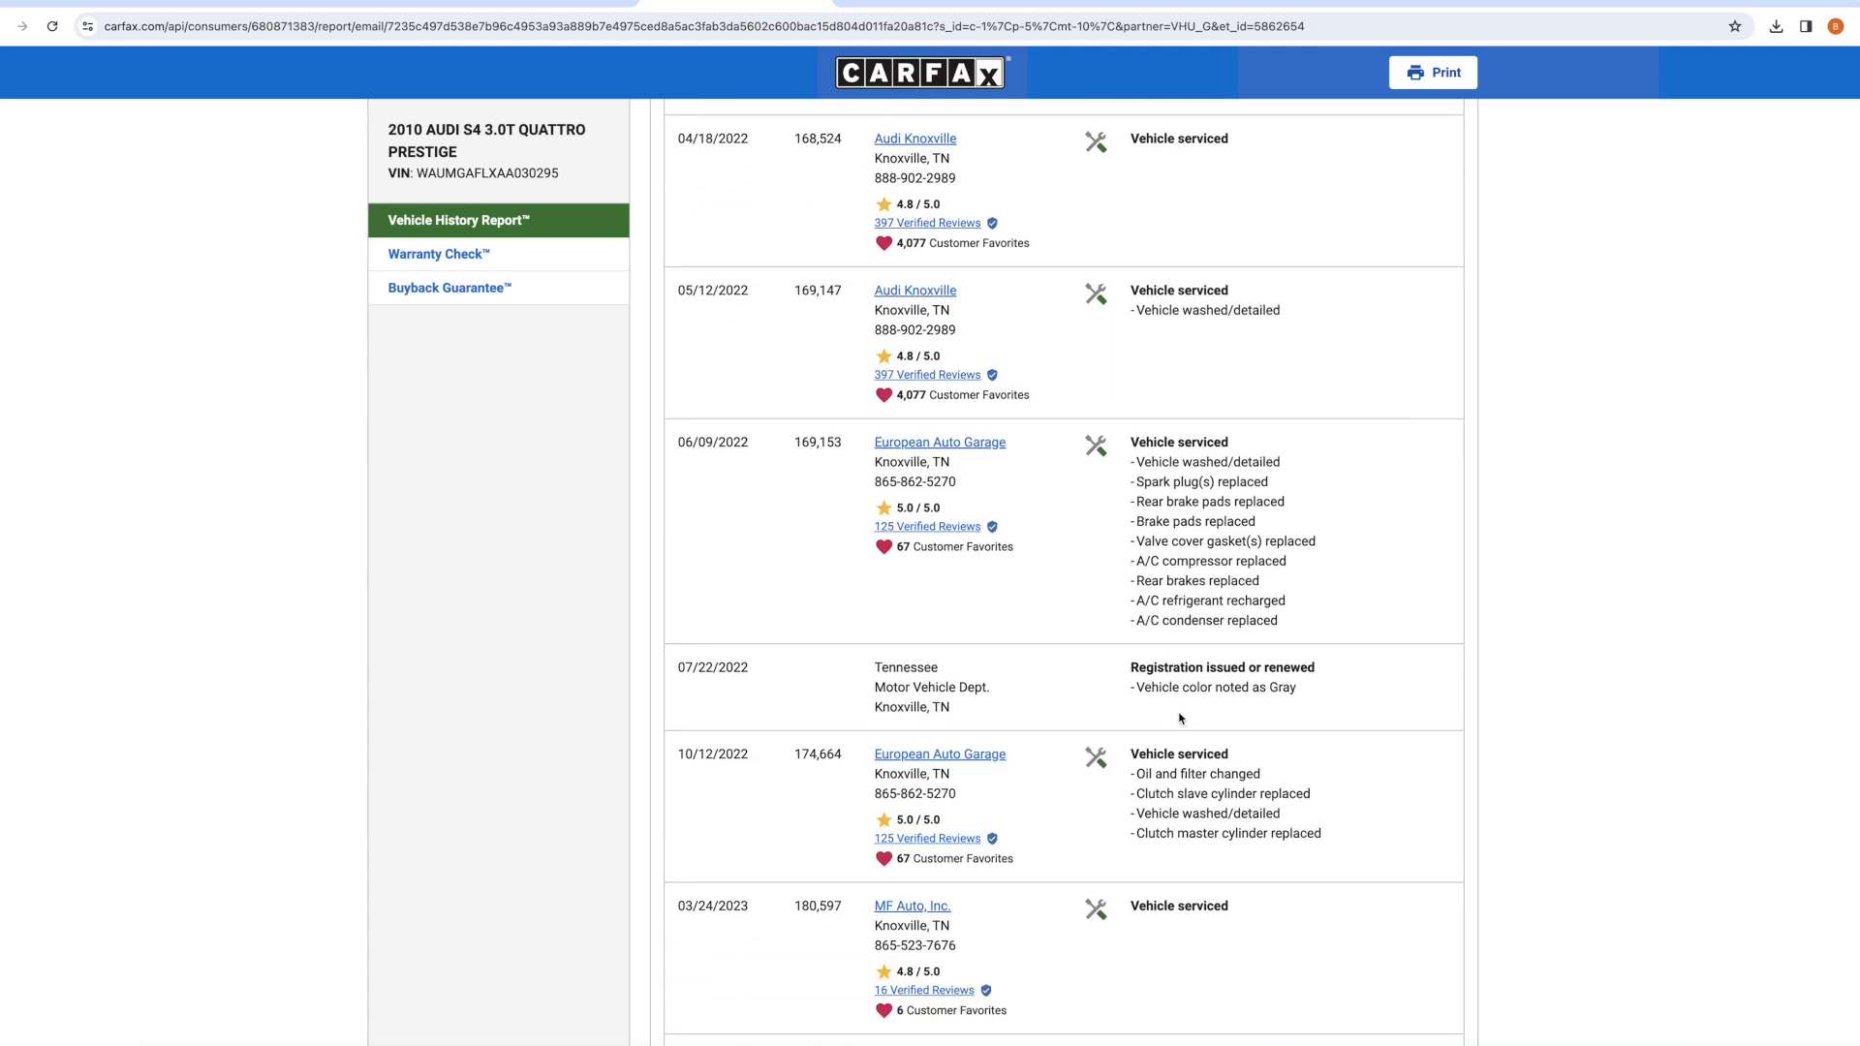
pyautogui.scroll(-3)
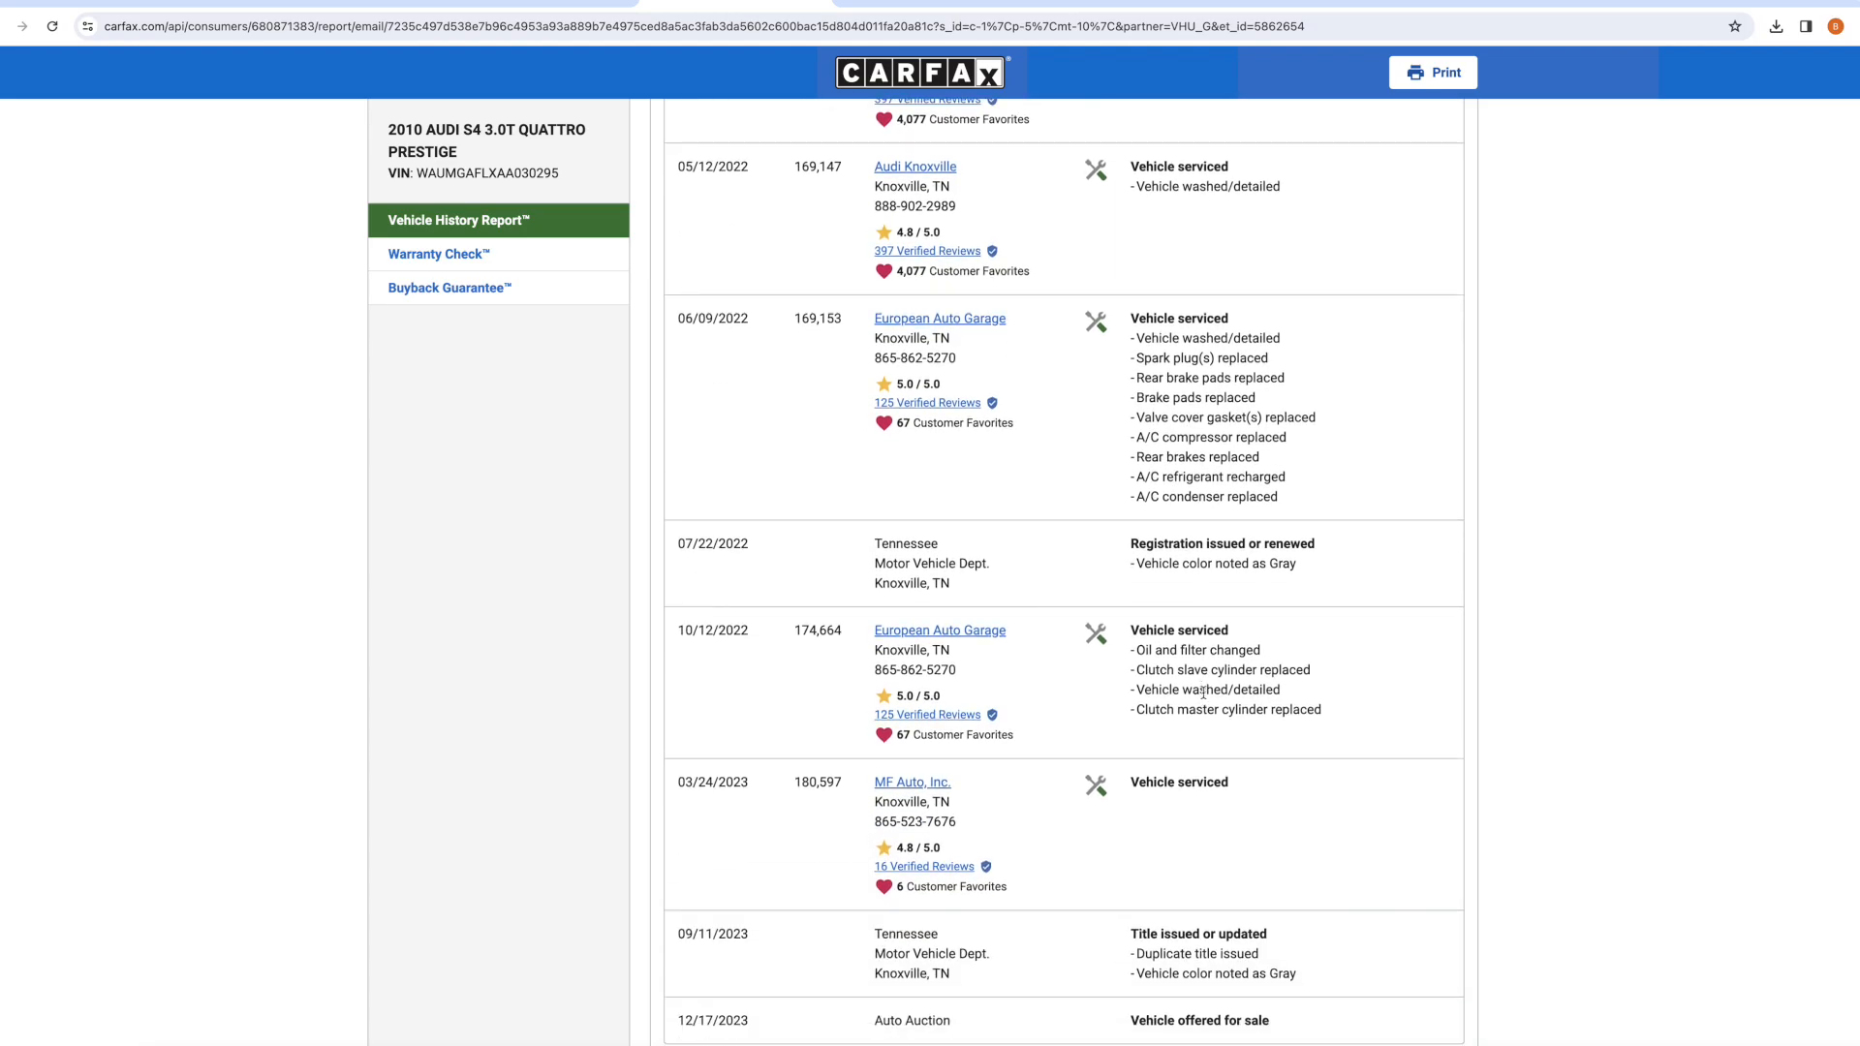
pyautogui.doubleClick(816, 630)
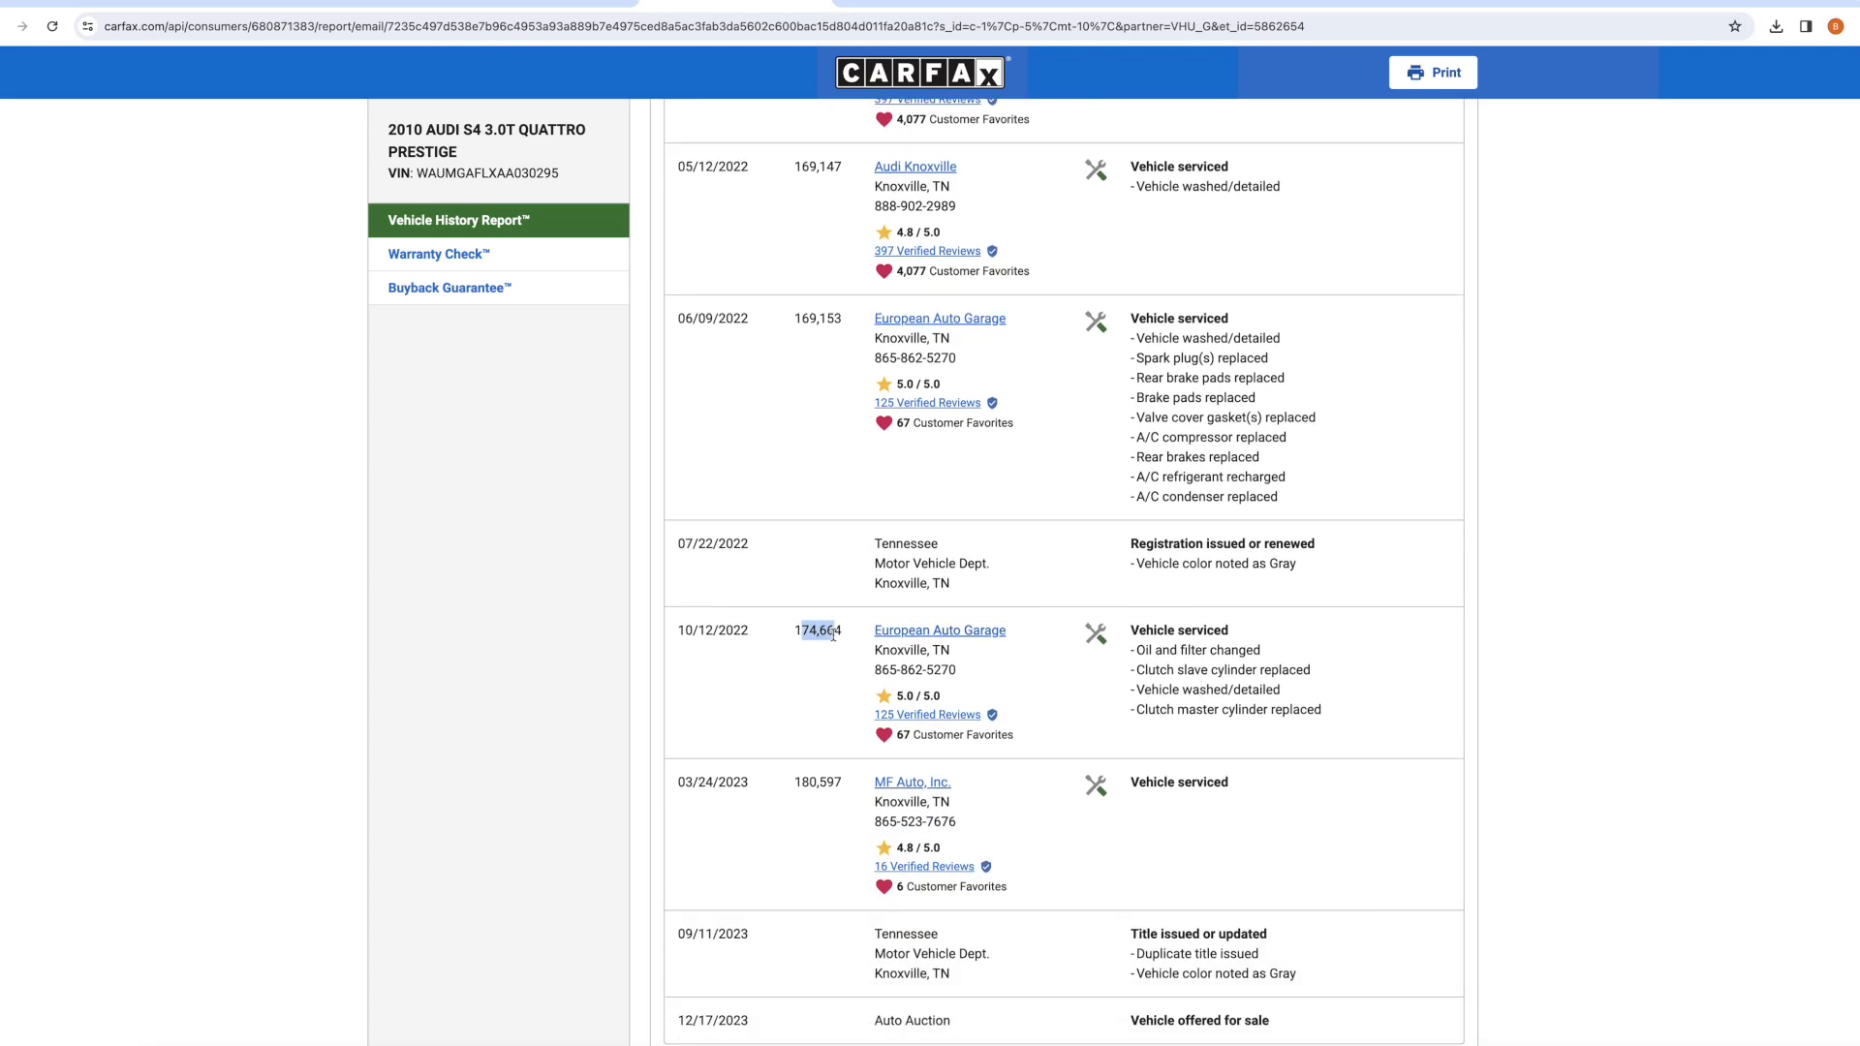
# Scroll to the report's bottom near the help-center note, double-clicking text there.
pyautogui.scroll(-3)
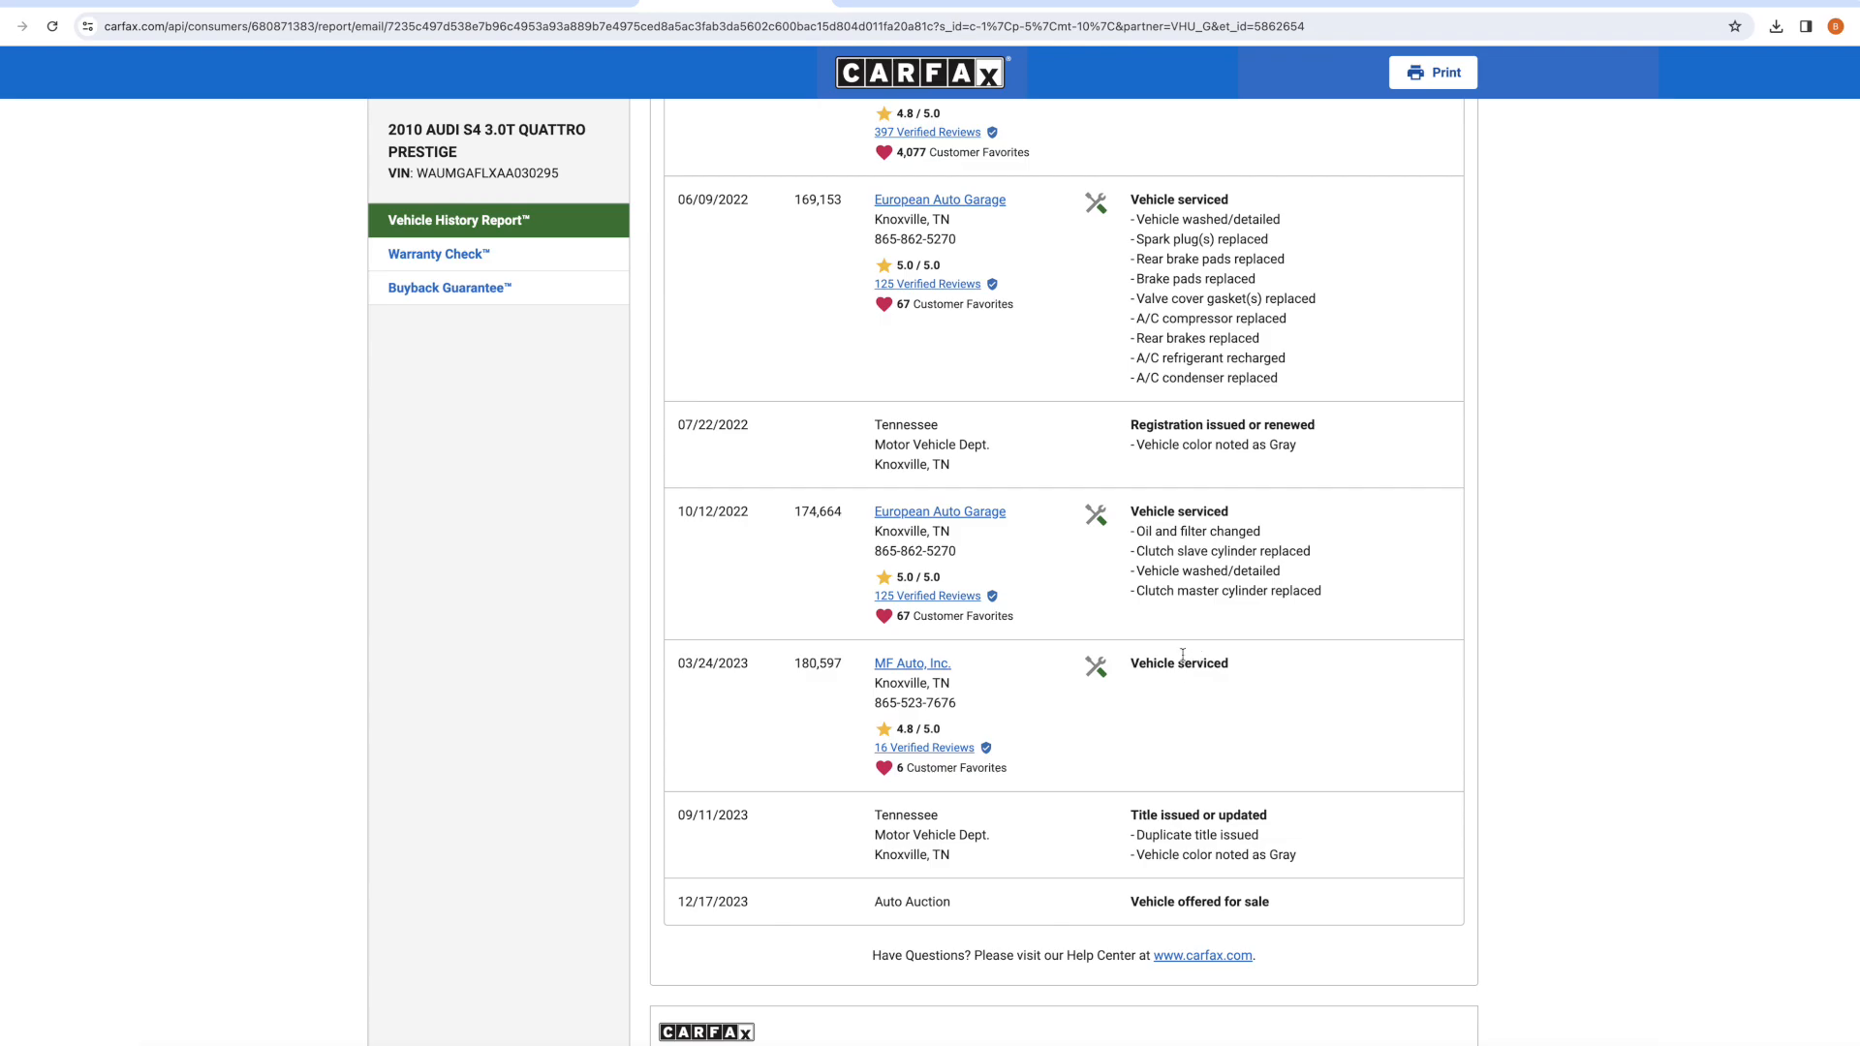
pyautogui.moveTo(1204, 714)
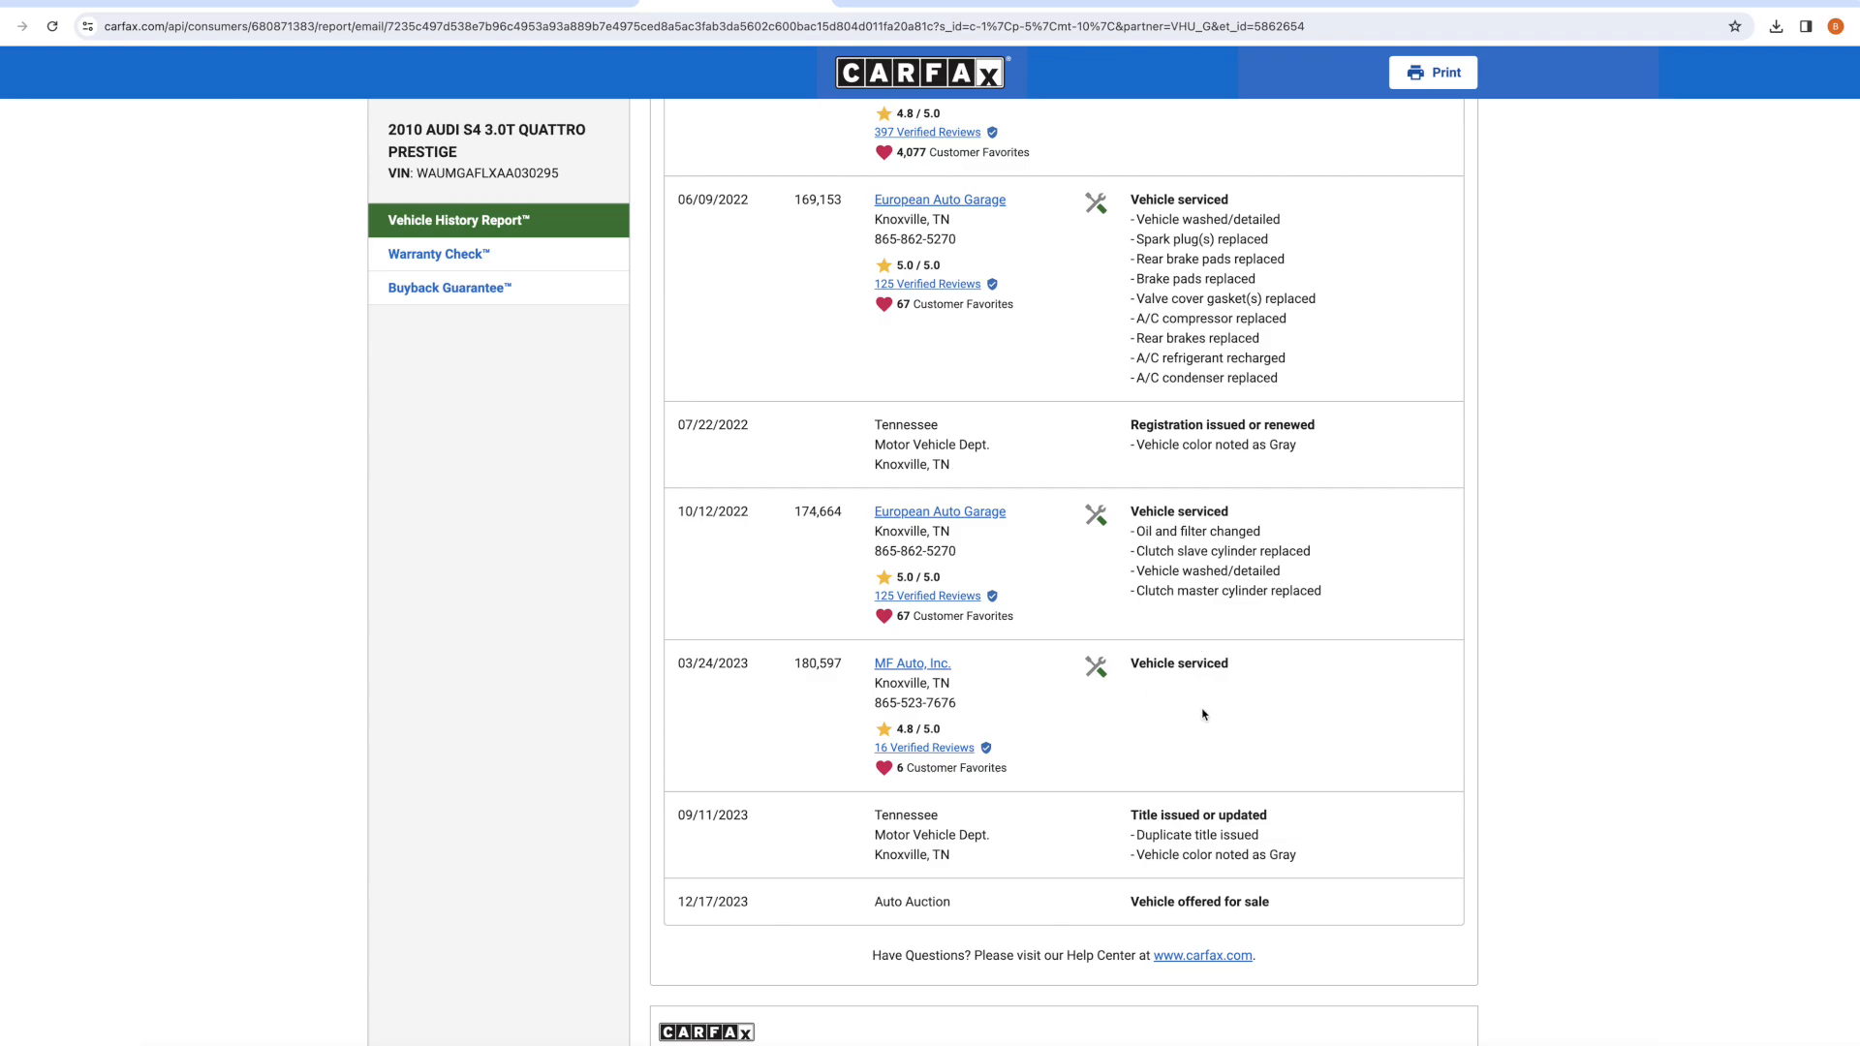
pyautogui.moveTo(1151, 683)
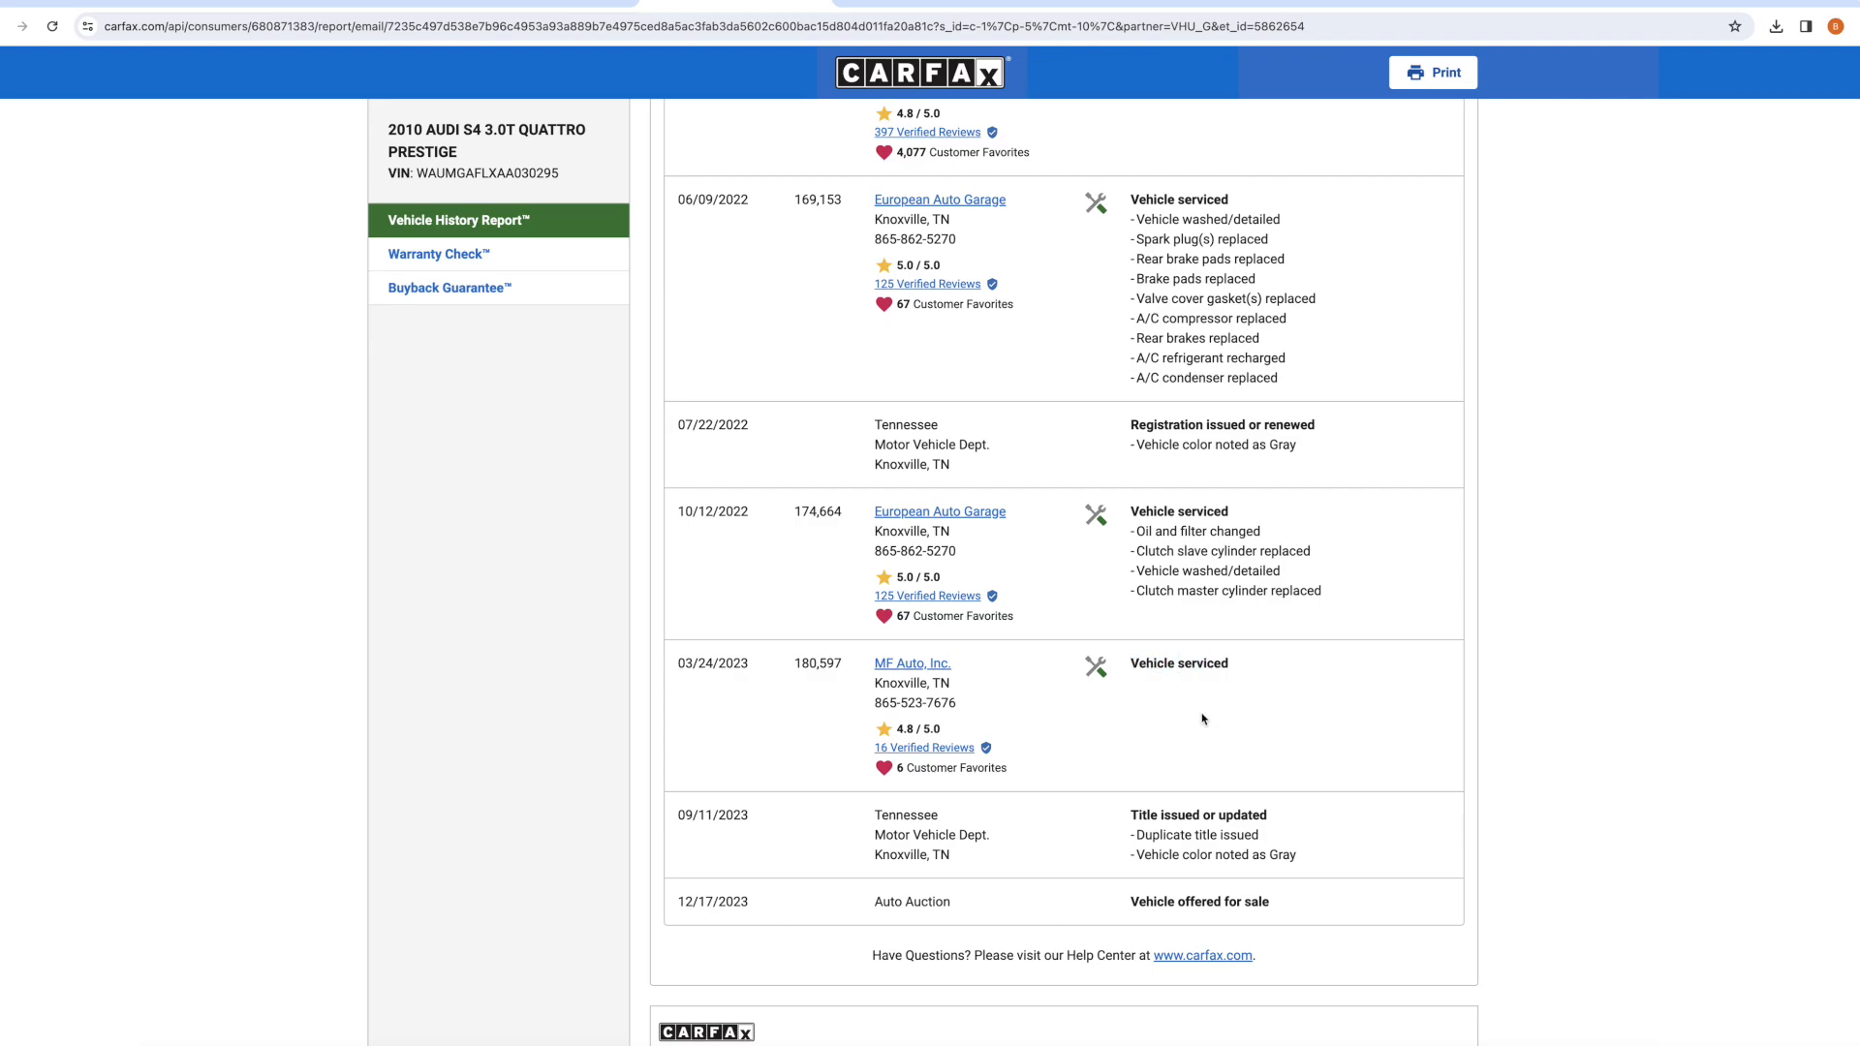
pyautogui.doubleClick(712, 662)
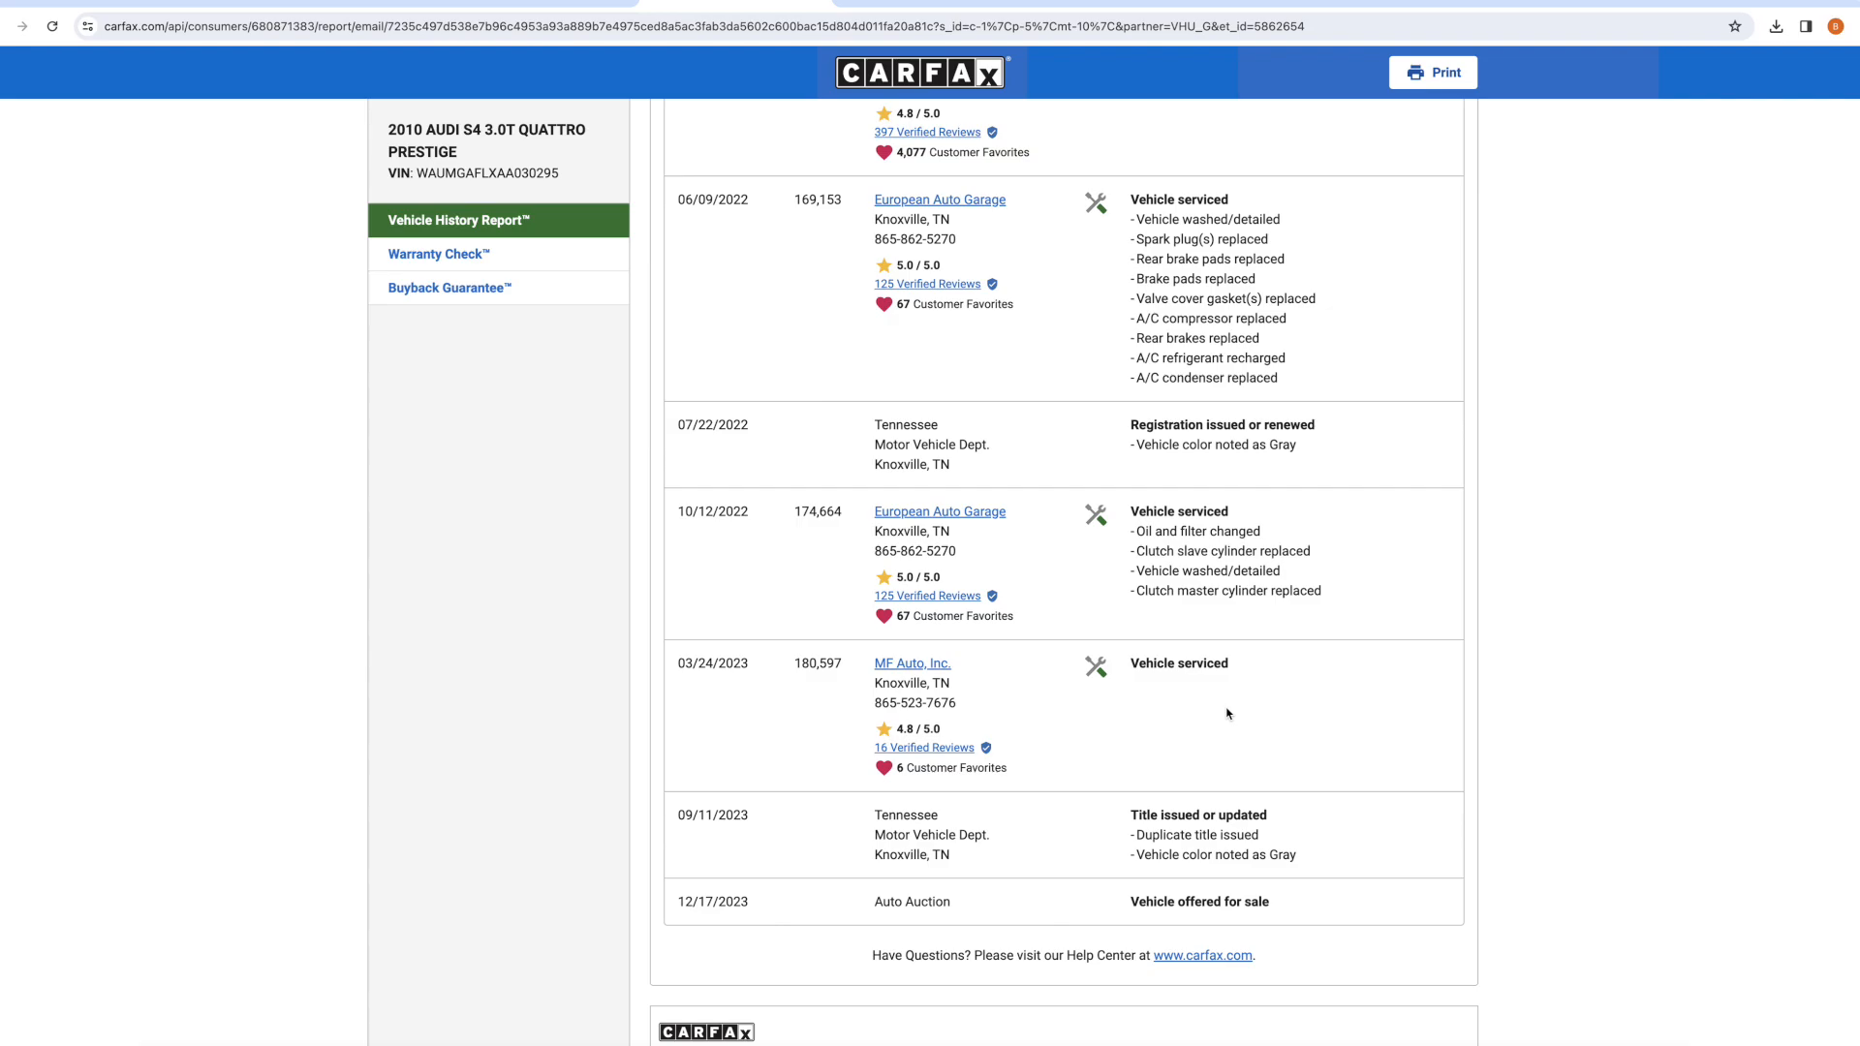
pyautogui.moveTo(1191, 712)
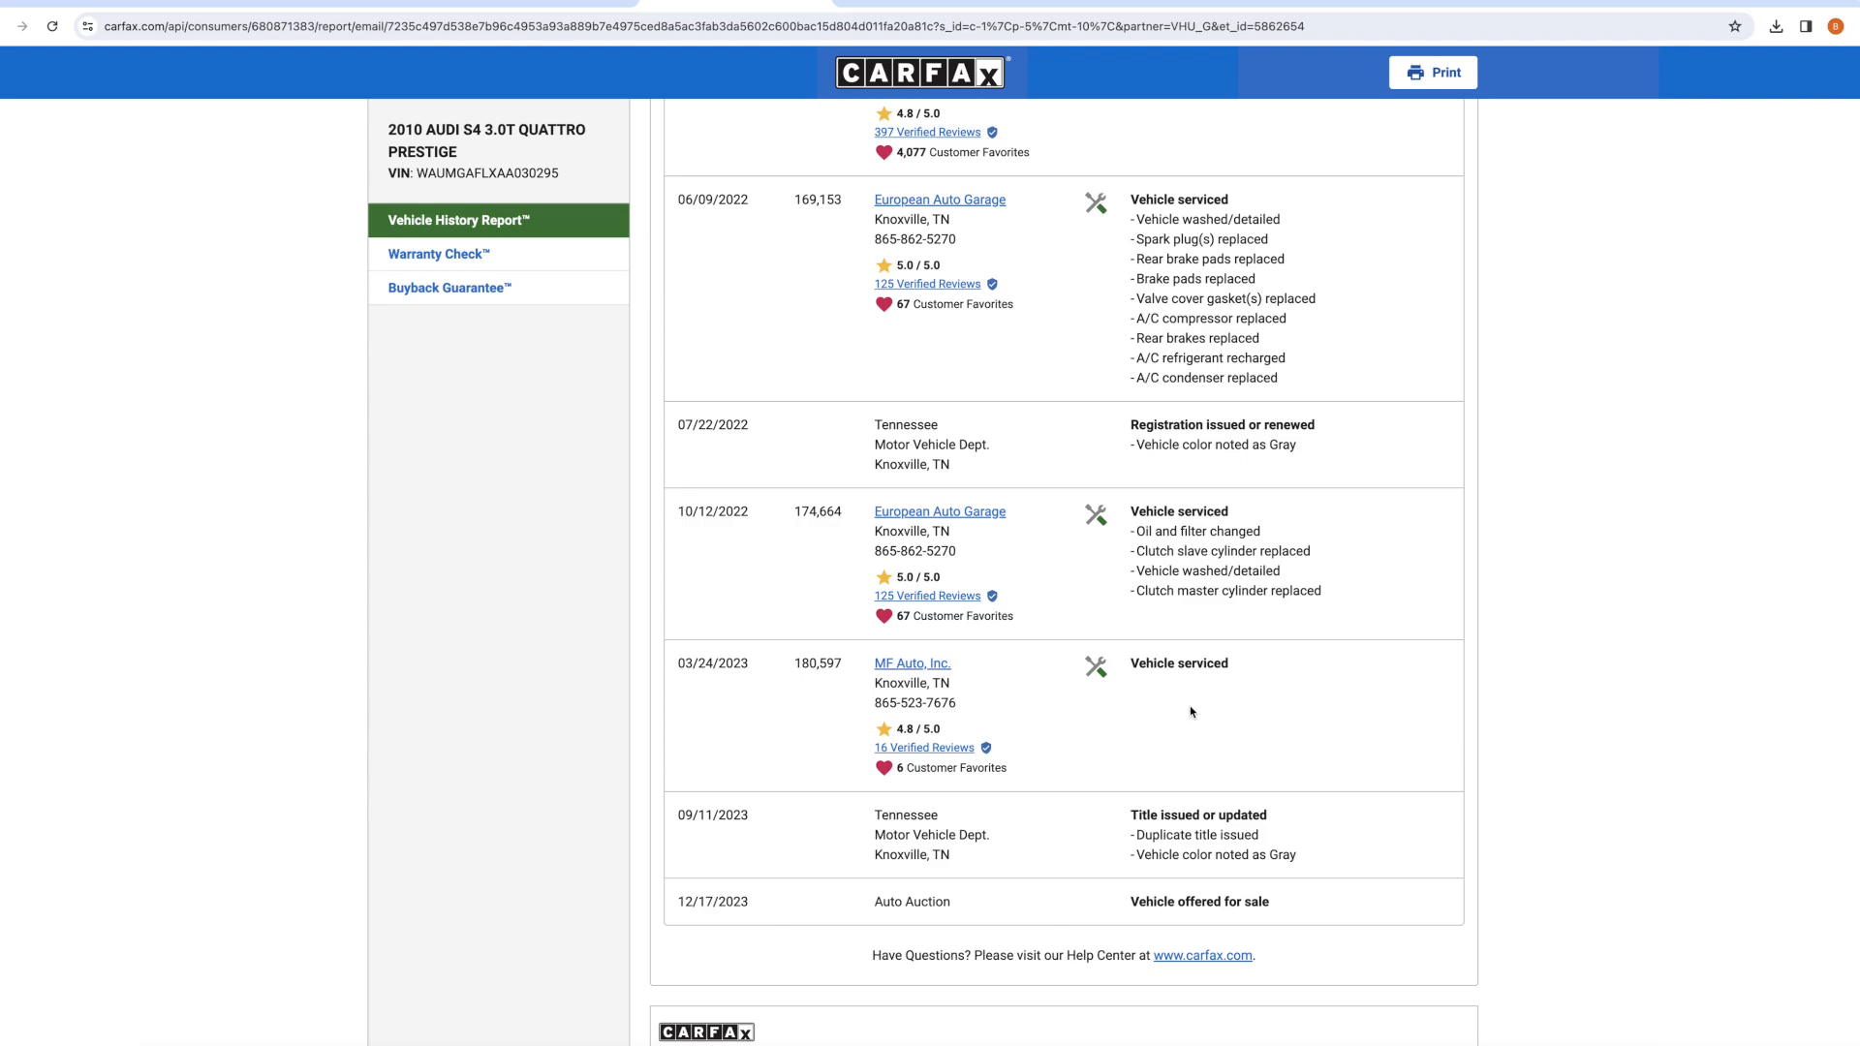
pyautogui.doubleClick(713, 664)
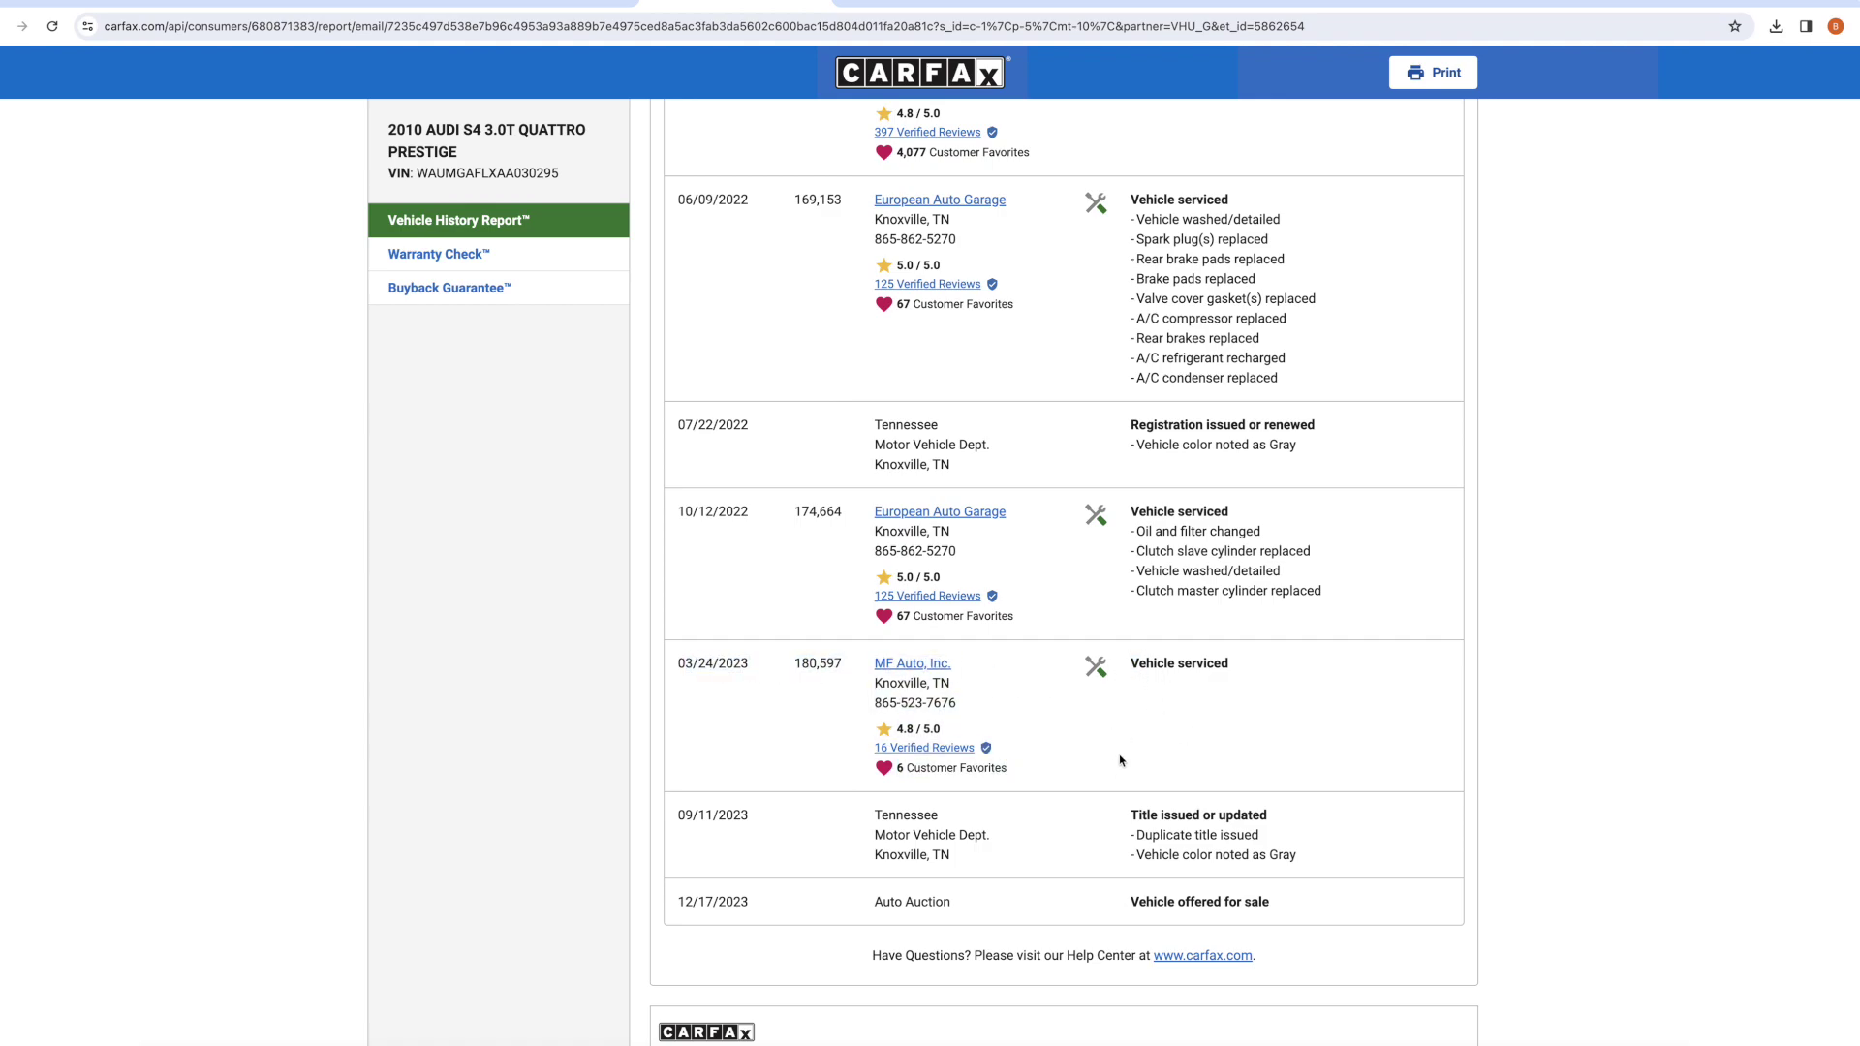
pyautogui.moveTo(1195, 723)
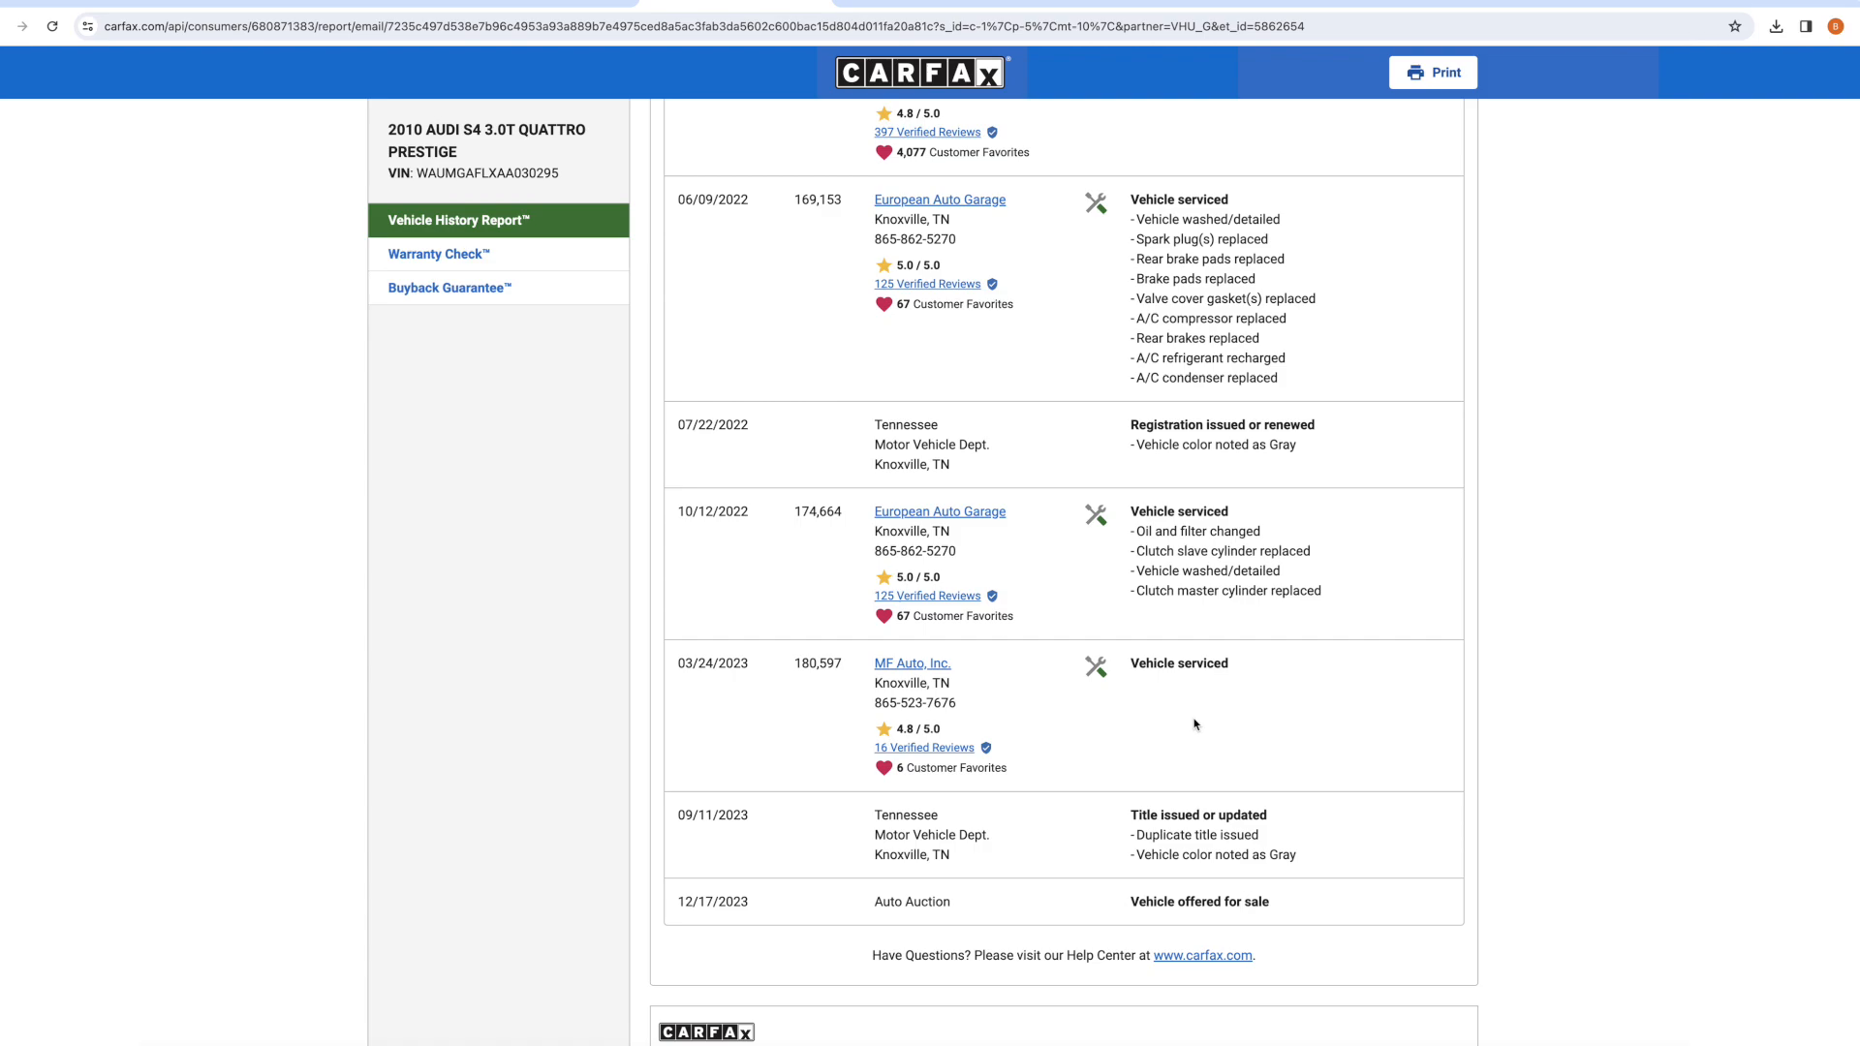
pyautogui.moveTo(1192, 715)
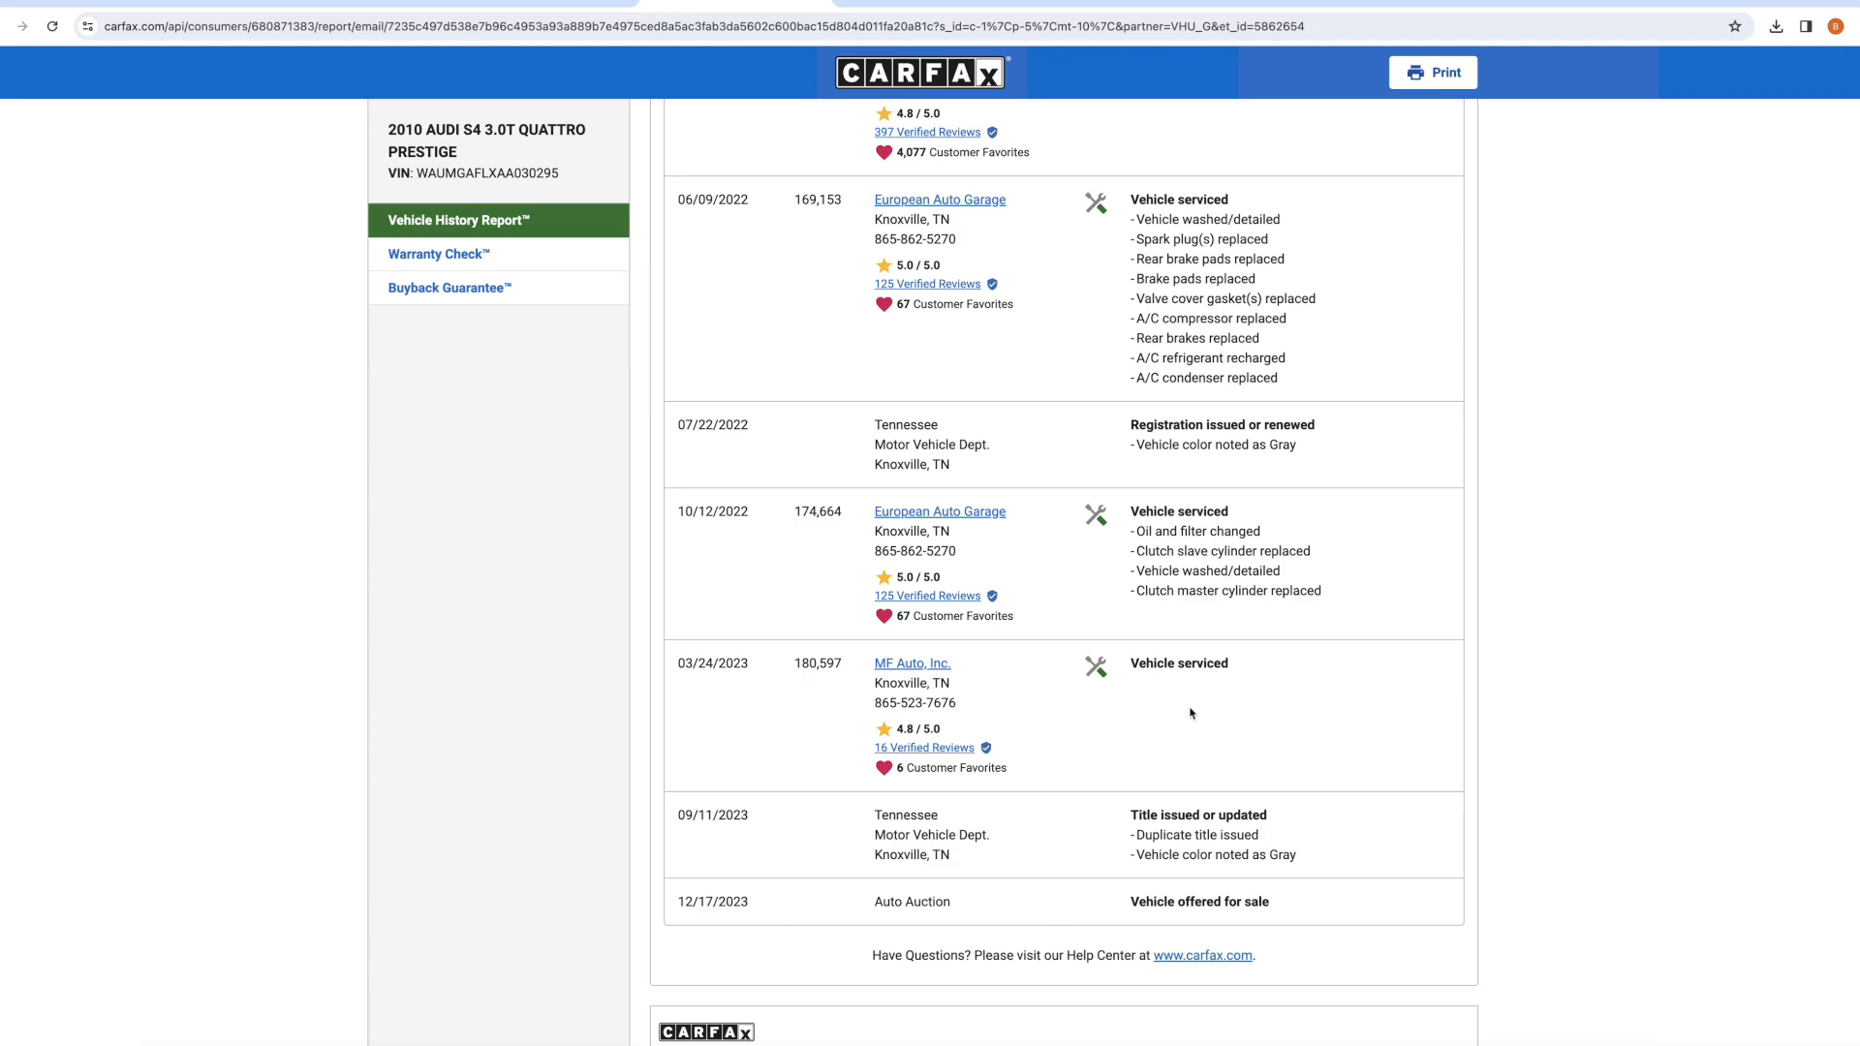
pyautogui.moveTo(1194, 727)
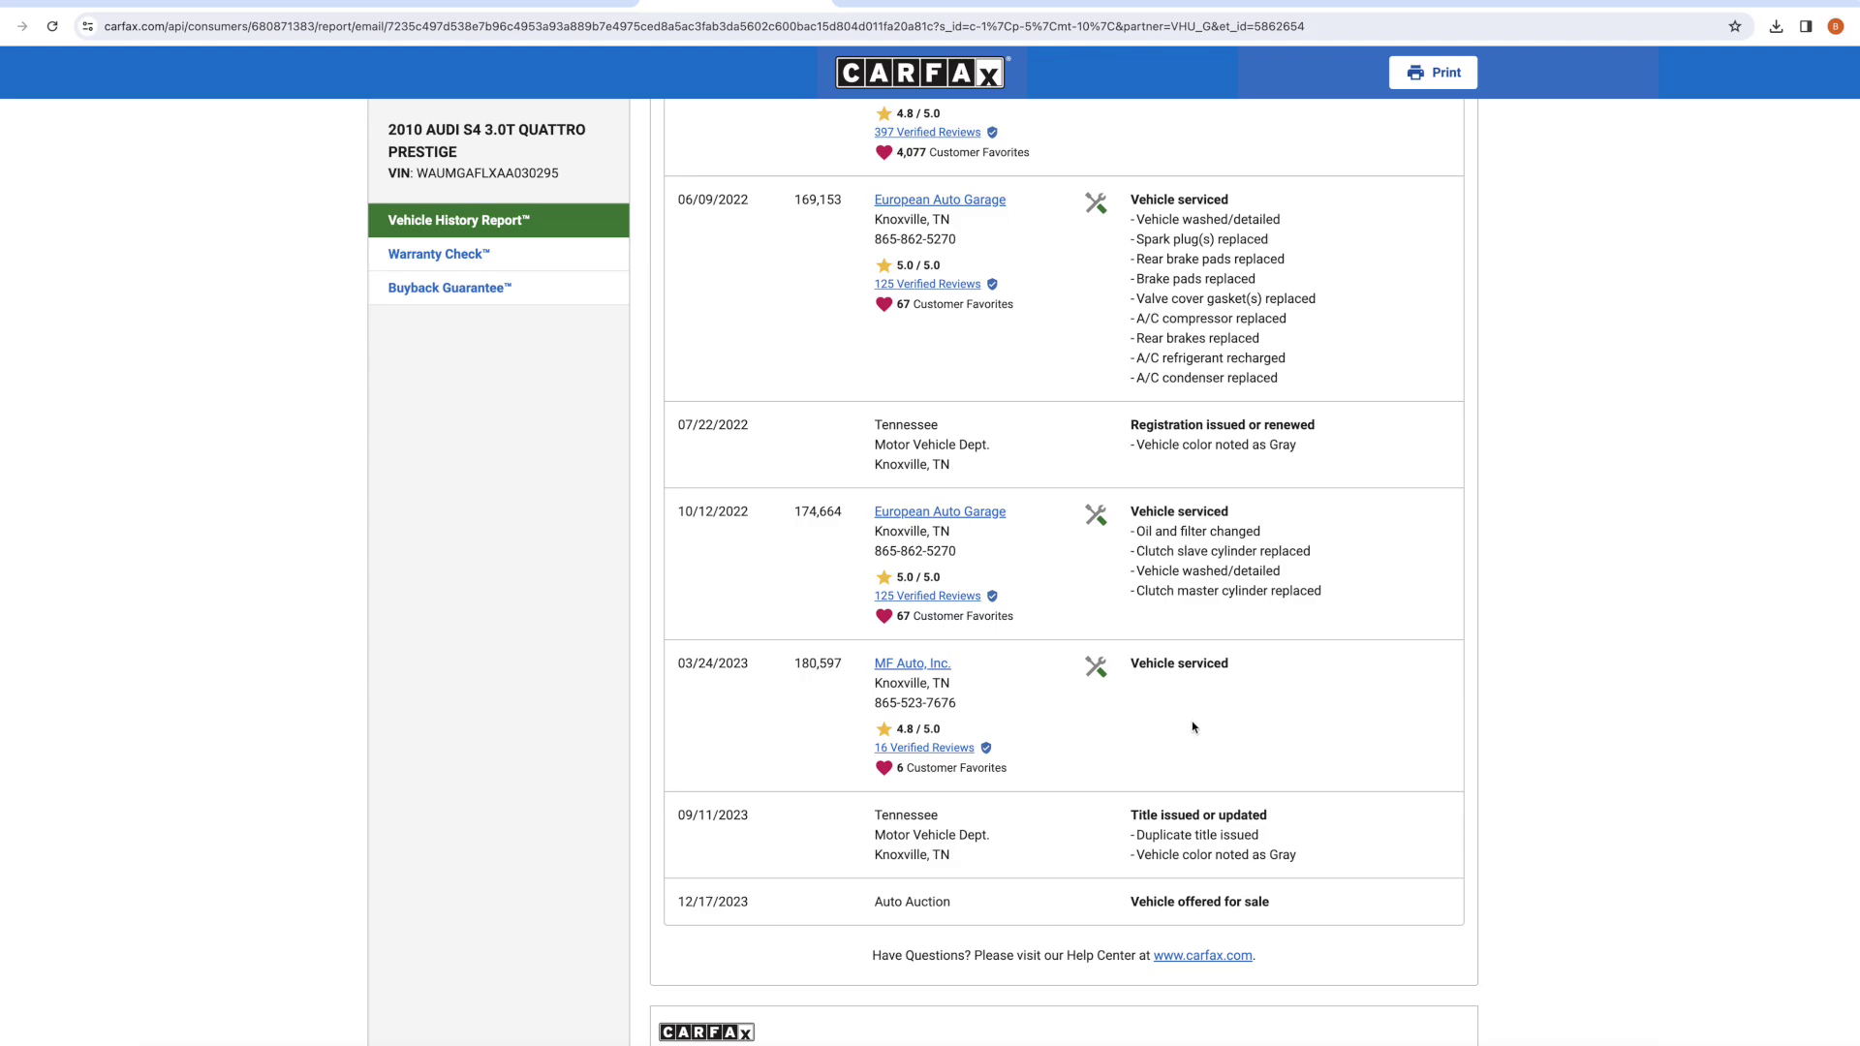
pyautogui.moveTo(1186, 730)
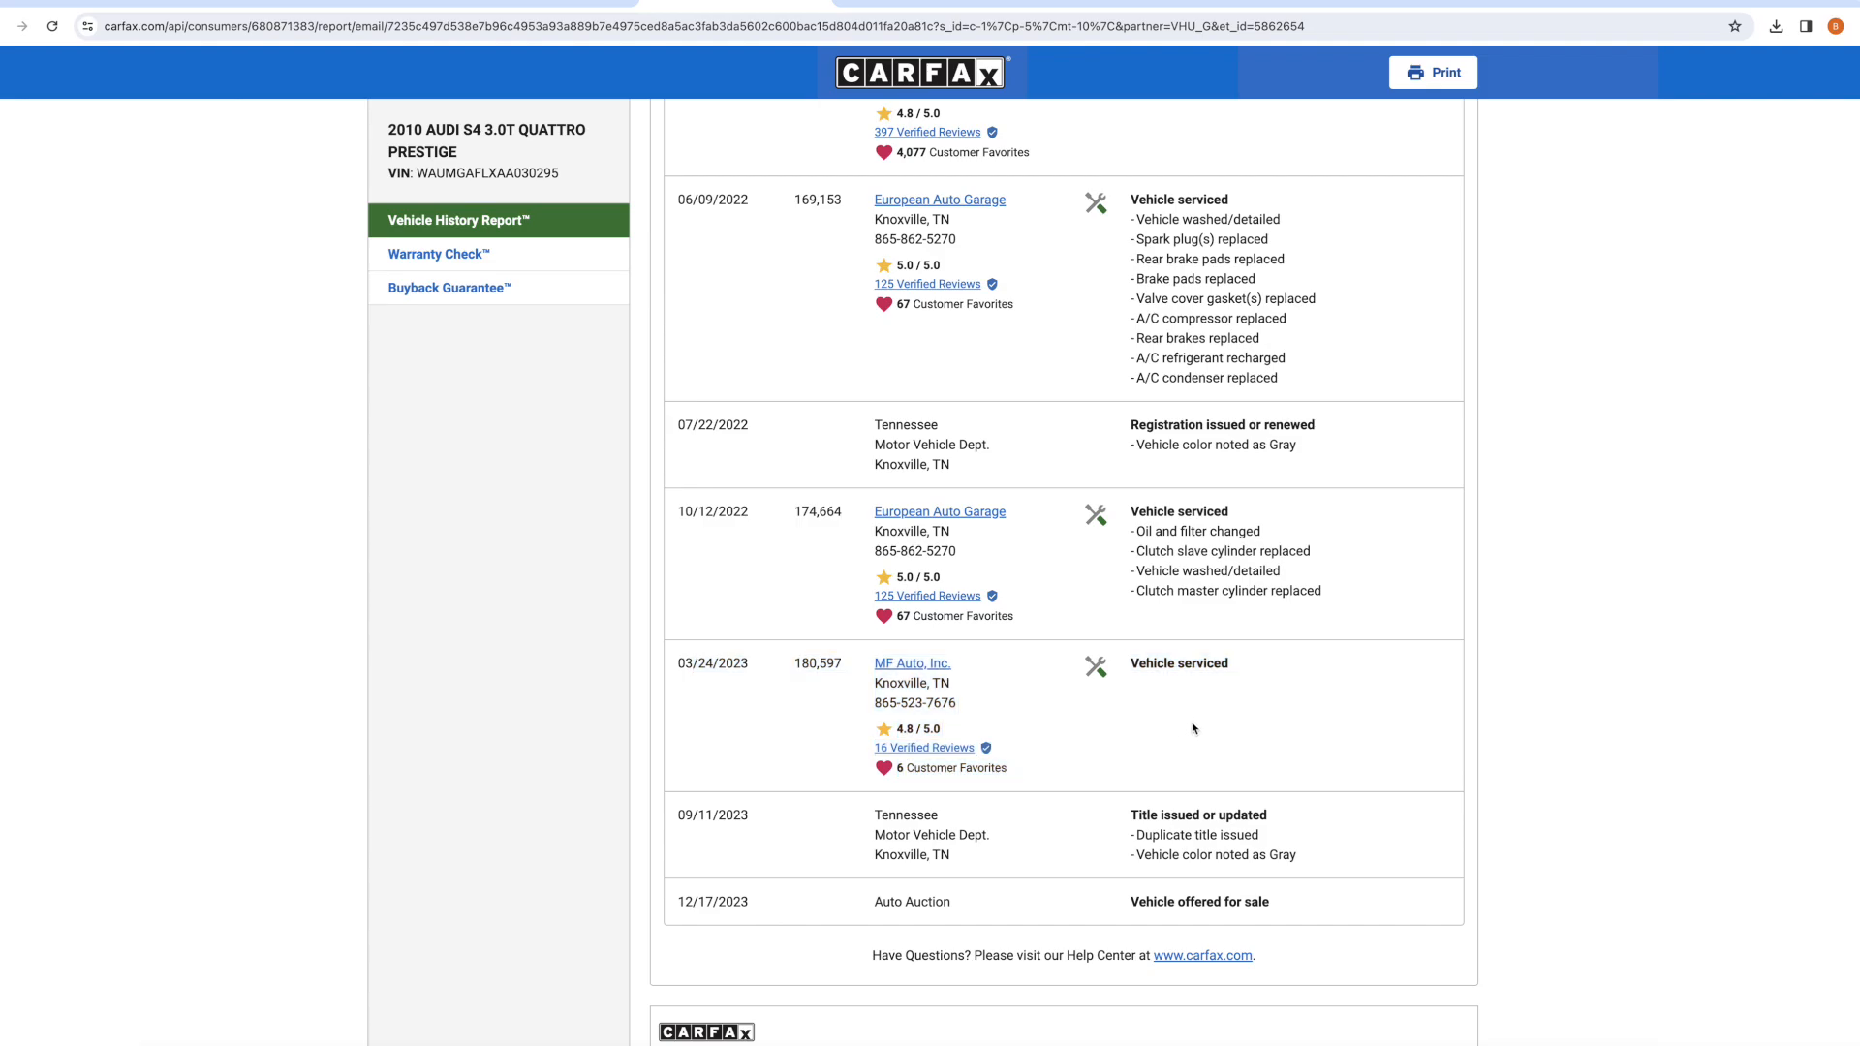
pyautogui.moveTo(1066, 767)
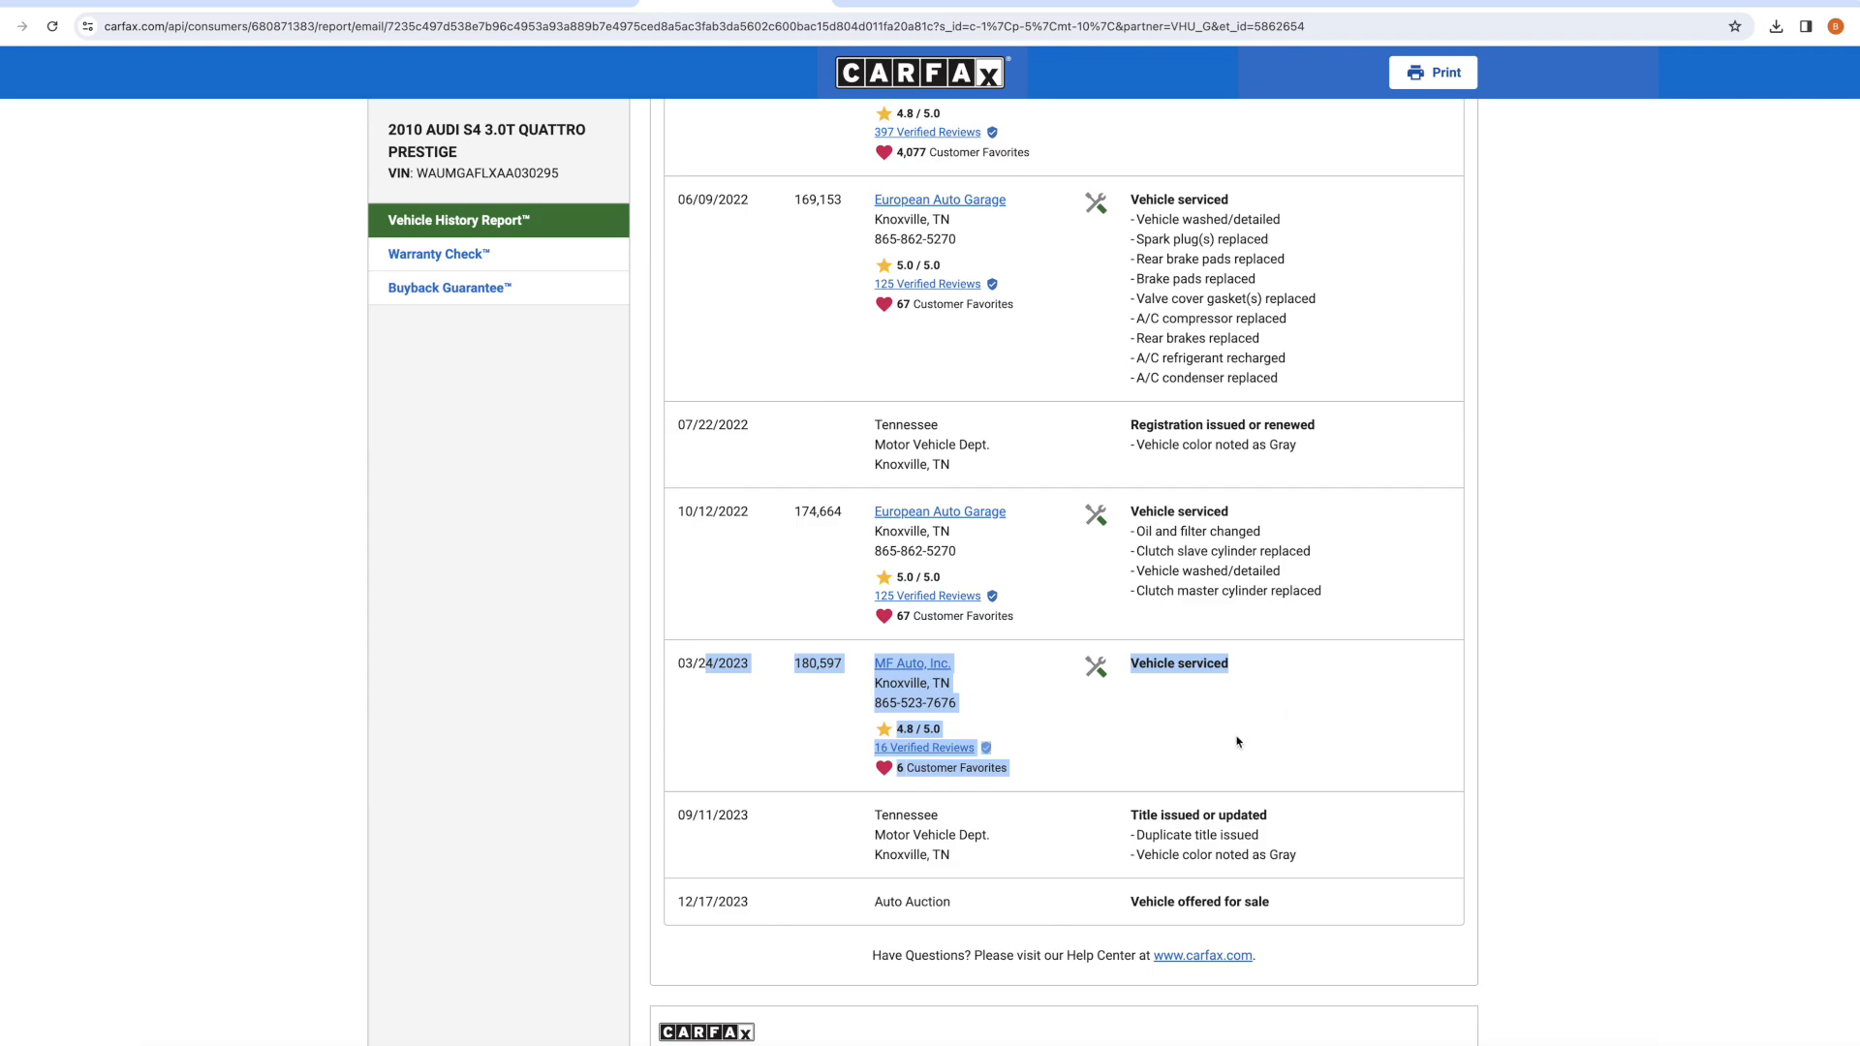
pyautogui.click(748, 715)
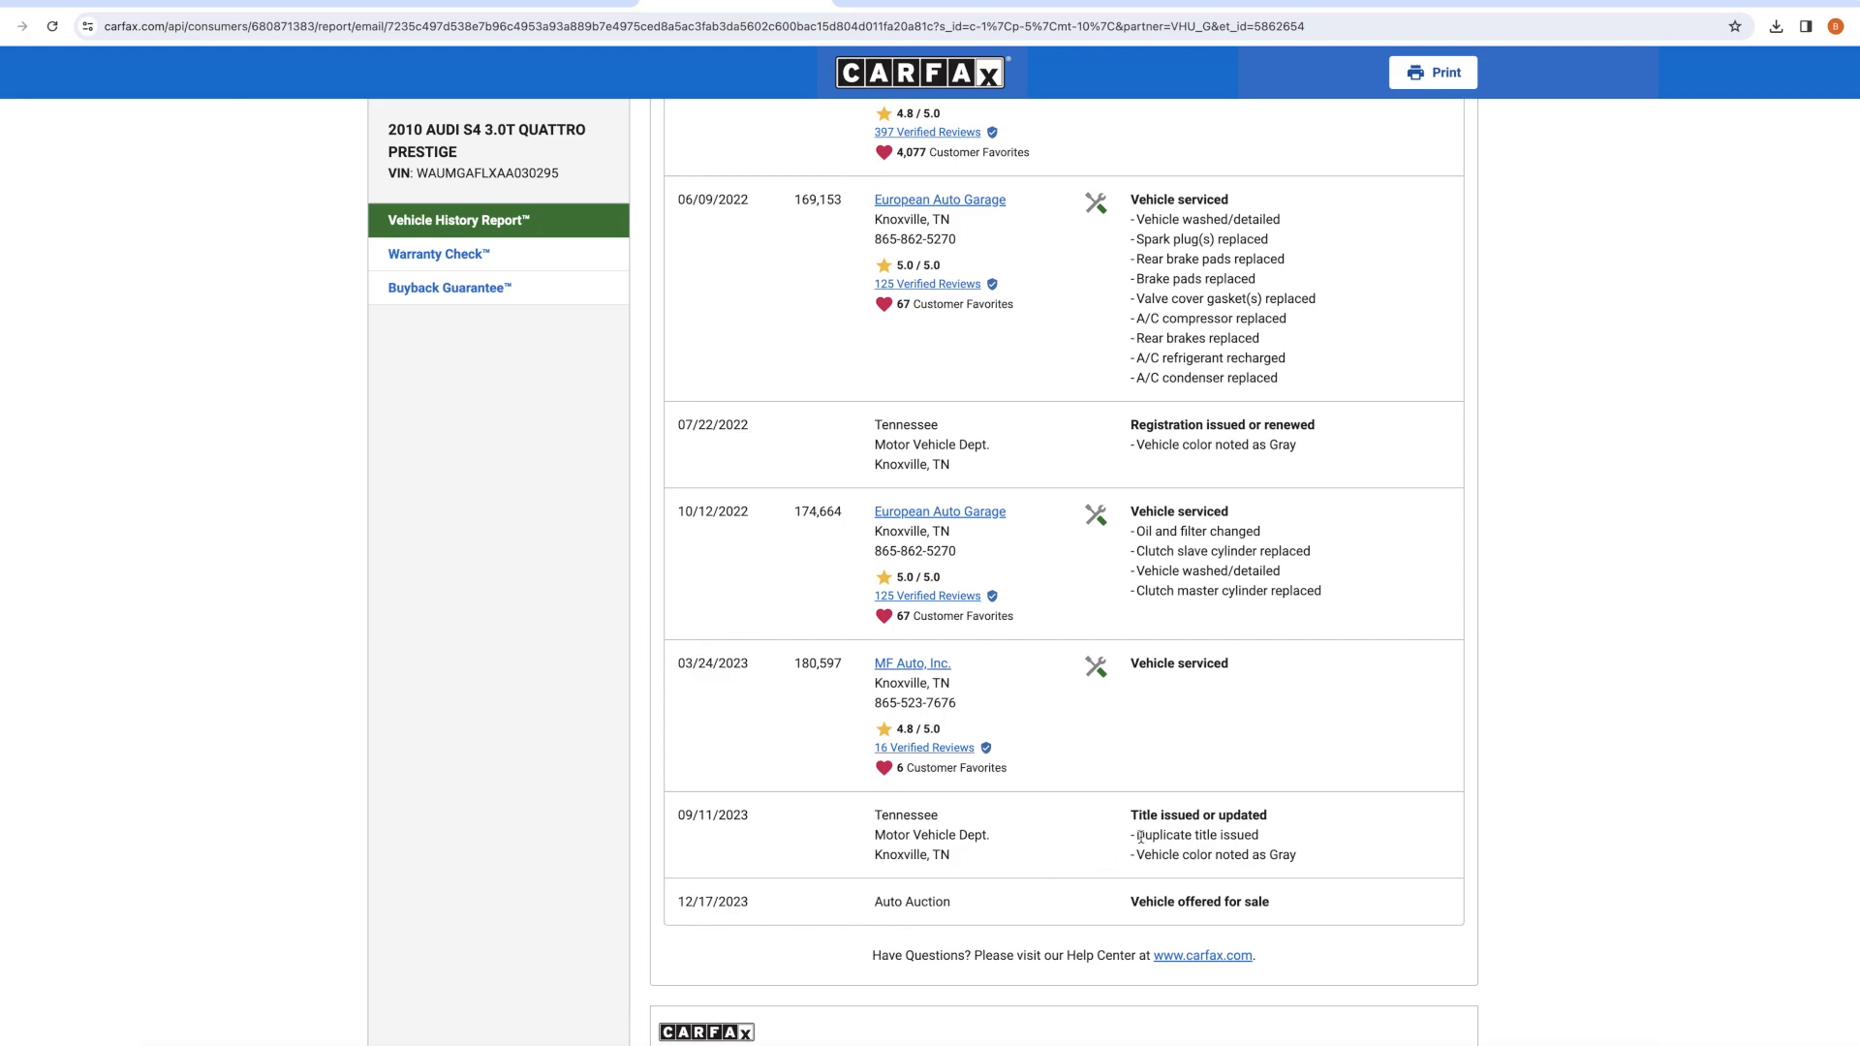
pyautogui.doubleClick(720, 664)
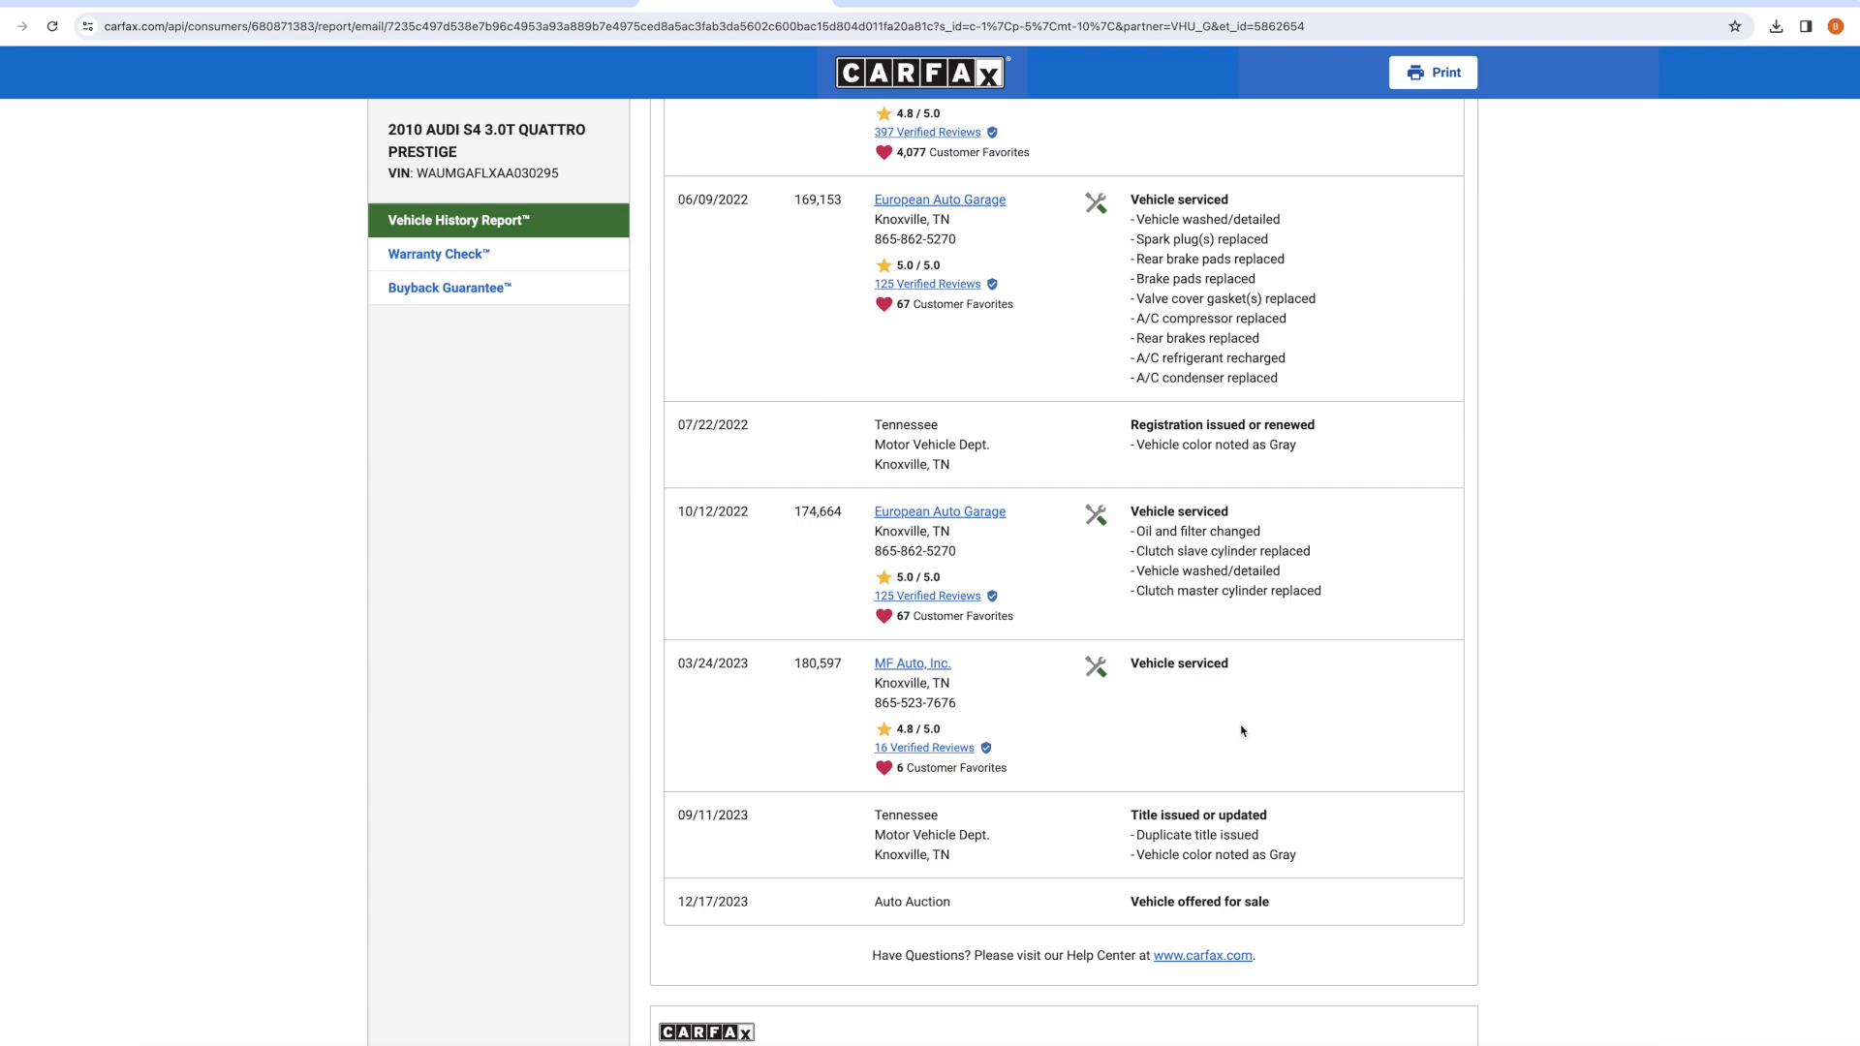
pyautogui.moveTo(1211, 749)
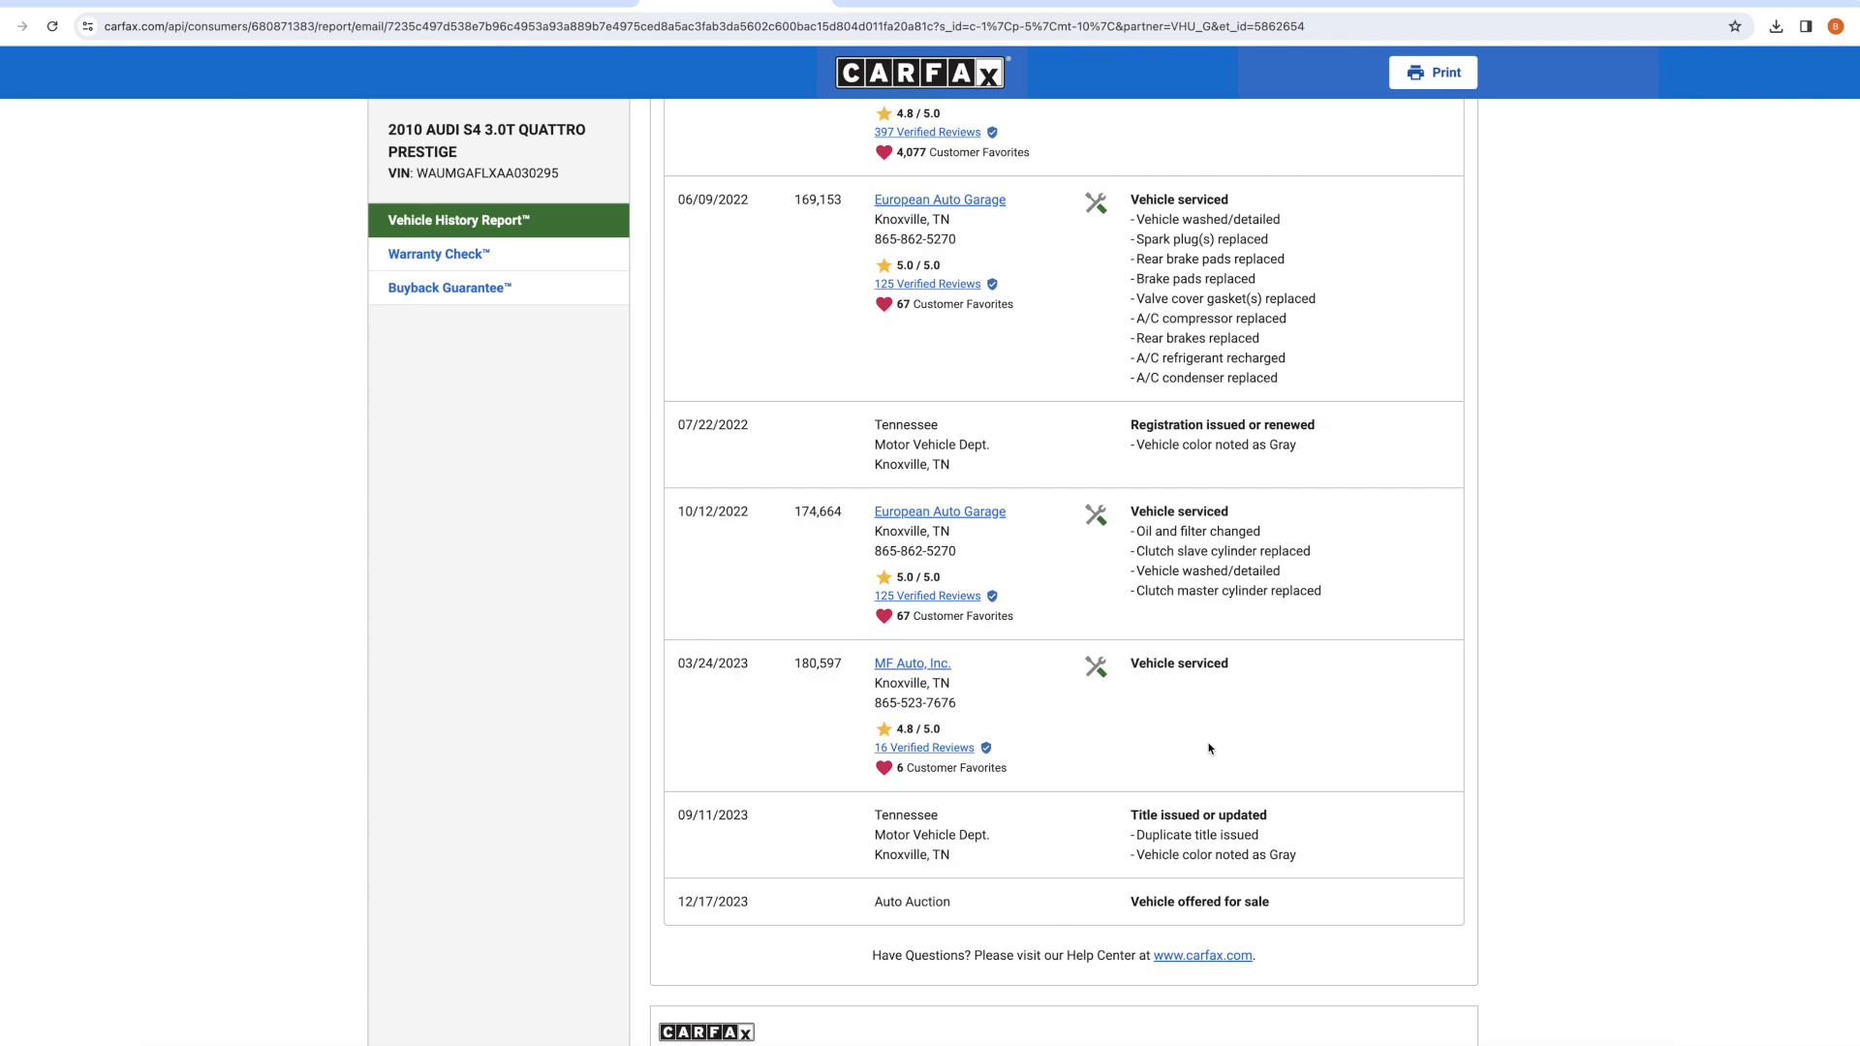
pyautogui.moveTo(734, 680)
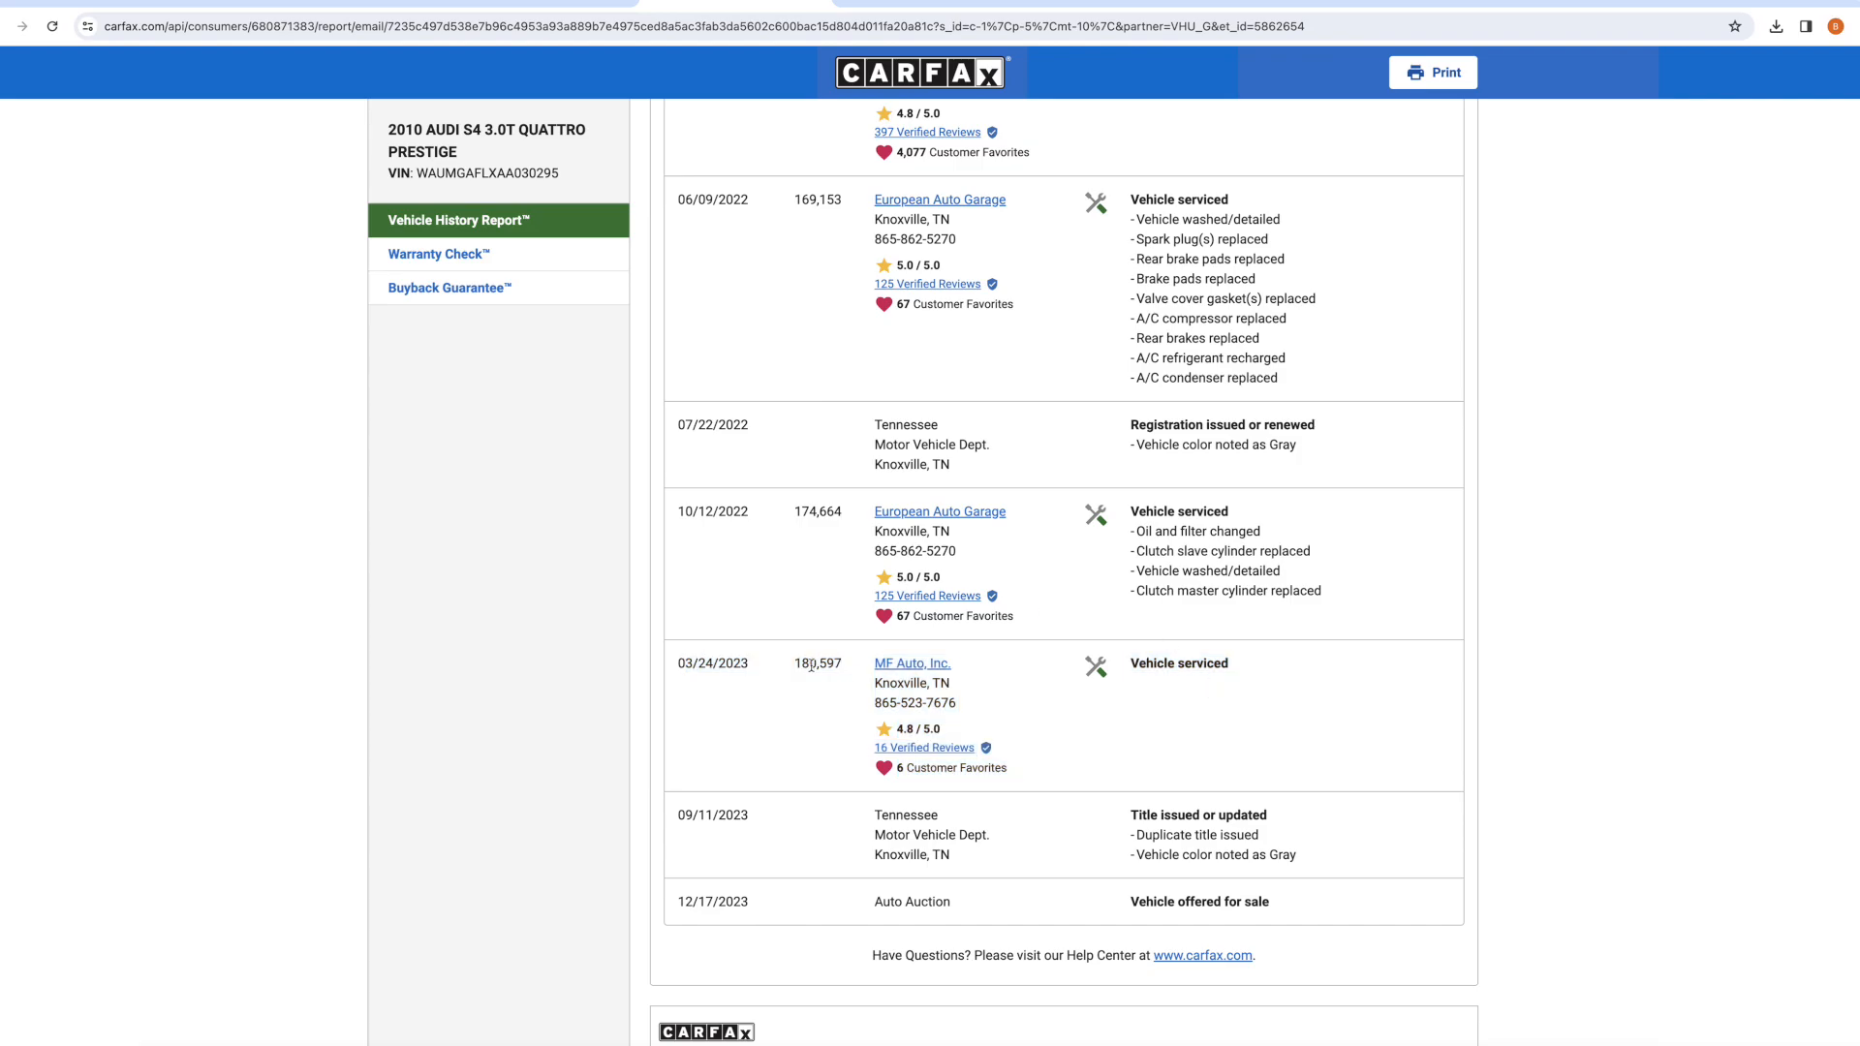
pyautogui.moveTo(1149, 744)
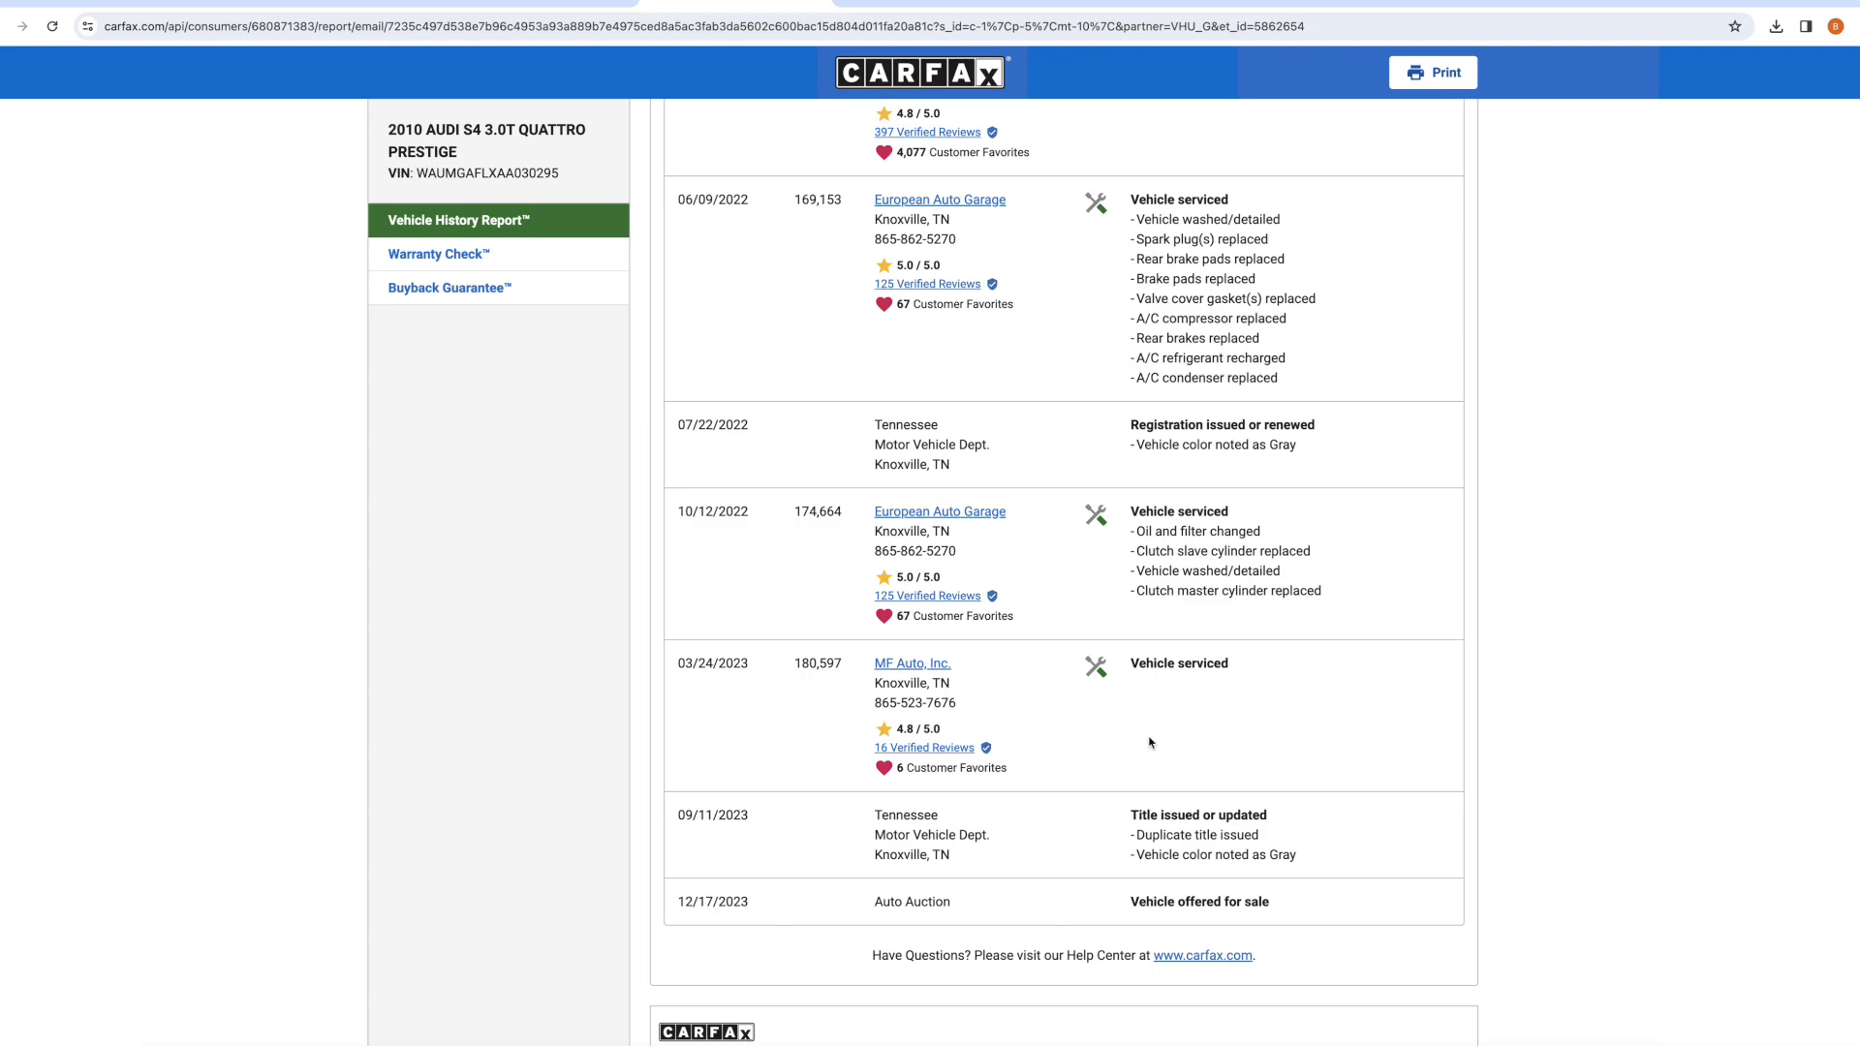
pyautogui.moveTo(1155, 740)
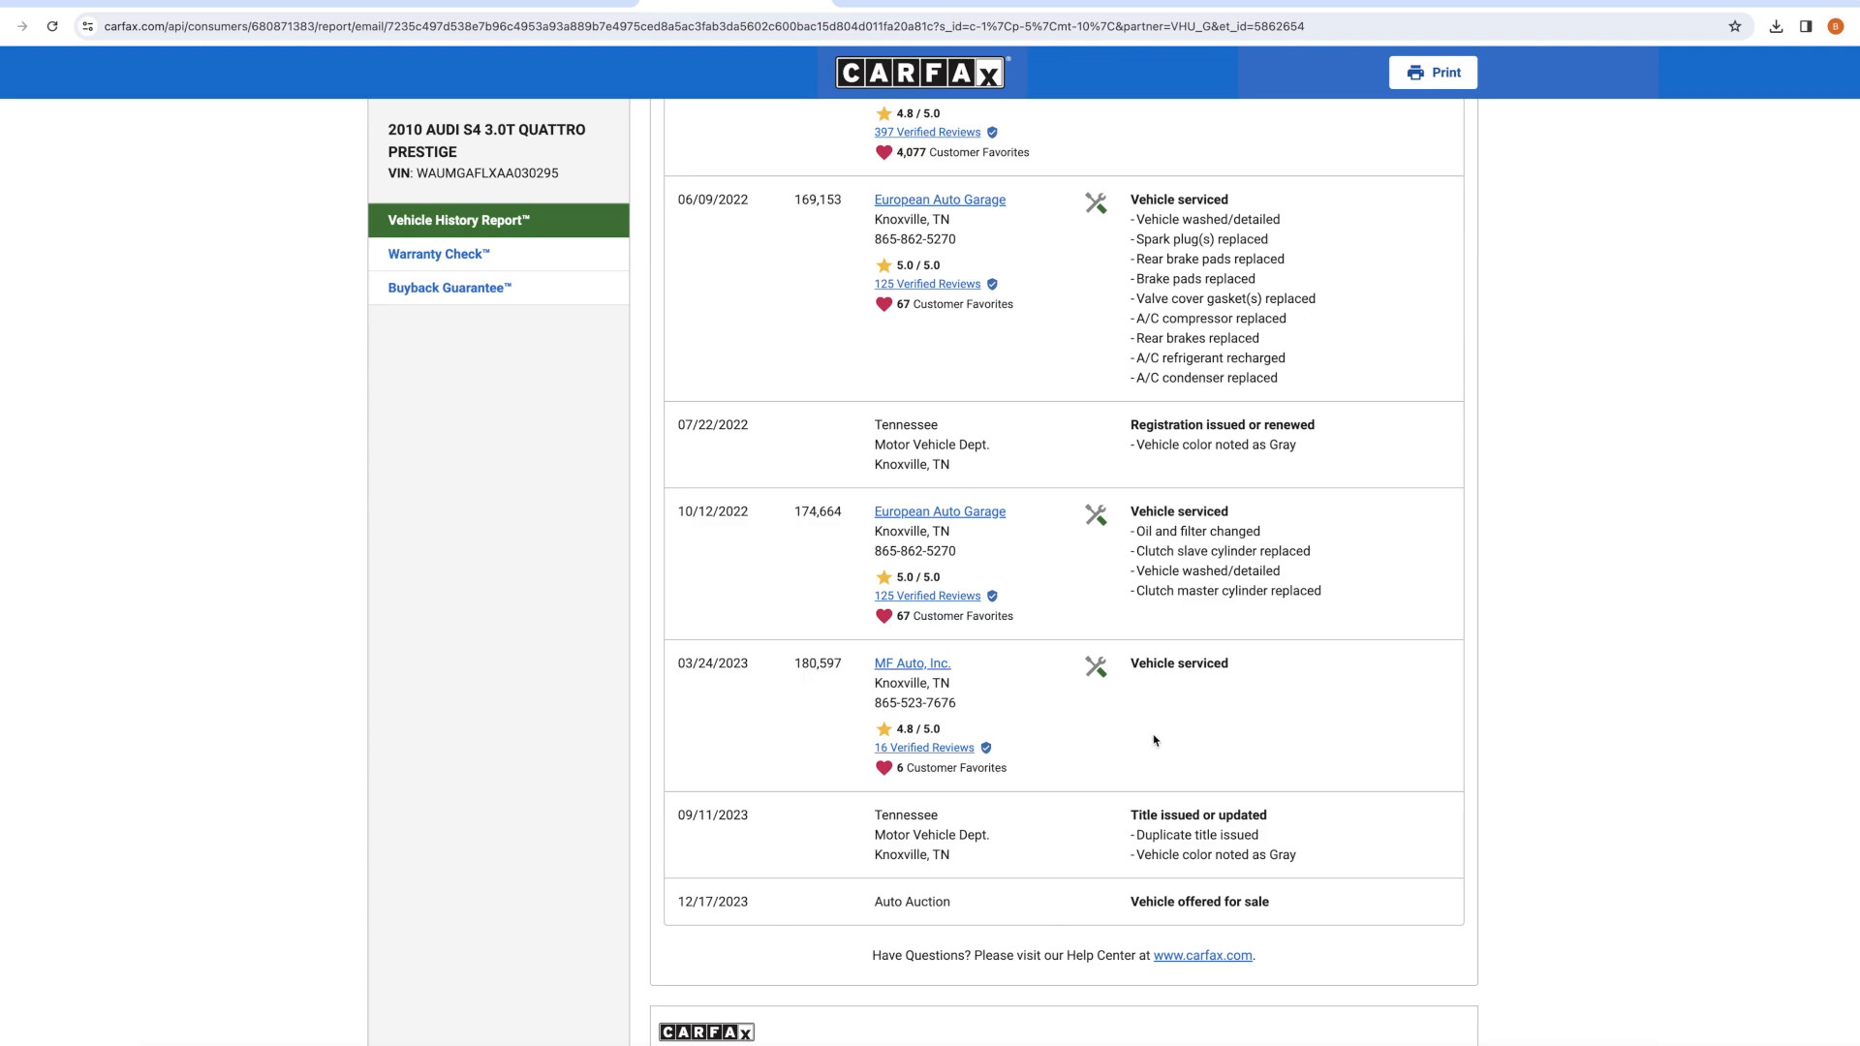
pyautogui.moveTo(1142, 723)
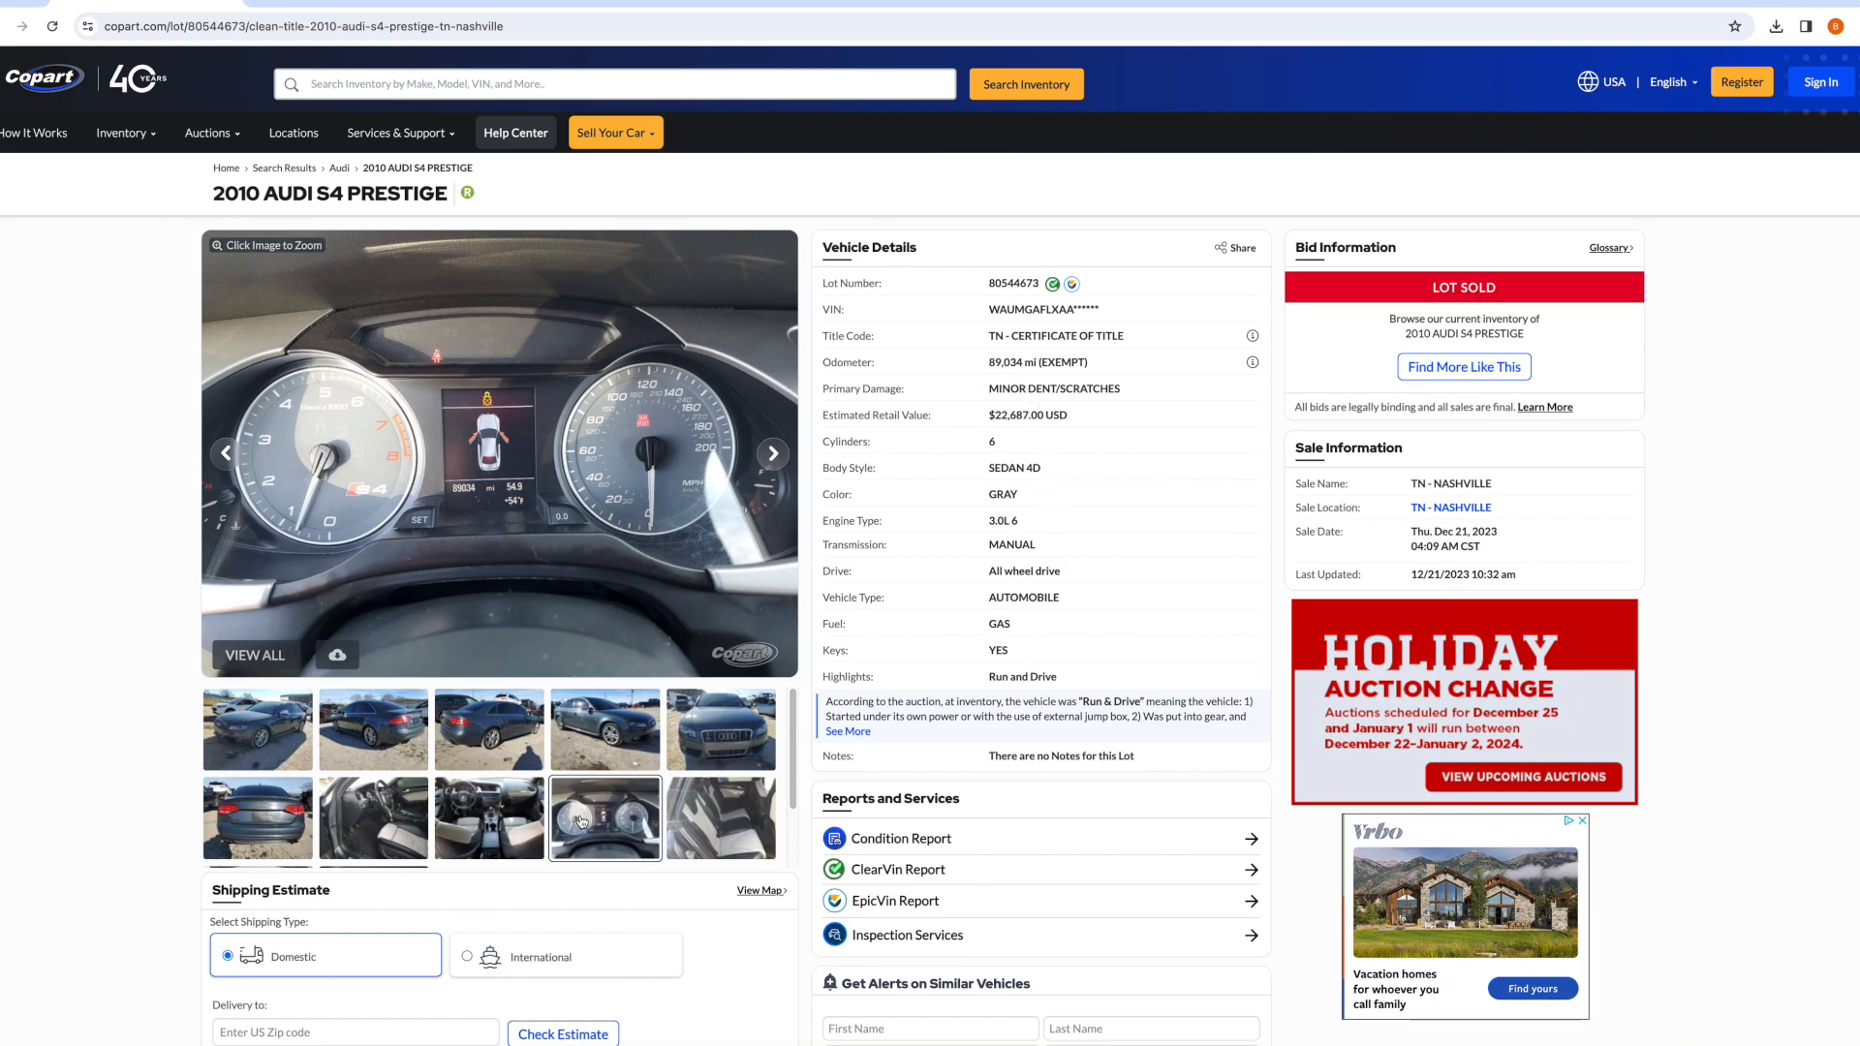
pyautogui.moveTo(441, 438)
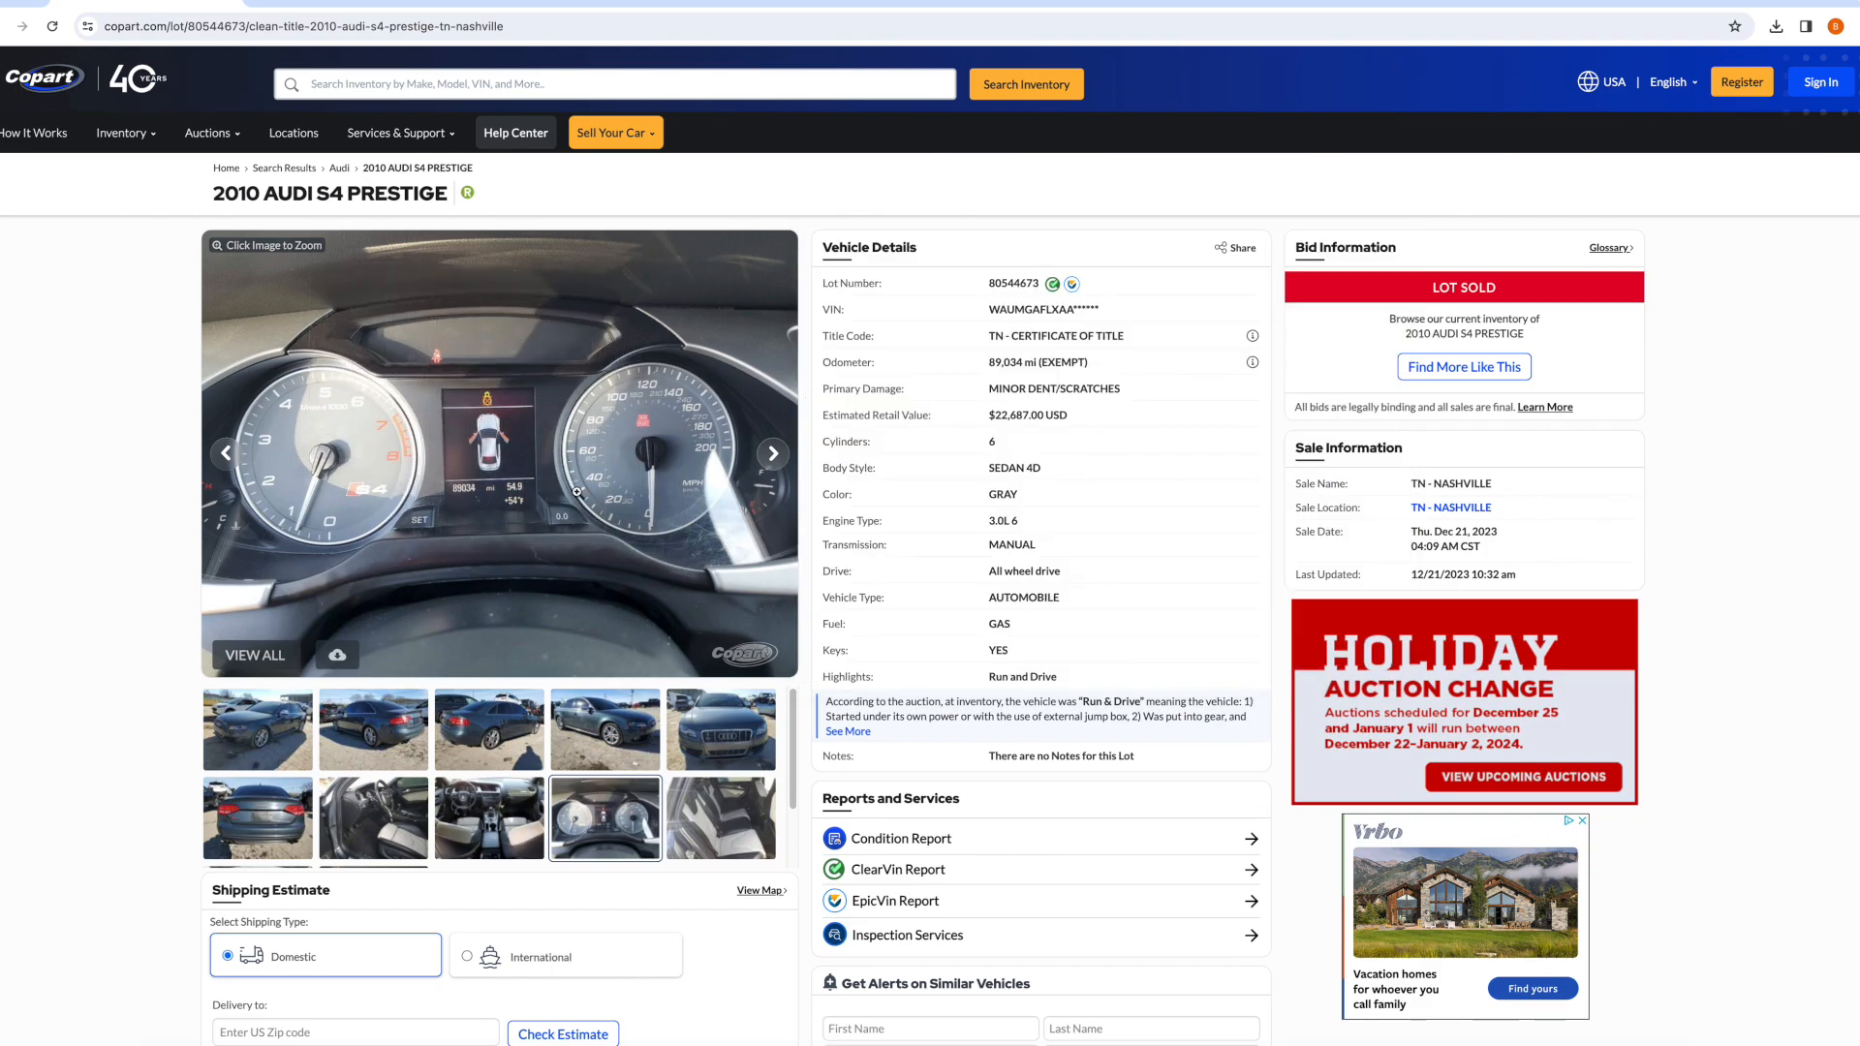
pyautogui.moveTo(163, 687)
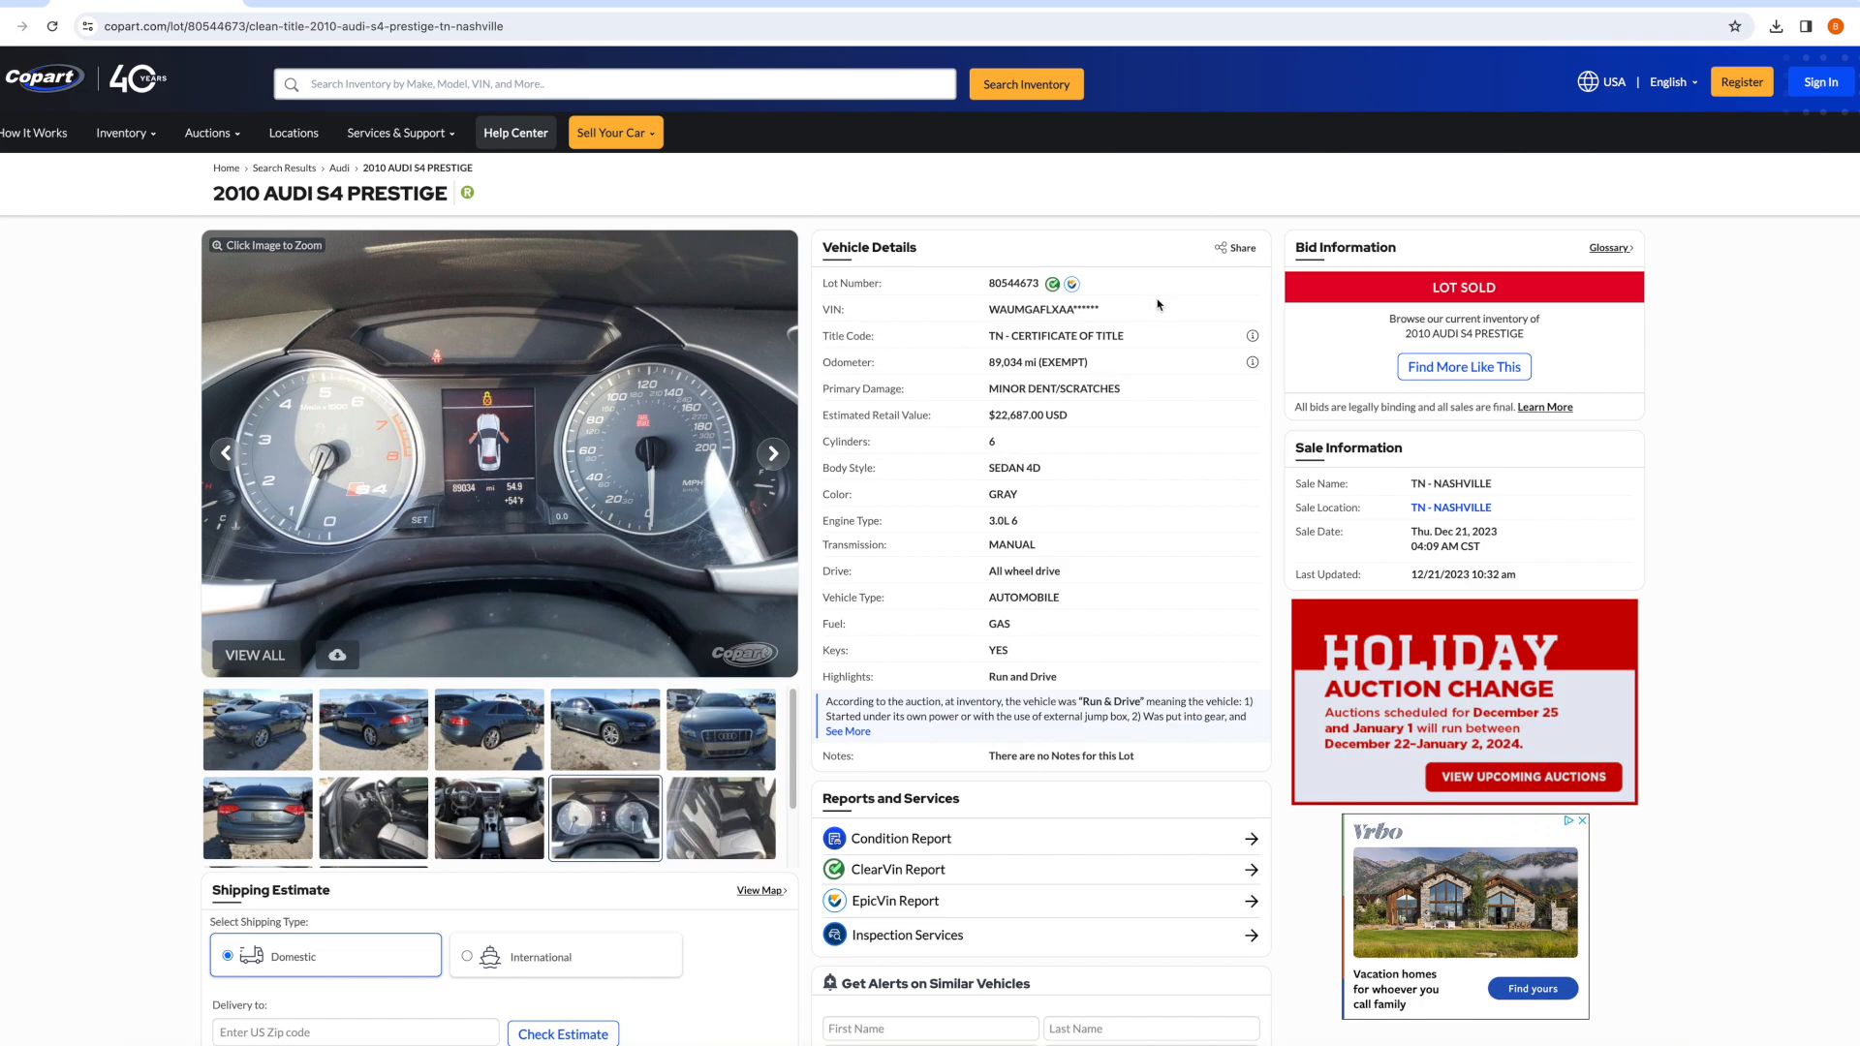
pyautogui.moveTo(1674, 443)
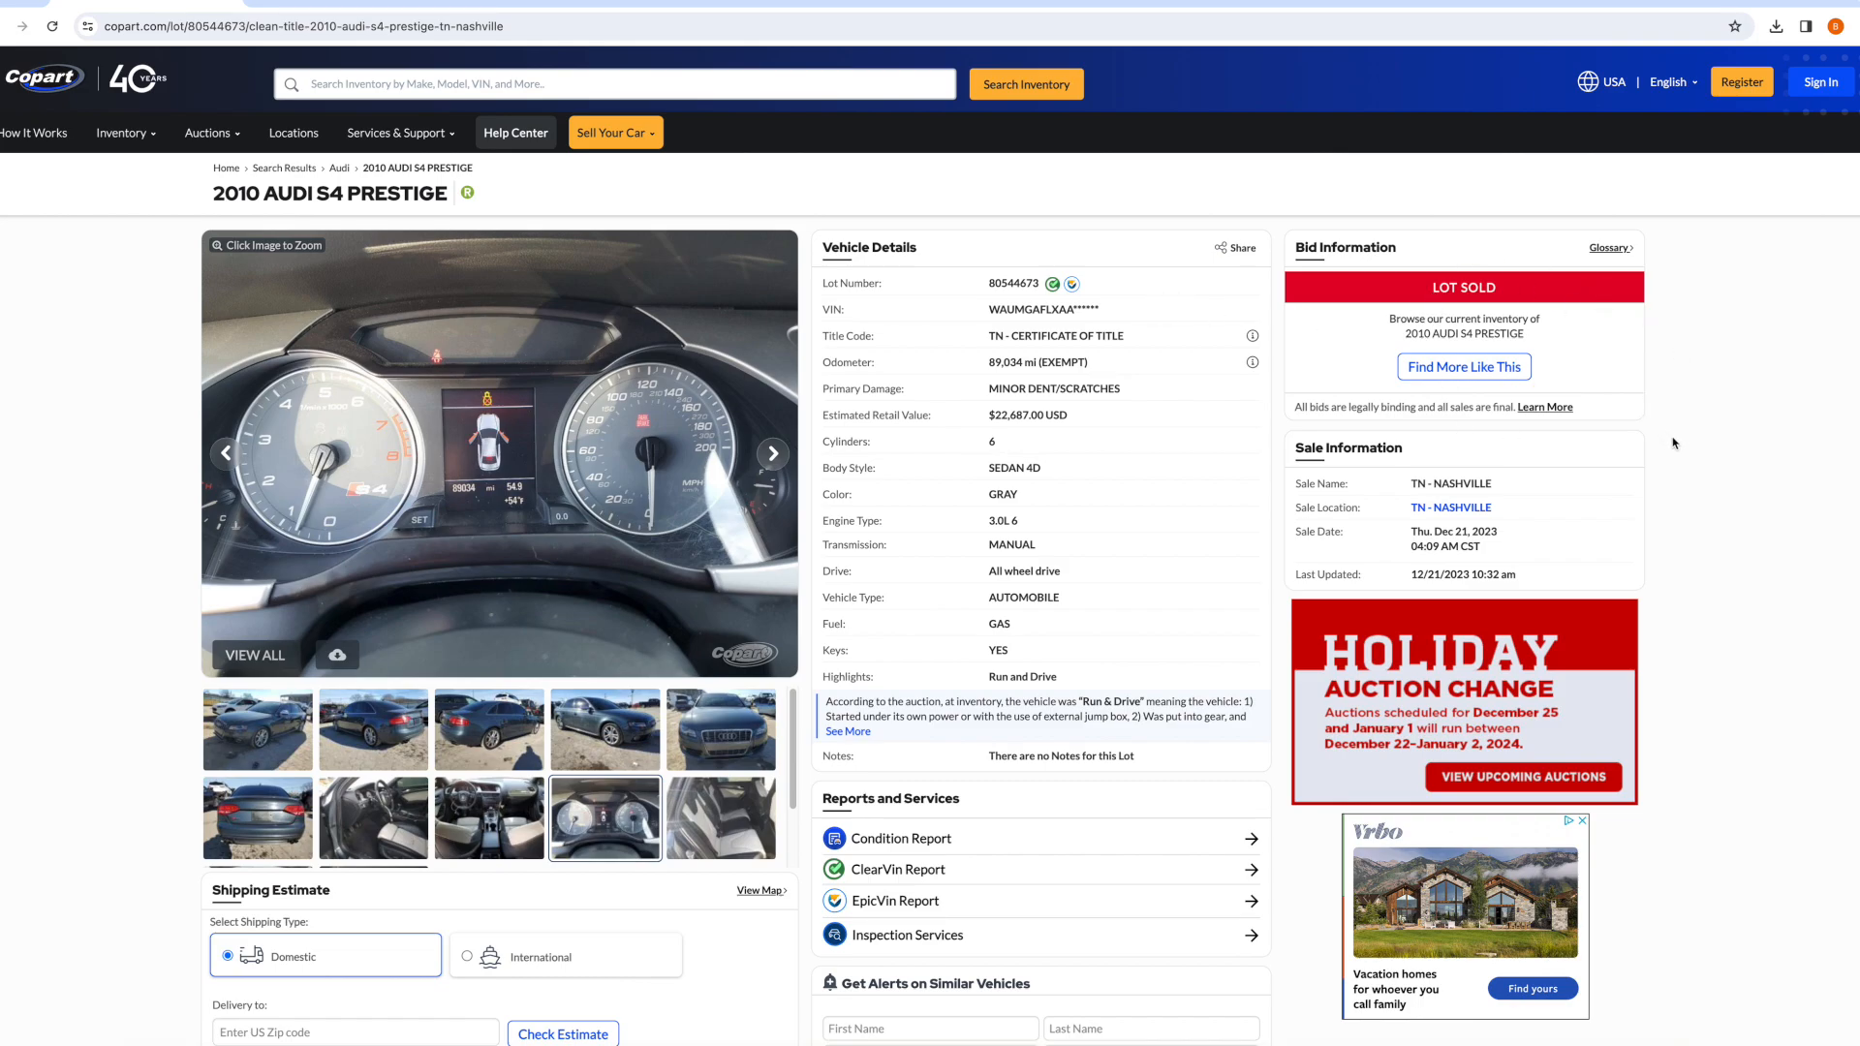
pyautogui.moveTo(1717, 623)
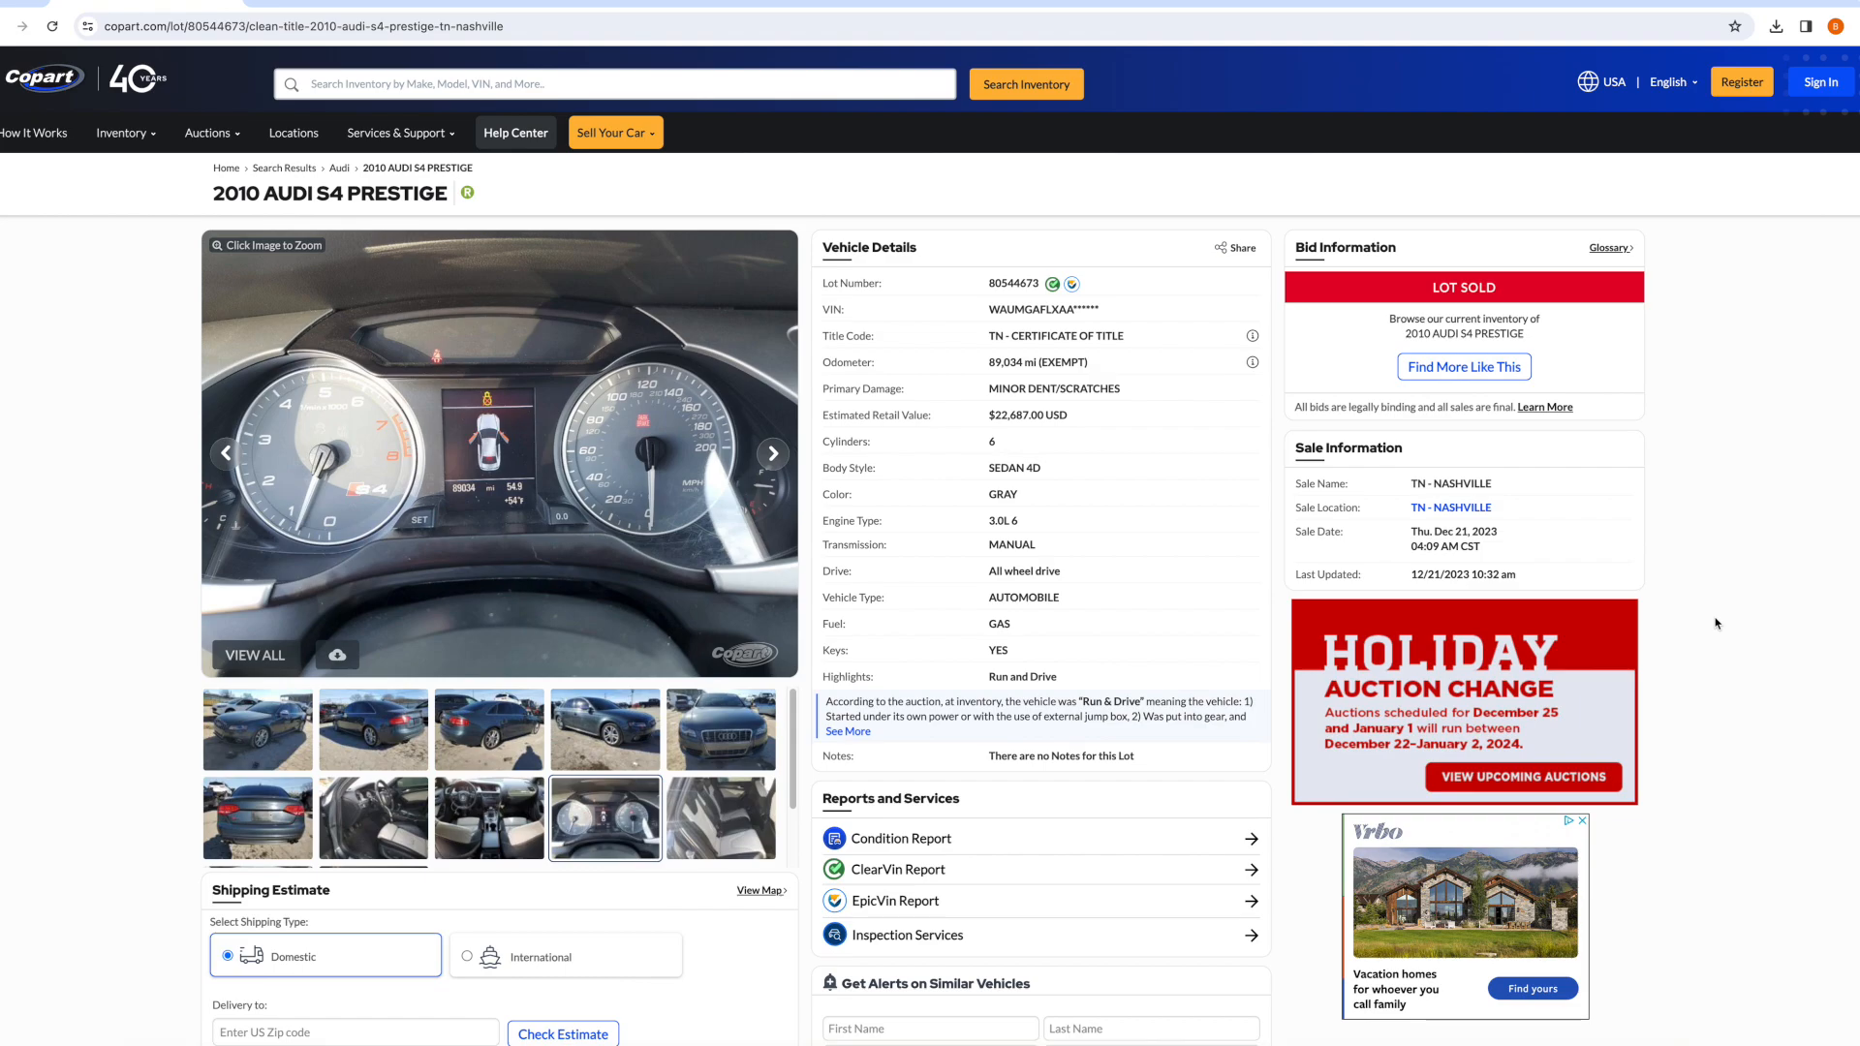
pyautogui.moveTo(1725, 620)
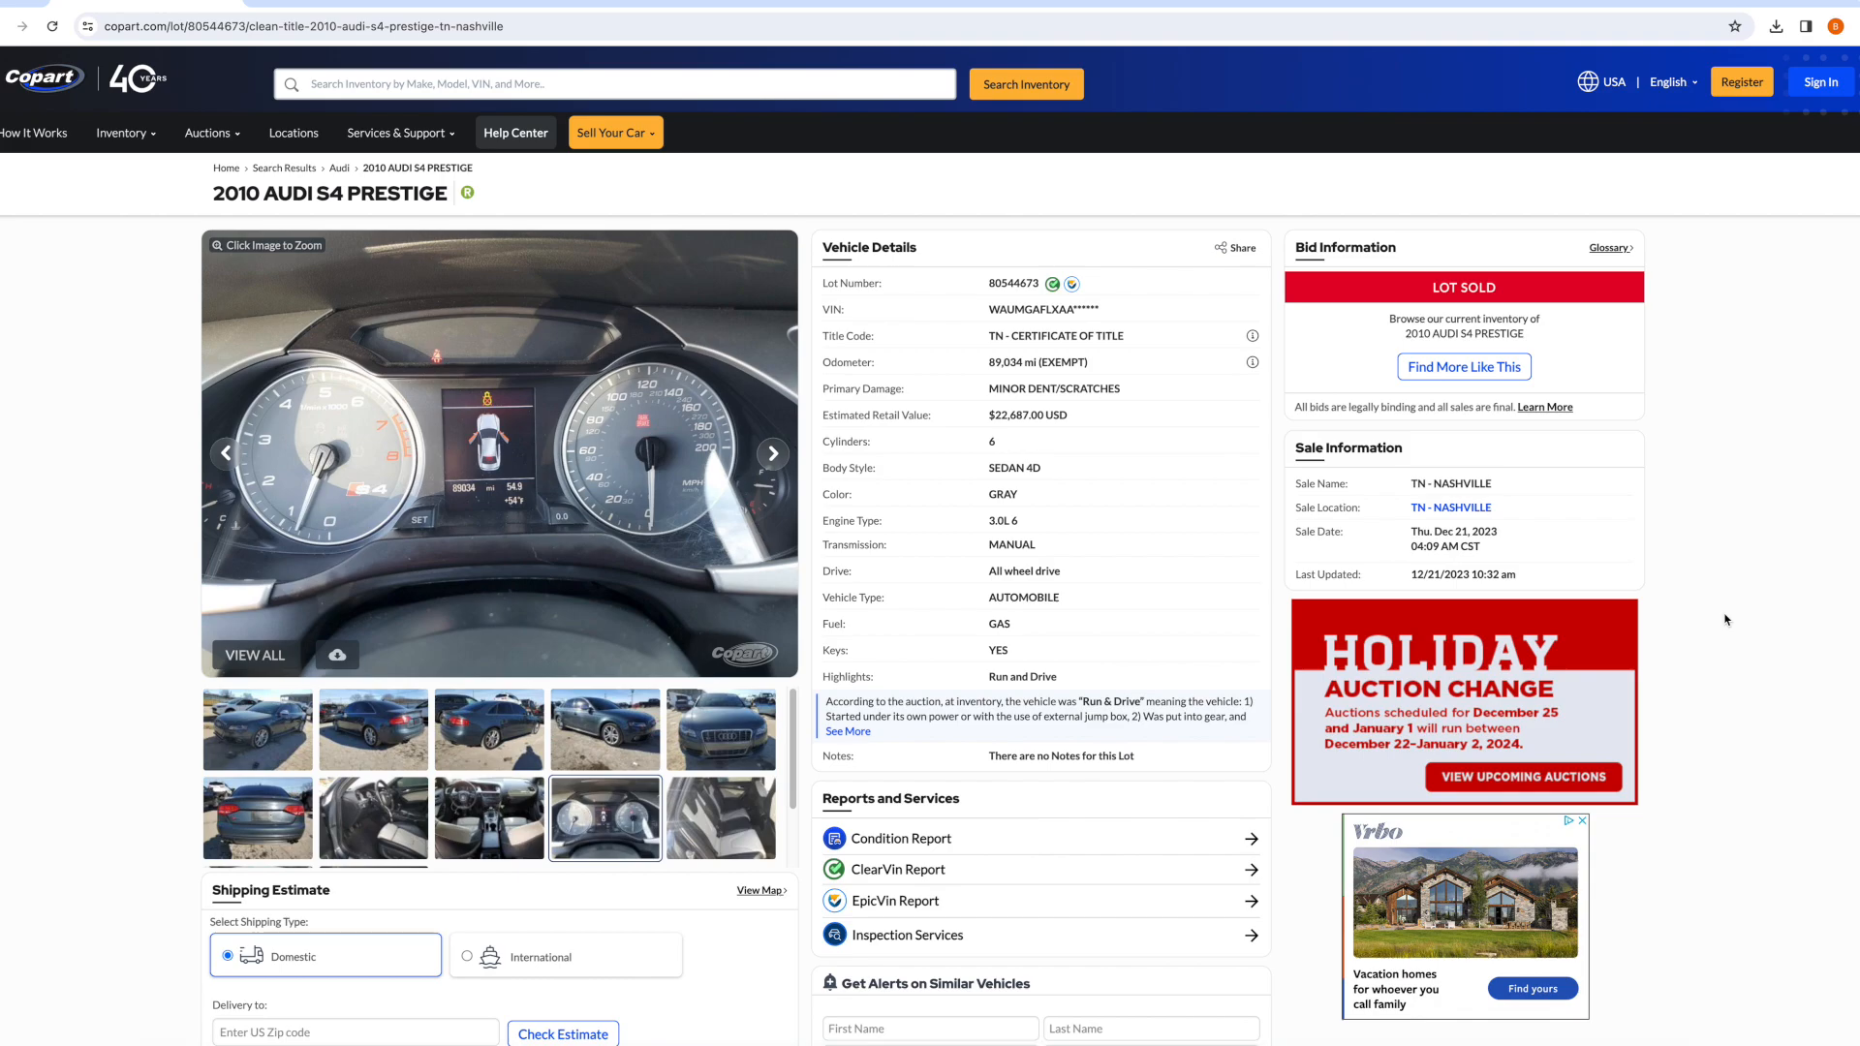
pyautogui.moveTo(770, 584)
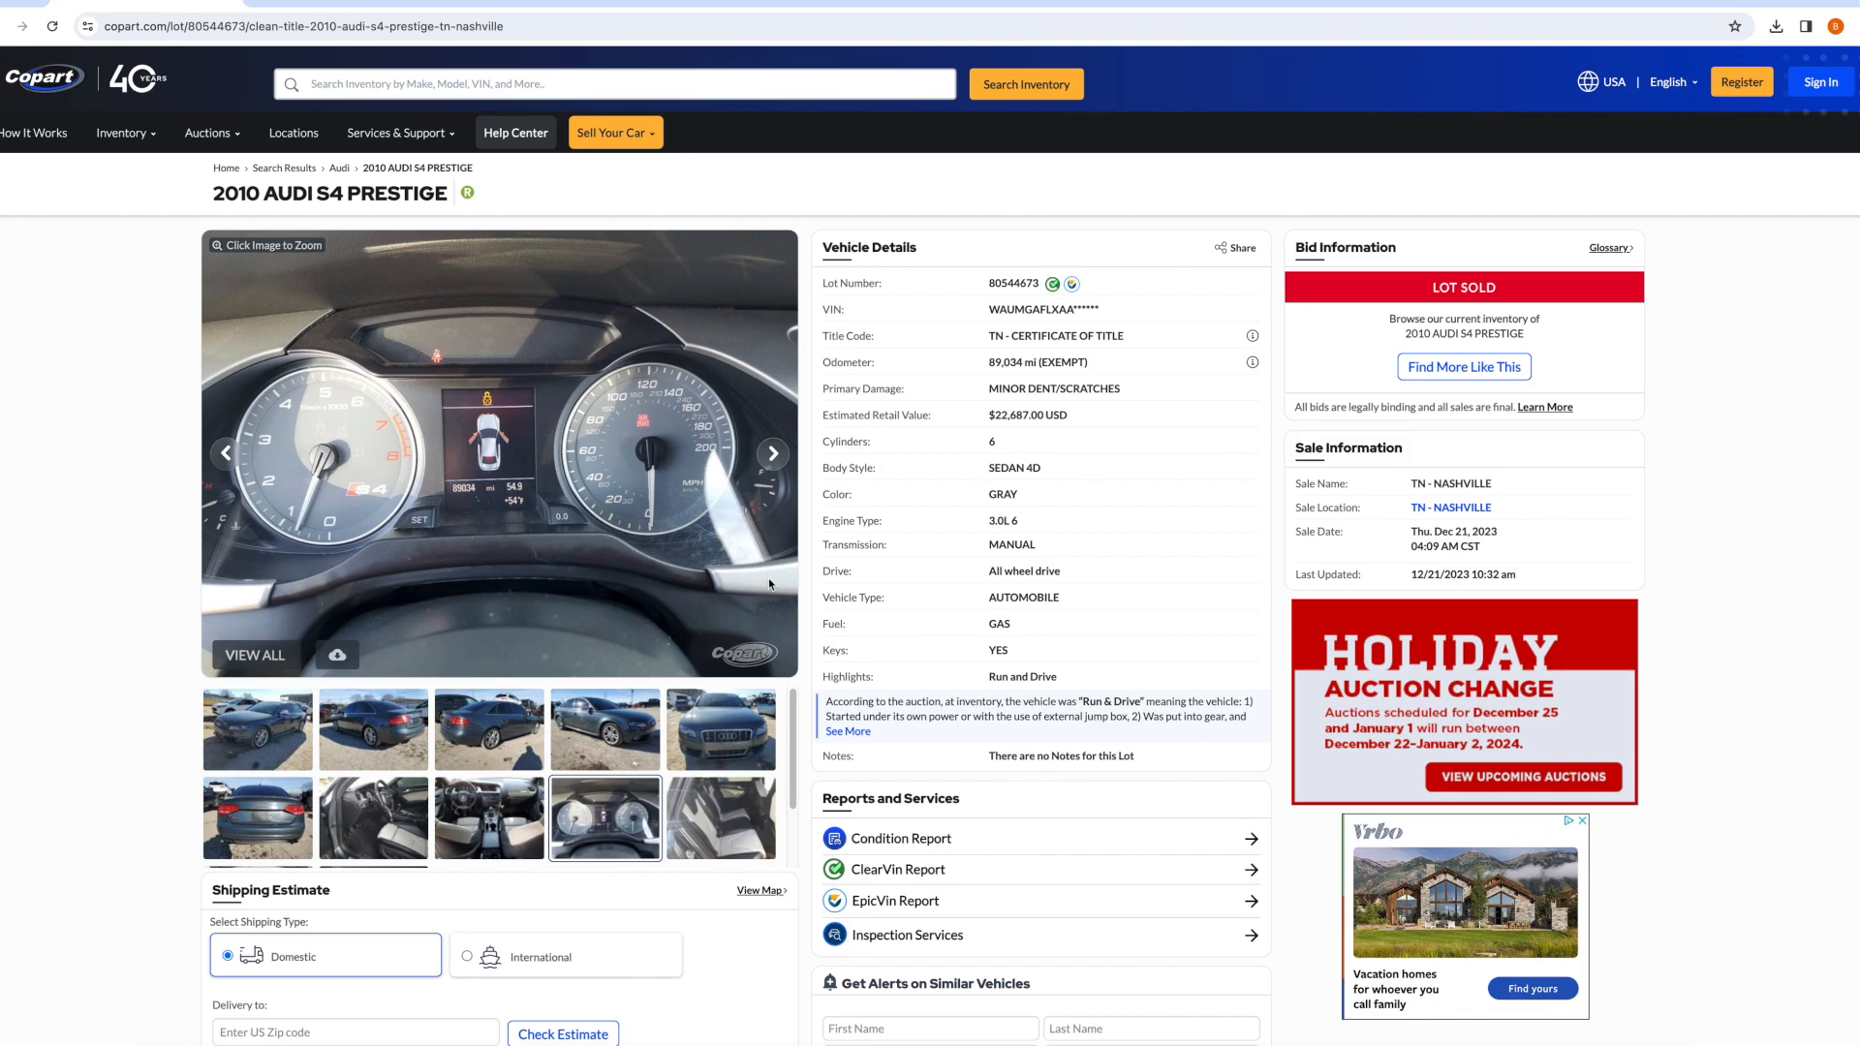
# View the front, rear three-quarter and front three-quarter exterior photos, then the manual-shifter interior.
pyautogui.scroll(-3)
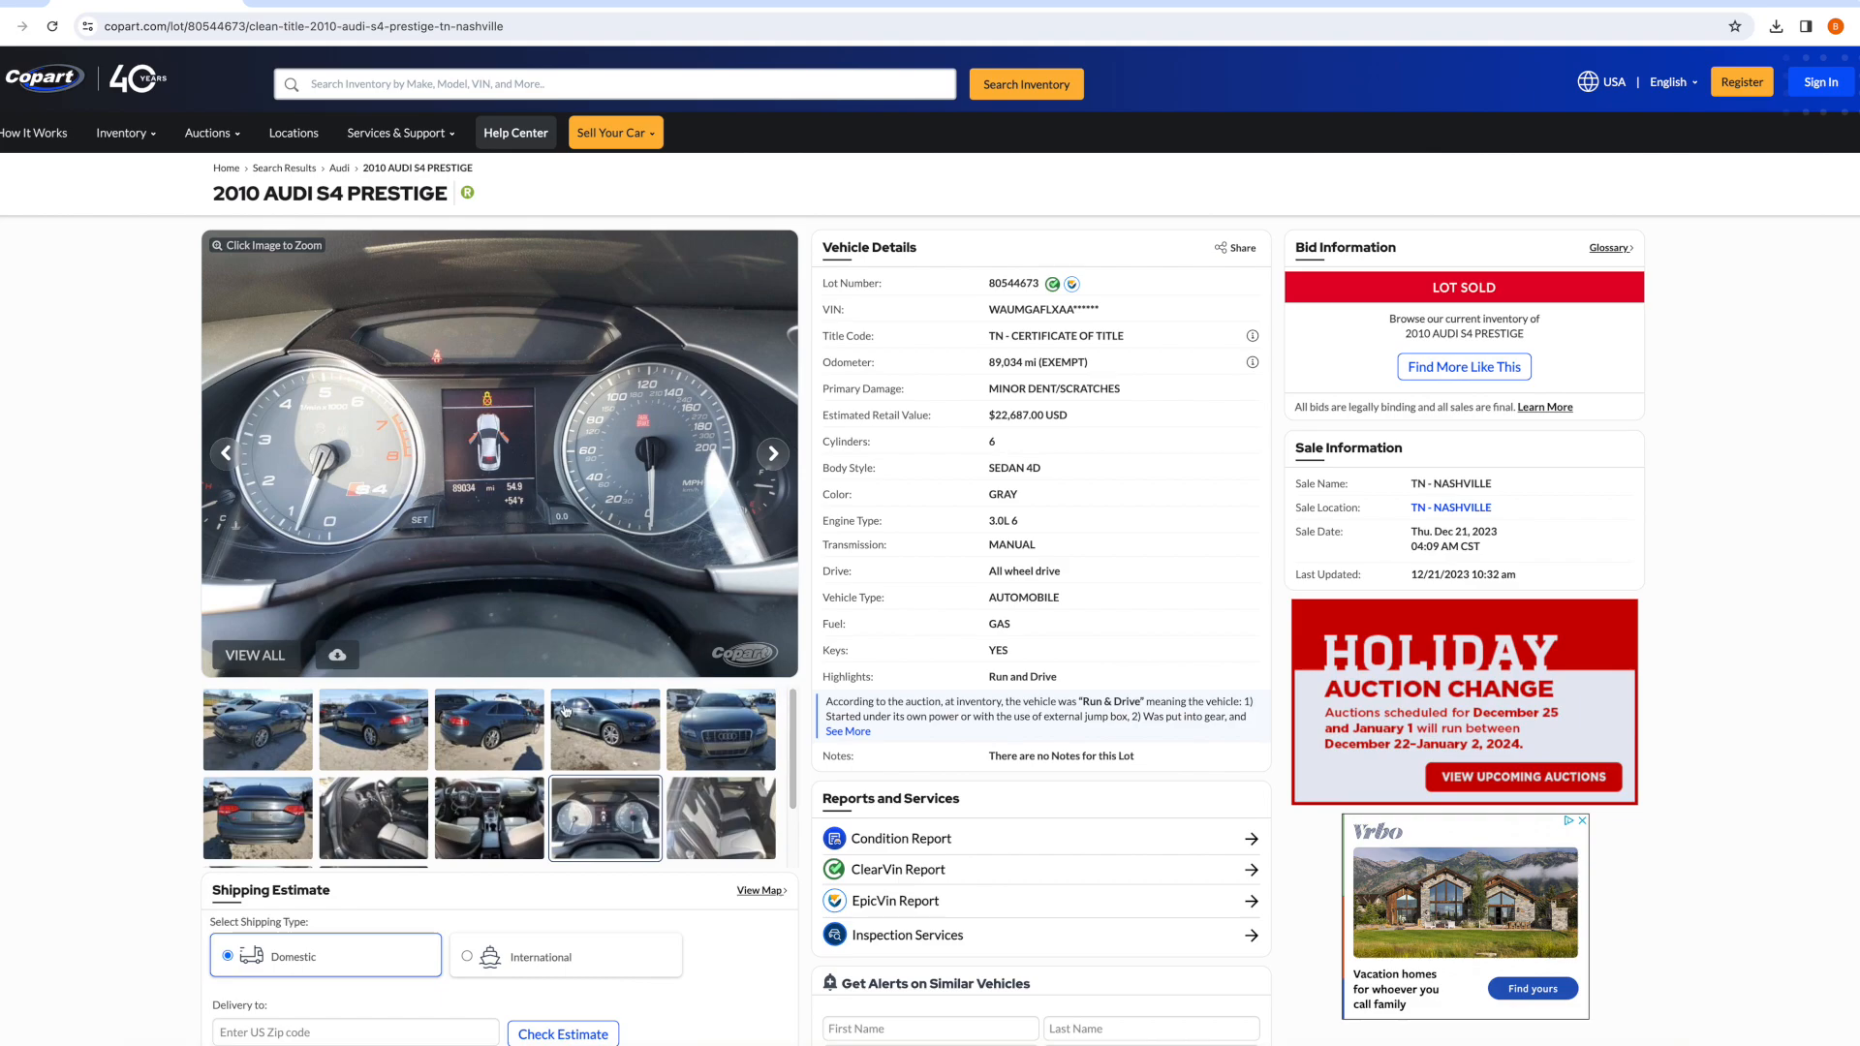
pyautogui.click(257, 730)
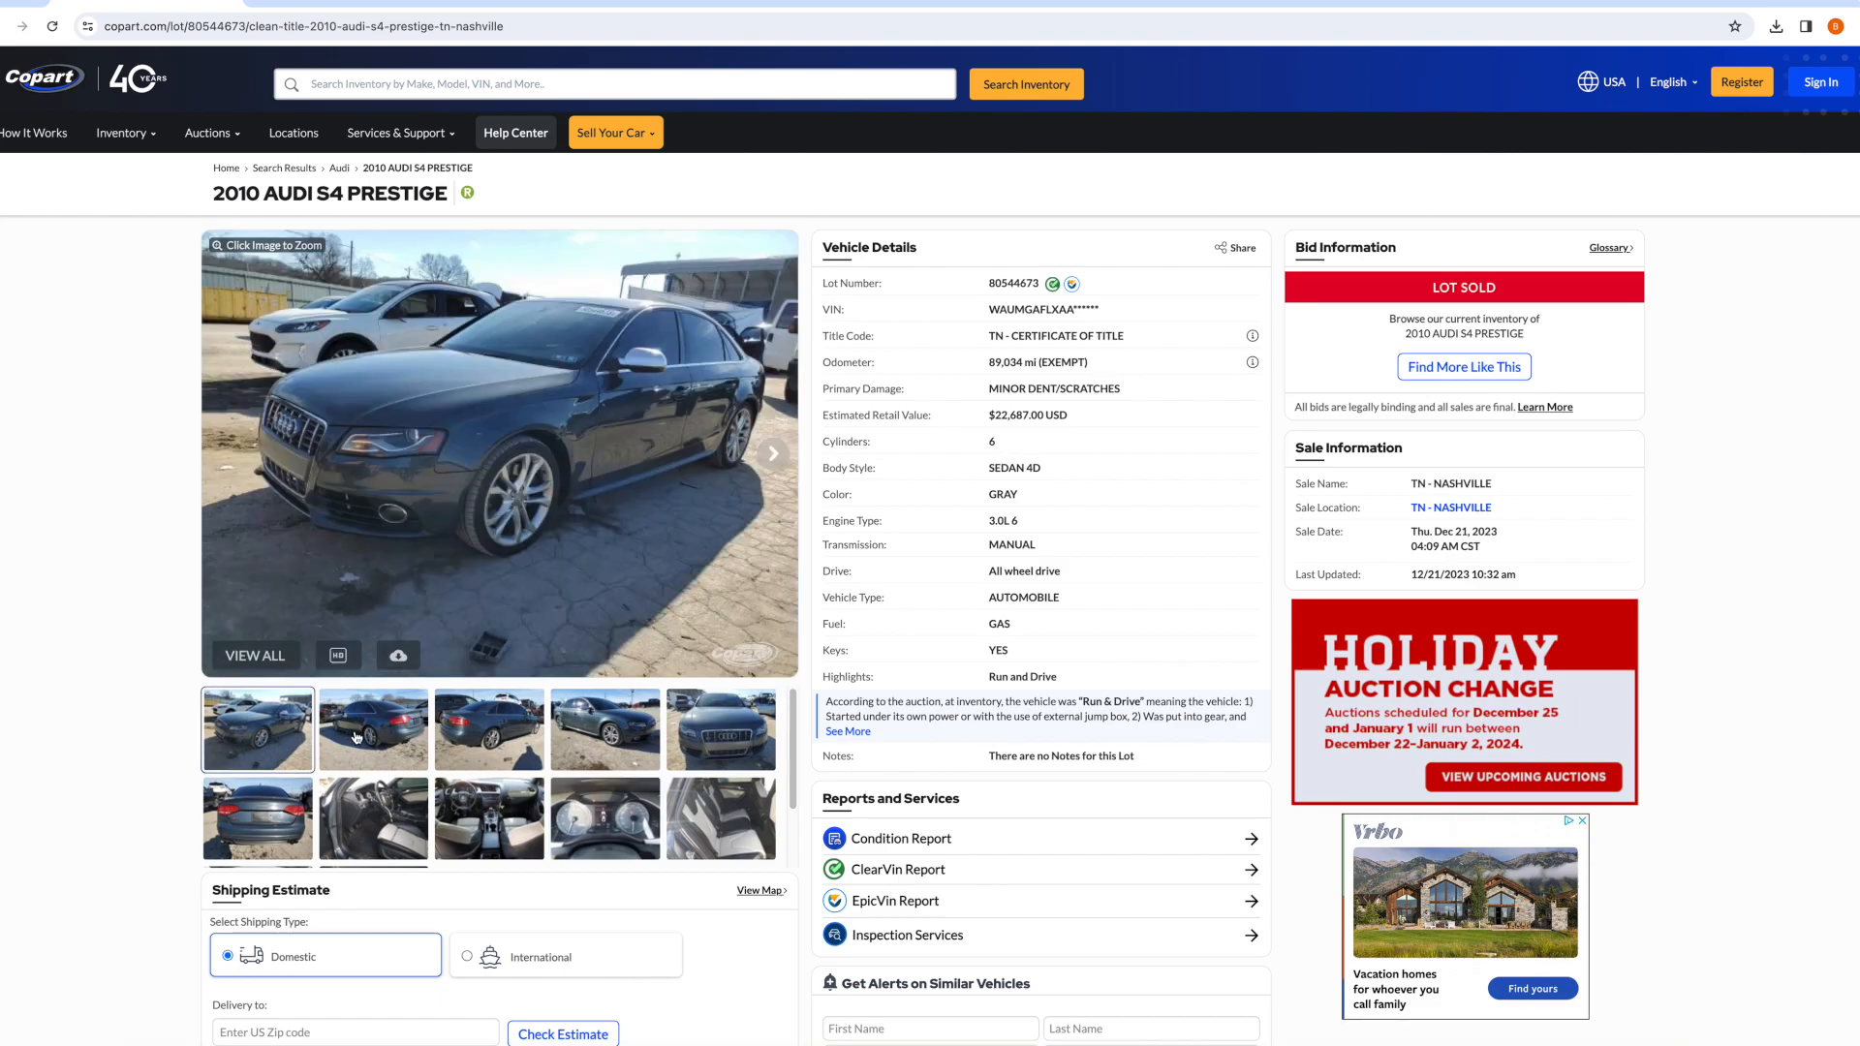
pyautogui.click(488, 729)
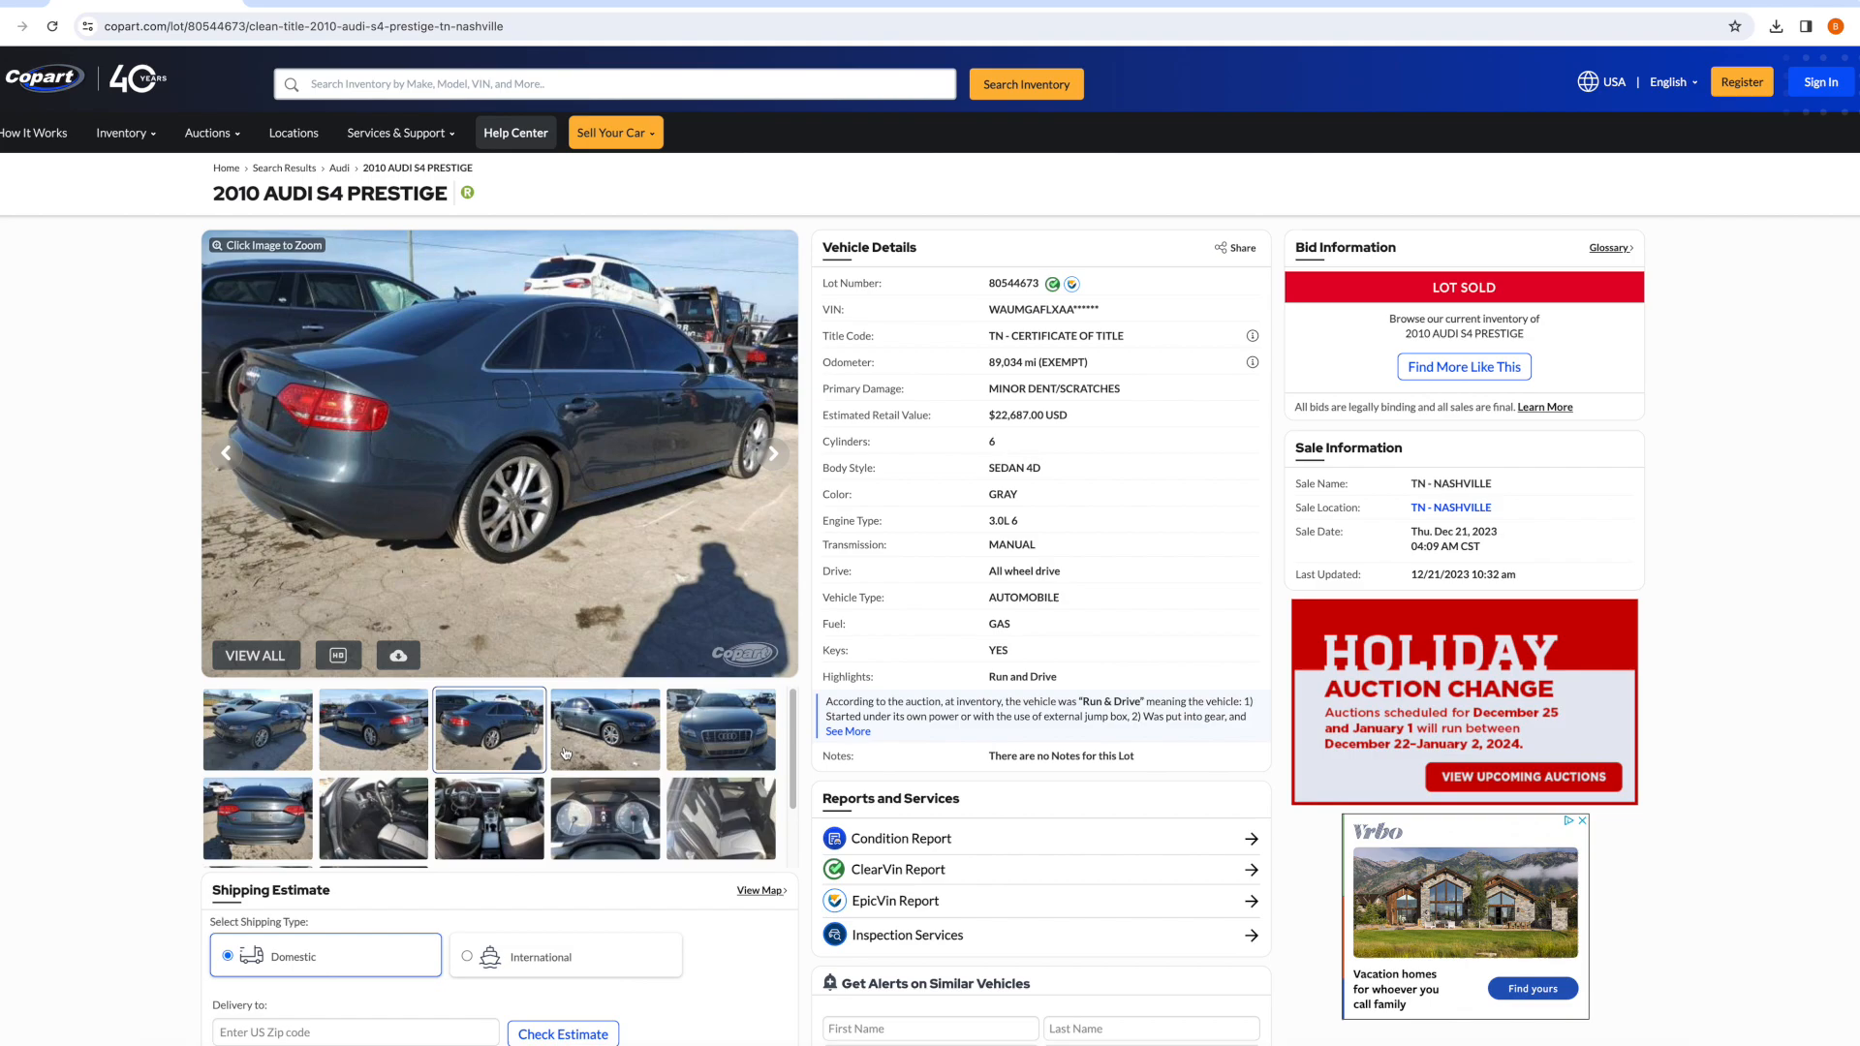
pyautogui.click(604, 729)
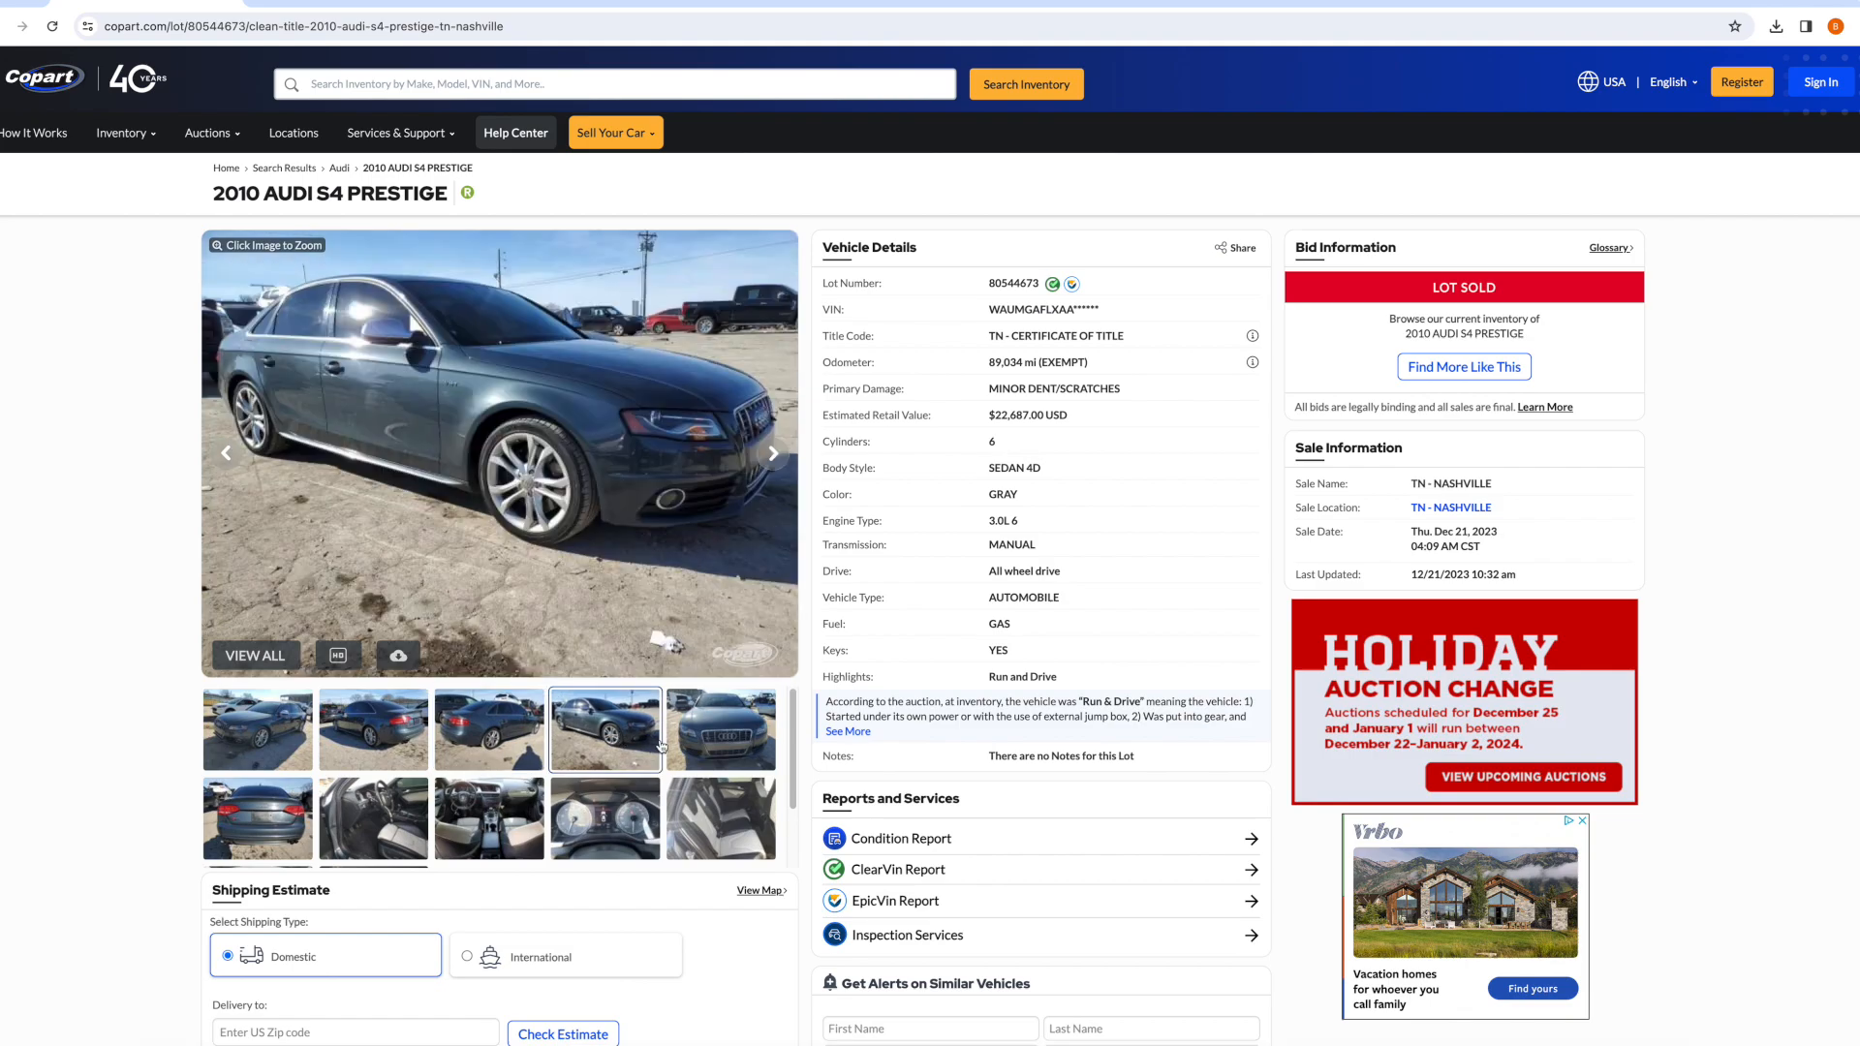
pyautogui.click(373, 819)
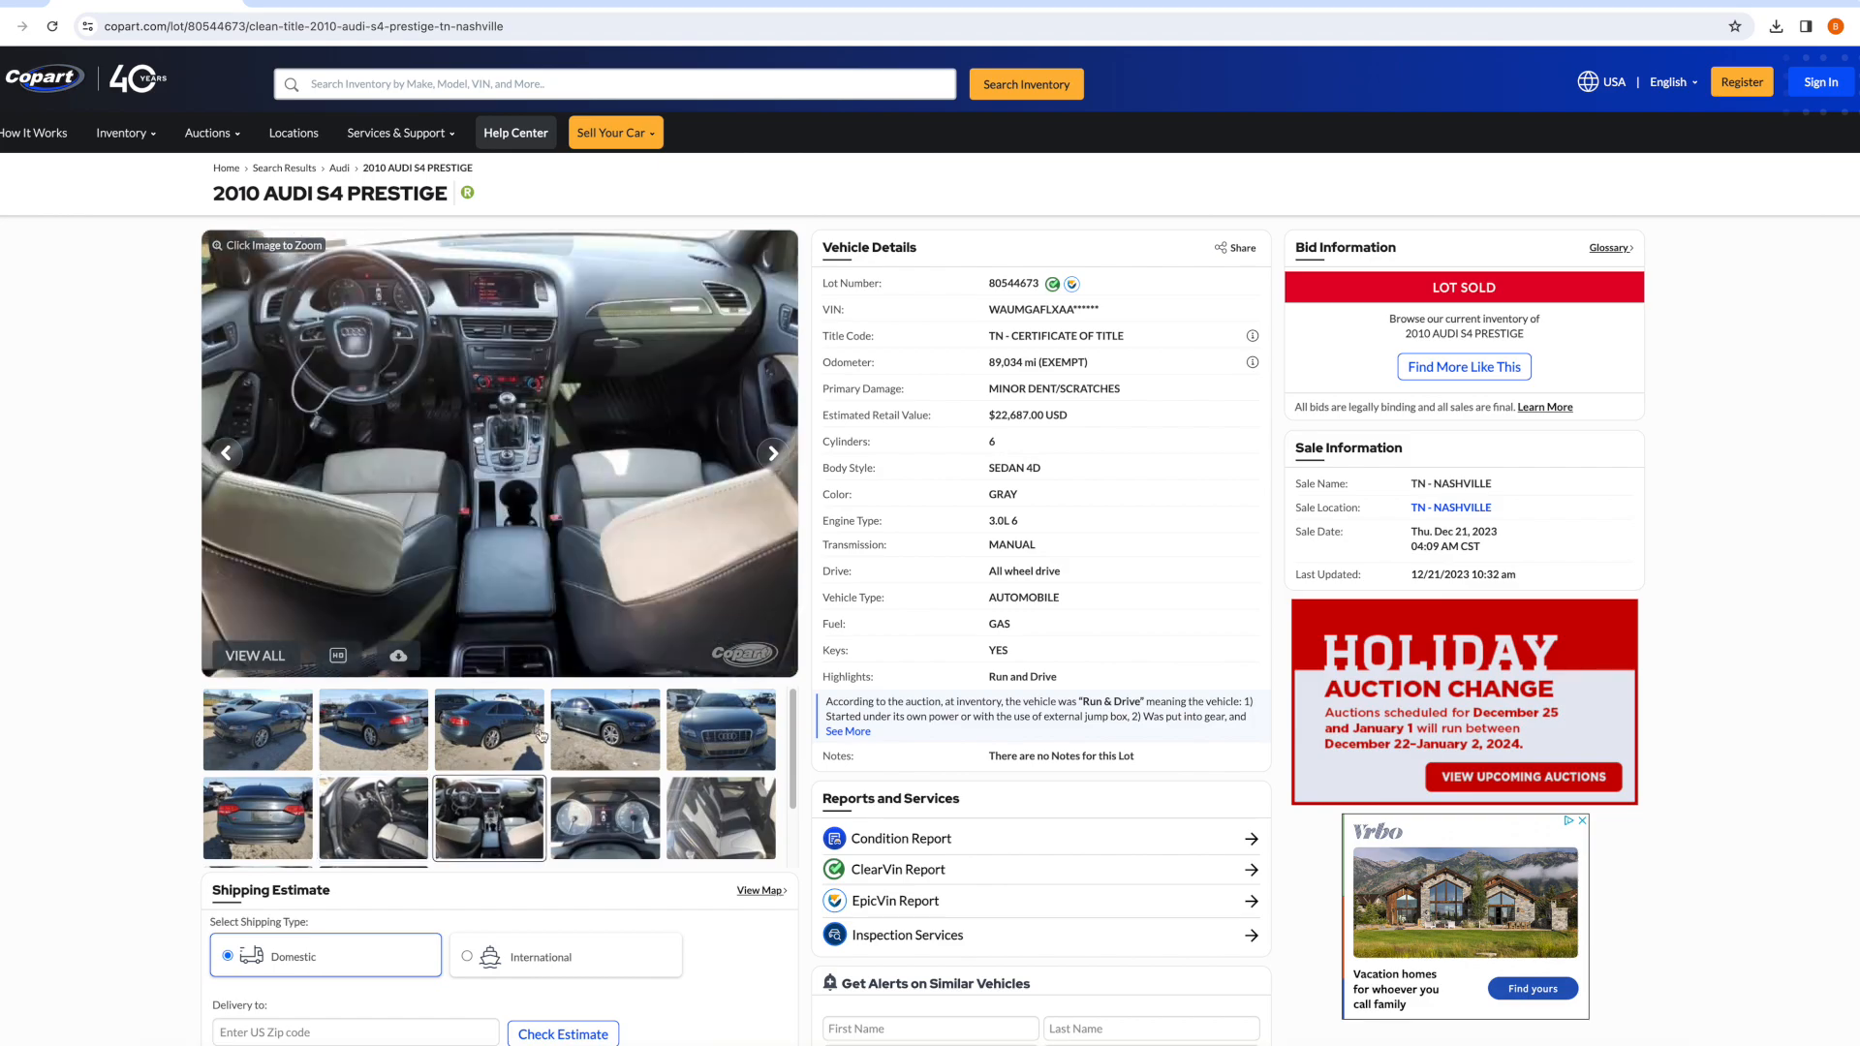
pyautogui.moveTo(609, 754)
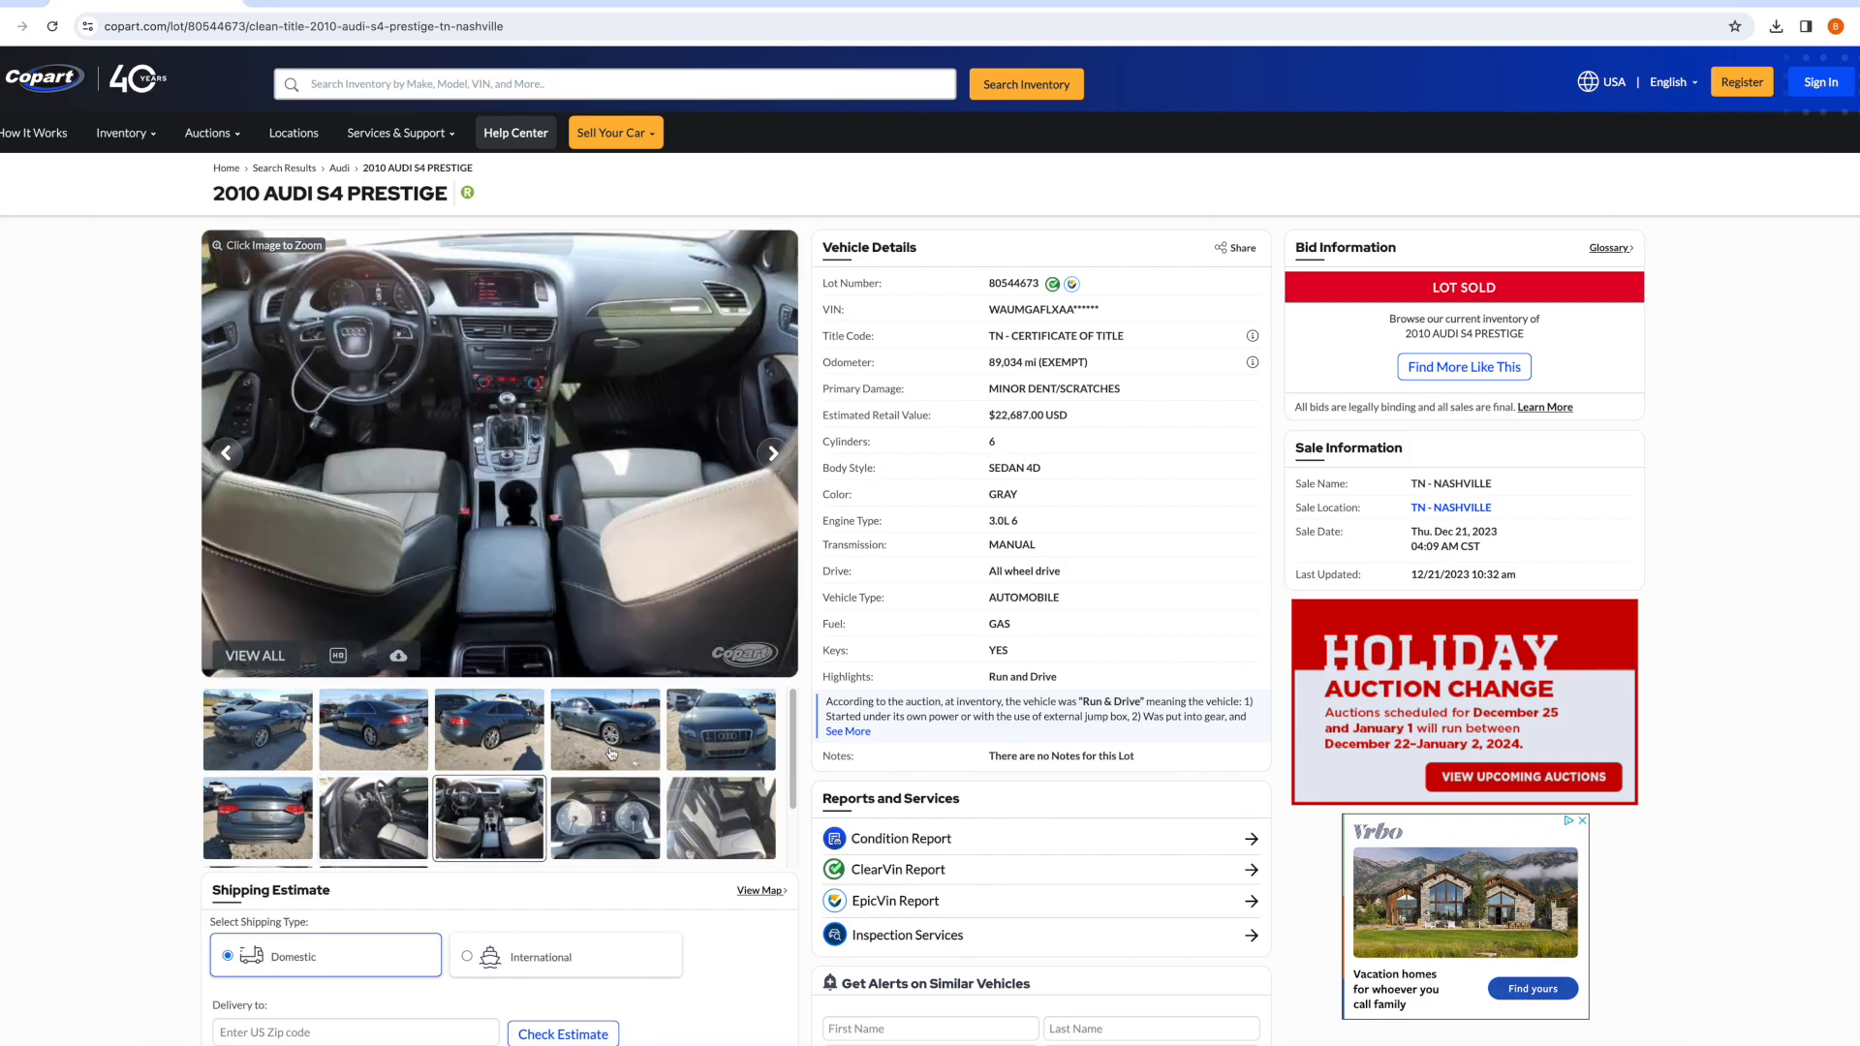
# View the engine bay, instrument cluster and straight-on rear photos.
pyautogui.scroll(-3)
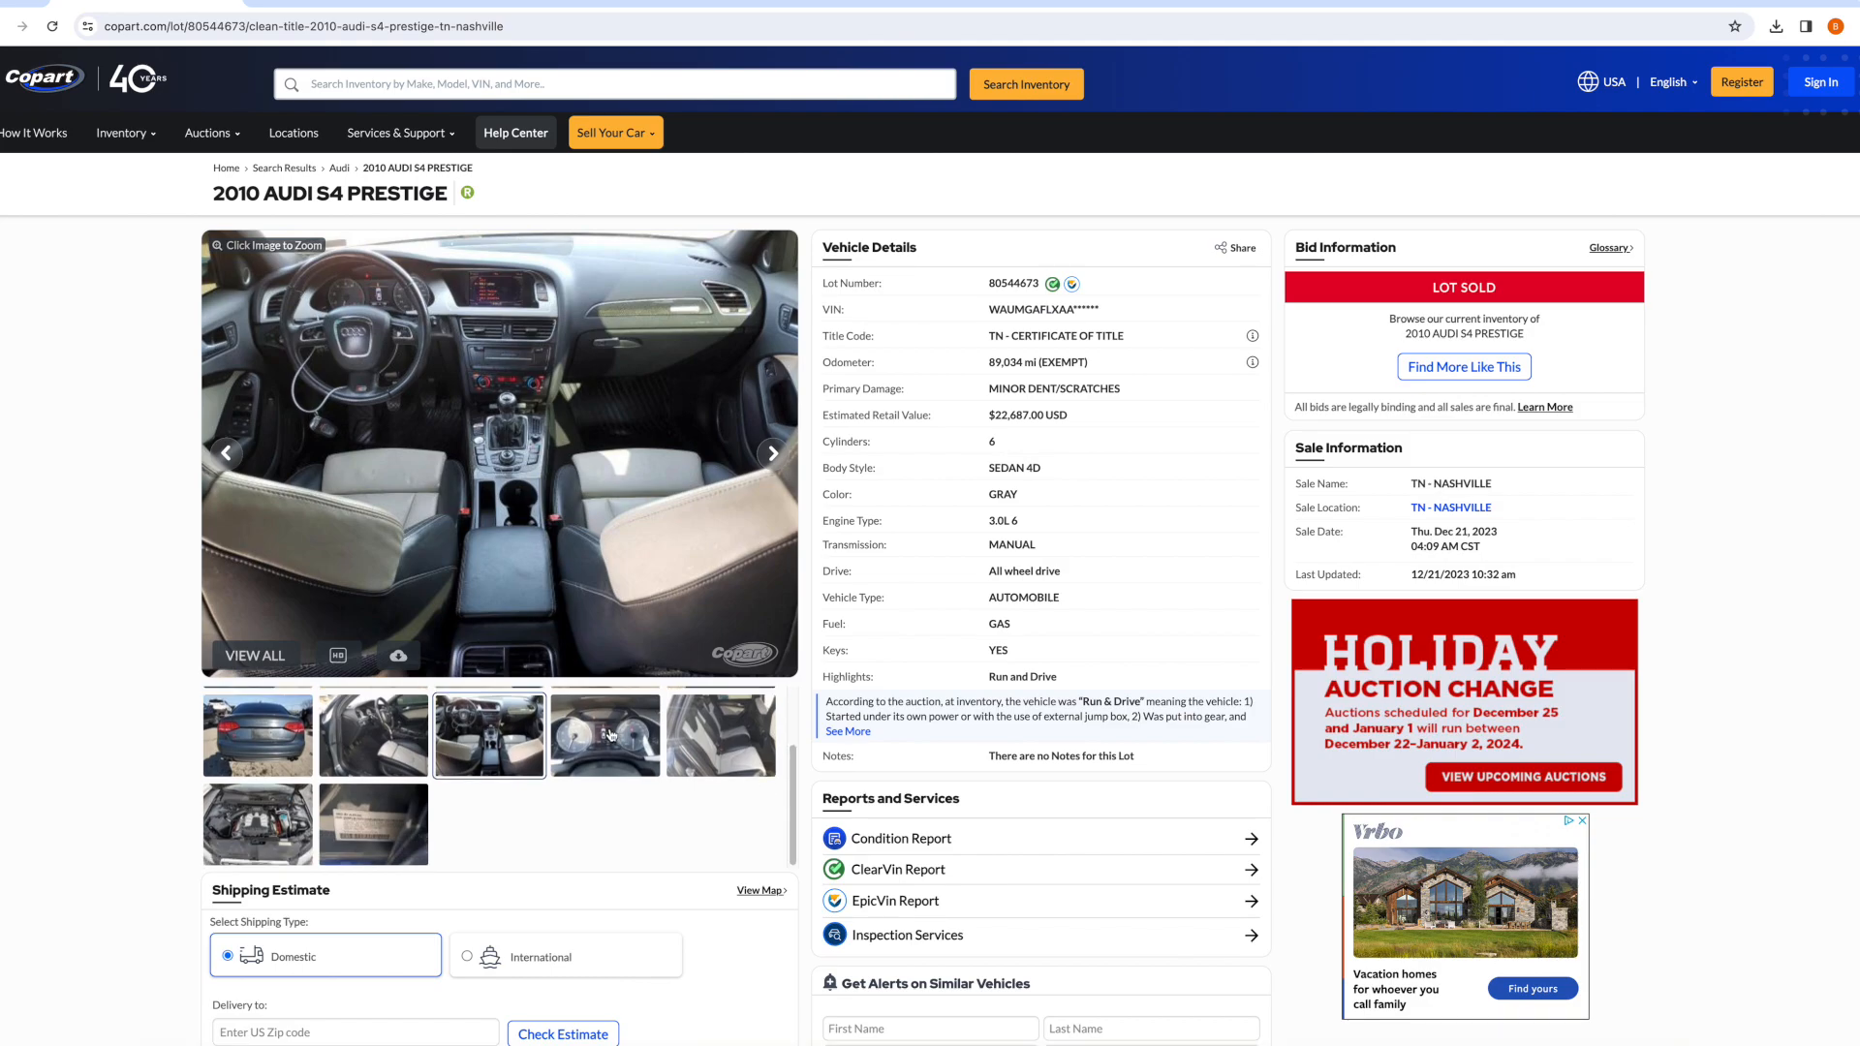
pyautogui.click(257, 734)
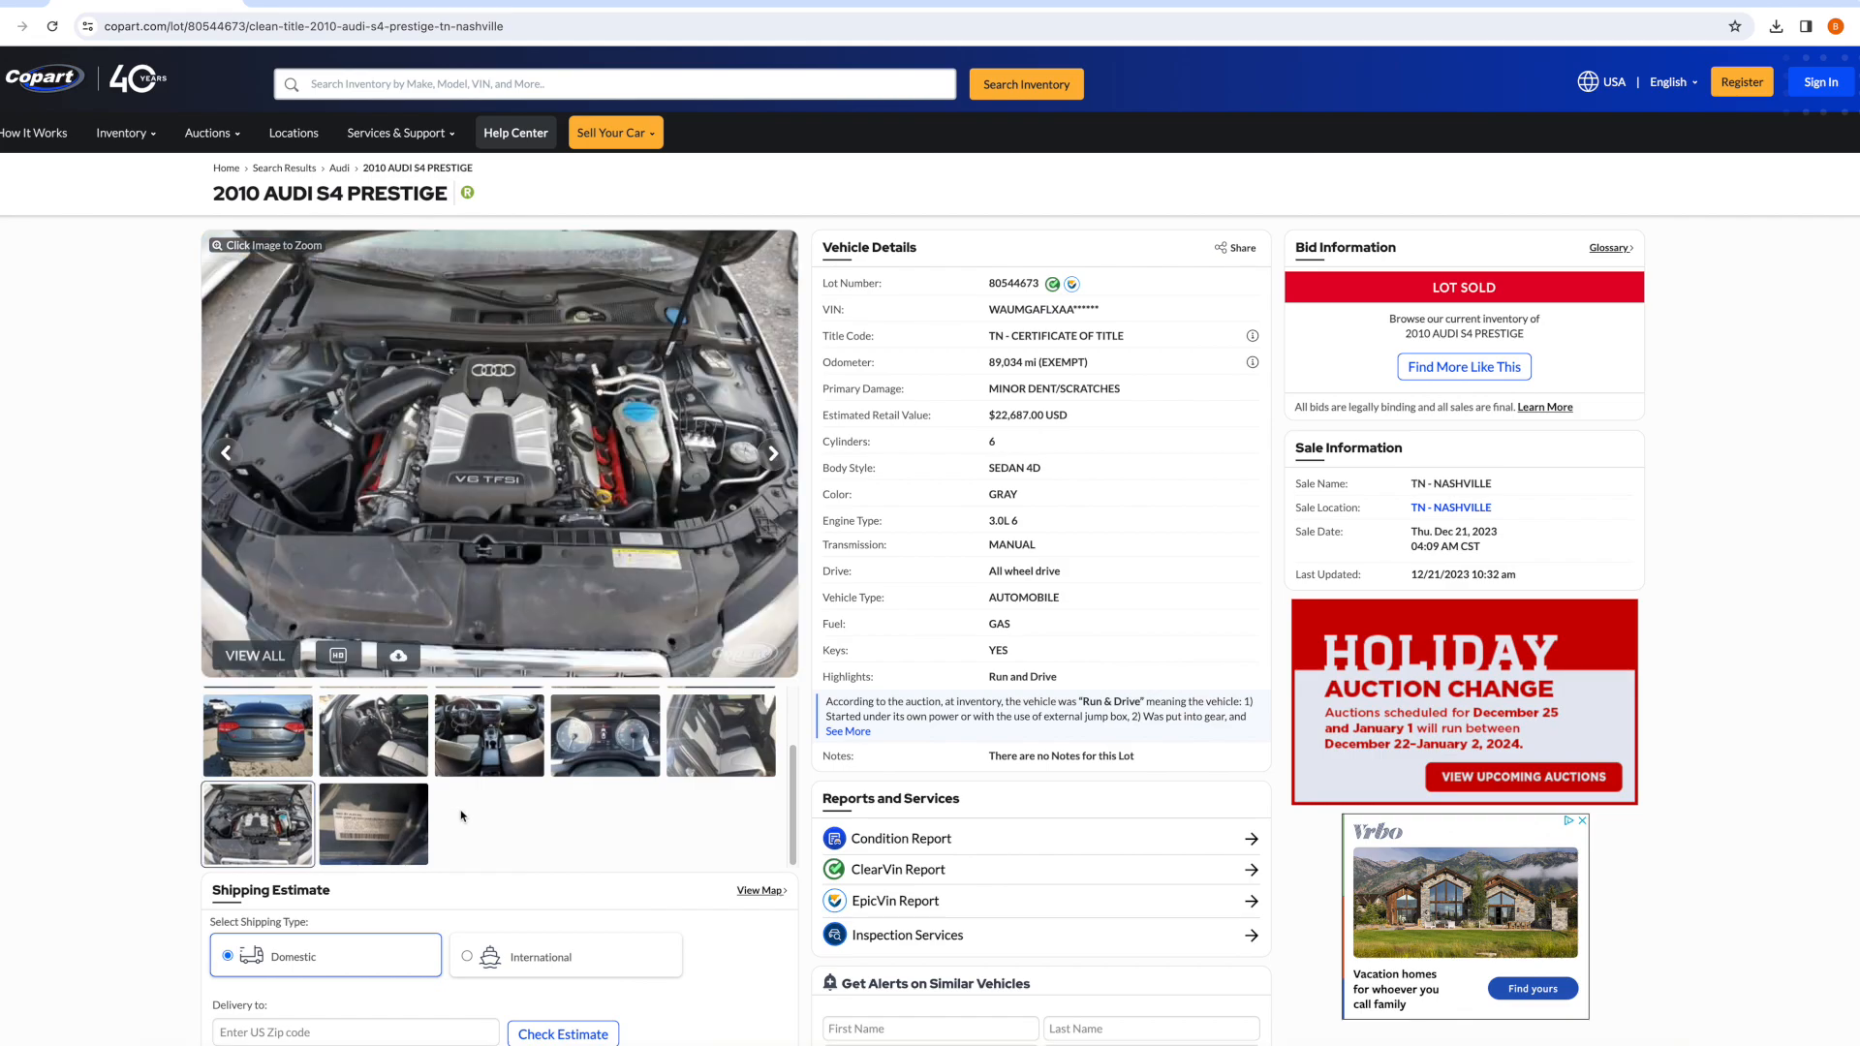
pyautogui.moveTo(475, 850)
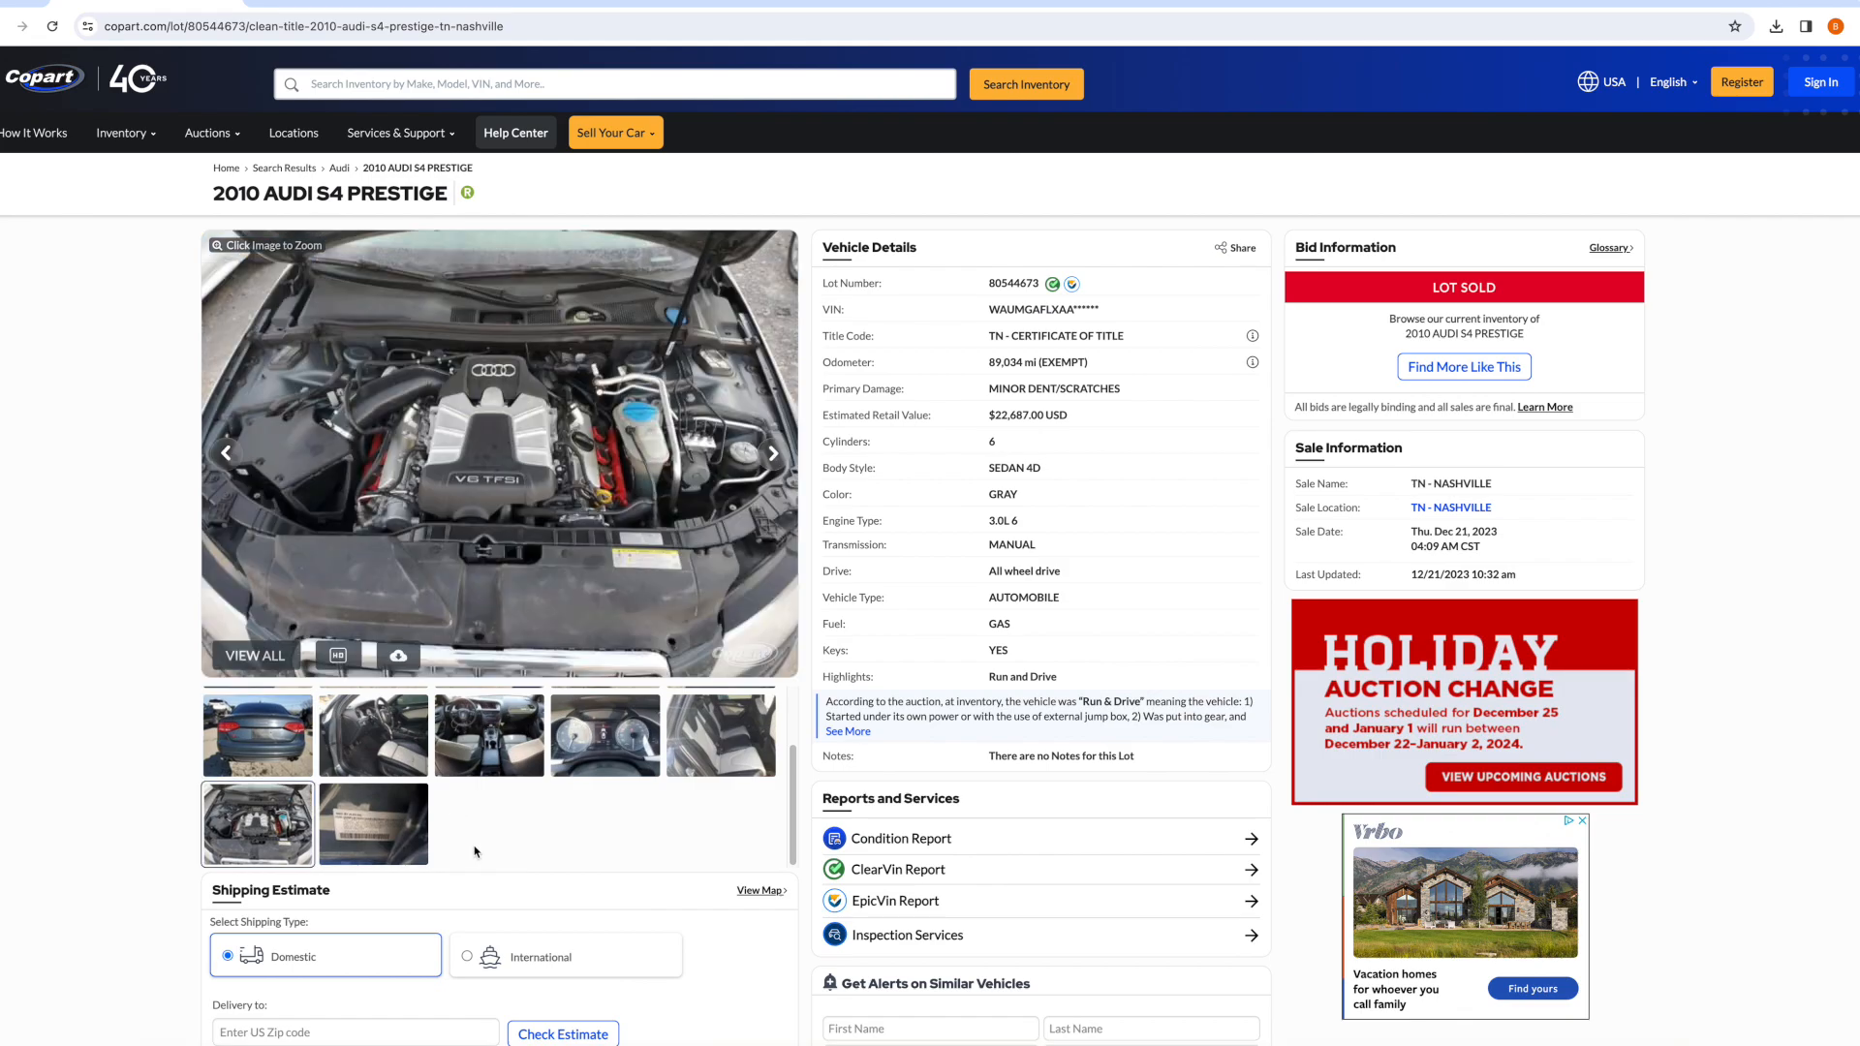
pyautogui.scroll(-3)
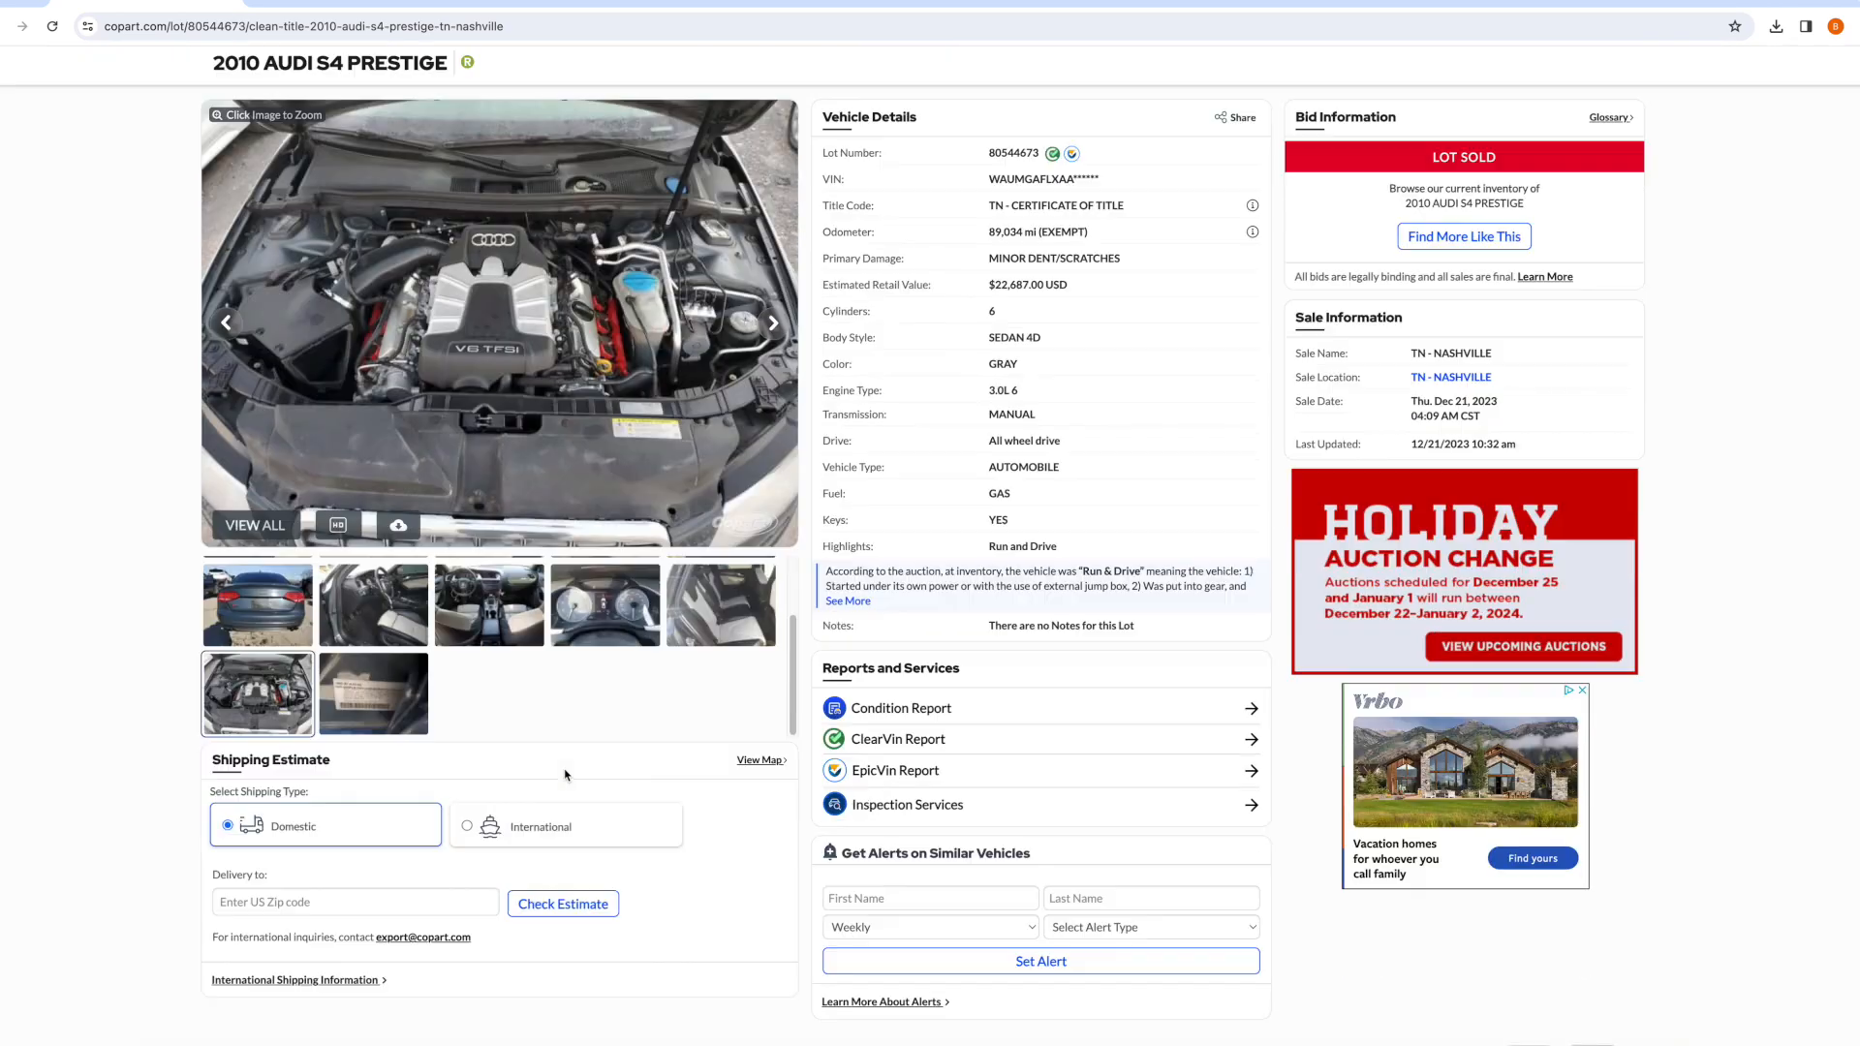
pyautogui.click(605, 753)
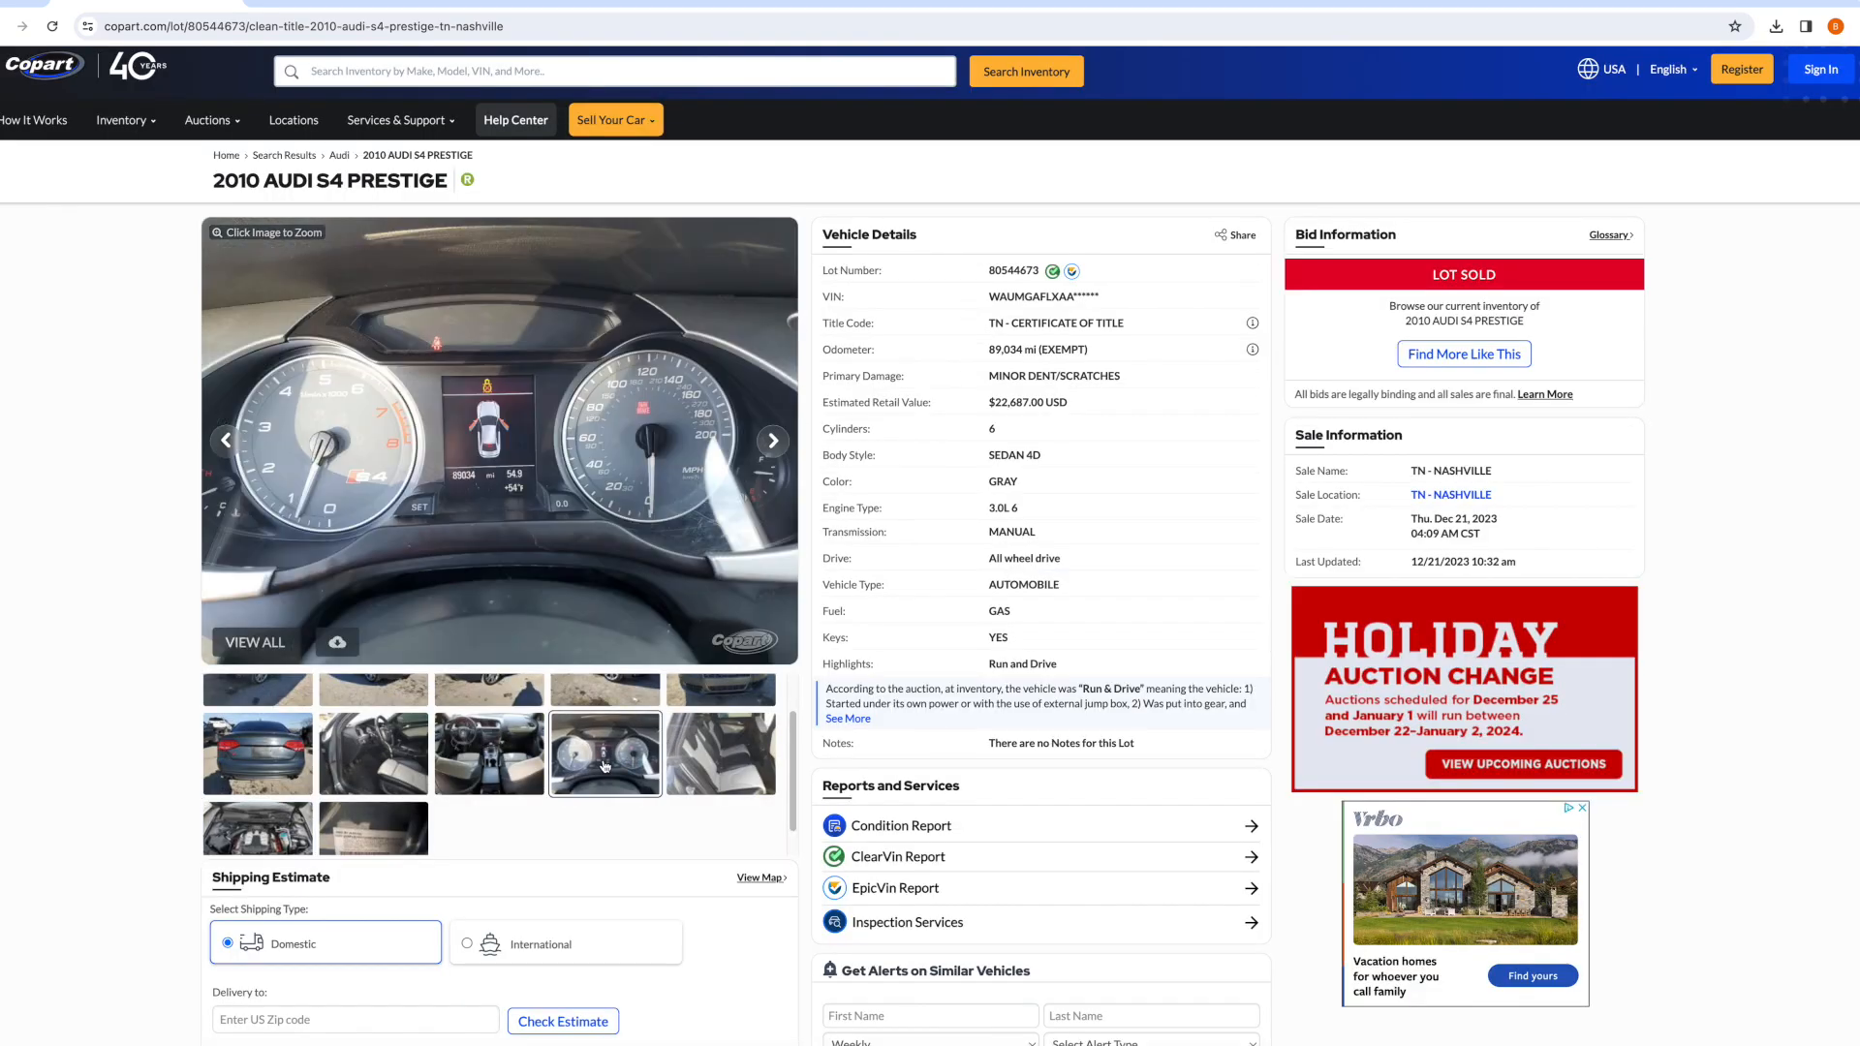
pyautogui.moveTo(519, 757)
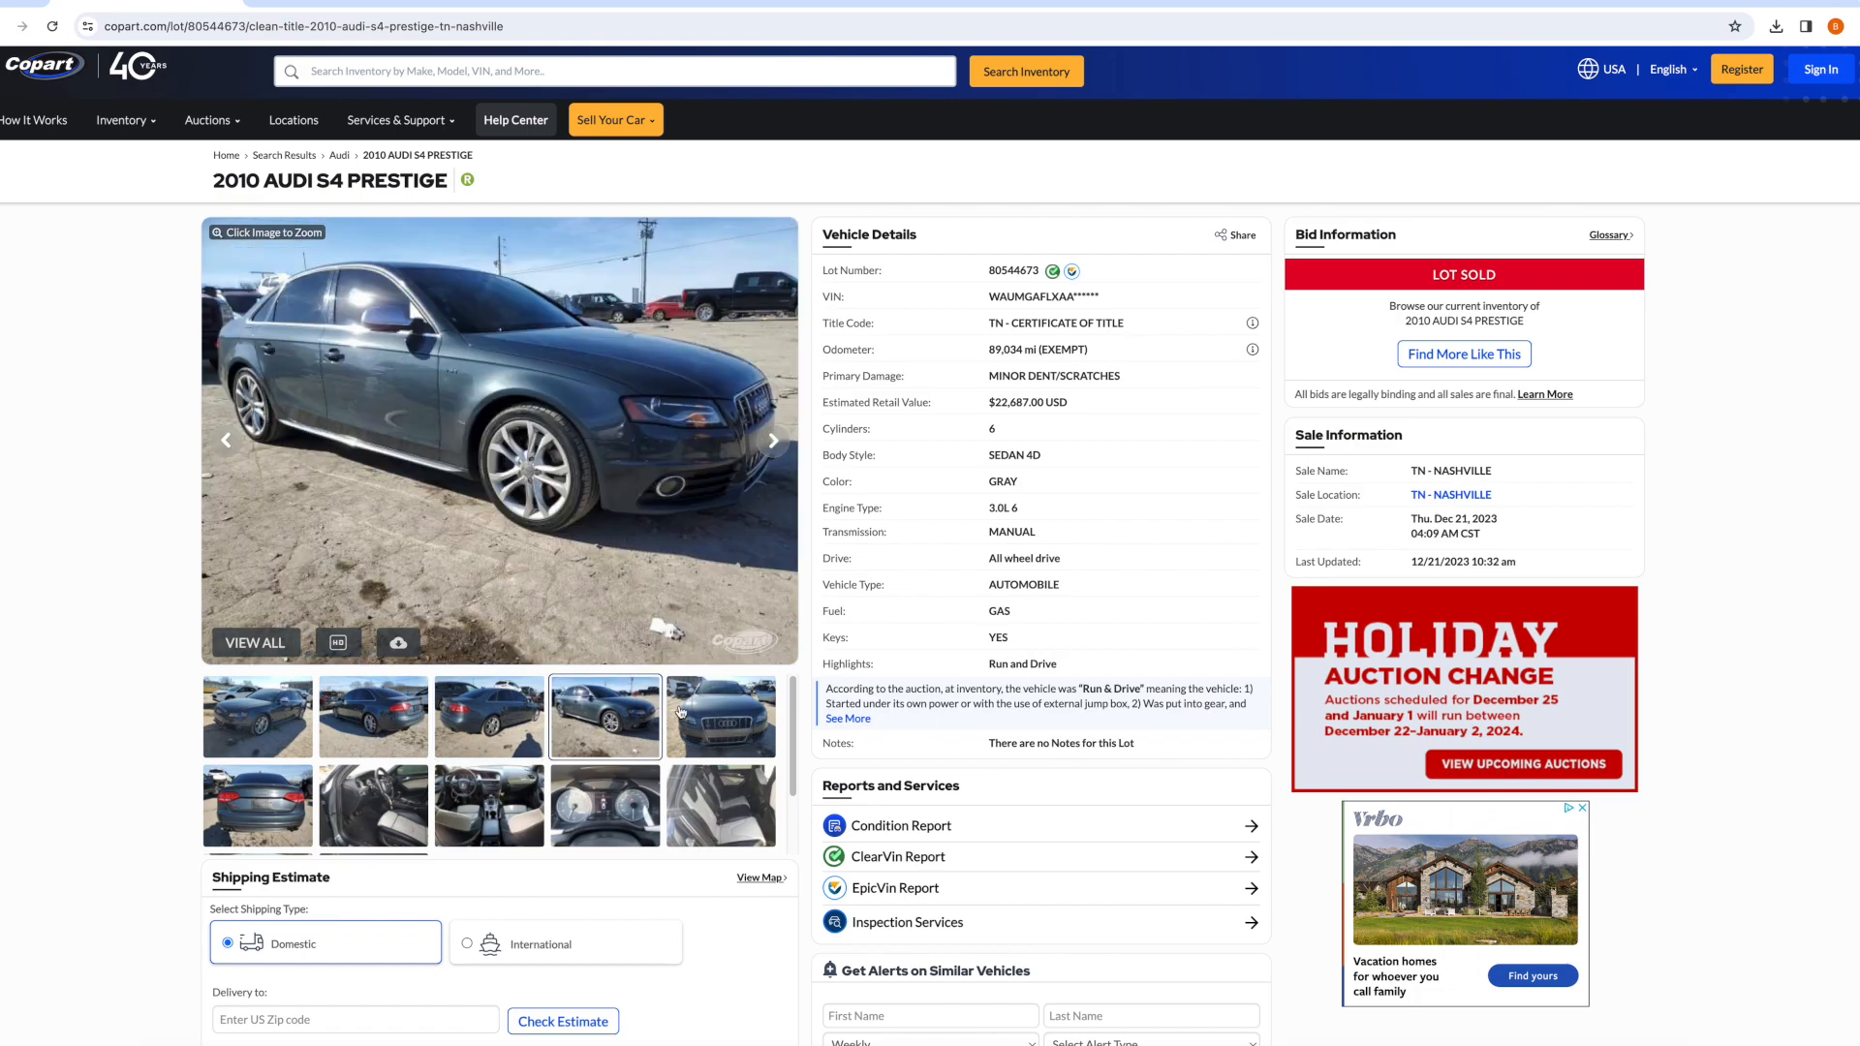
pyautogui.click(720, 717)
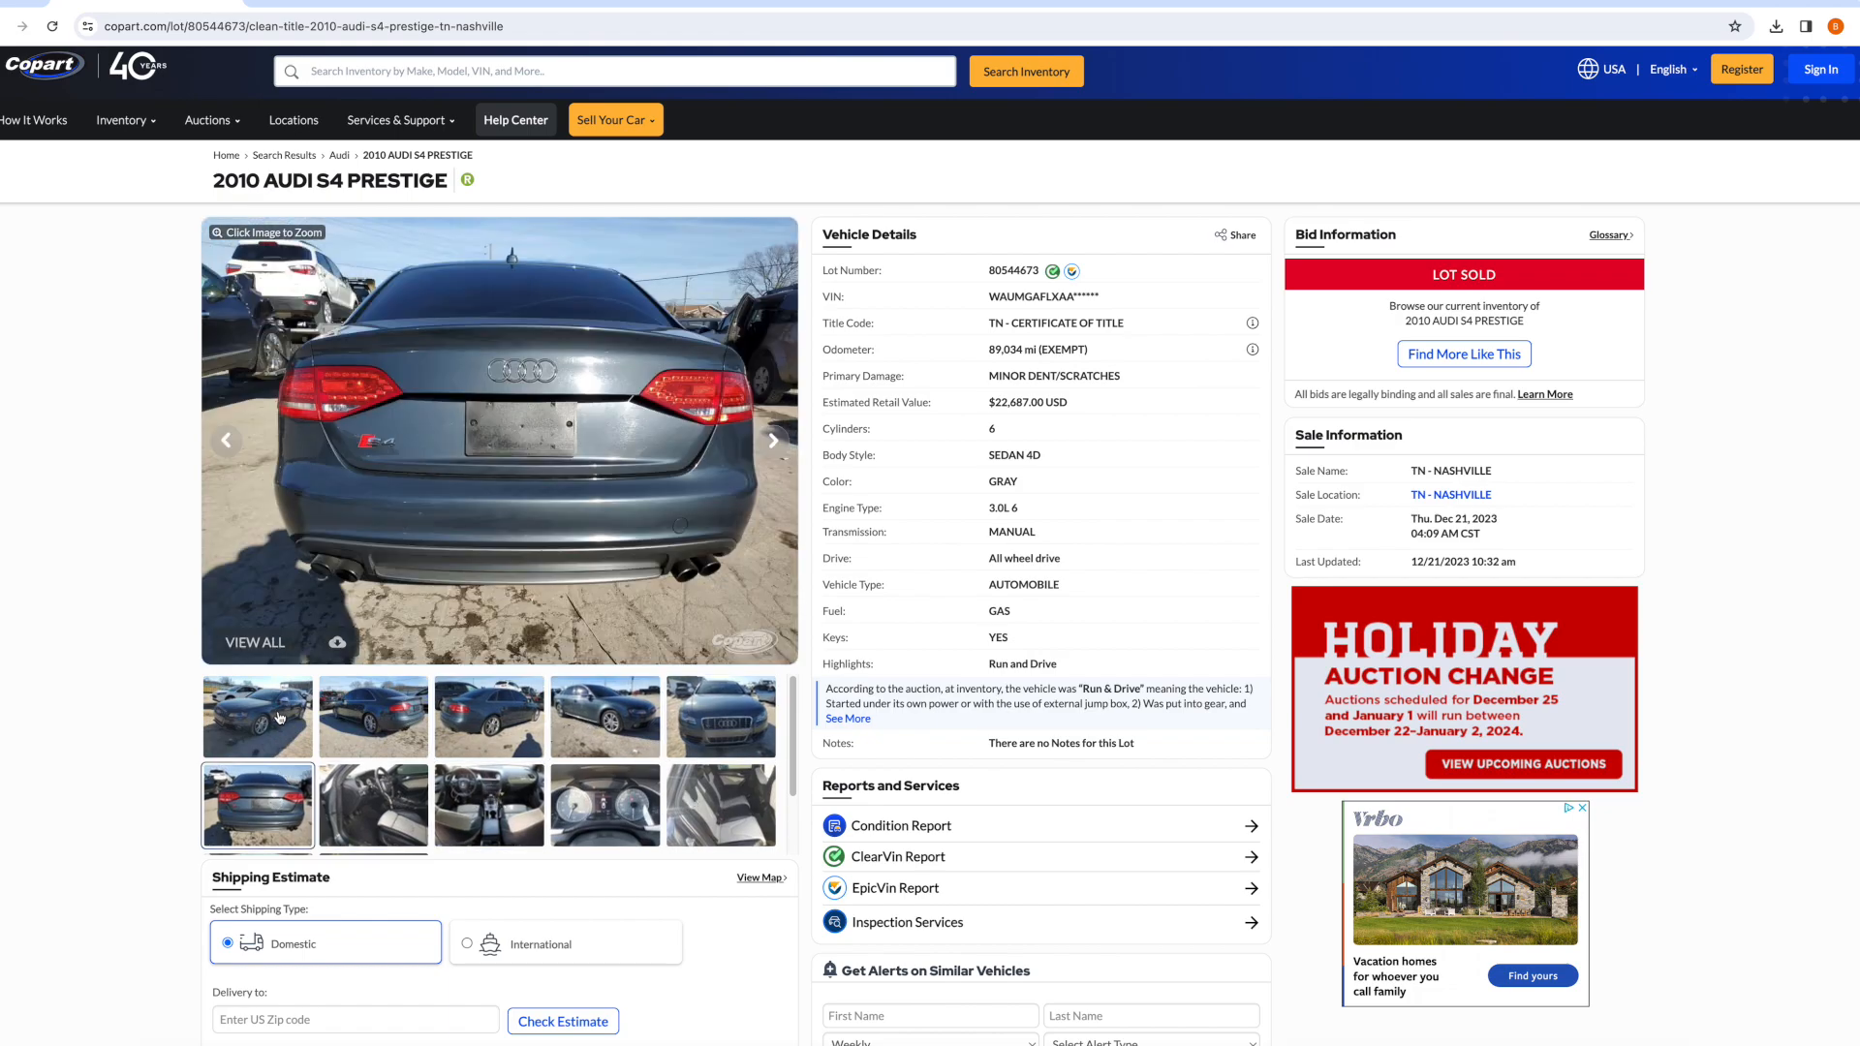
# View the rear three-quarter photo of the gray Audi S4, then return to the front shot.
pyautogui.click(373, 717)
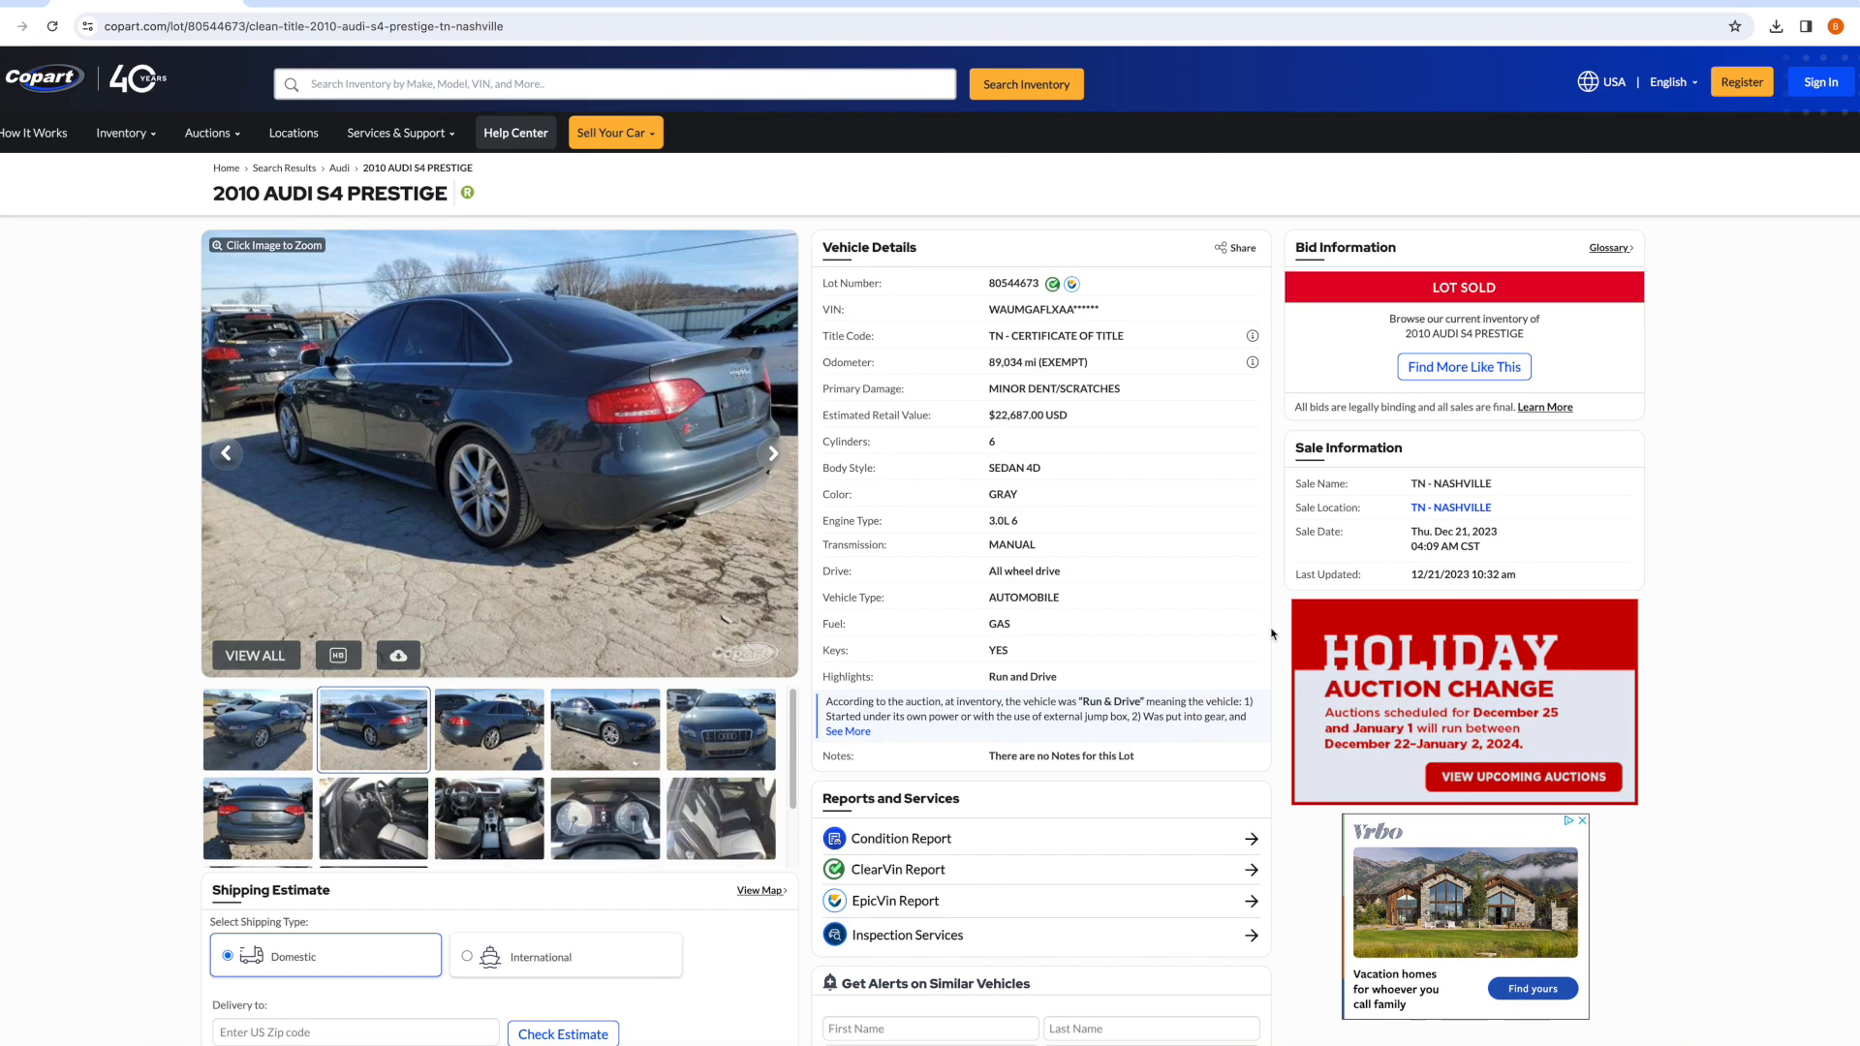
pyautogui.moveTo(1434, 292)
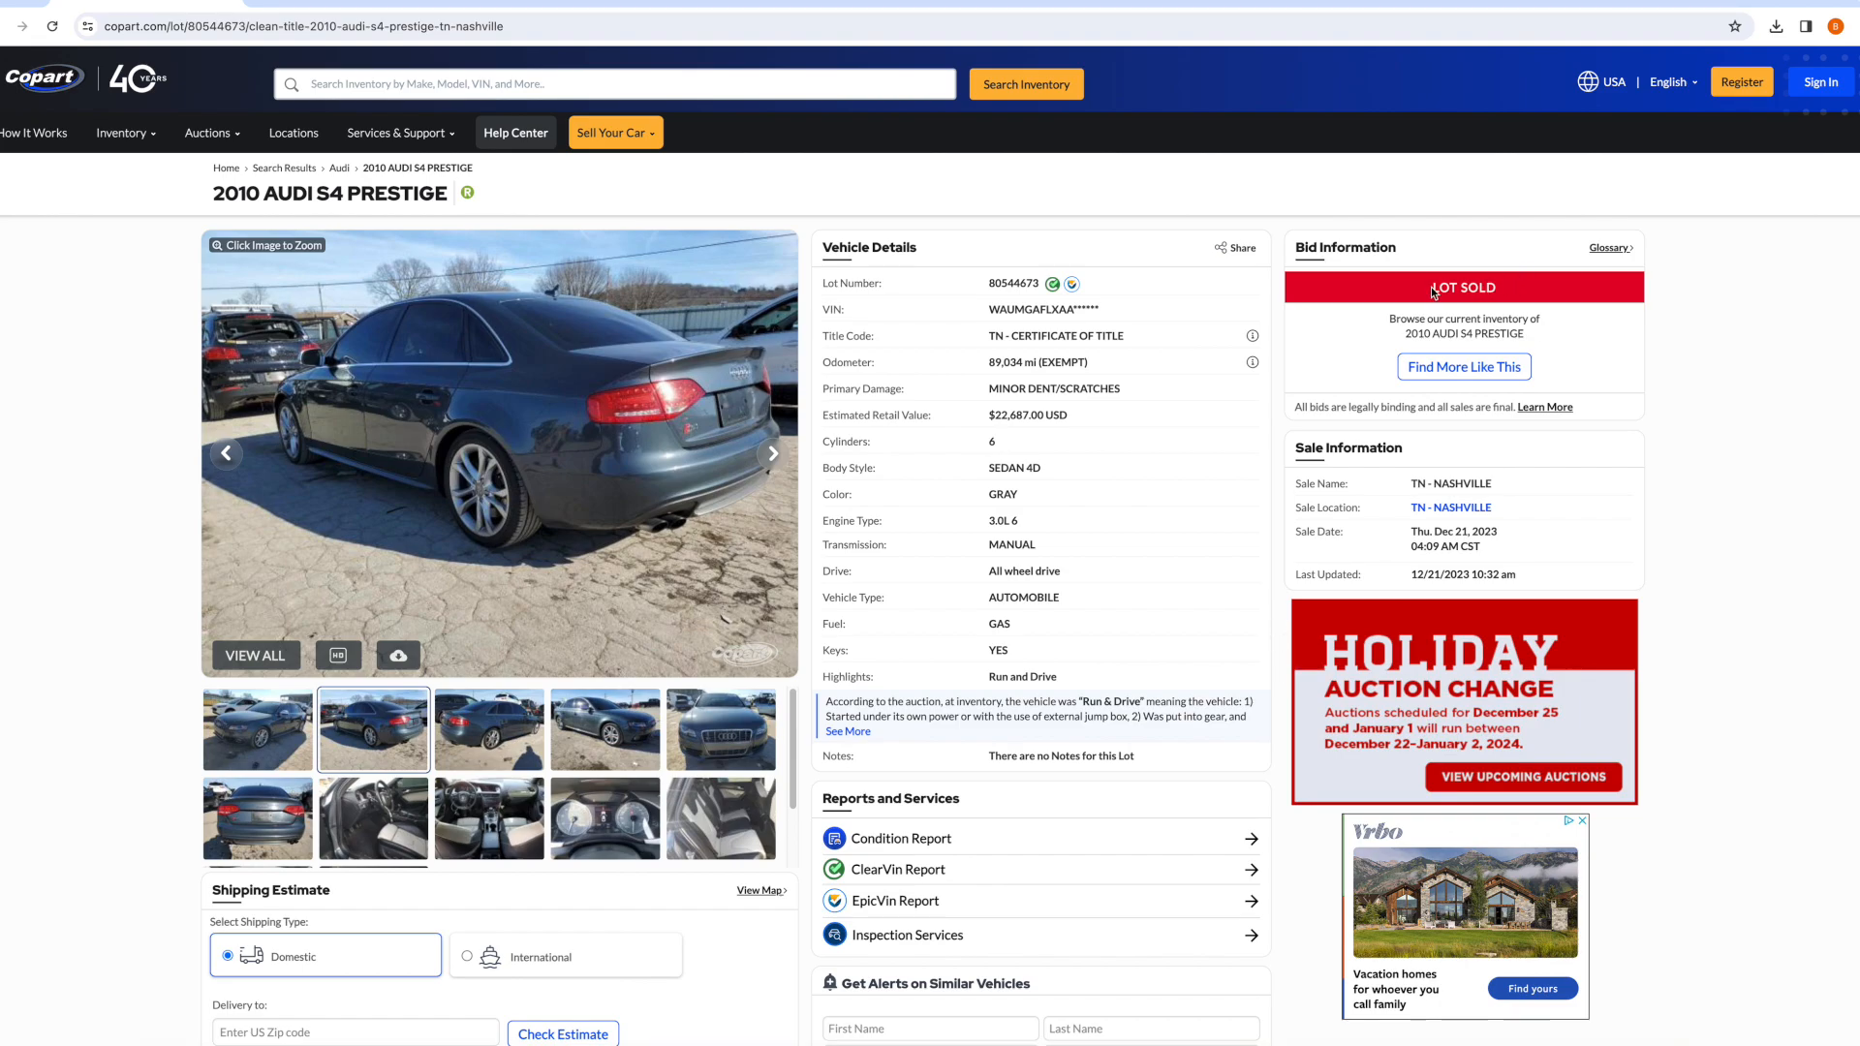
pyautogui.moveTo(1668, 372)
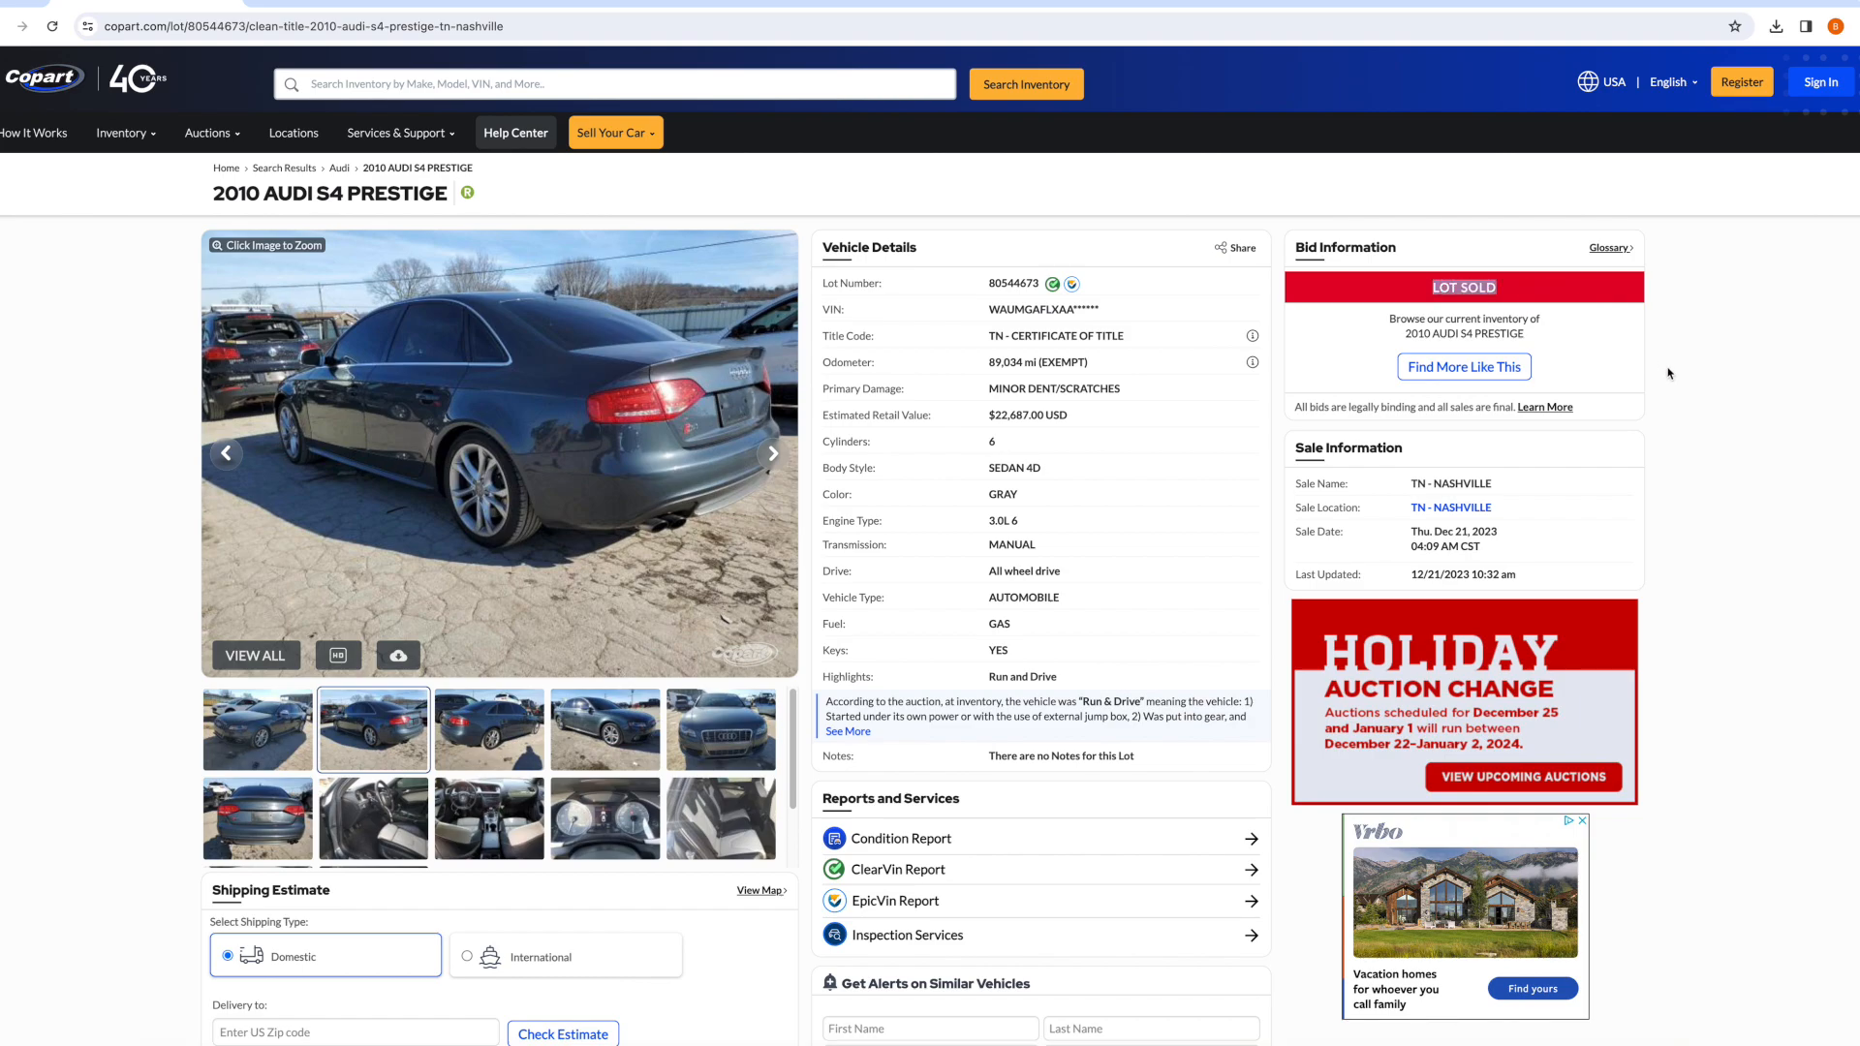
pyautogui.moveTo(1470, 286)
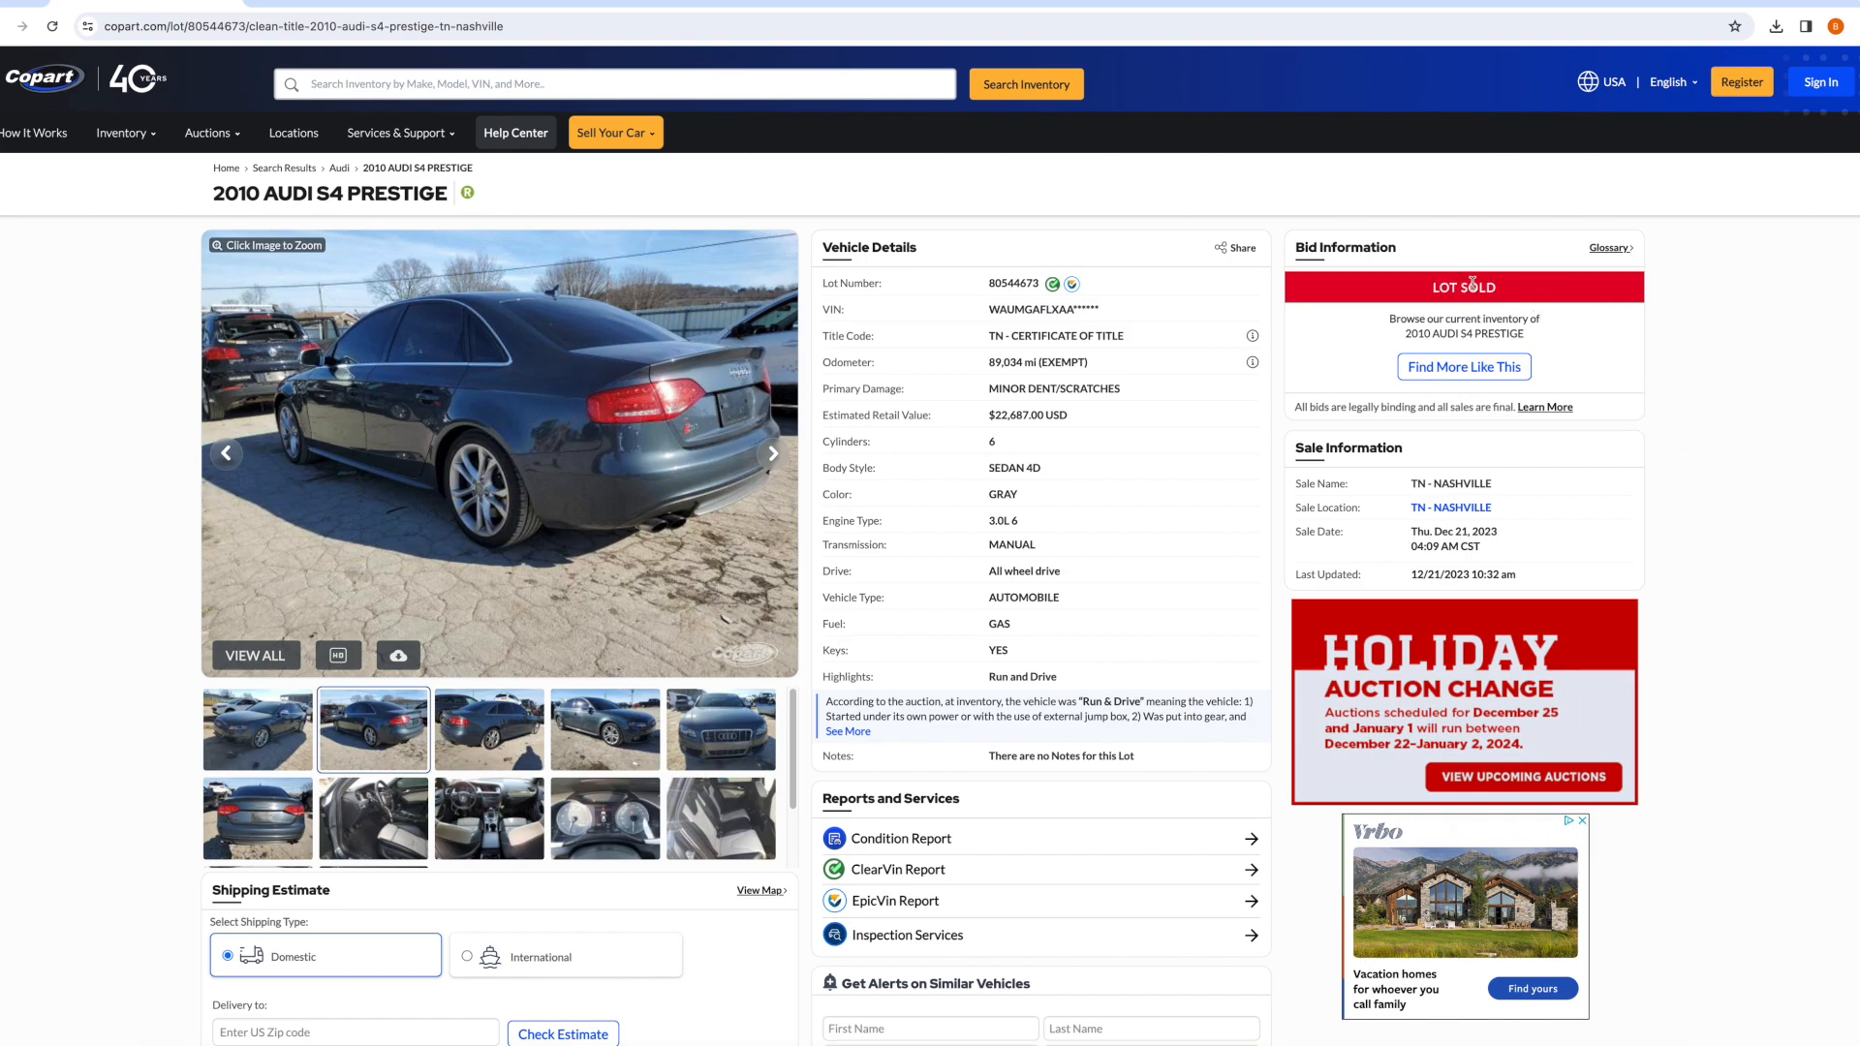
pyautogui.moveTo(1677, 533)
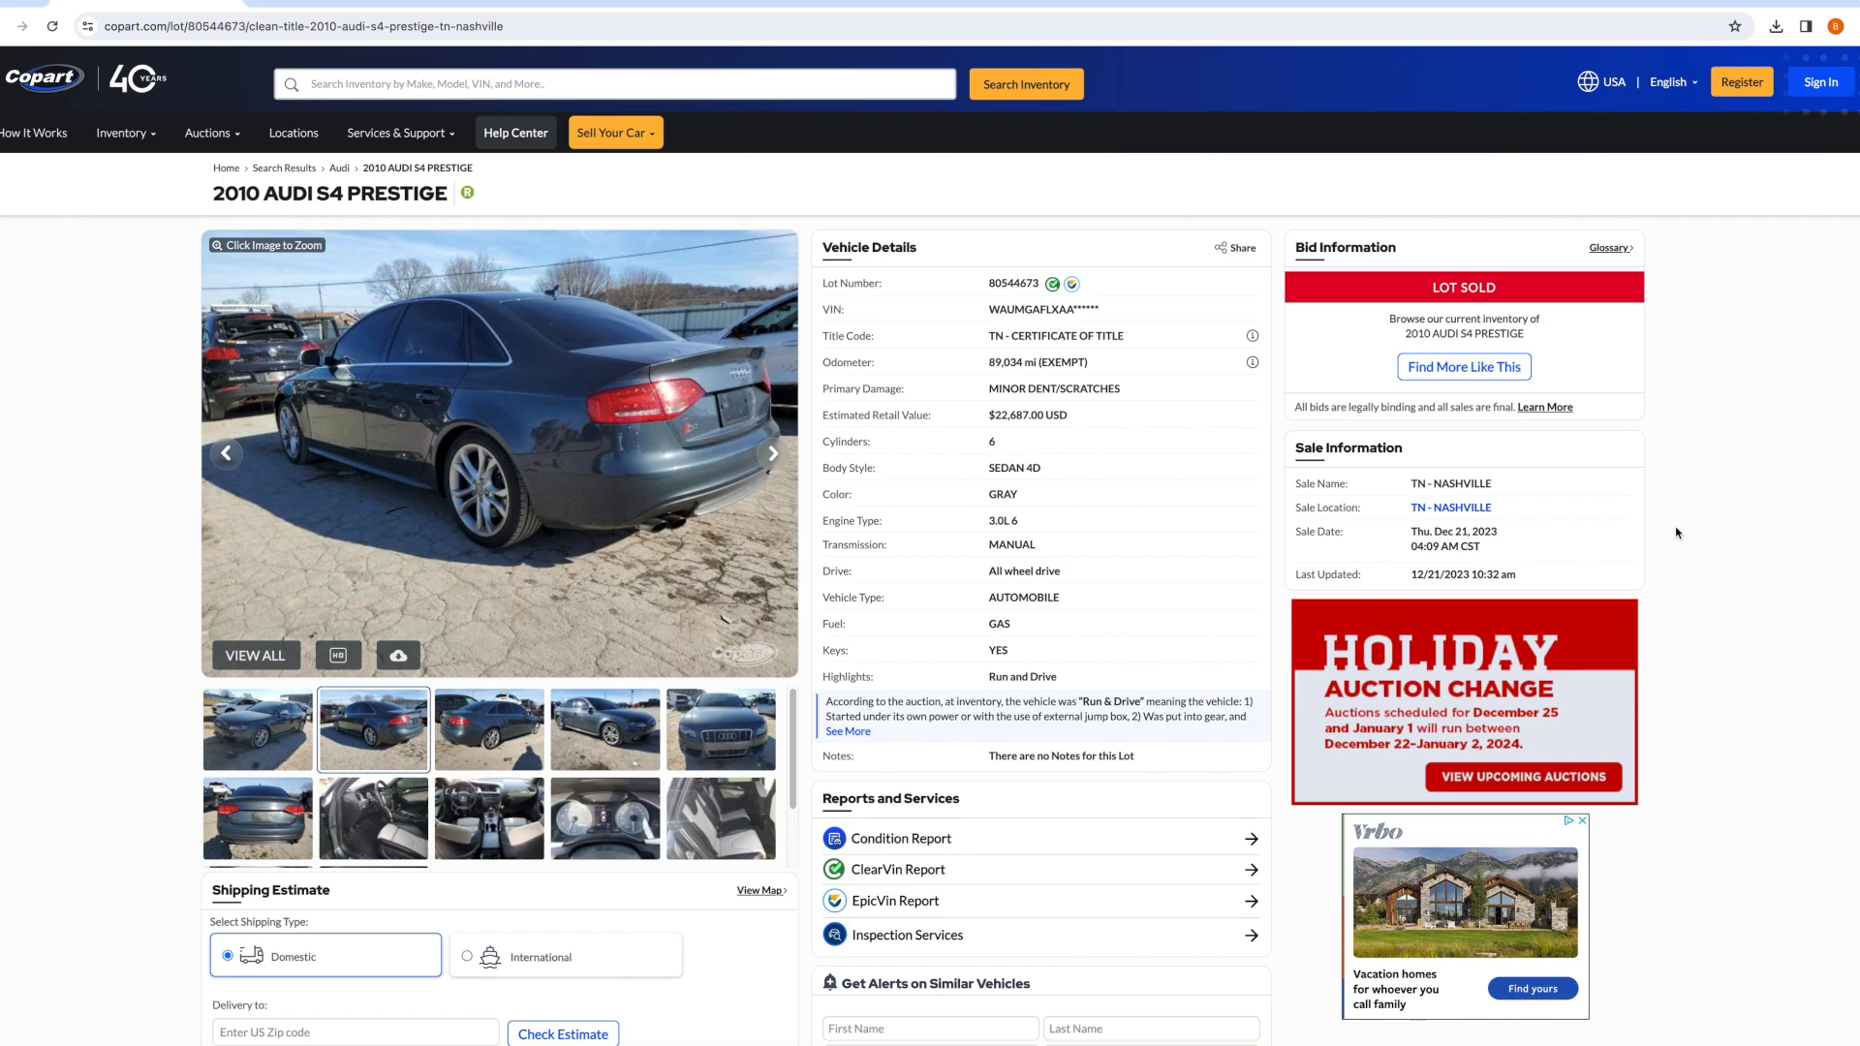
pyautogui.scroll(-3)
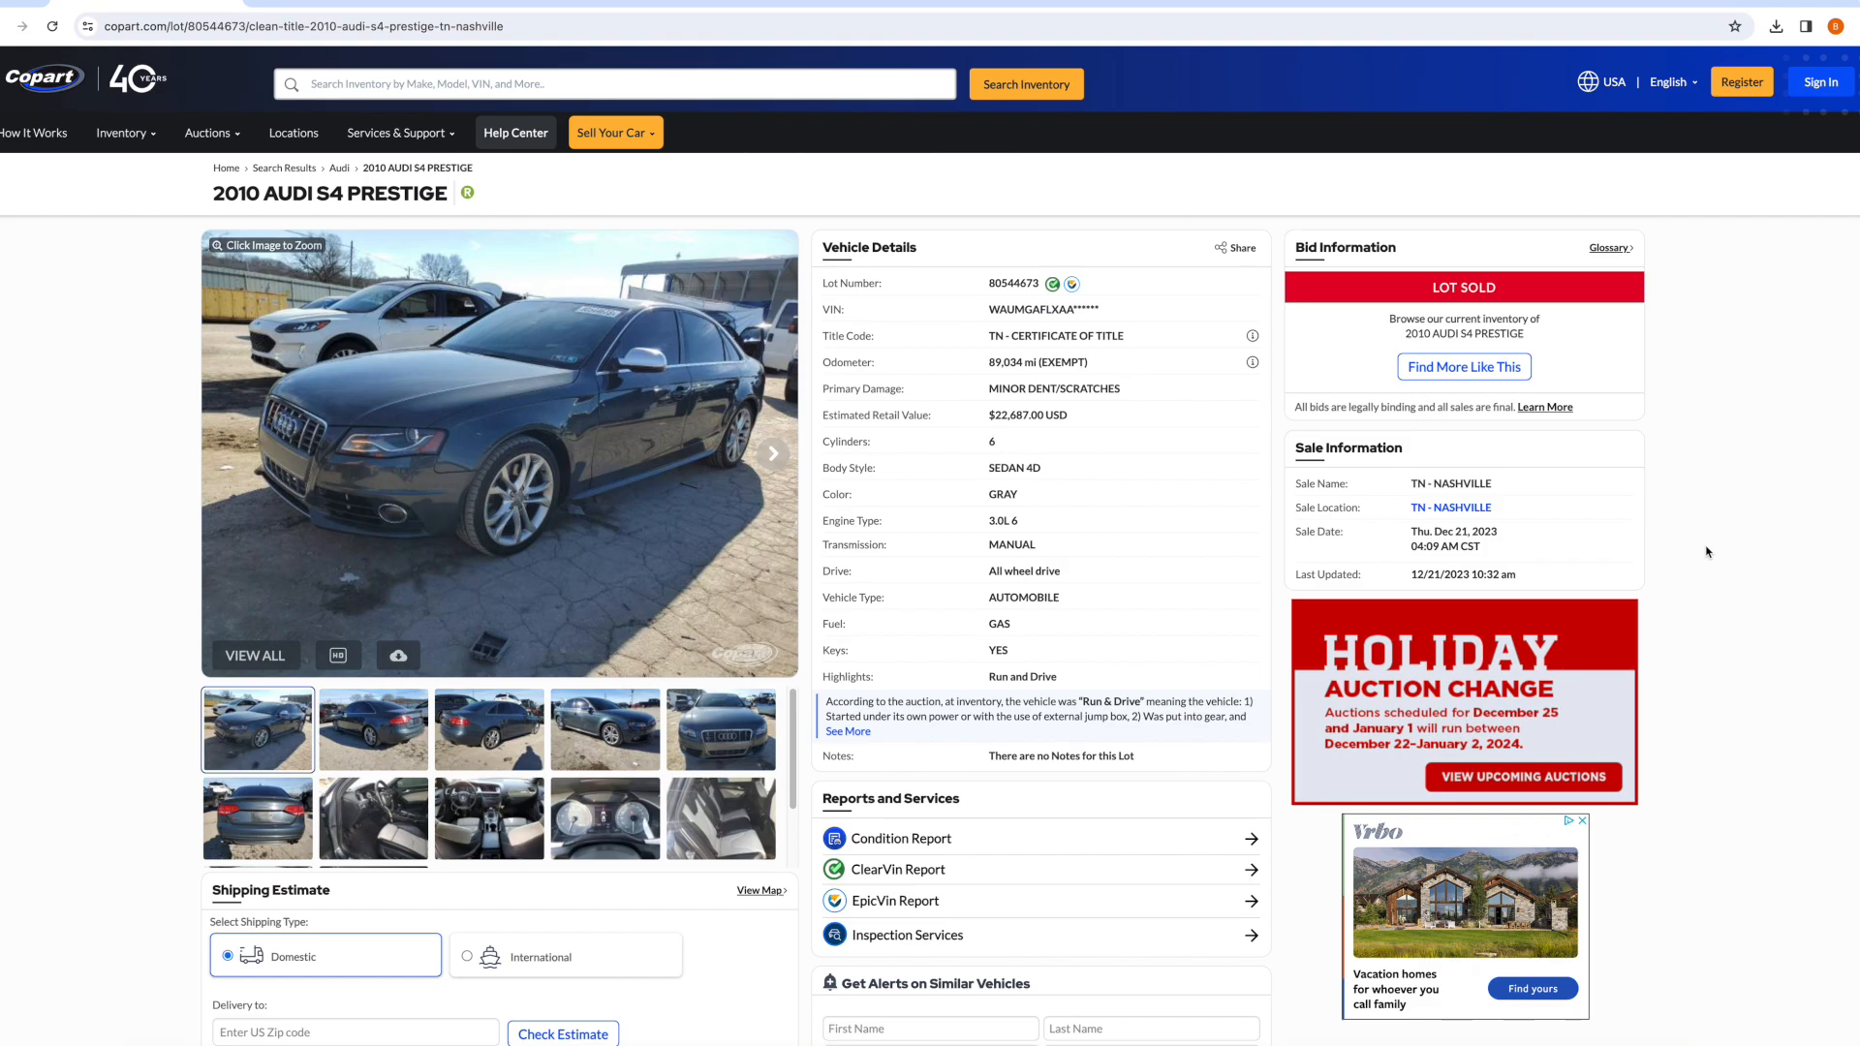
pyautogui.moveTo(1692, 541)
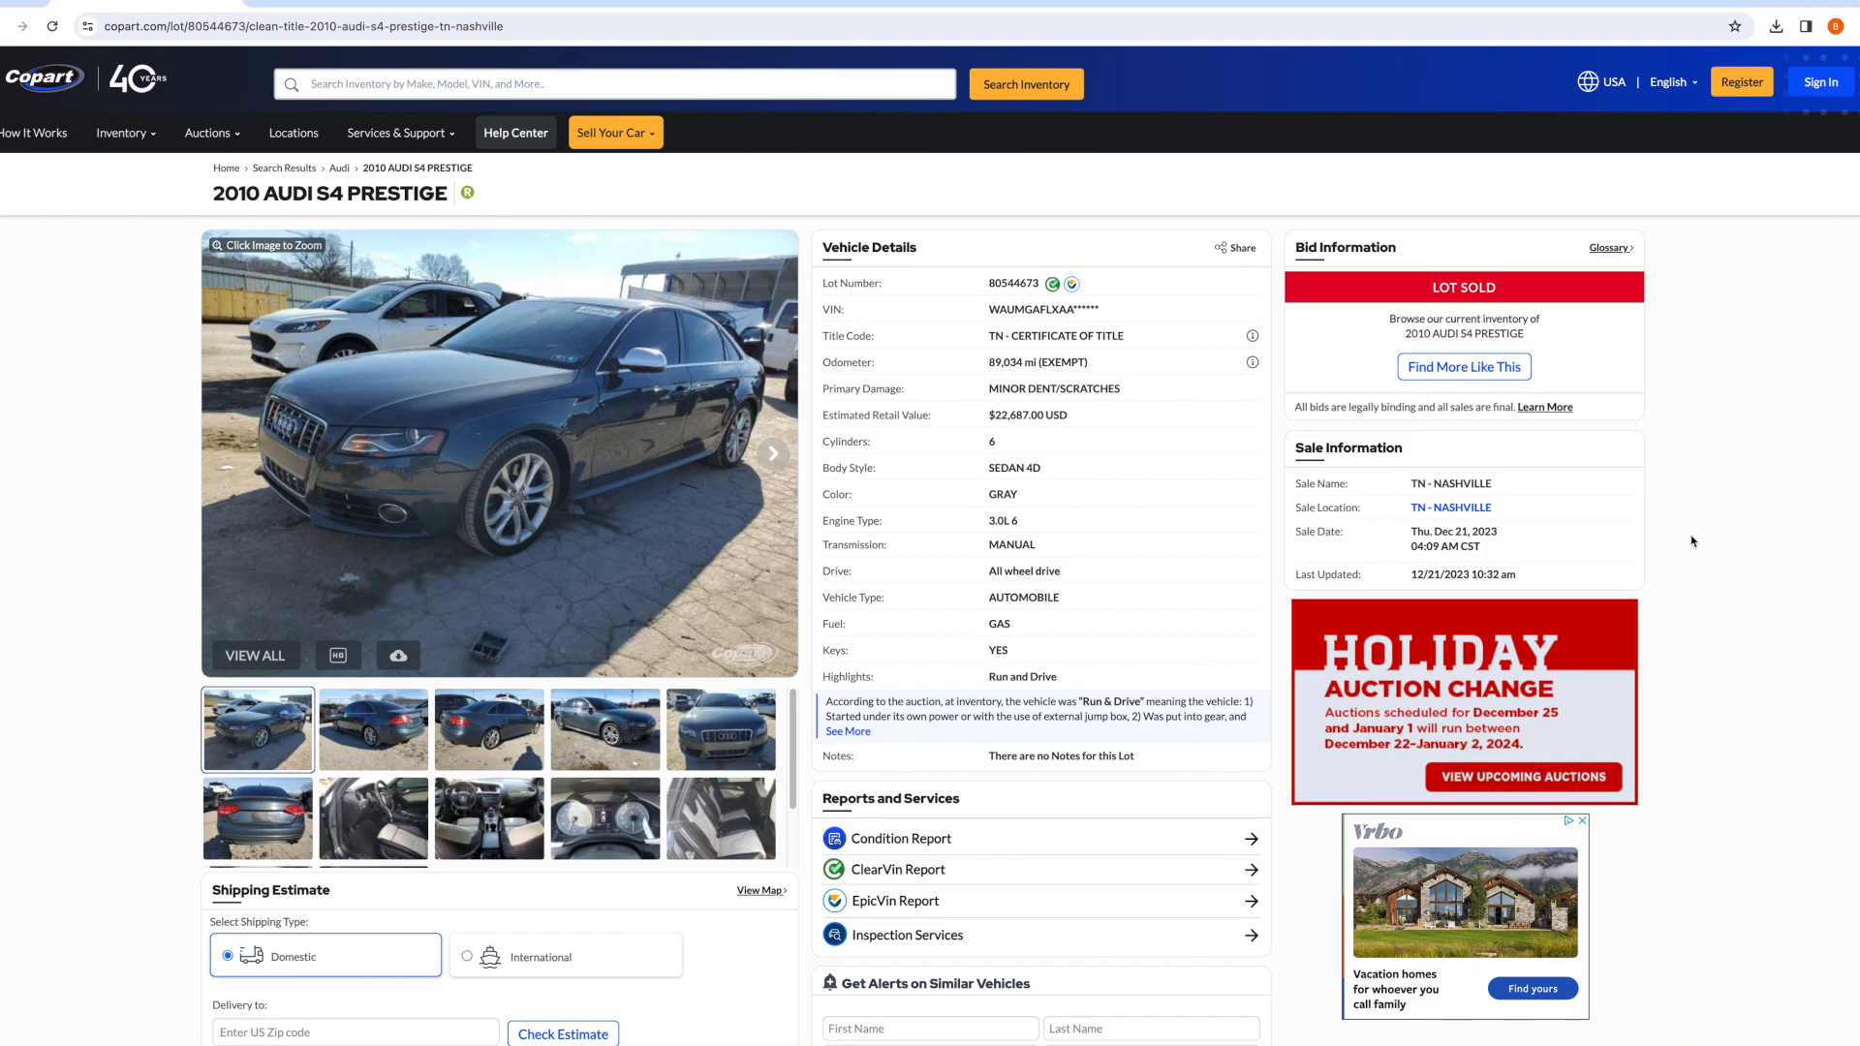